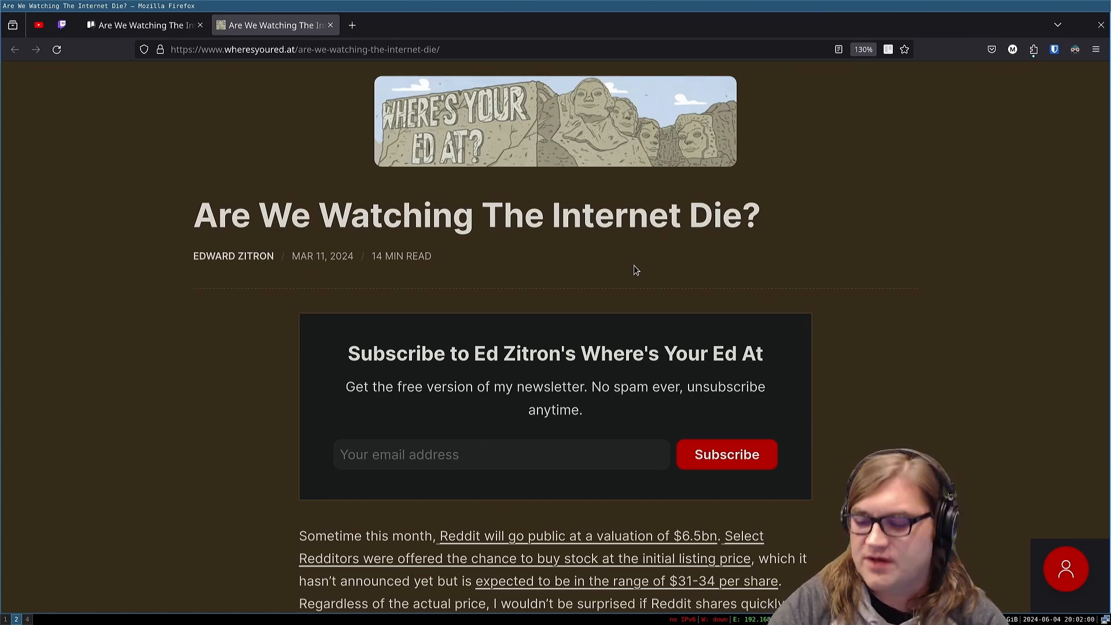
mouse_move(502, 288)
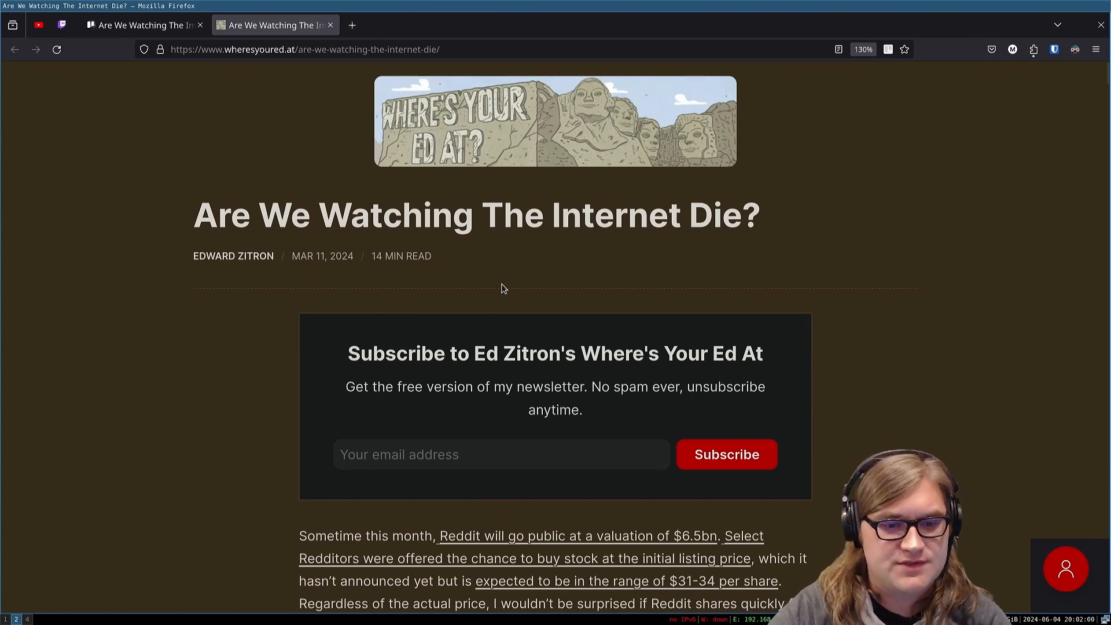
Step: Scroll past the title and subscribe box to the opening paragraph on Reddit going public
scroll(down, 3)
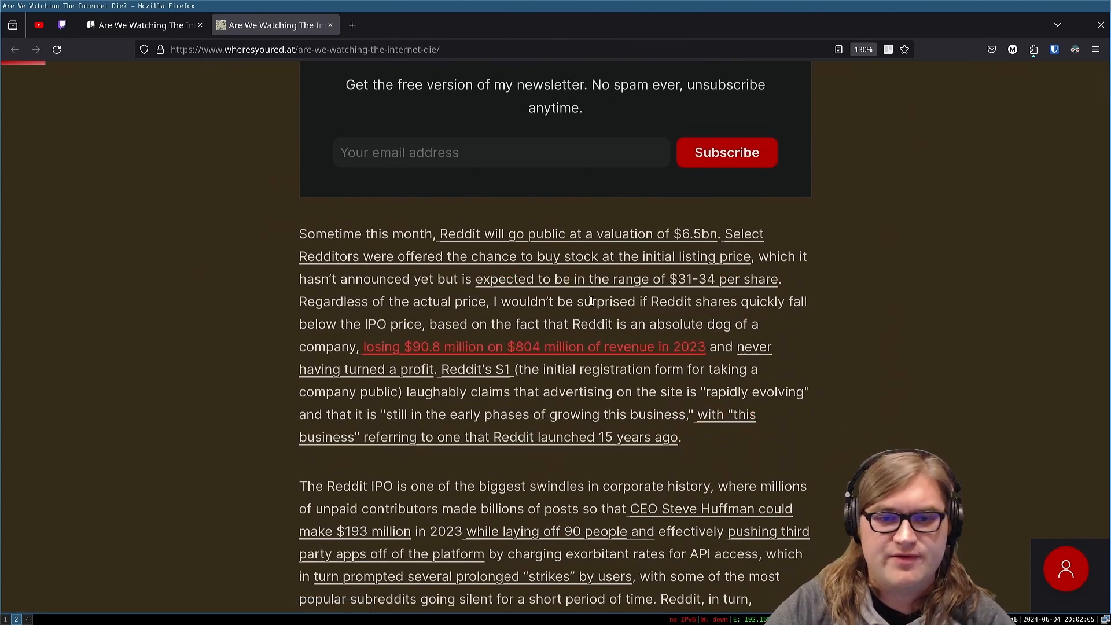
mouse_move(977, 266)
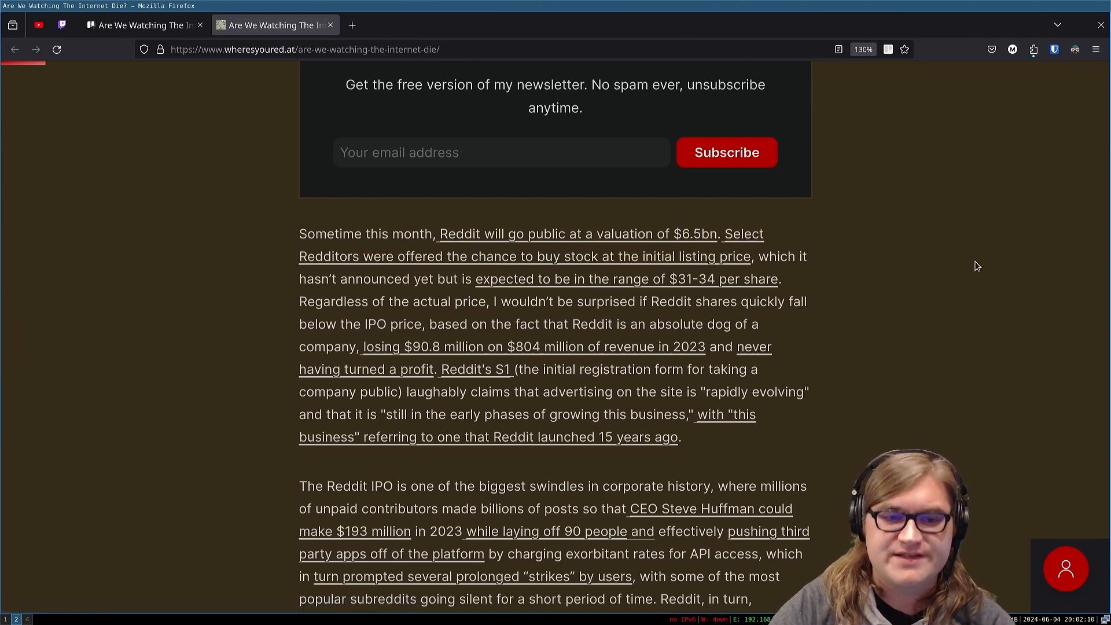
mouse_move(940, 263)
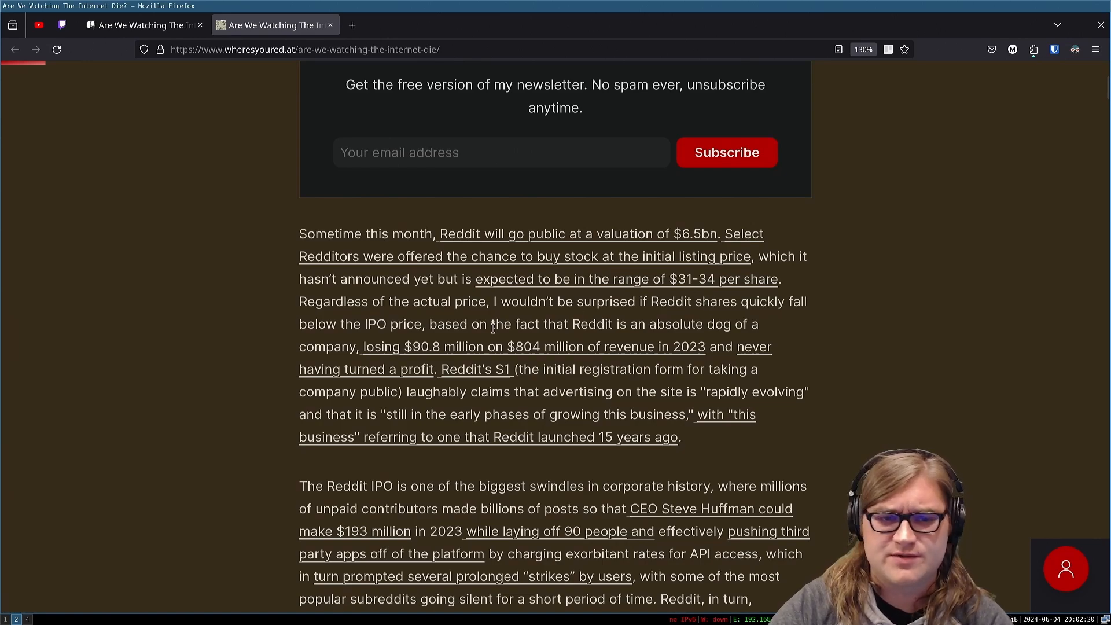
scroll(down, 3)
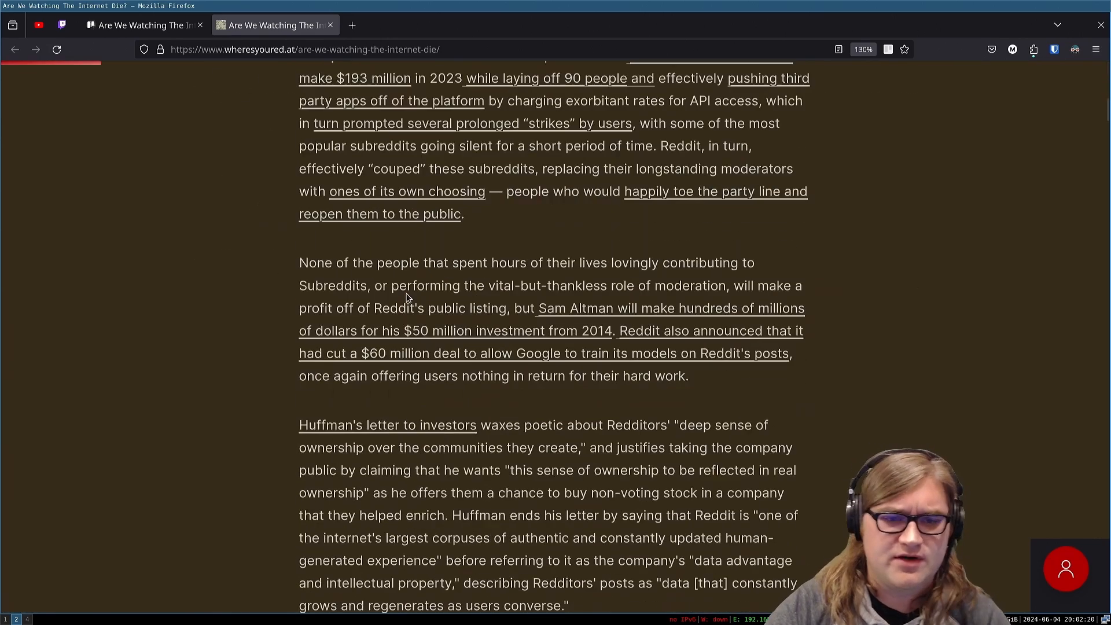
scroll(up, 3)
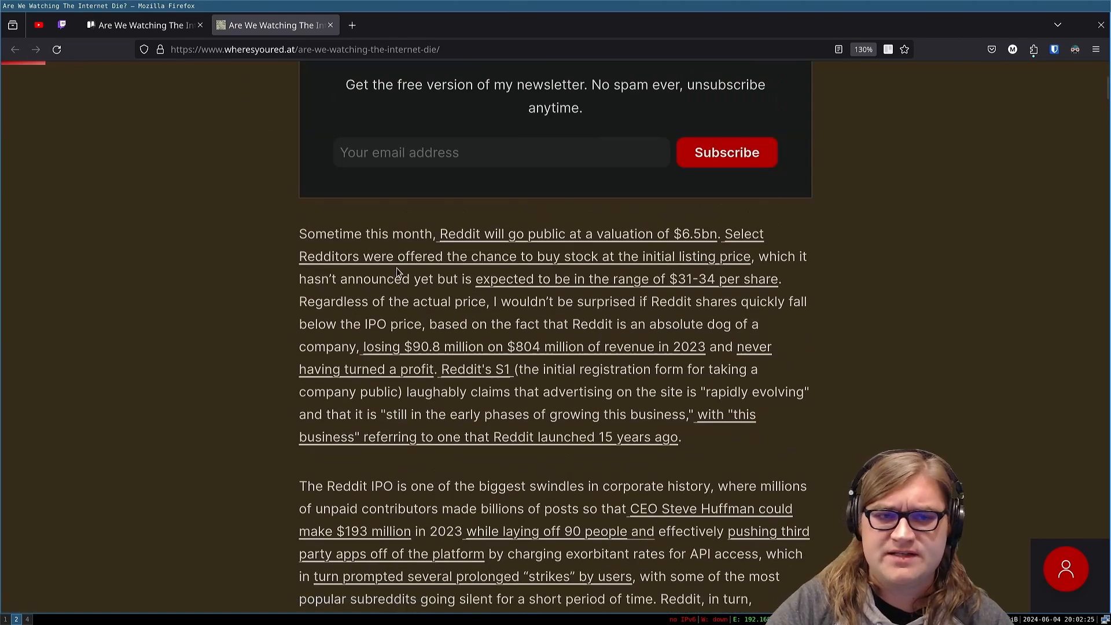
Step: Search Google for 'reddit IPO' in a new tab
click(481, 24)
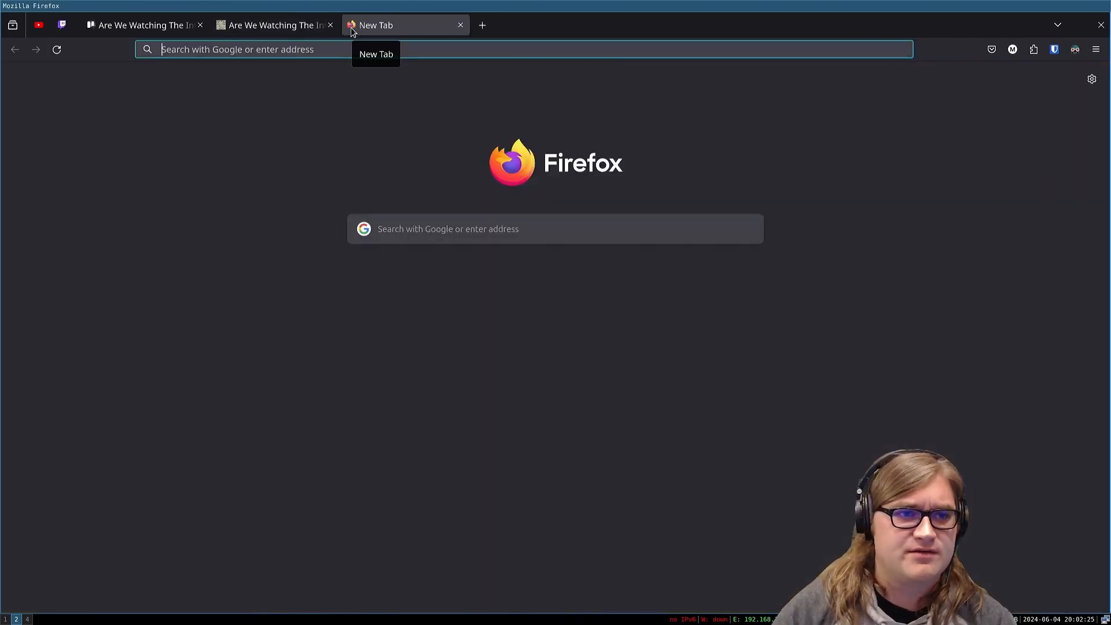
text(reddit IP)
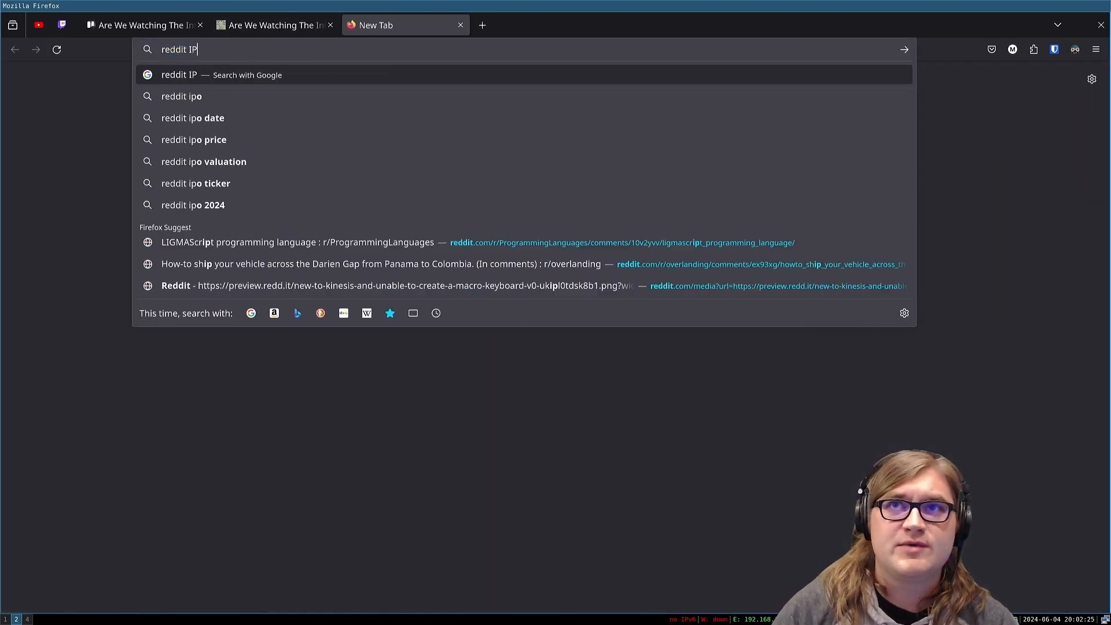
key(Return)
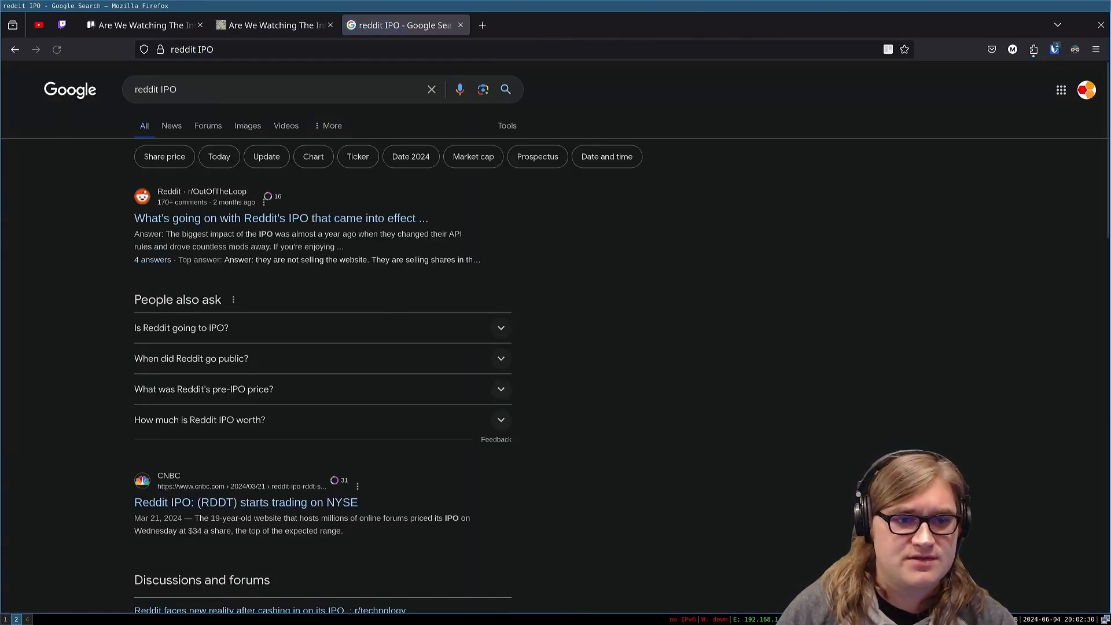
Step: Find and open the CNBC story on Reddit pricing its IPO at $34 per share
scroll(down, 3)
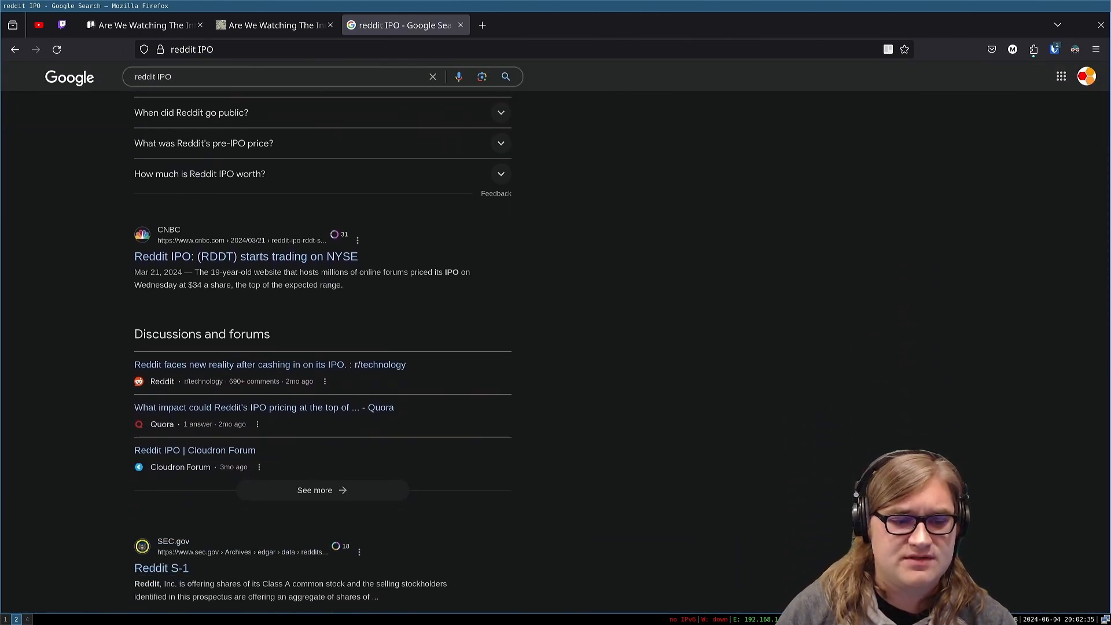
scroll(down, 3)
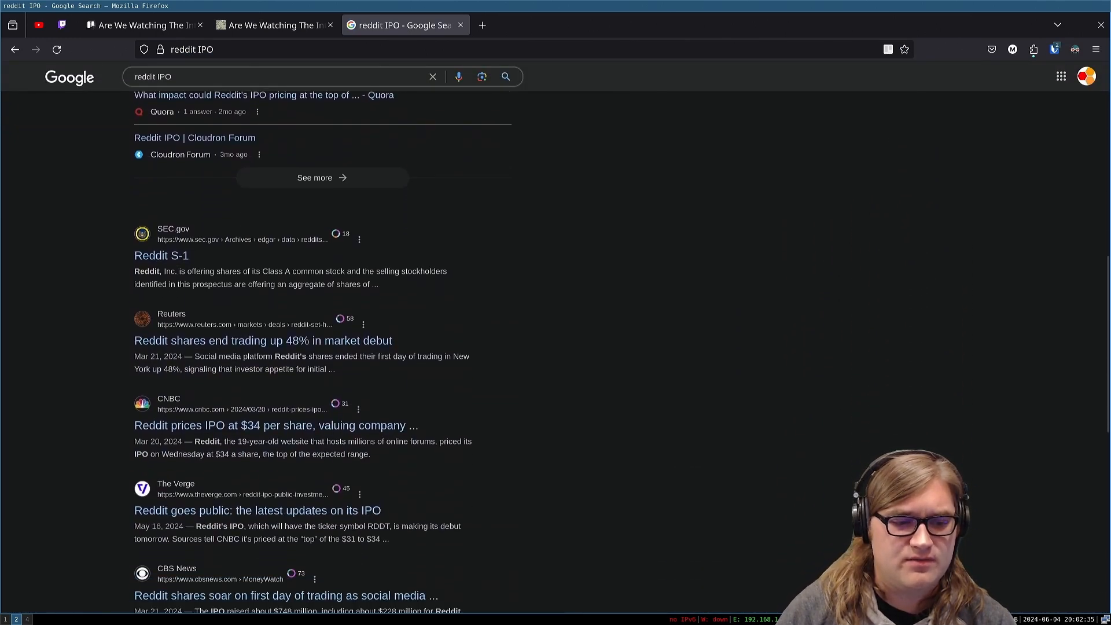
scroll(down, 3)
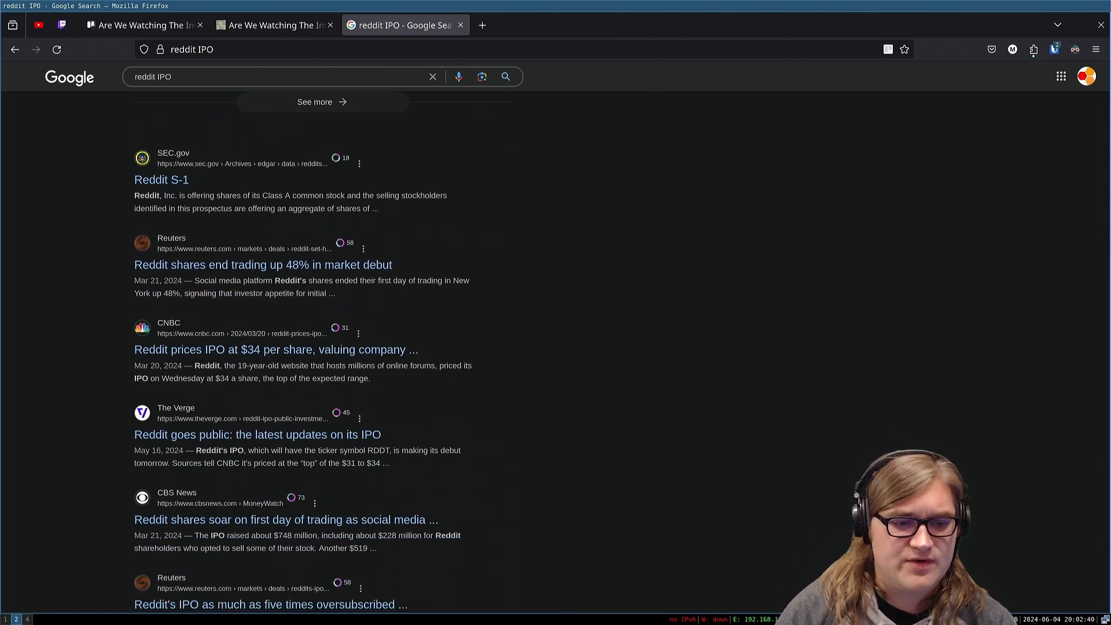
scroll(up, 3)
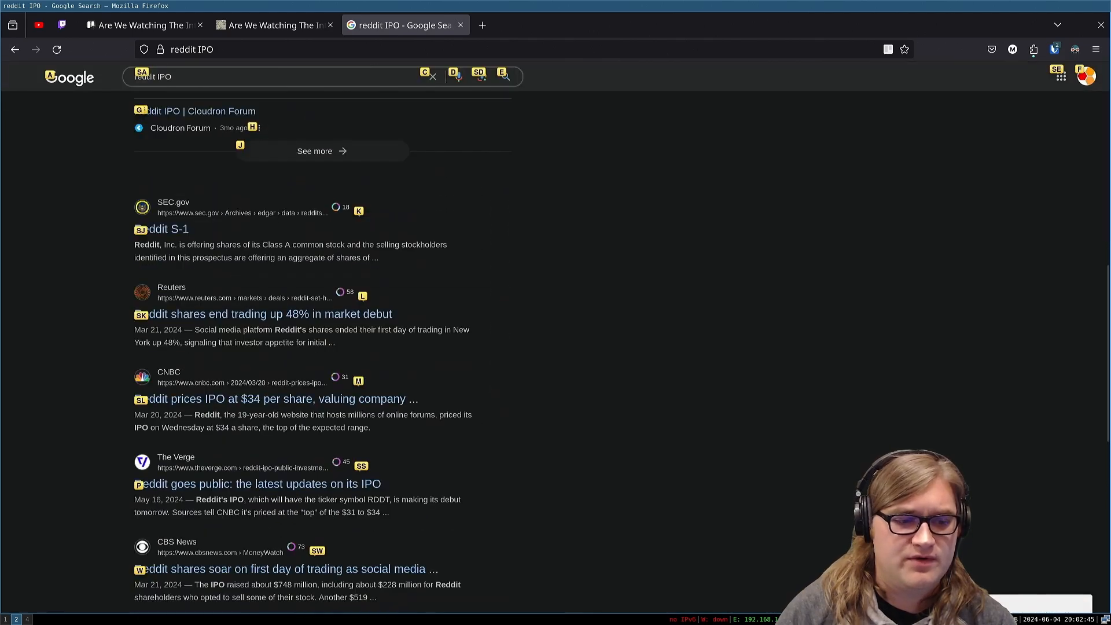
click(283, 398)
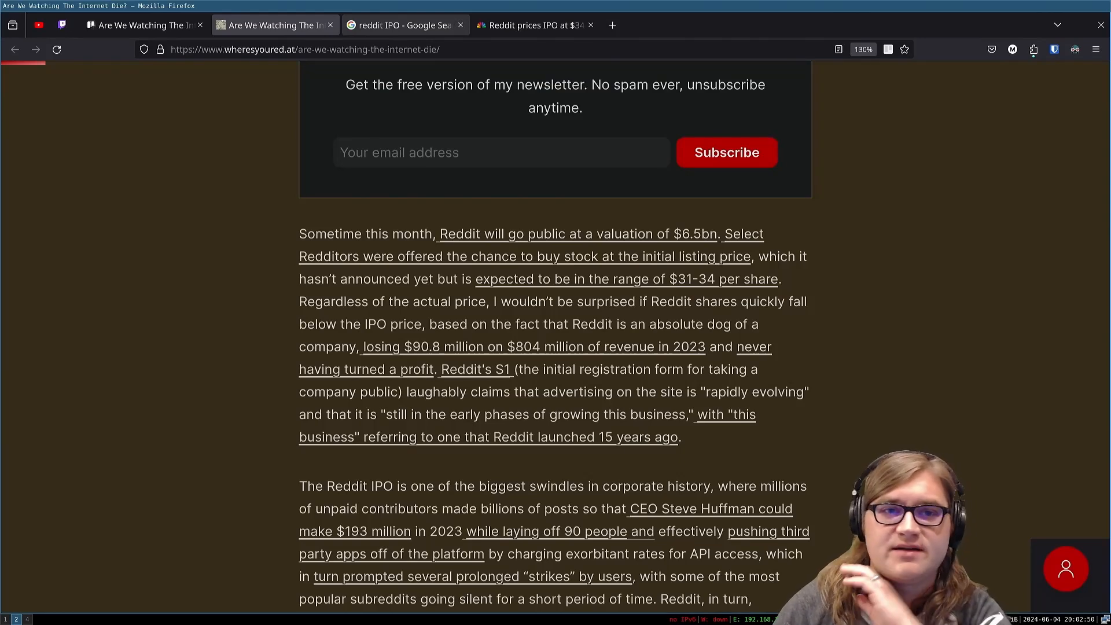
Step: Close the Google results tab and select the quoted phrase "rapidly evolving" in the first paragraph
click(460, 25)
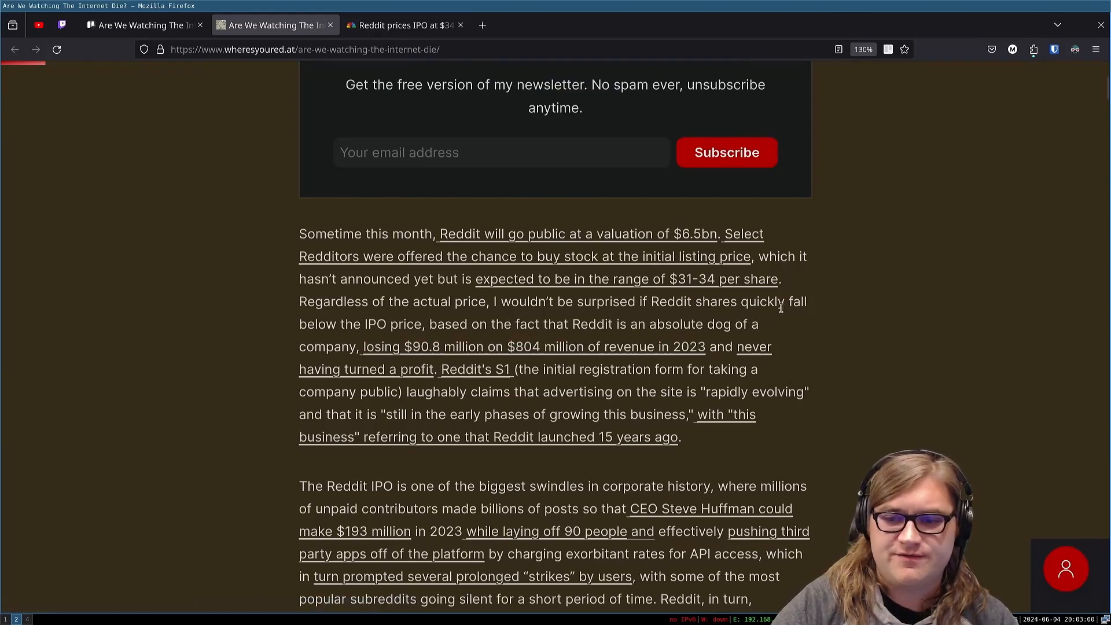
mouse_move(436, 326)
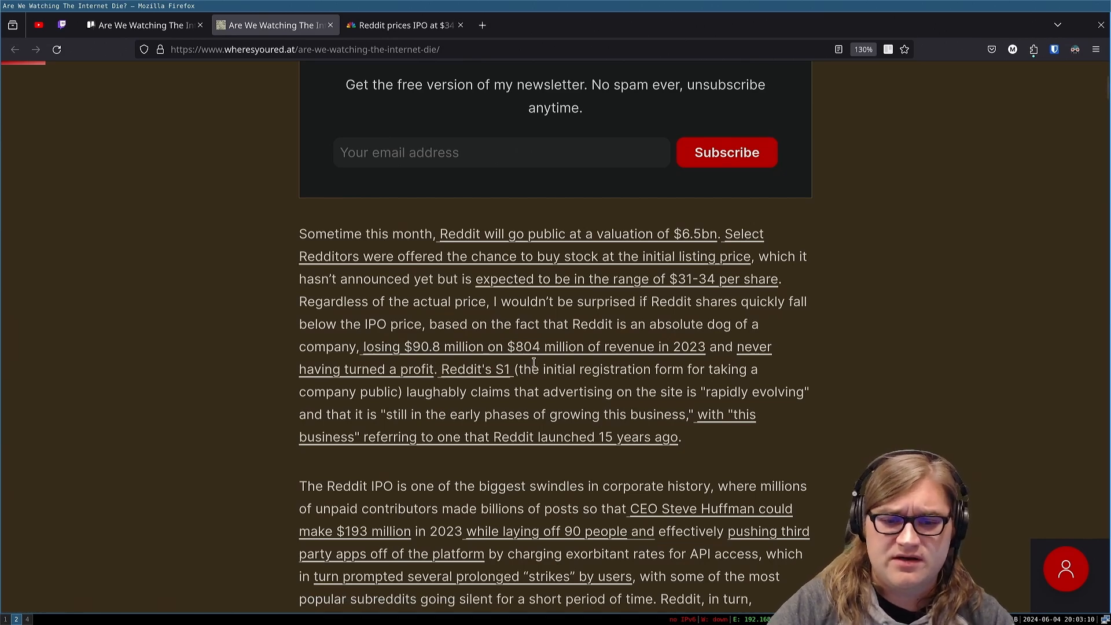
mouse_move(640, 362)
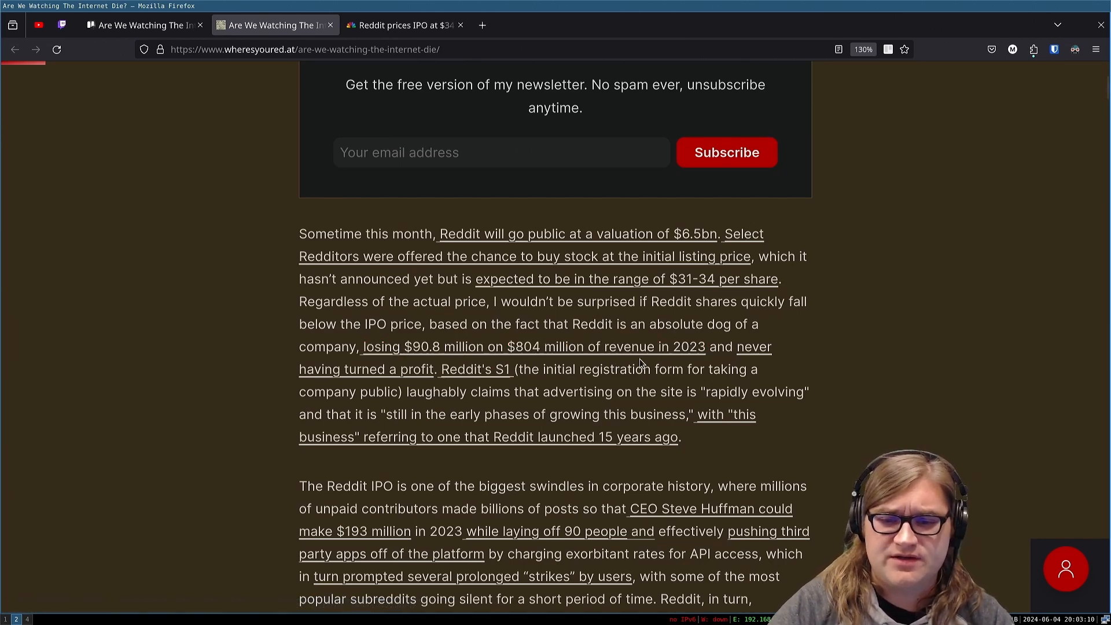
mouse_move(688, 365)
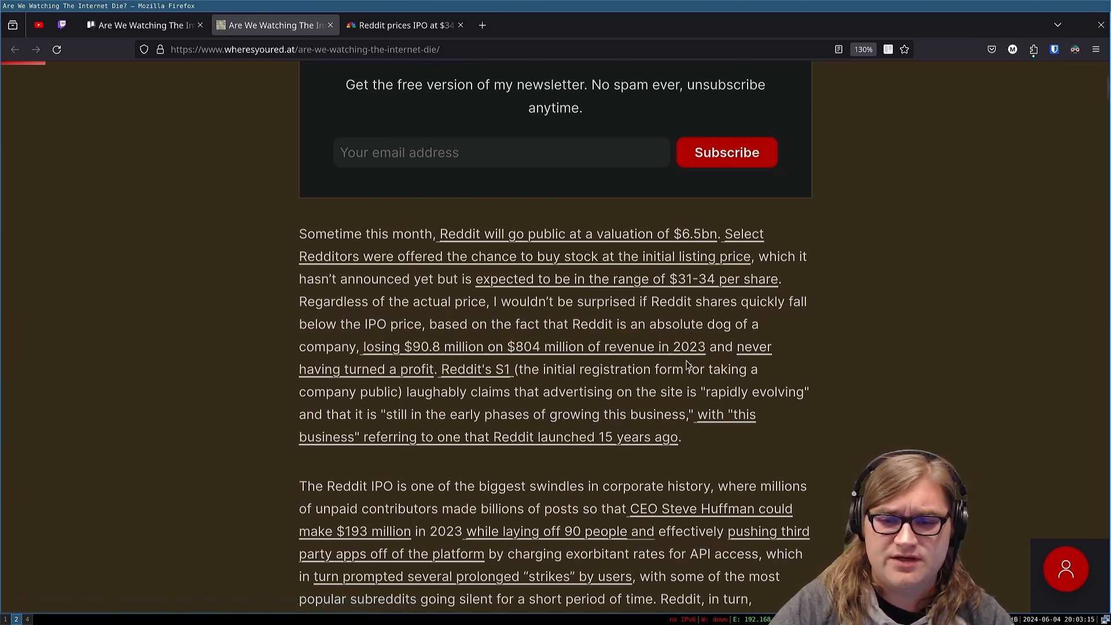
mouse_move(516, 392)
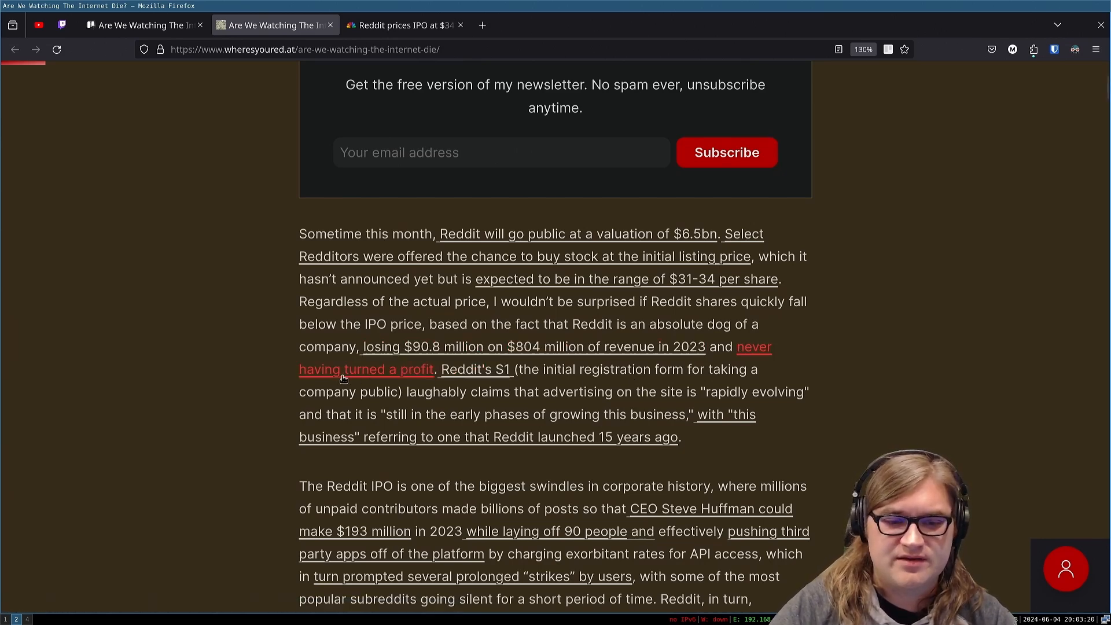
mouse_move(578, 399)
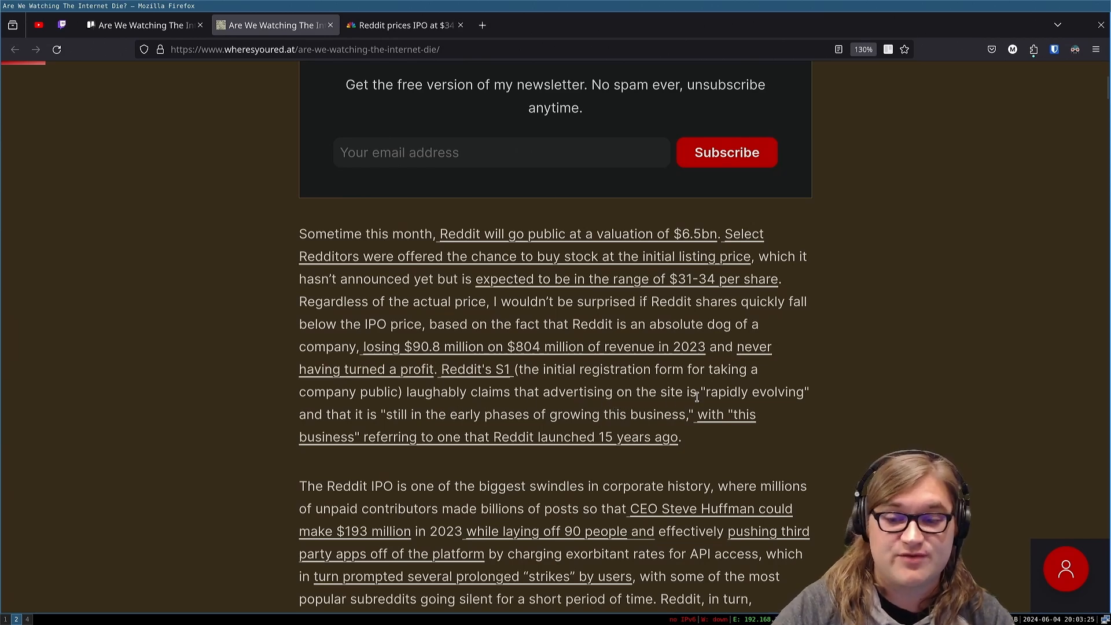
double_click(730, 392)
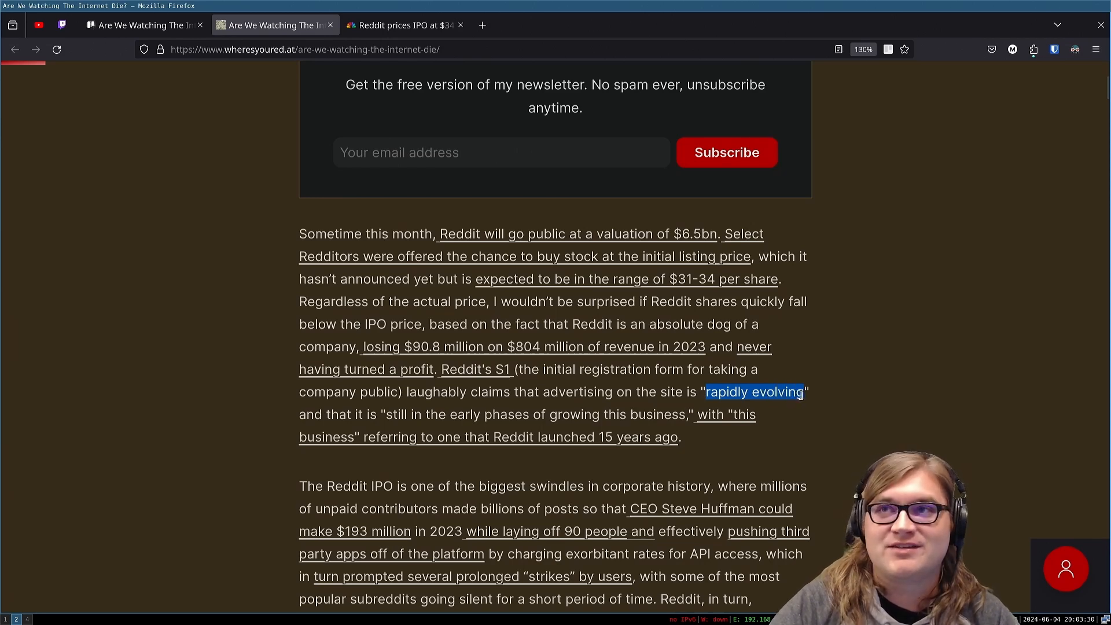
click(734, 405)
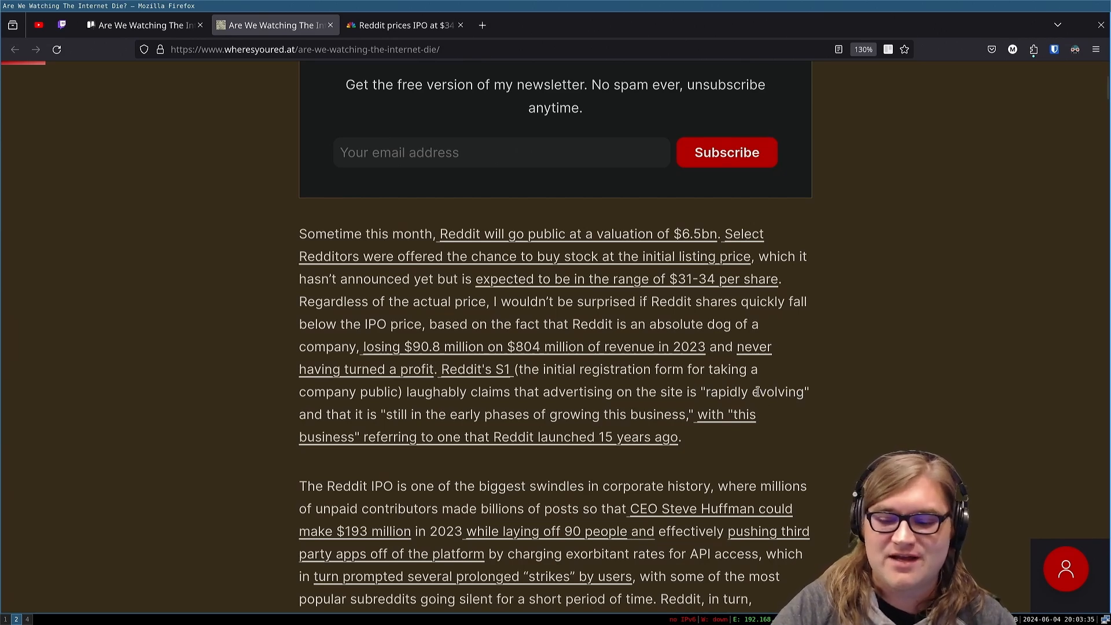
double_click(724, 392)
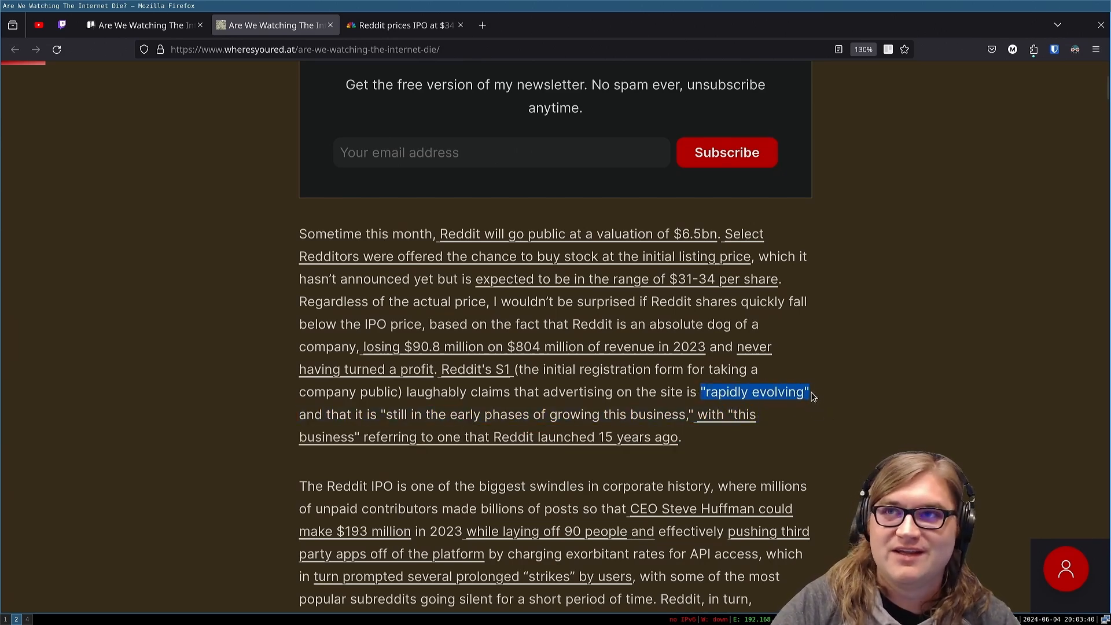
Step: Scroll the article down to the paragraph calling Reddit's IPO one of the biggest swindles
scroll(down, 3)
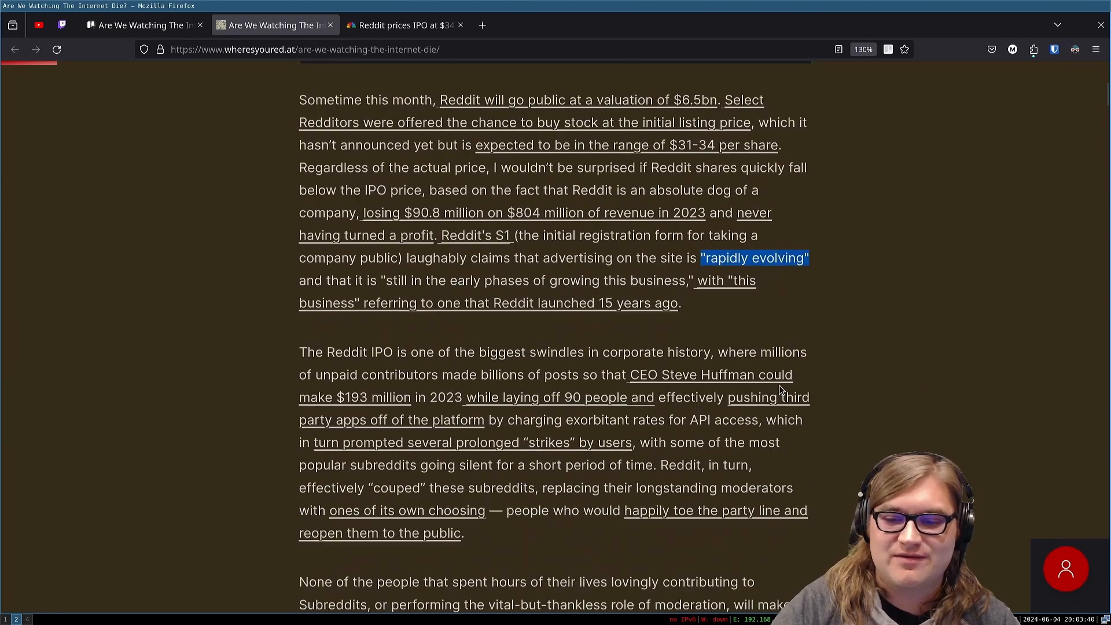
scroll(up, 3)
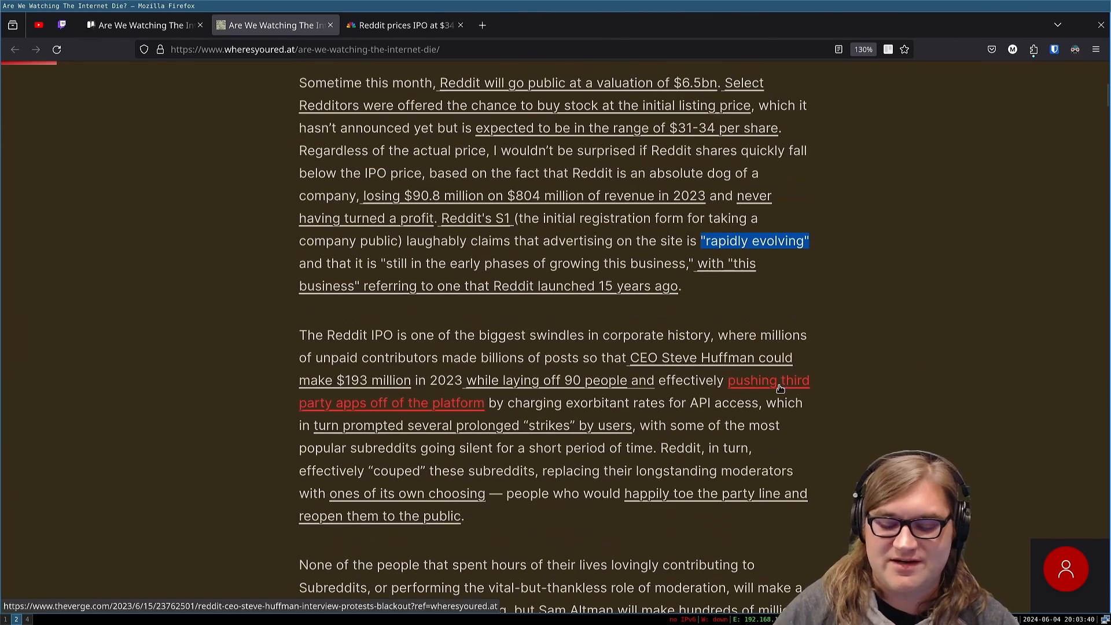
scroll(down, 3)
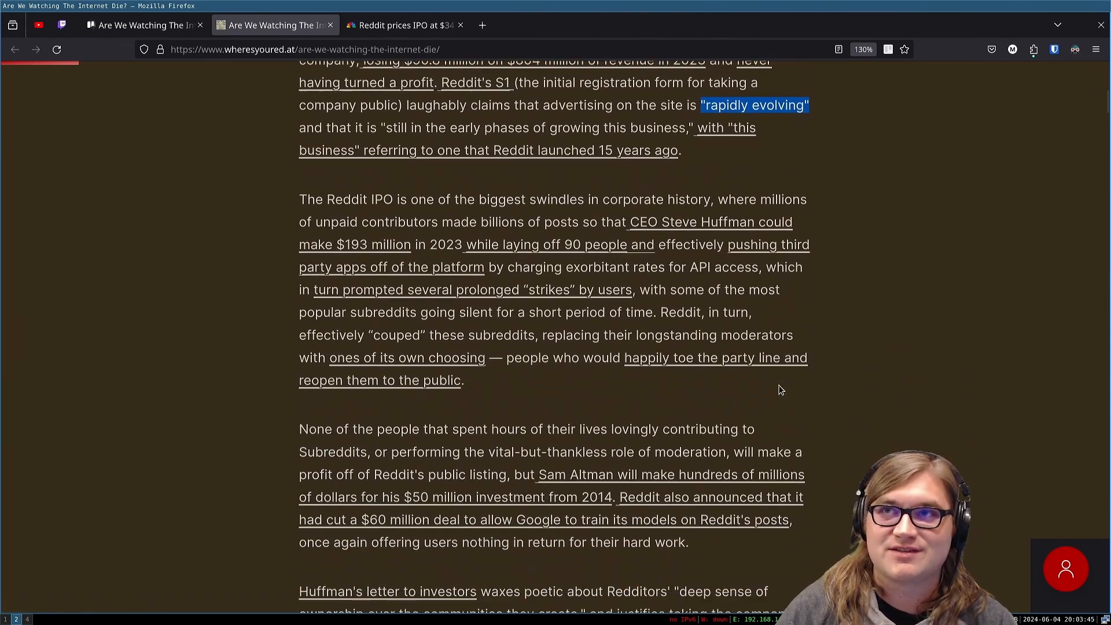
scroll(up, 3)
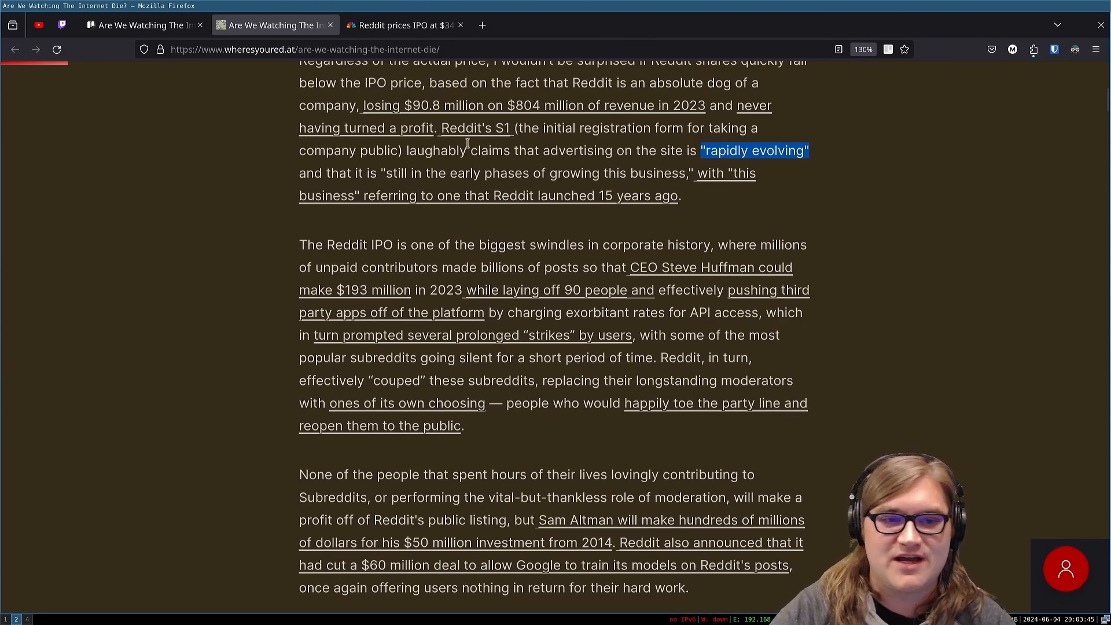
mouse_move(403, 192)
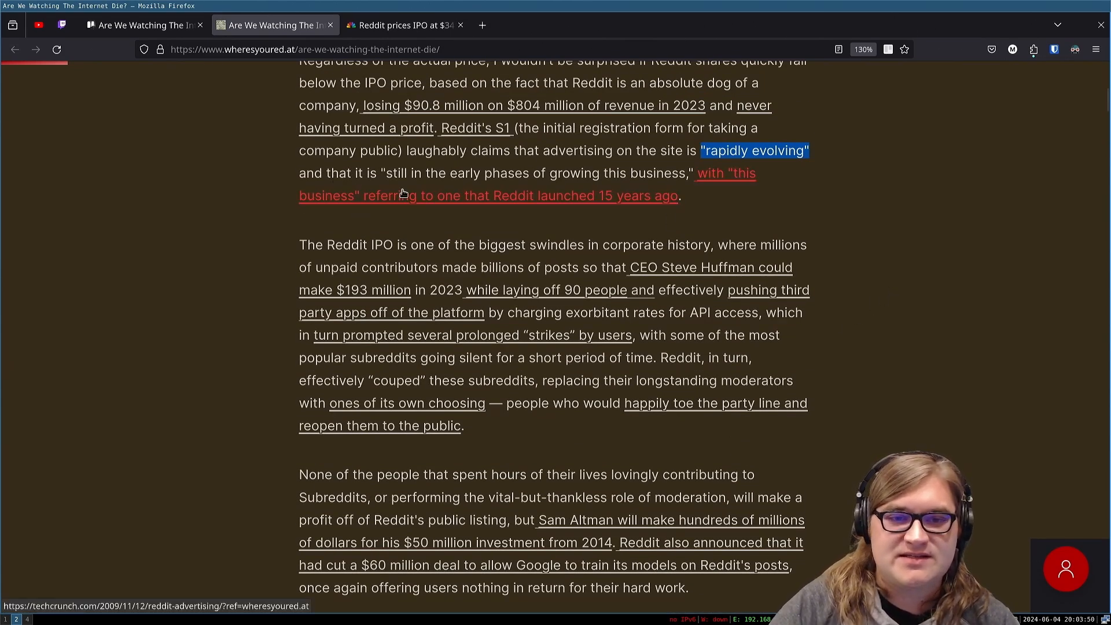
mouse_move(684, 228)
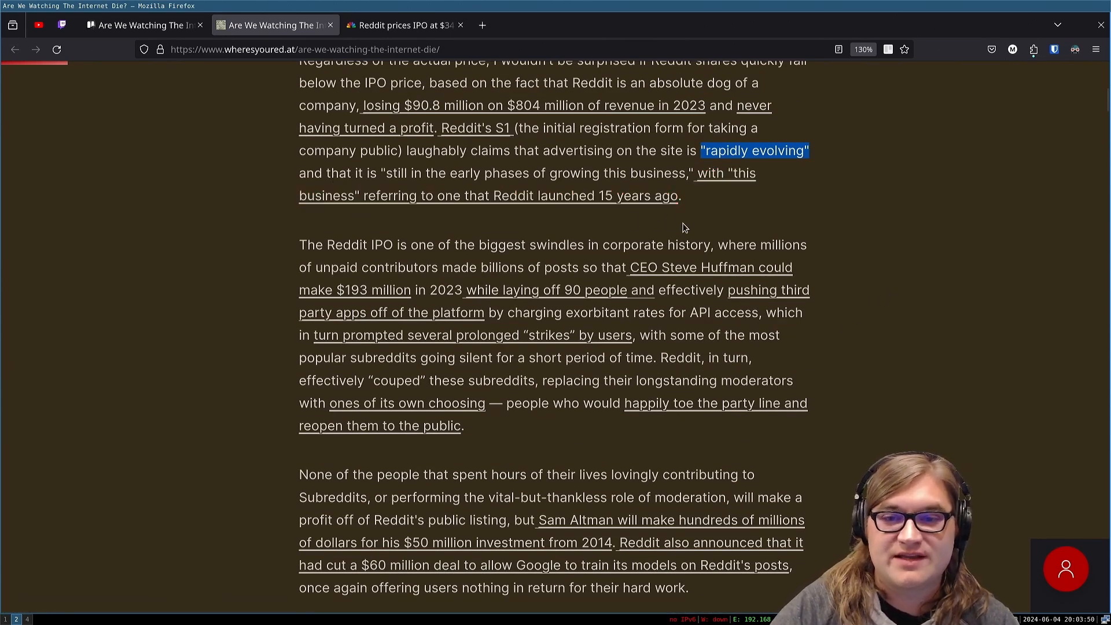
mouse_move(331, 213)
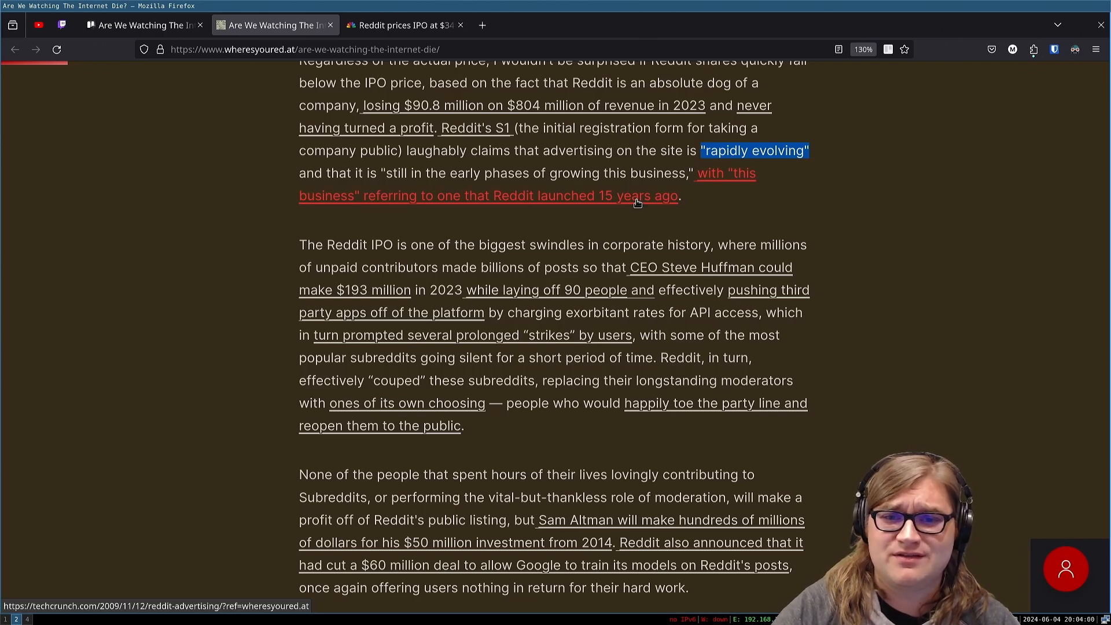
mouse_move(555, 173)
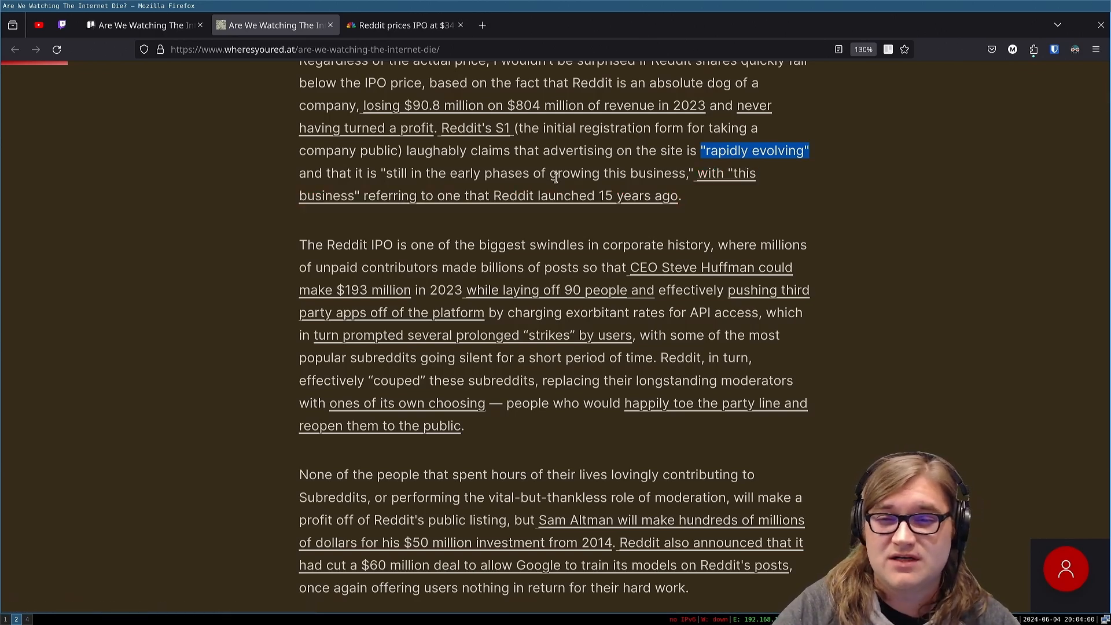
mouse_move(472, 168)
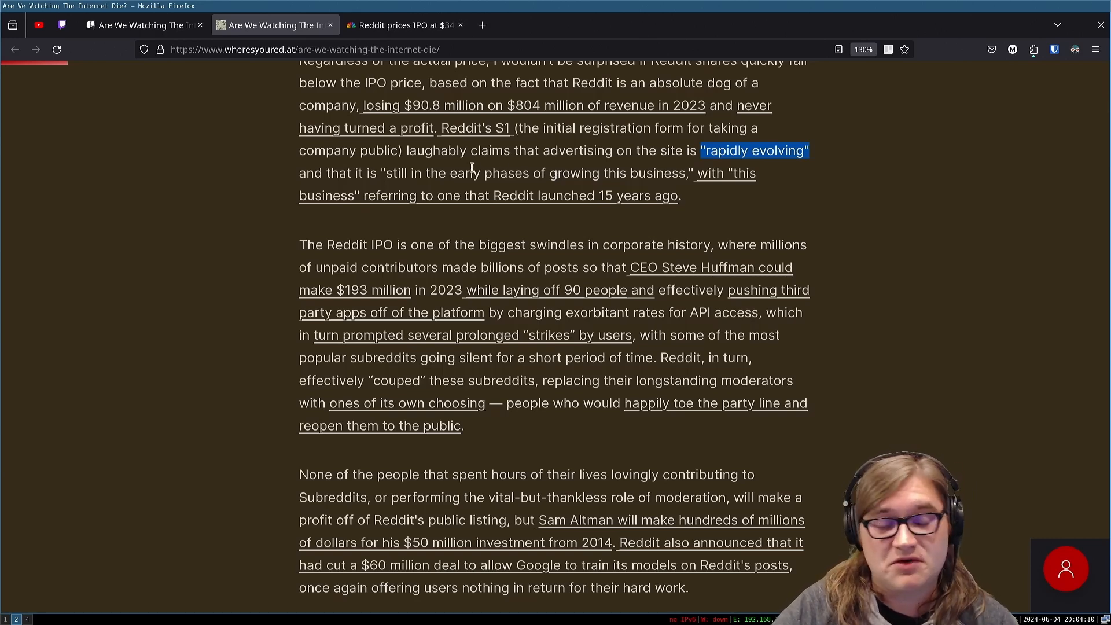
scroll(down, 3)
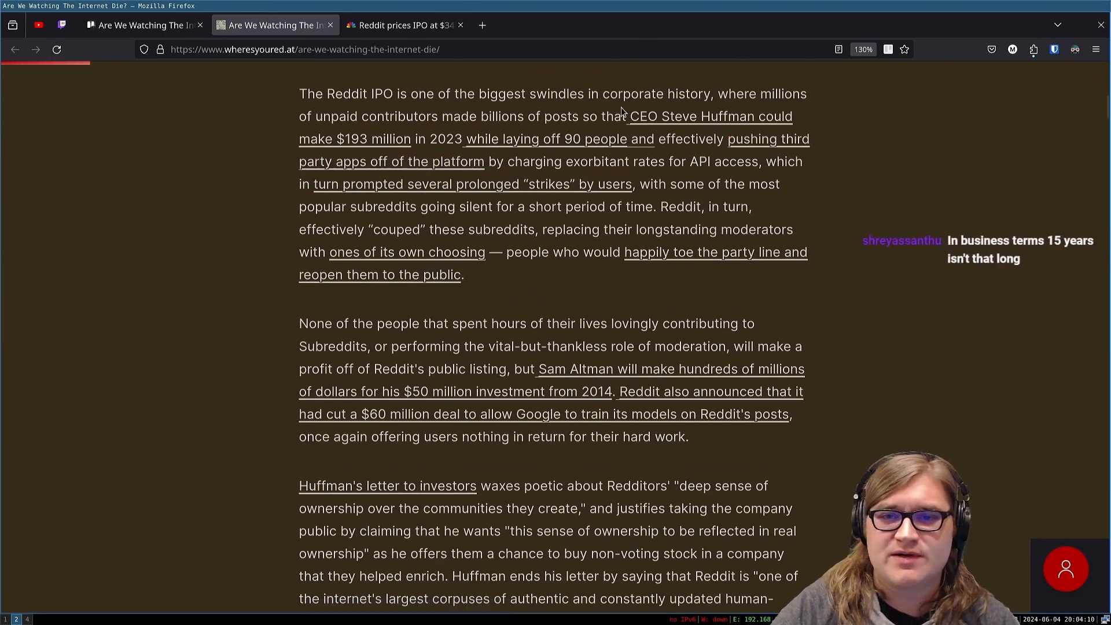
mouse_move(424, 122)
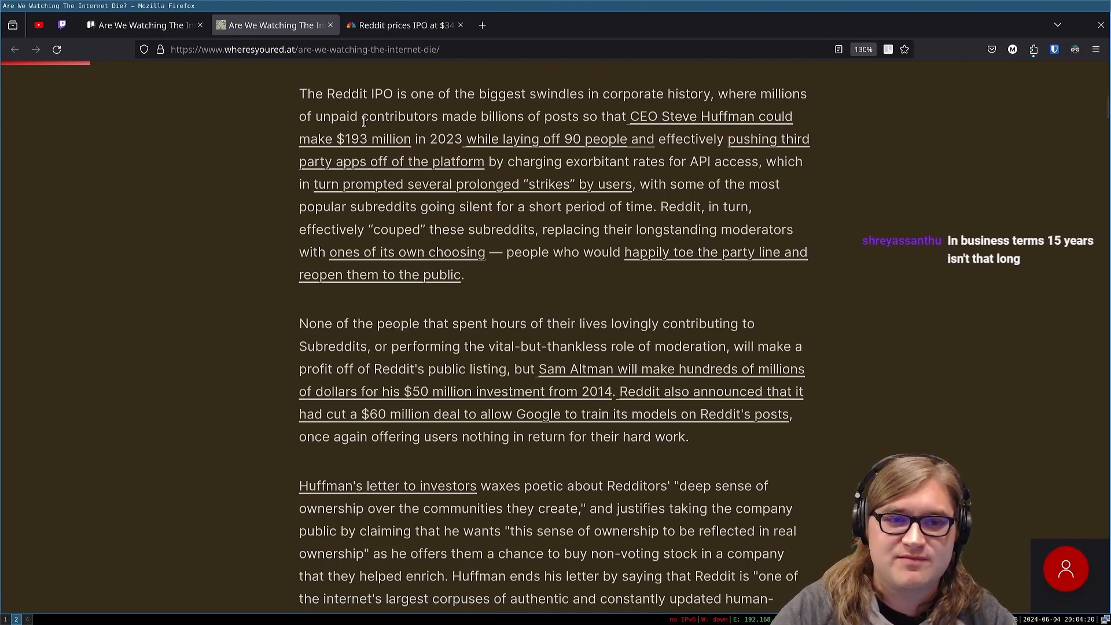
mouse_move(460, 176)
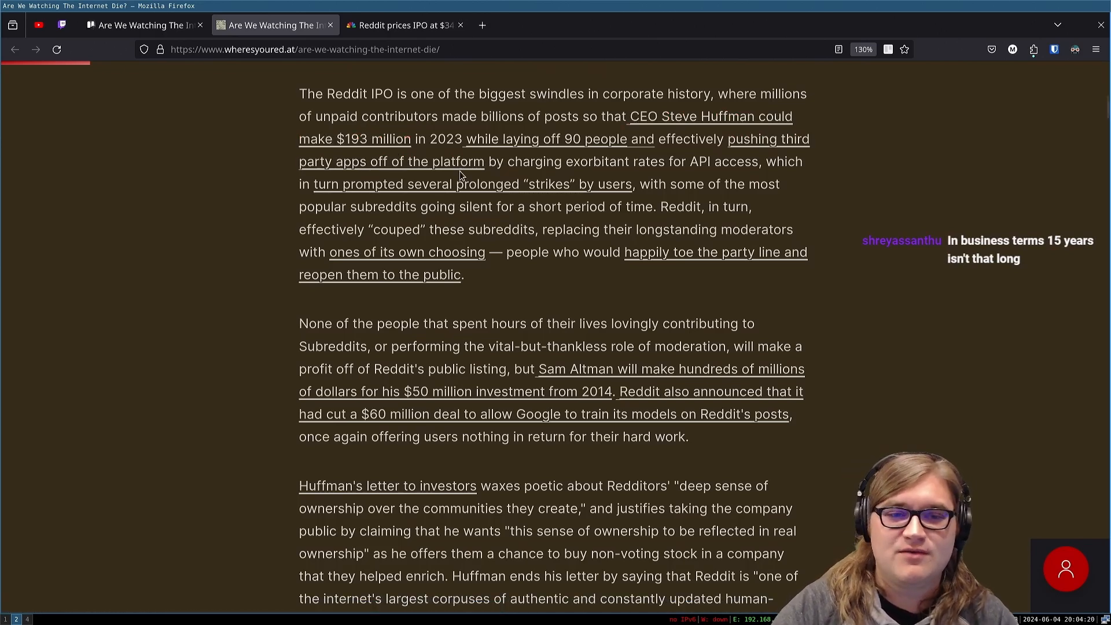
mouse_move(563, 156)
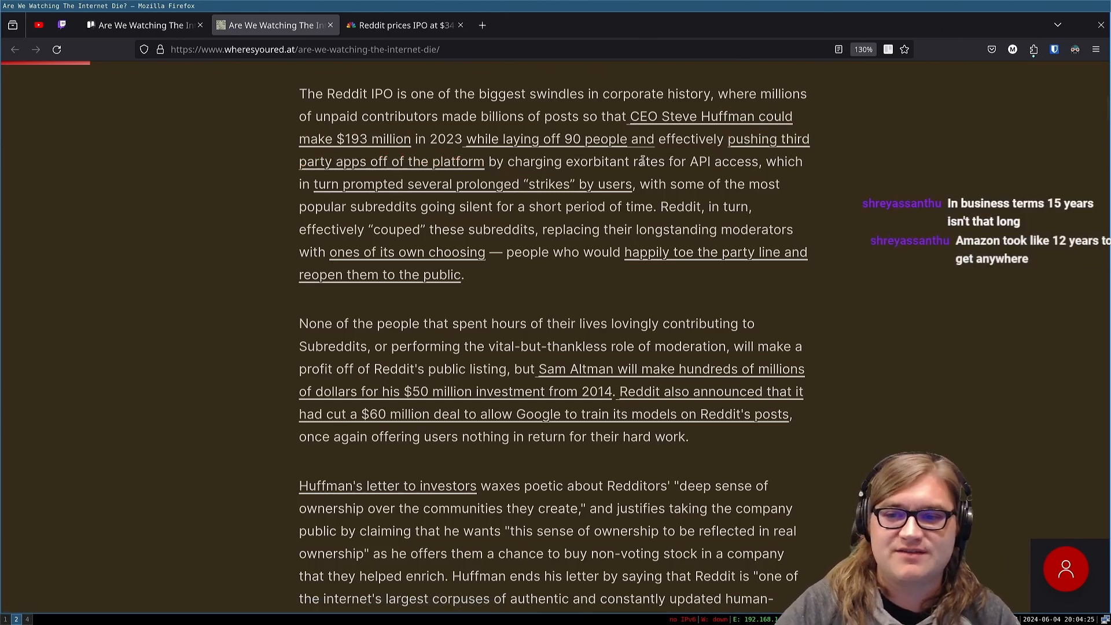
mouse_move(935, 135)
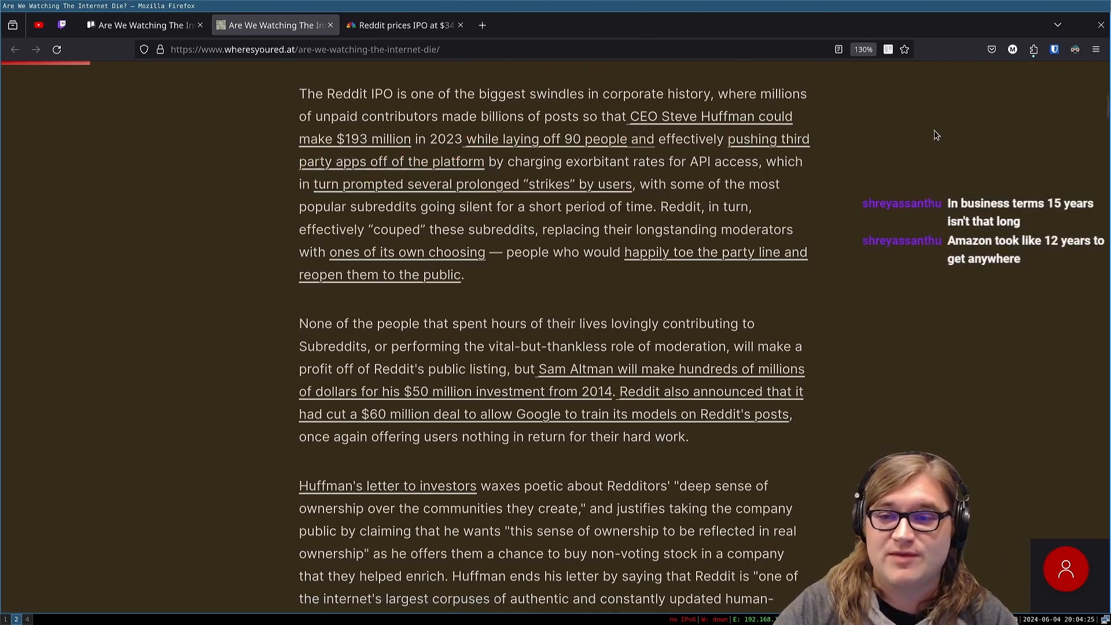
mouse_move(769, 139)
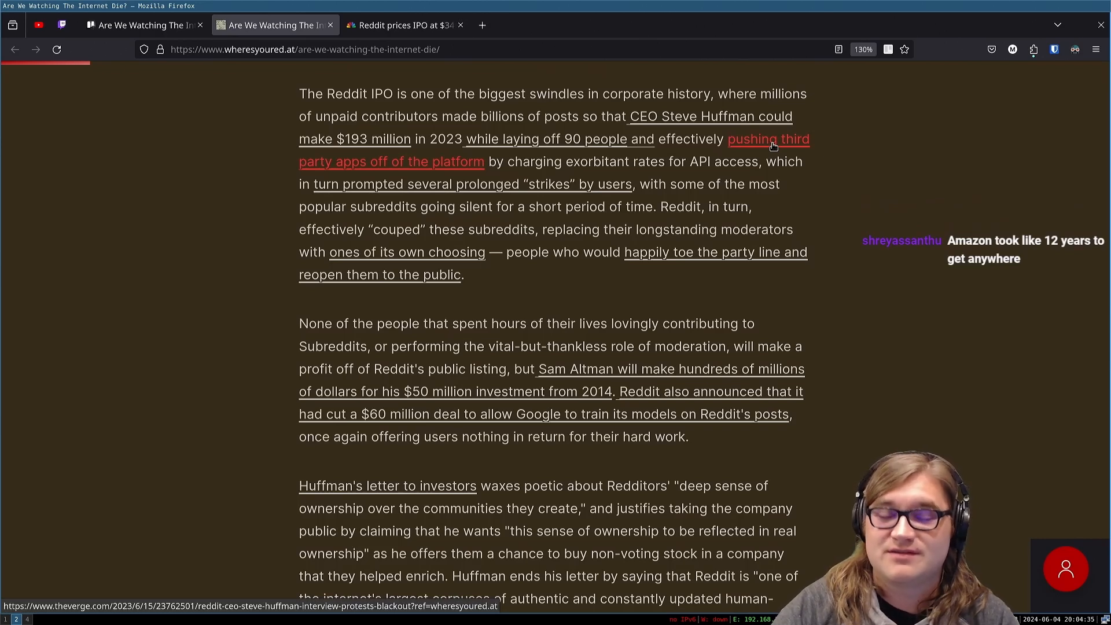
mouse_move(767, 157)
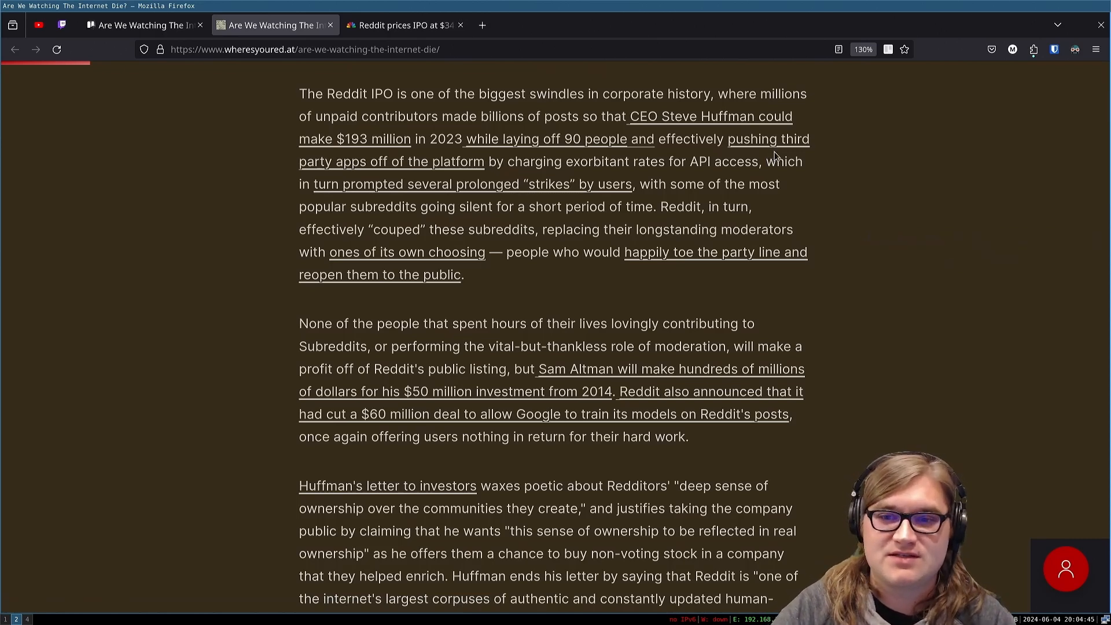
scroll(up, 3)
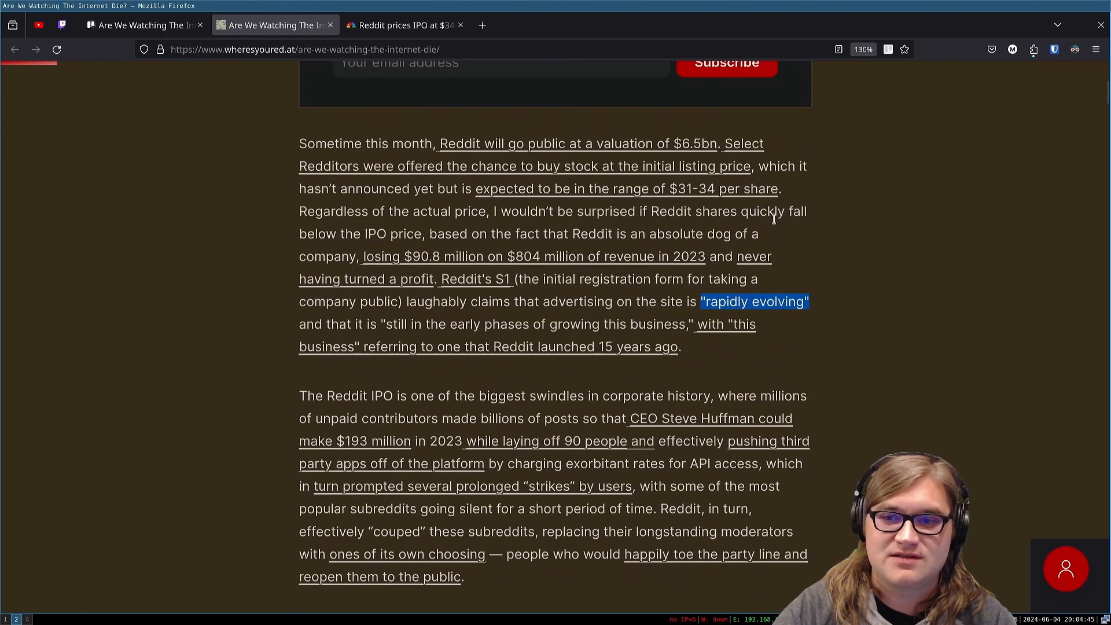
scroll(down, 3)
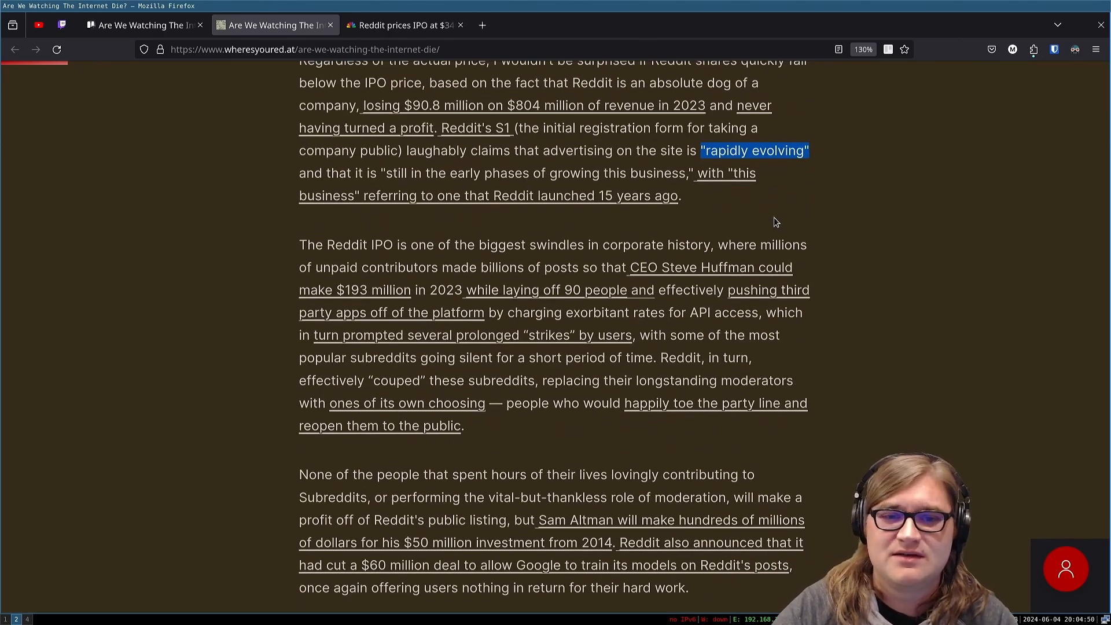
scroll(up, 3)
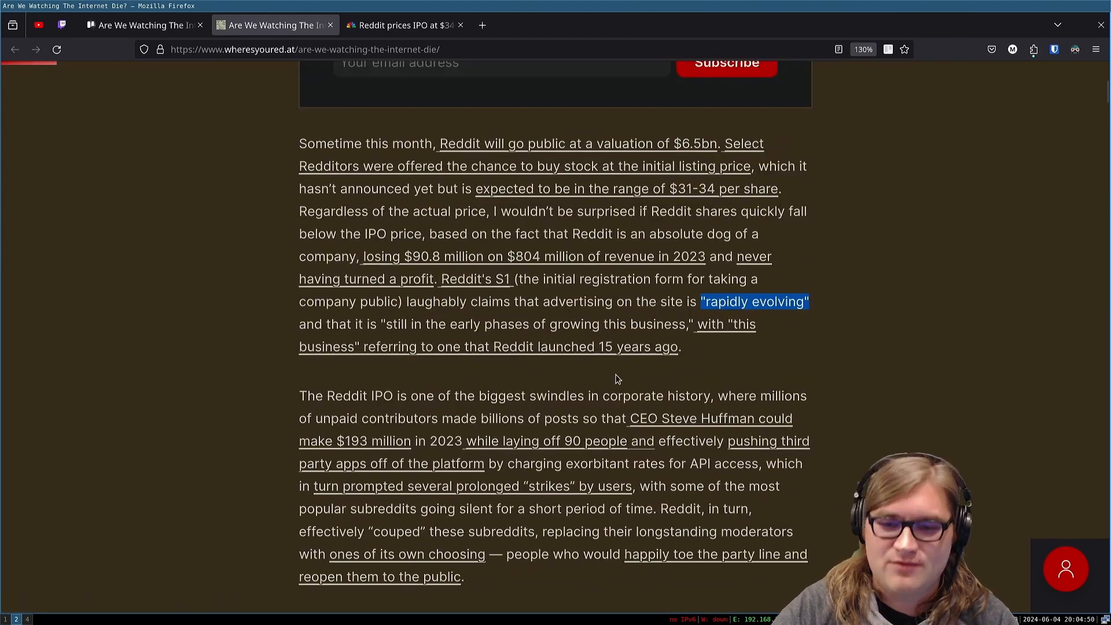
mouse_move(631, 332)
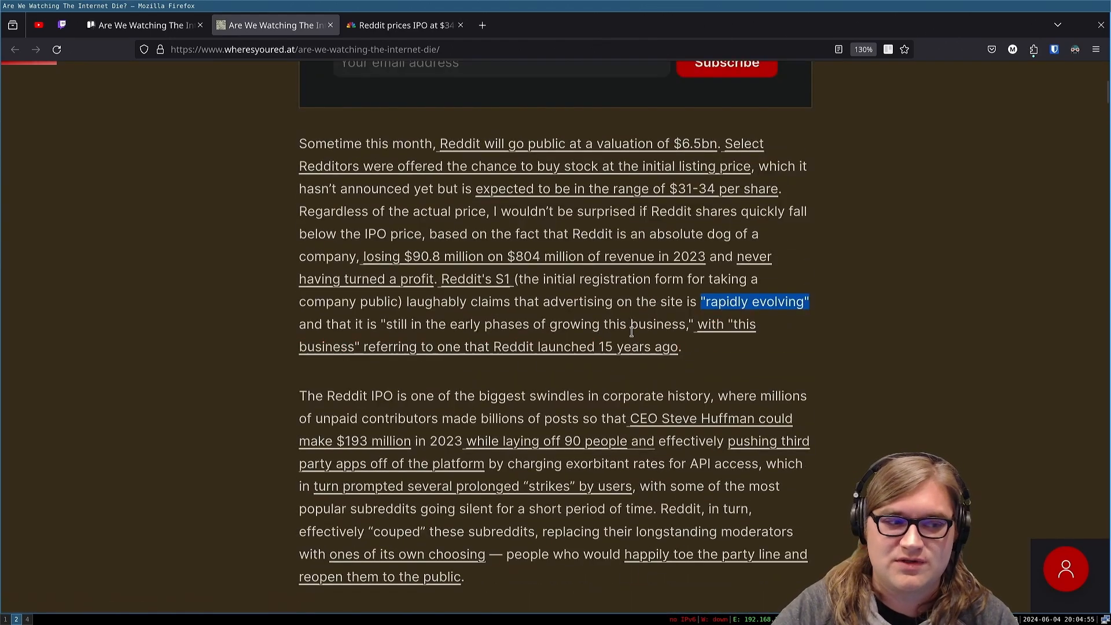
scroll(down, 3)
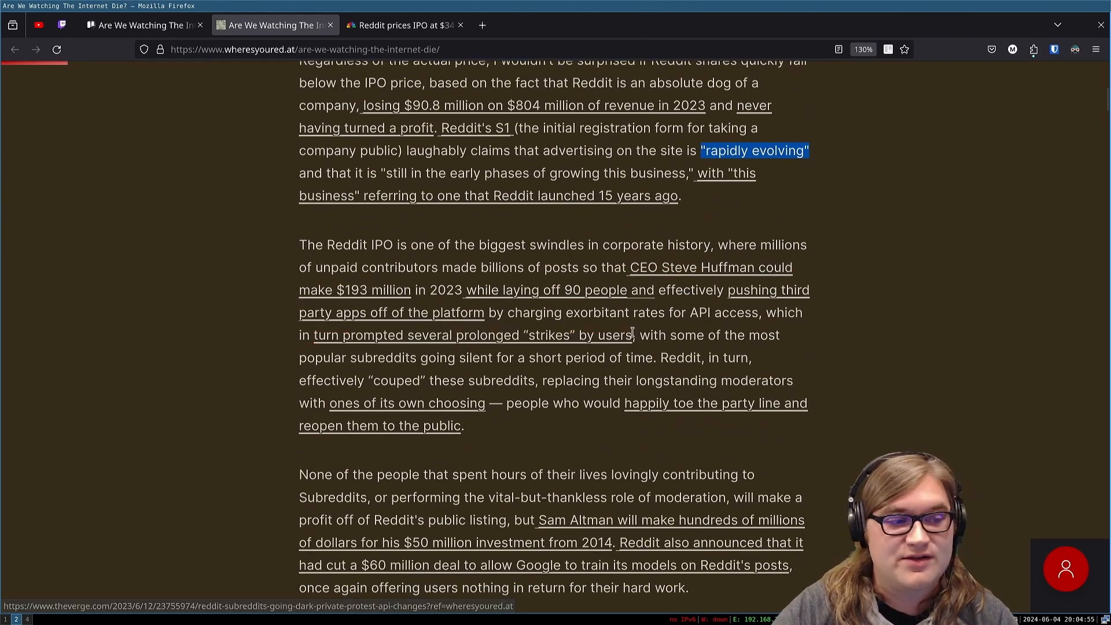
scroll(down, 3)
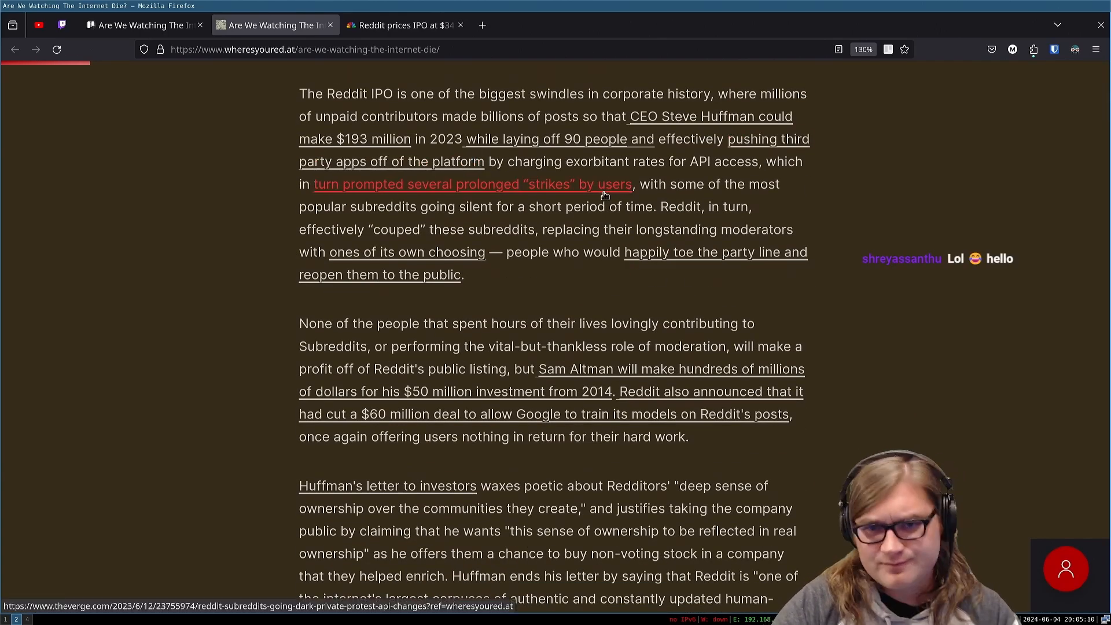
mouse_move(674, 176)
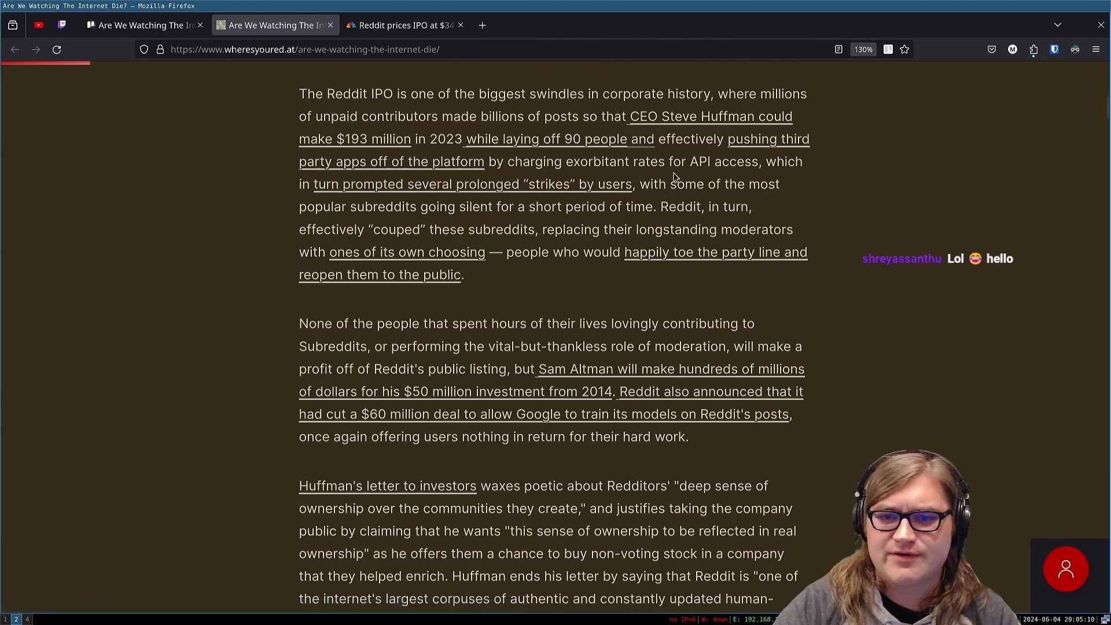
mouse_move(708, 177)
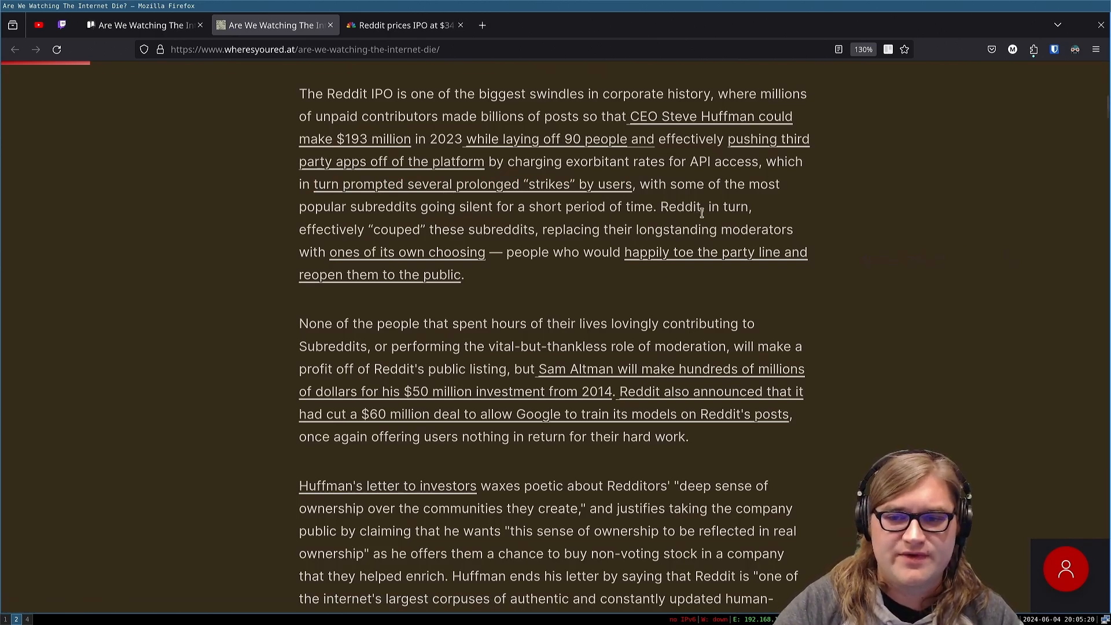
mouse_move(528, 259)
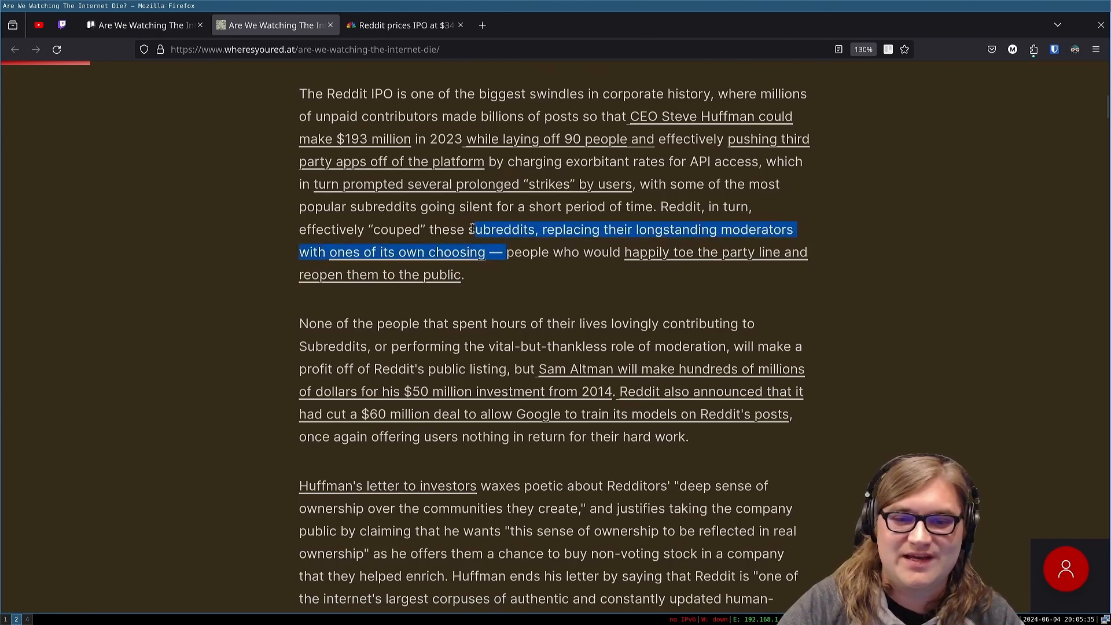
click(528, 266)
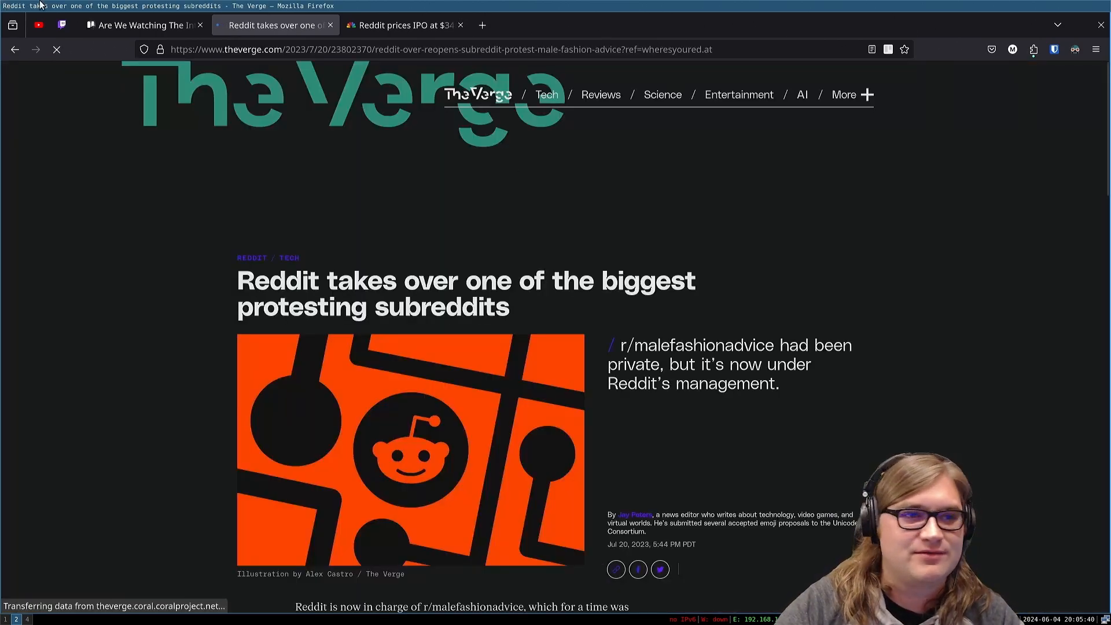
click(141, 24)
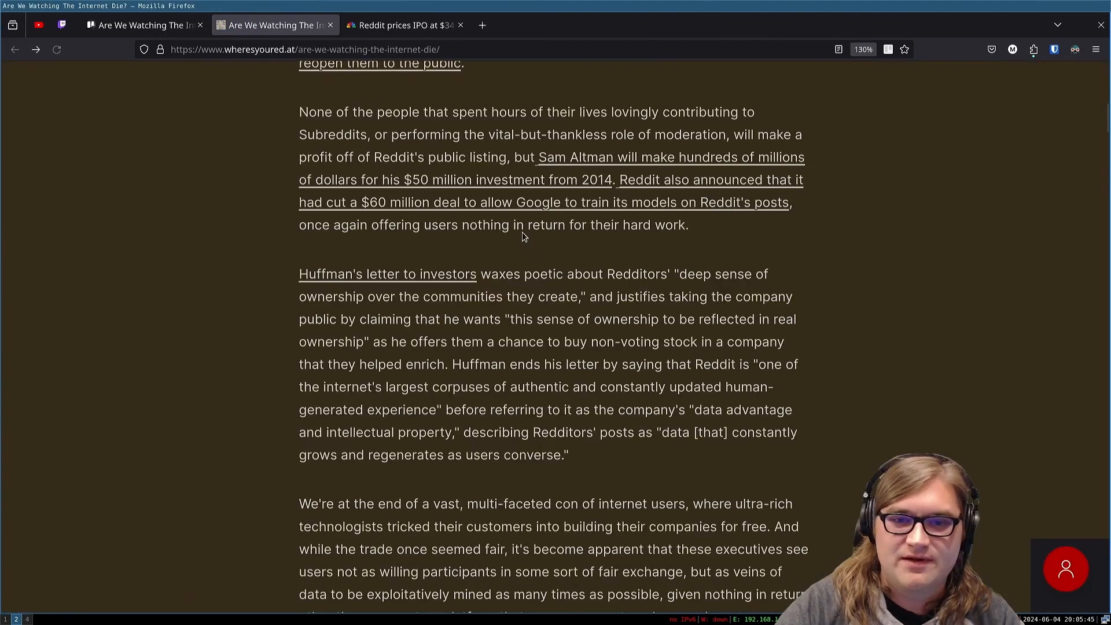
scroll(up, 3)
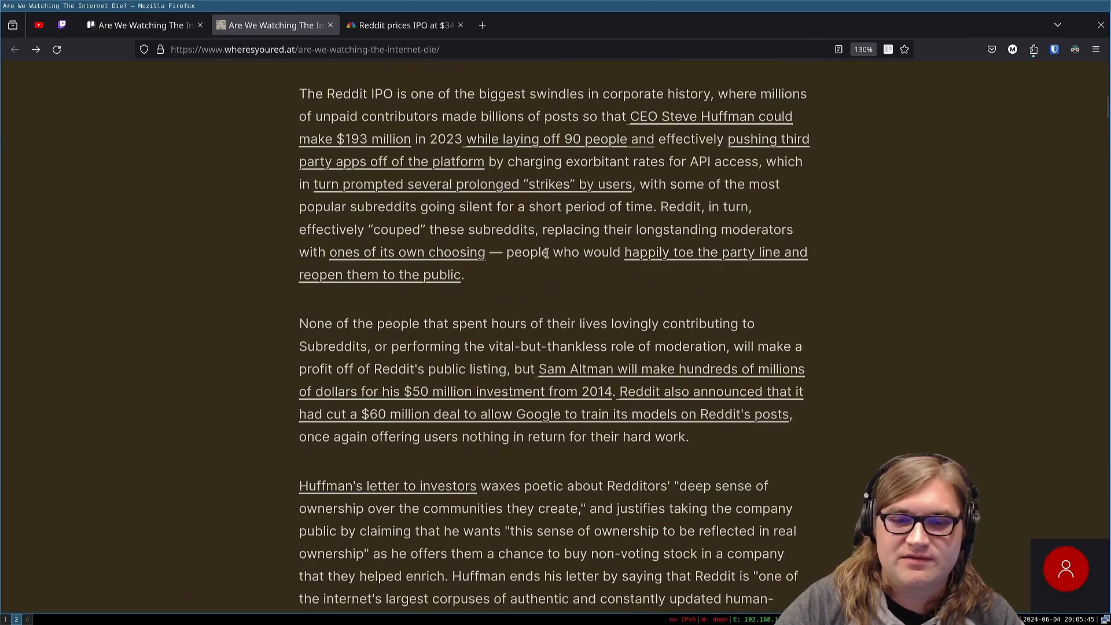
mouse_move(549, 254)
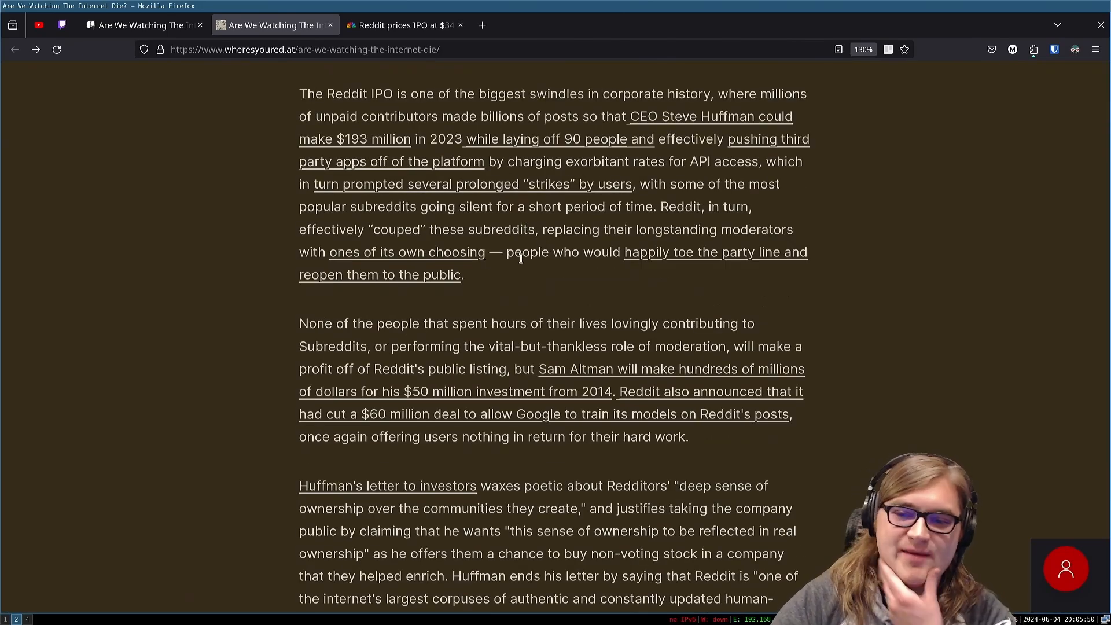
mouse_move(527, 309)
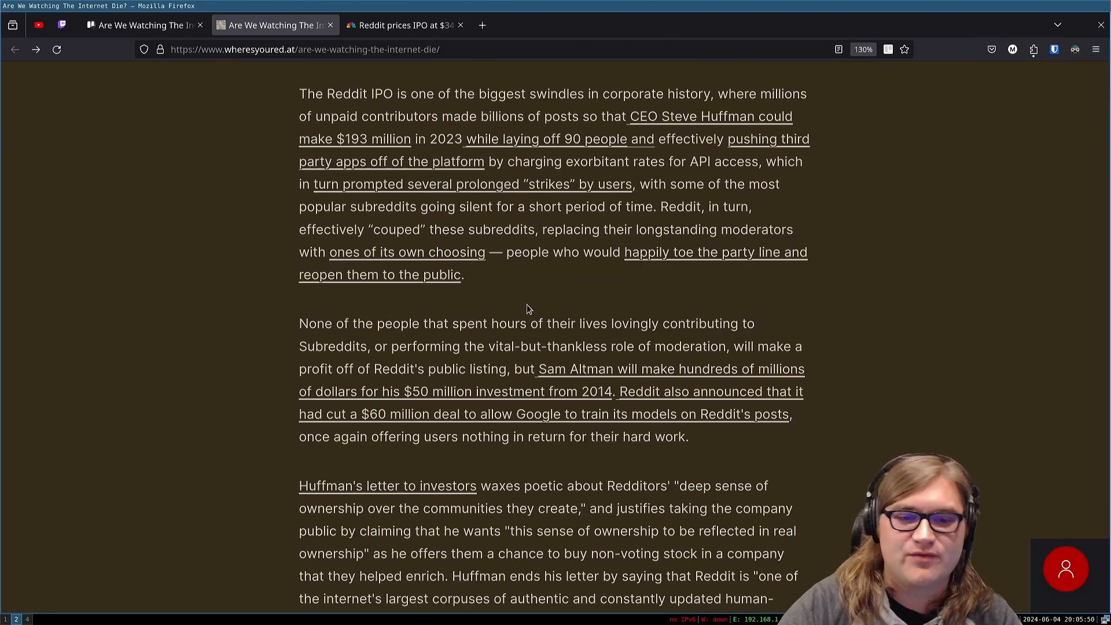
scroll(down, 3)
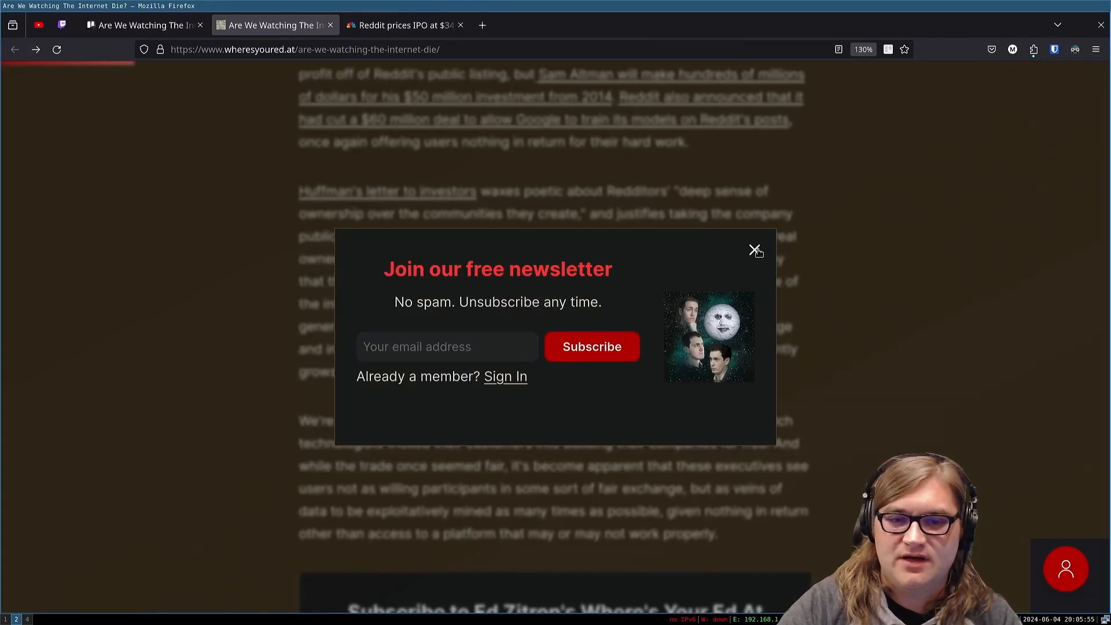
click(754, 251)
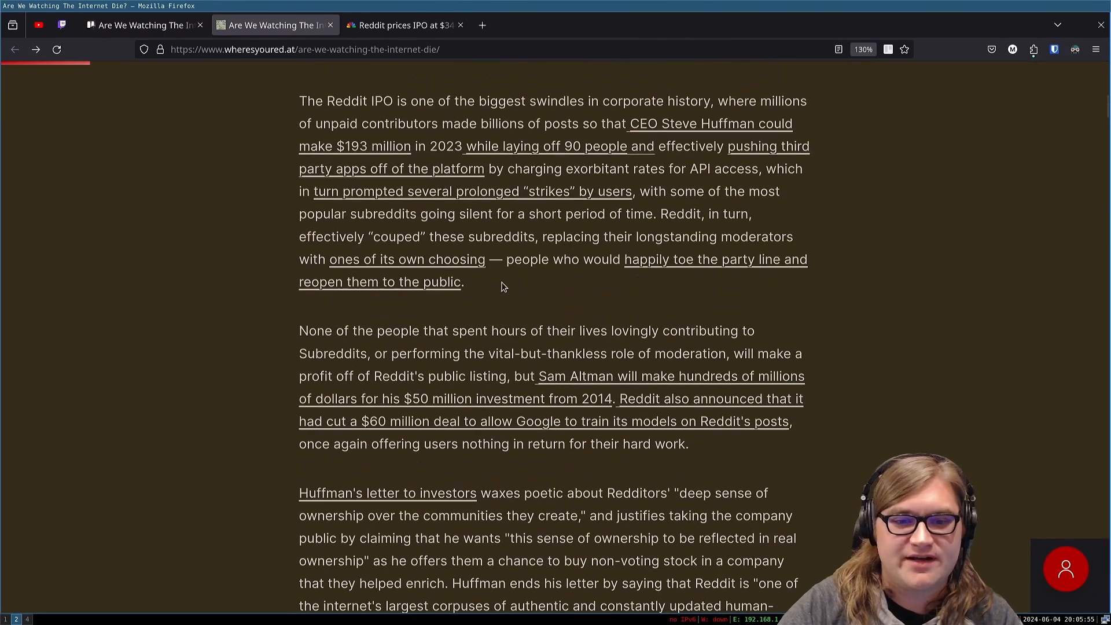
mouse_move(489, 349)
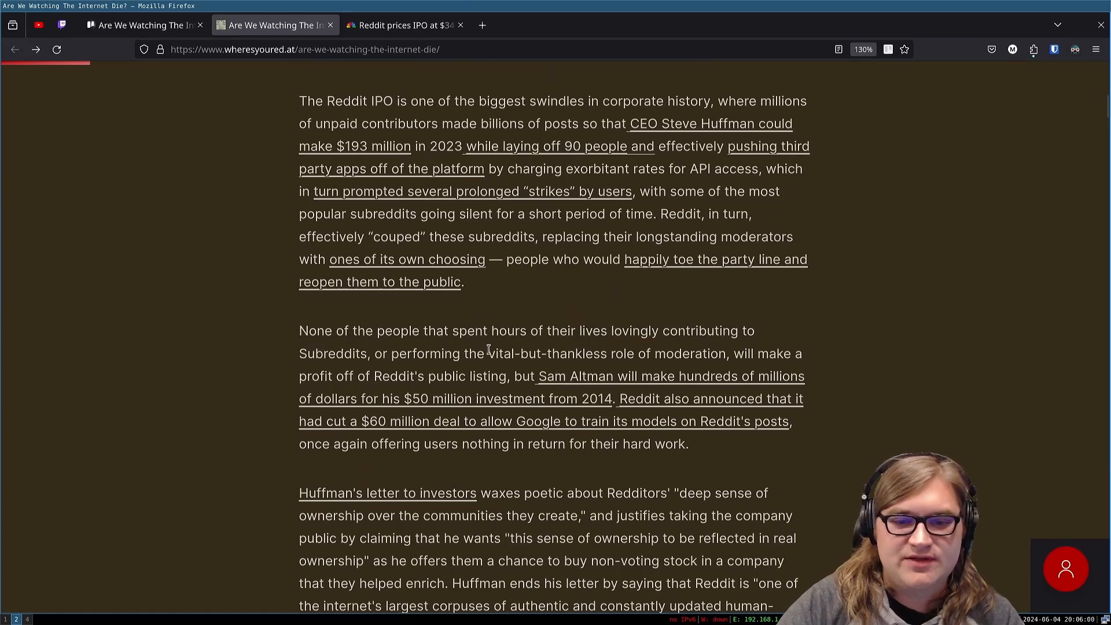
mouse_move(661, 345)
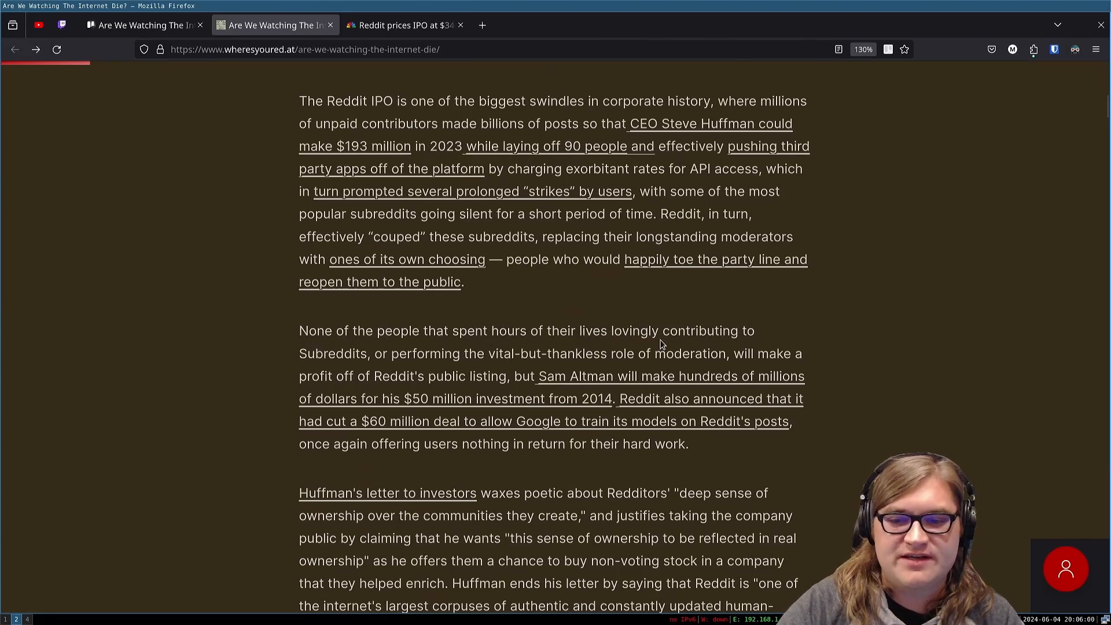
scroll(down, 3)
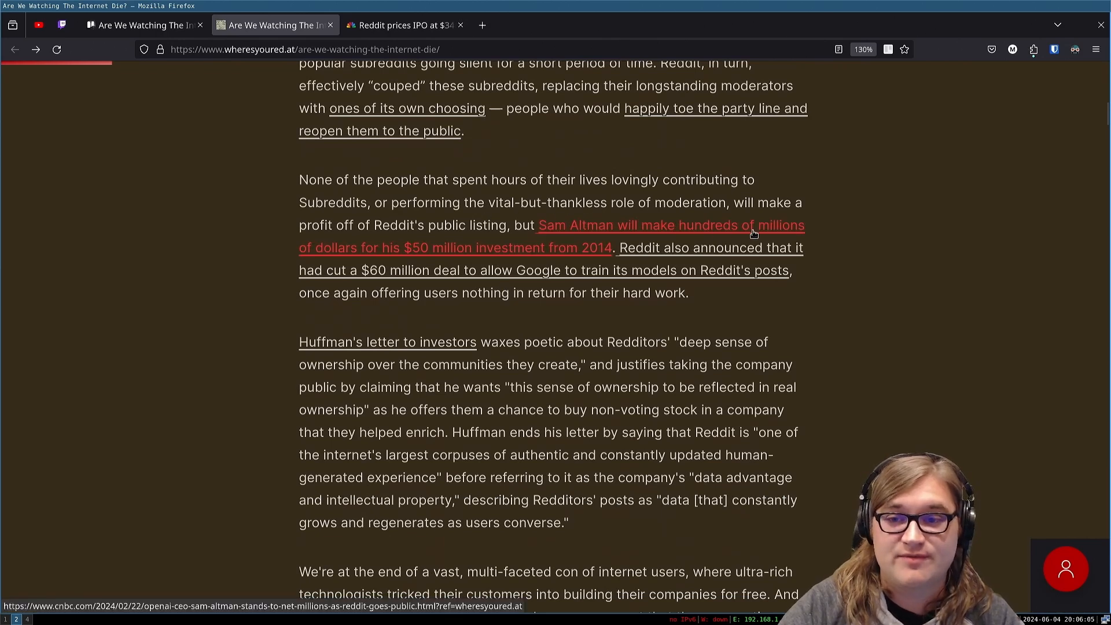
mouse_move(319, 230)
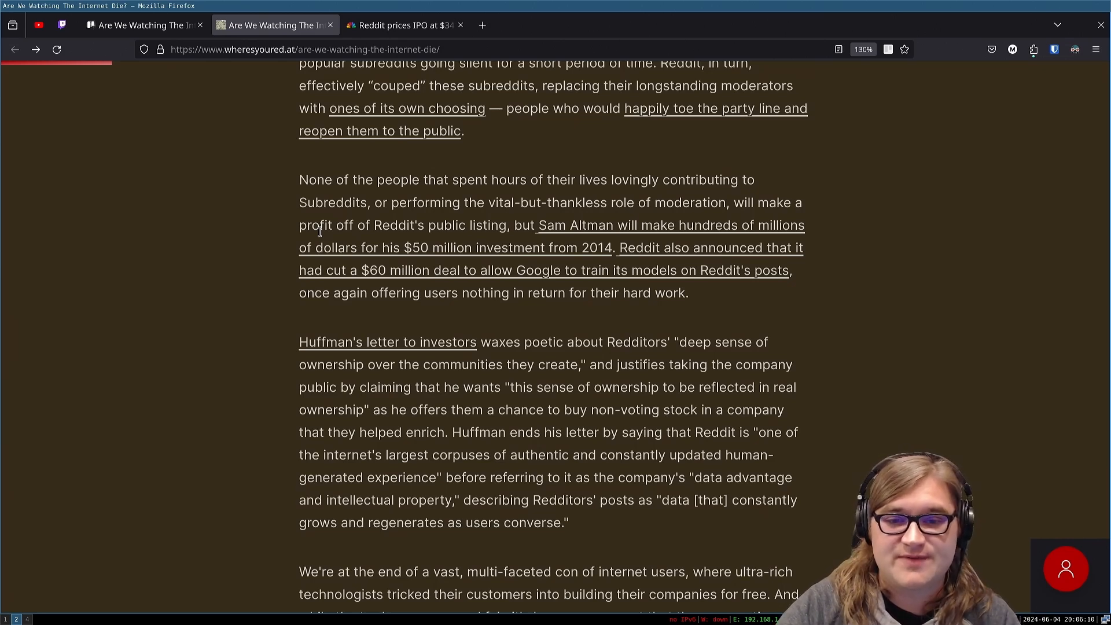
mouse_move(647, 264)
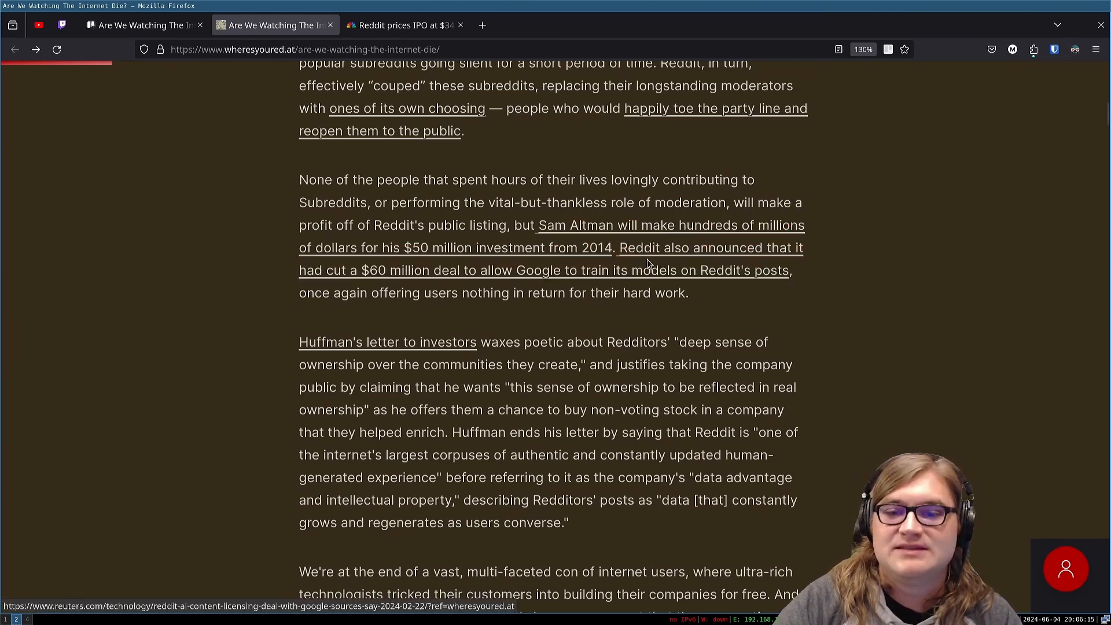
mouse_move(624, 236)
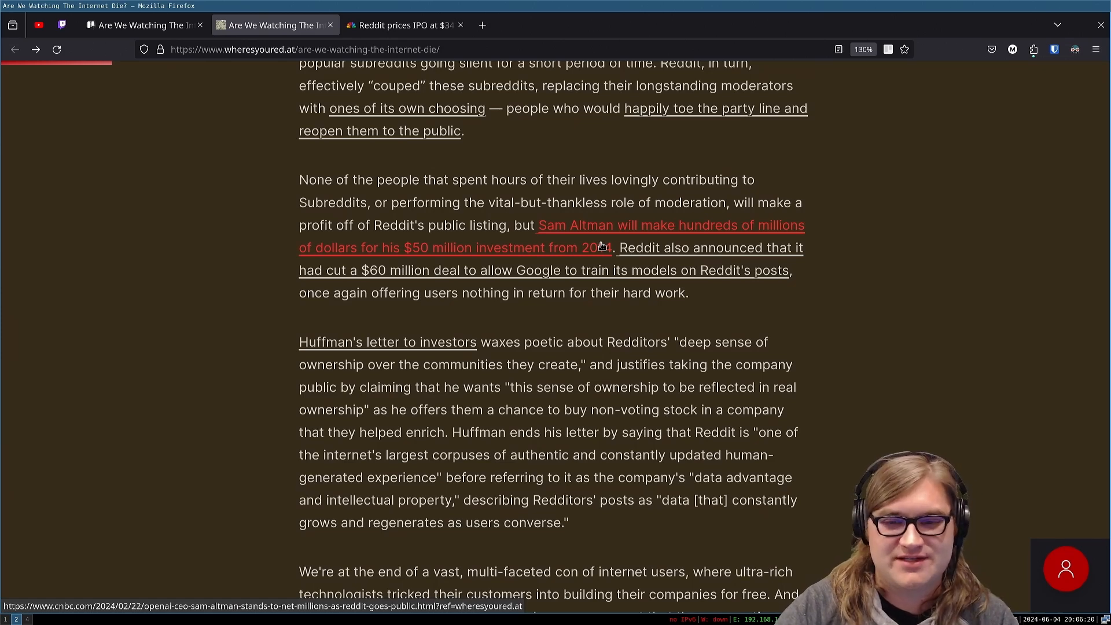
mouse_move(581, 335)
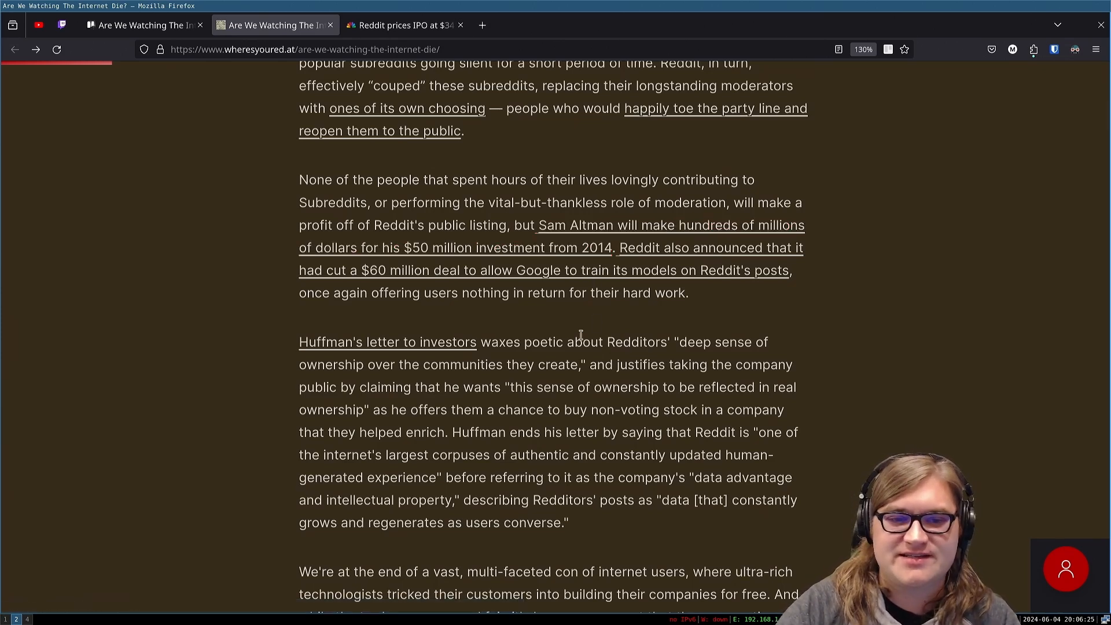
mouse_move(459, 308)
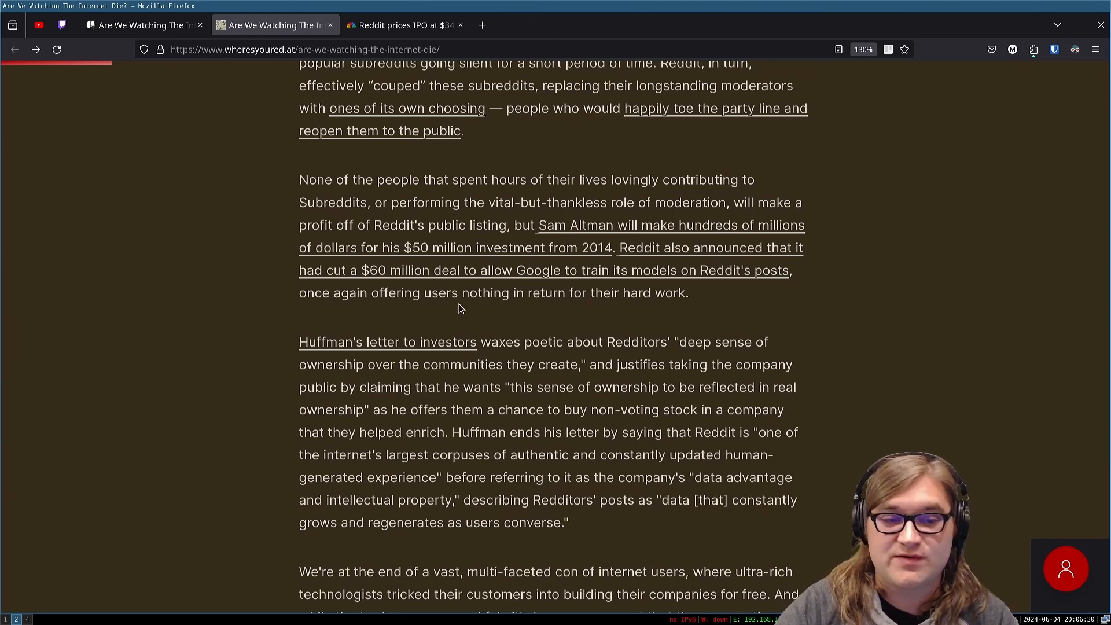
mouse_move(384, 311)
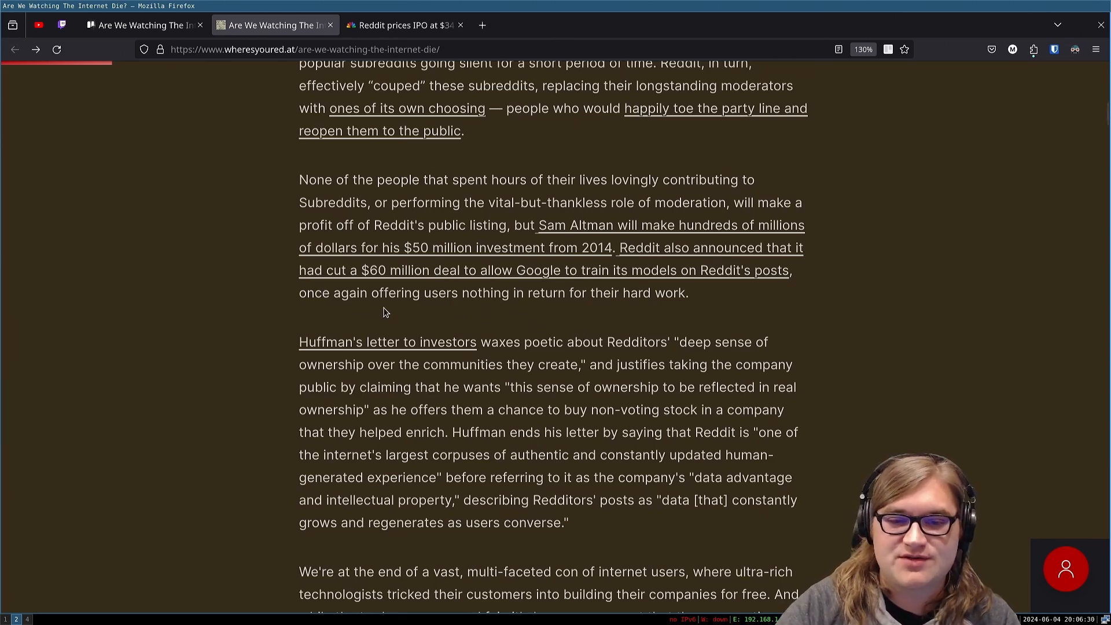
mouse_move(516, 321)
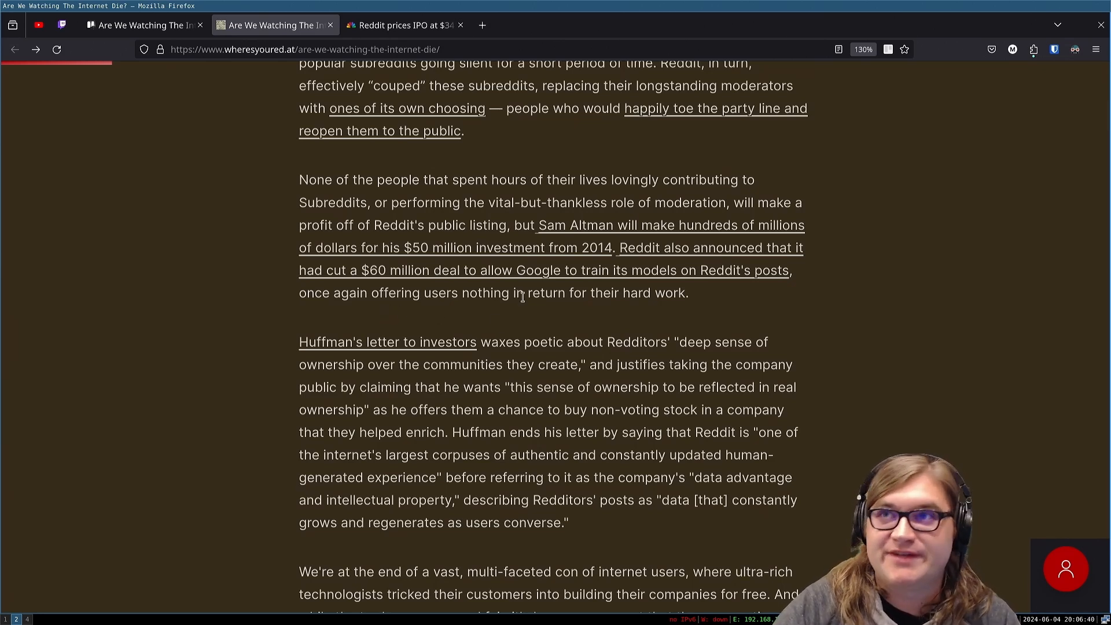
mouse_move(497, 269)
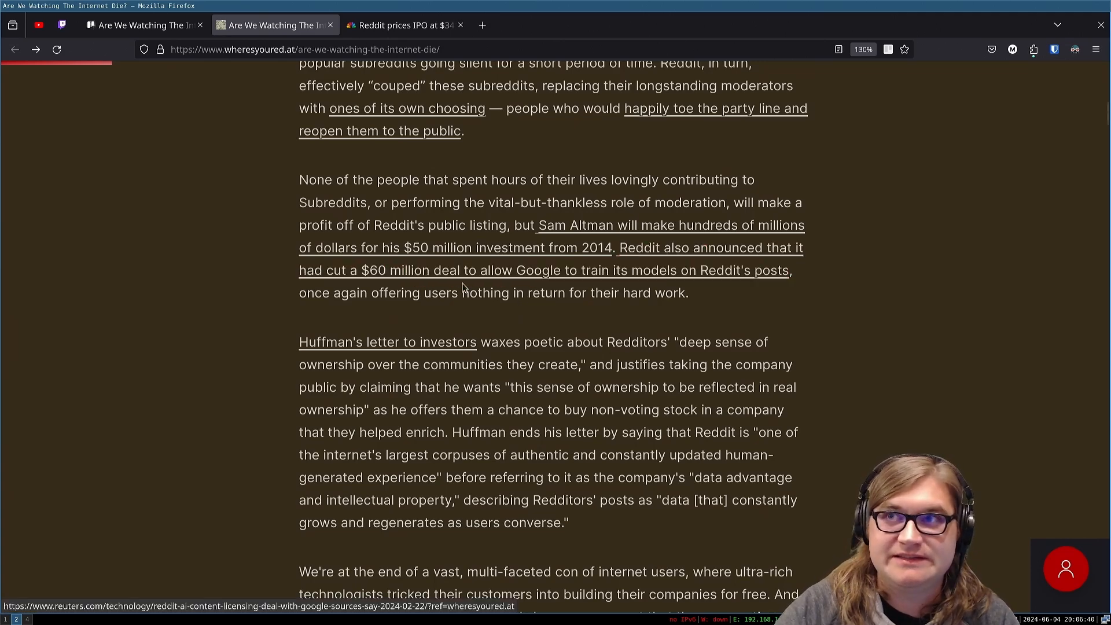
mouse_move(453, 296)
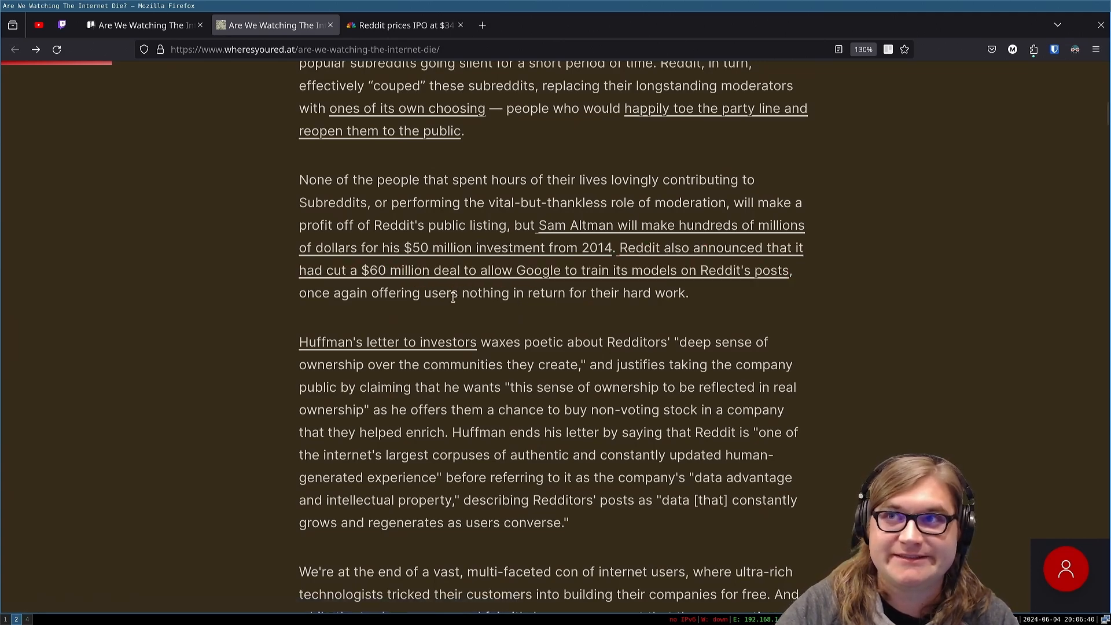
Step: Scroll down to the paragraph on Huffman's letter to investors
scroll(down, 3)
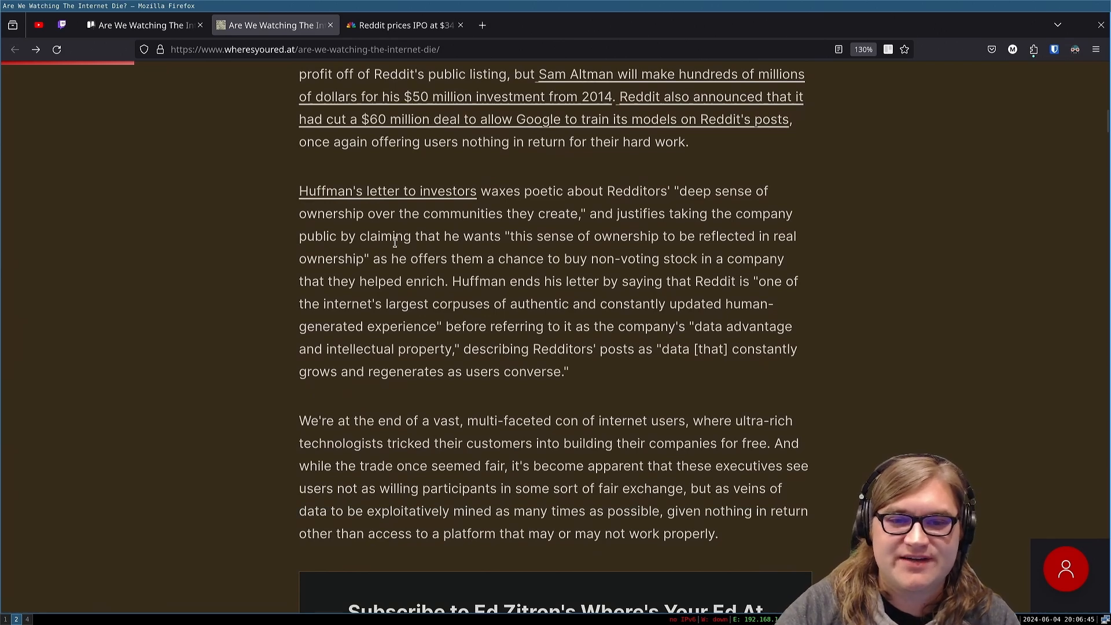
mouse_move(644, 204)
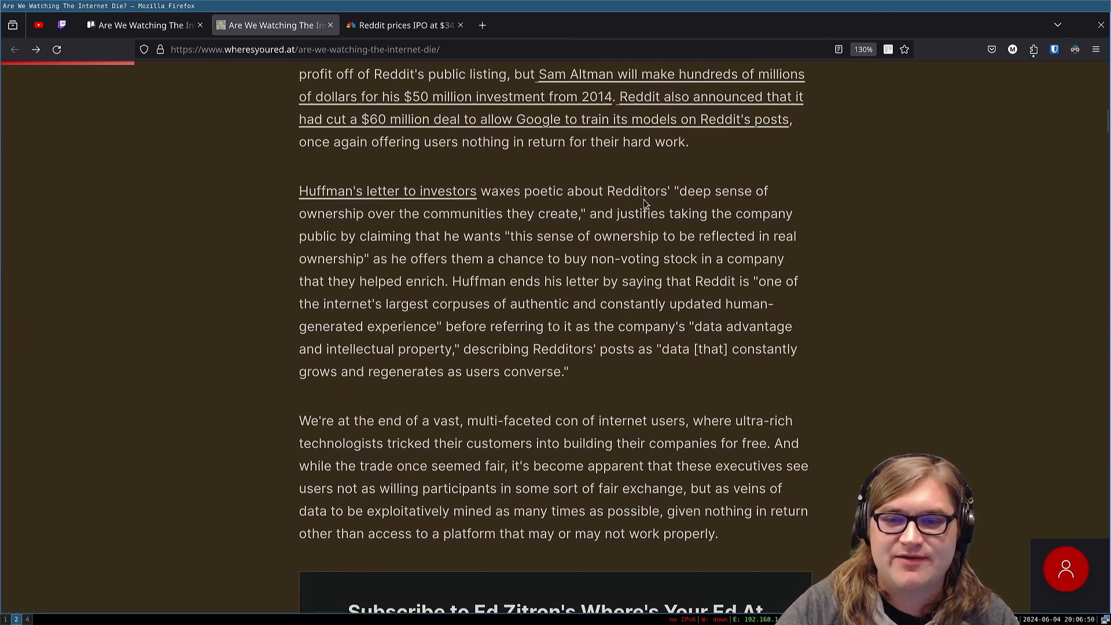
mouse_move(364, 213)
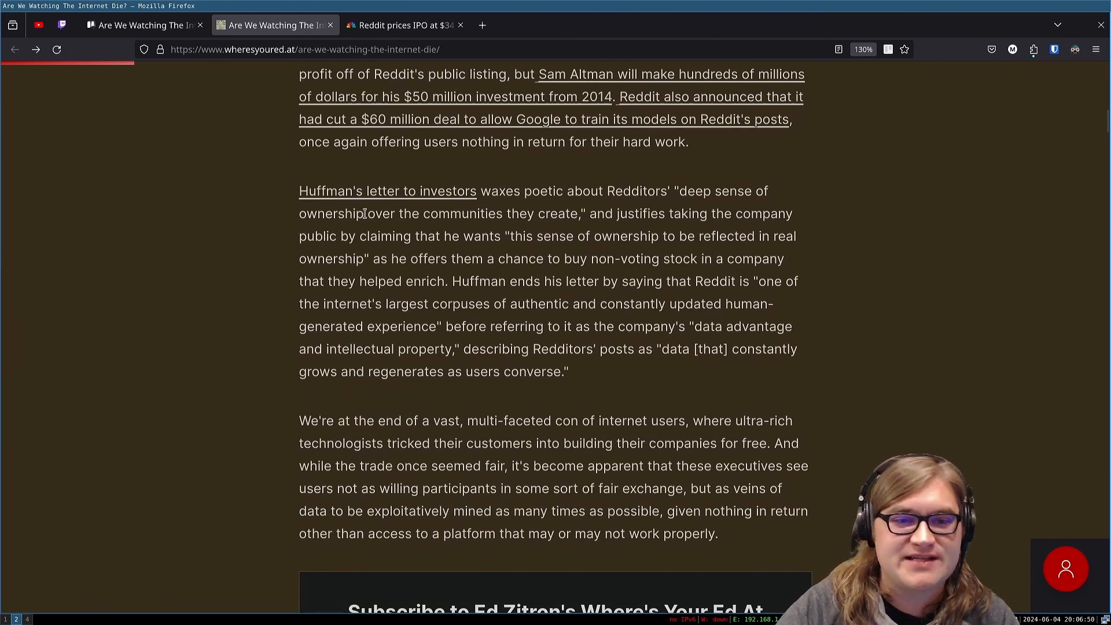
mouse_move(554, 227)
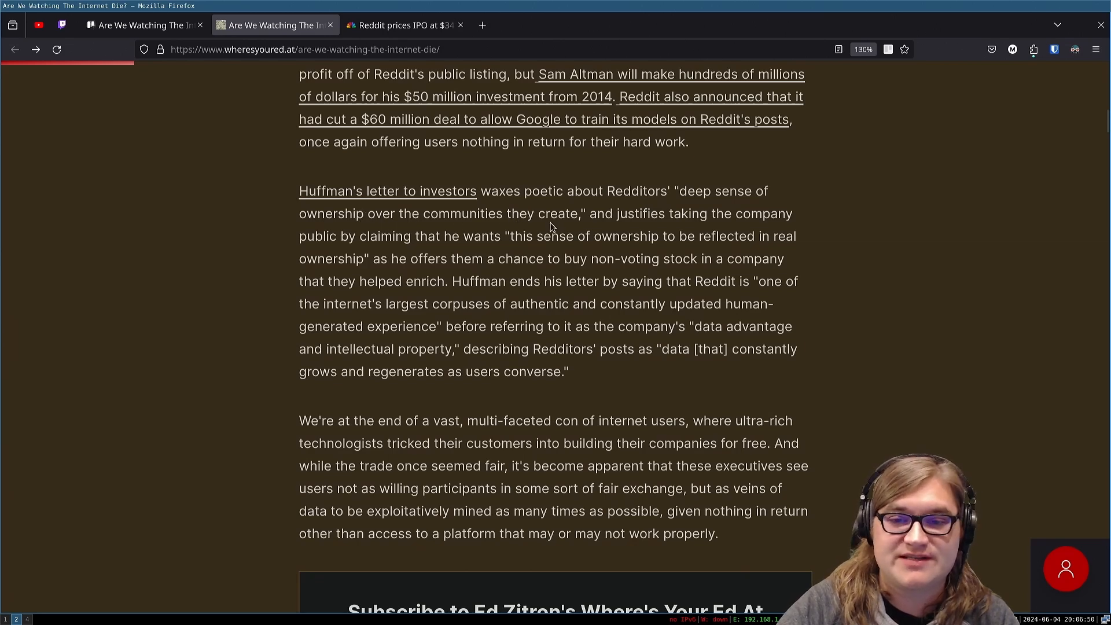
mouse_move(764, 236)
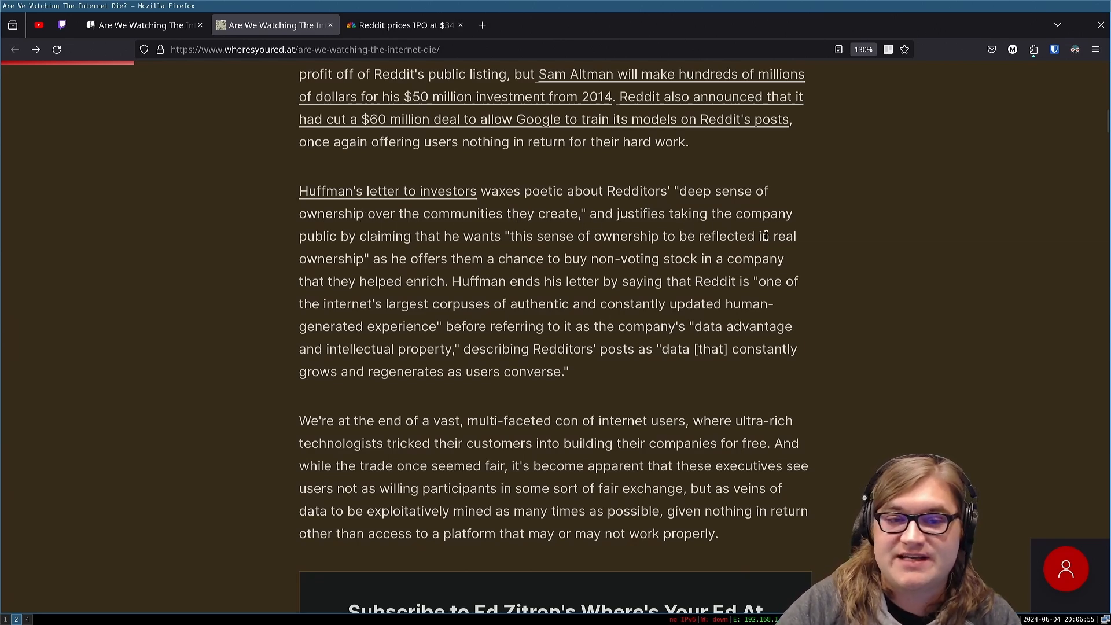
mouse_move(289, 245)
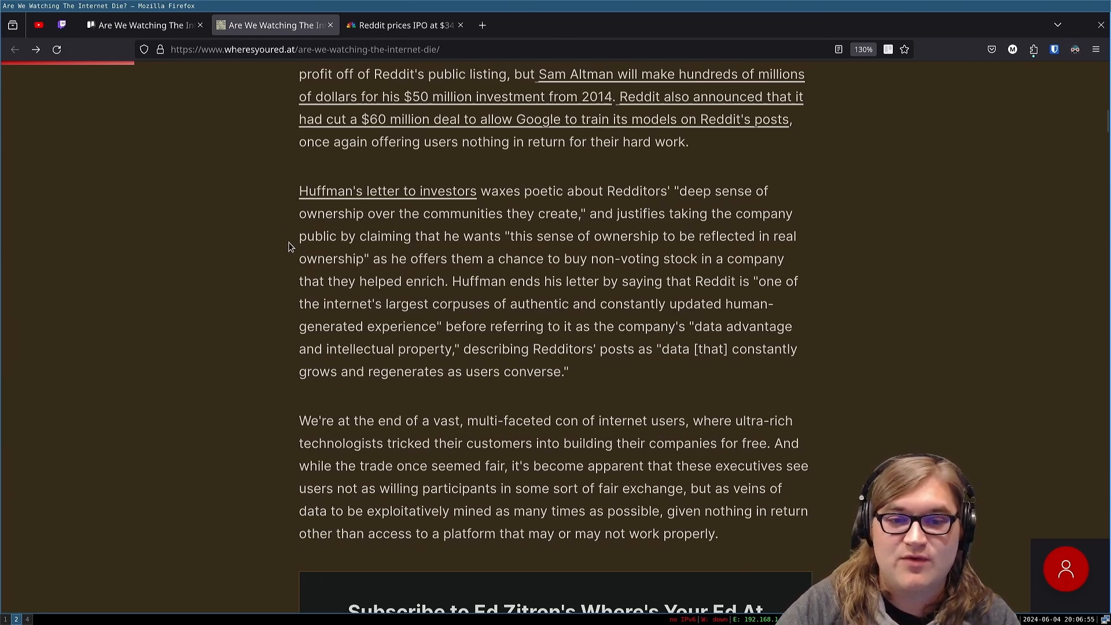
mouse_move(511, 250)
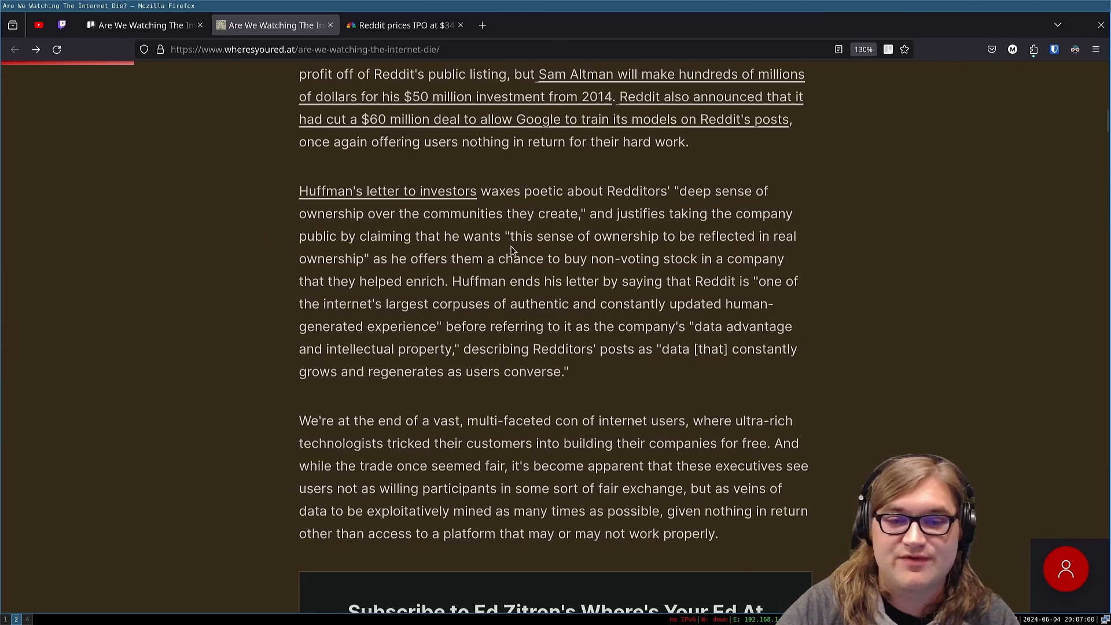
mouse_move(470, 264)
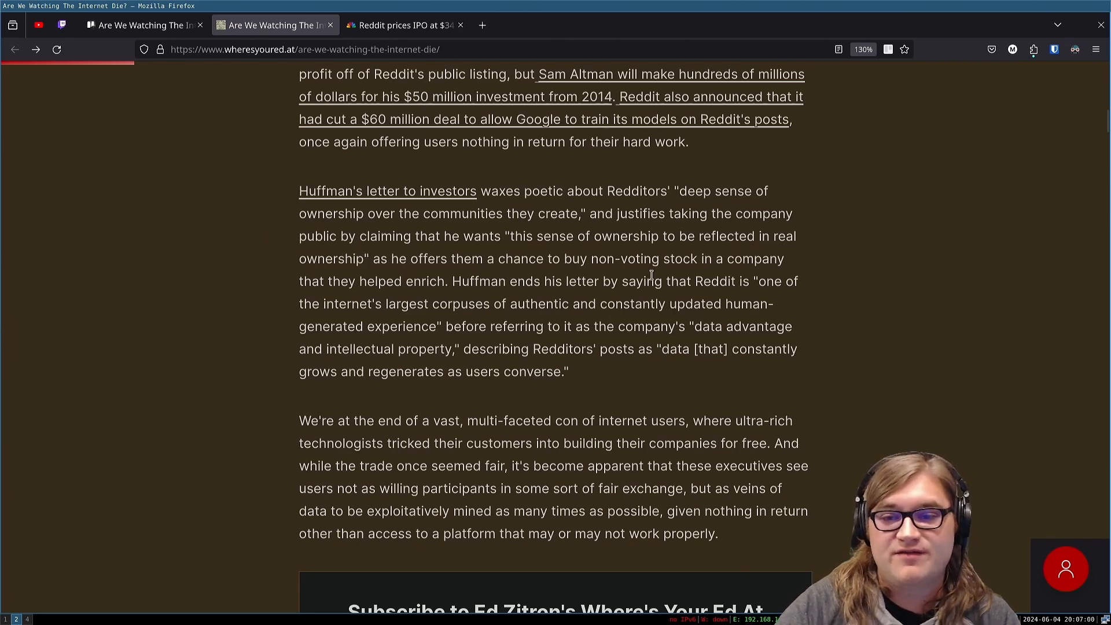
mouse_move(280, 315)
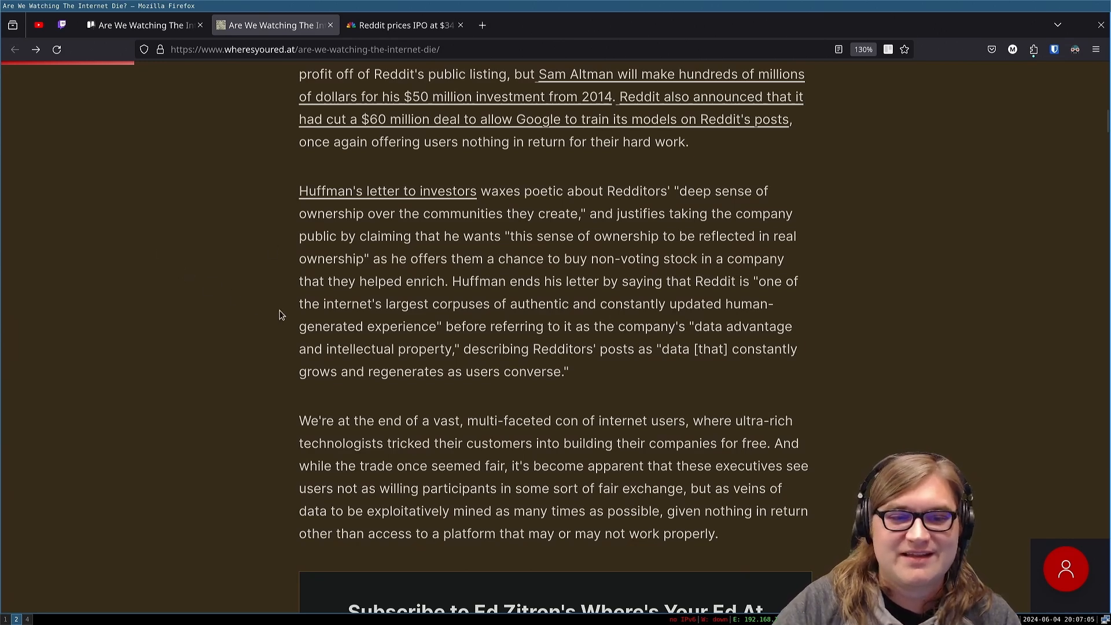
mouse_move(343, 266)
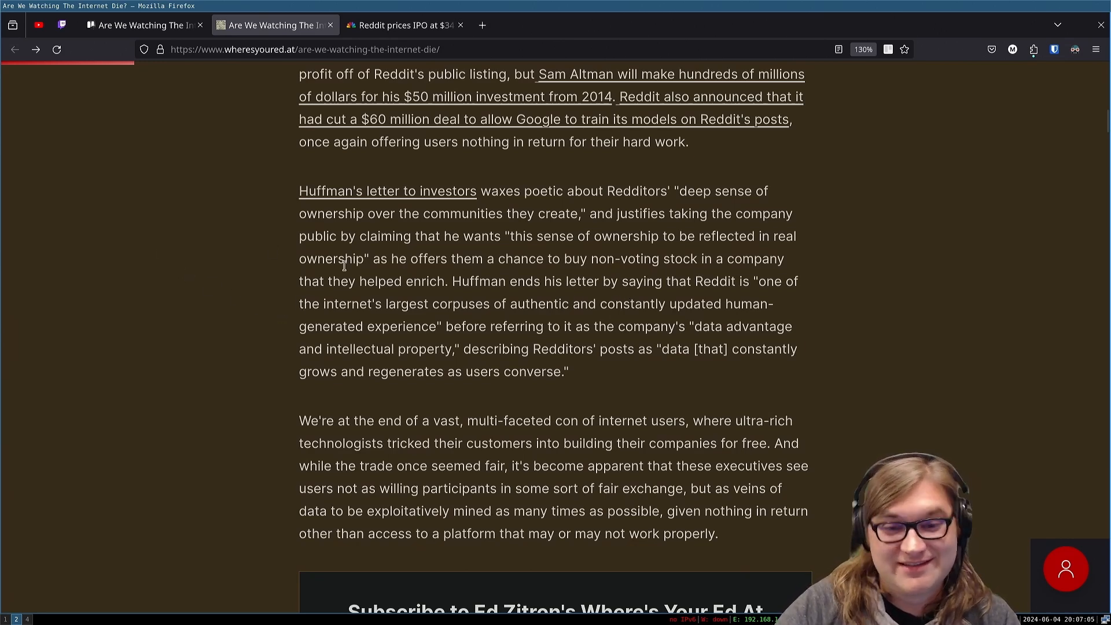
mouse_move(604, 271)
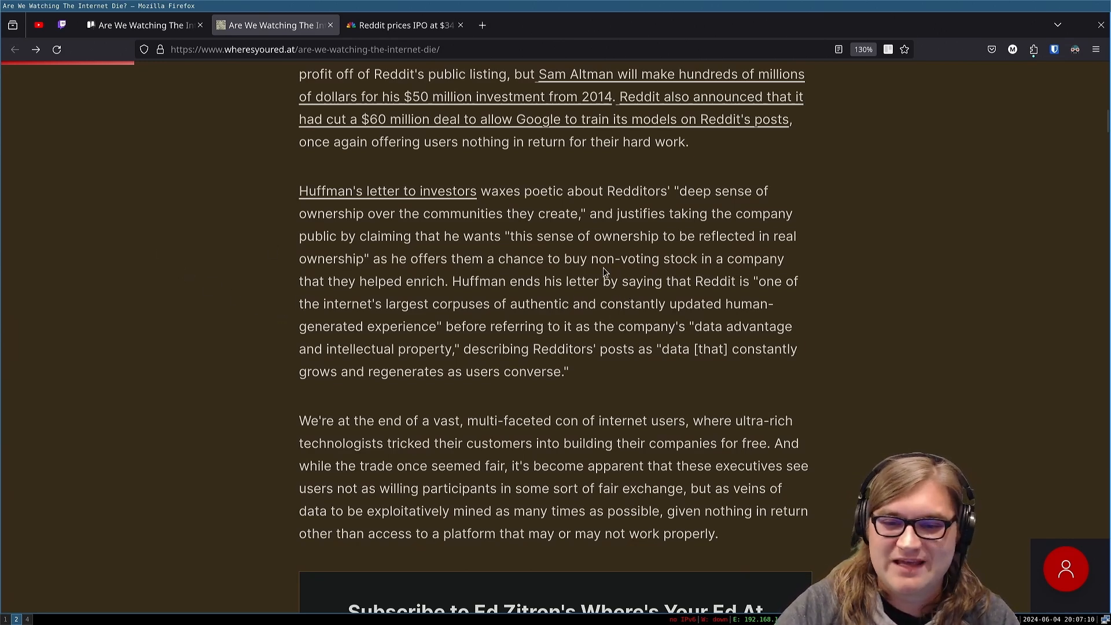
mouse_move(500, 304)
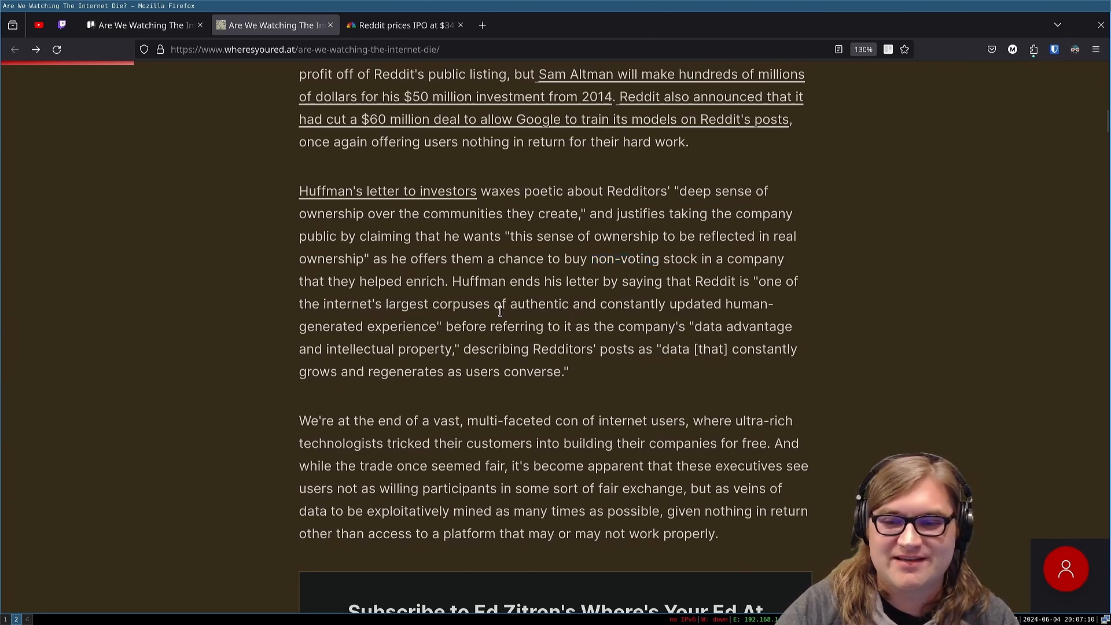
mouse_move(453, 323)
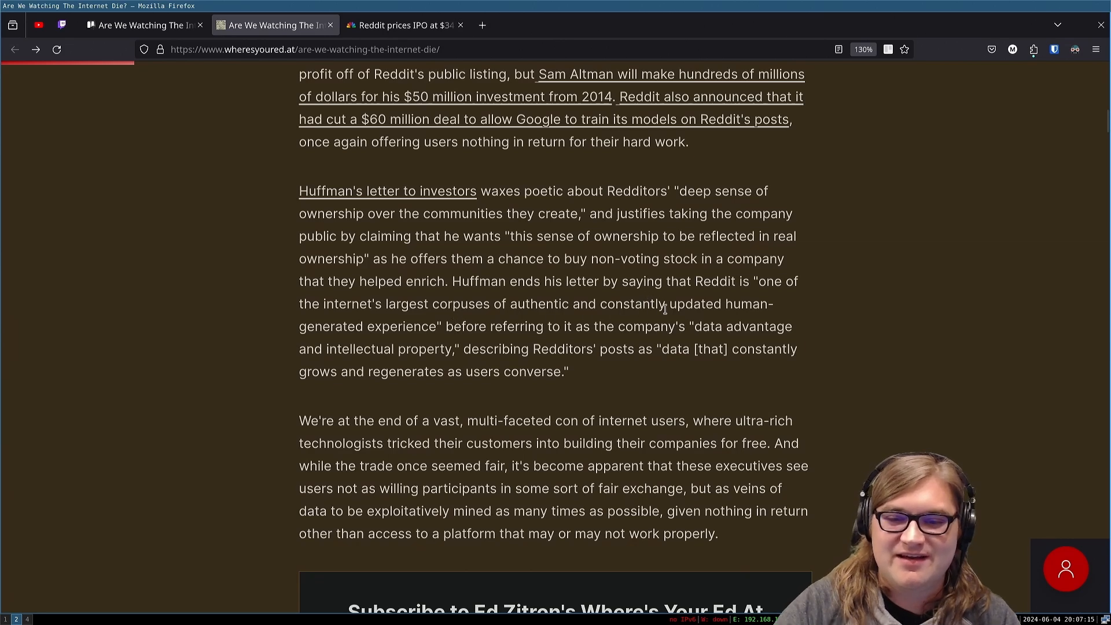
mouse_move(363, 340)
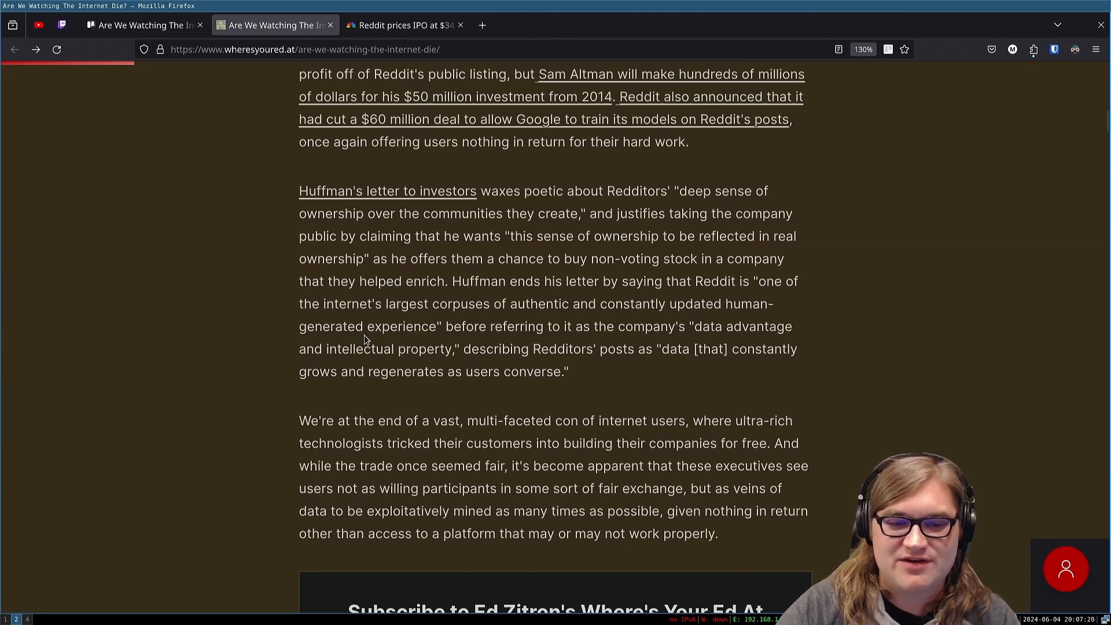
mouse_move(559, 301)
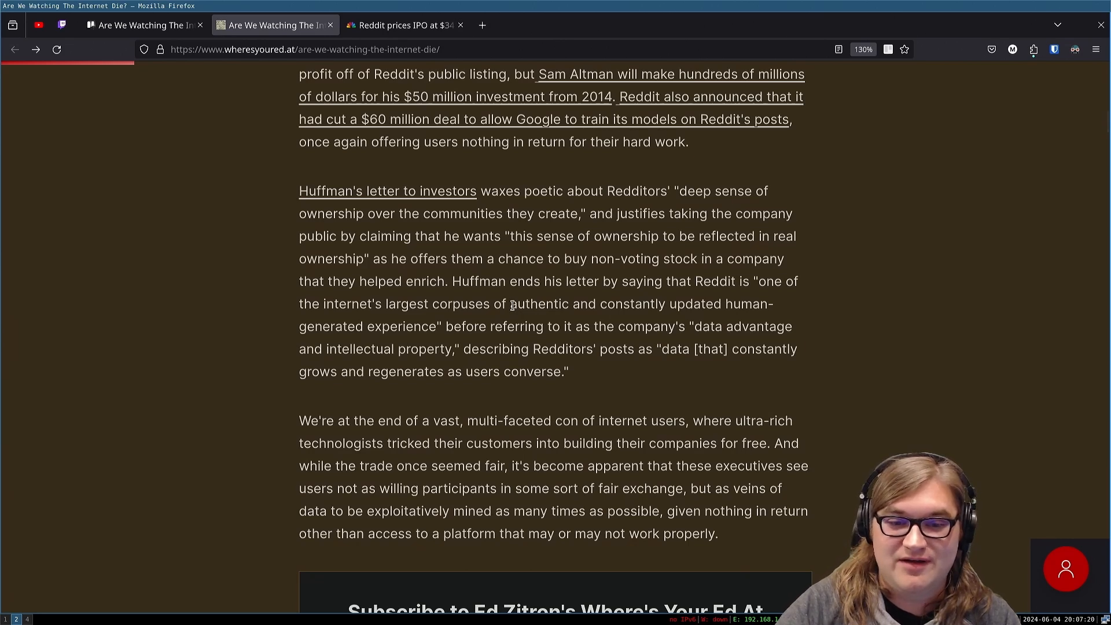
mouse_move(477, 339)
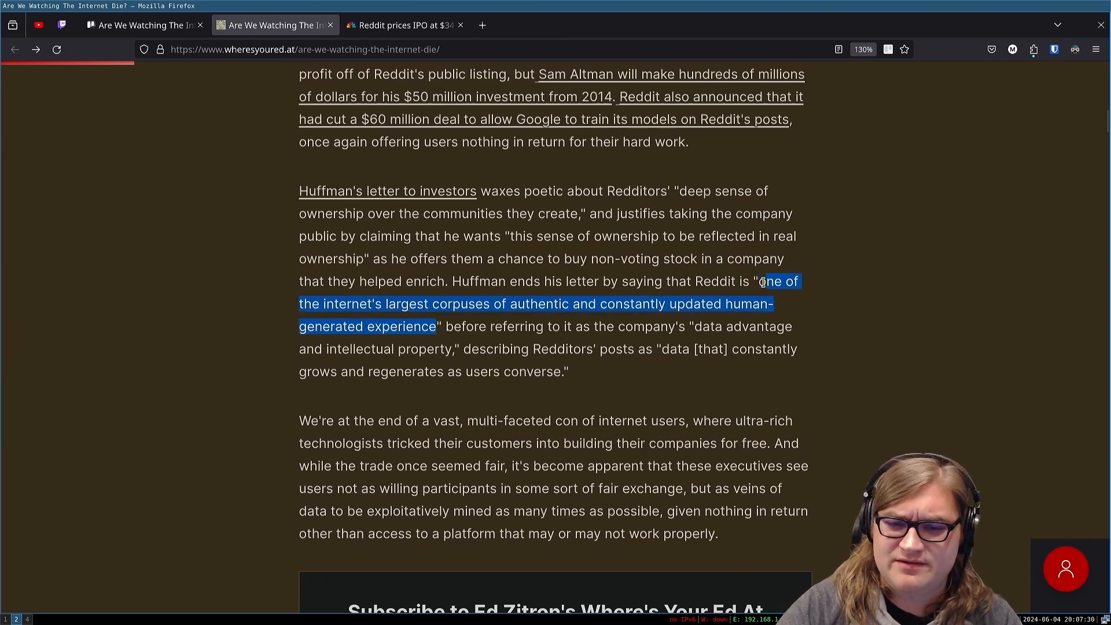
Step: Reselect only the words 'authentic and constantly updated' in Huffman's quote
click(428, 338)
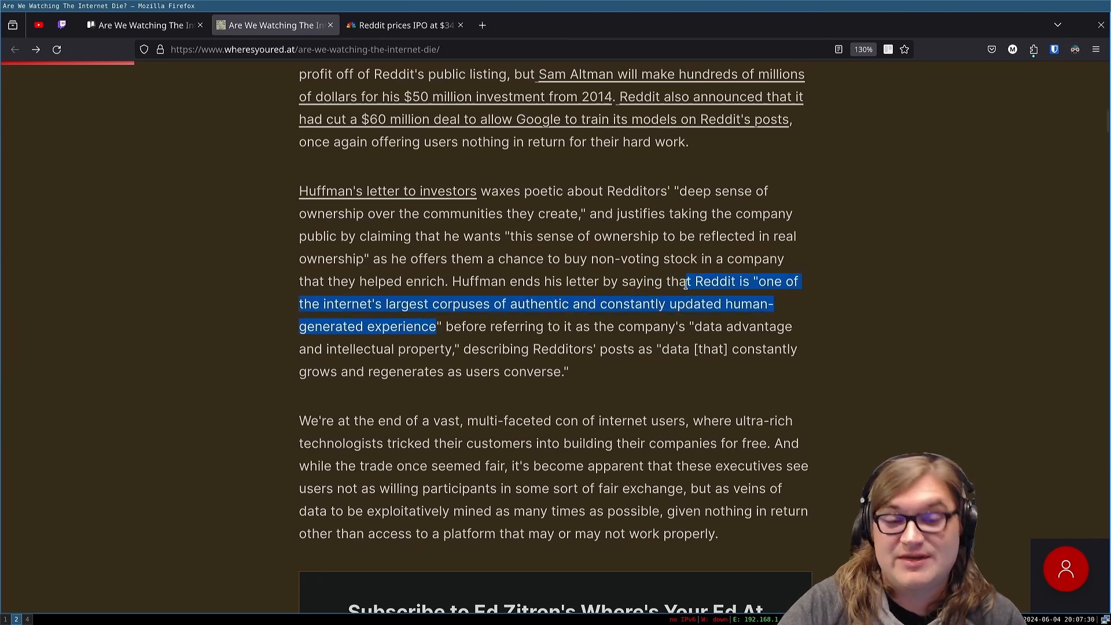
click(503, 303)
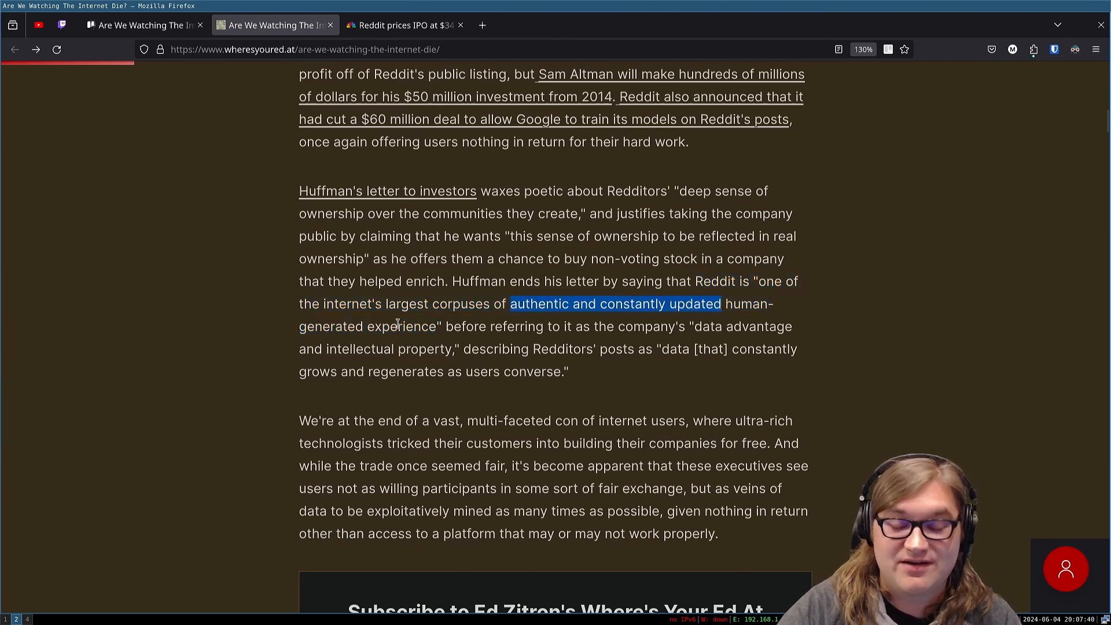
mouse_move(571, 348)
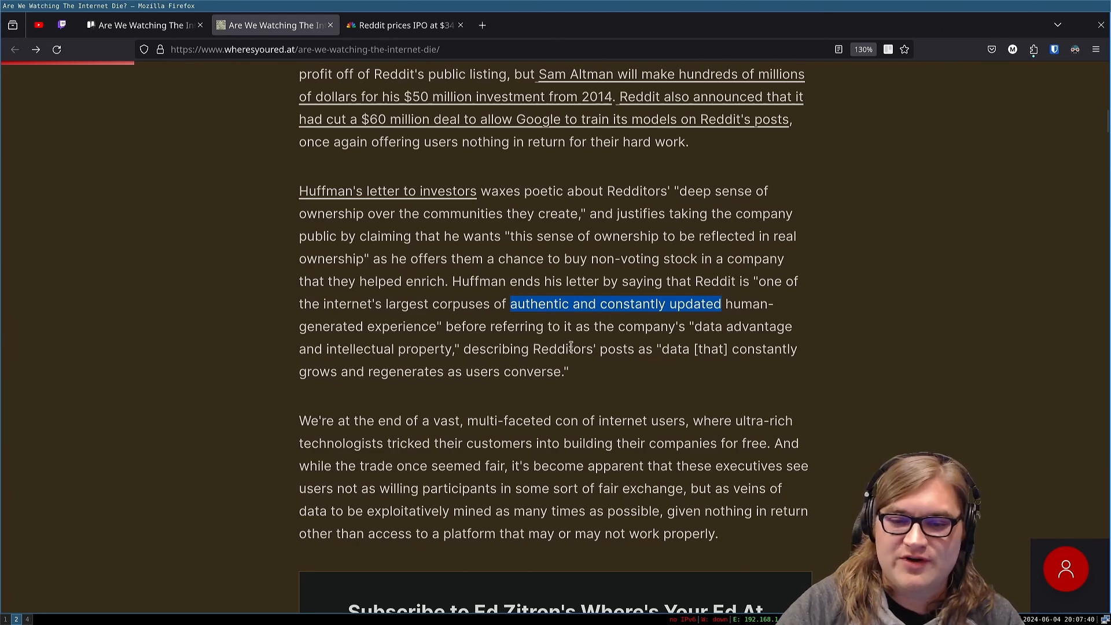
mouse_move(305, 342)
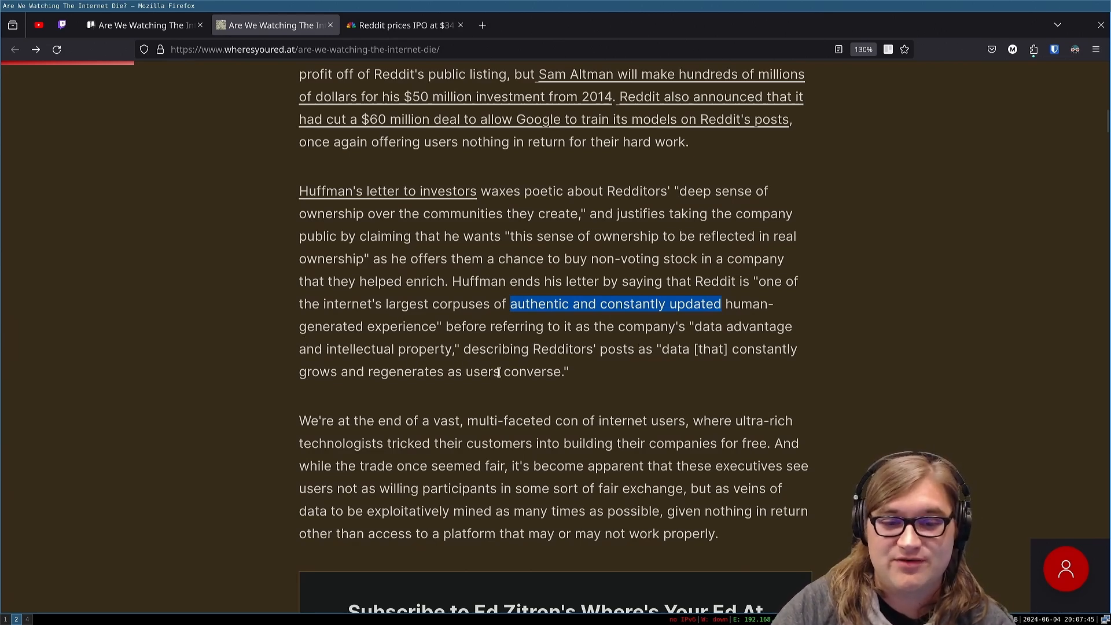
mouse_move(695, 396)
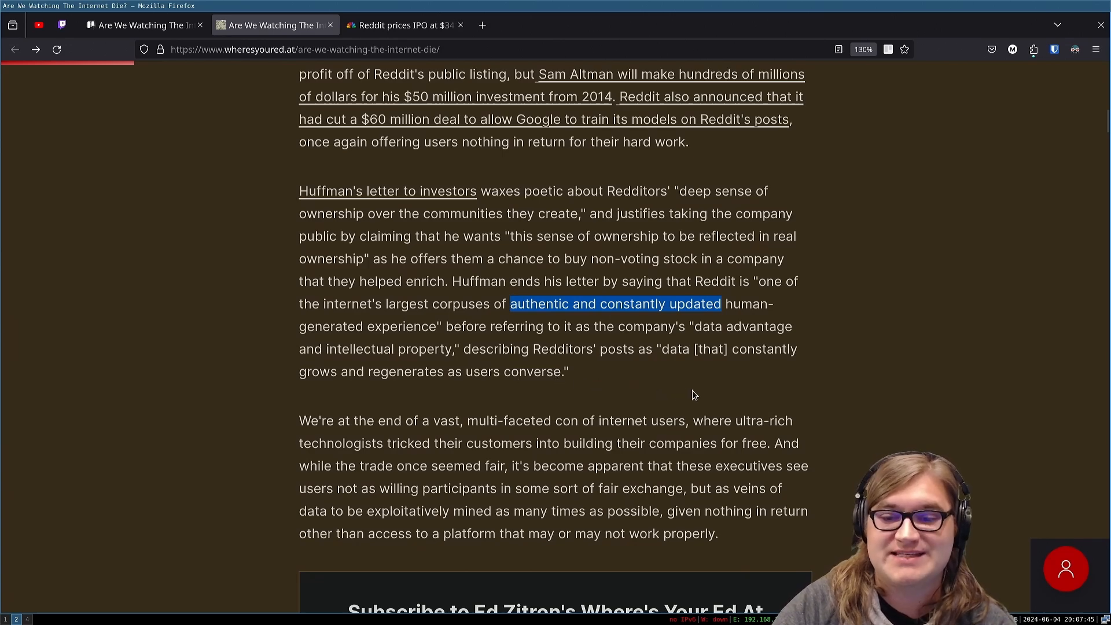
Step: Scroll down to the 'vast, multi-faceted con' paragraph
scroll(down, 3)
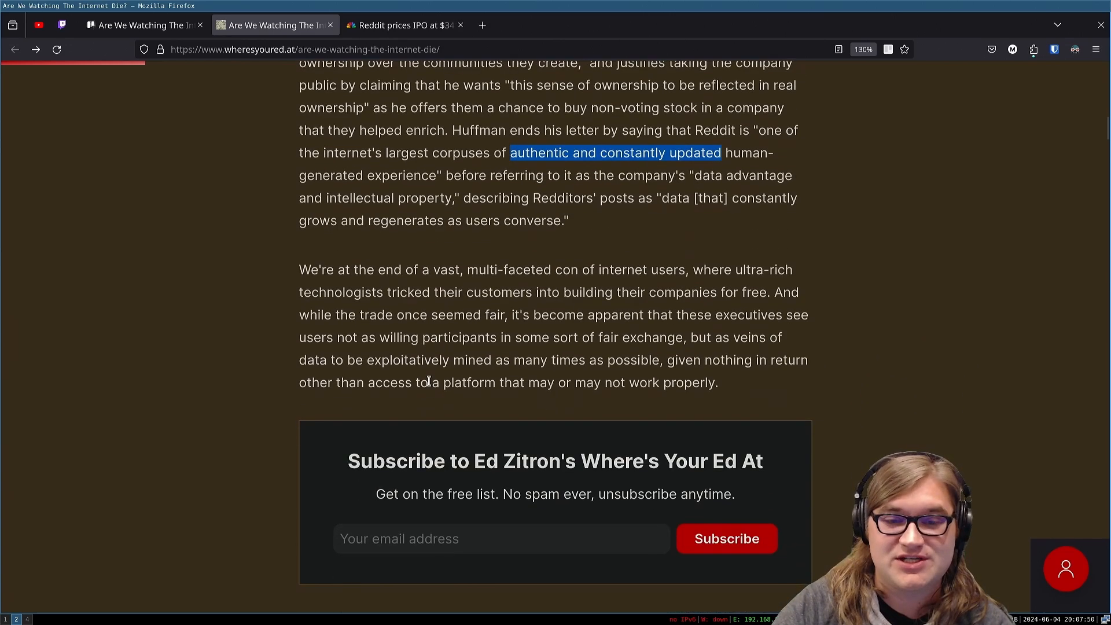
mouse_move(355, 287)
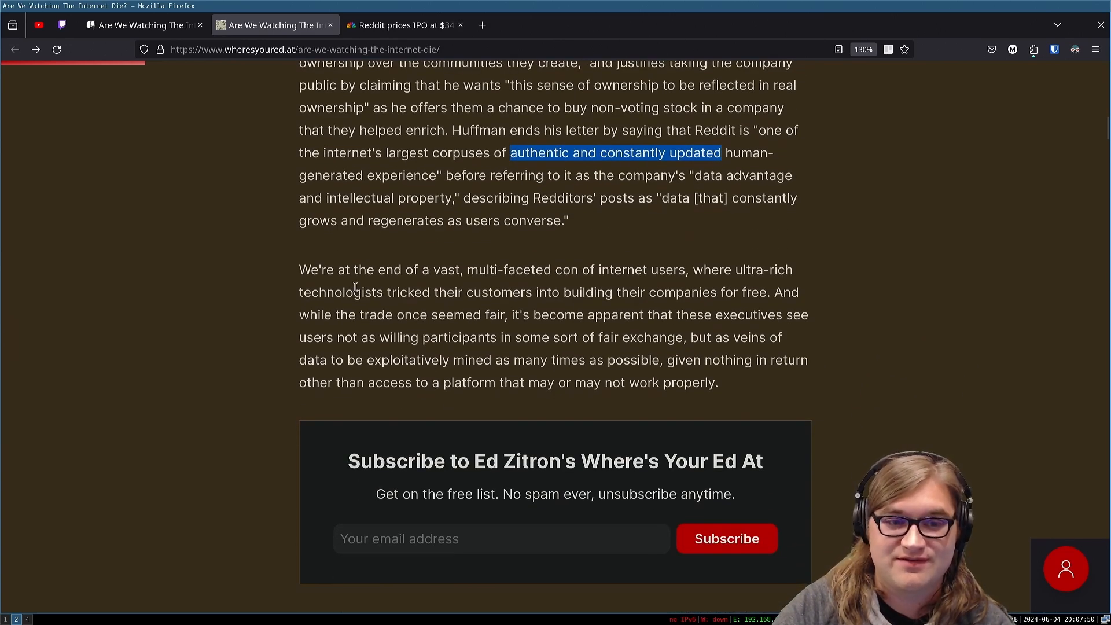
mouse_move(436, 292)
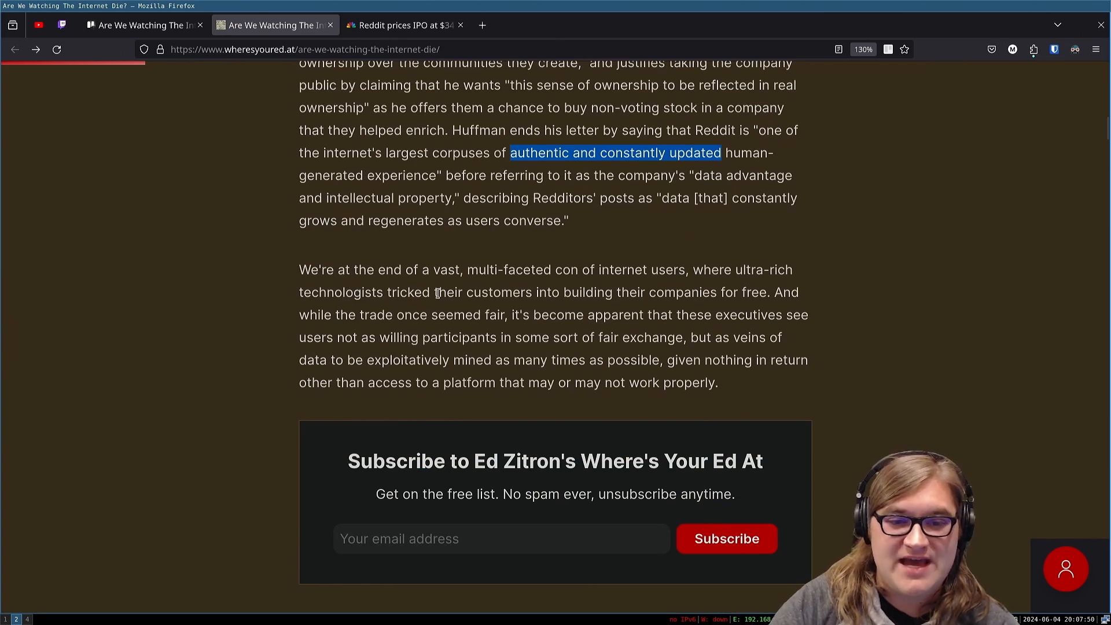
mouse_move(648, 299)
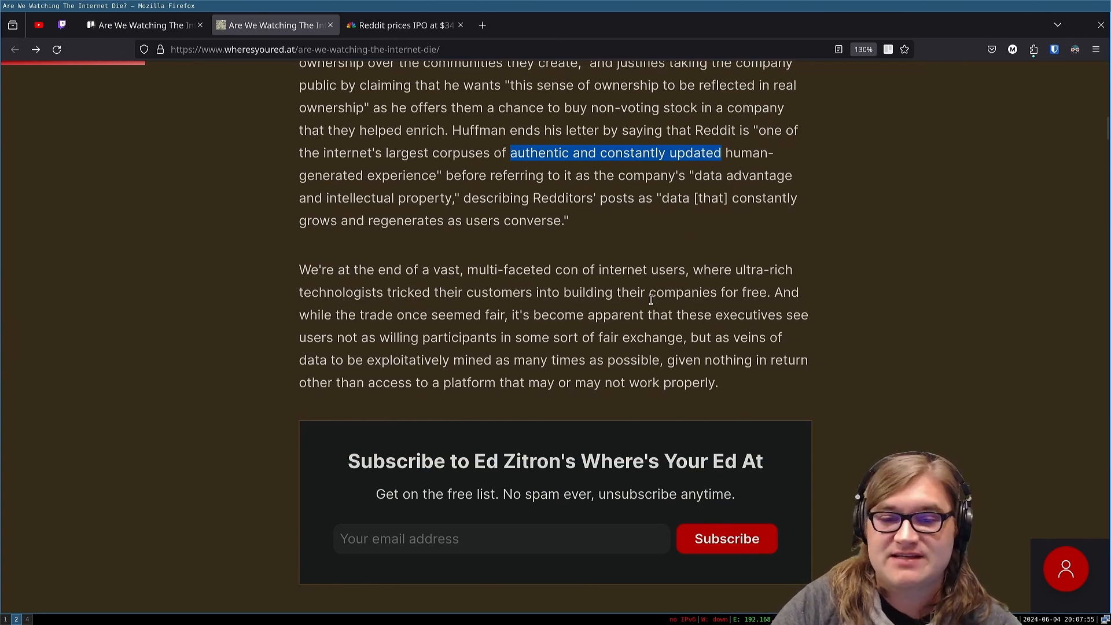
mouse_move(582, 277)
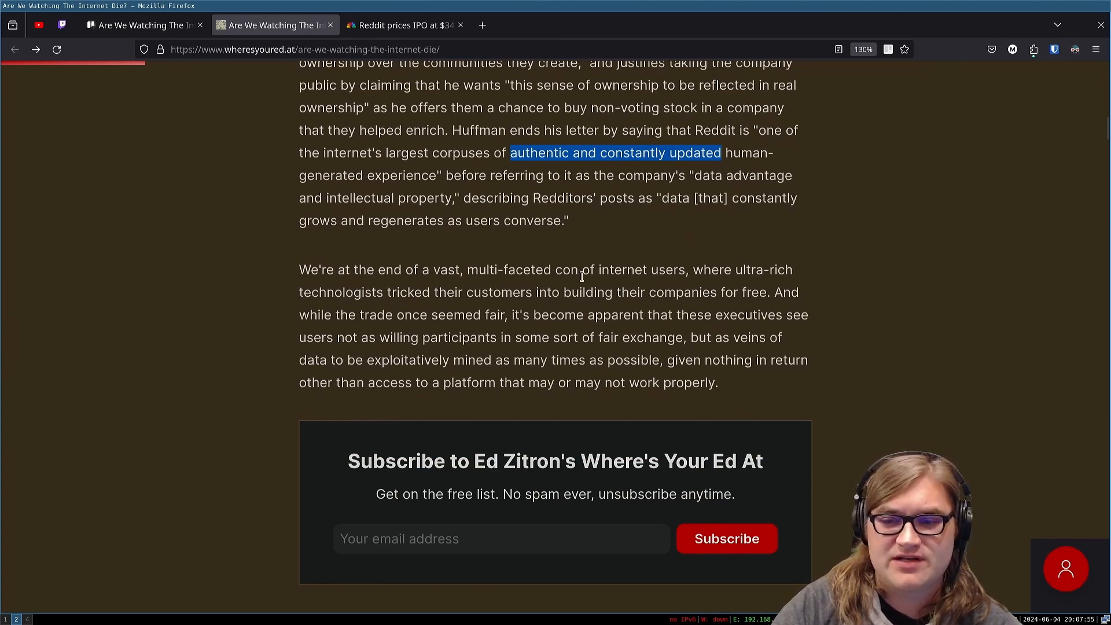
mouse_move(478, 308)
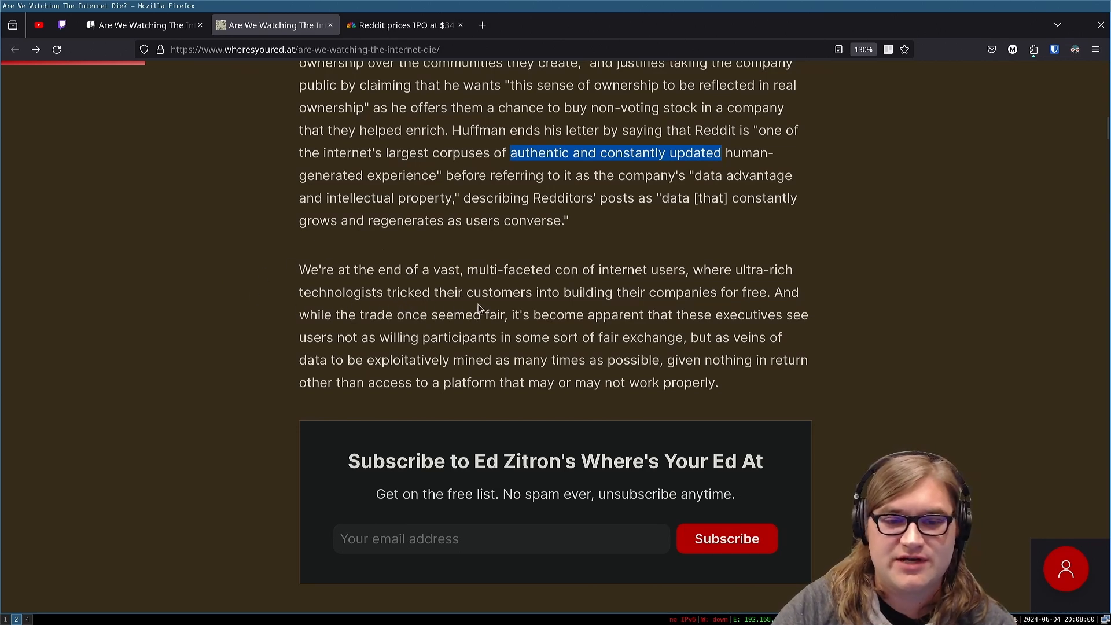
mouse_move(699, 300)
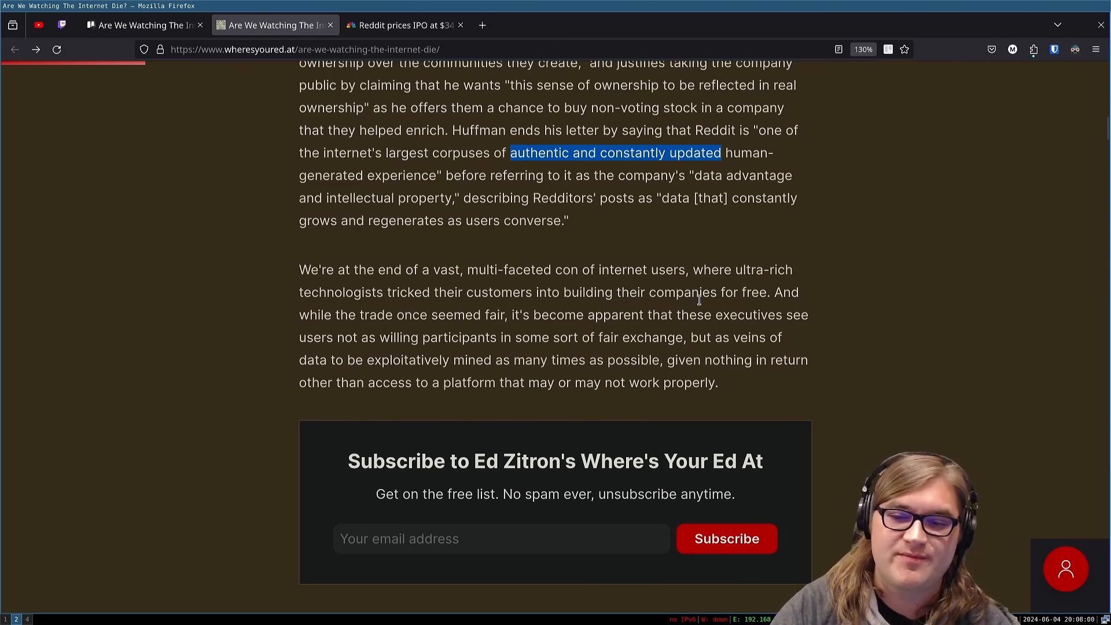
mouse_move(771, 291)
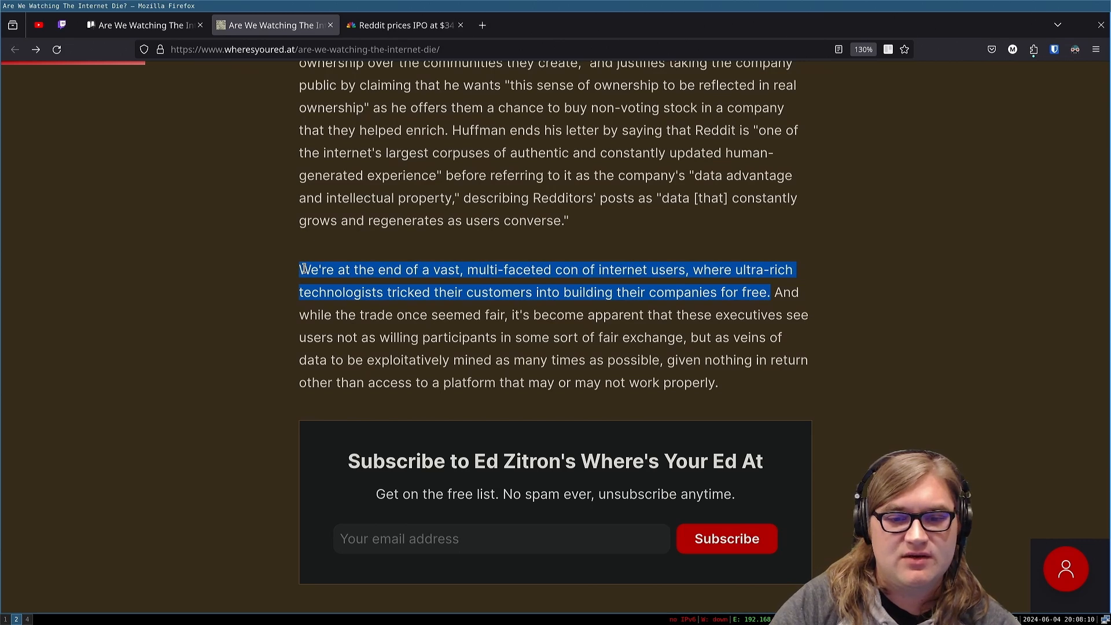
mouse_move(625, 309)
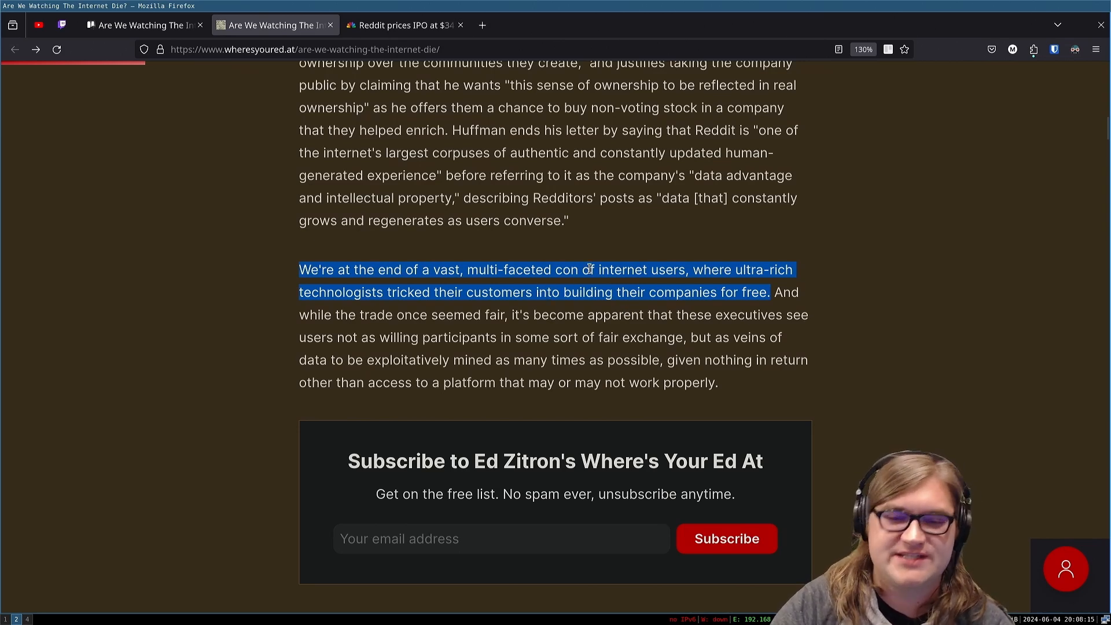
Step: Clear the previously highlighted sentence in the con paragraph
click(511, 291)
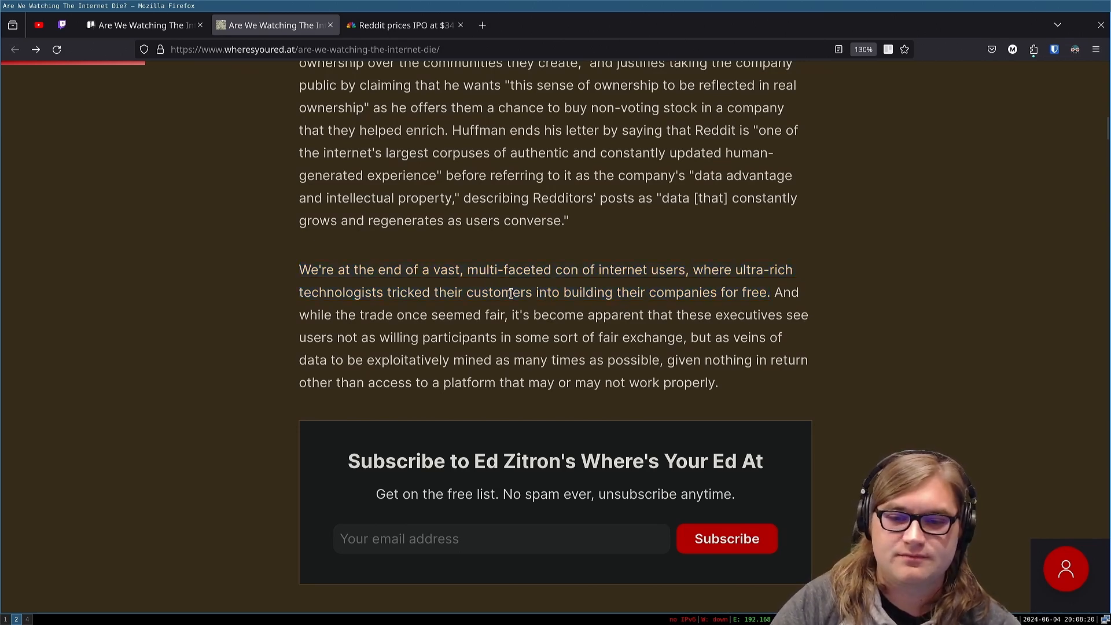
mouse_move(721, 285)
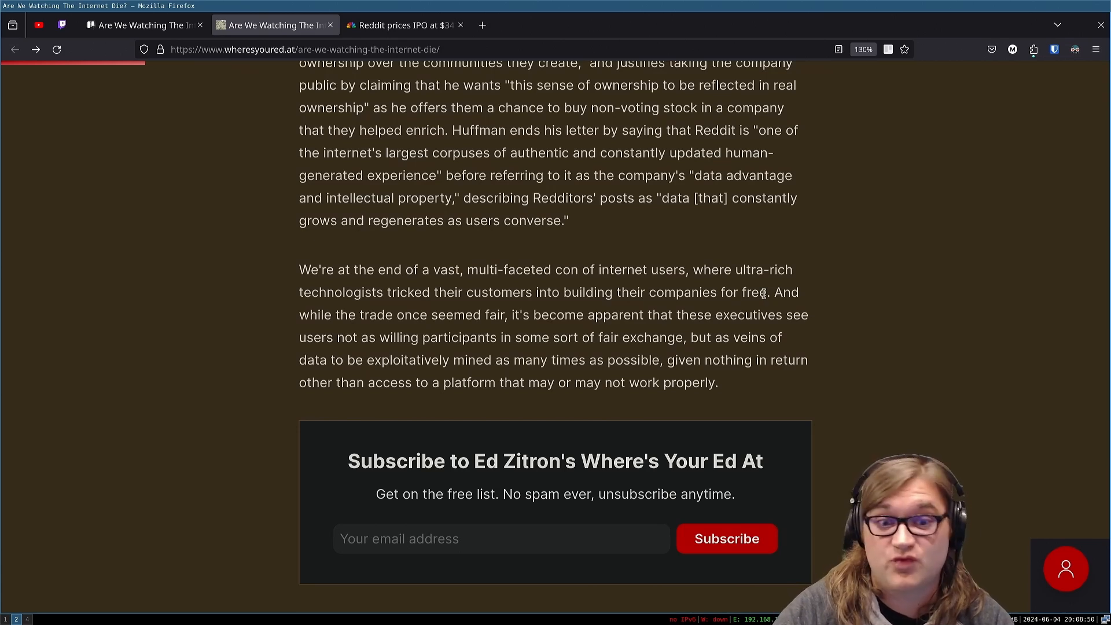
mouse_move(554, 329)
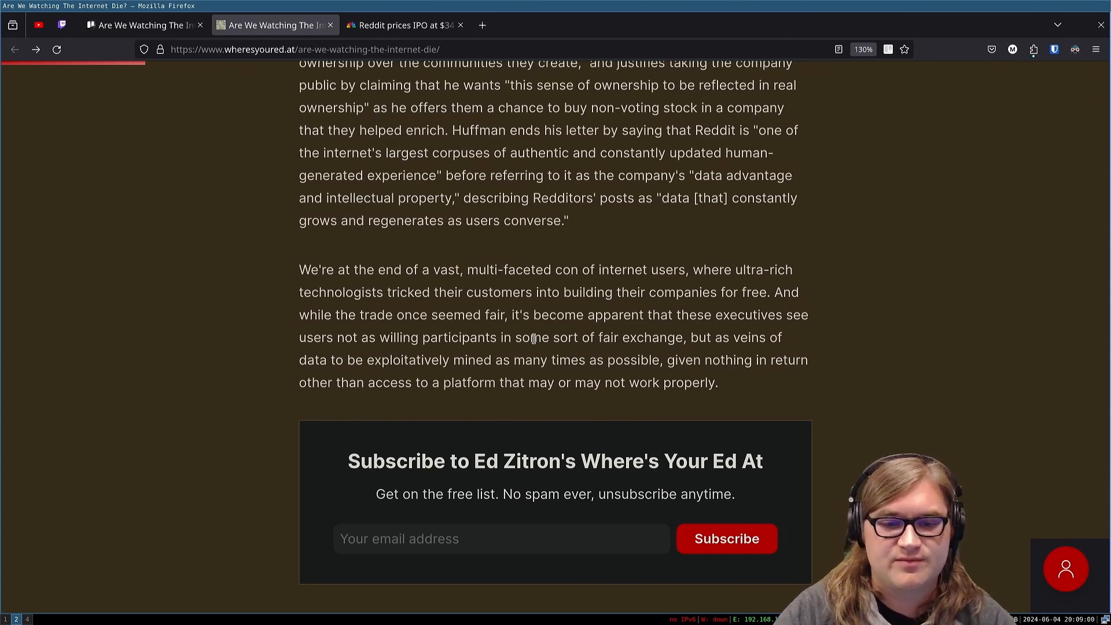
mouse_move(525, 405)
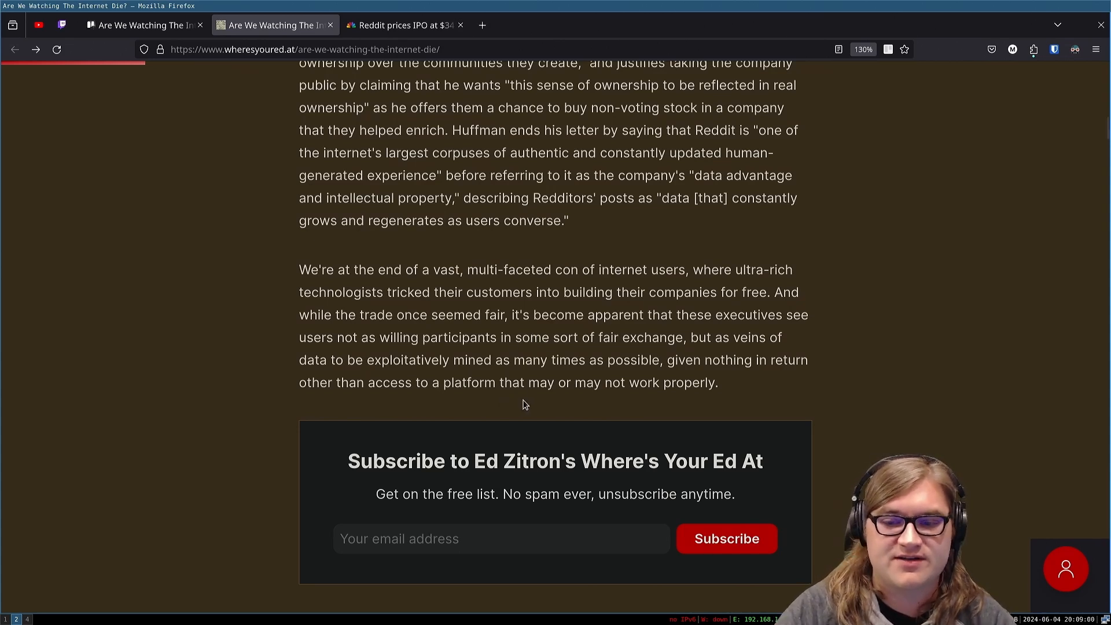
mouse_move(375, 377)
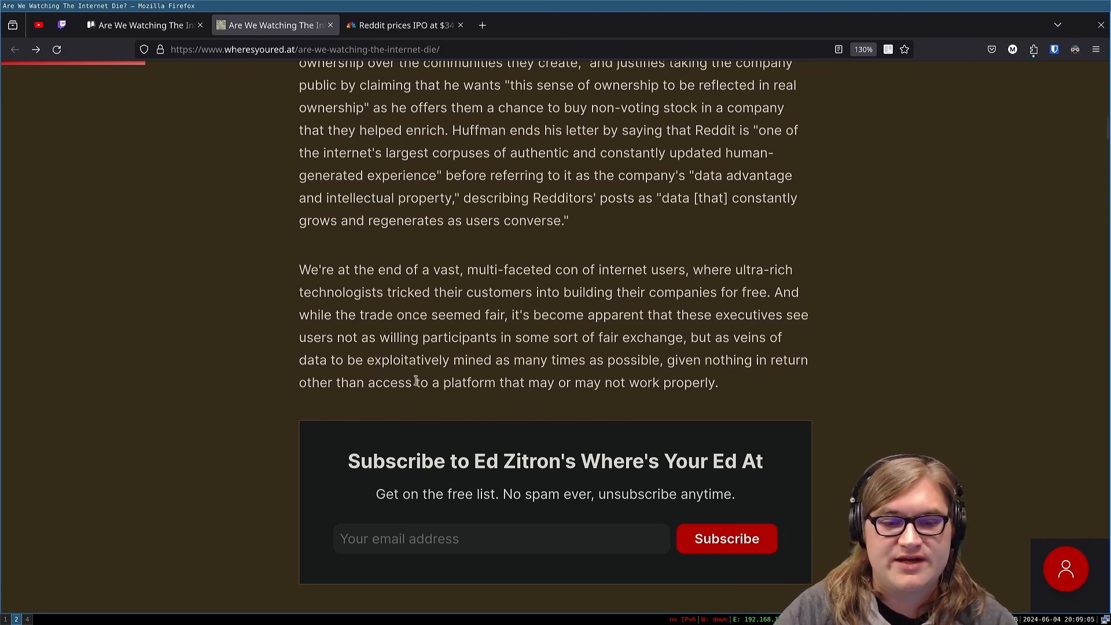
mouse_move(639, 379)
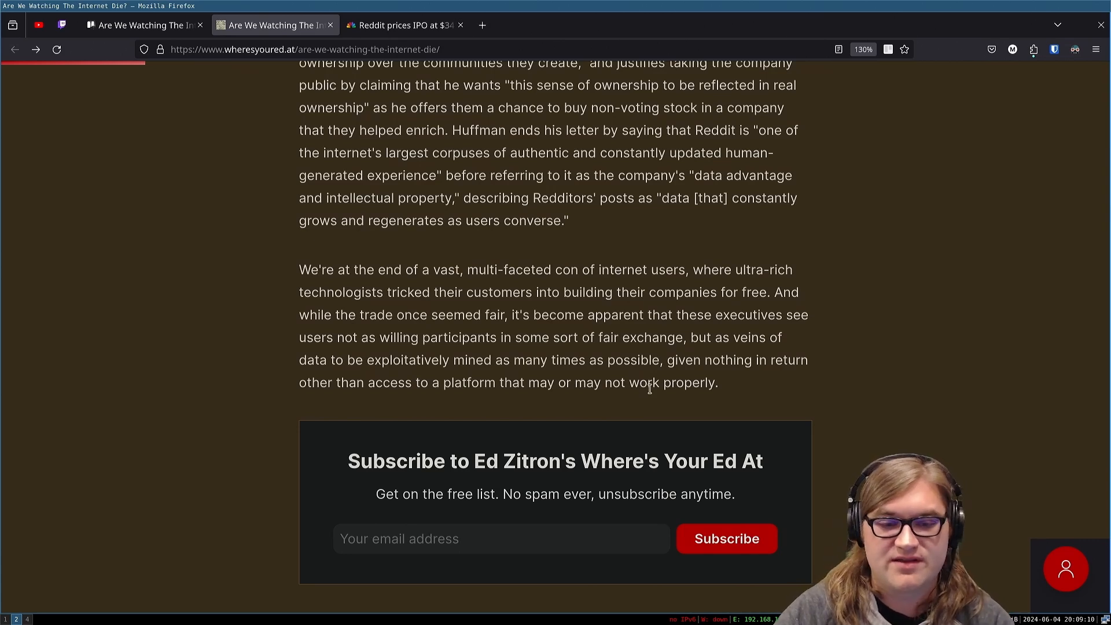
mouse_move(616, 404)
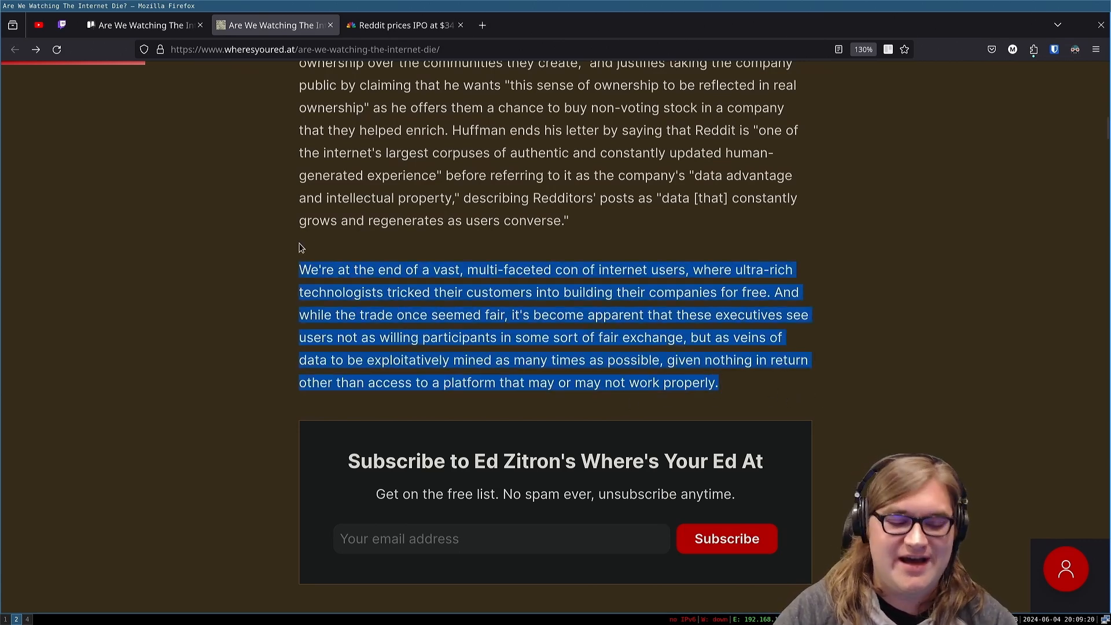
mouse_move(849, 417)
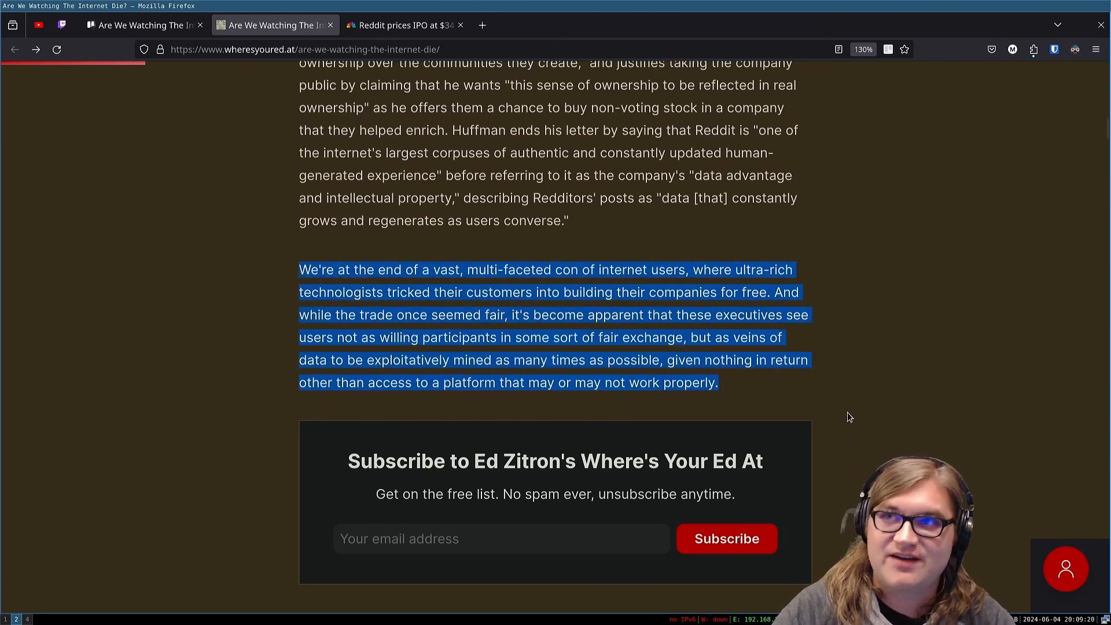
Step: Remove the highlight from the 'vast, multi-faceted con' paragraph
click(827, 383)
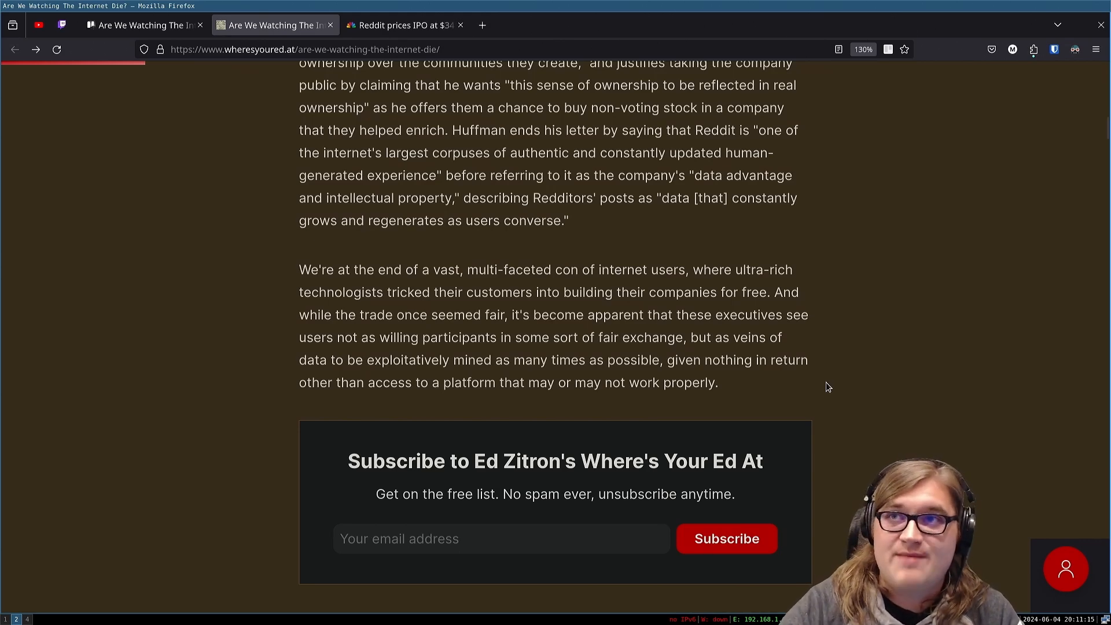
Step: Open the Enshittification theory Wikipedia link in a new background tab
scroll(down, 3)
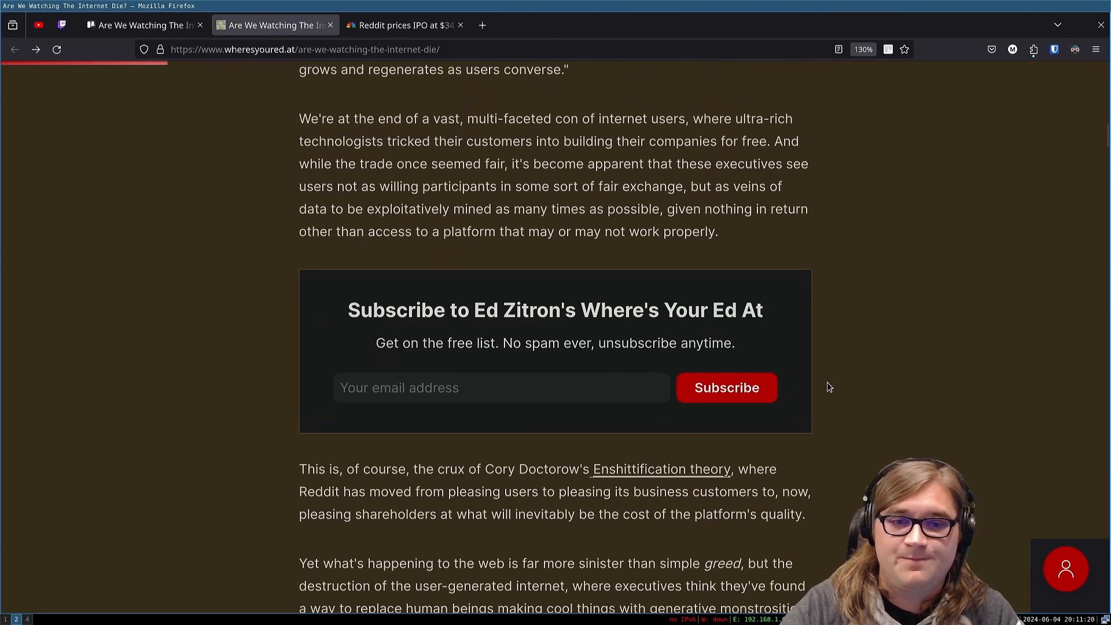
scroll(down, 3)
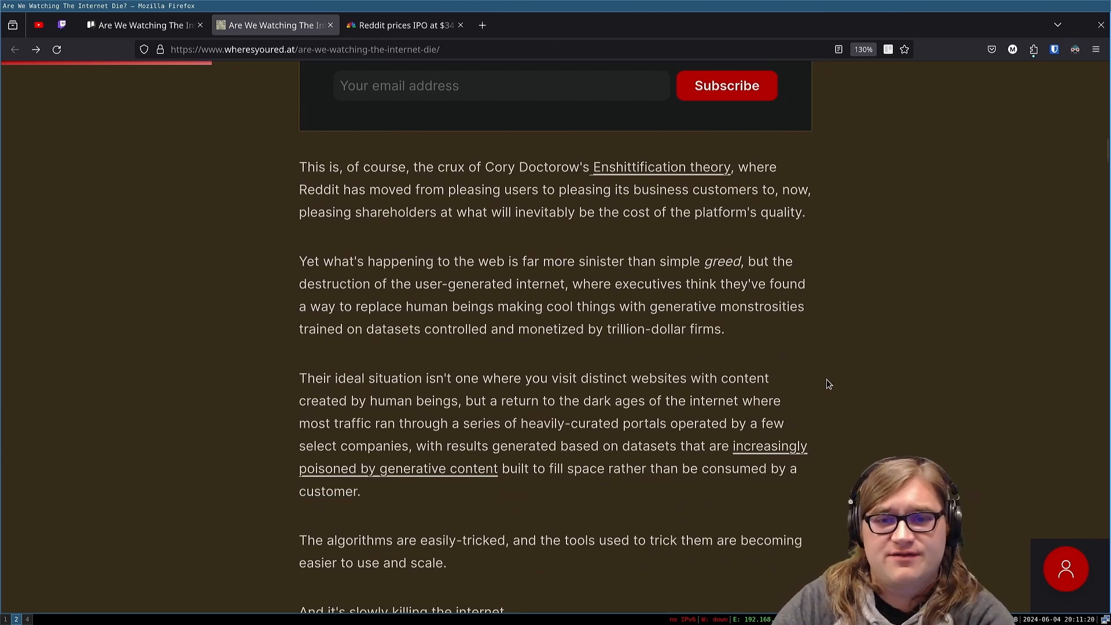
mouse_move(575, 189)
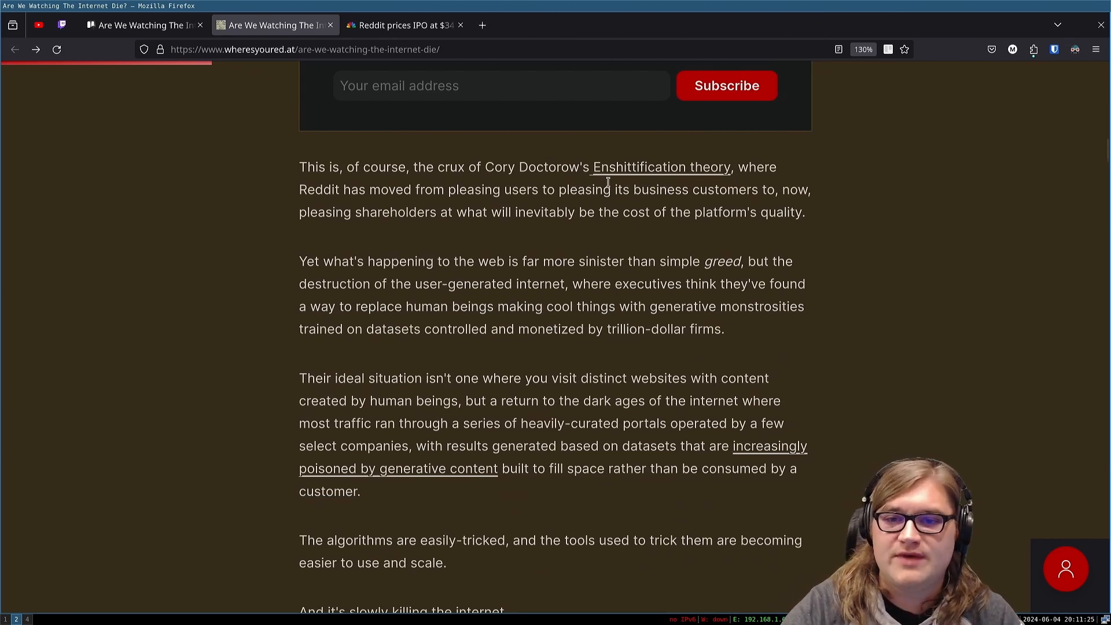
mouse_move(770, 180)
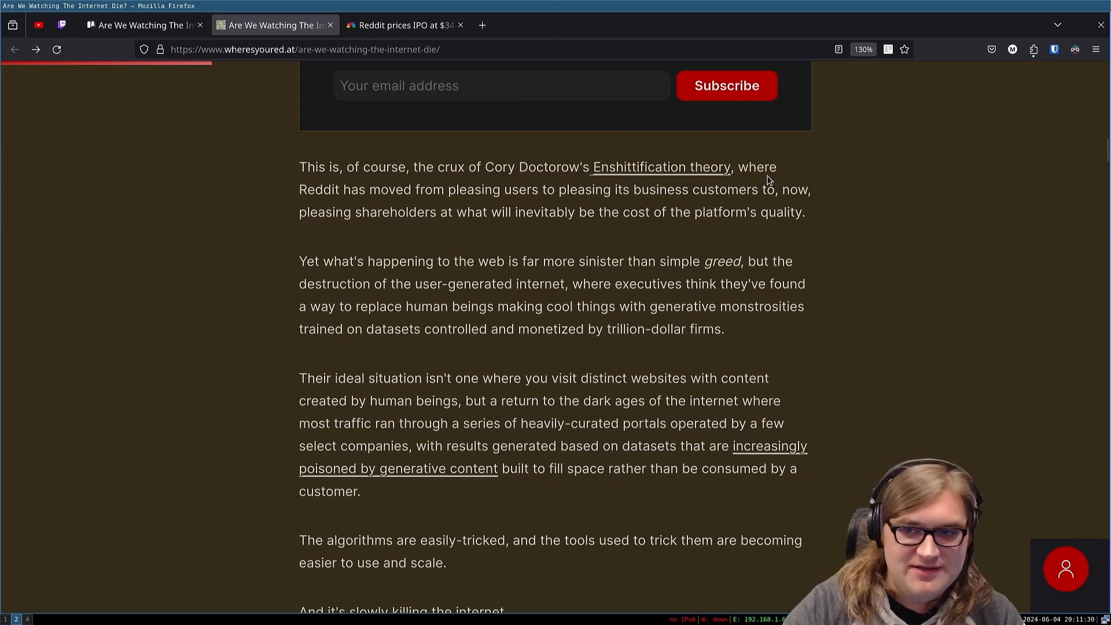
mouse_move(348, 219)
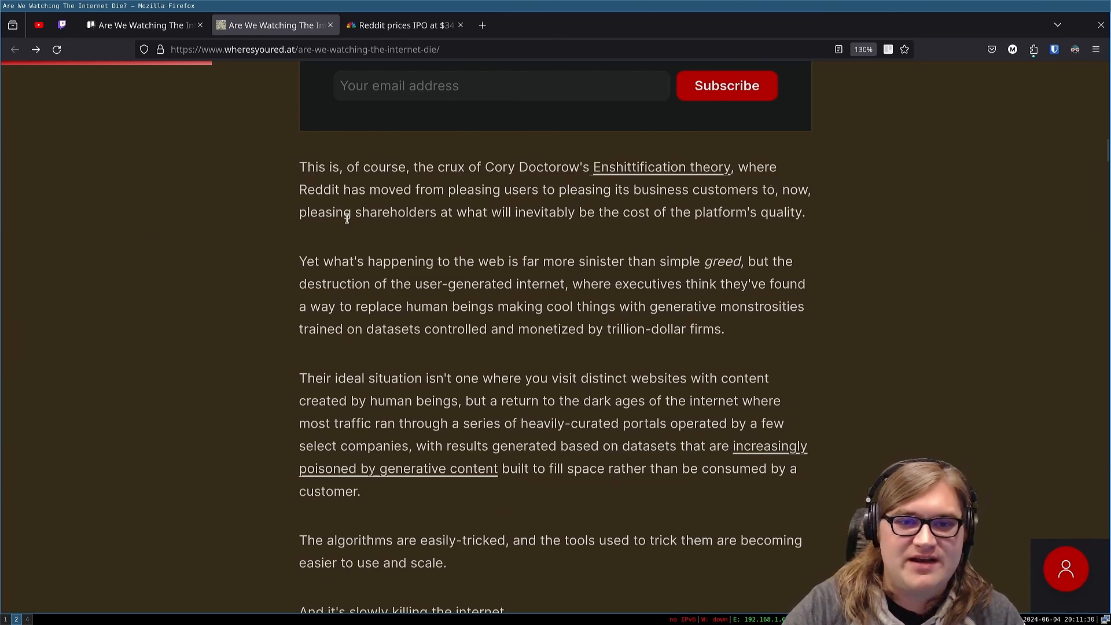
right_click(661, 166)
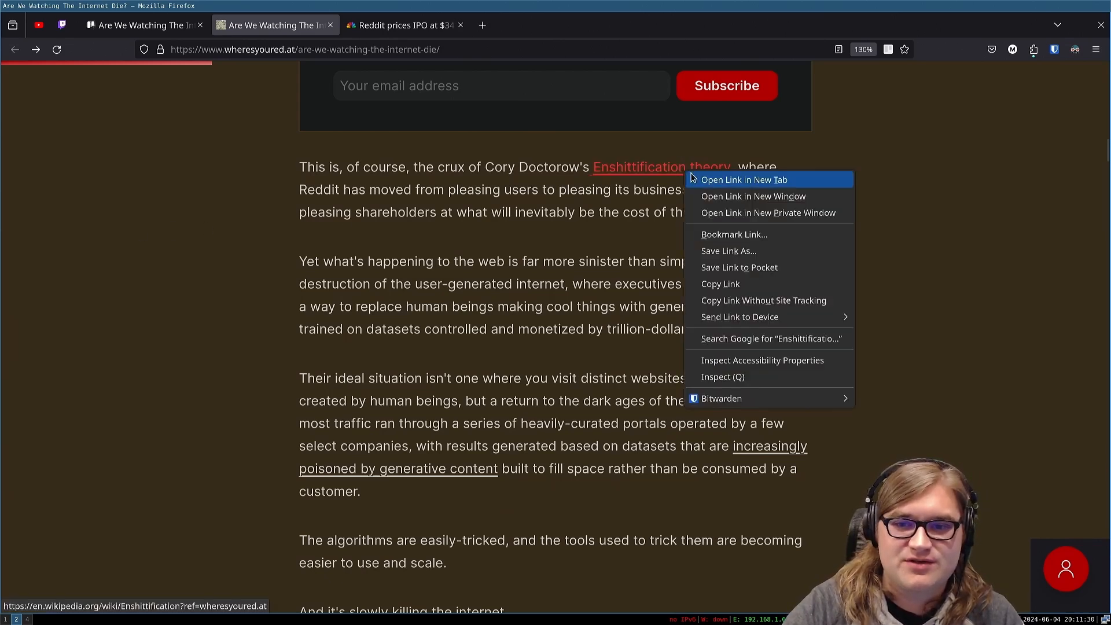
click(742, 179)
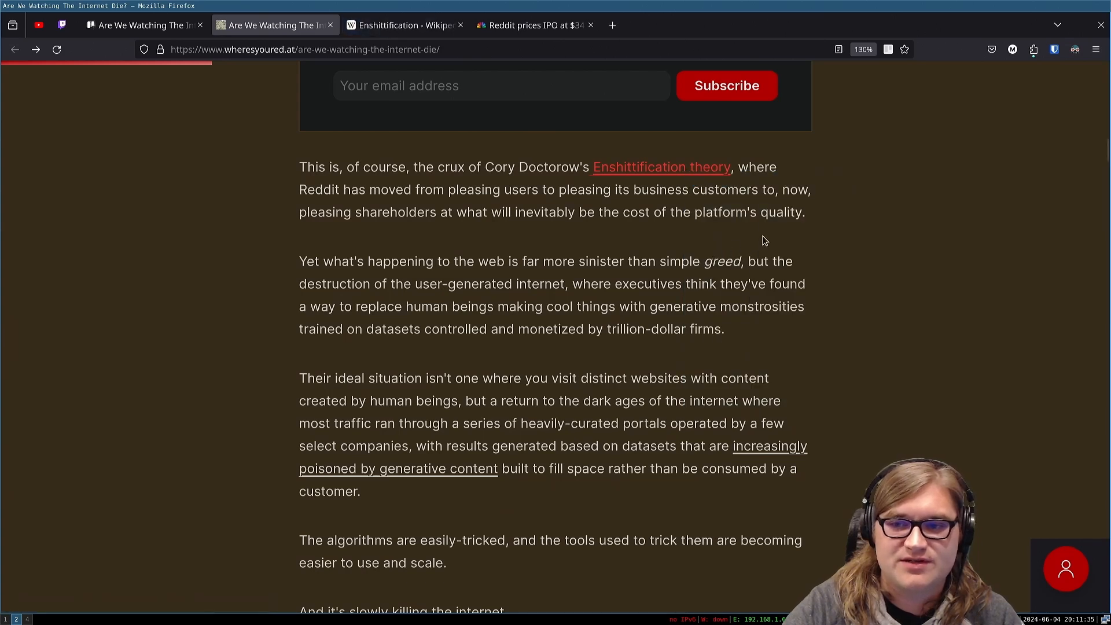
mouse_move(346, 244)
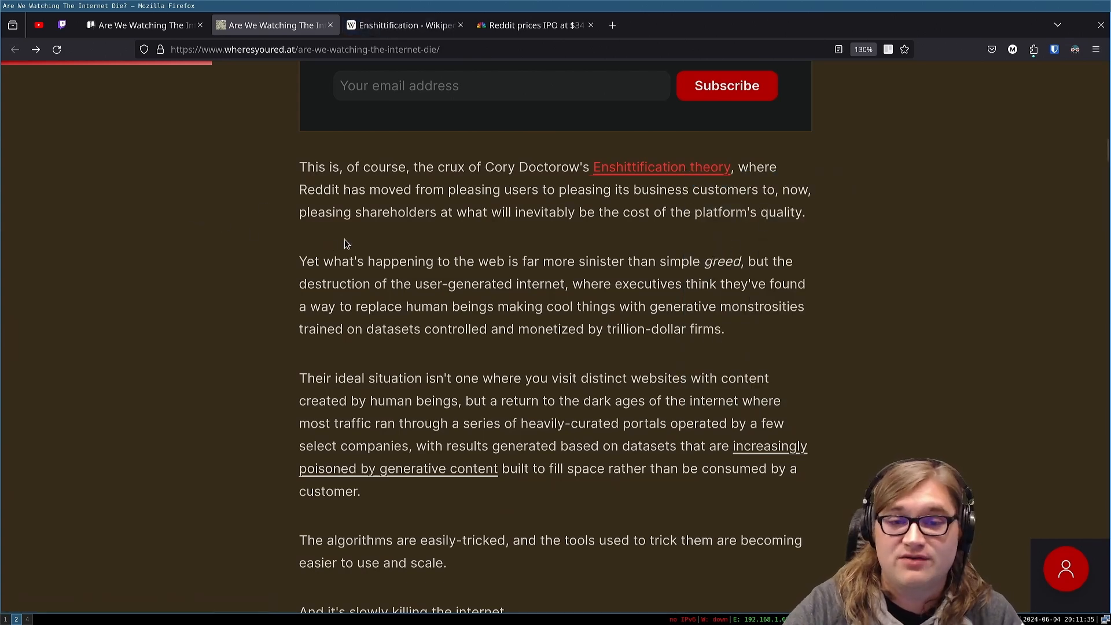
mouse_move(636, 233)
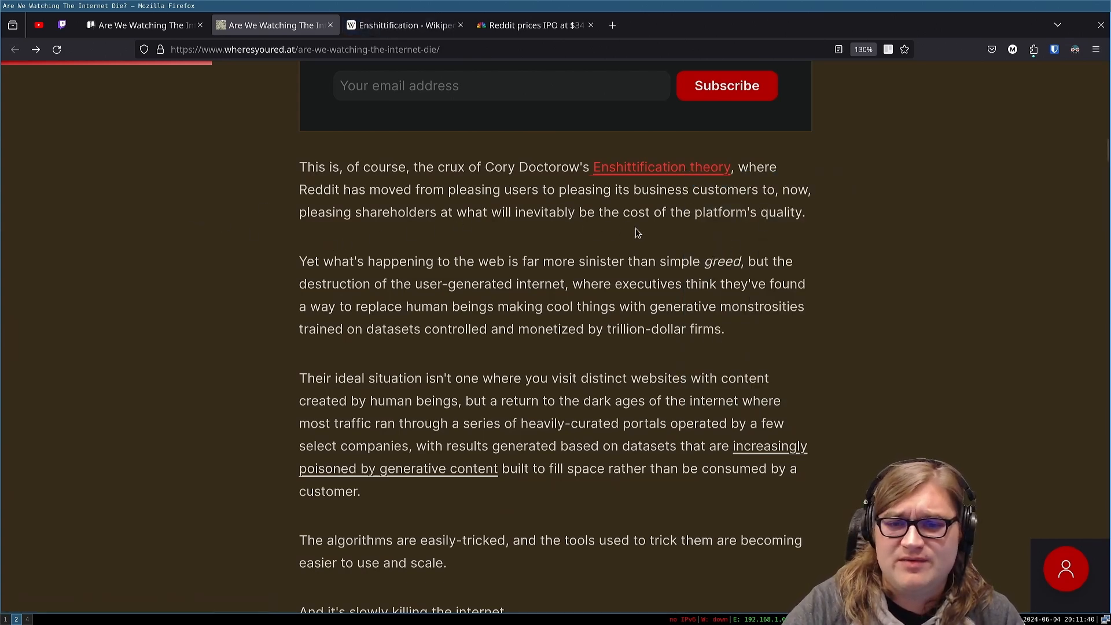
mouse_move(504, 248)
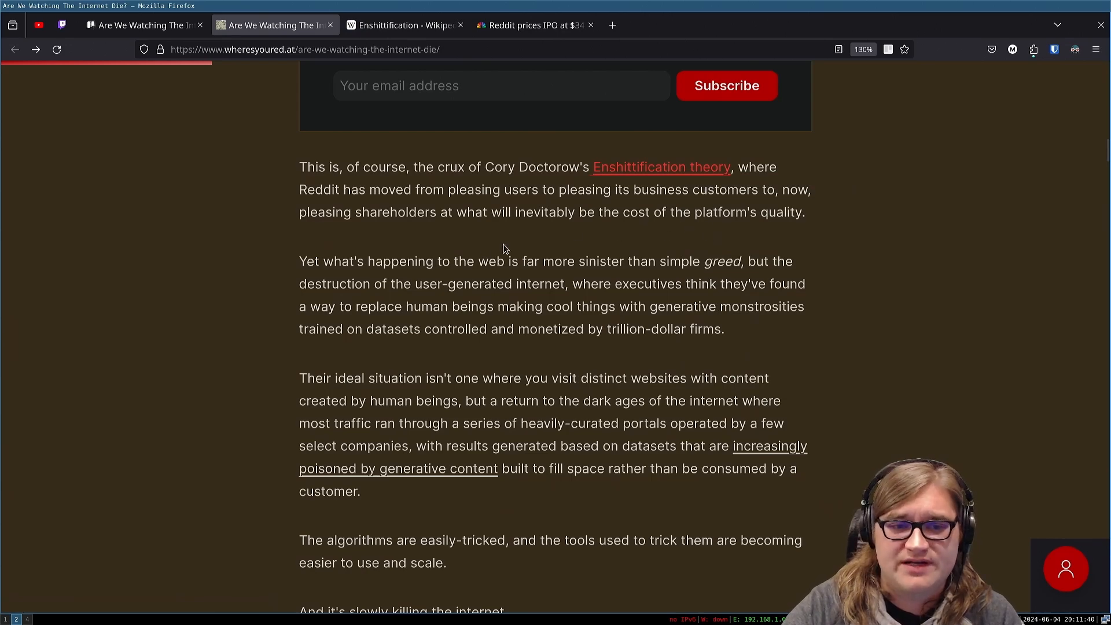
mouse_move(544, 287)
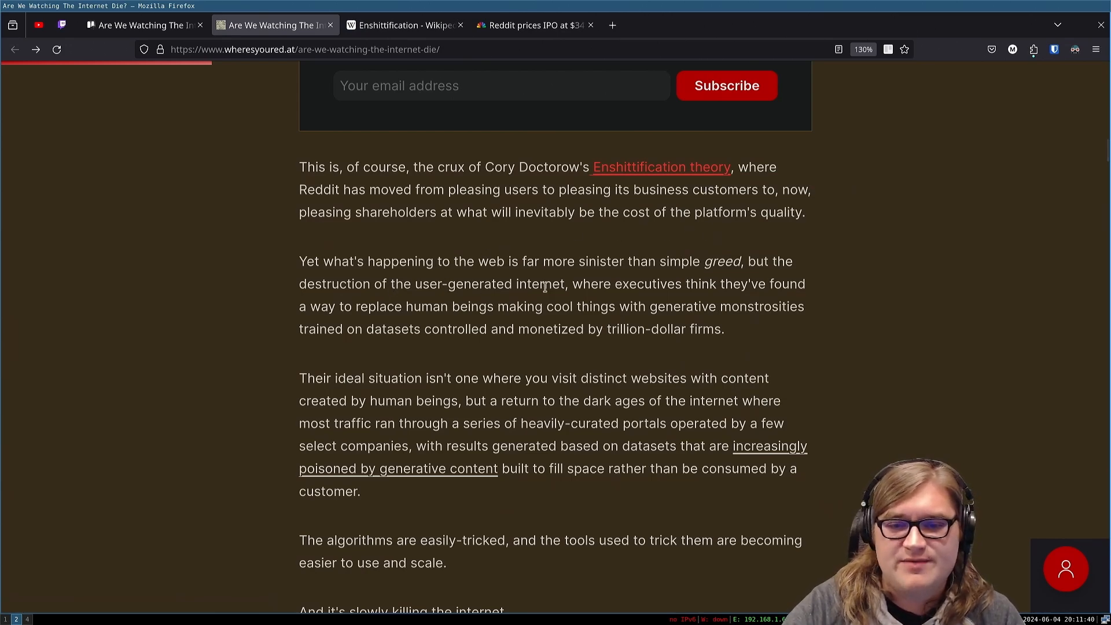
Step: Scroll past the Doctorow passage to the 'Degenerative AI' section heading
scroll(down, 3)
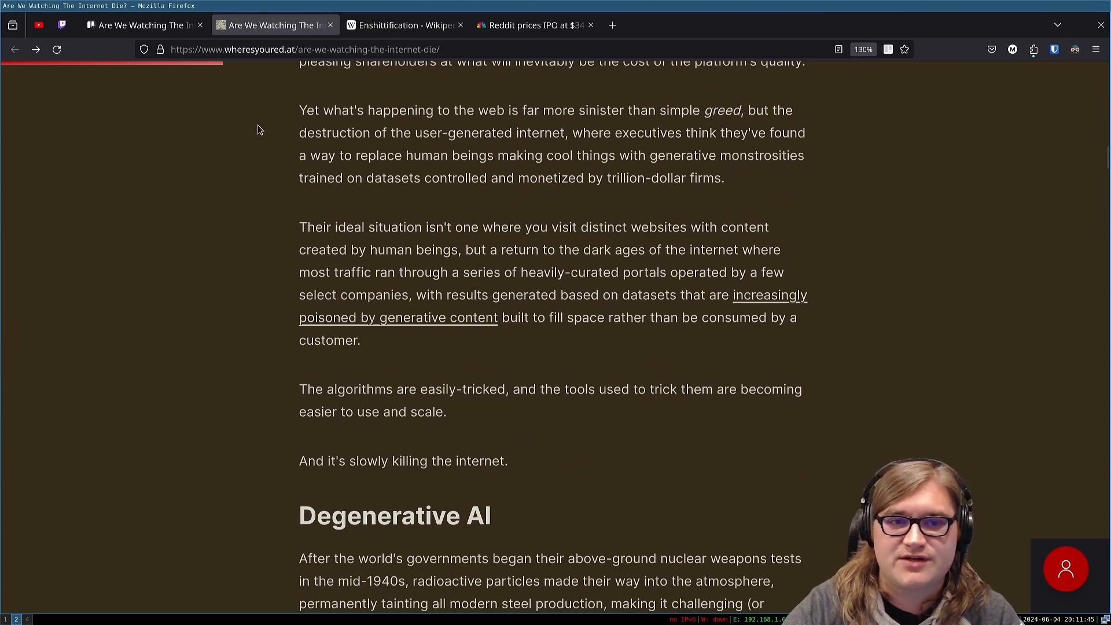
mouse_move(615, 130)
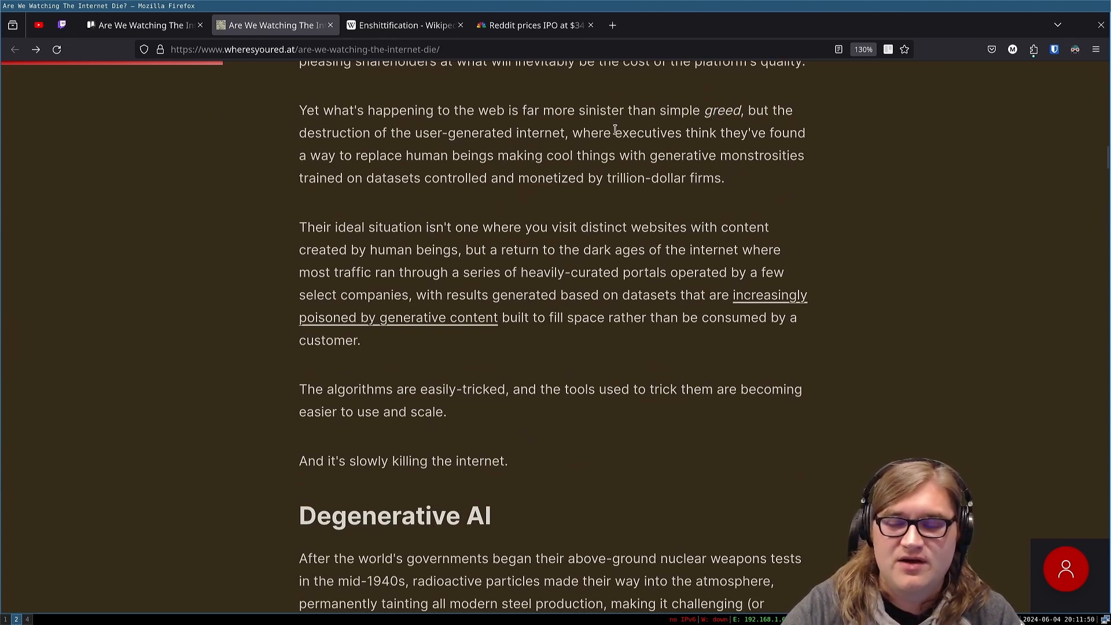
mouse_move(332, 175)
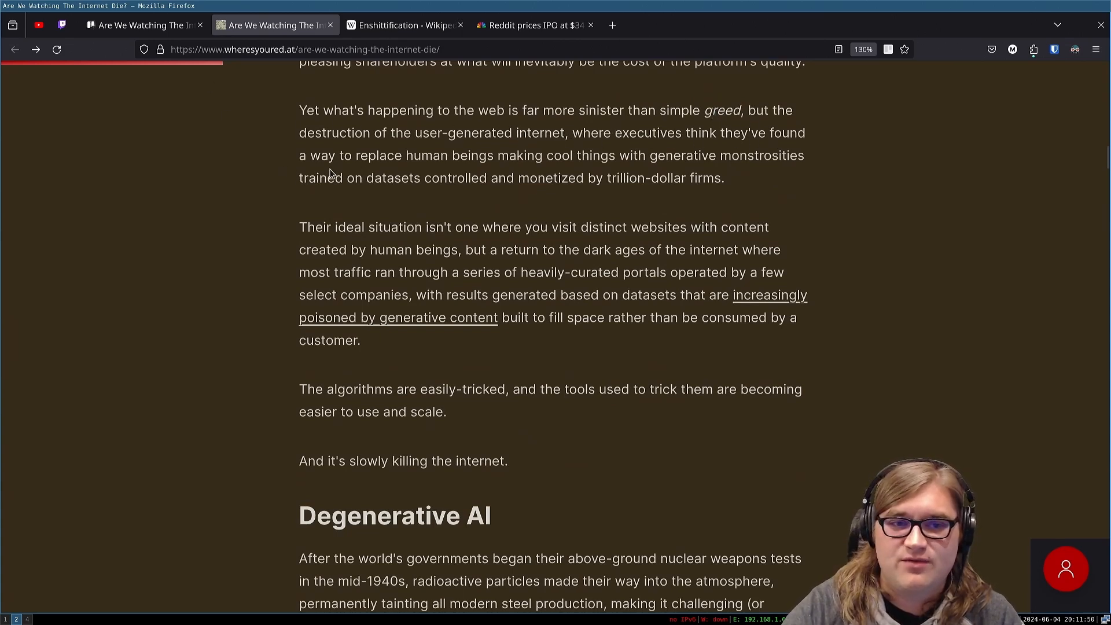
mouse_move(673, 170)
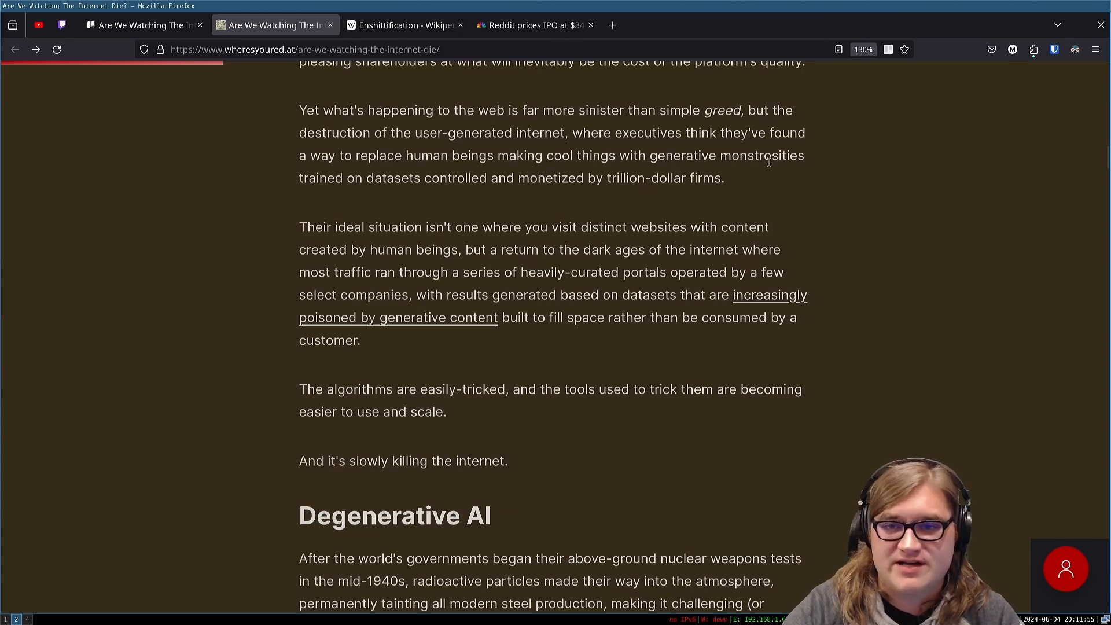
mouse_move(617, 206)
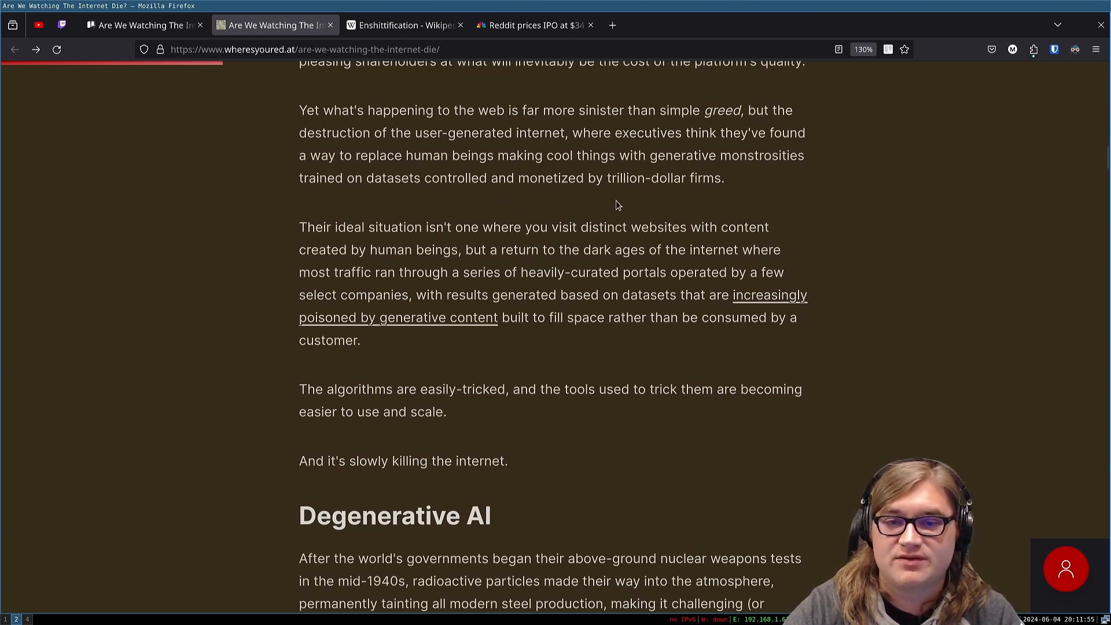
mouse_move(606, 198)
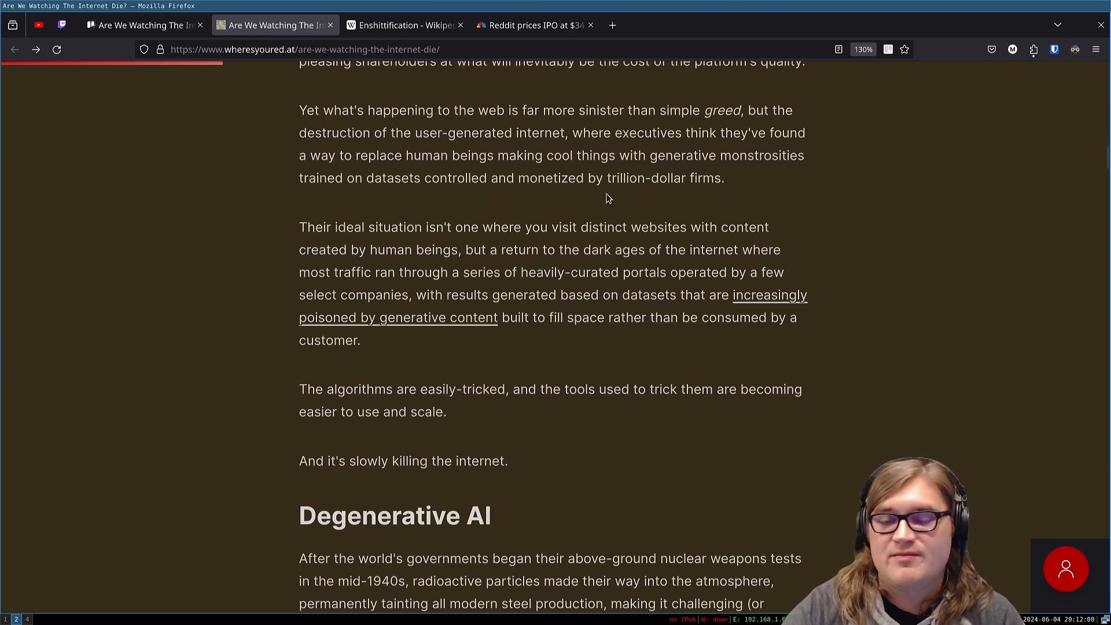
mouse_move(292, 257)
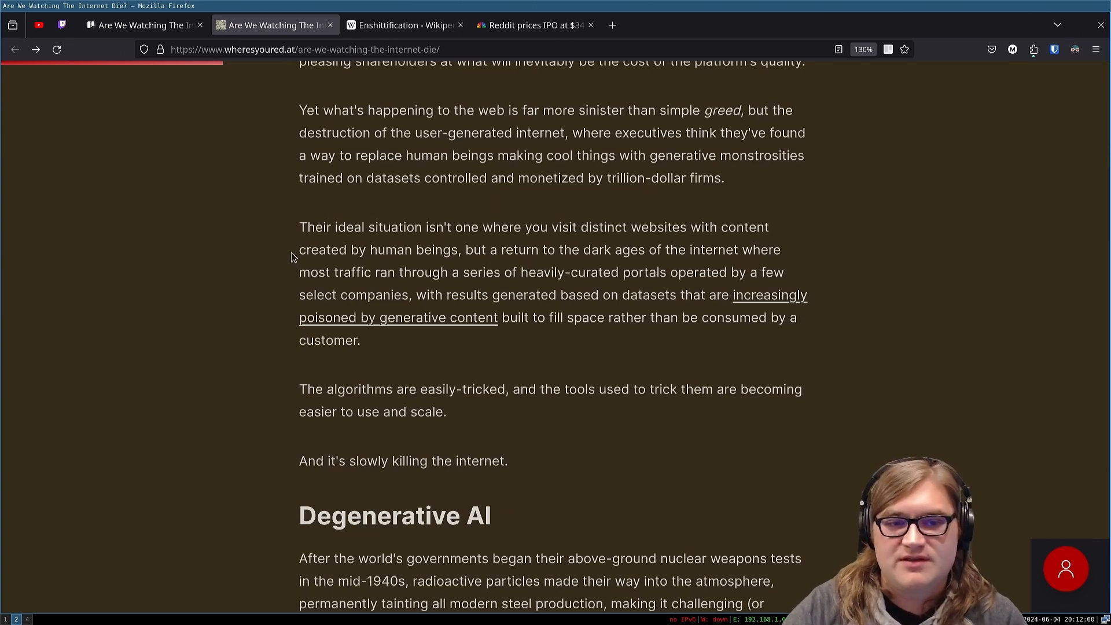
mouse_move(574, 230)
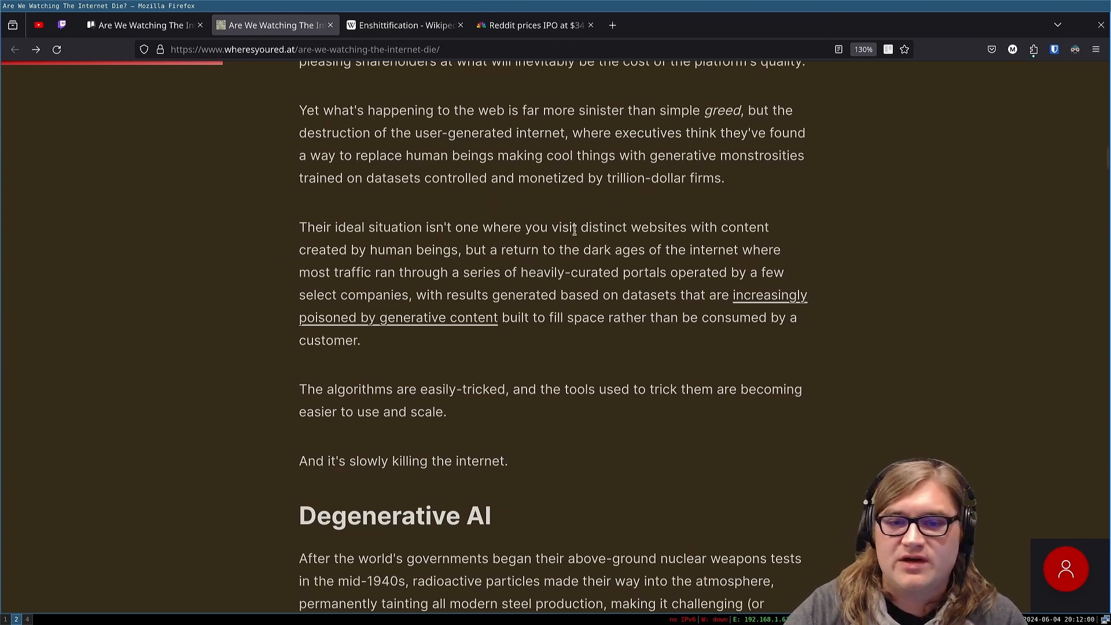
mouse_move(288, 239)
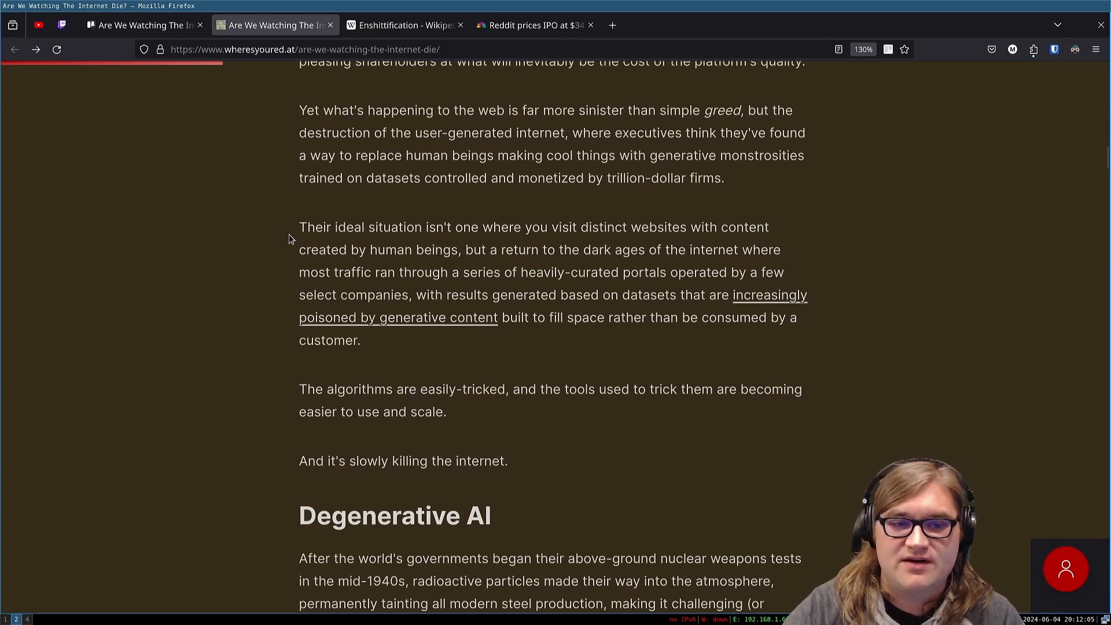
mouse_move(484, 259)
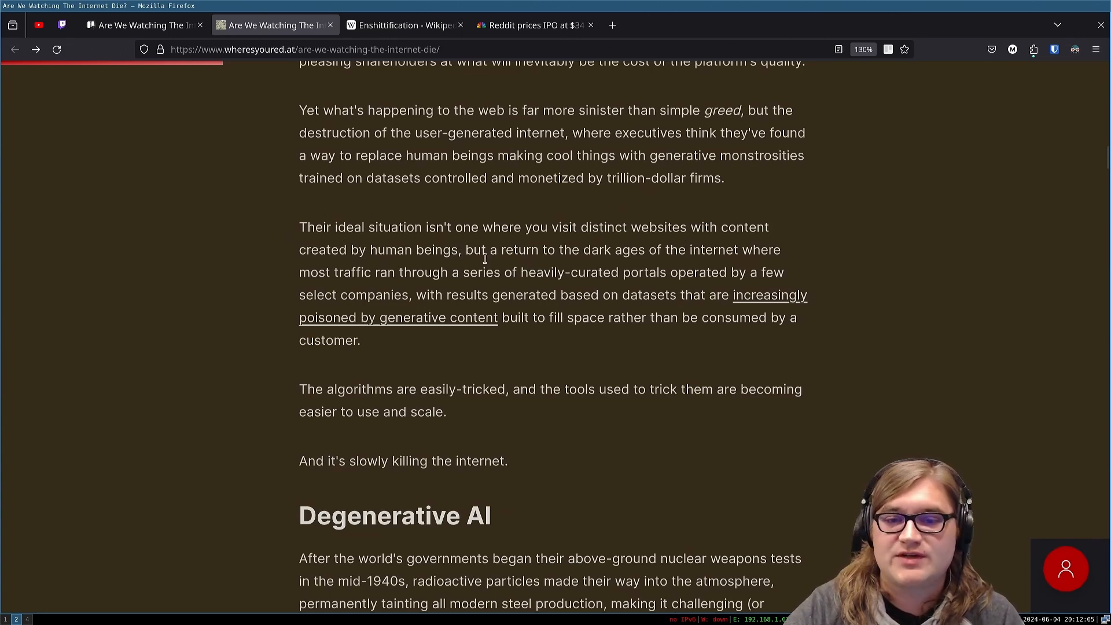
mouse_move(422, 296)
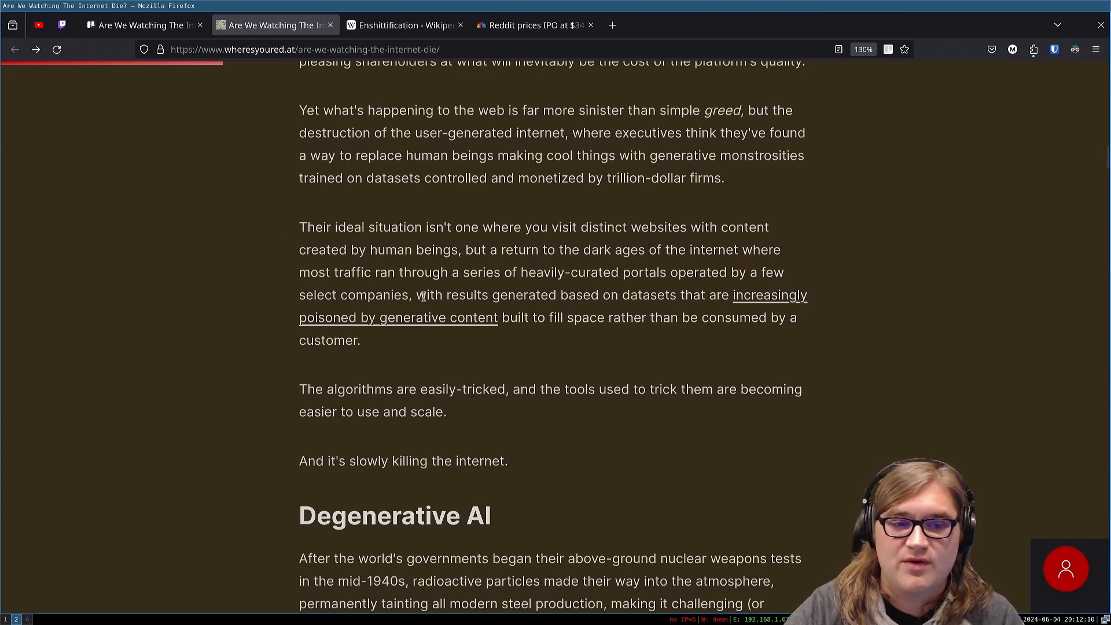
mouse_move(398, 289)
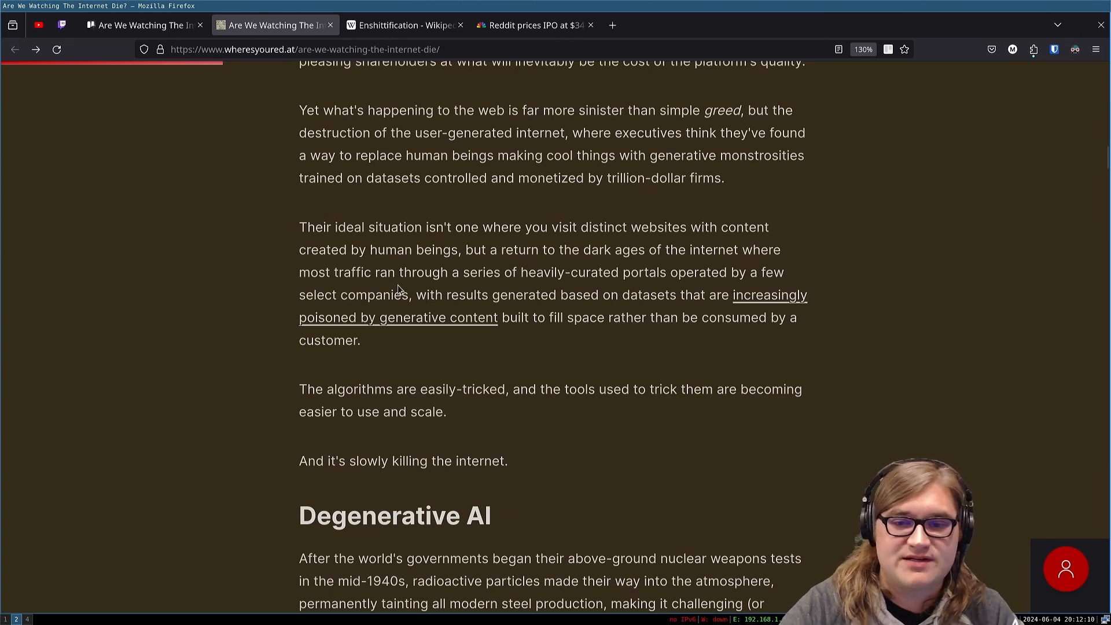
mouse_move(844, 304)
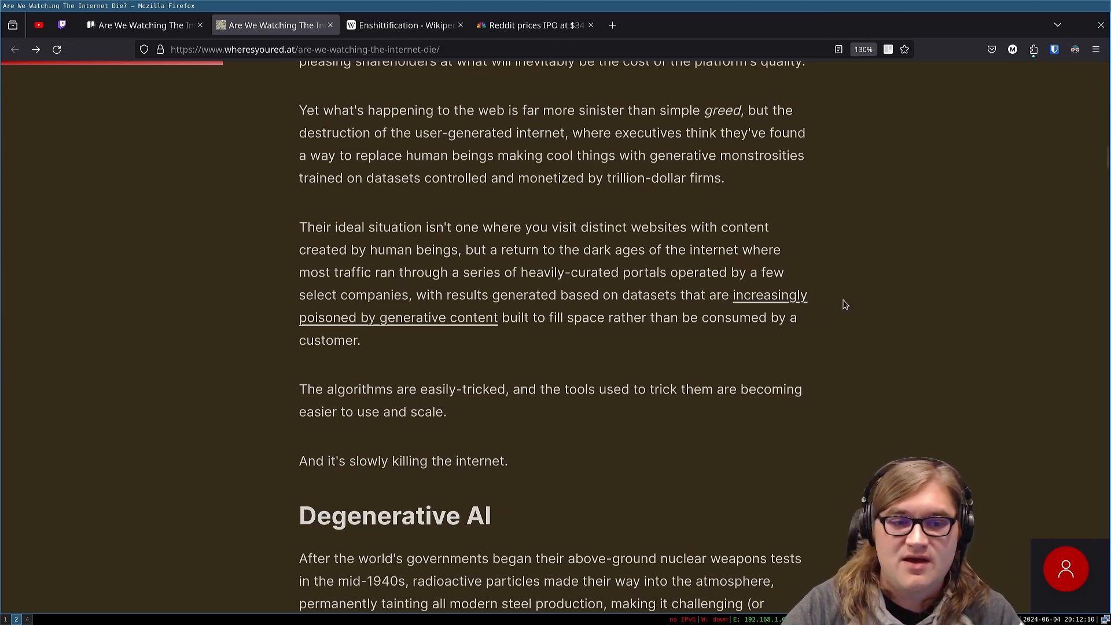
mouse_move(430, 352)
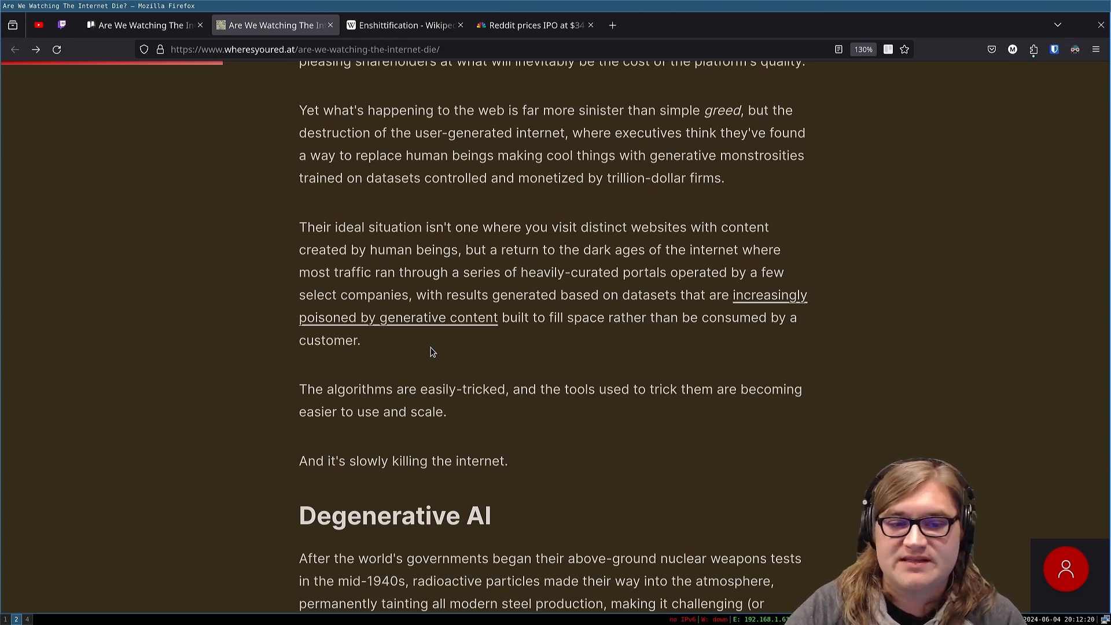
mouse_move(625, 336)
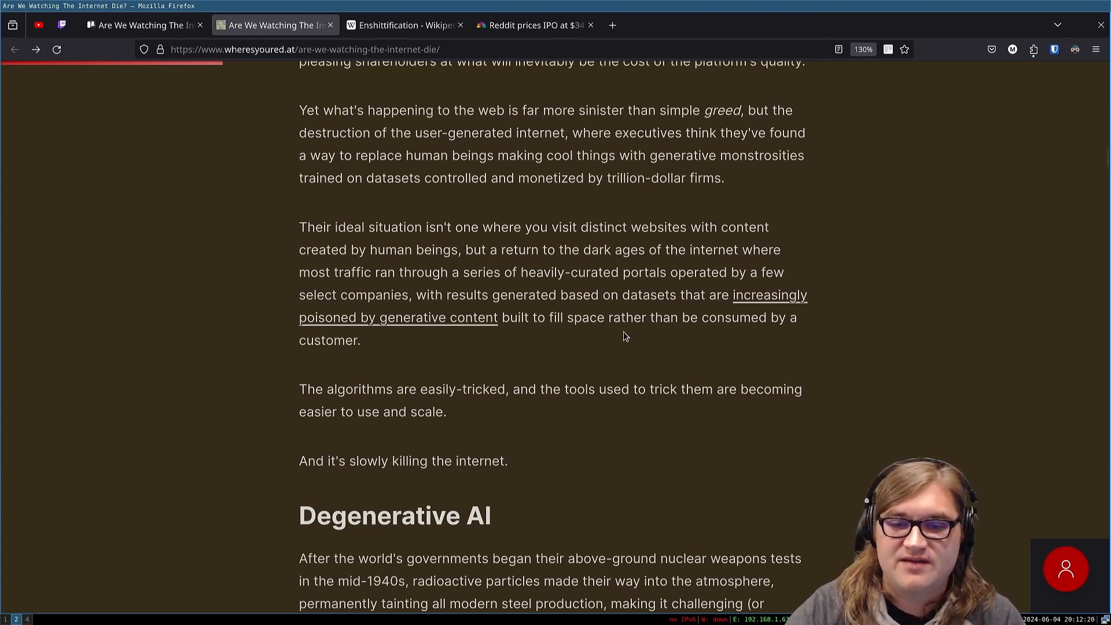
mouse_move(664, 333)
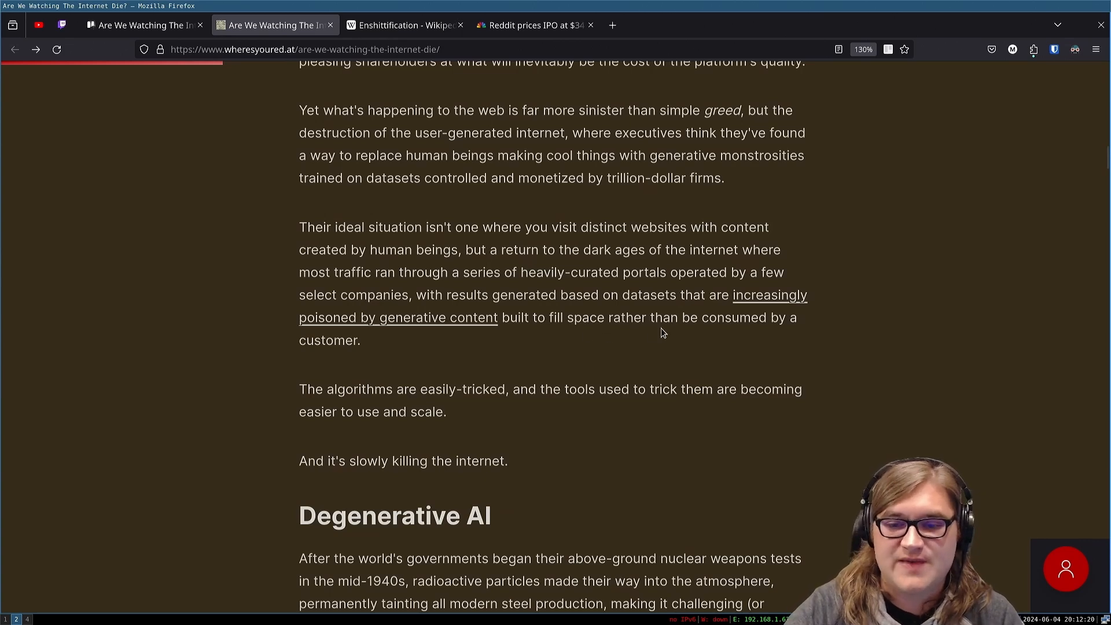
mouse_move(201, 324)
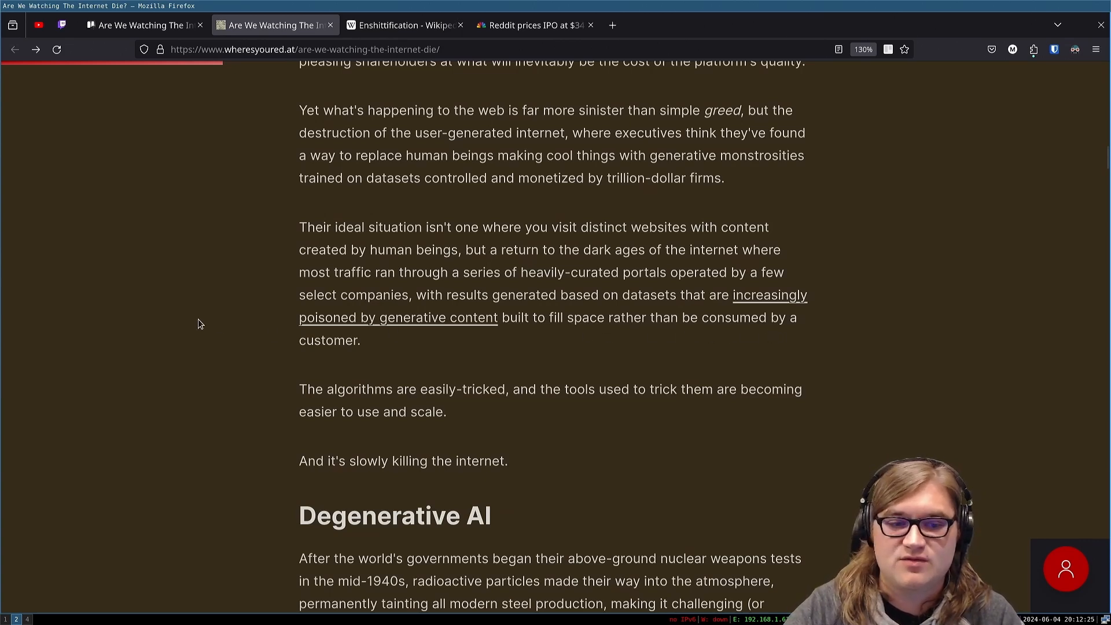
mouse_move(394, 411)
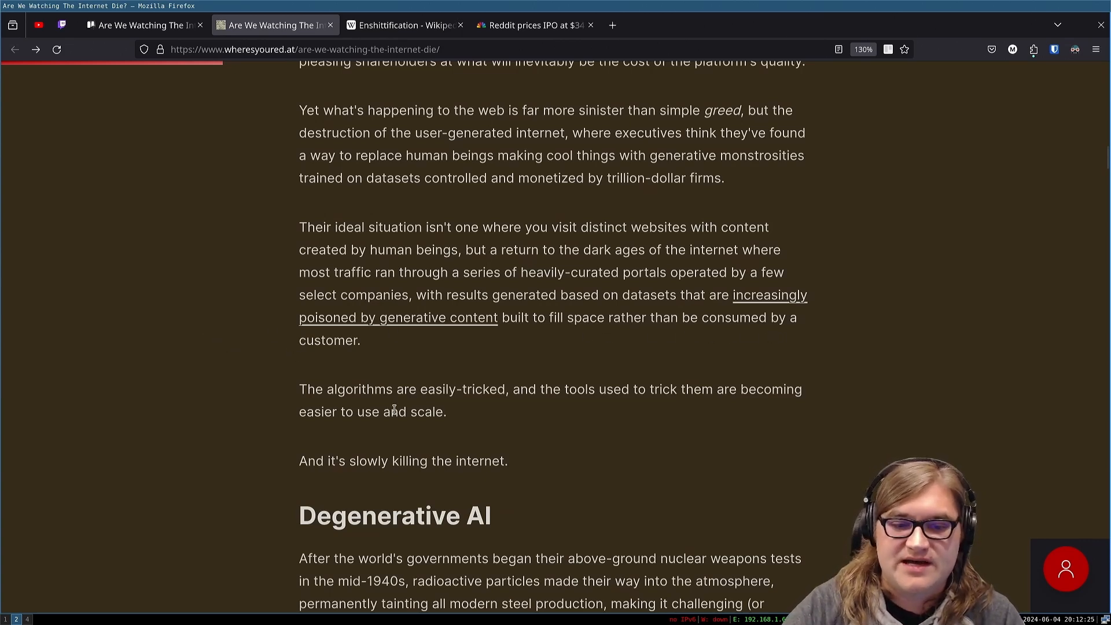
mouse_move(641, 419)
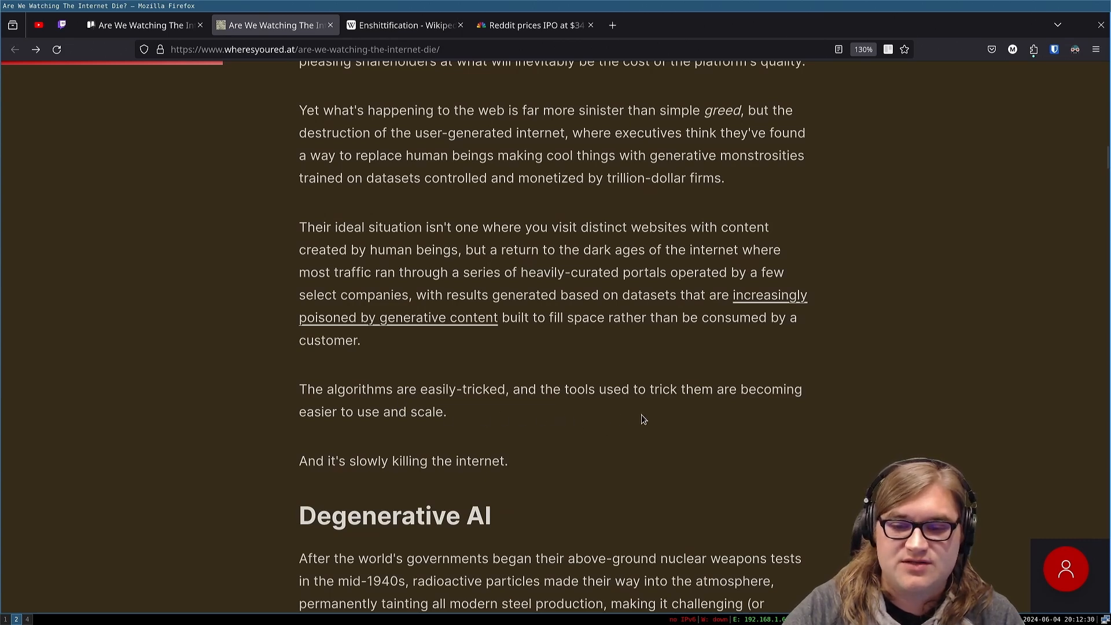
mouse_move(378, 440)
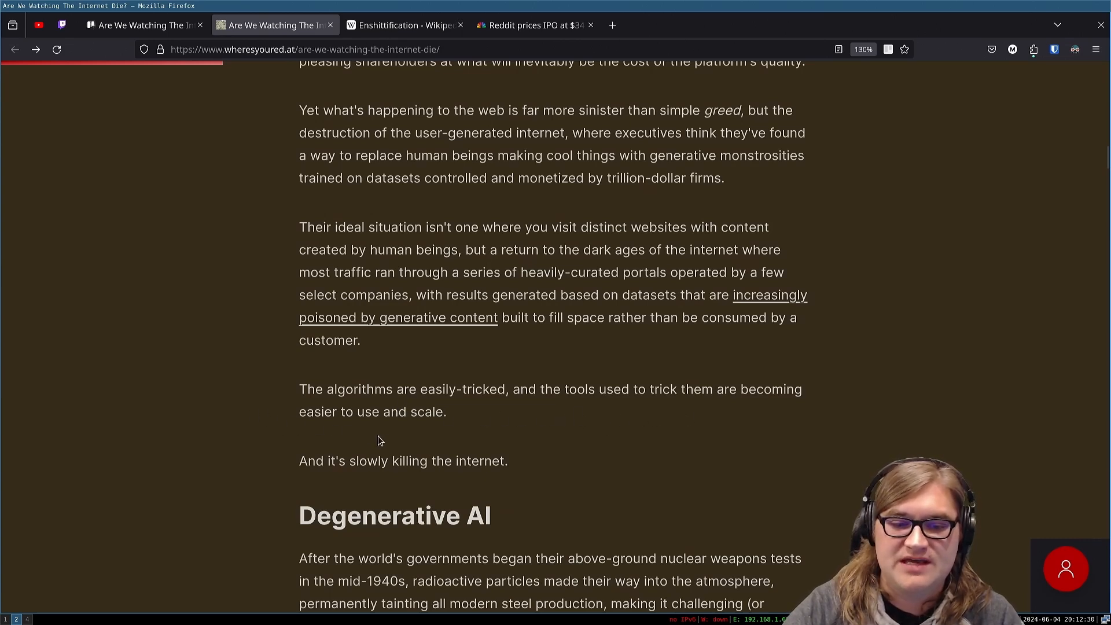
mouse_move(338, 469)
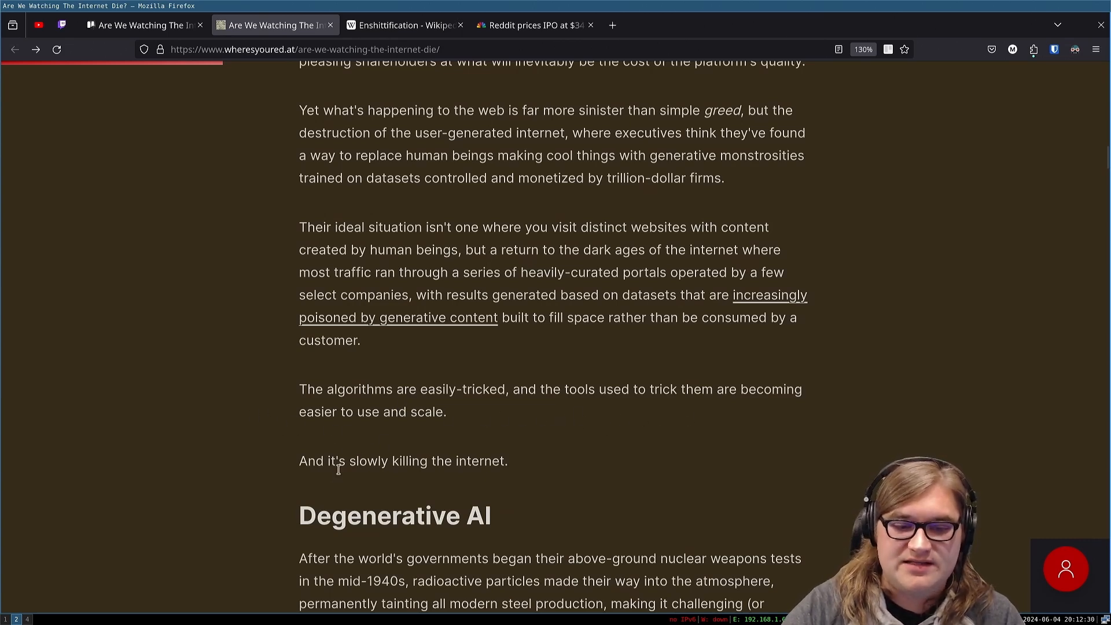
mouse_move(512, 466)
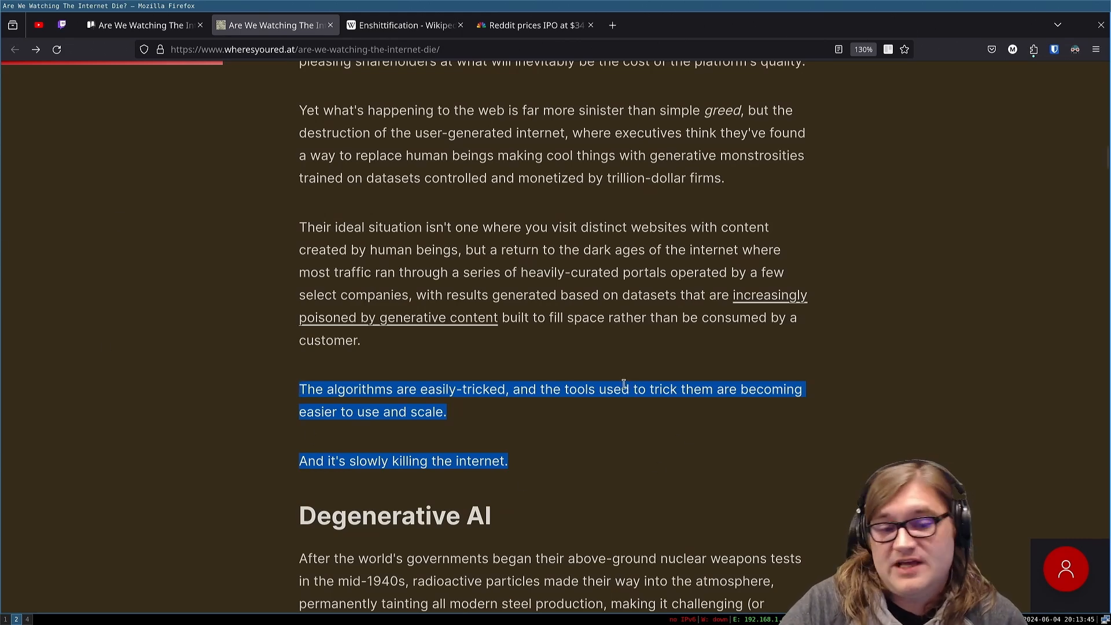
scroll(down, 3)
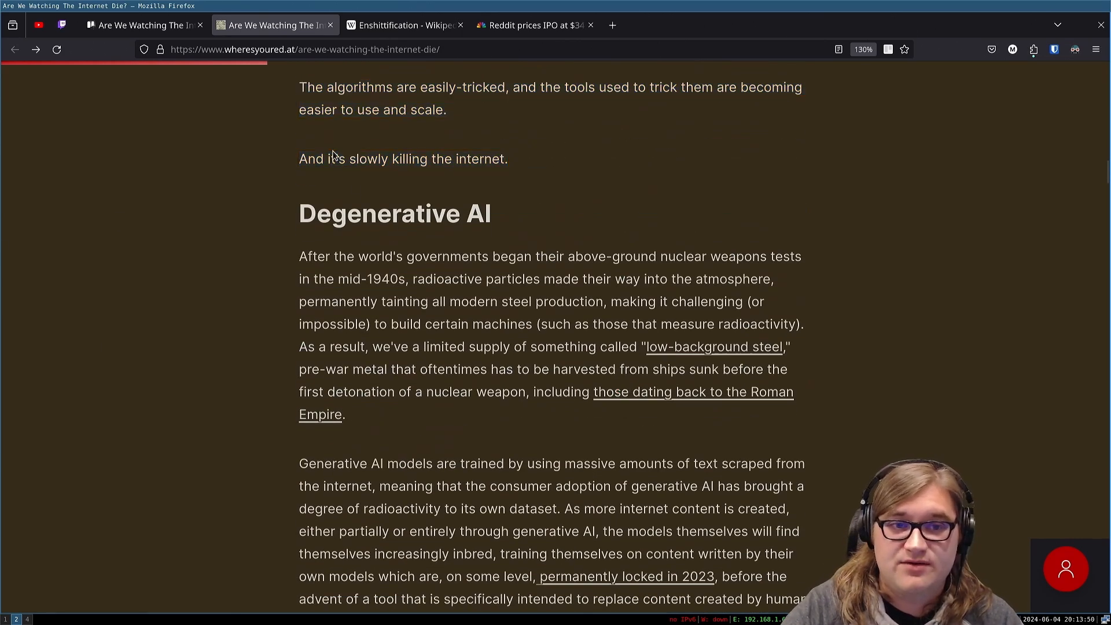
triple_click(403, 158)
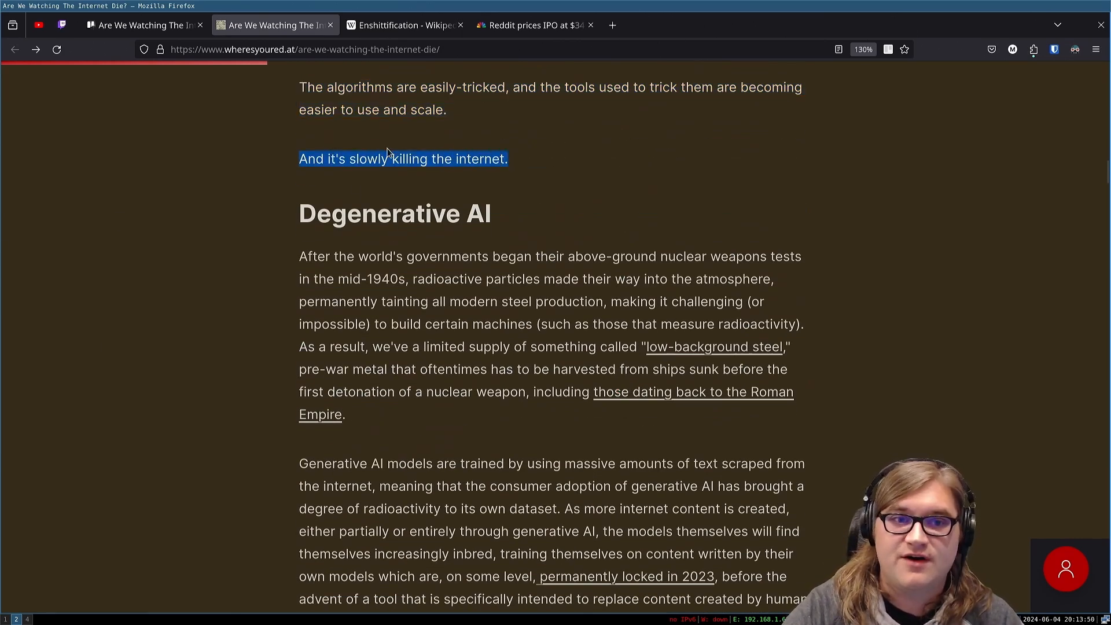
mouse_move(452, 250)
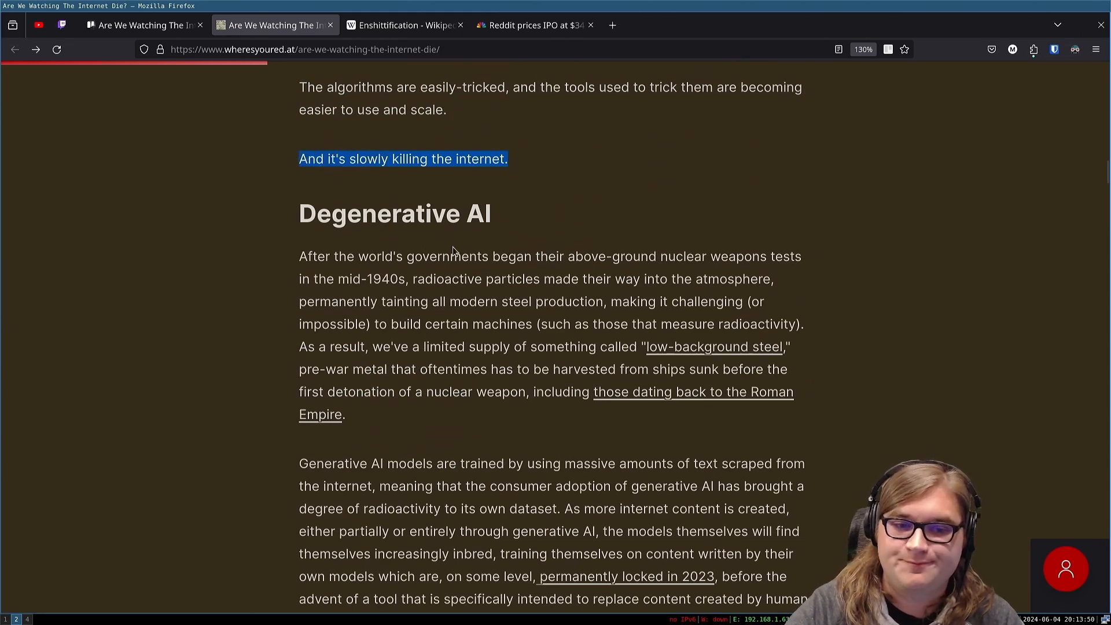
scroll(down, 3)
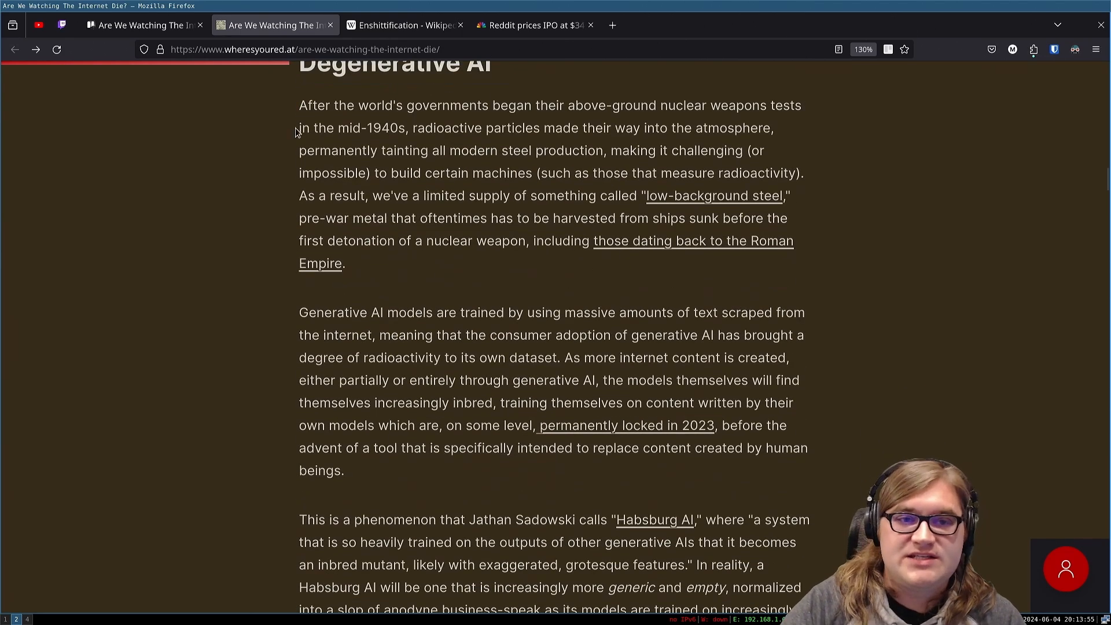
mouse_move(415, 122)
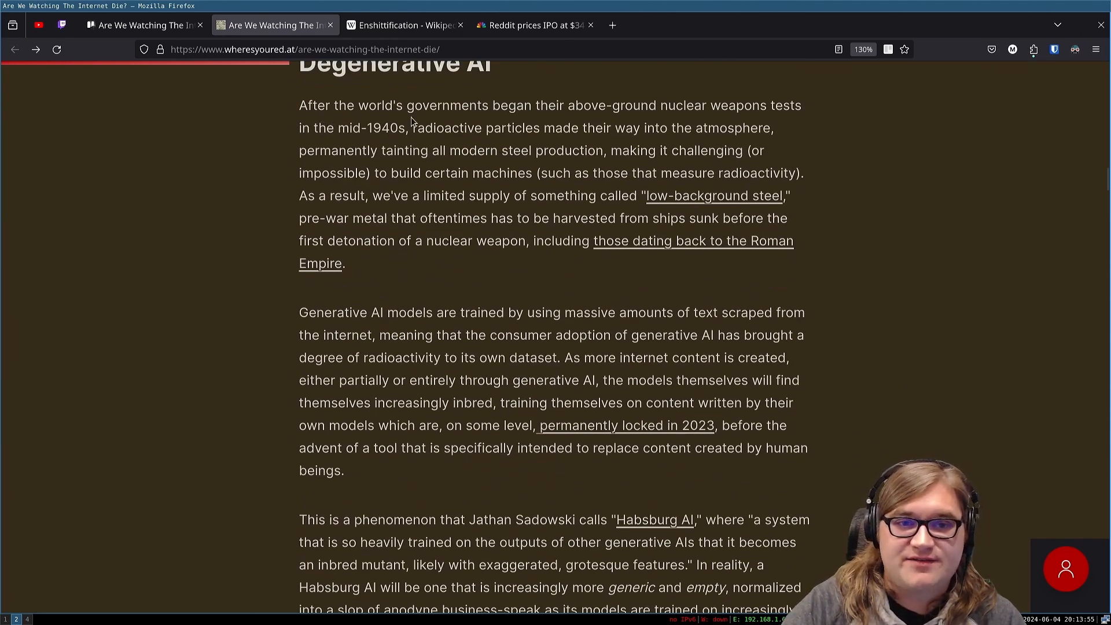
mouse_move(674, 121)
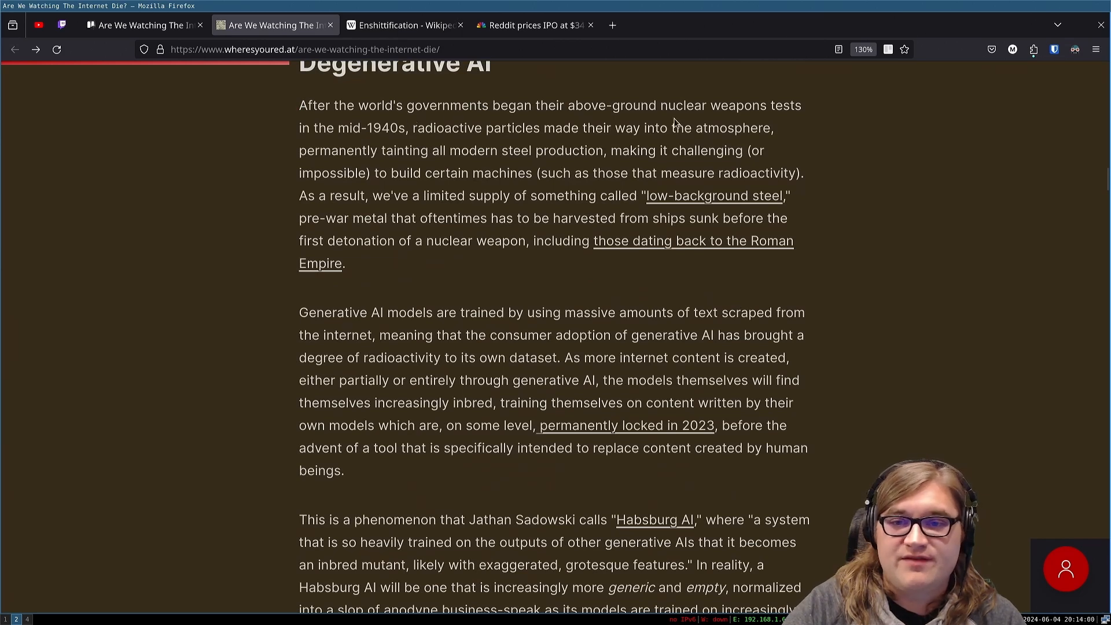
mouse_move(388, 144)
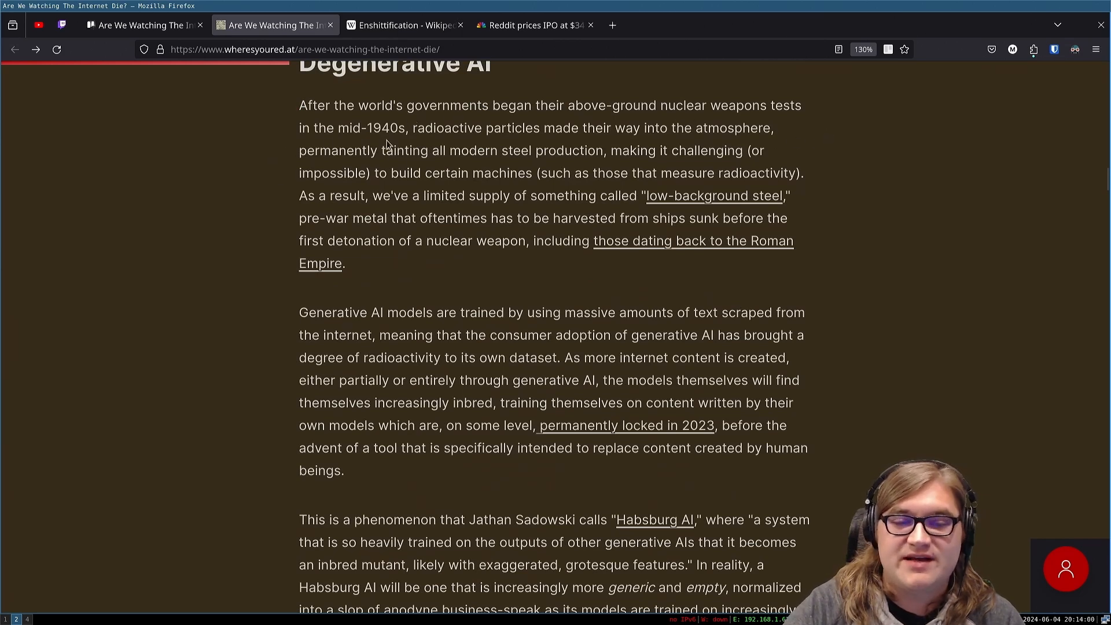
mouse_move(604, 141)
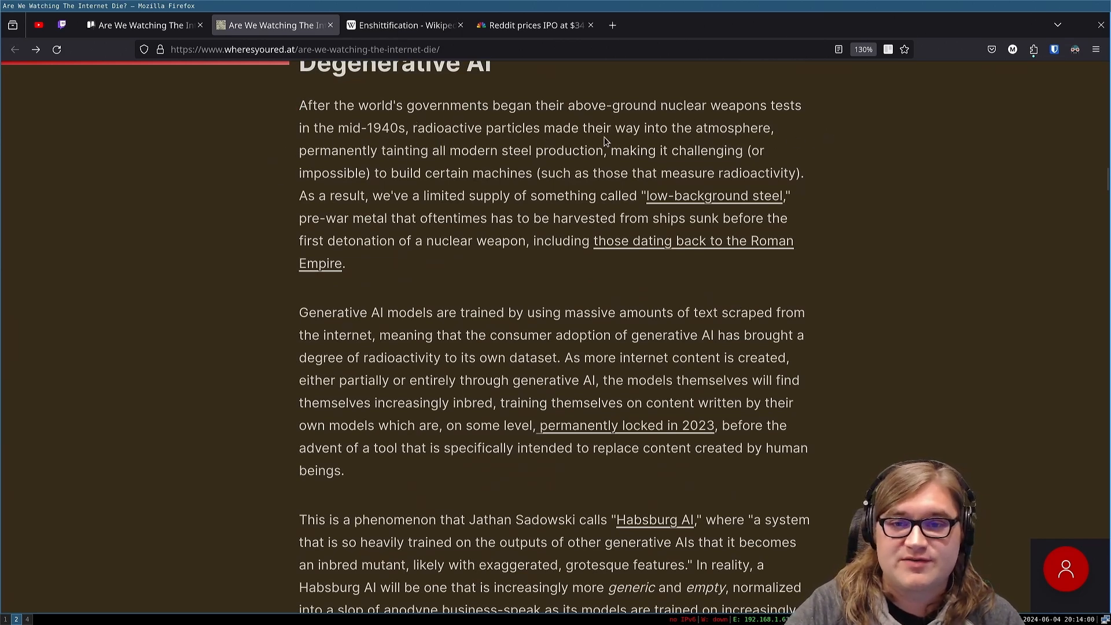
mouse_move(497, 154)
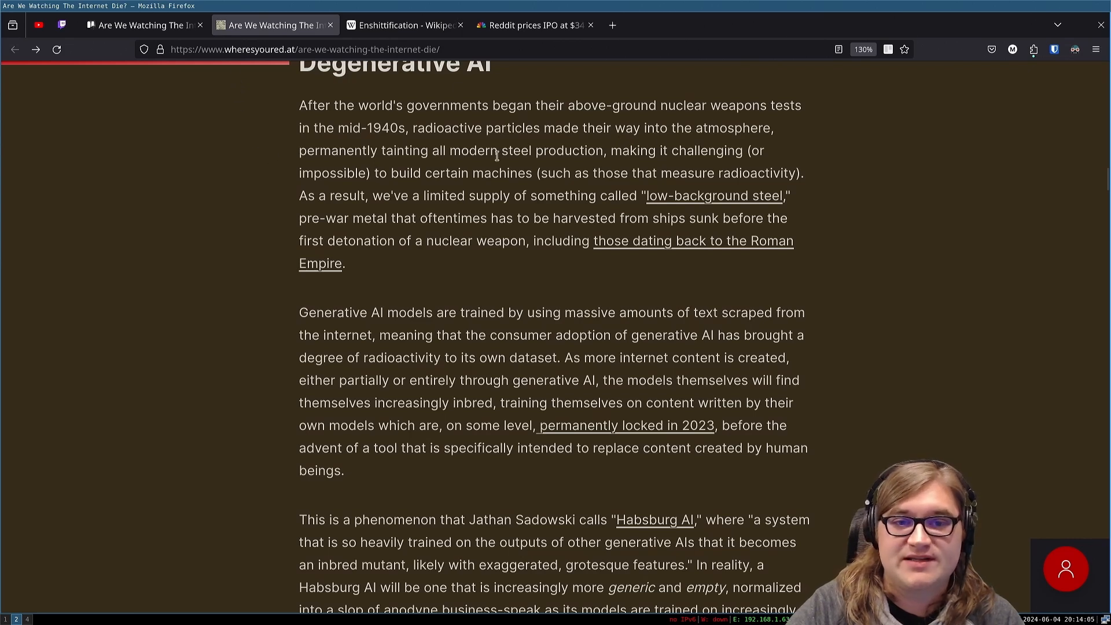
mouse_move(679, 154)
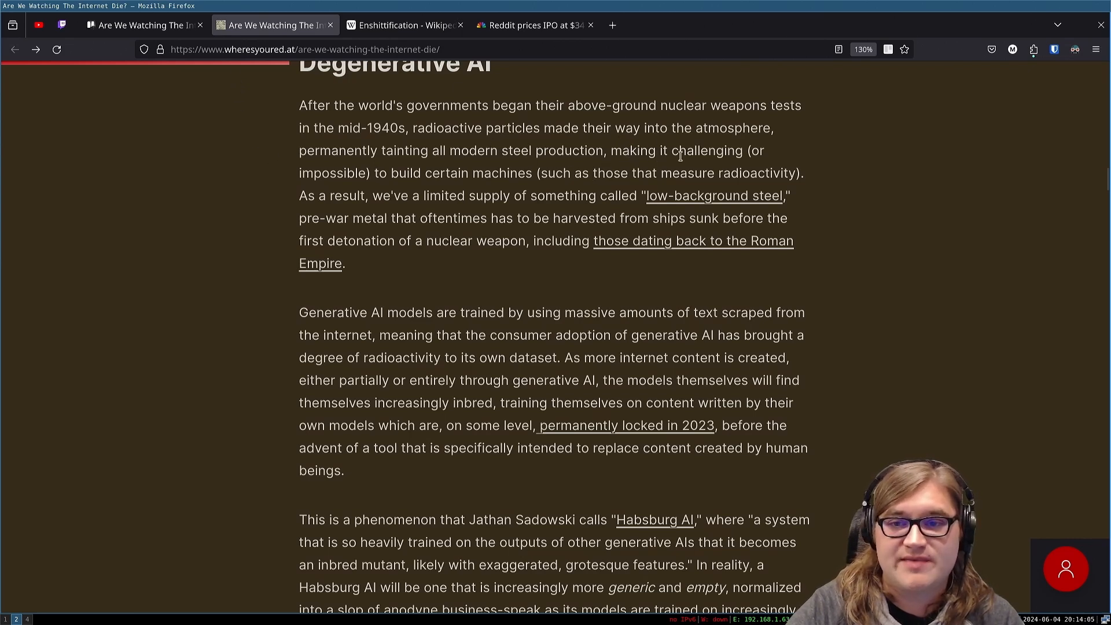
mouse_move(351, 180)
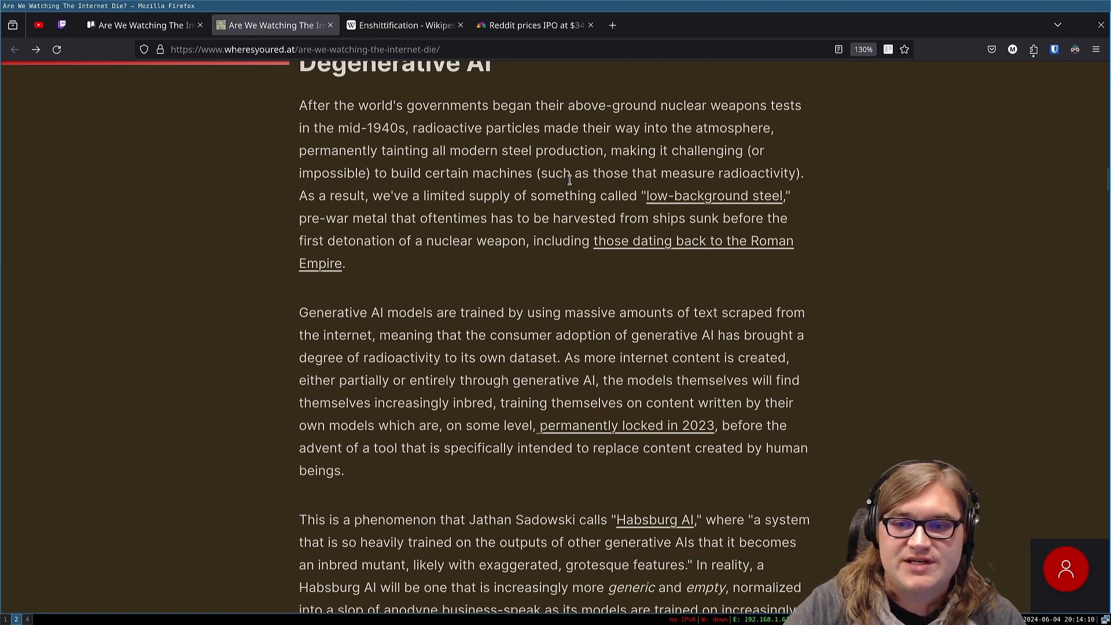
mouse_move(321, 196)
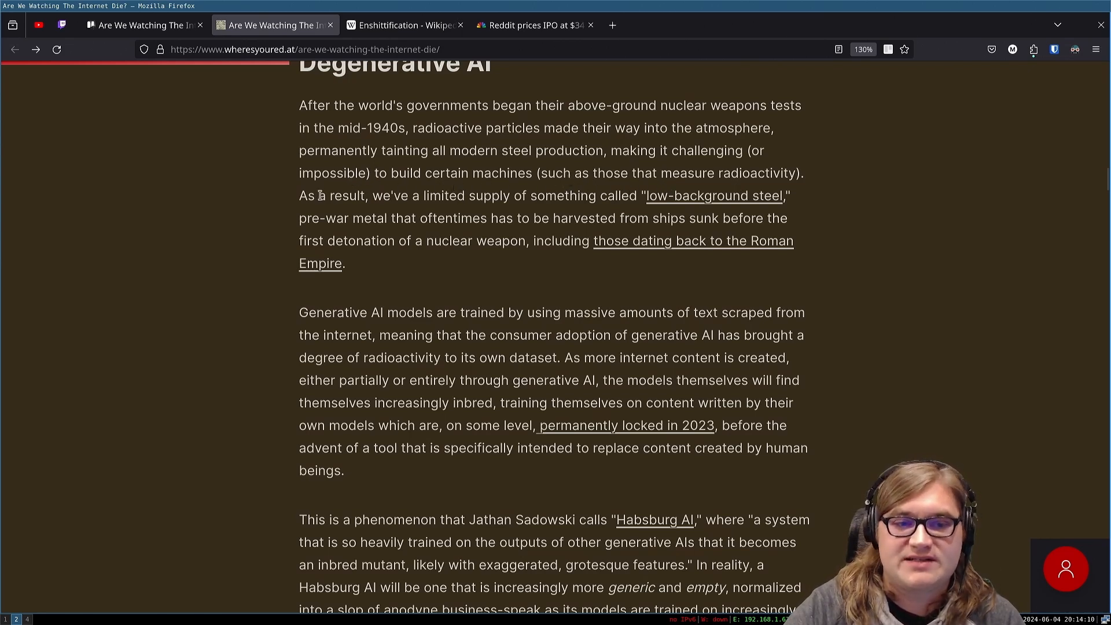
mouse_move(548, 189)
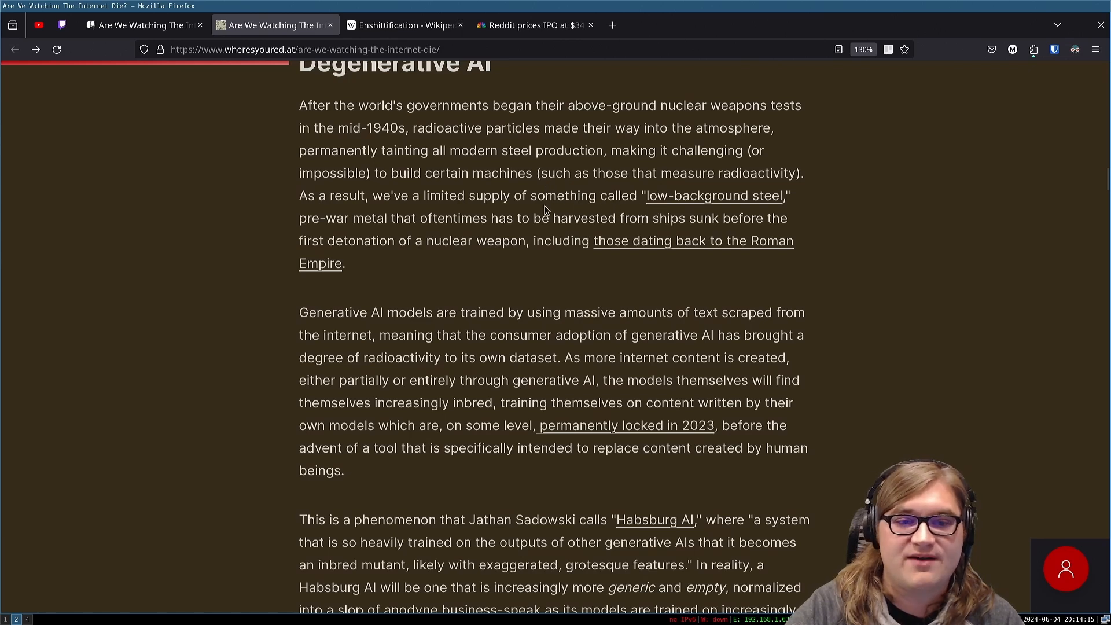
mouse_move(414, 236)
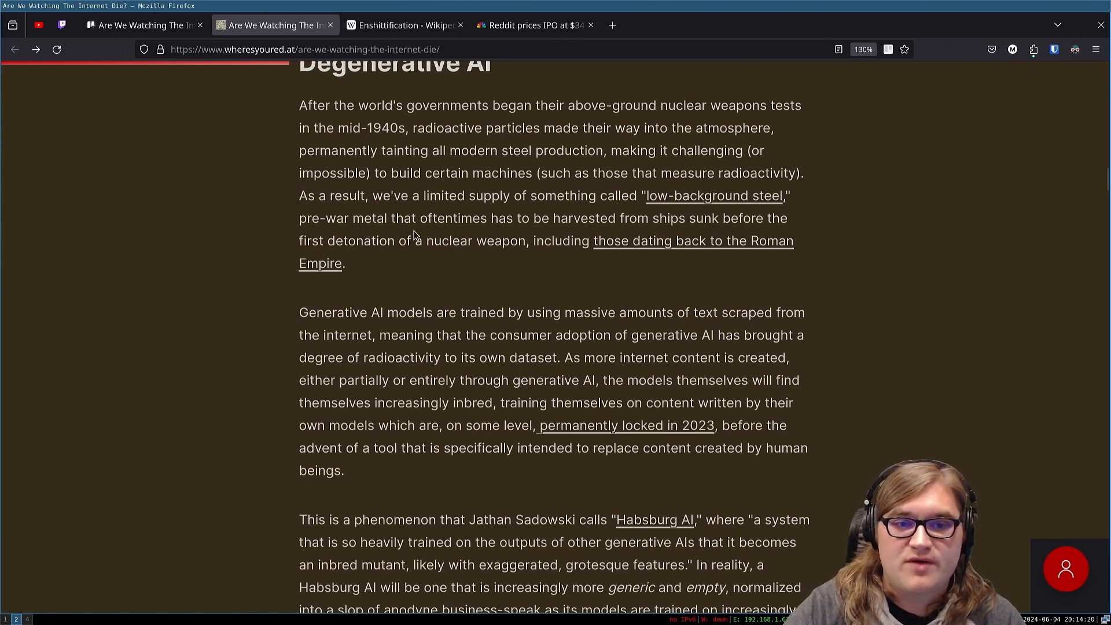
mouse_move(635, 230)
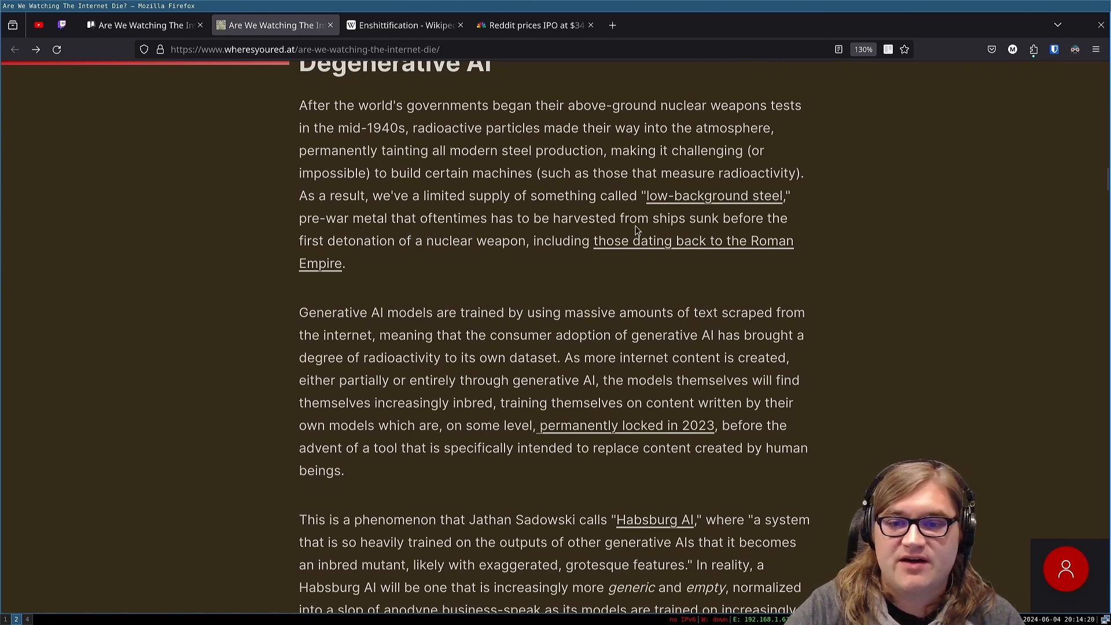
mouse_move(369, 248)
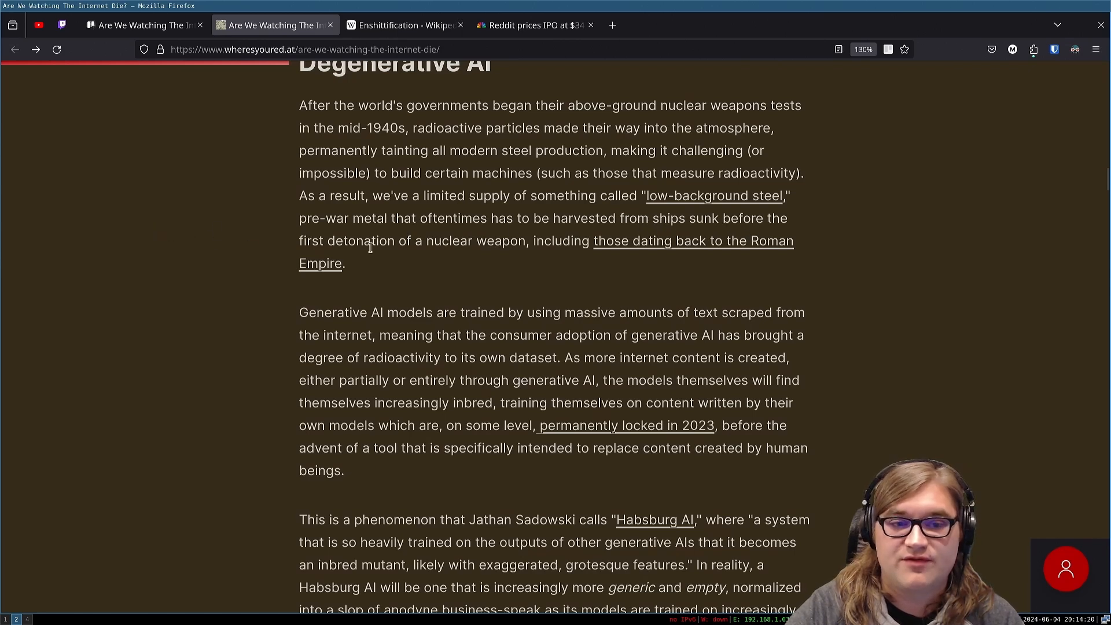
mouse_move(453, 258)
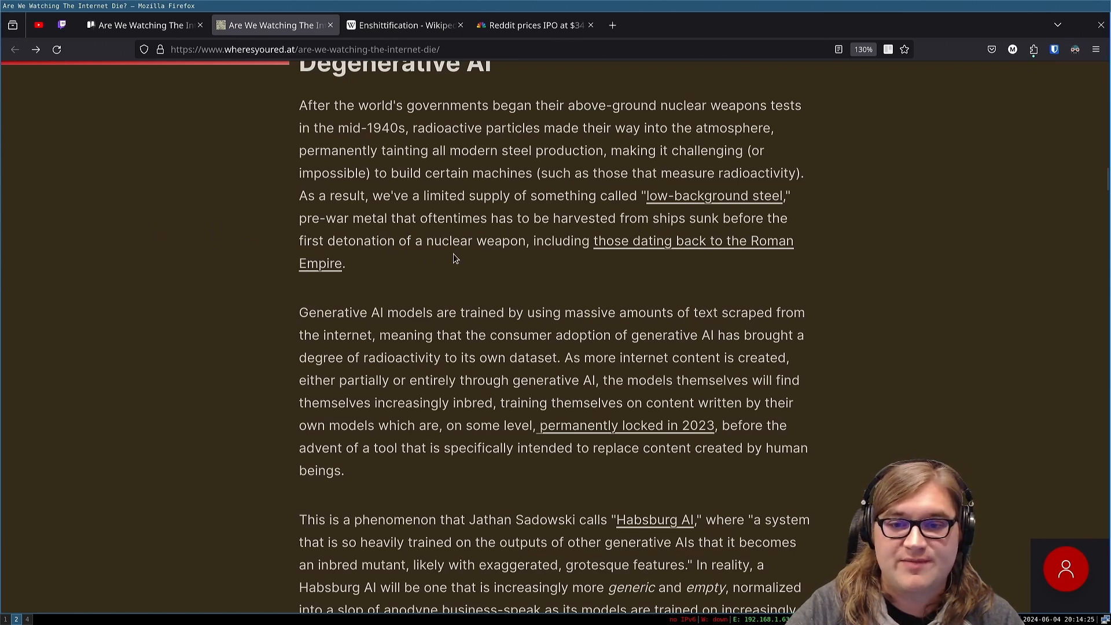
mouse_move(627, 257)
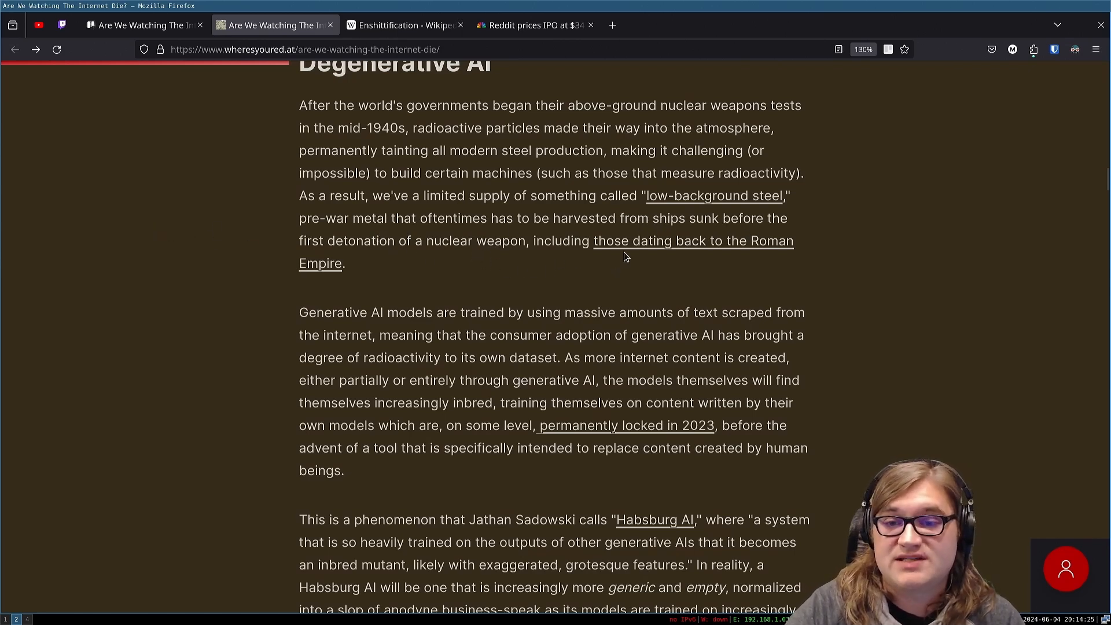
mouse_move(369, 303)
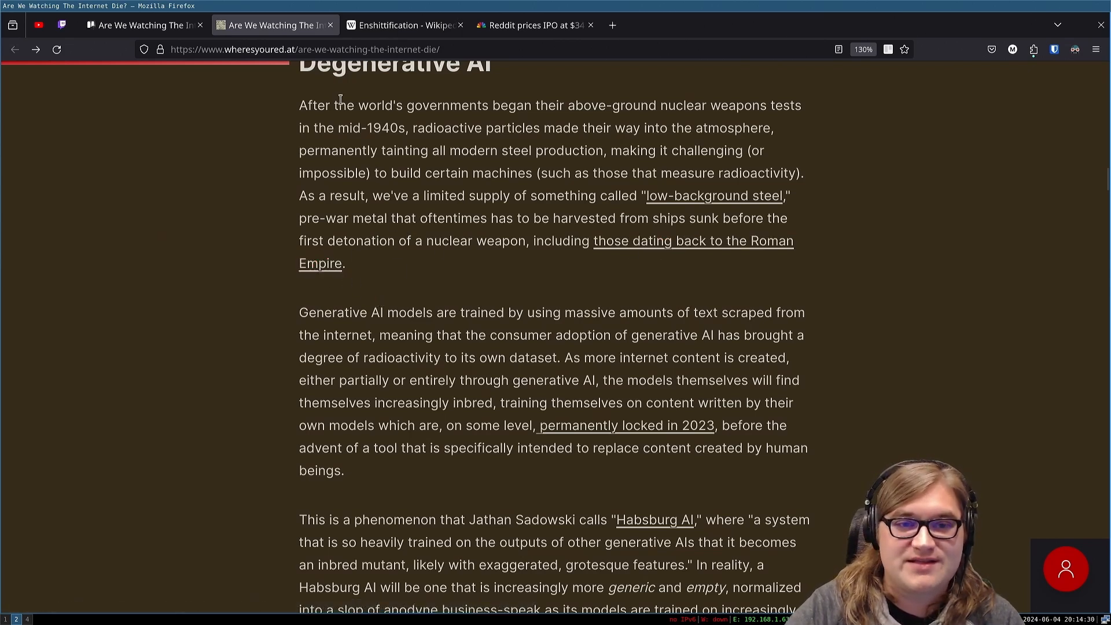
mouse_move(360, 333)
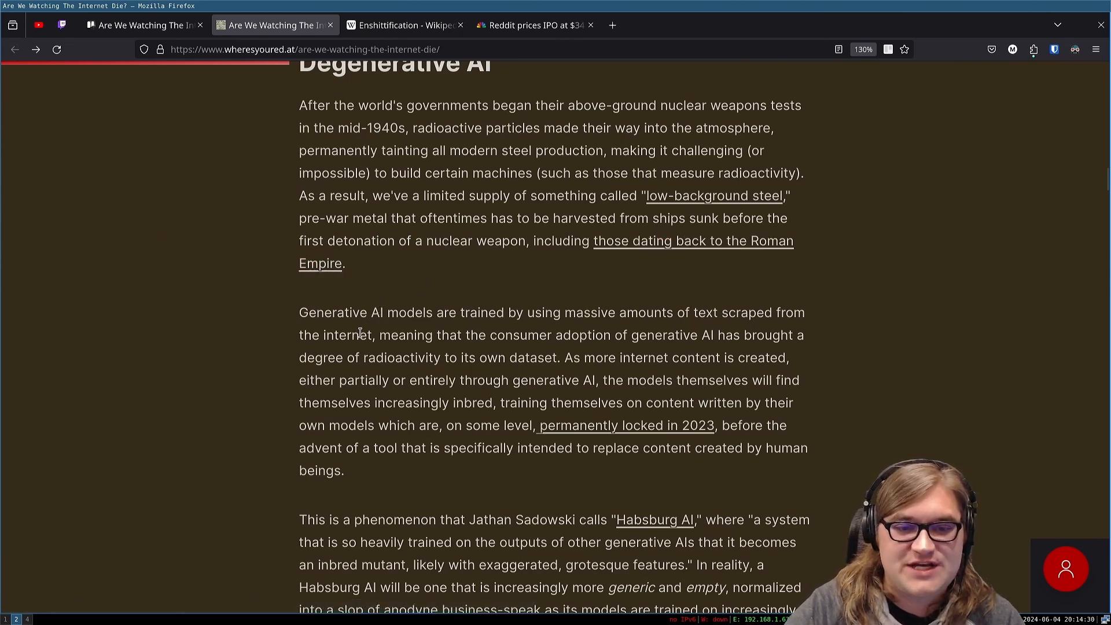
mouse_move(538, 328)
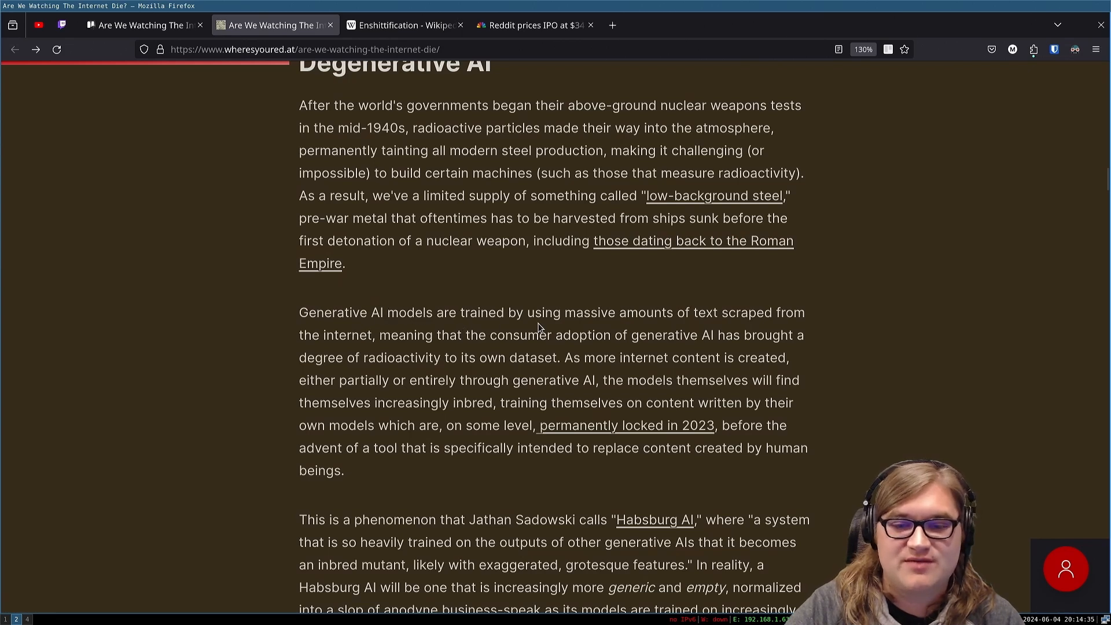
mouse_move(649, 329)
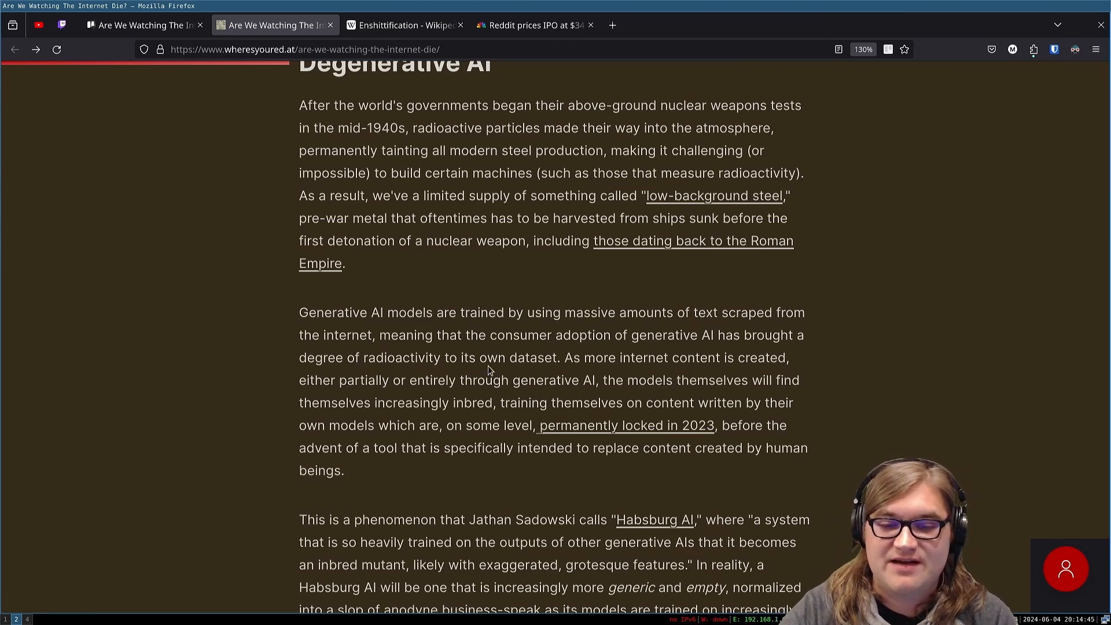
mouse_move(560, 356)
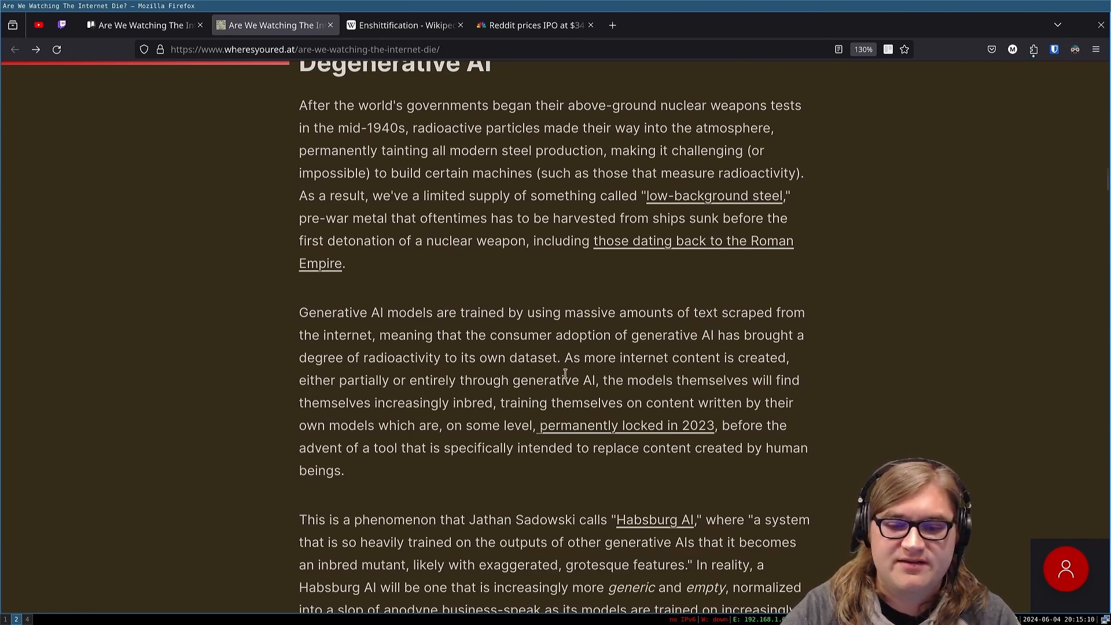
mouse_move(645, 403)
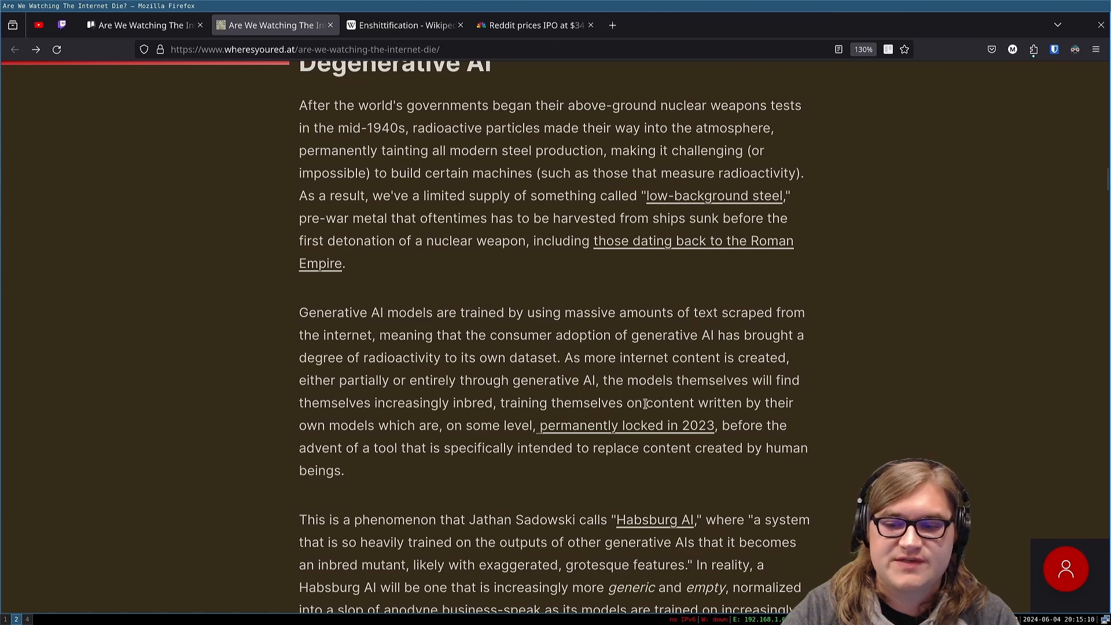
mouse_move(423, 417)
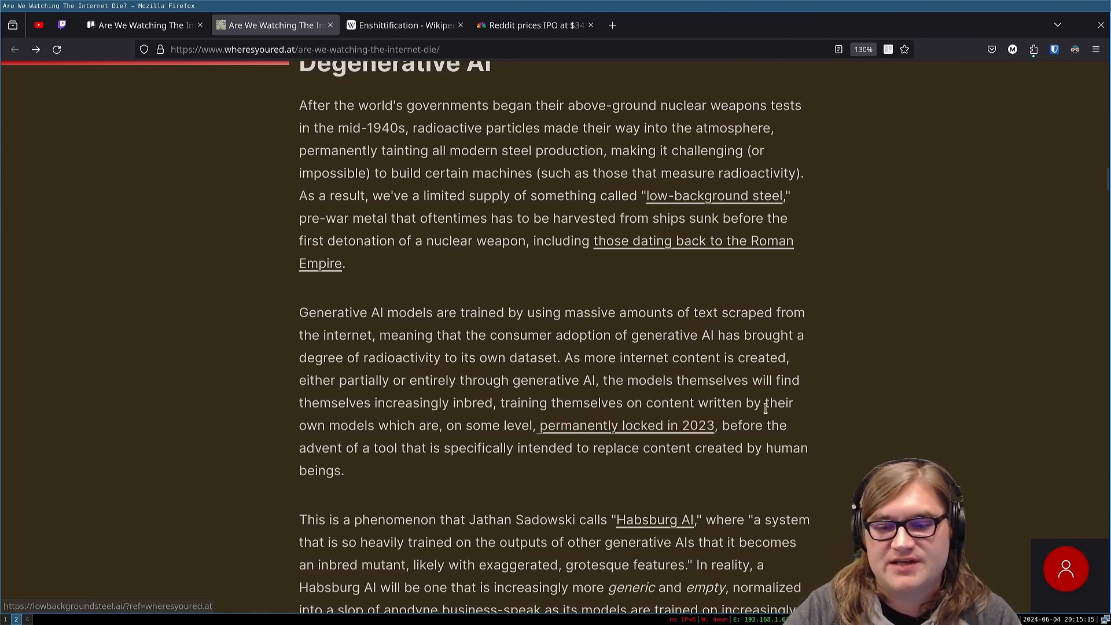
mouse_move(458, 444)
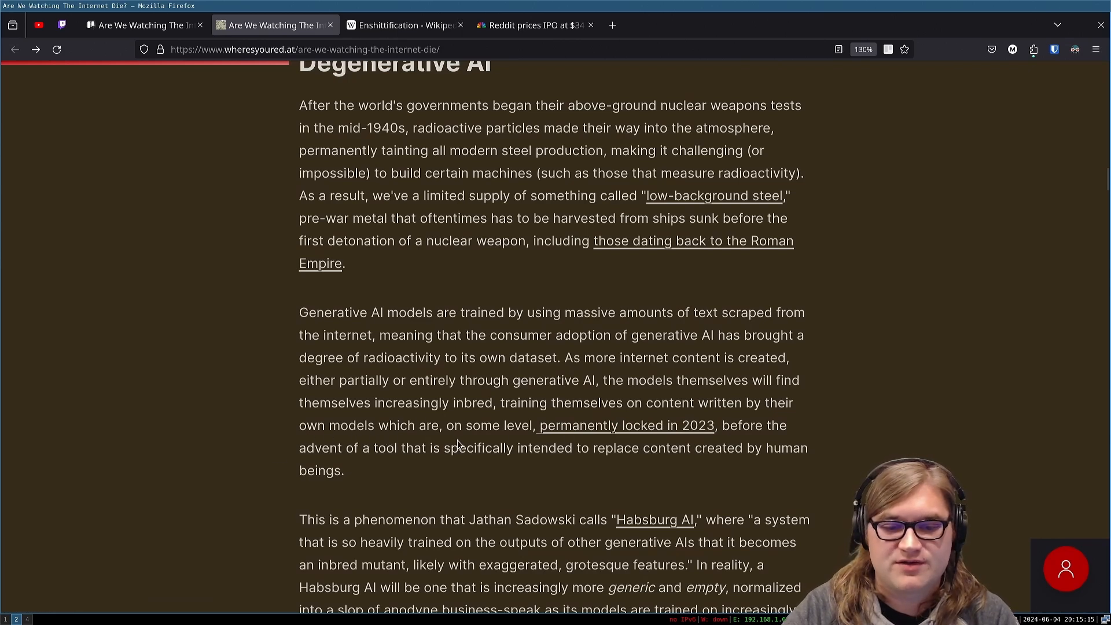
mouse_move(590, 447)
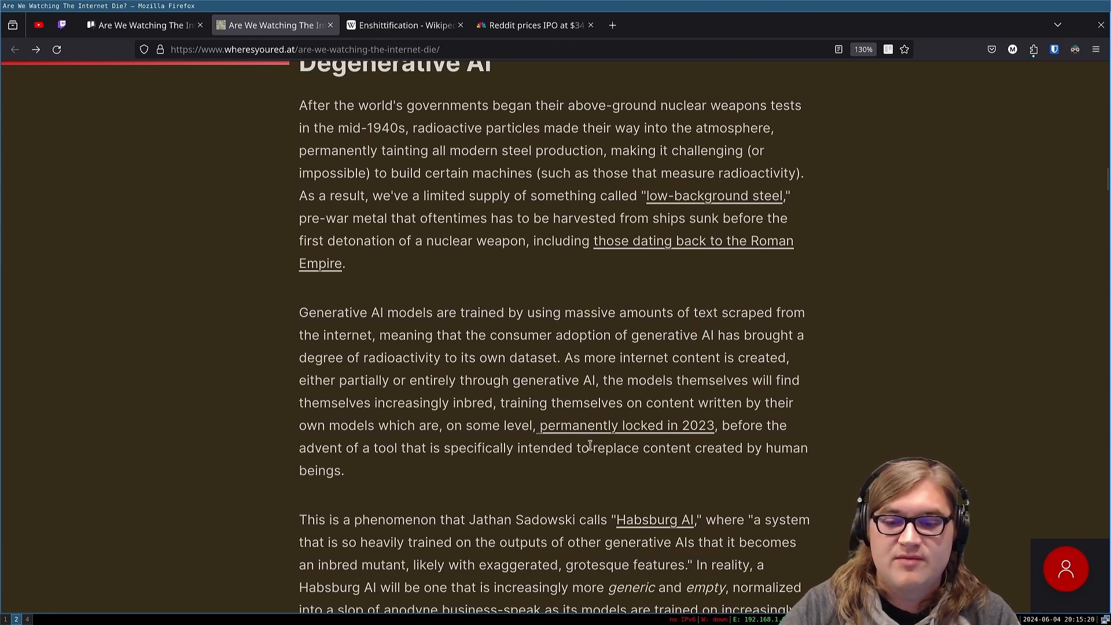
mouse_move(525, 441)
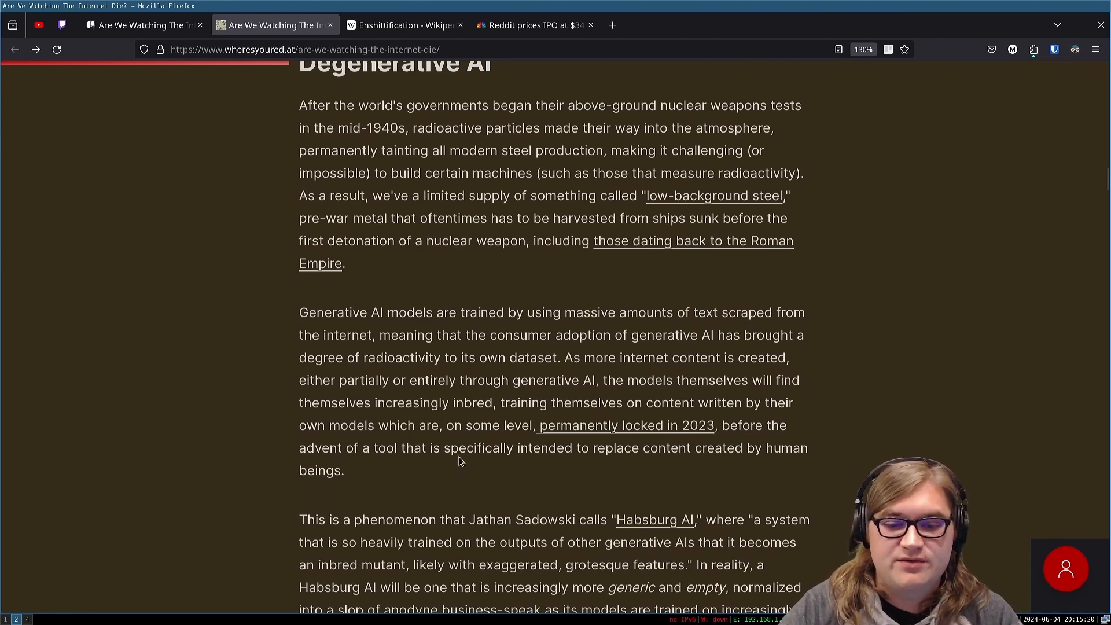
mouse_move(702, 452)
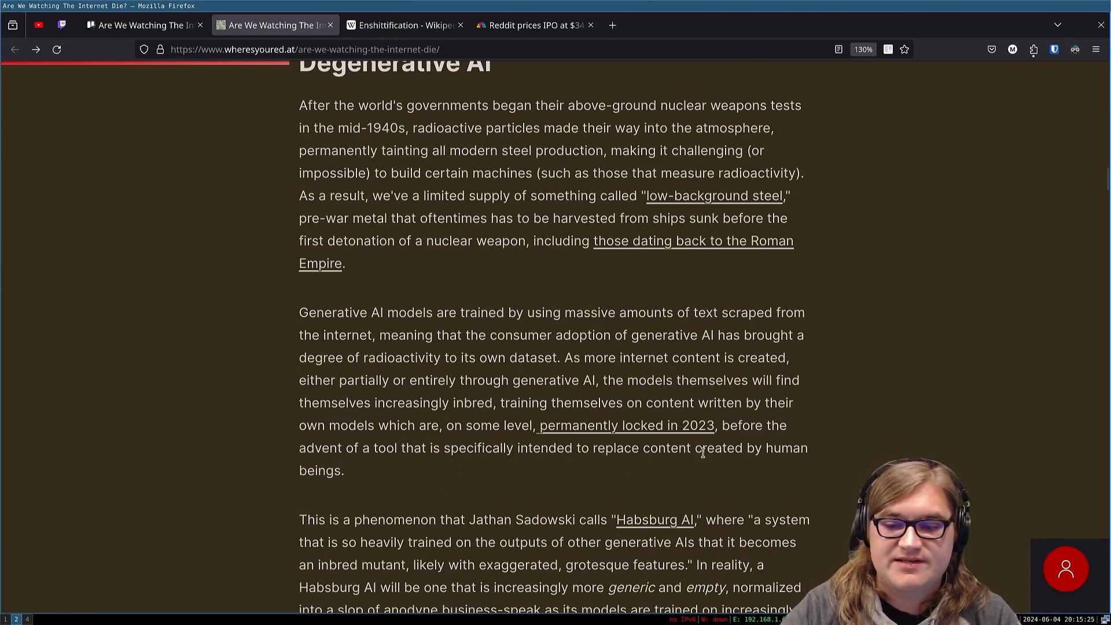
mouse_move(356, 477)
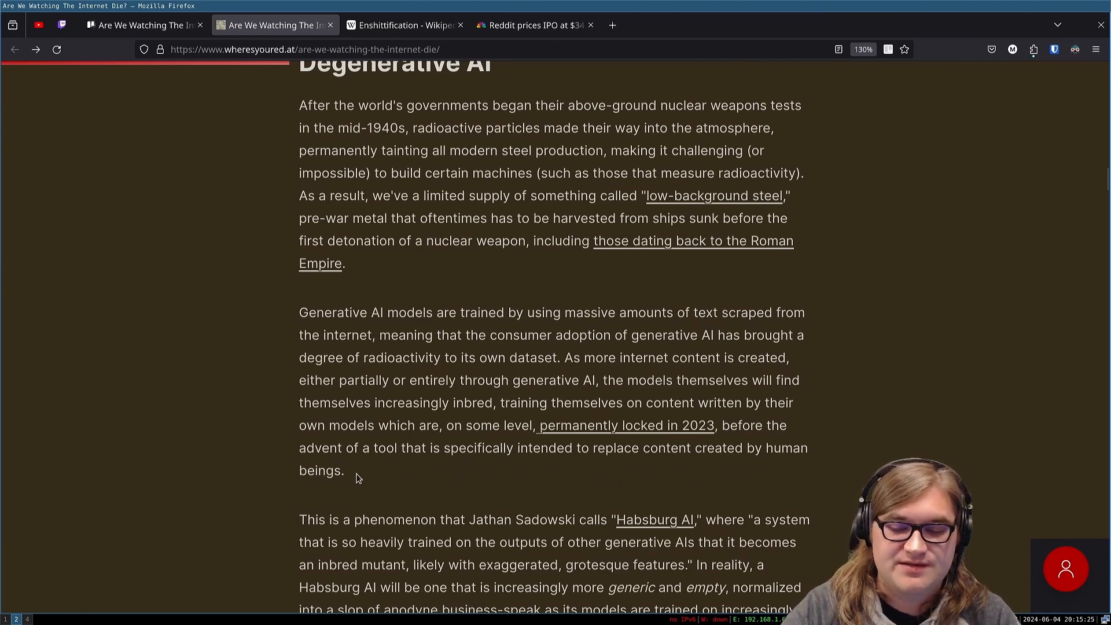
Step: Scroll into 'Degenerative AI' until the Habsburg AI and LinkedIn paragraphs are visible
scroll(down, 3)
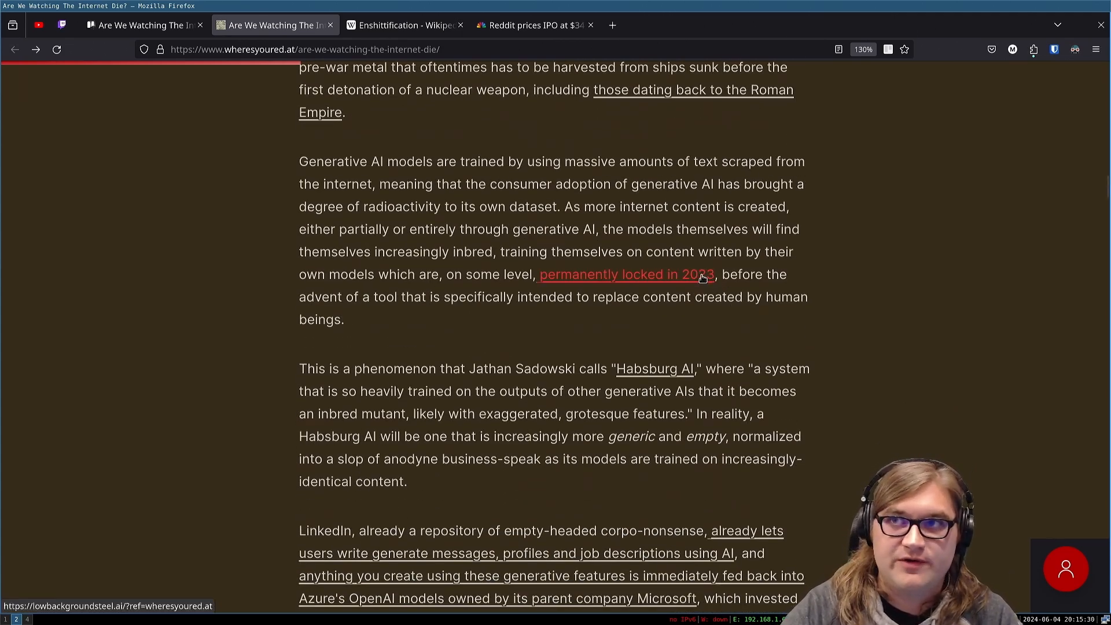
mouse_move(646, 340)
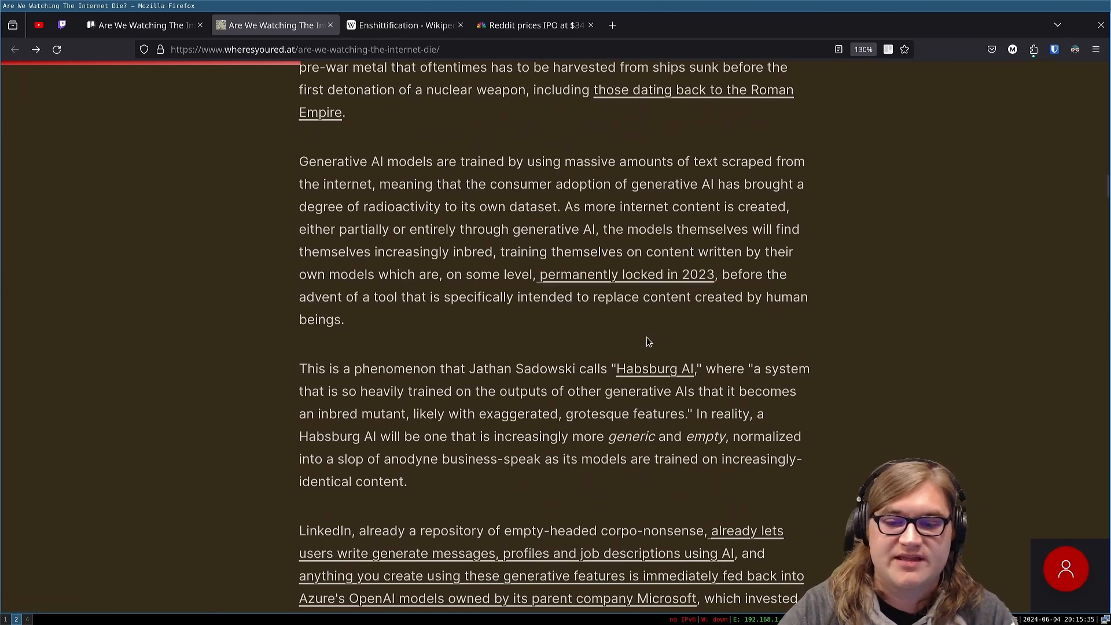
mouse_move(655, 368)
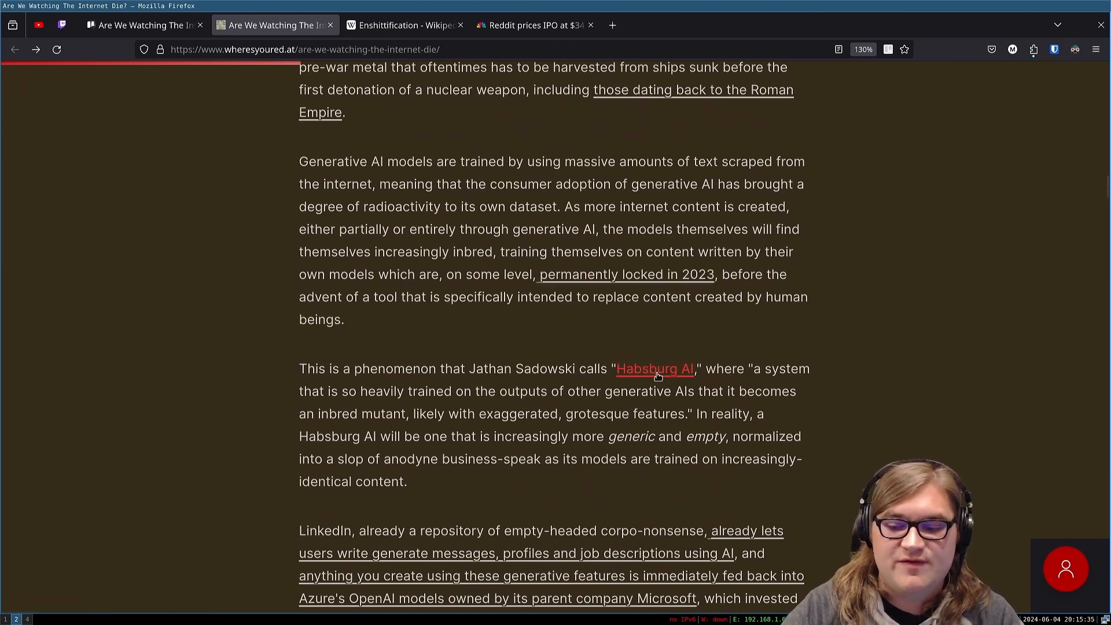
mouse_move(655, 368)
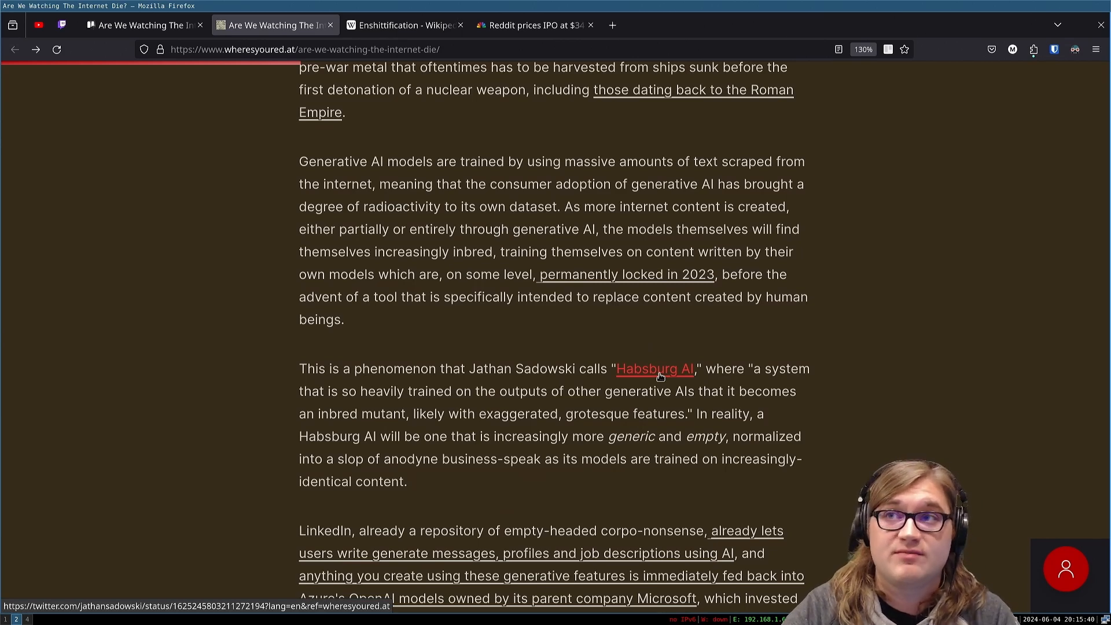
mouse_move(710, 405)
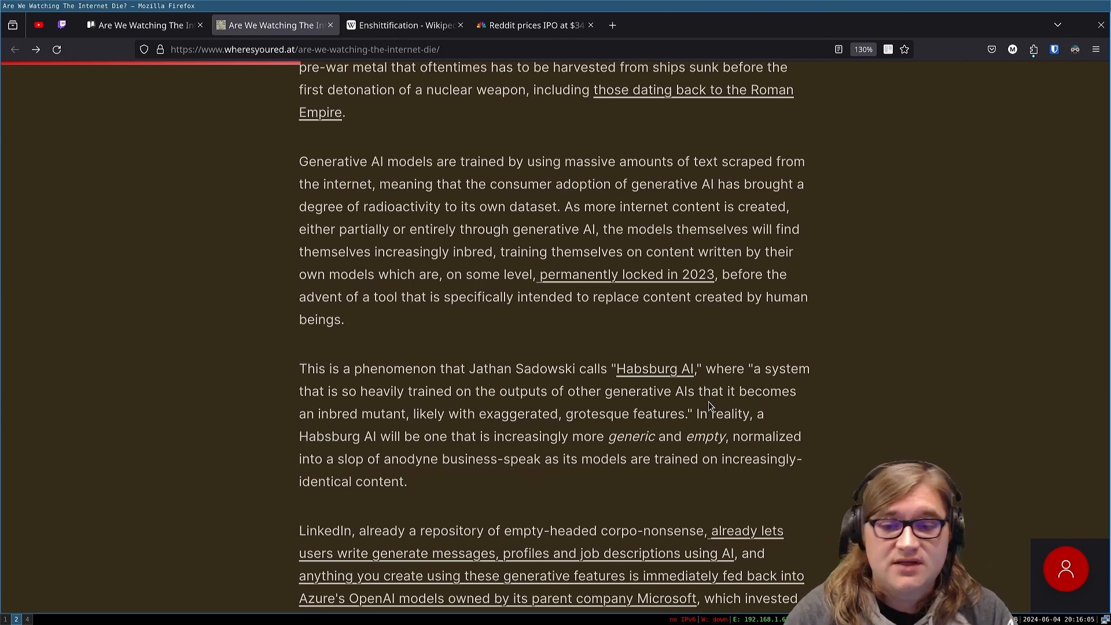
mouse_move(672, 293)
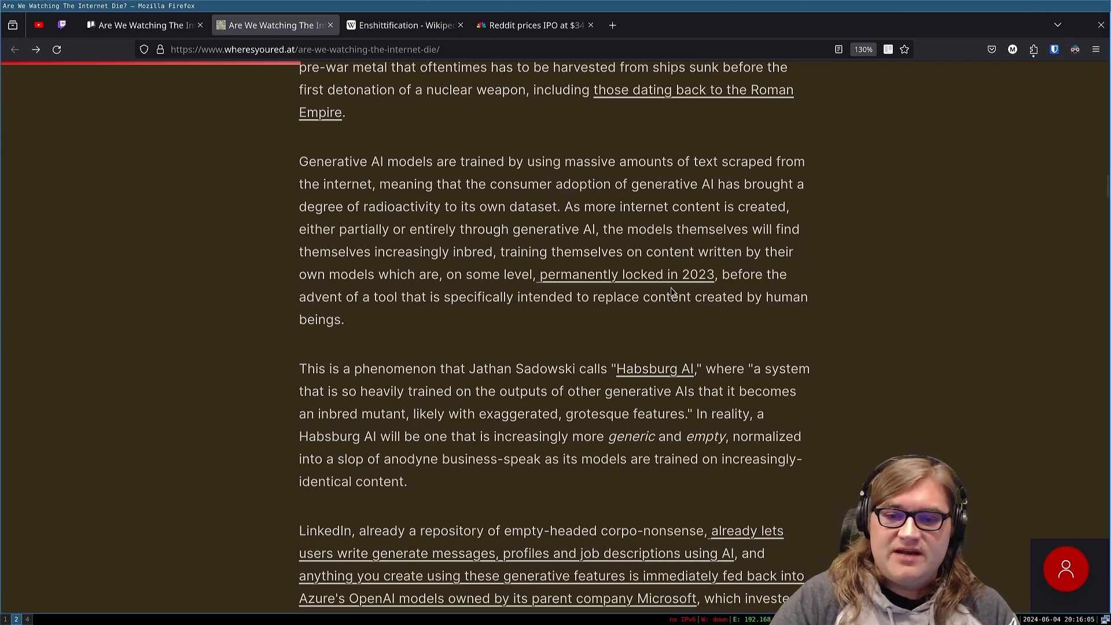
mouse_move(398, 389)
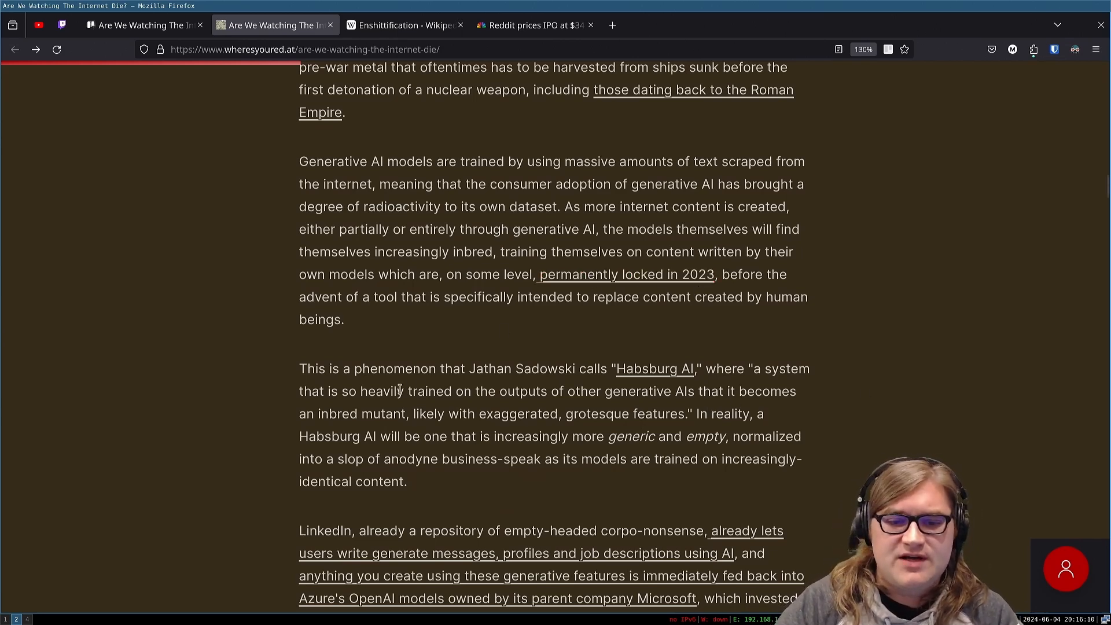
mouse_move(481, 383)
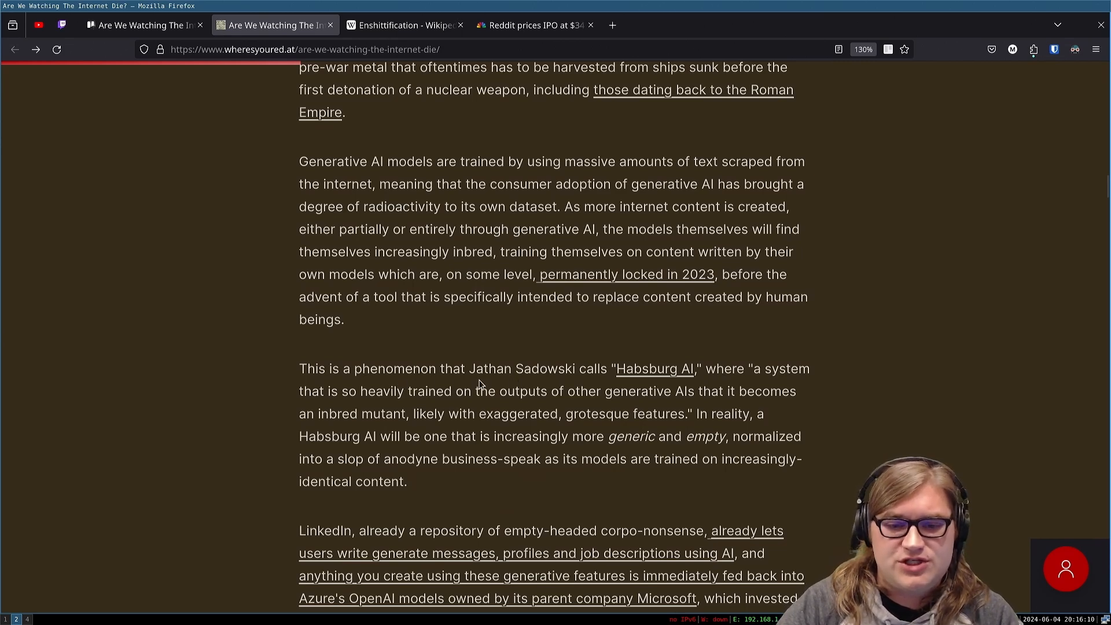
mouse_move(551, 374)
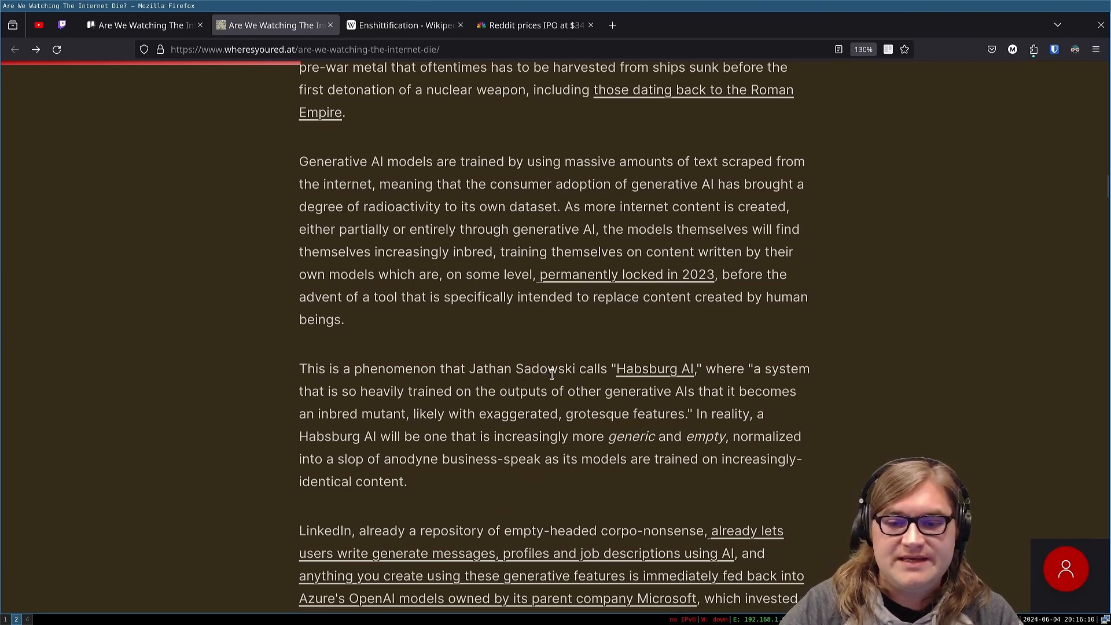
mouse_move(753, 389)
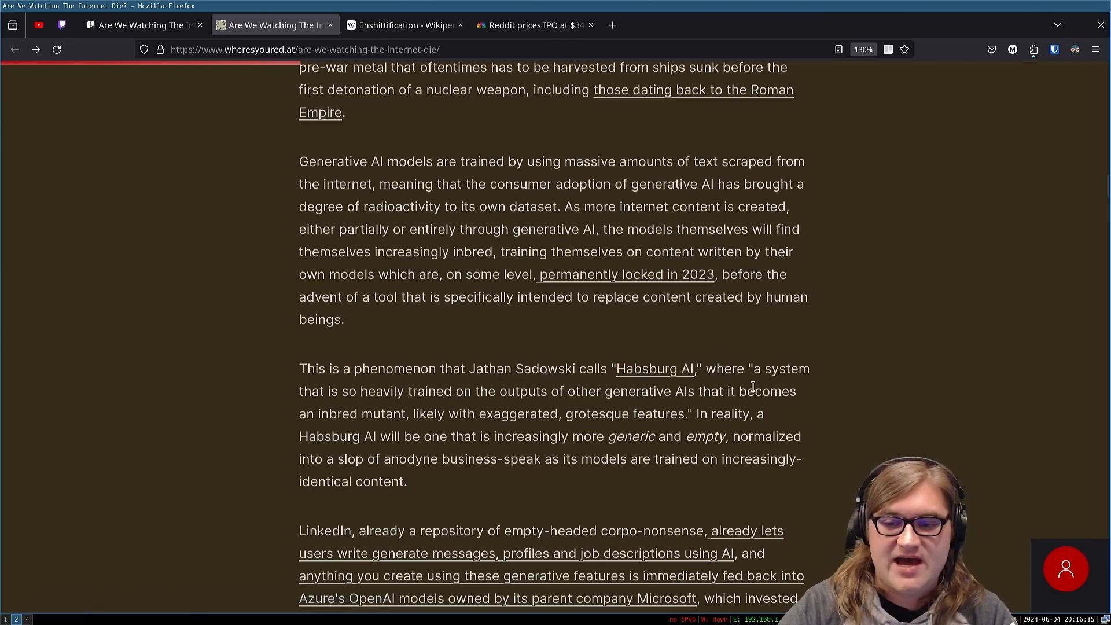
scroll(down, 3)
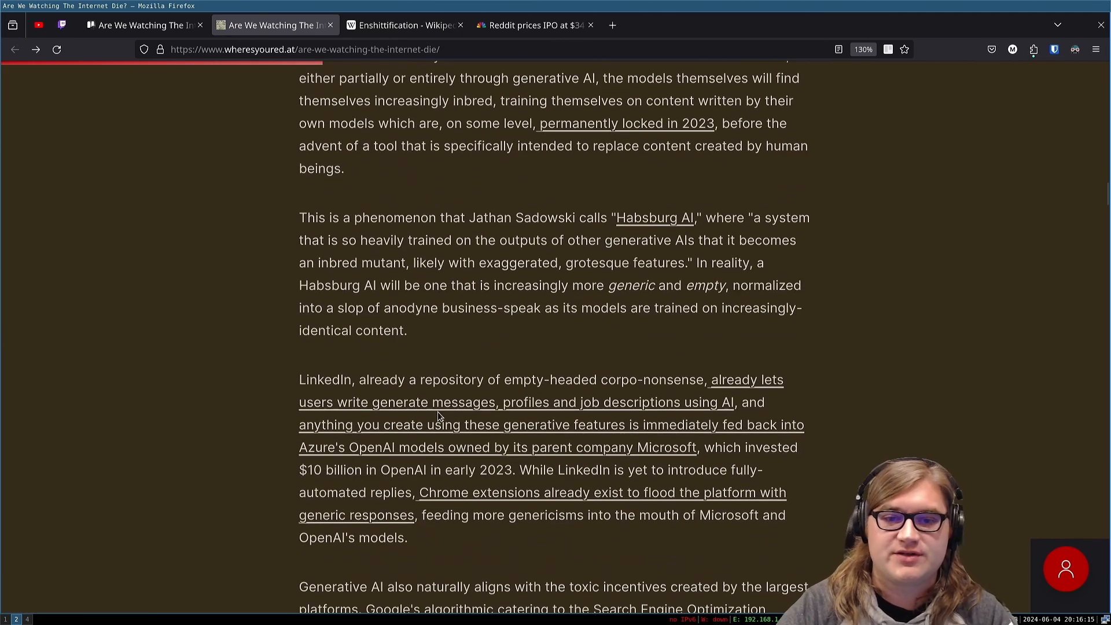
scroll(down, 3)
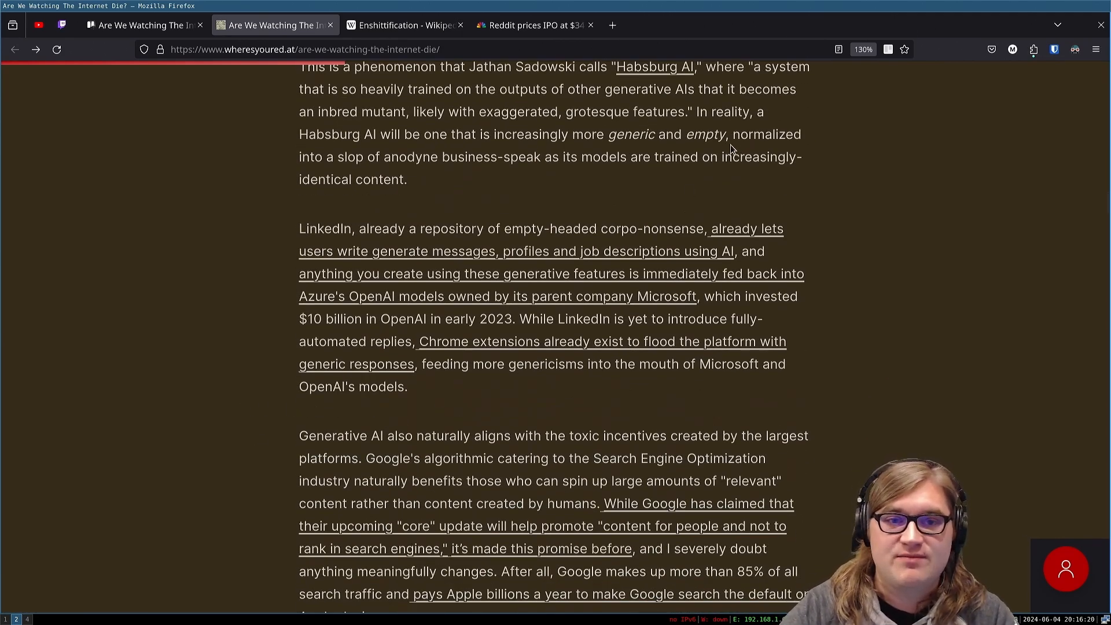
mouse_move(578, 147)
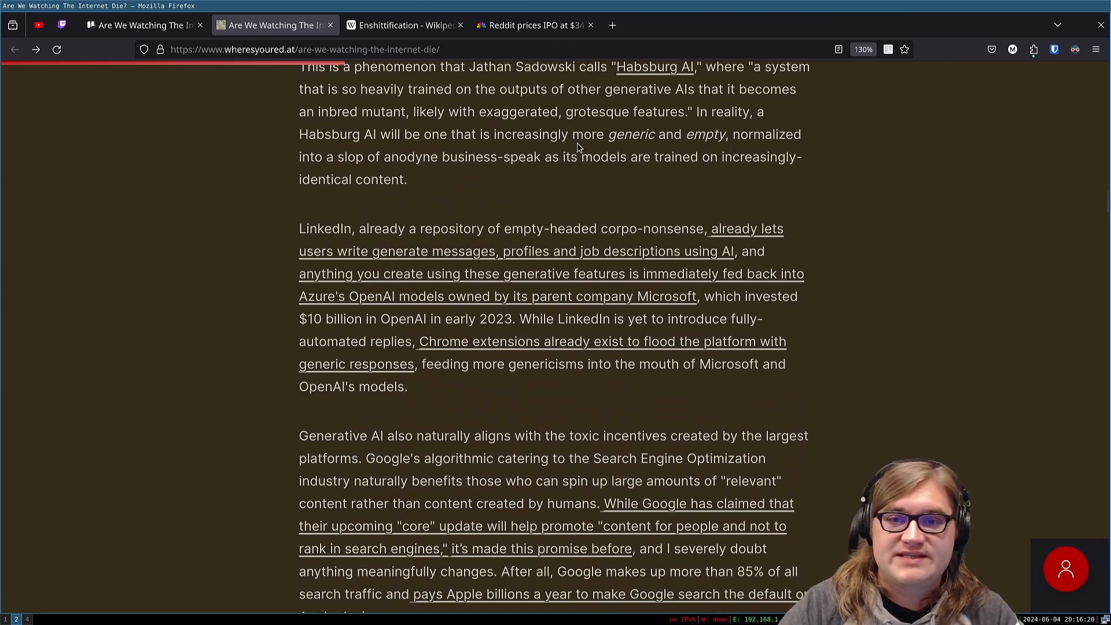
mouse_move(659, 133)
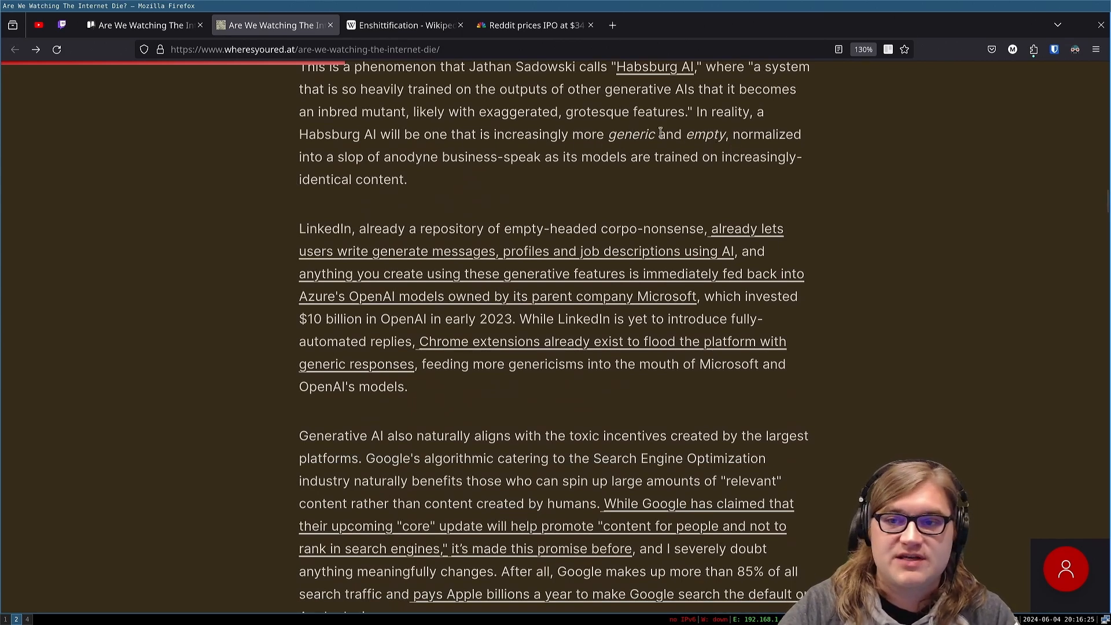
mouse_move(421, 156)
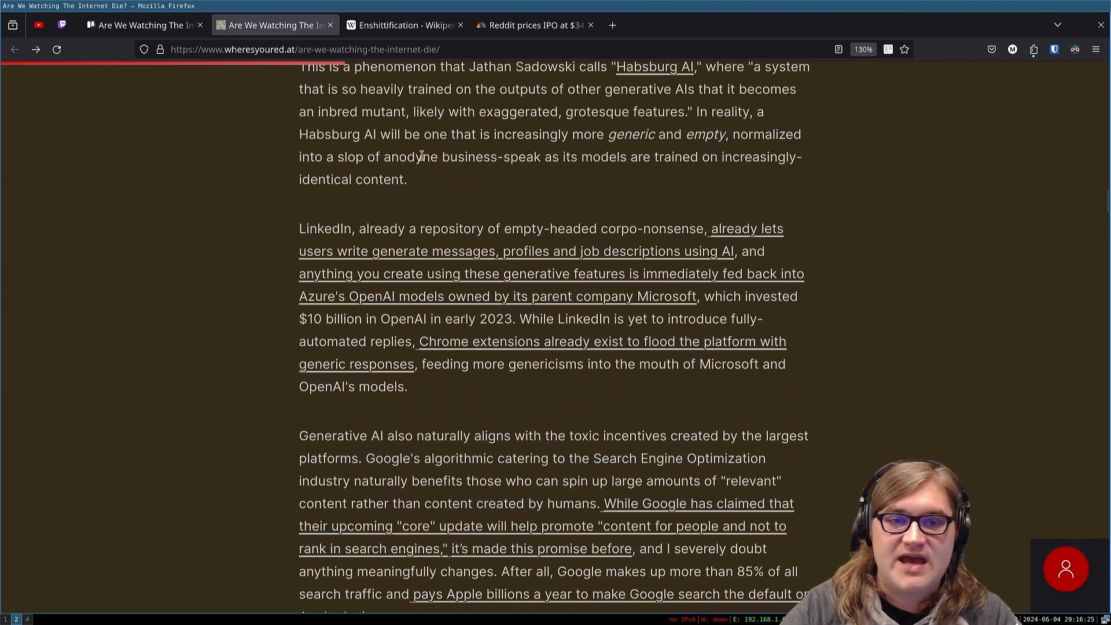
mouse_move(494, 149)
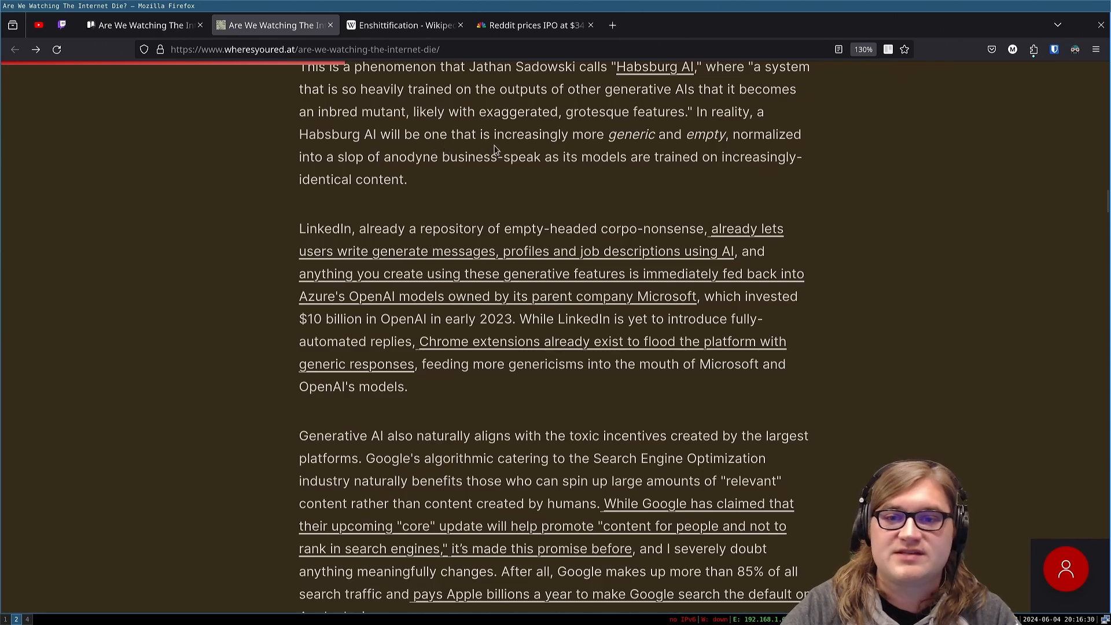
mouse_move(611, 149)
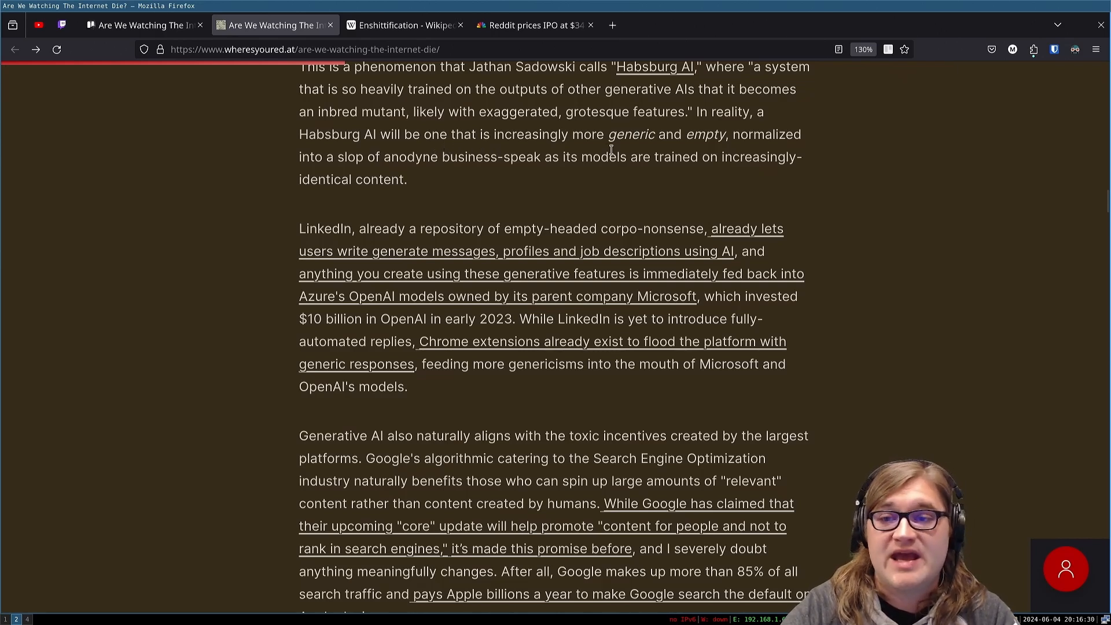
mouse_move(355, 177)
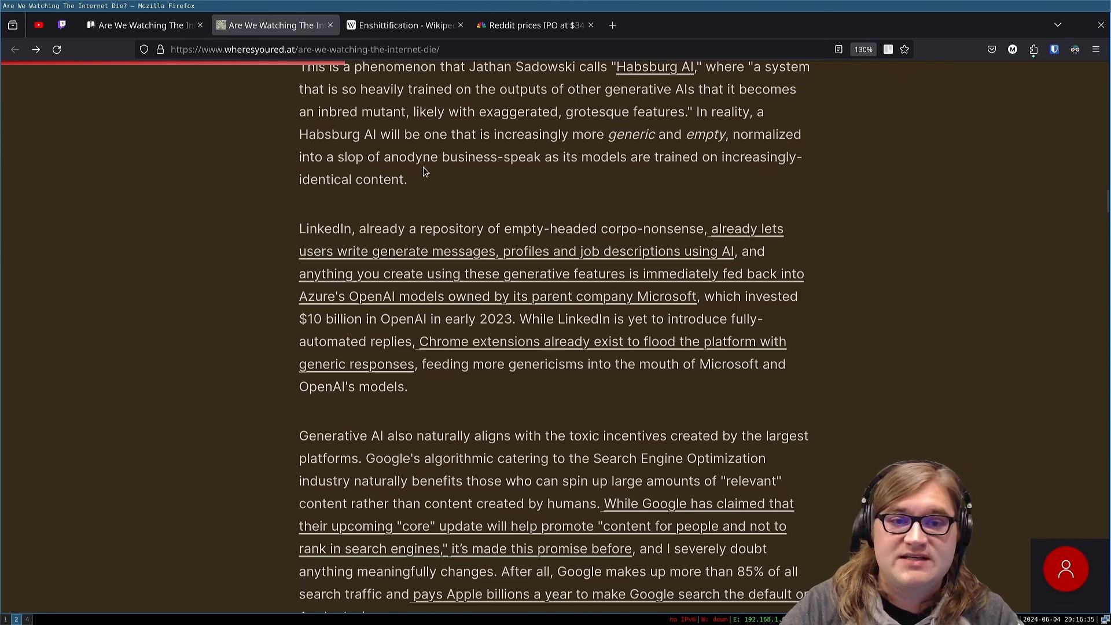
mouse_move(712, 175)
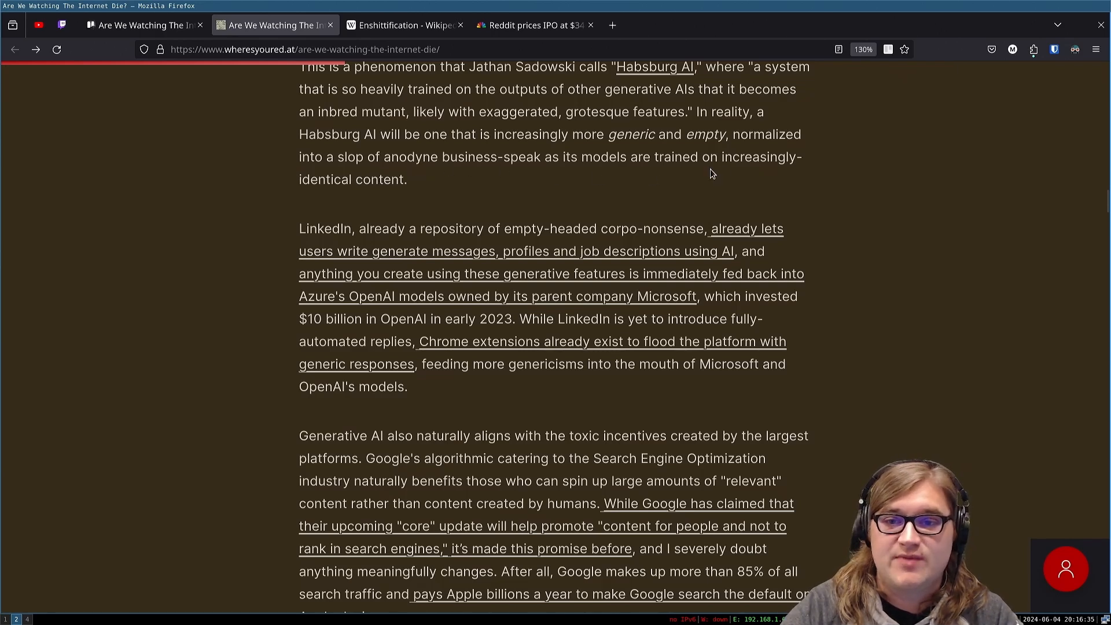
mouse_move(357, 213)
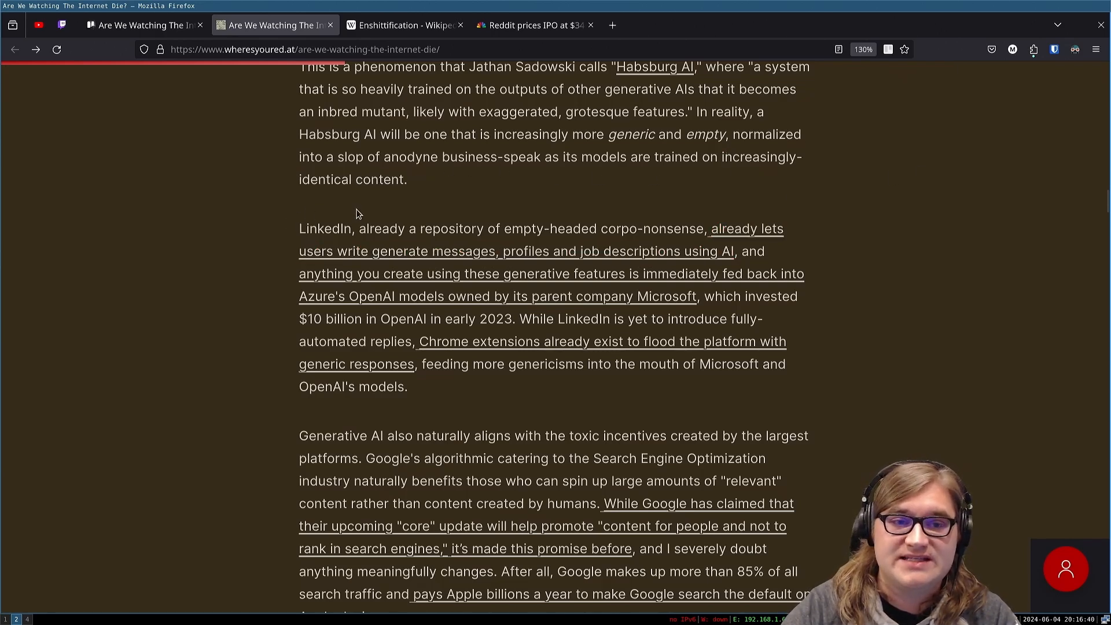
mouse_move(377, 206)
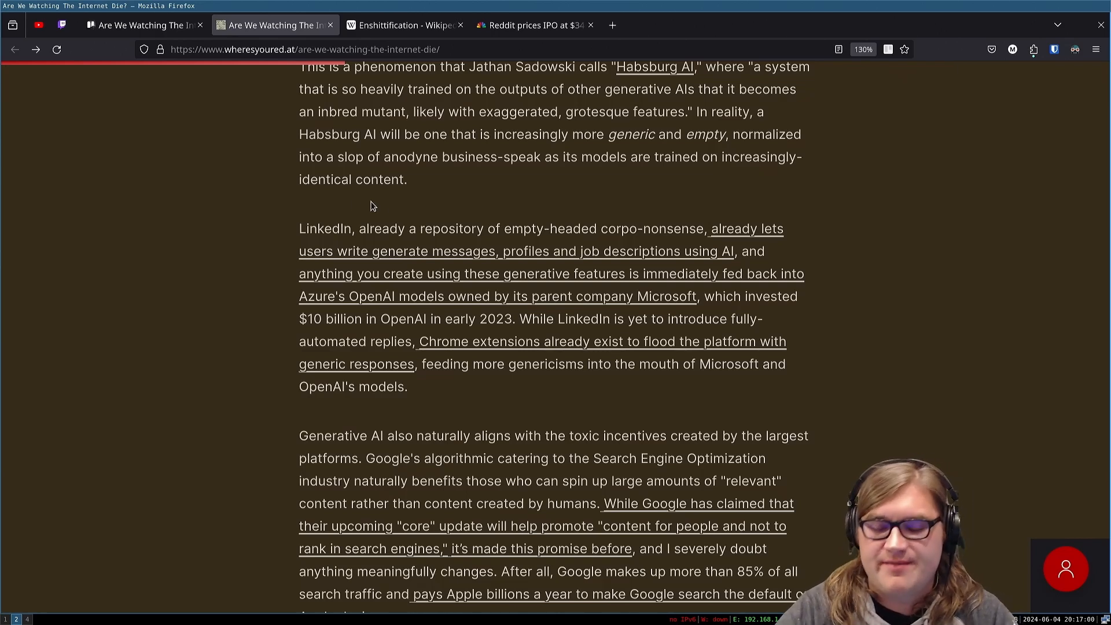
mouse_move(593, 219)
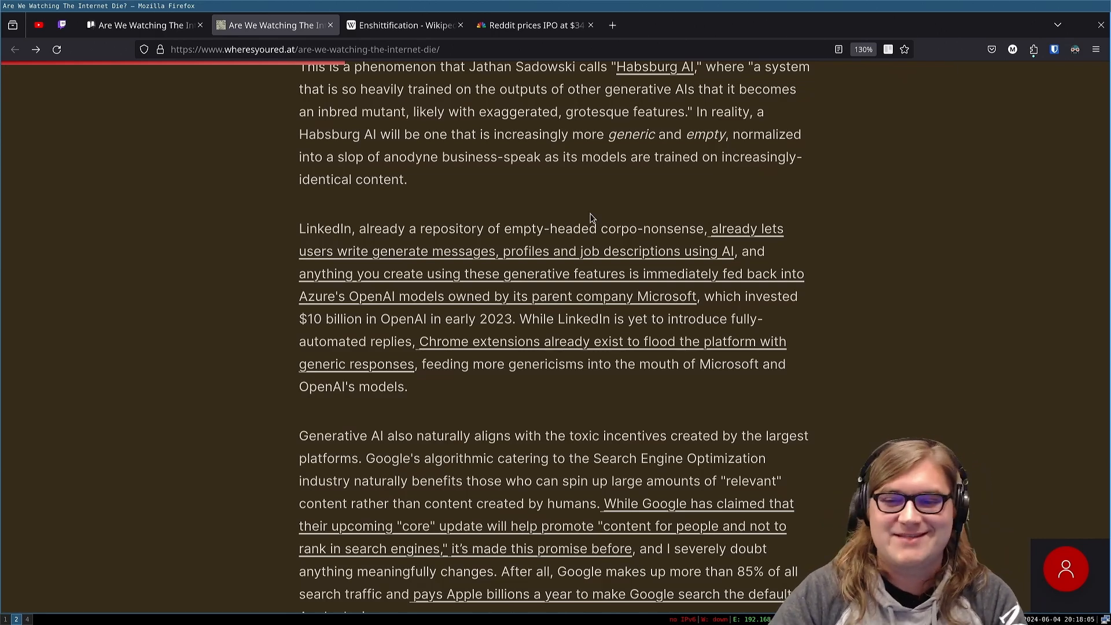
mouse_move(606, 189)
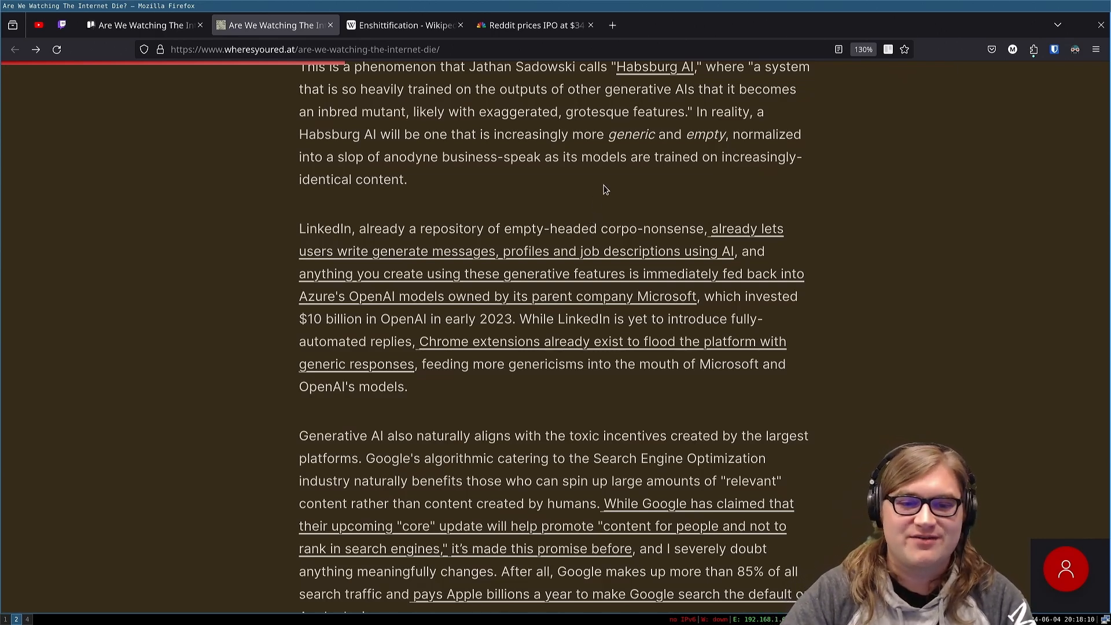
mouse_move(527, 258)
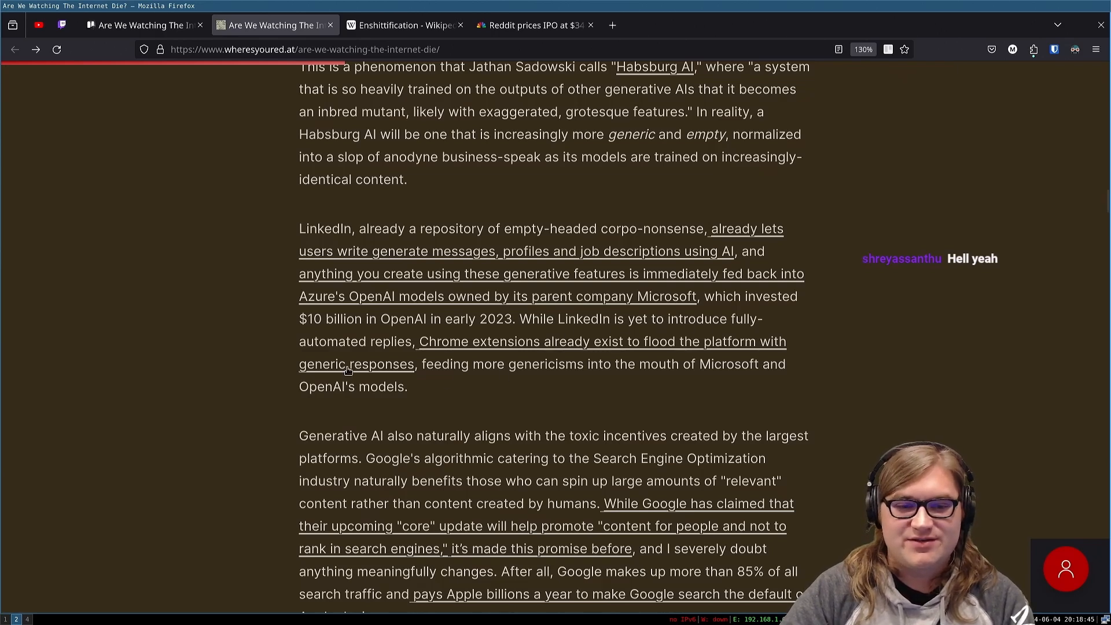
mouse_move(472, 370)
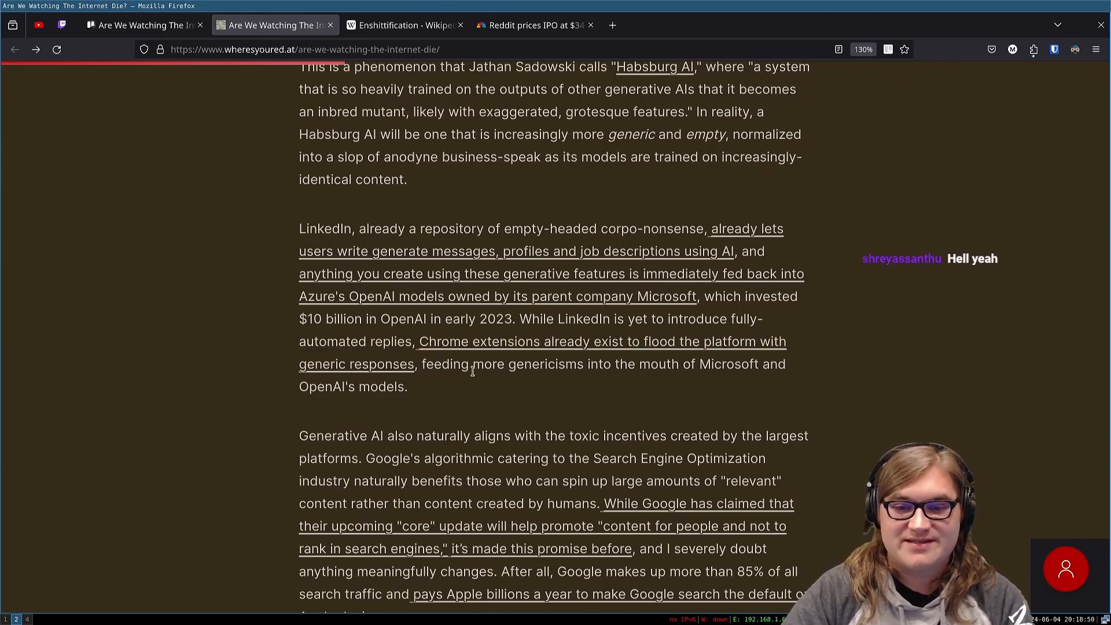
mouse_move(482, 452)
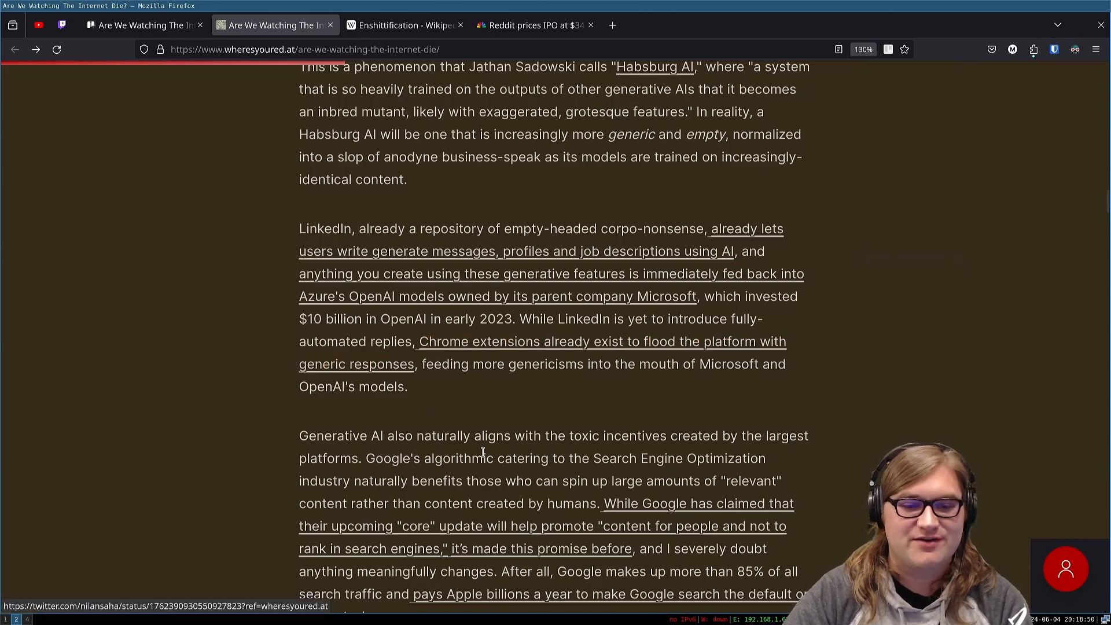
Step: Scroll down so the paragraph on generative AI and Google's search incentives is fully readable
scroll(down, 3)
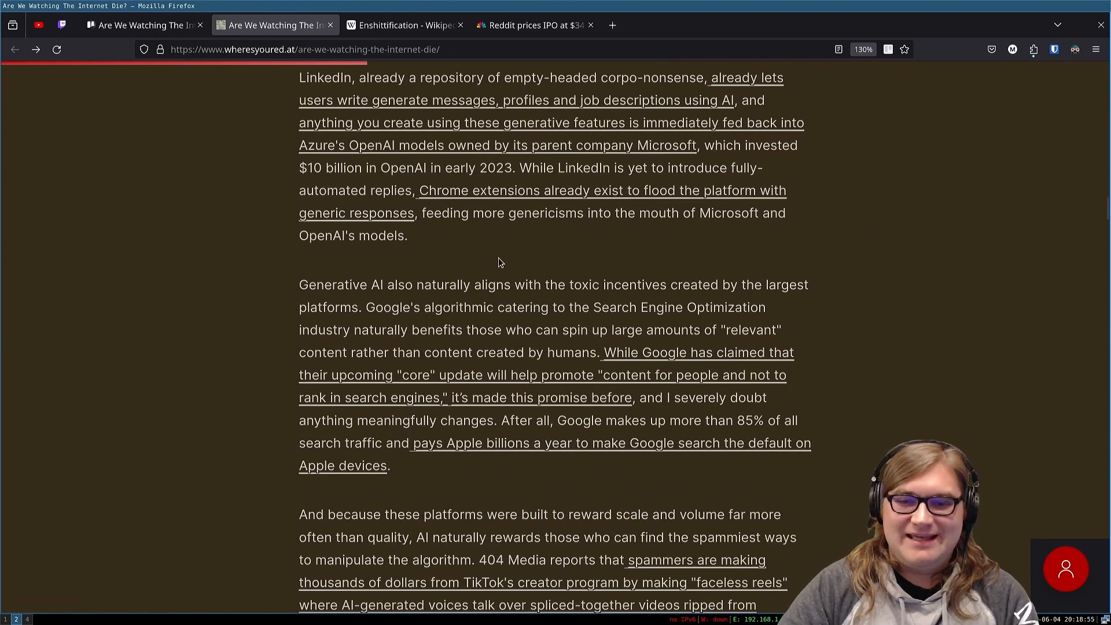
mouse_move(481, 243)
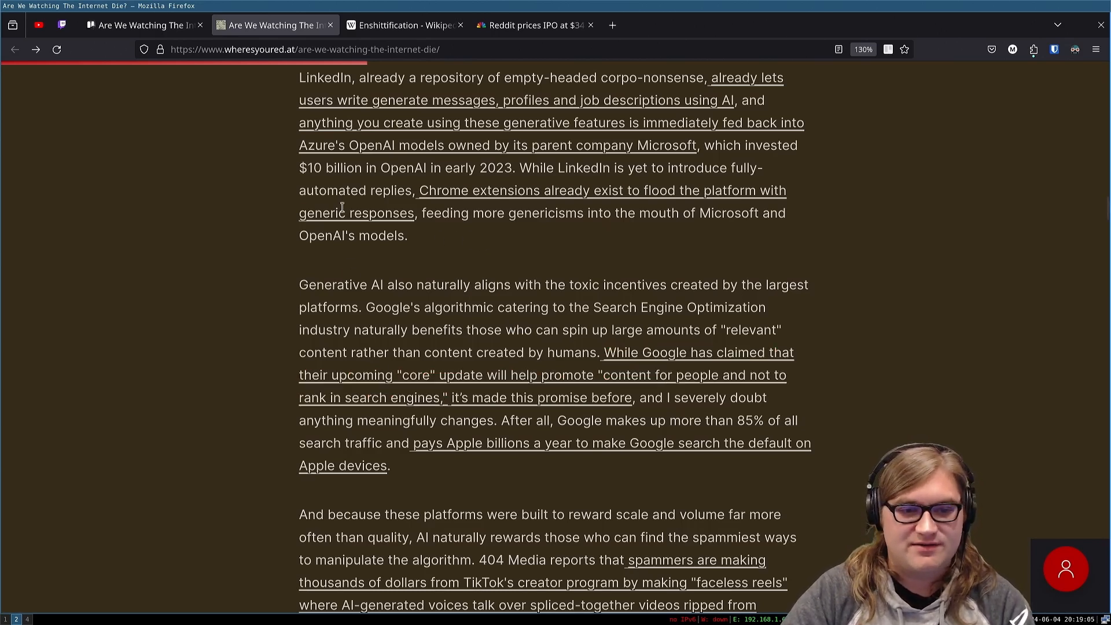
mouse_move(457, 304)
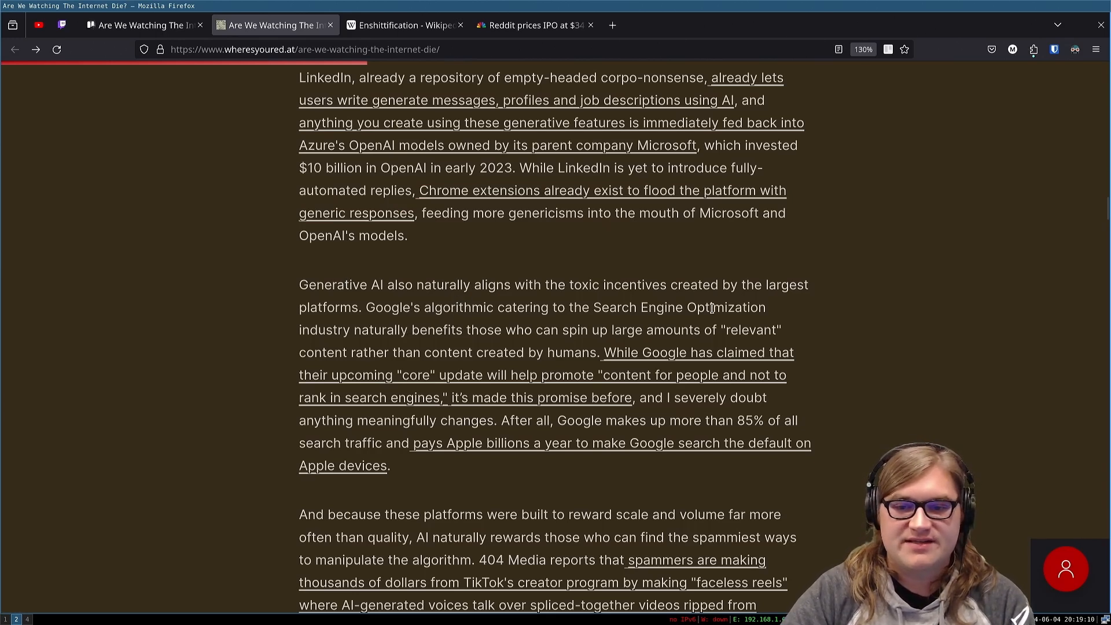
mouse_move(353, 315)
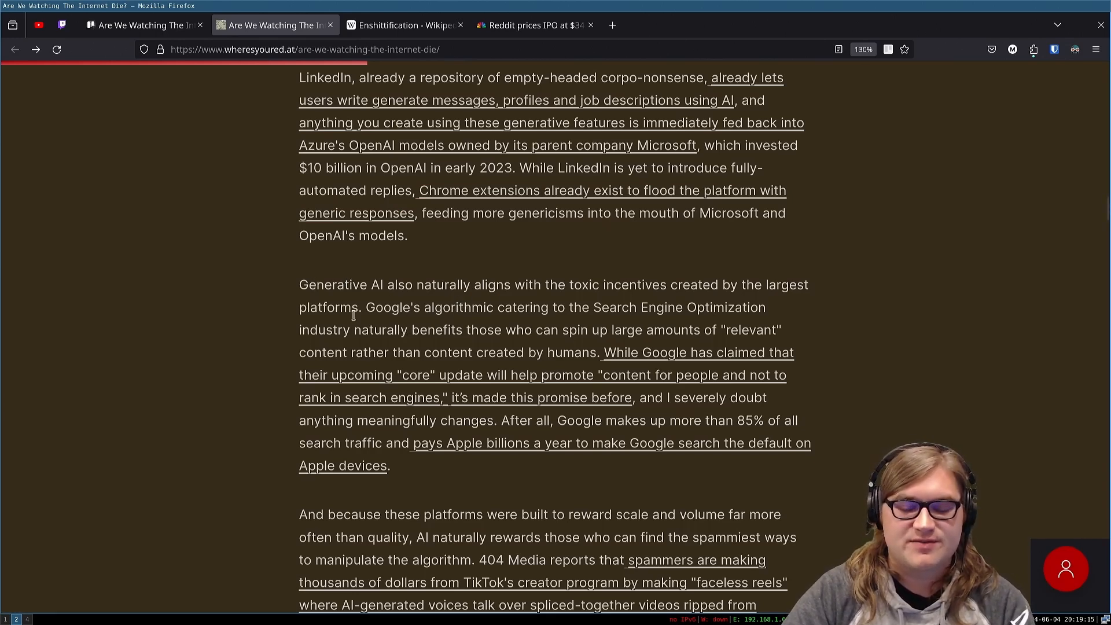
mouse_move(507, 320)
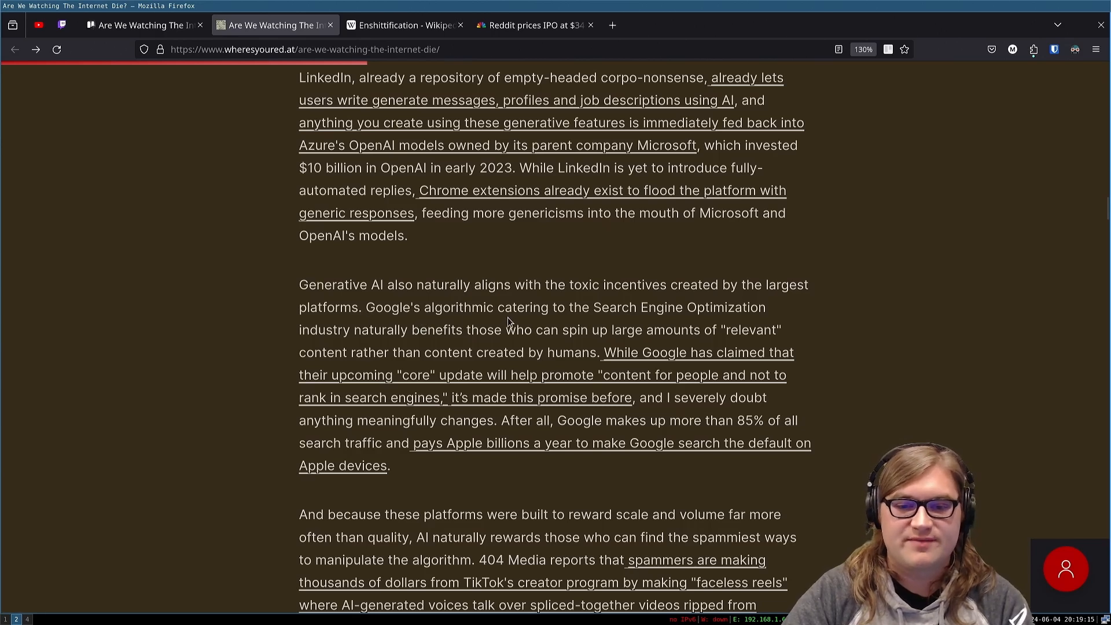
mouse_move(684, 318)
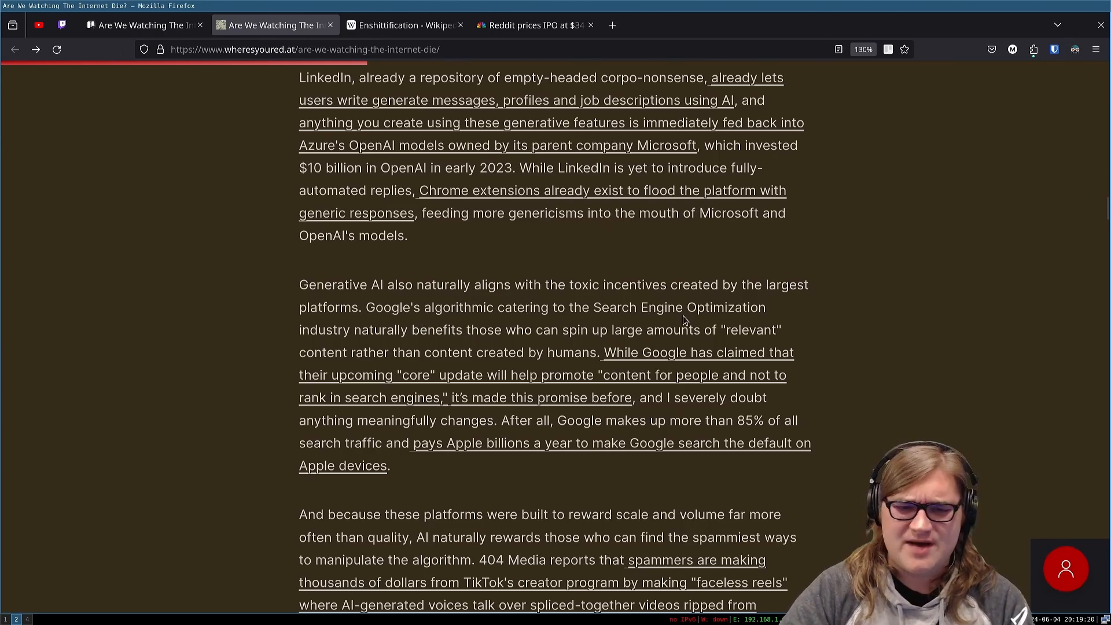
mouse_move(470, 339)
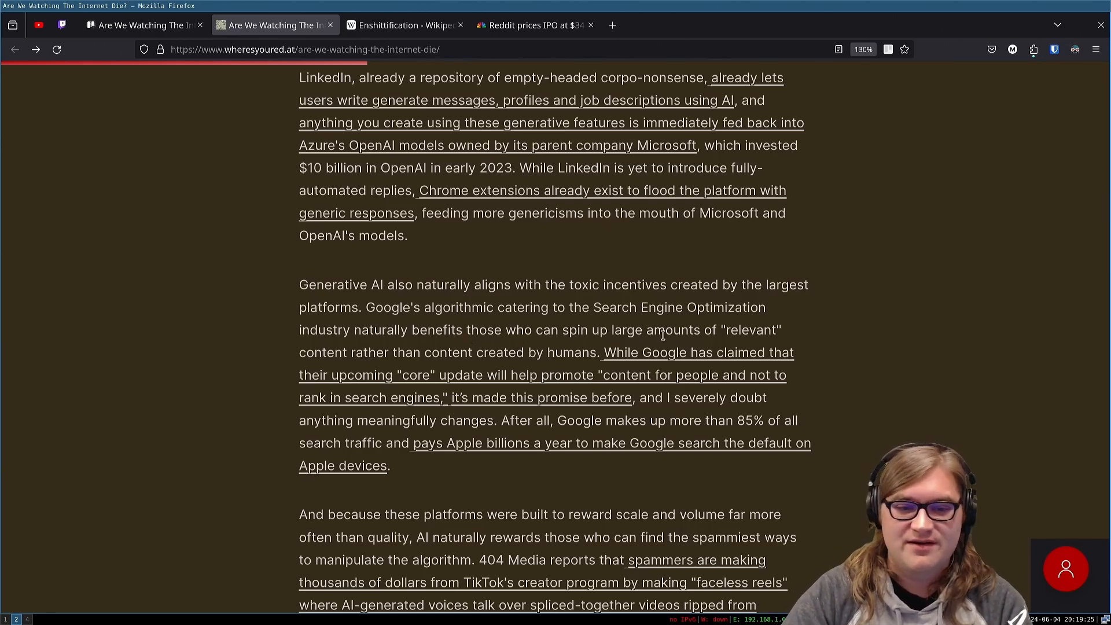
mouse_move(666, 352)
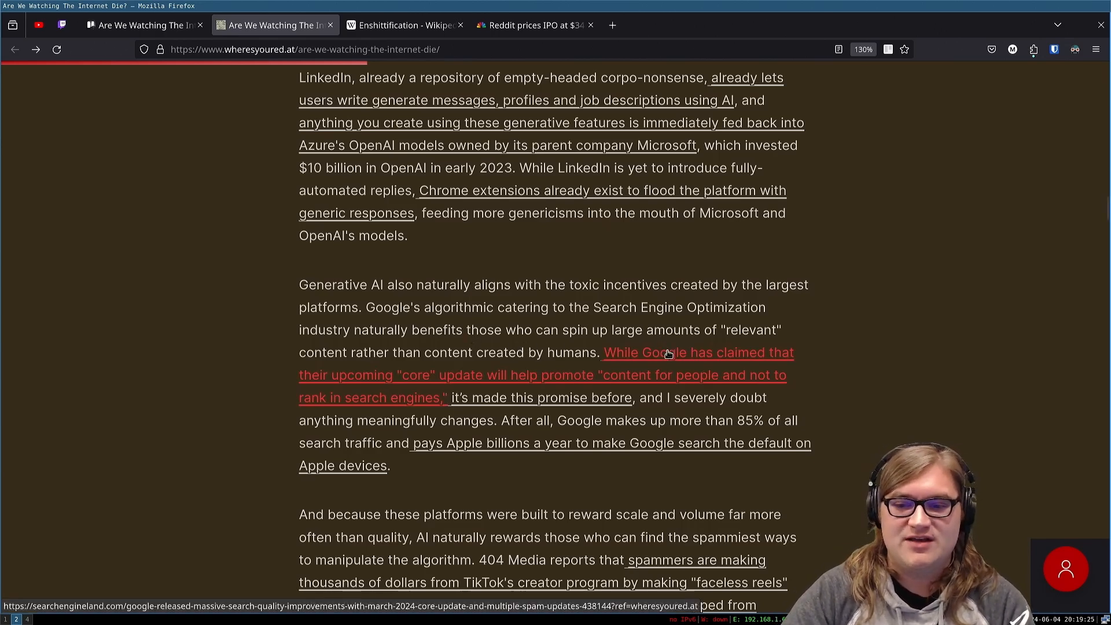
mouse_move(646, 368)
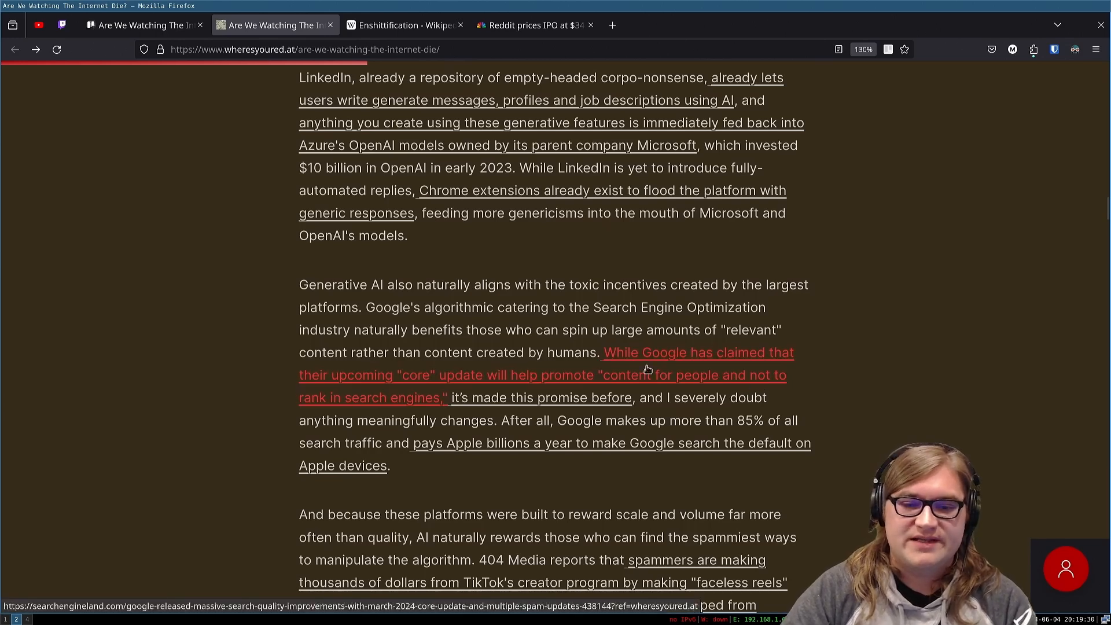
mouse_move(531, 393)
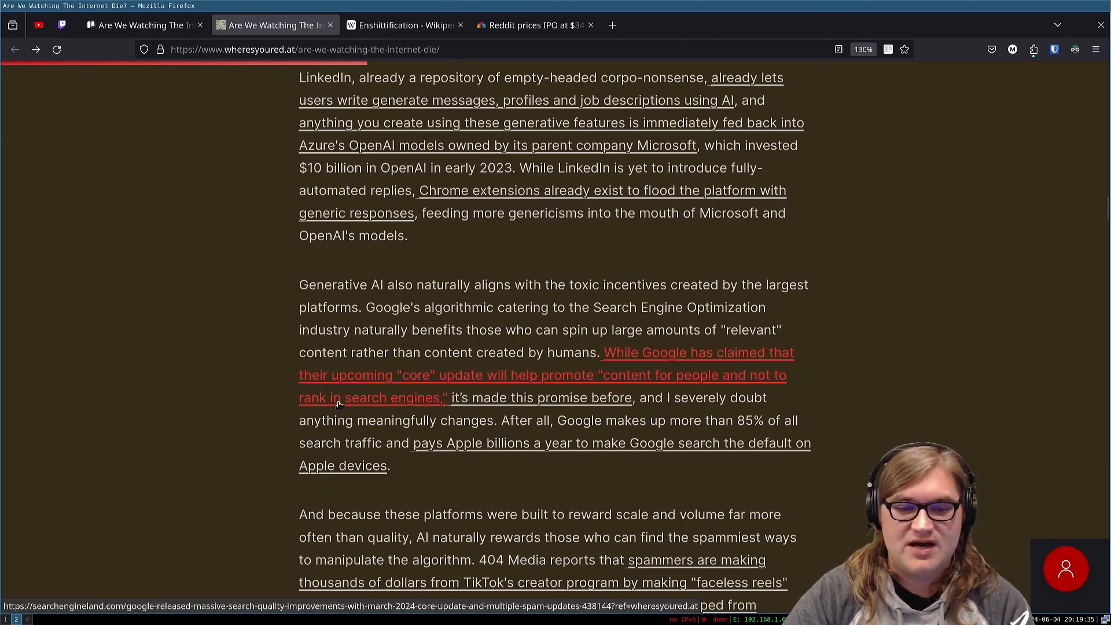
mouse_move(468, 404)
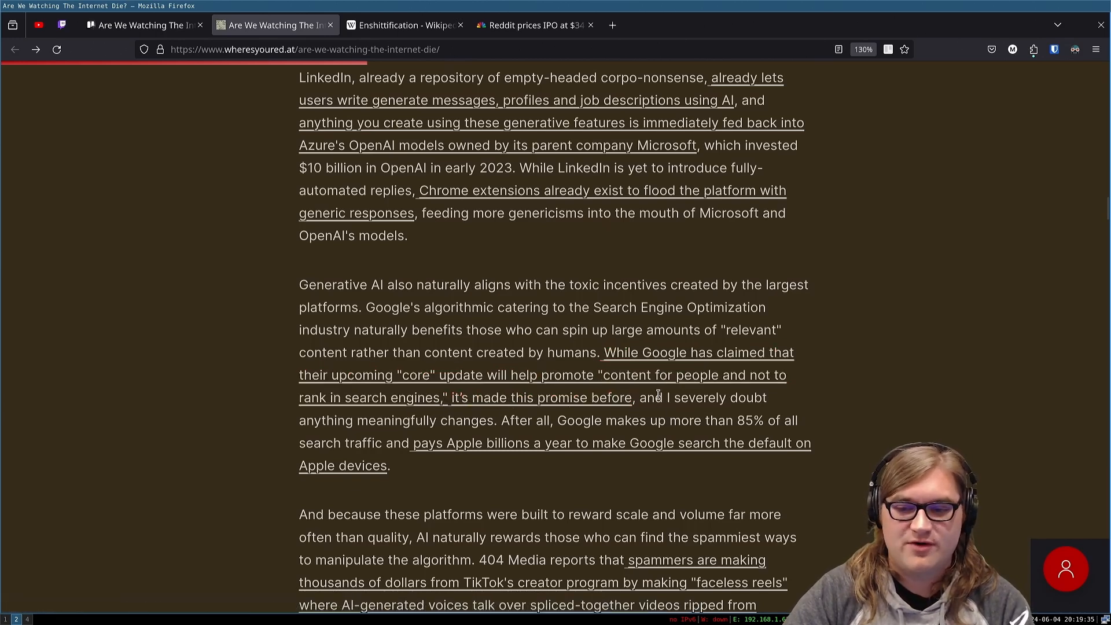
mouse_move(426, 434)
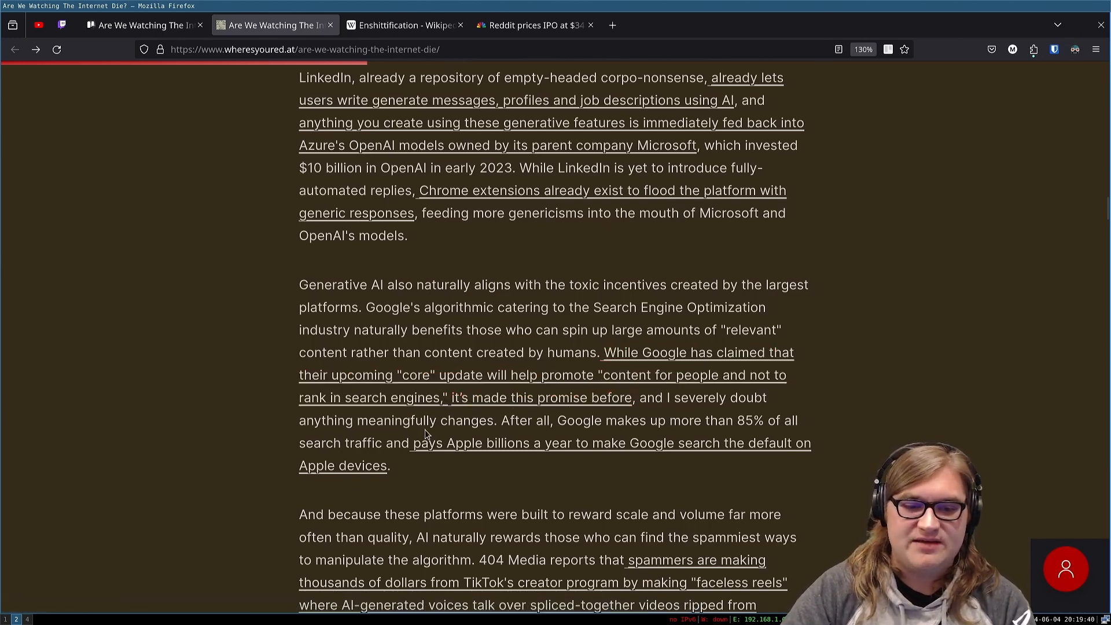
mouse_move(496, 428)
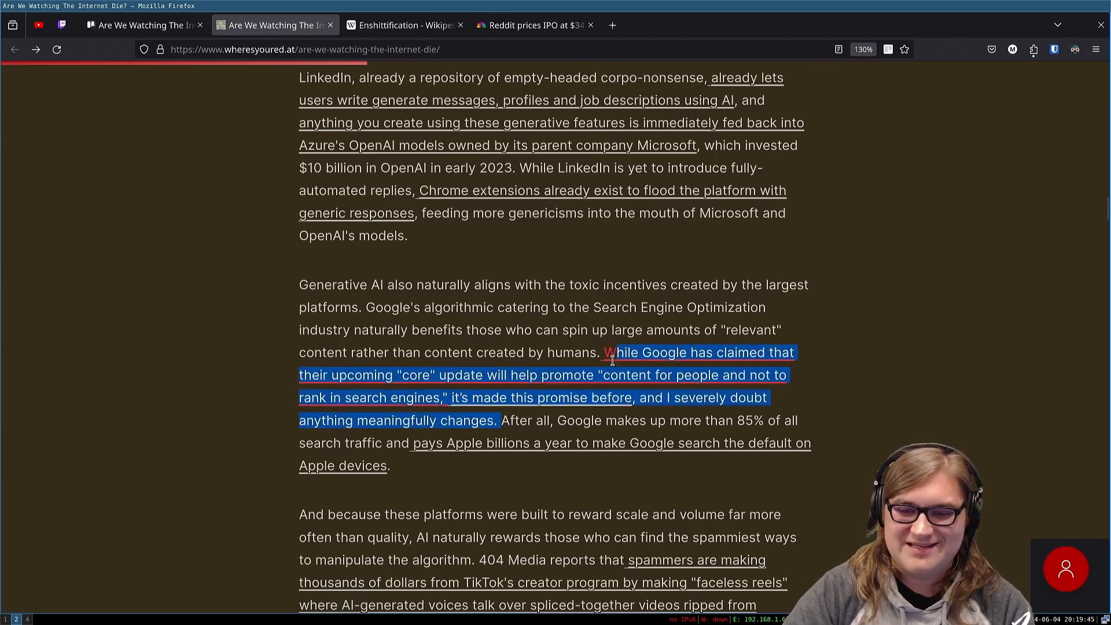
mouse_move(607, 352)
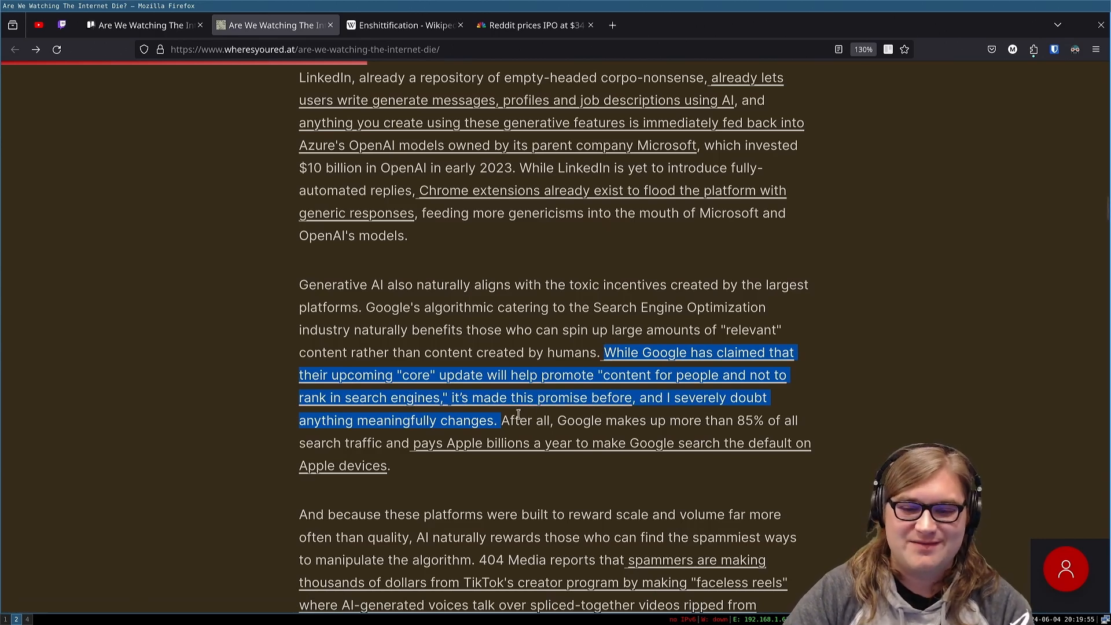
mouse_move(520, 416)
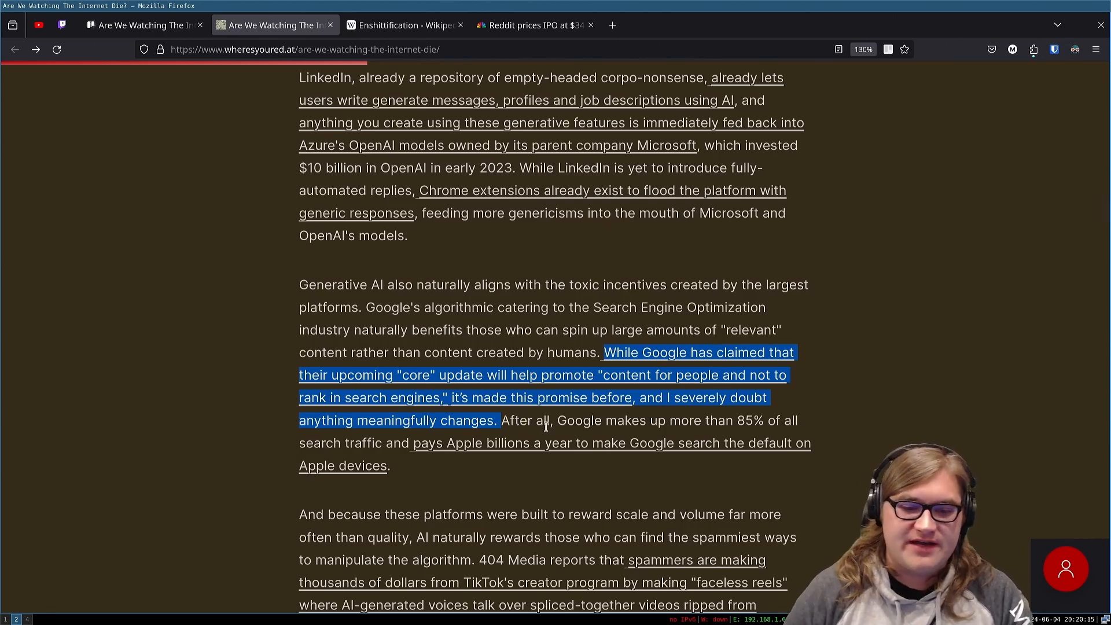
mouse_move(521, 479)
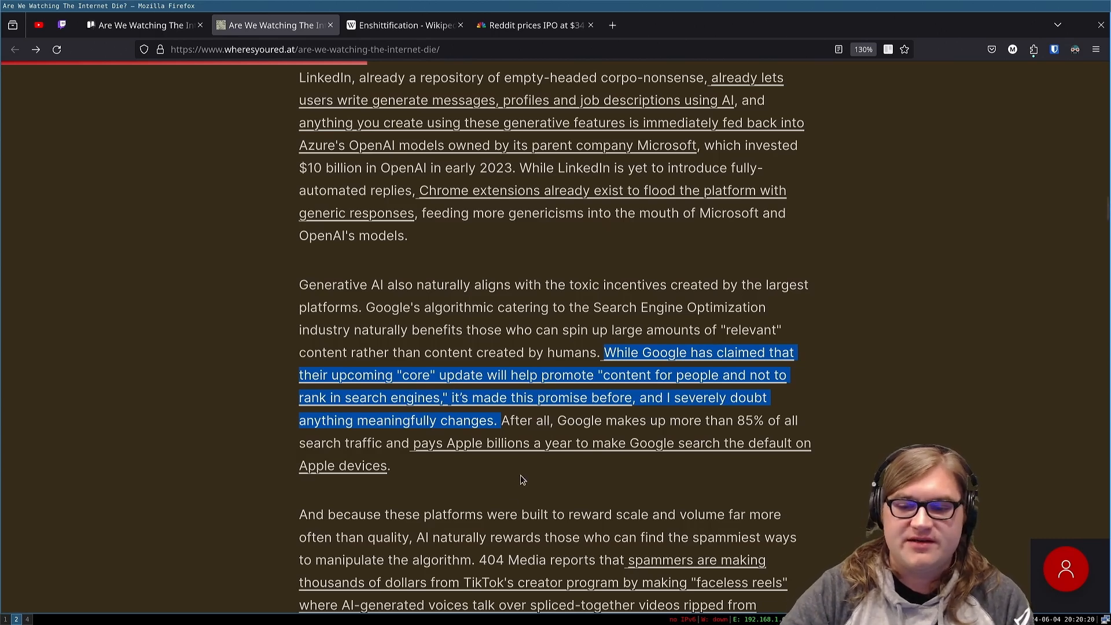
mouse_move(514, 485)
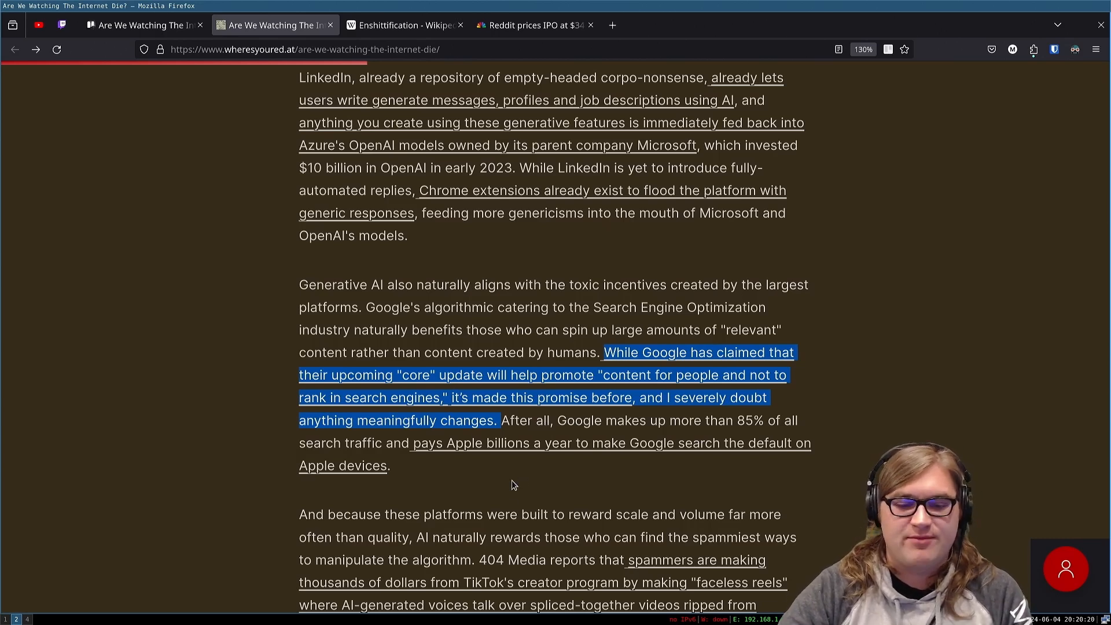
mouse_move(518, 443)
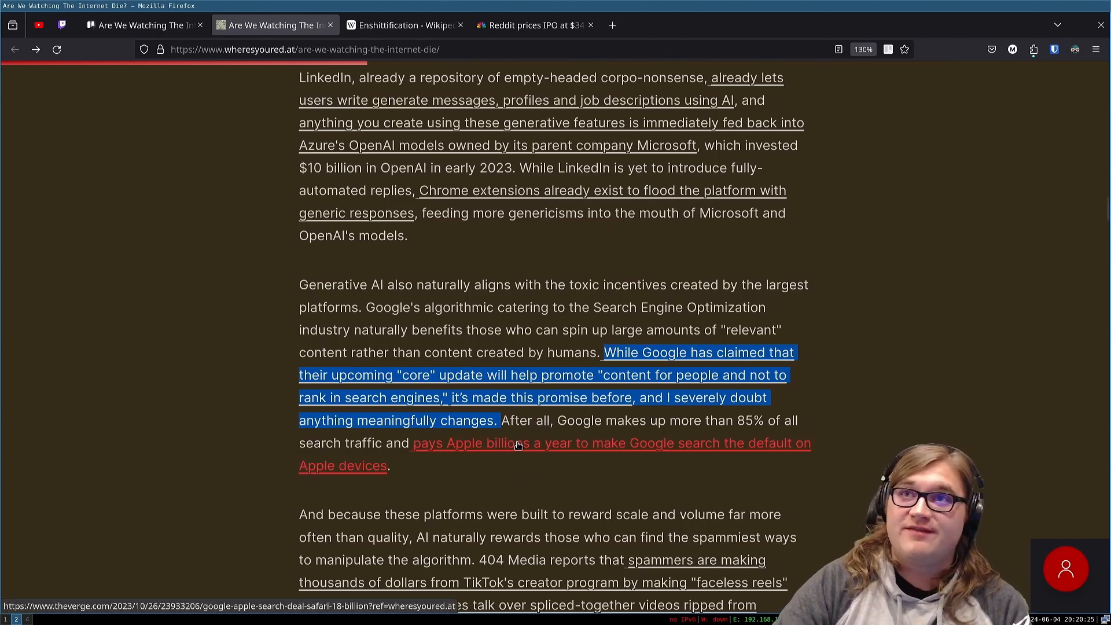
Step: Scroll down to the Kindle eBook paragraph and the start of Etsy's AI problem
scroll(down, 3)
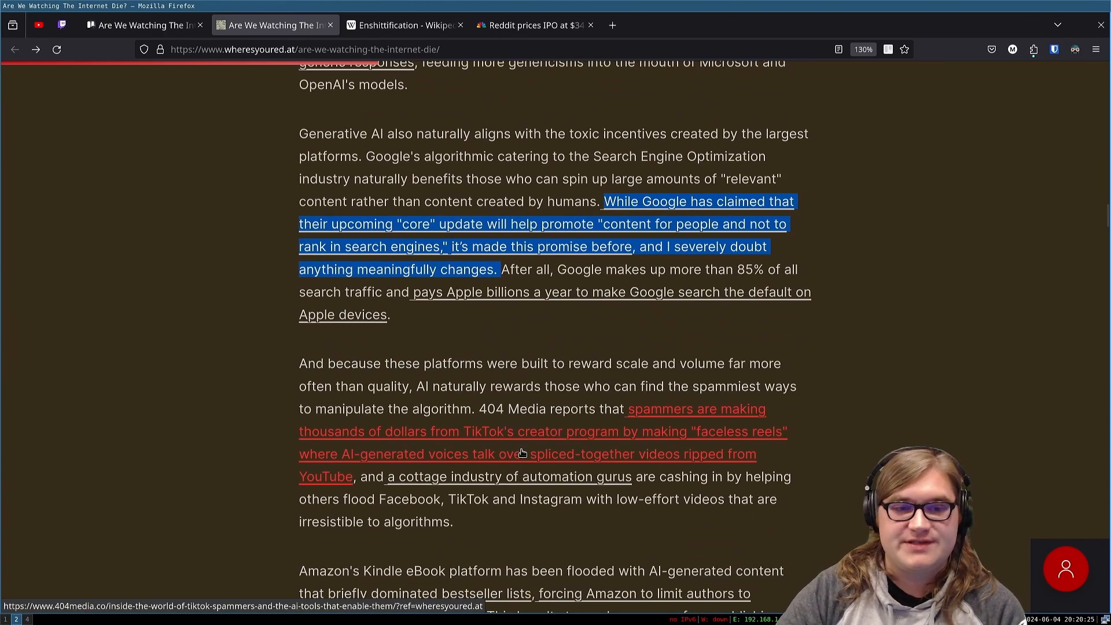
scroll(down, 3)
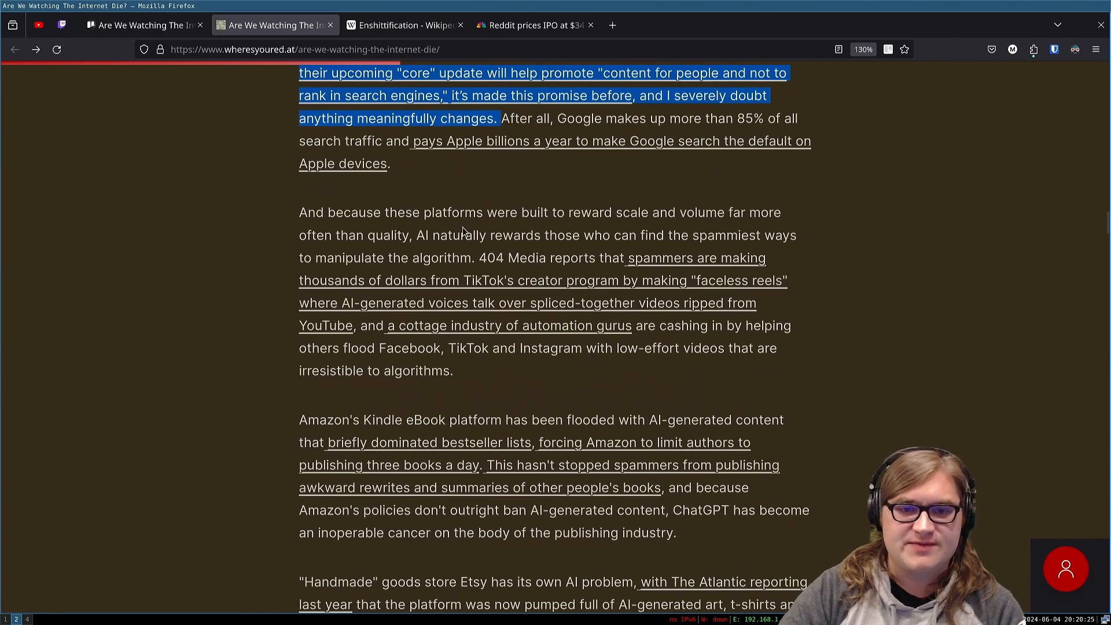
mouse_move(674, 231)
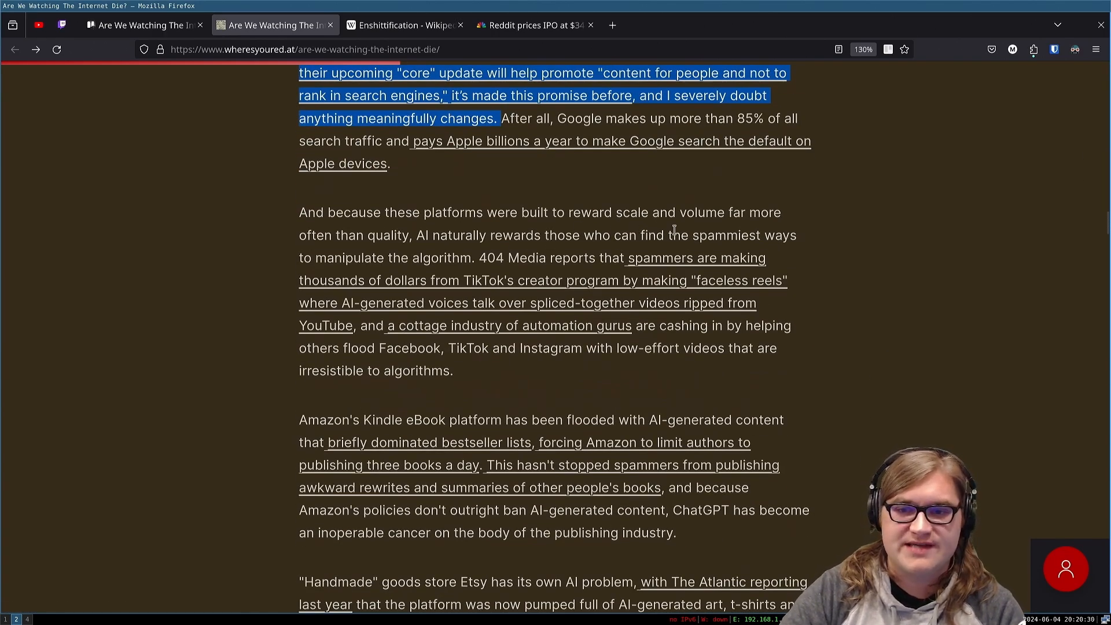
mouse_move(397, 227)
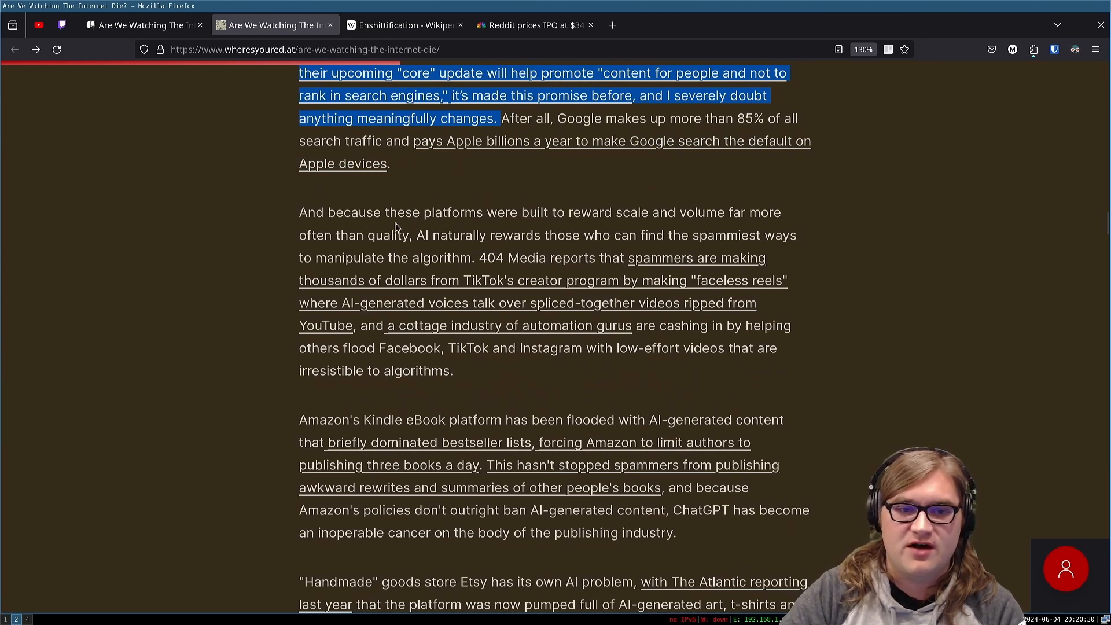
mouse_move(360, 229)
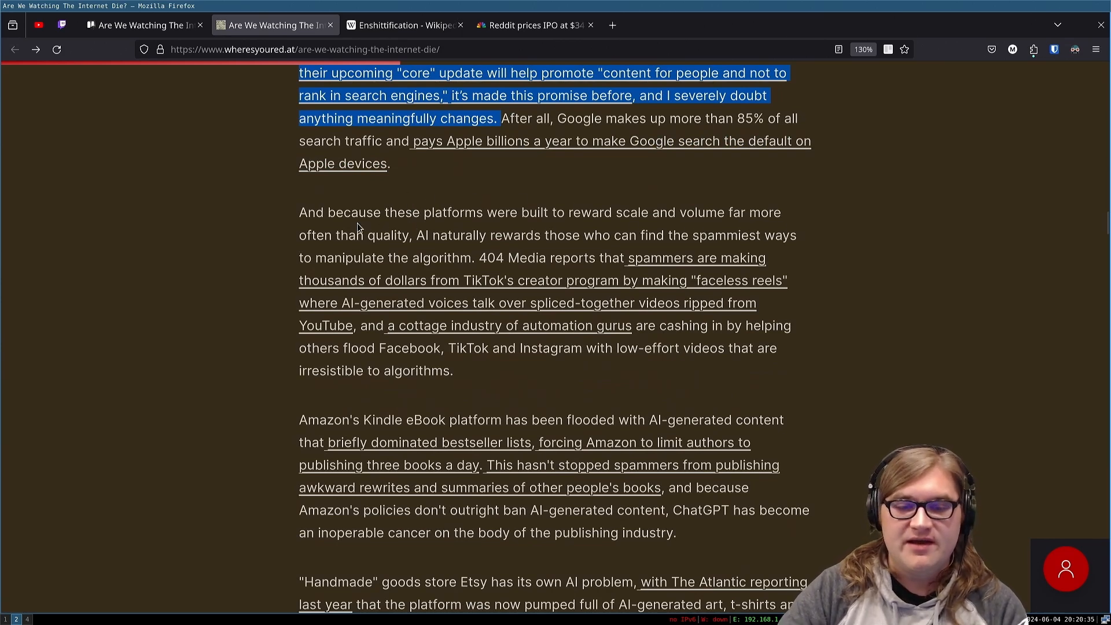
mouse_move(615, 235)
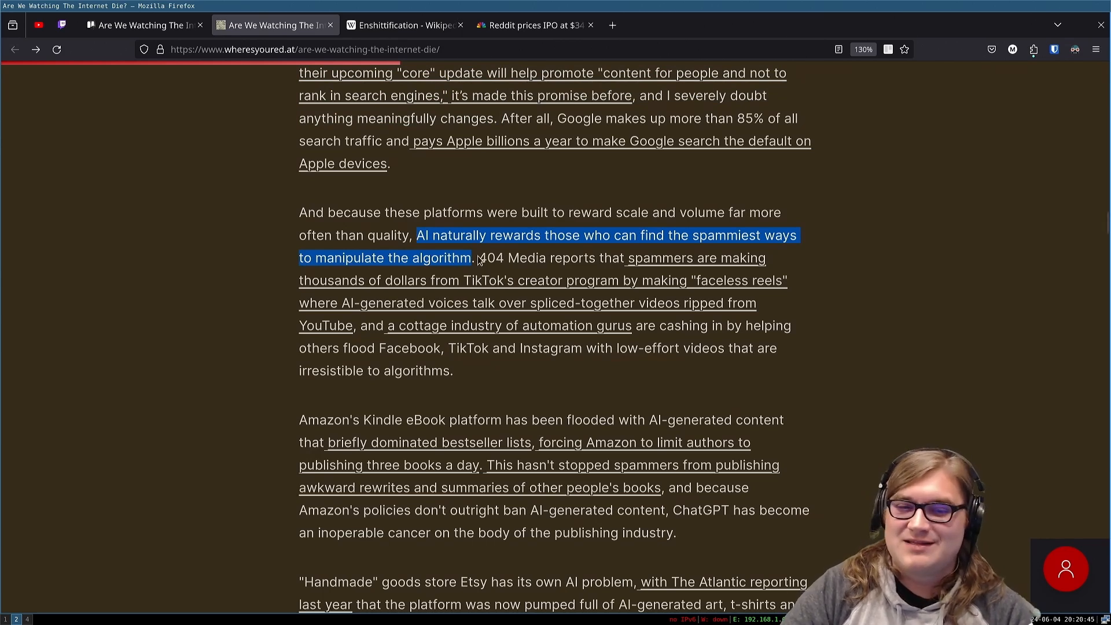
Step: Clear the old highlight and select 'naturally rewards those who can find the spammiest ways to manipulate the algorithm'
click(471, 257)
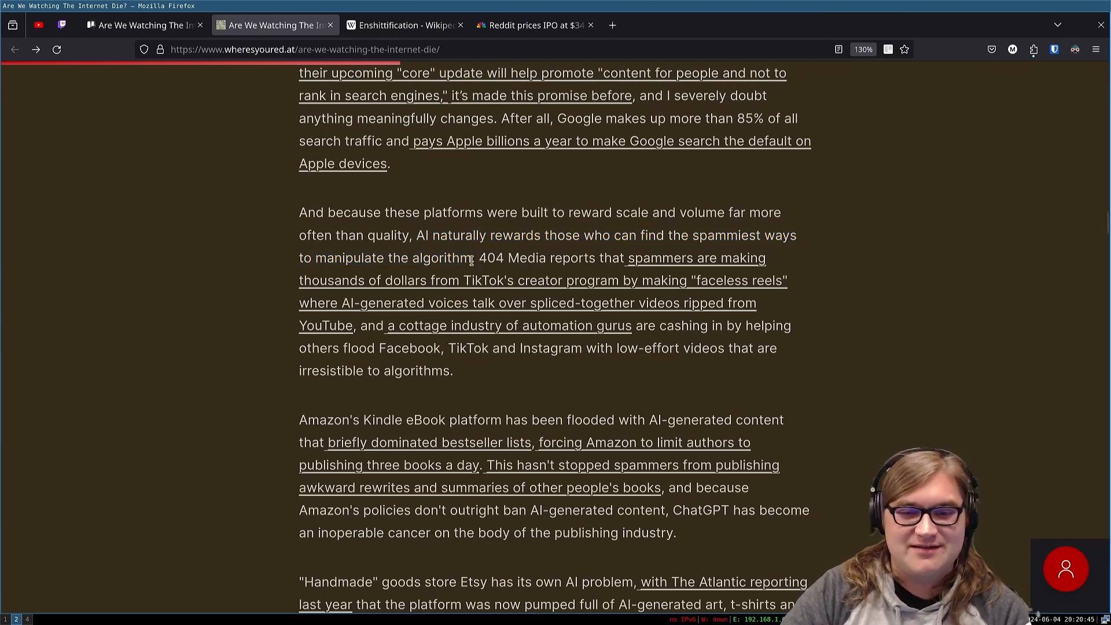
drag(431, 235, 472, 257)
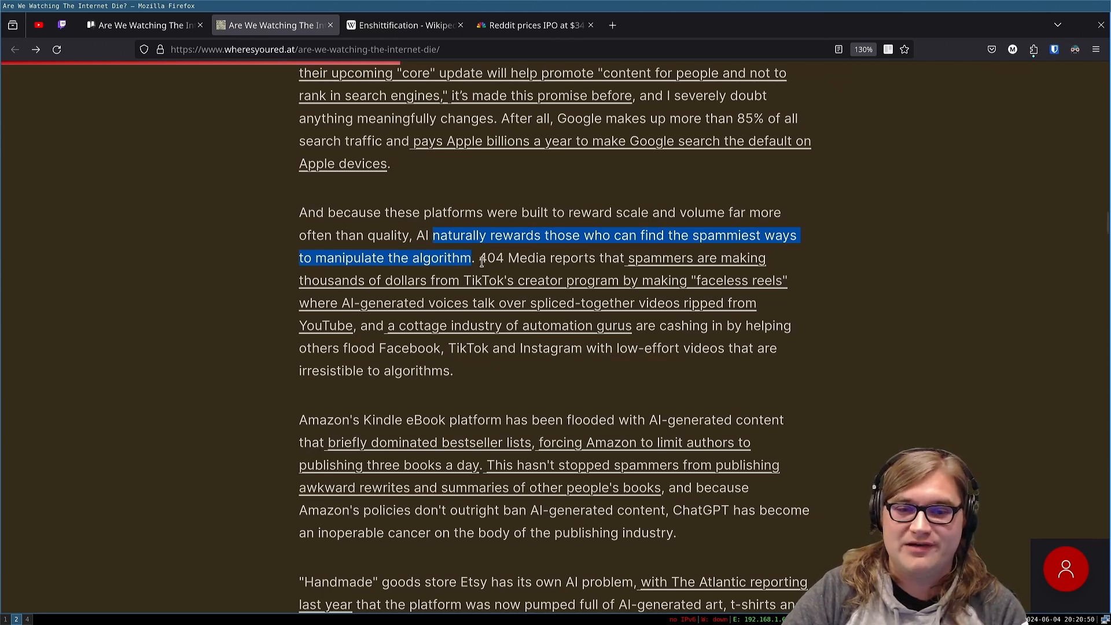
mouse_move(494, 371)
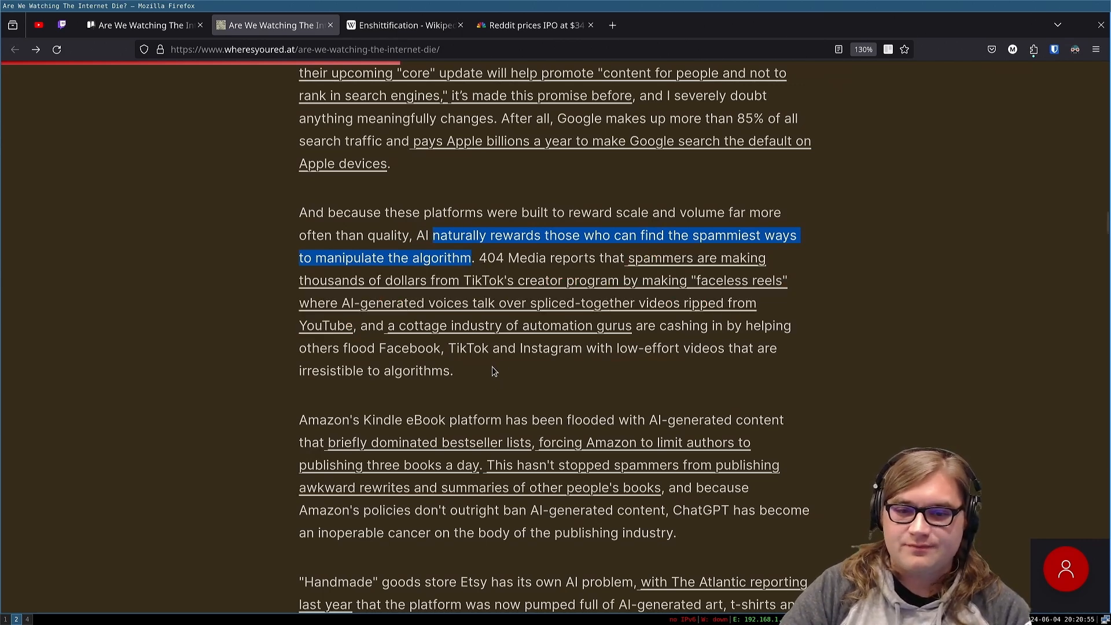
mouse_move(619, 247)
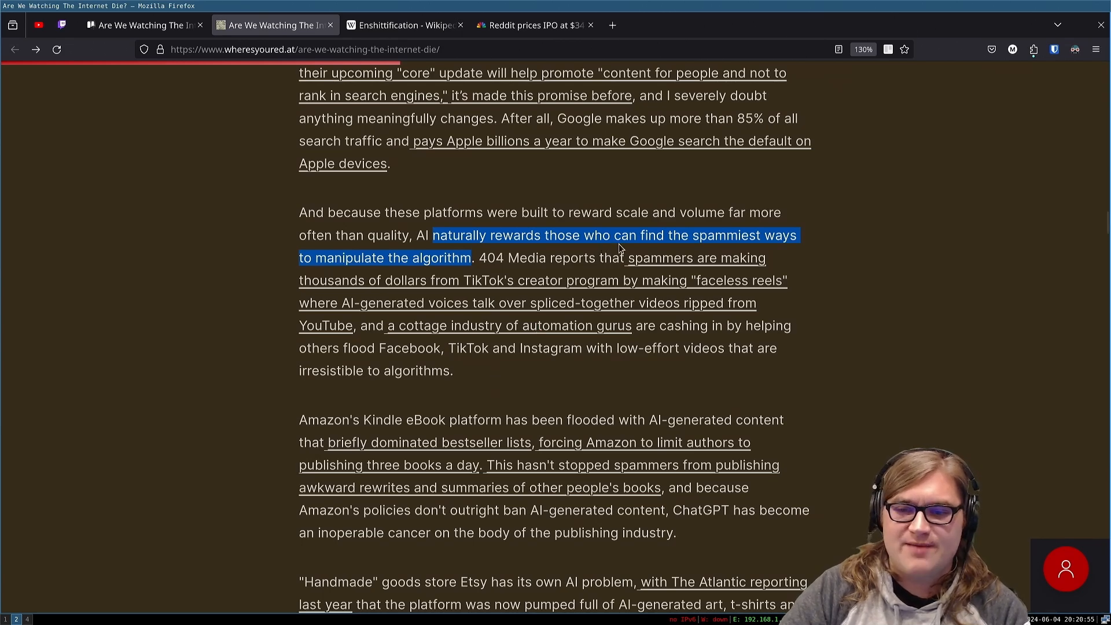
mouse_move(582, 399)
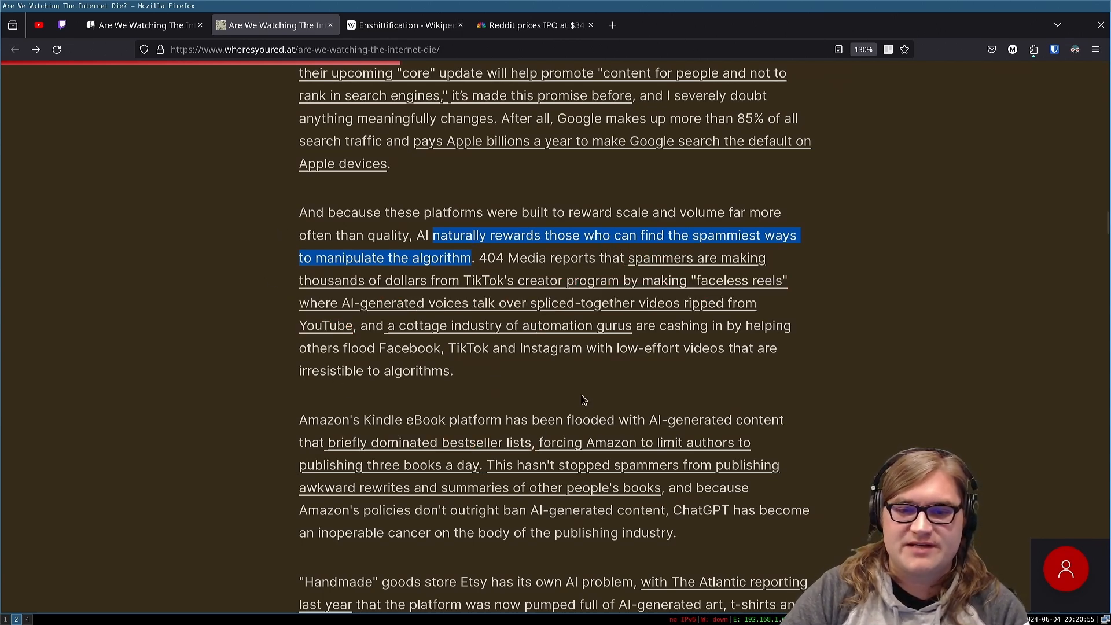
mouse_move(756, 317)
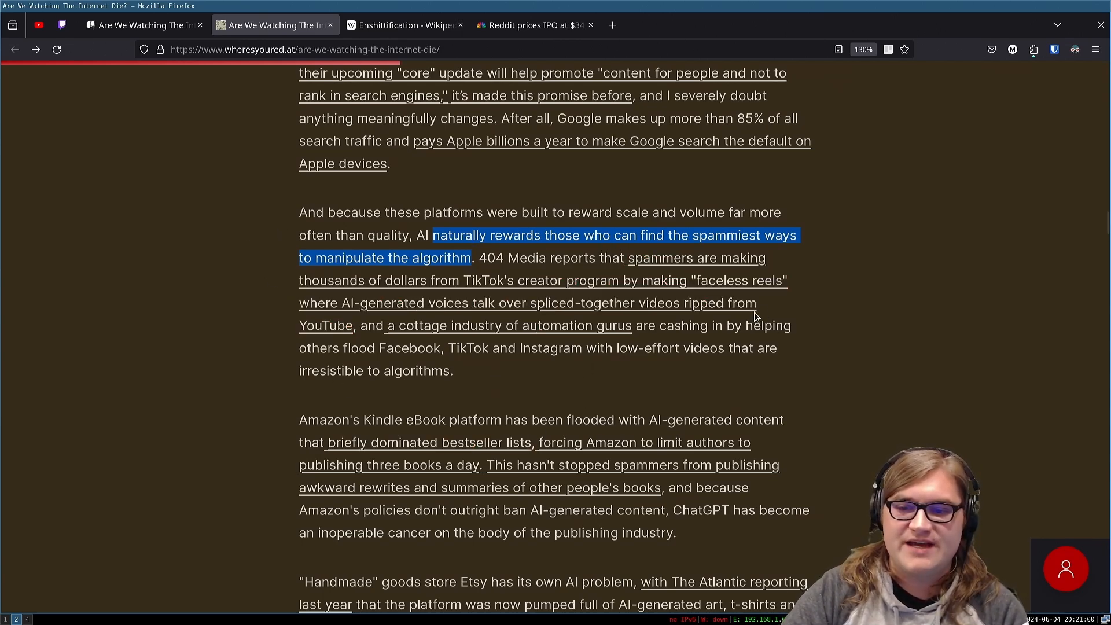
mouse_move(542, 343)
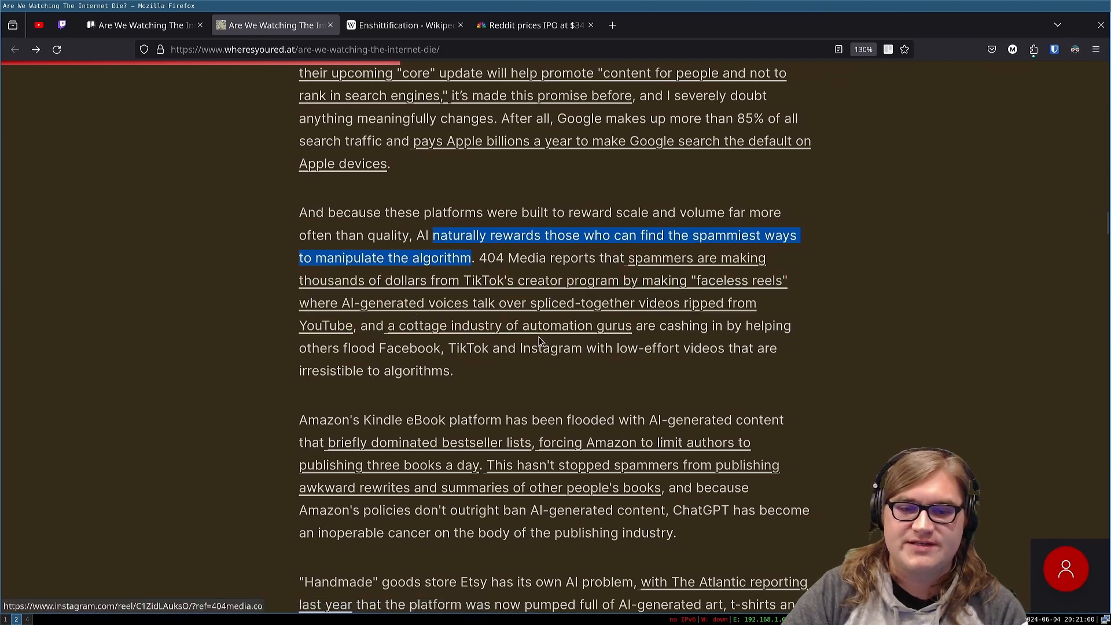
mouse_move(491, 341)
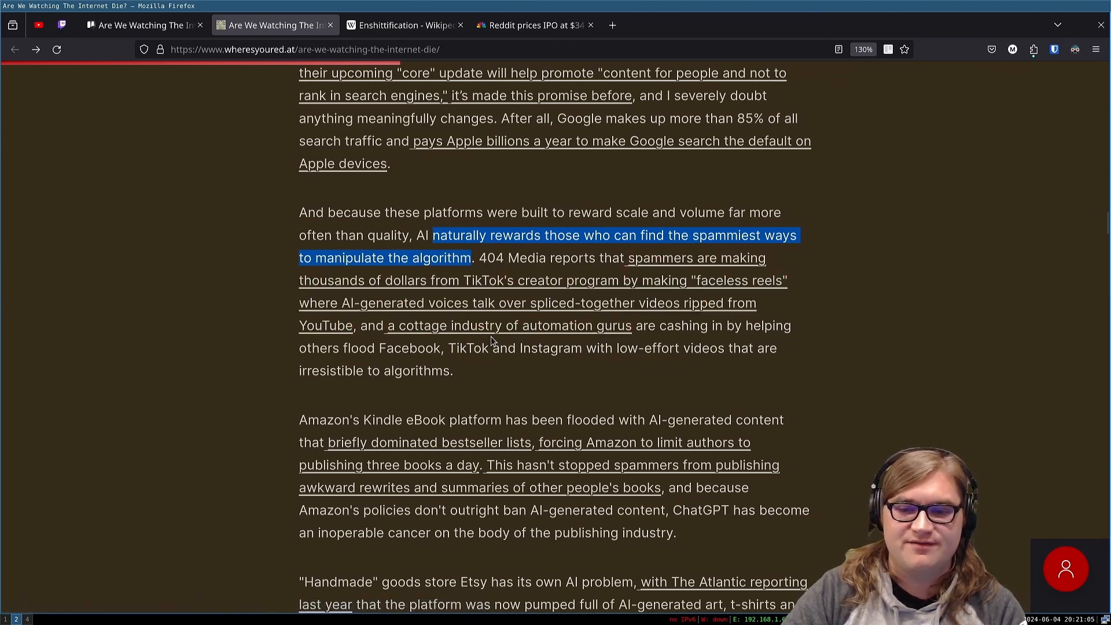
mouse_move(474, 367)
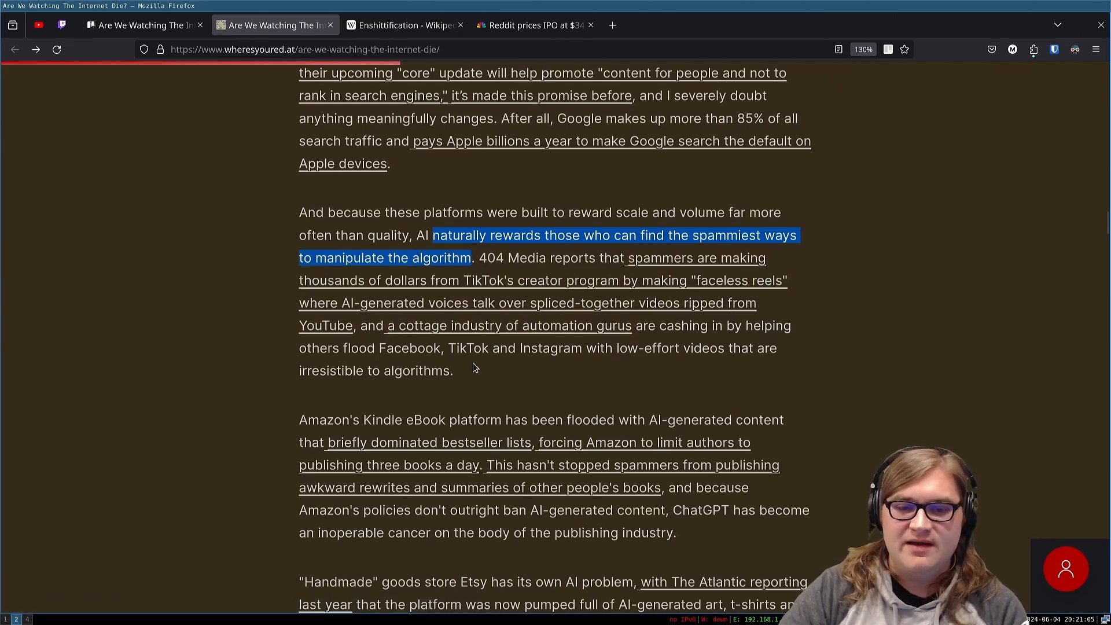
mouse_move(566, 376)
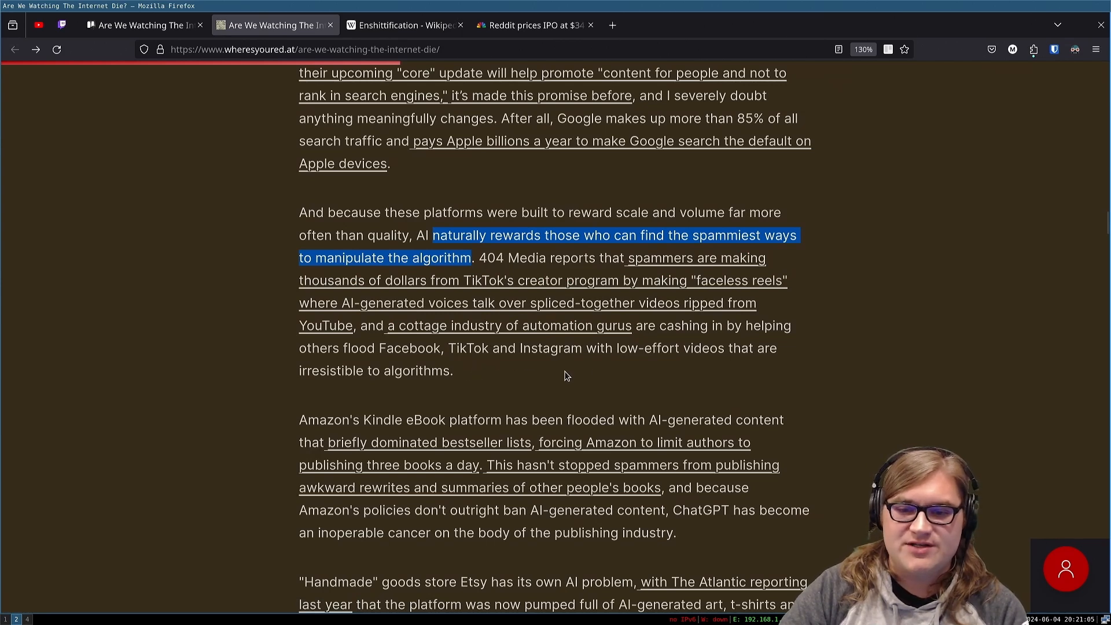
mouse_move(750, 343)
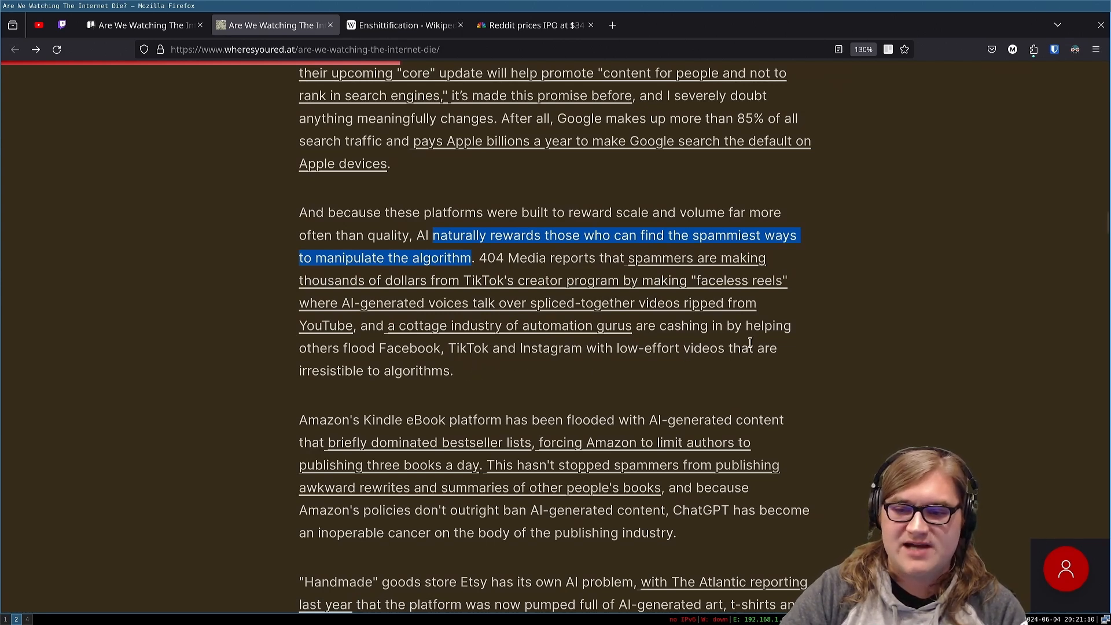
mouse_move(466, 373)
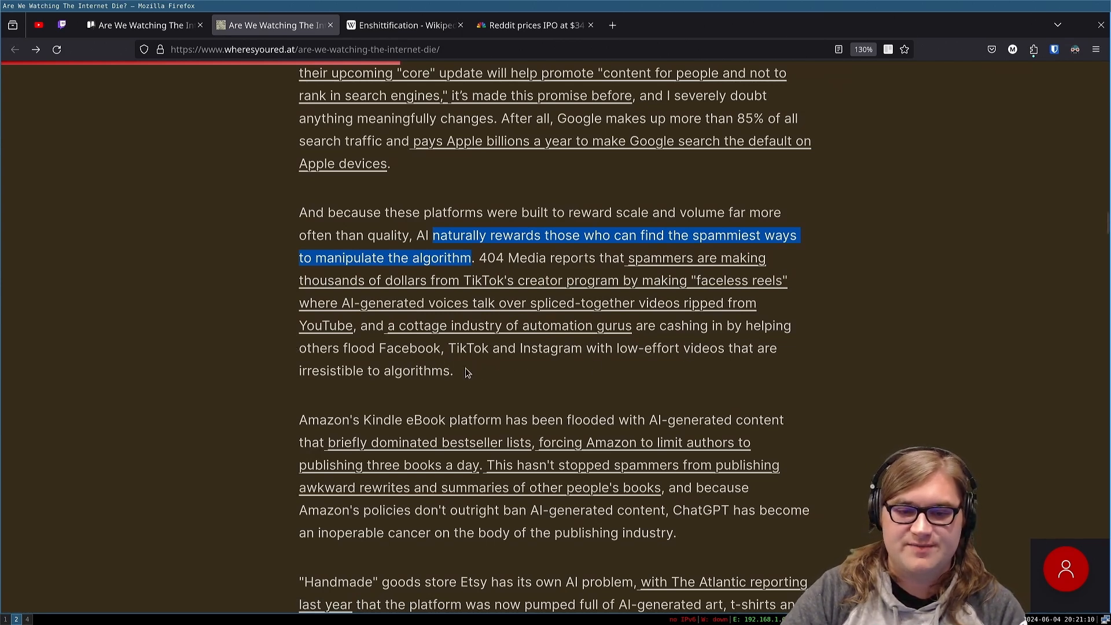
mouse_move(601, 357)
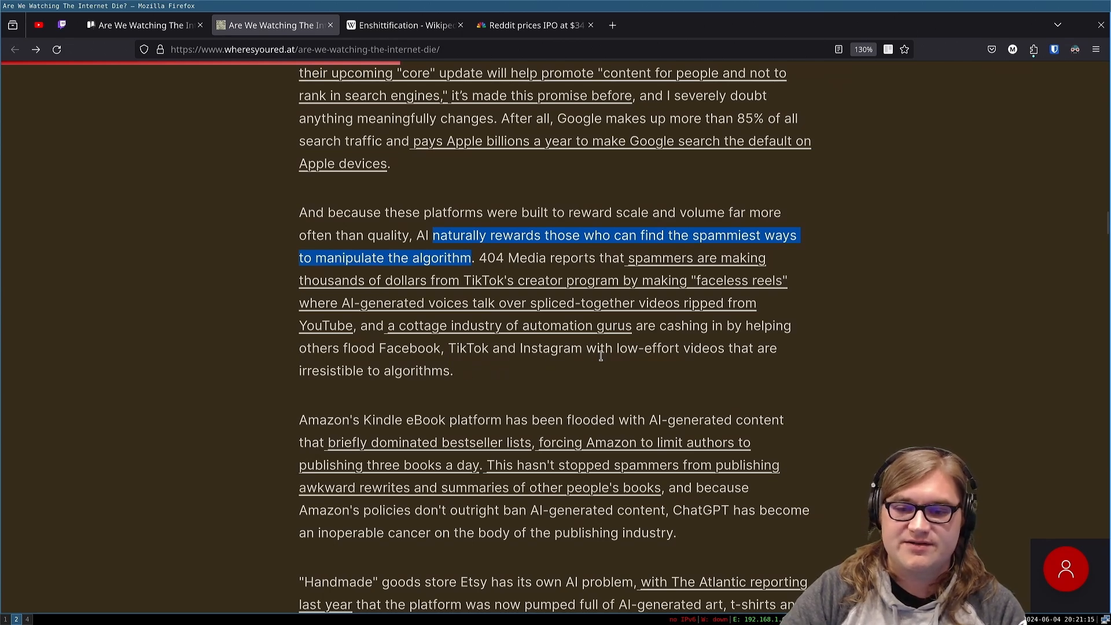
mouse_move(610, 361)
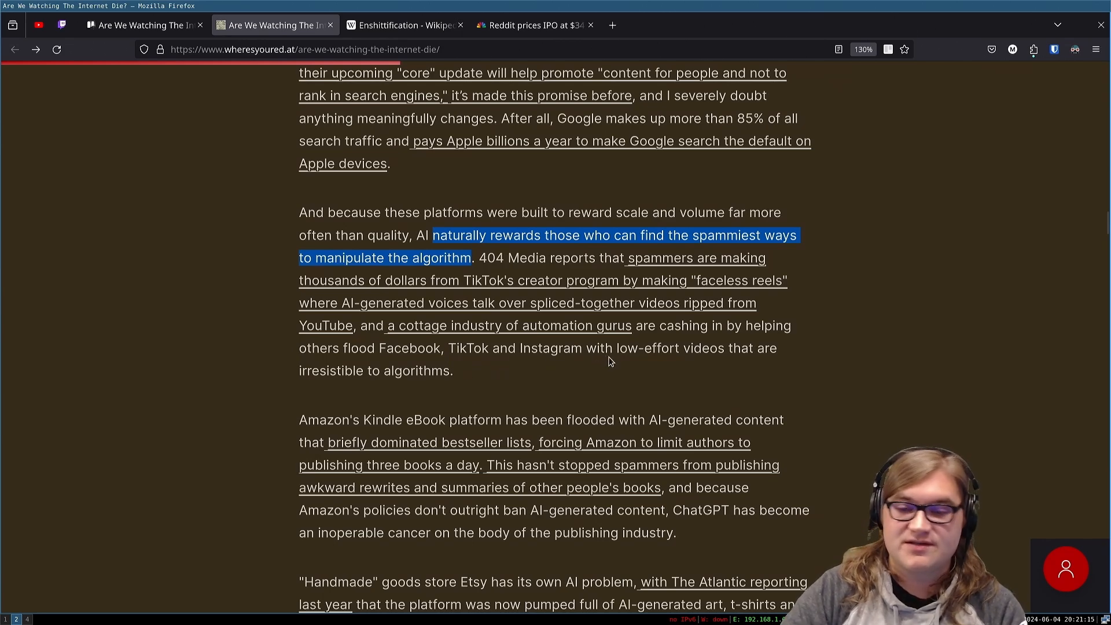
mouse_move(438, 414)
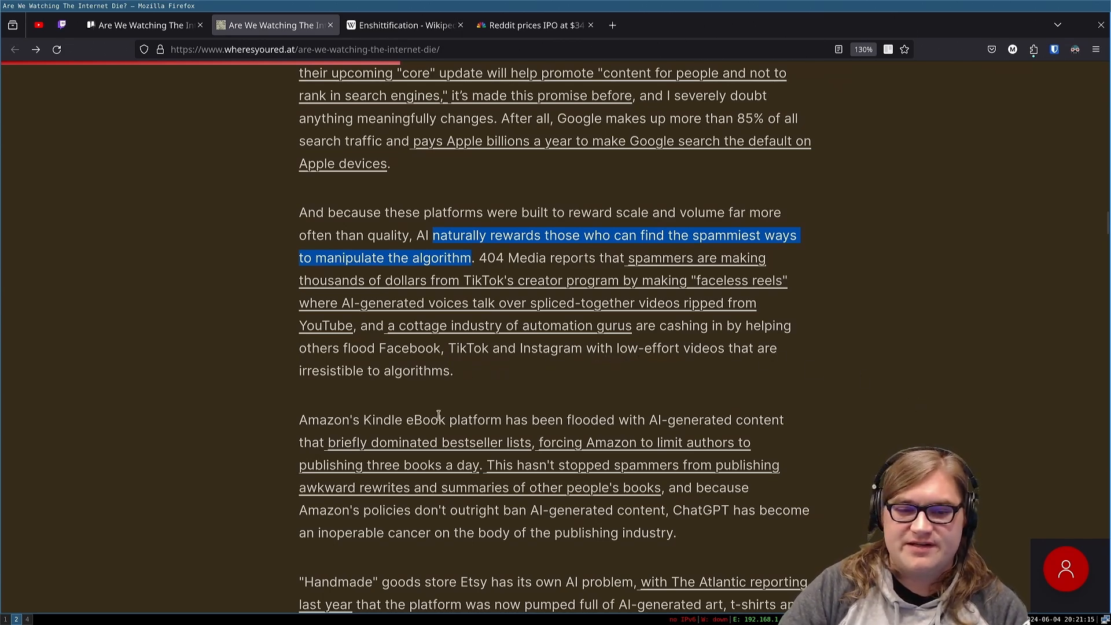
mouse_move(358, 383)
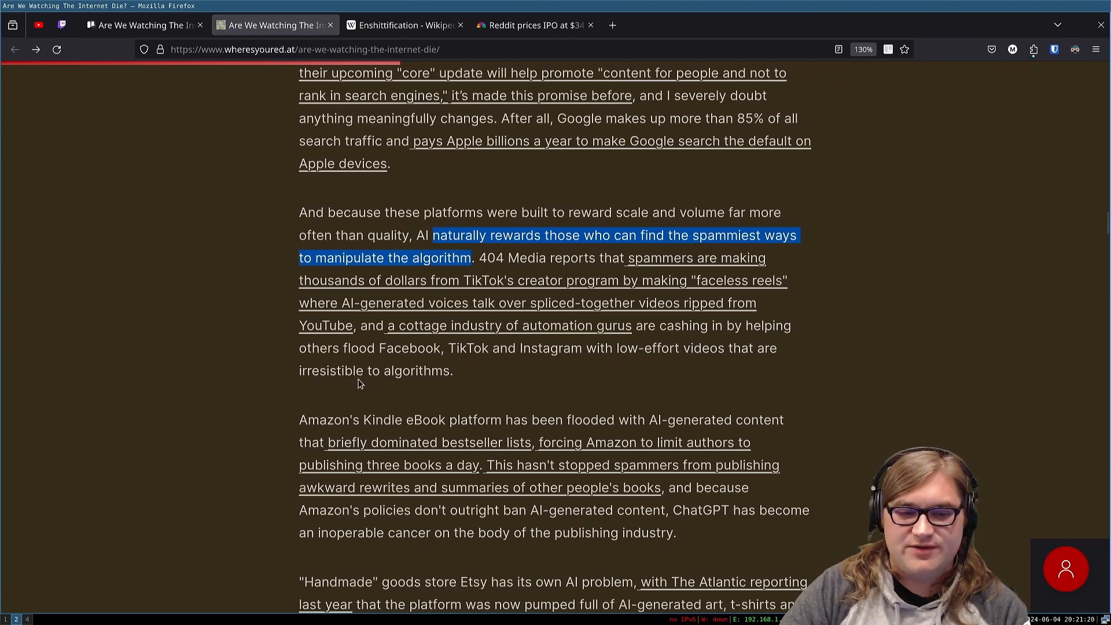
Step: Scroll past the Kindle eBook spam passage to Etsy's AI problem and eBay's listing tools
scroll(down, 3)
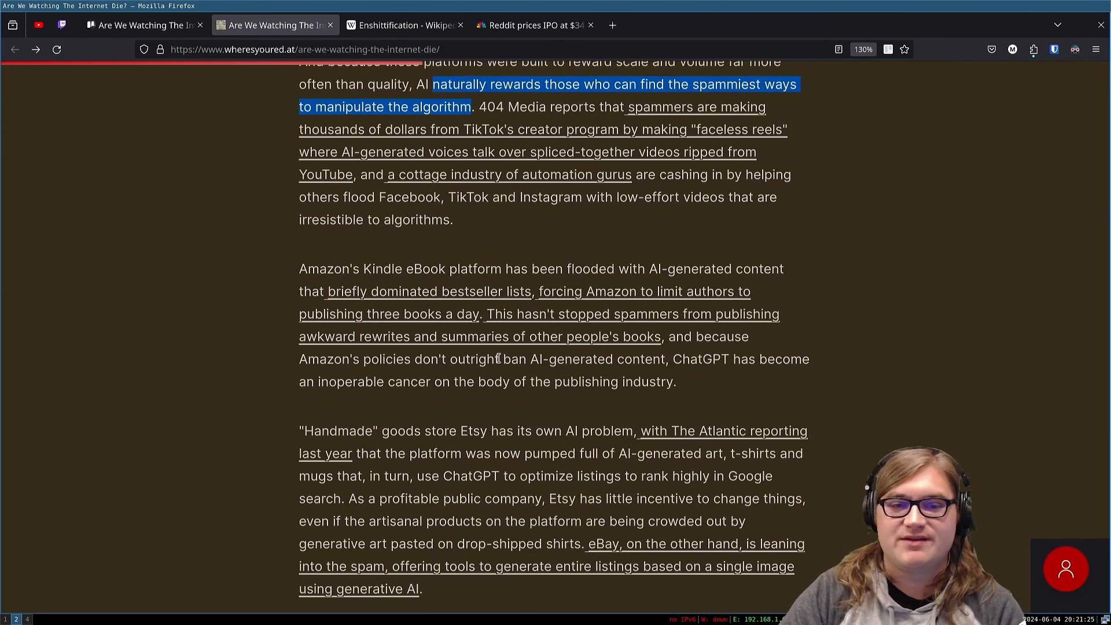
mouse_move(389, 314)
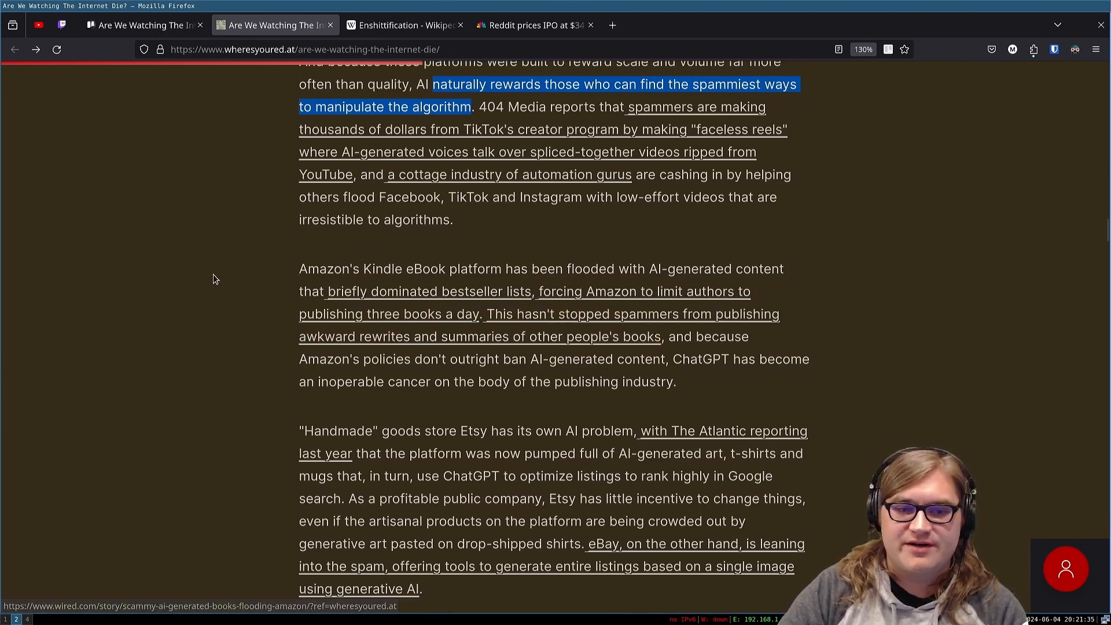
mouse_move(510, 314)
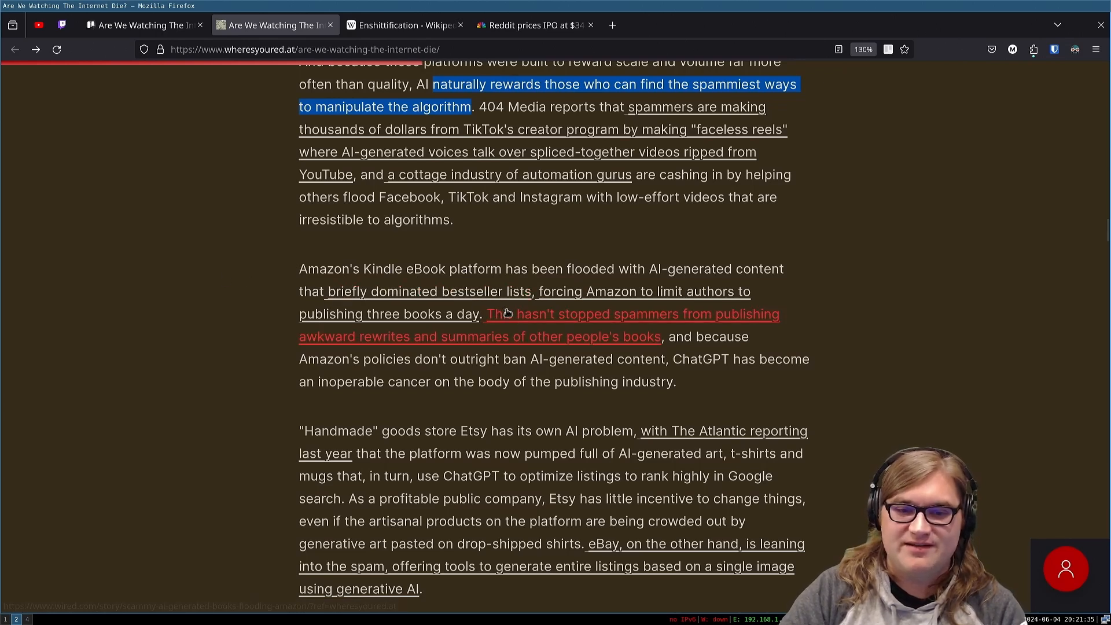
mouse_move(617, 292)
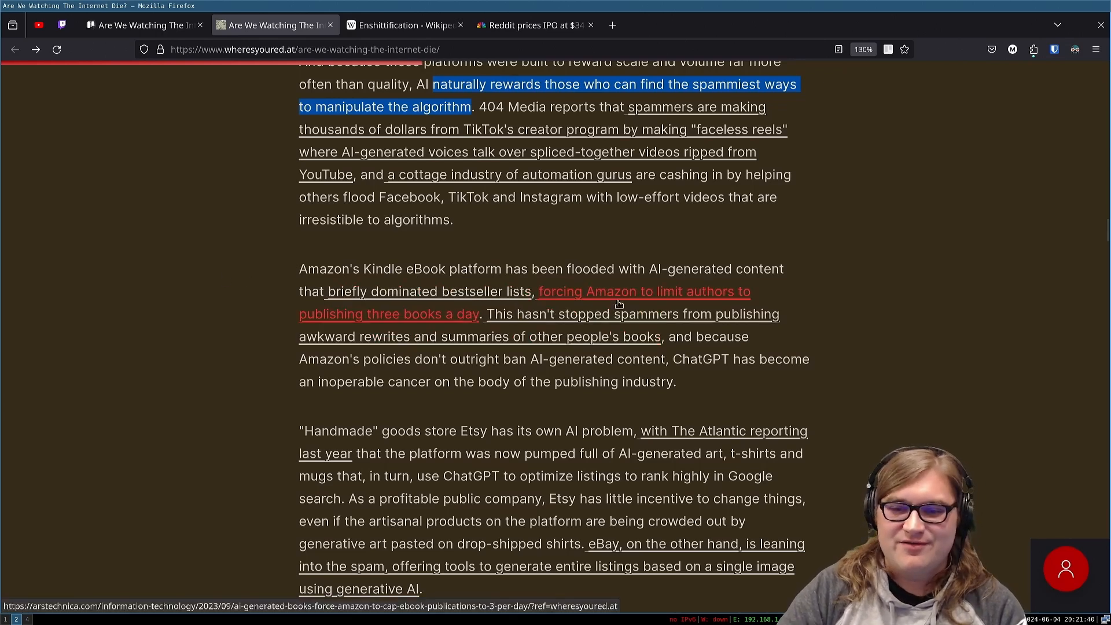
mouse_move(810, 323)
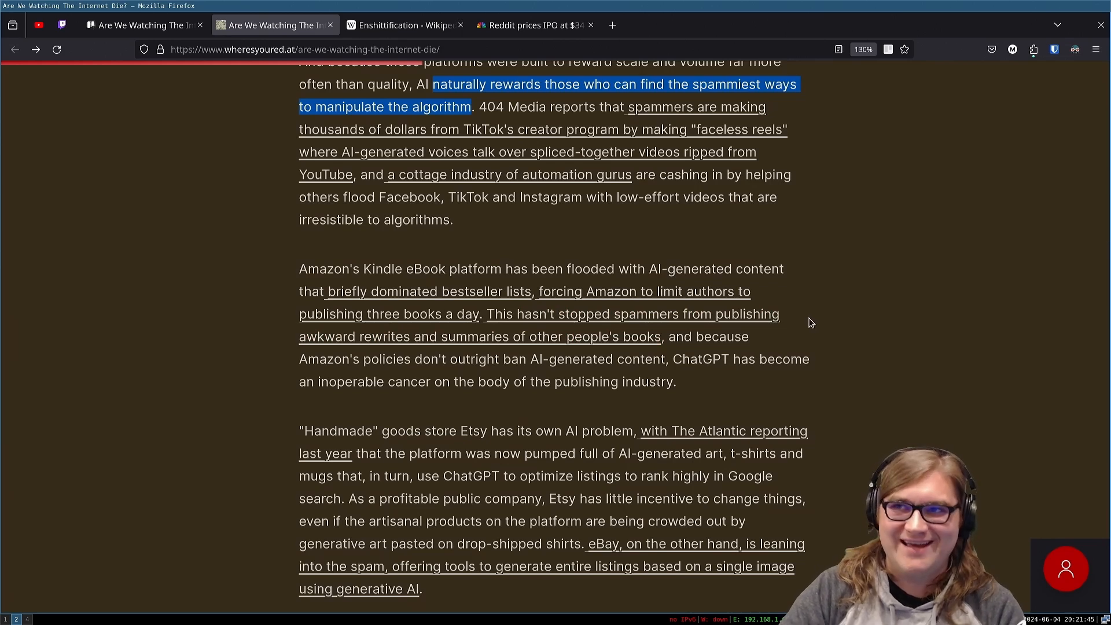
mouse_move(795, 320)
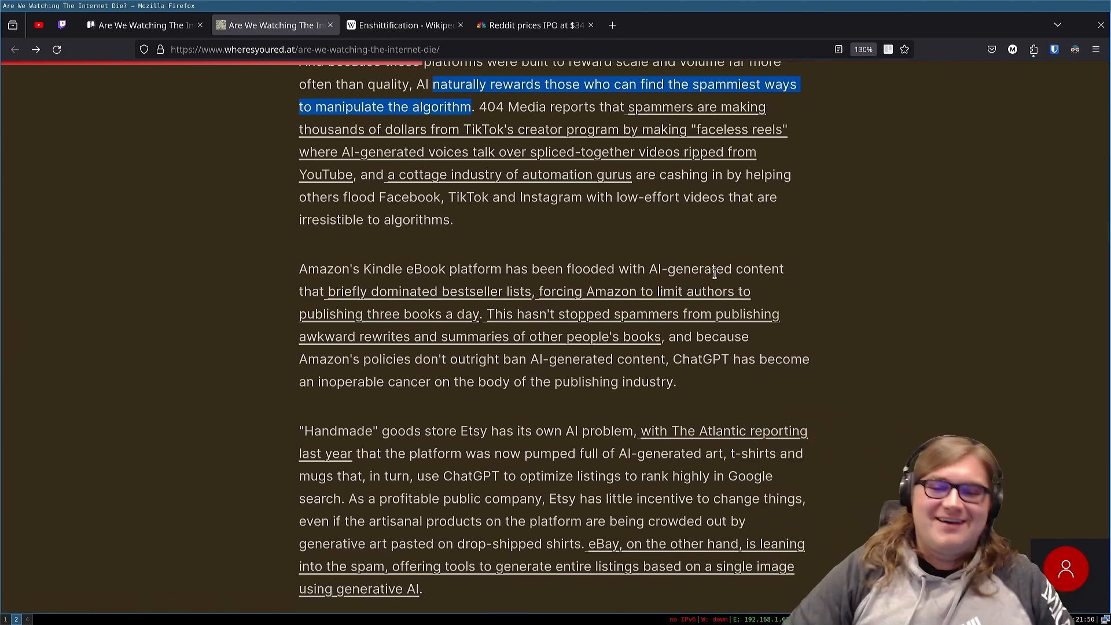
mouse_move(592, 218)
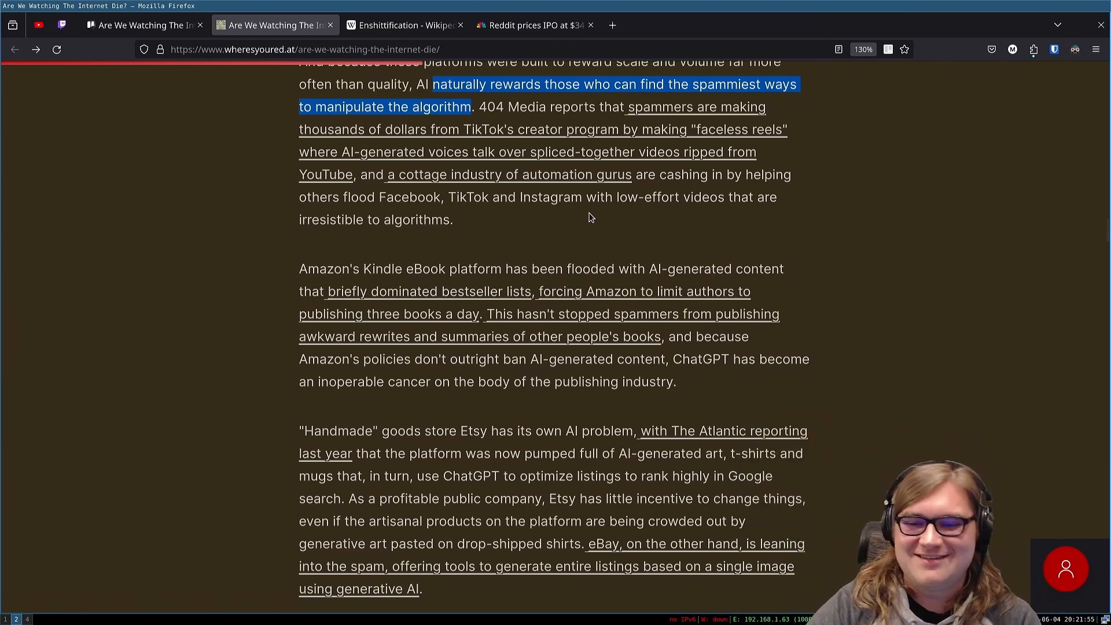
mouse_move(571, 273)
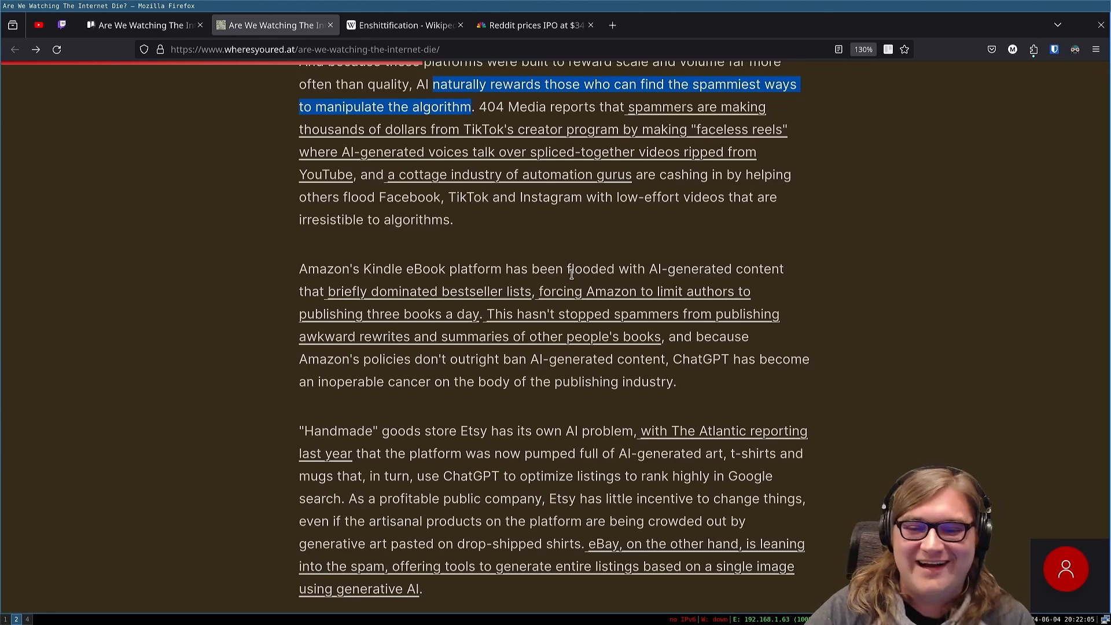
mouse_move(655, 351)
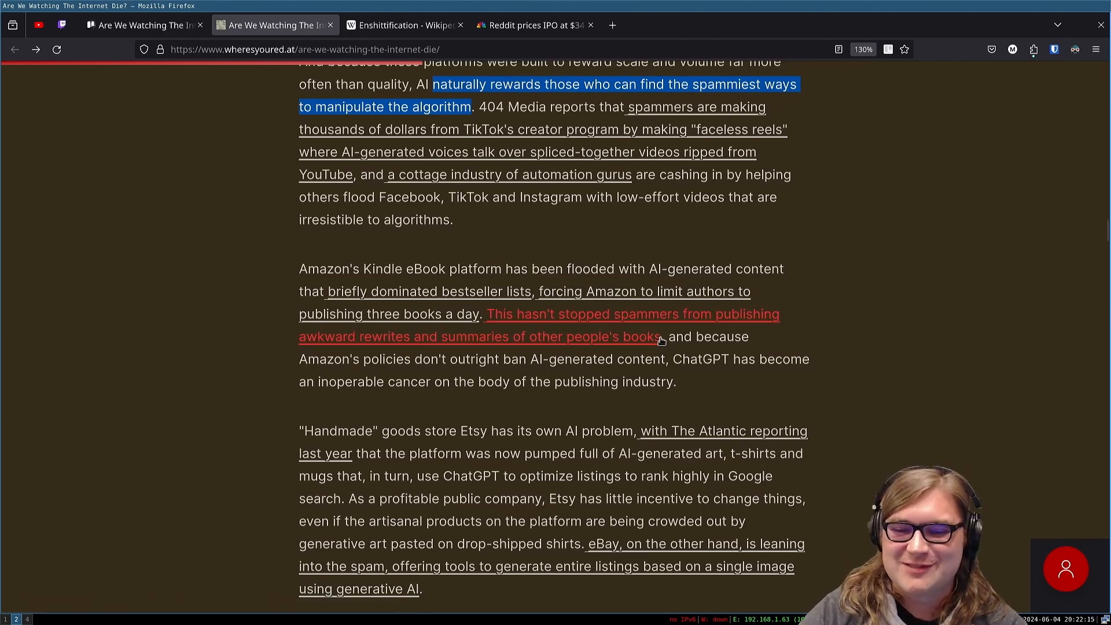
mouse_move(641, 335)
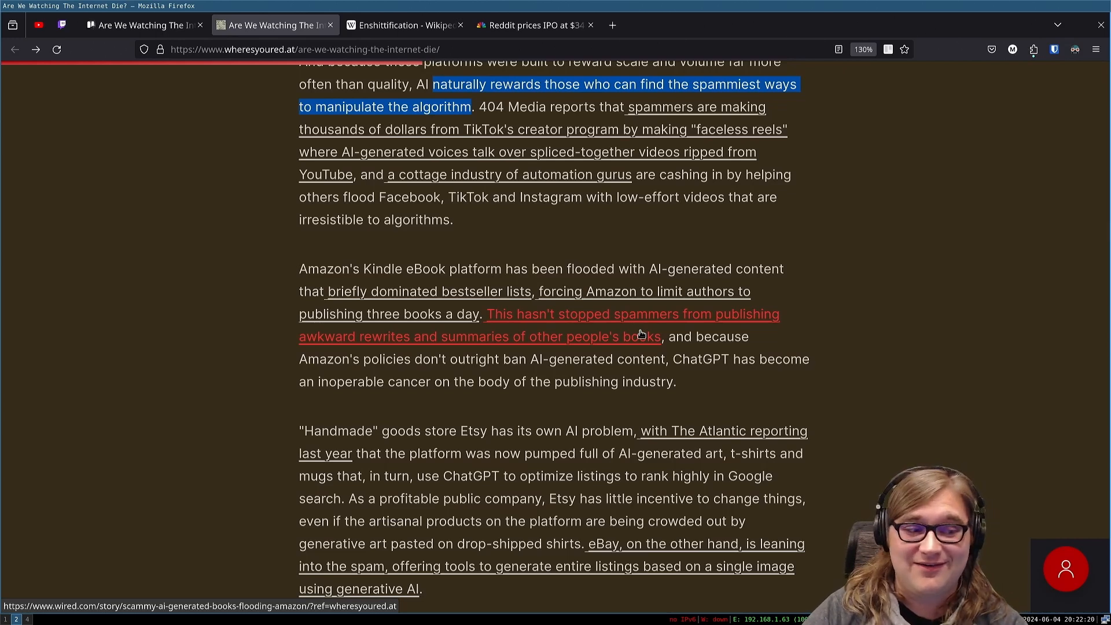
mouse_move(681, 358)
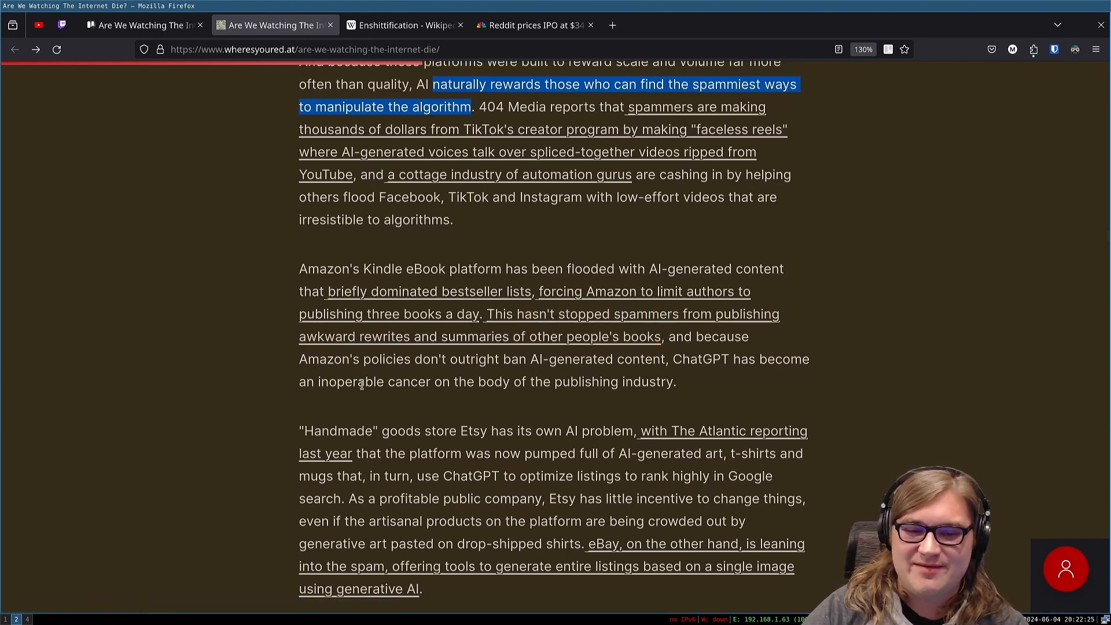
mouse_move(574, 388)
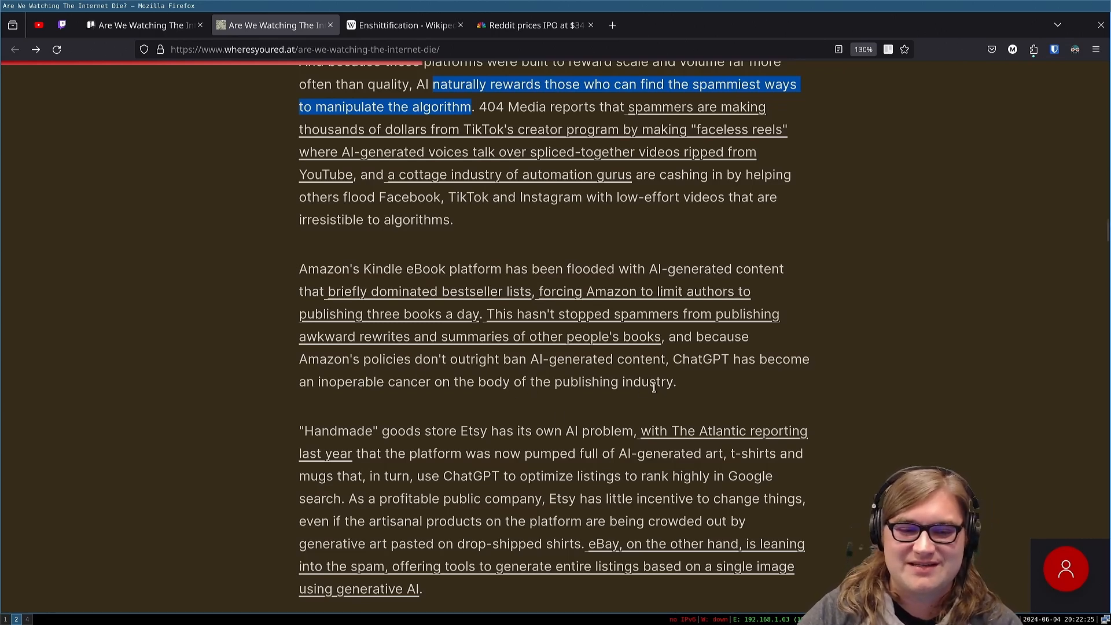
mouse_move(473, 400)
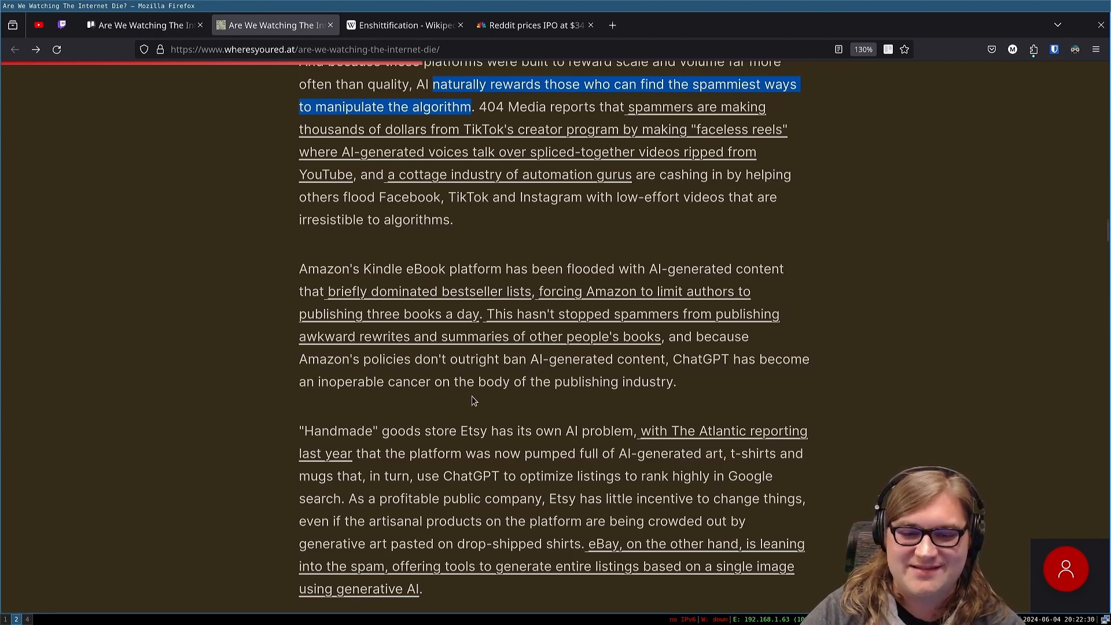
Step: Scroll down to the Wall Street Journal paragraph on AI magazine pitches and Clarkesworld
scroll(down, 3)
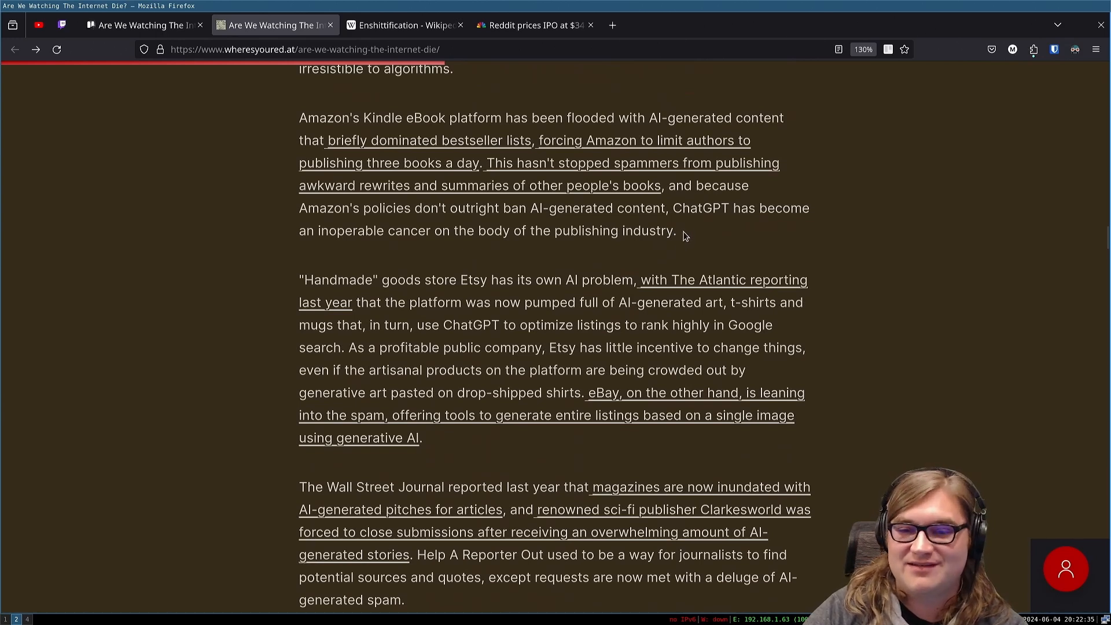
mouse_move(297, 304)
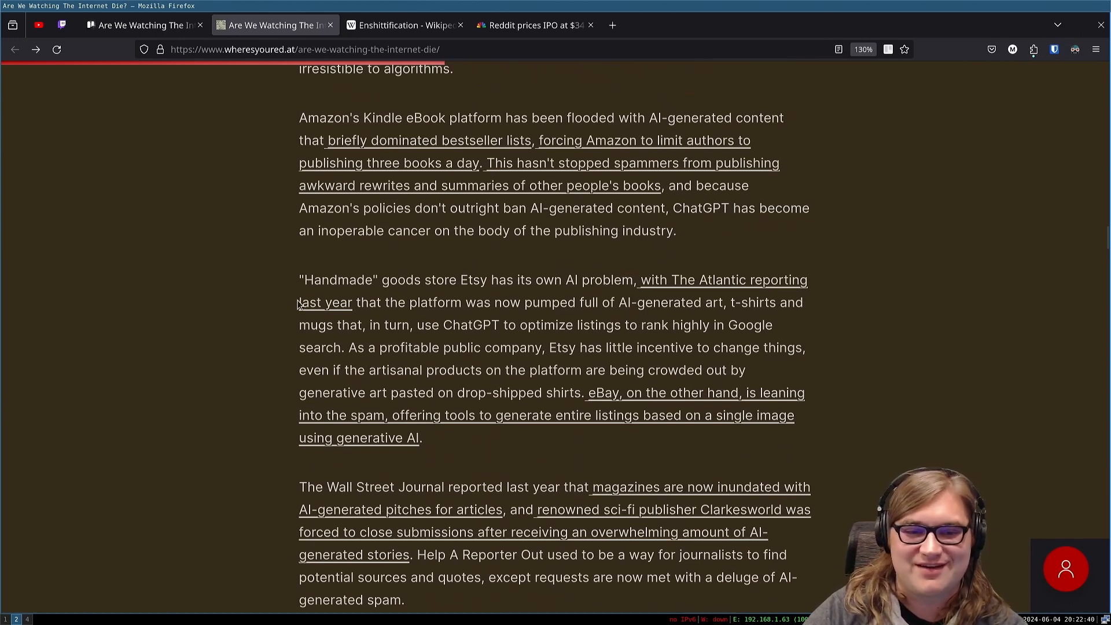
mouse_move(728, 221)
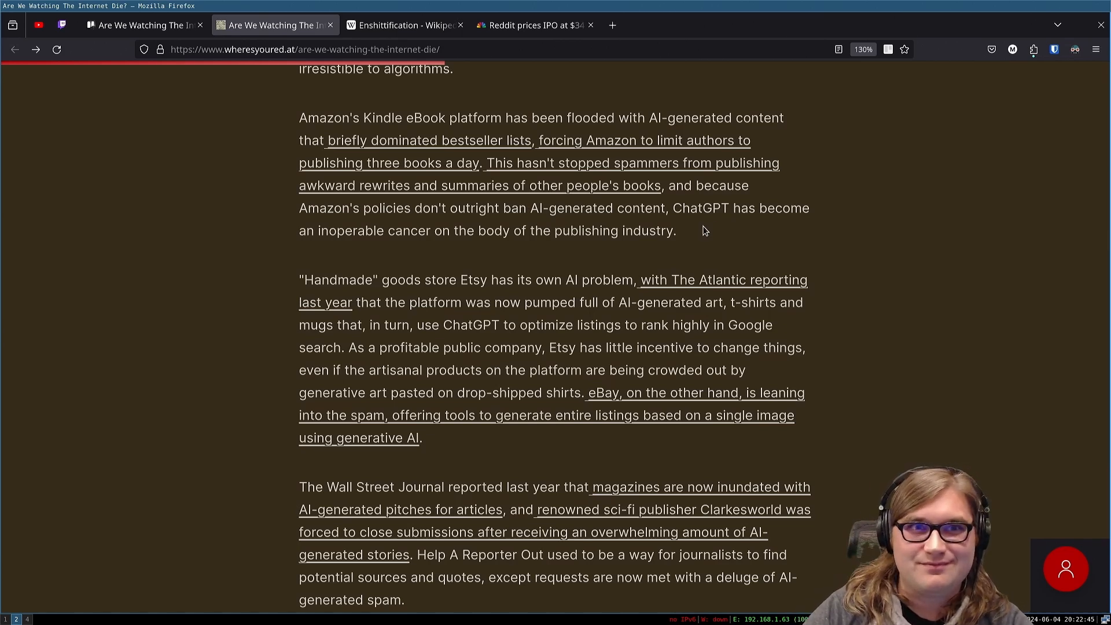
mouse_move(602, 255)
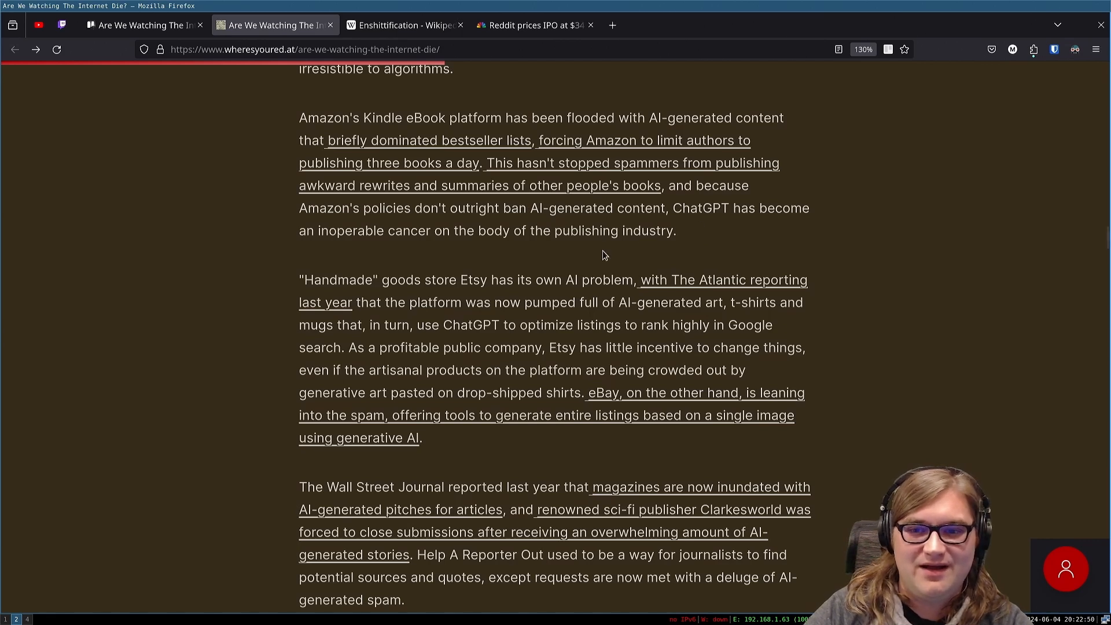
mouse_move(485, 299)
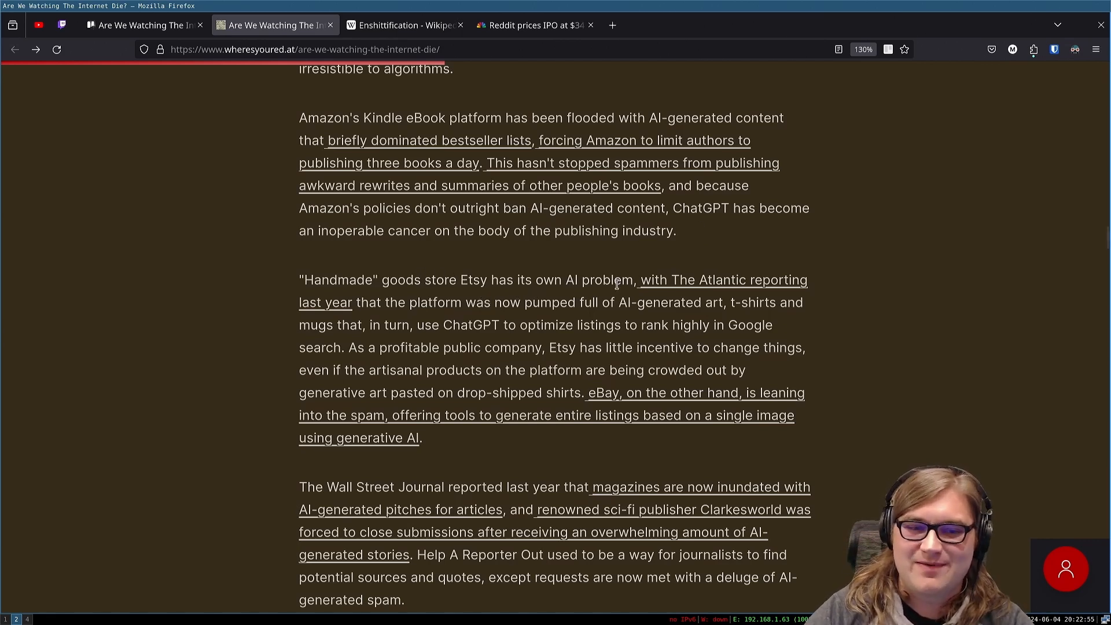
mouse_move(351, 257)
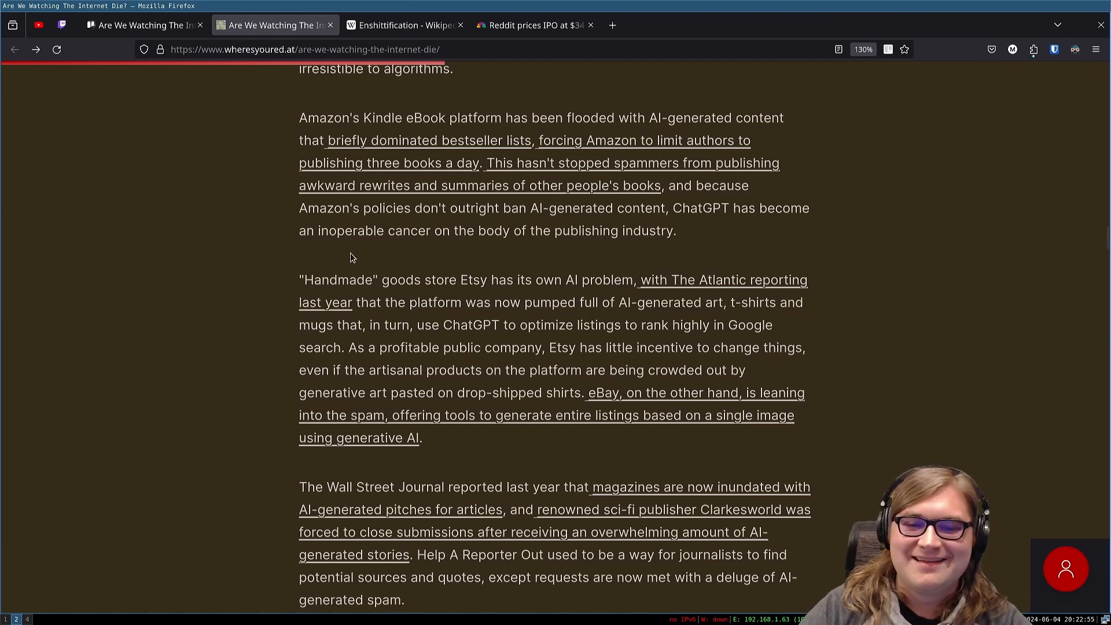
mouse_move(712, 326)
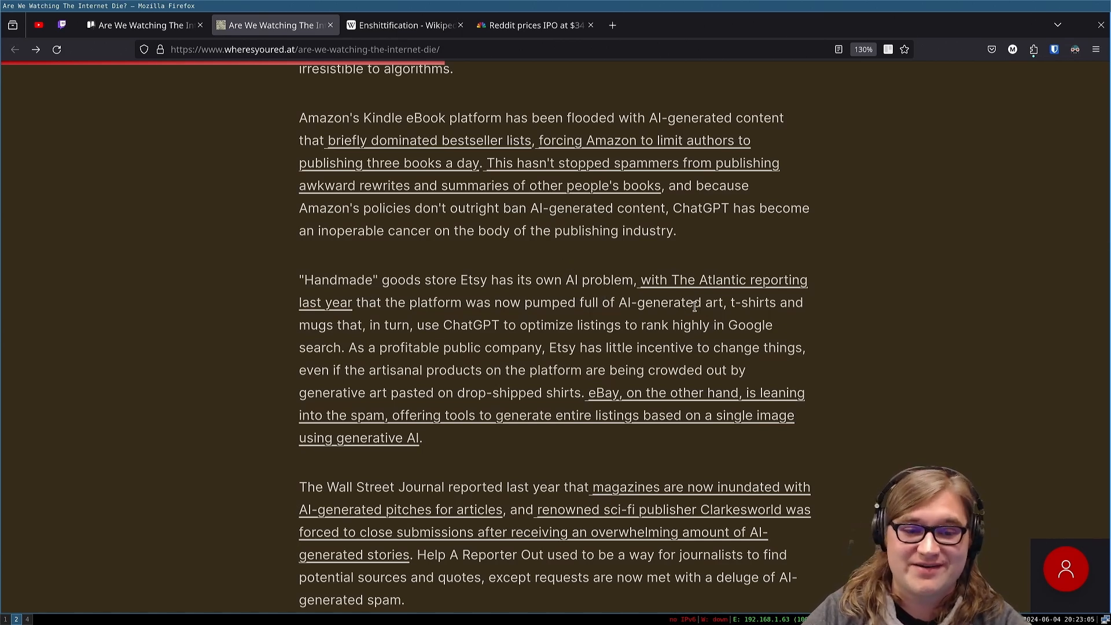
mouse_move(553, 344)
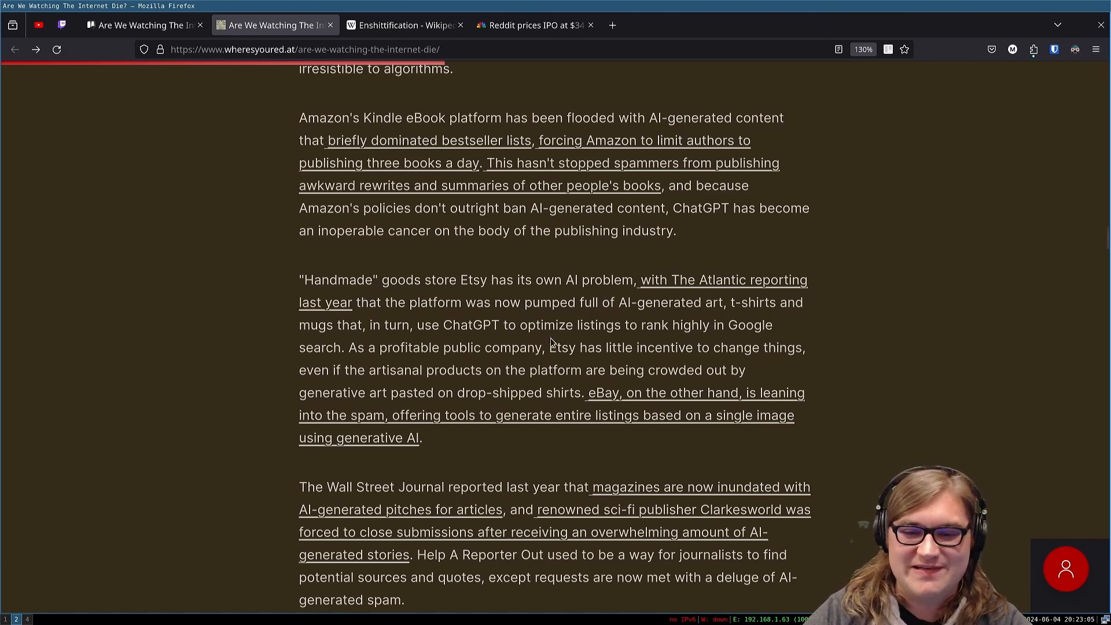
mouse_move(737, 343)
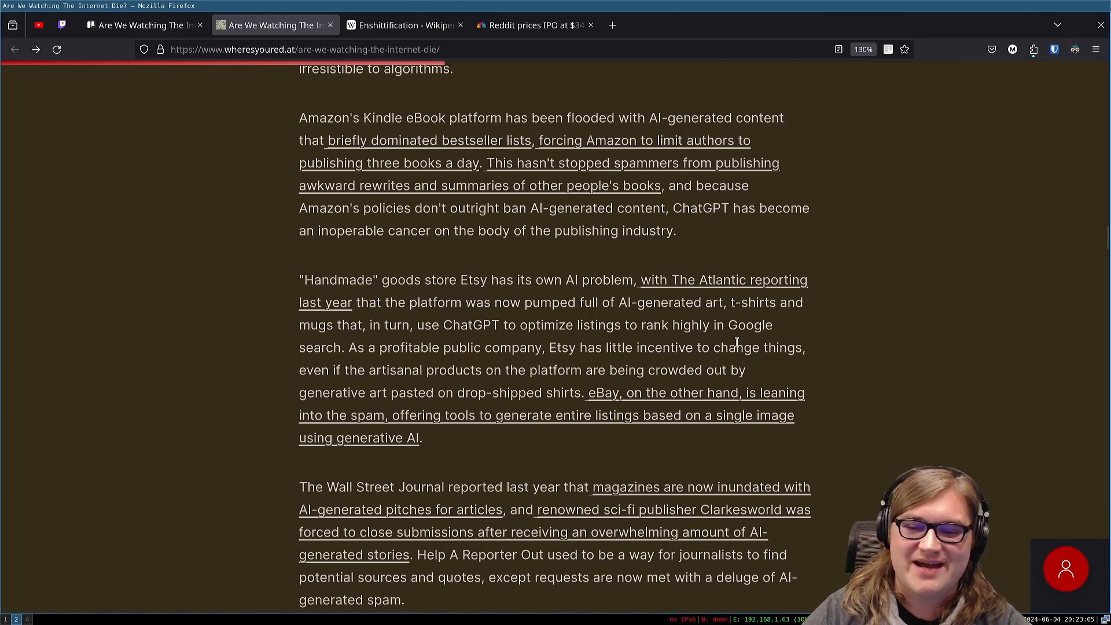
mouse_move(367, 343)
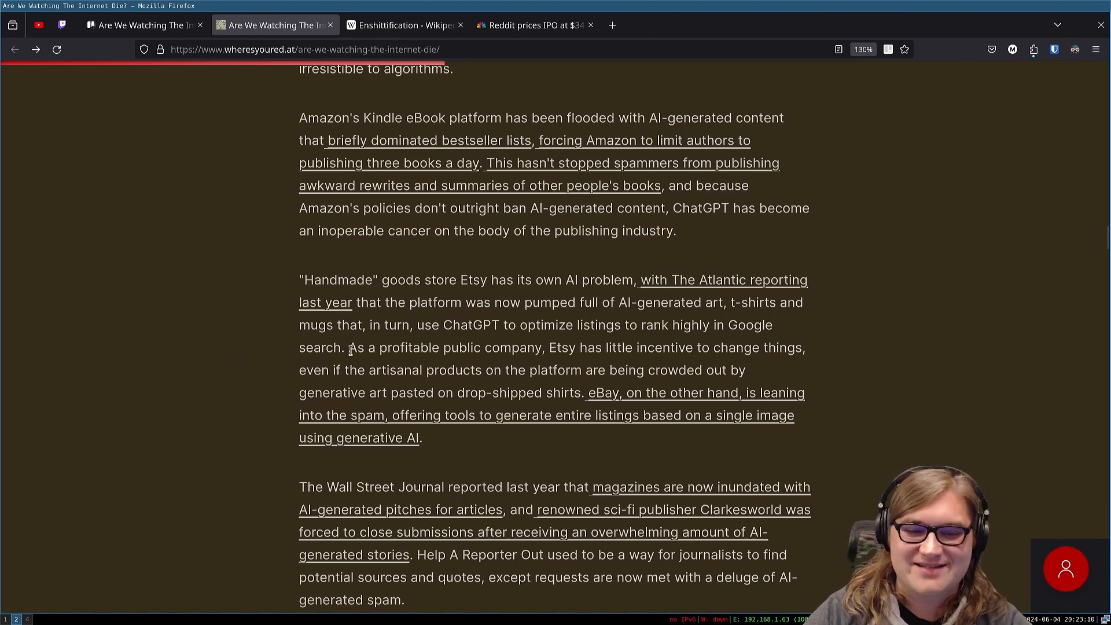
mouse_move(501, 463)
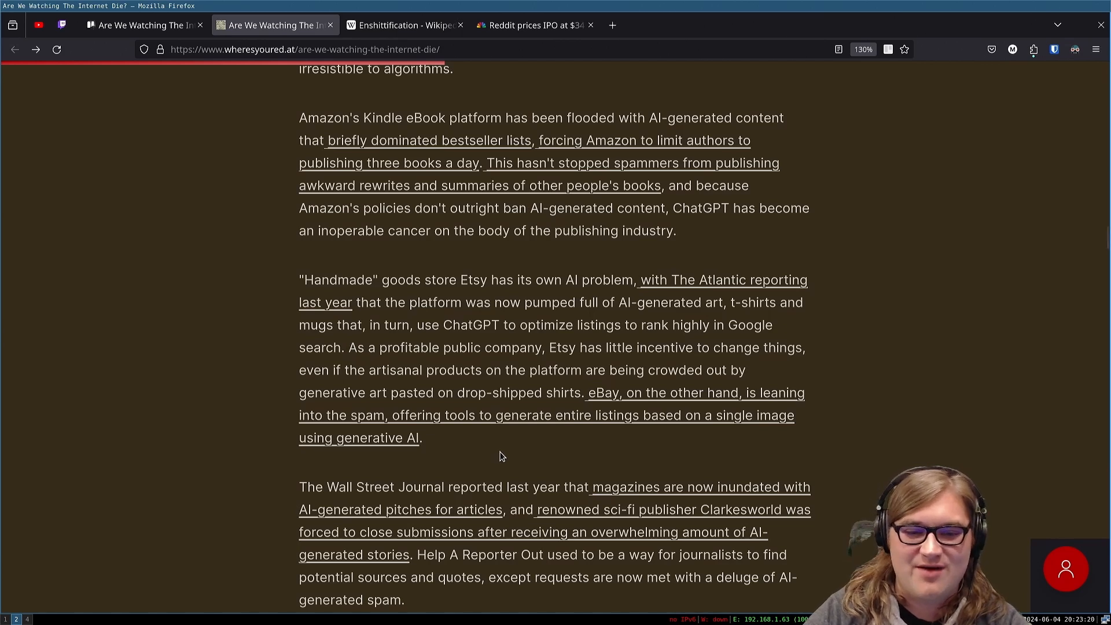
mouse_move(547, 409)
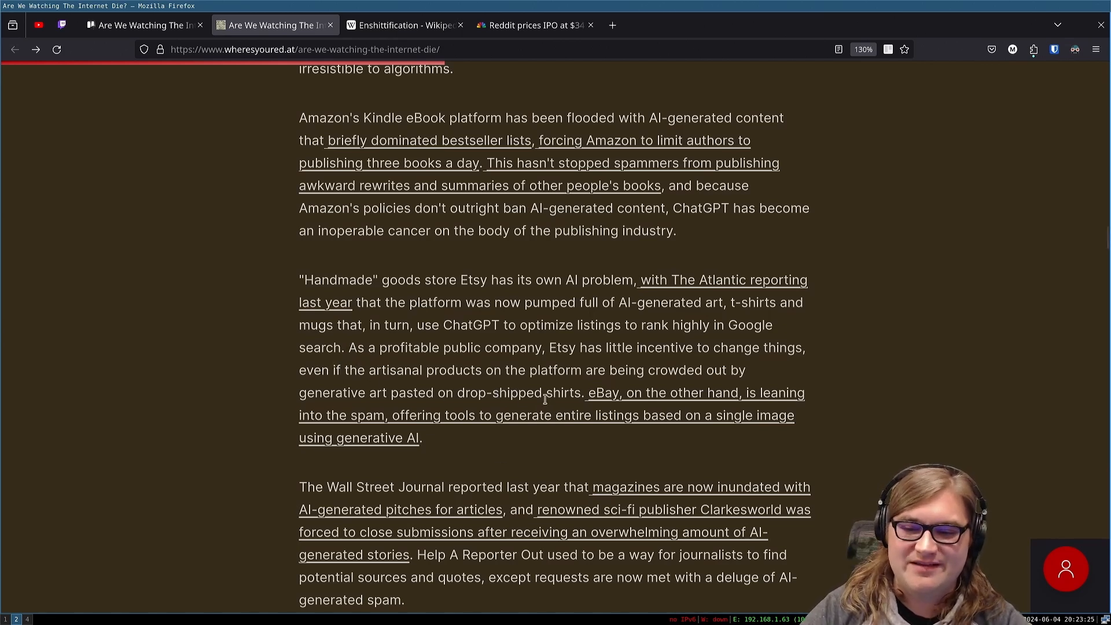
mouse_move(453, 453)
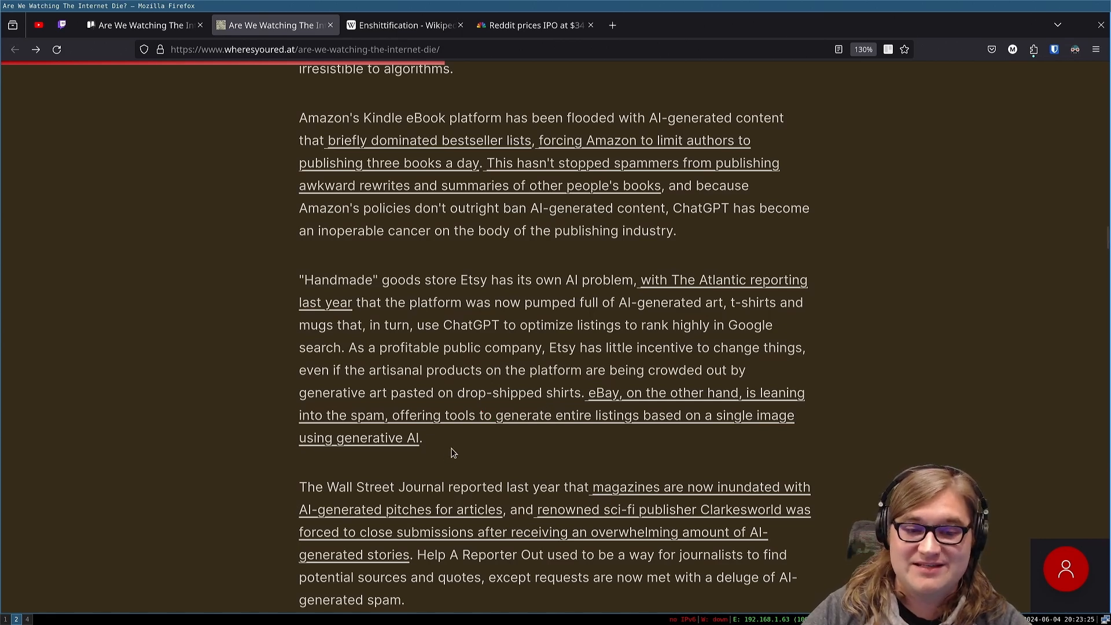
mouse_move(483, 447)
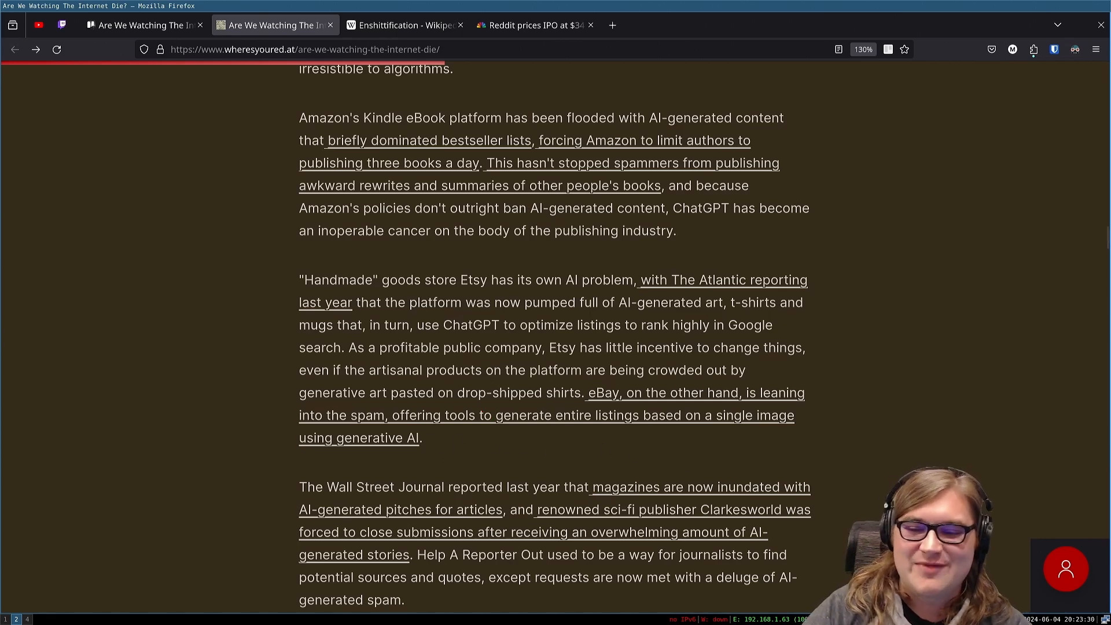
mouse_move(464, 352)
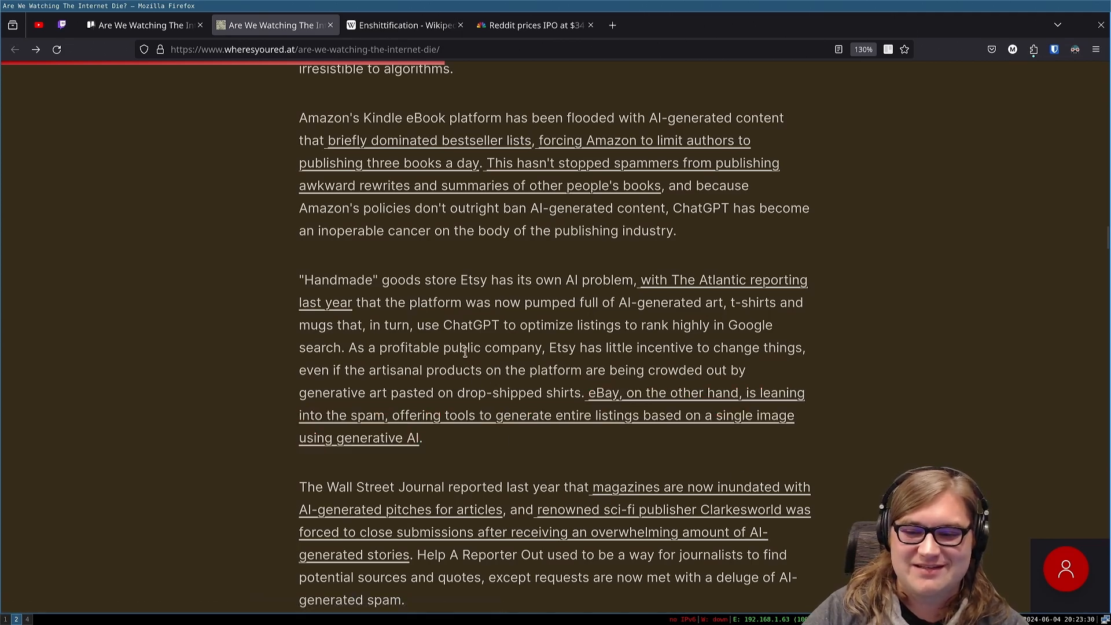
Step: Scroll past the Wall Street Journal paragraph to the 'generative AI is poison' paragraph
scroll(down, 3)
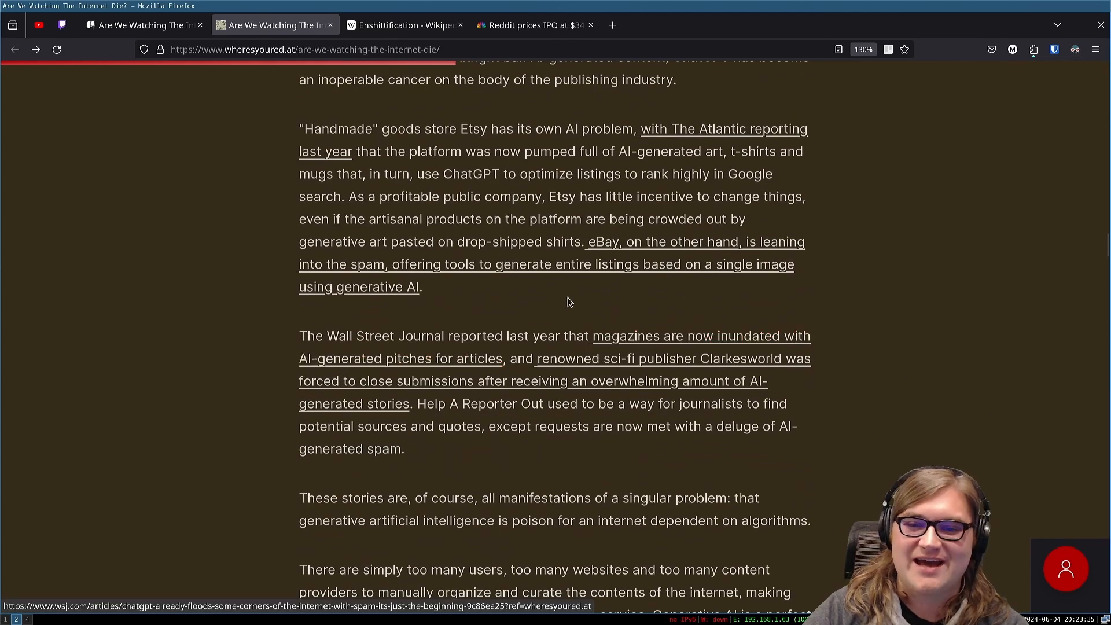
mouse_move(595, 267)
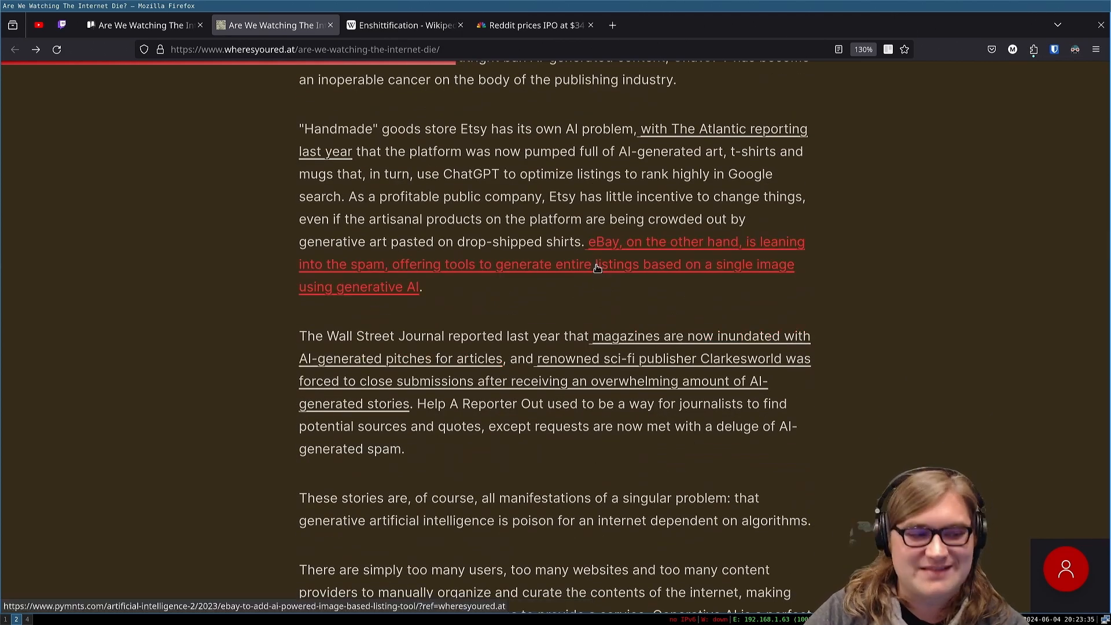
mouse_move(578, 284)
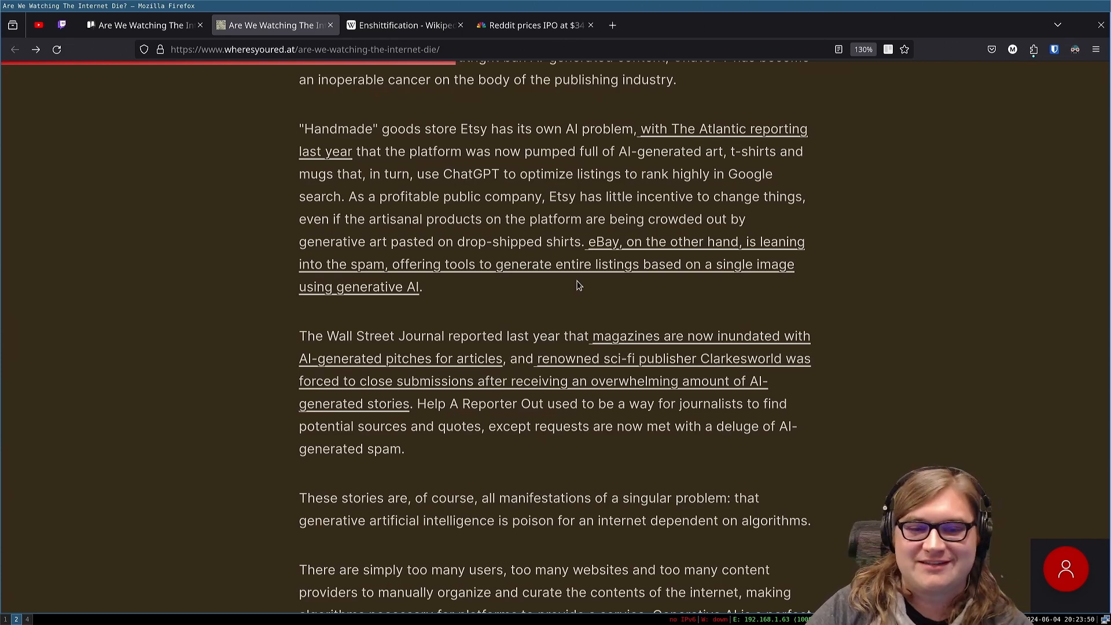
mouse_move(541, 296)
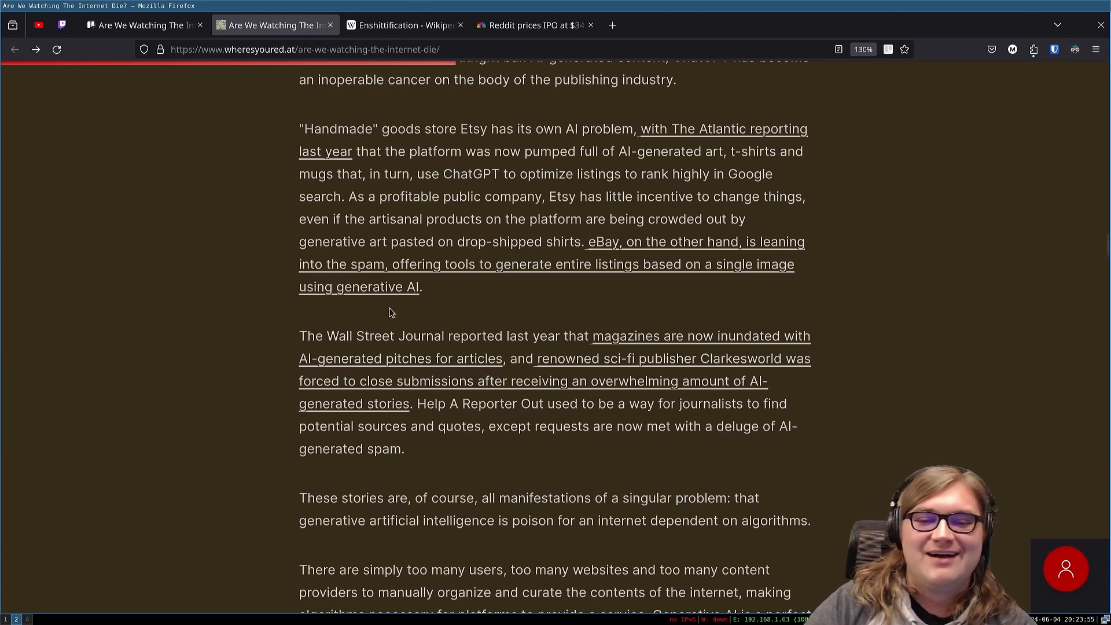
mouse_move(468, 338)
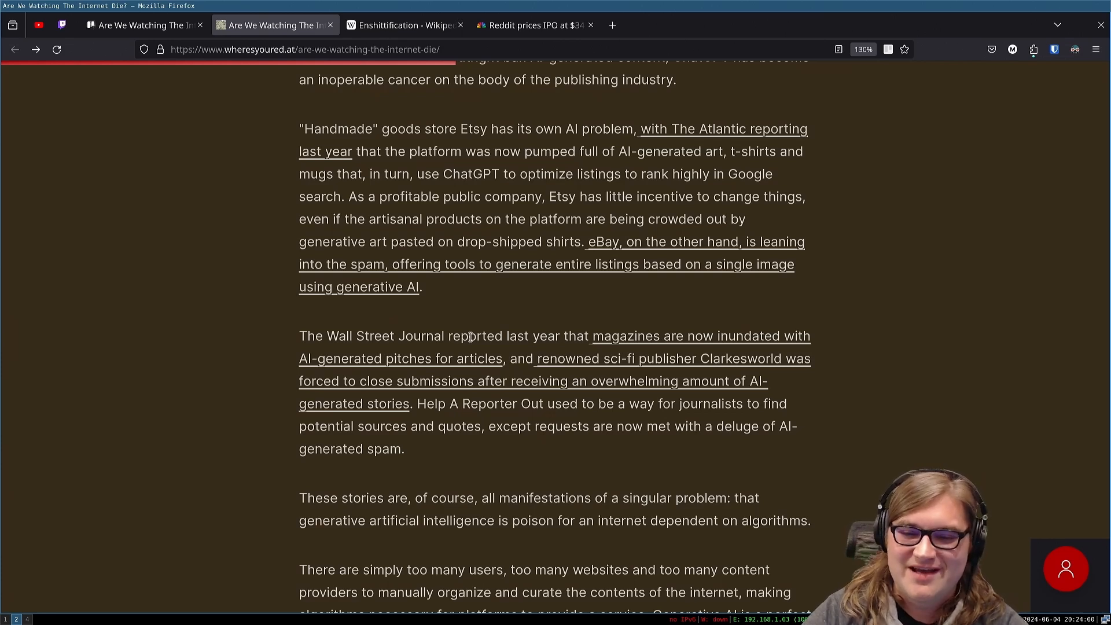
mouse_move(638, 381)
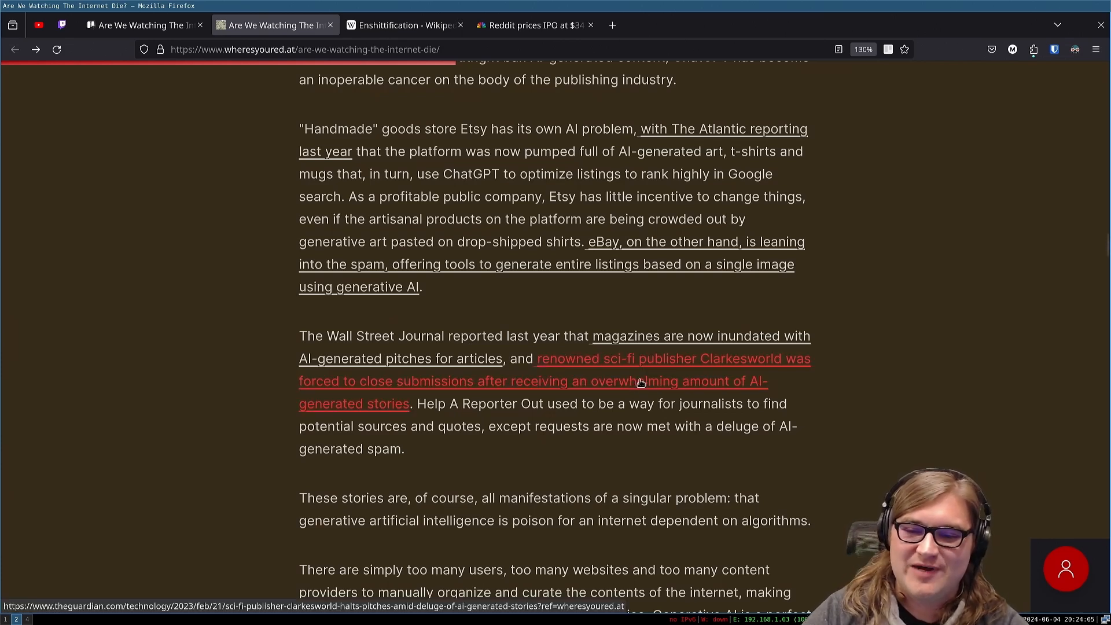
mouse_move(495, 398)
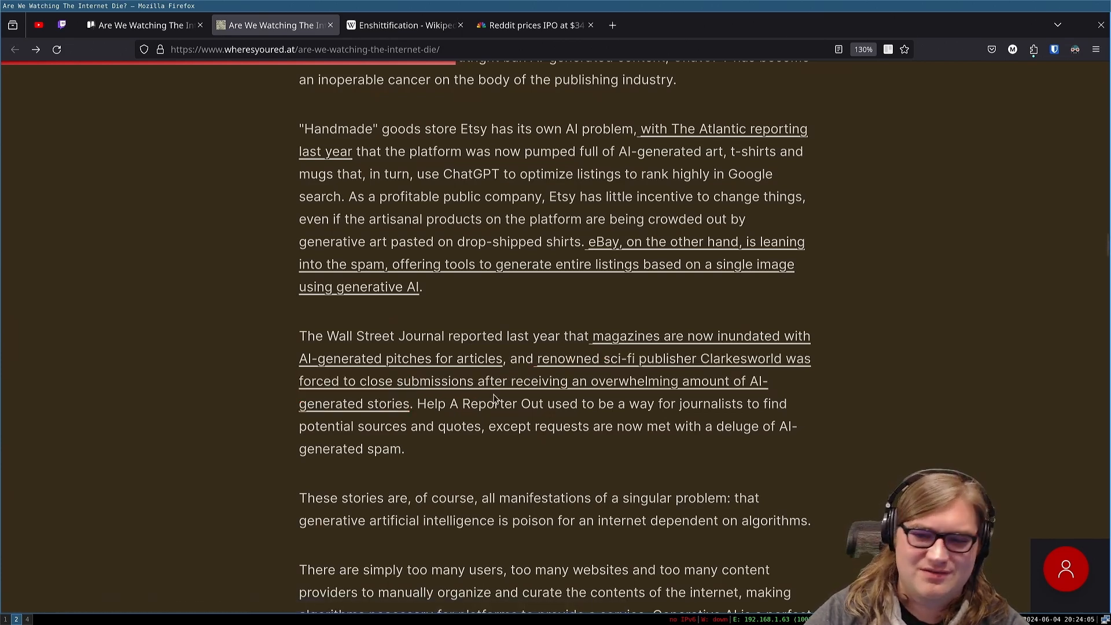
mouse_move(781, 377)
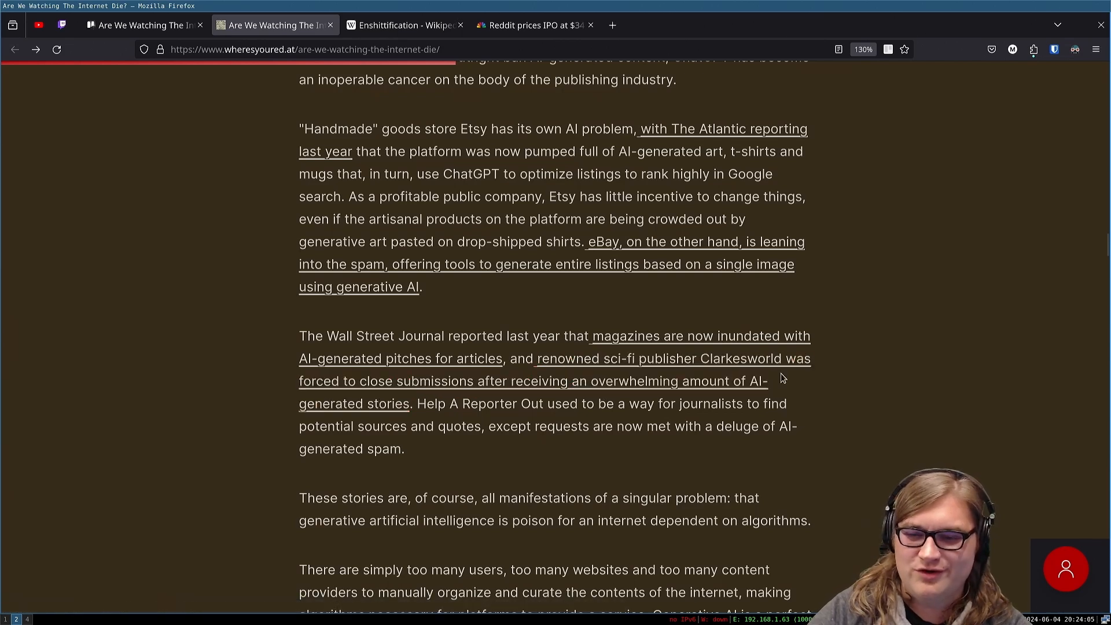
mouse_move(771, 375)
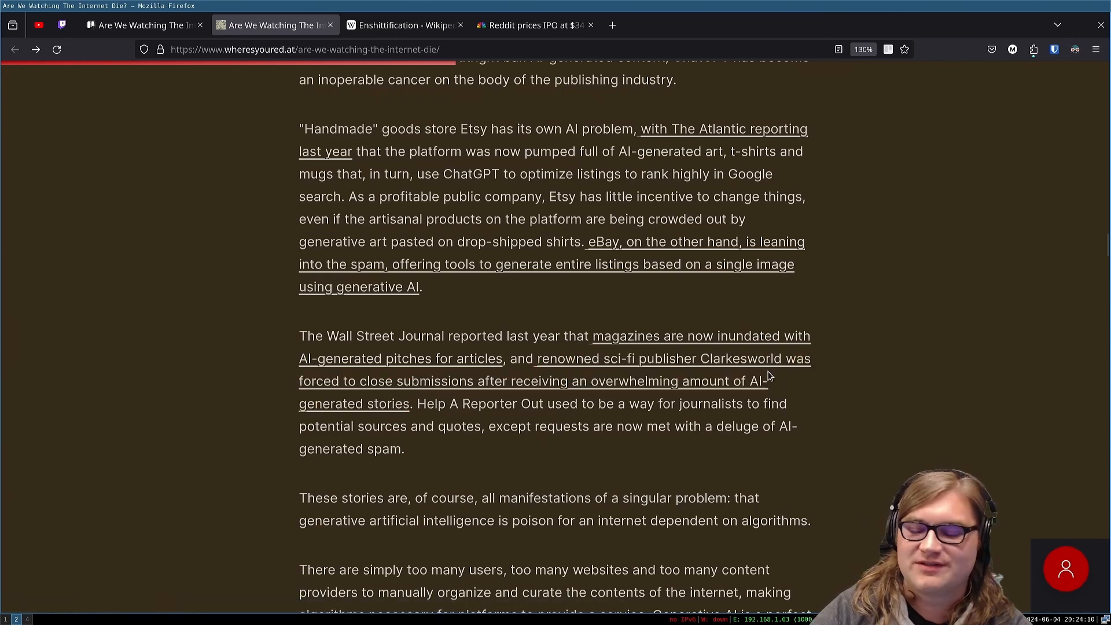
mouse_move(194, 344)
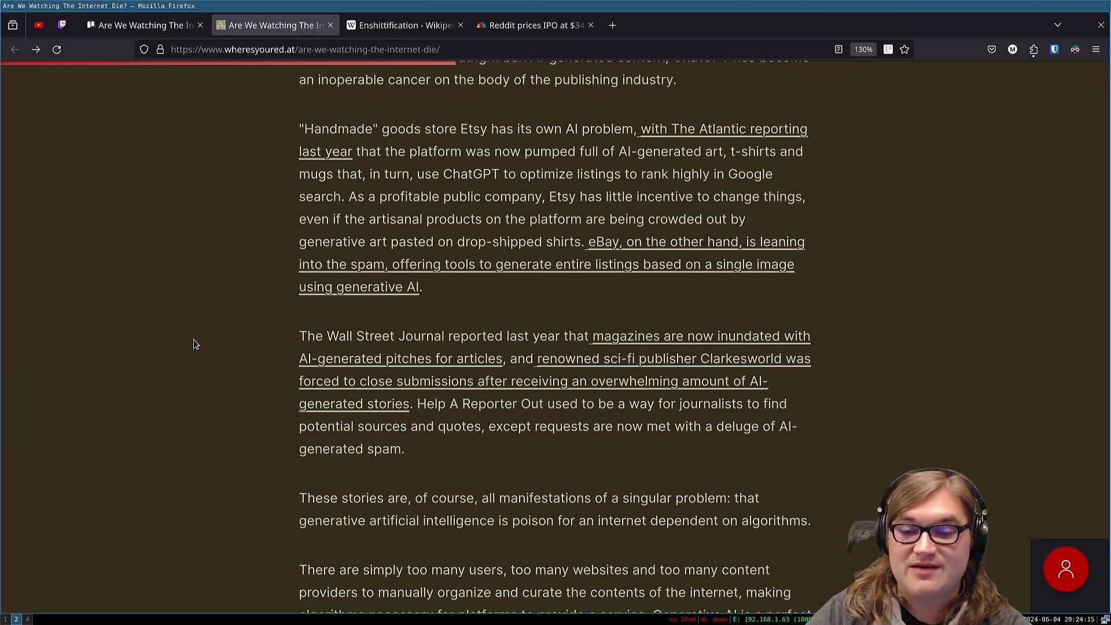
mouse_move(434, 455)
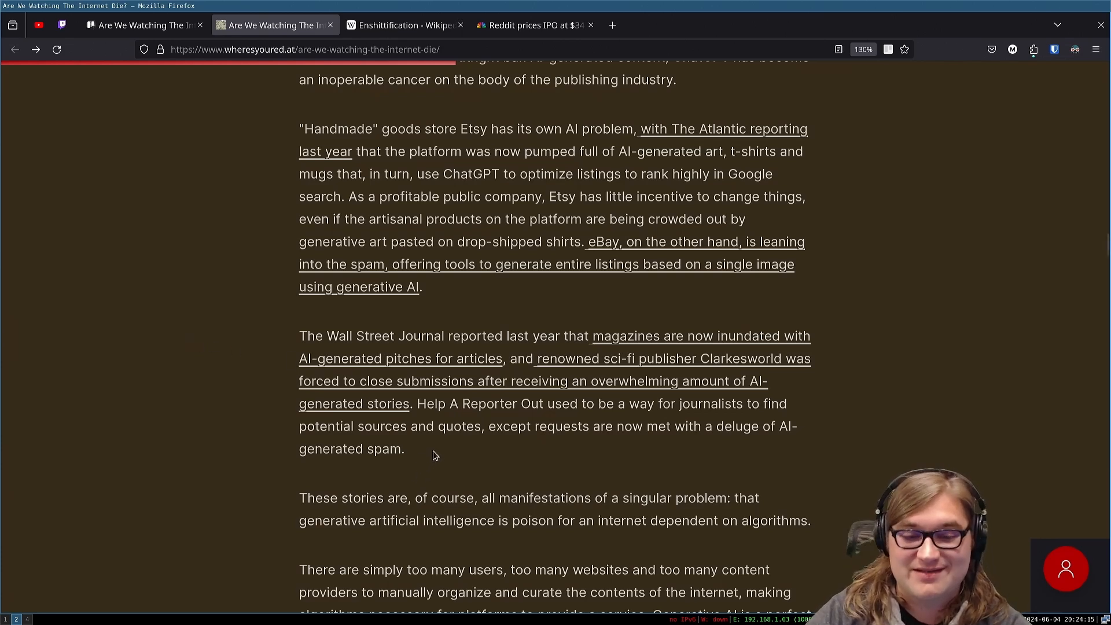
mouse_move(605, 421)
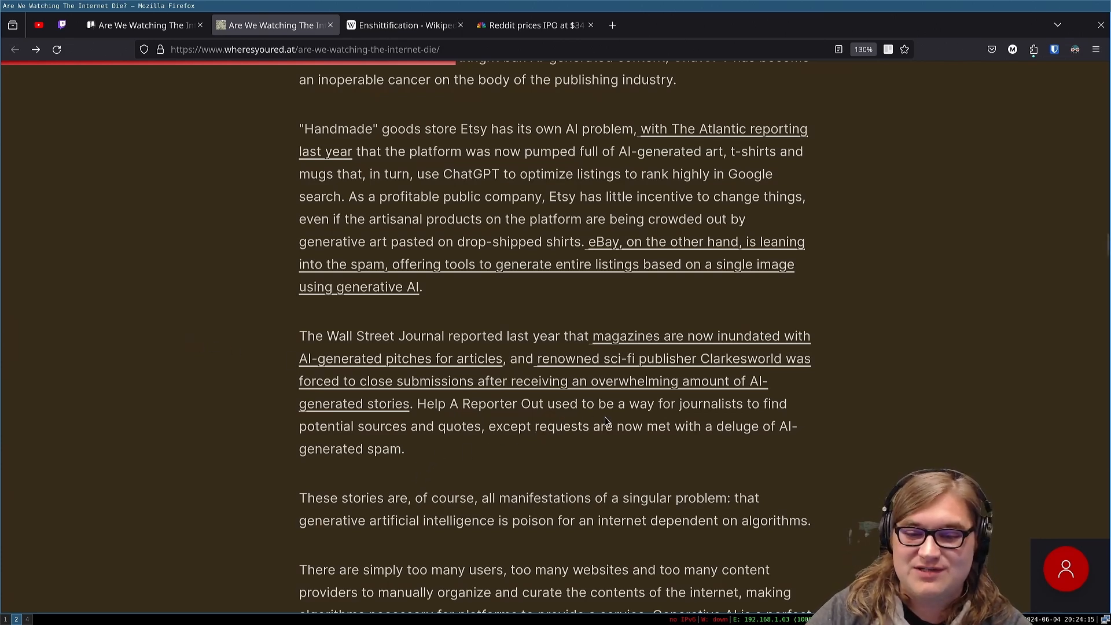
mouse_move(410, 444)
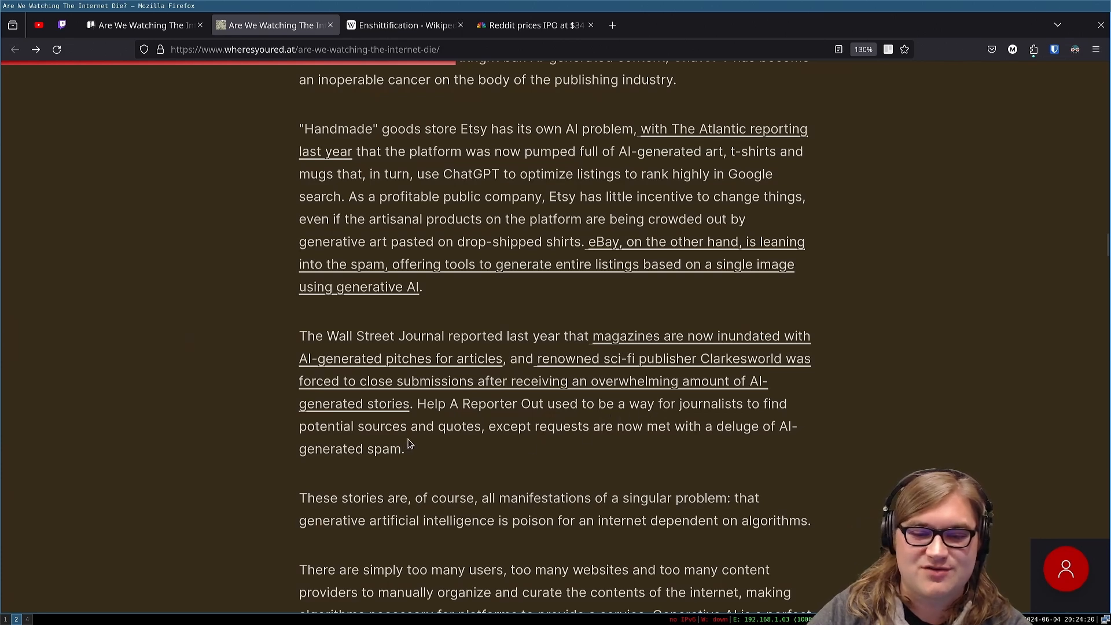
mouse_move(581, 454)
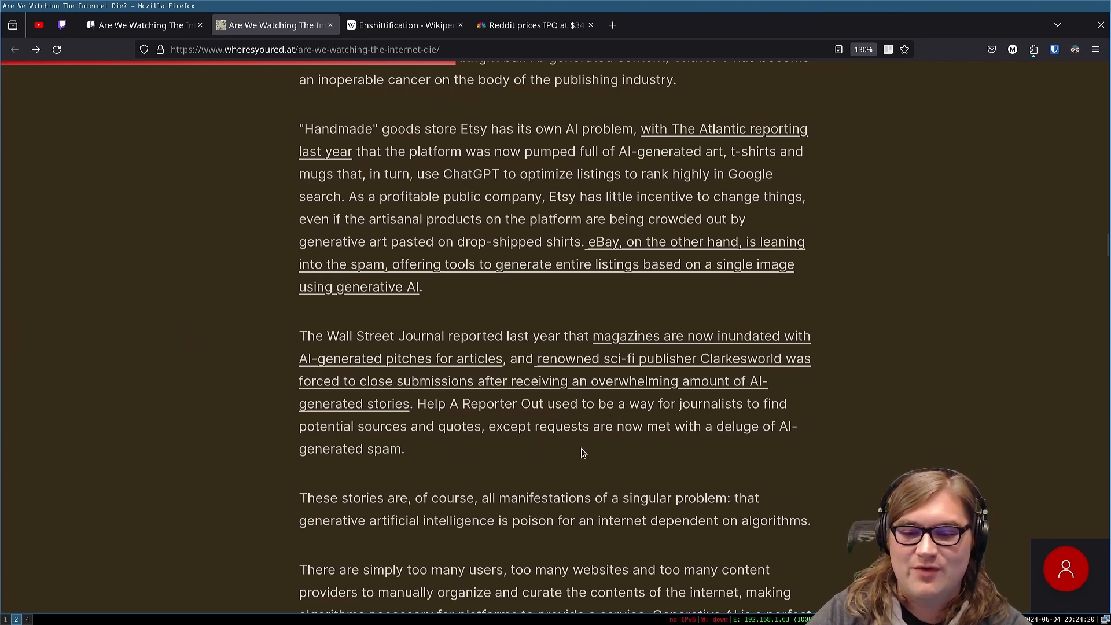
mouse_move(358, 444)
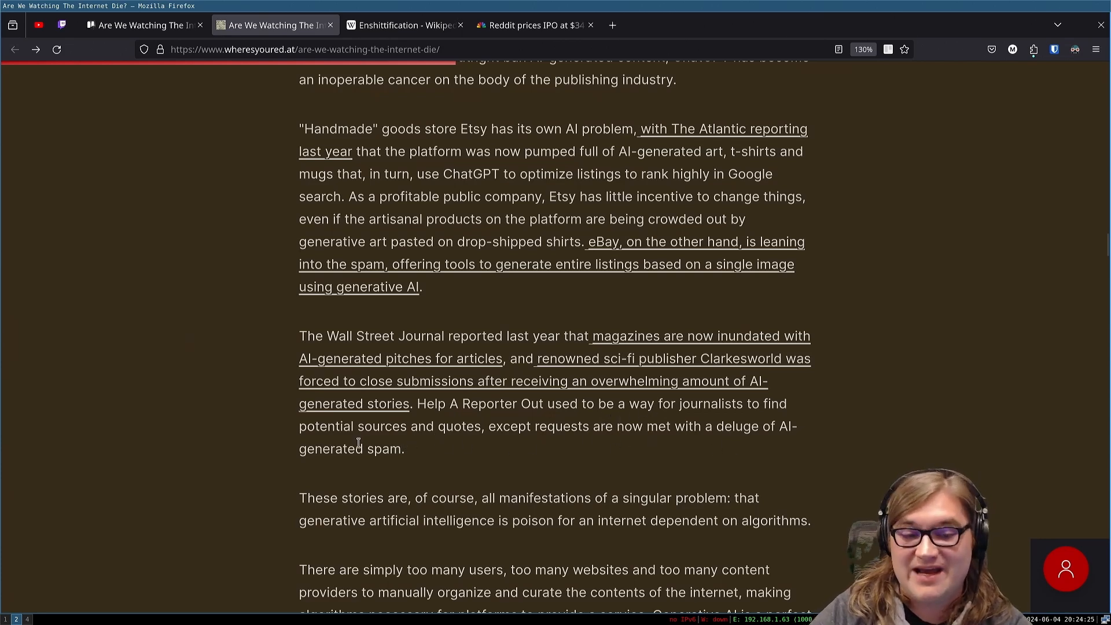
mouse_move(386, 448)
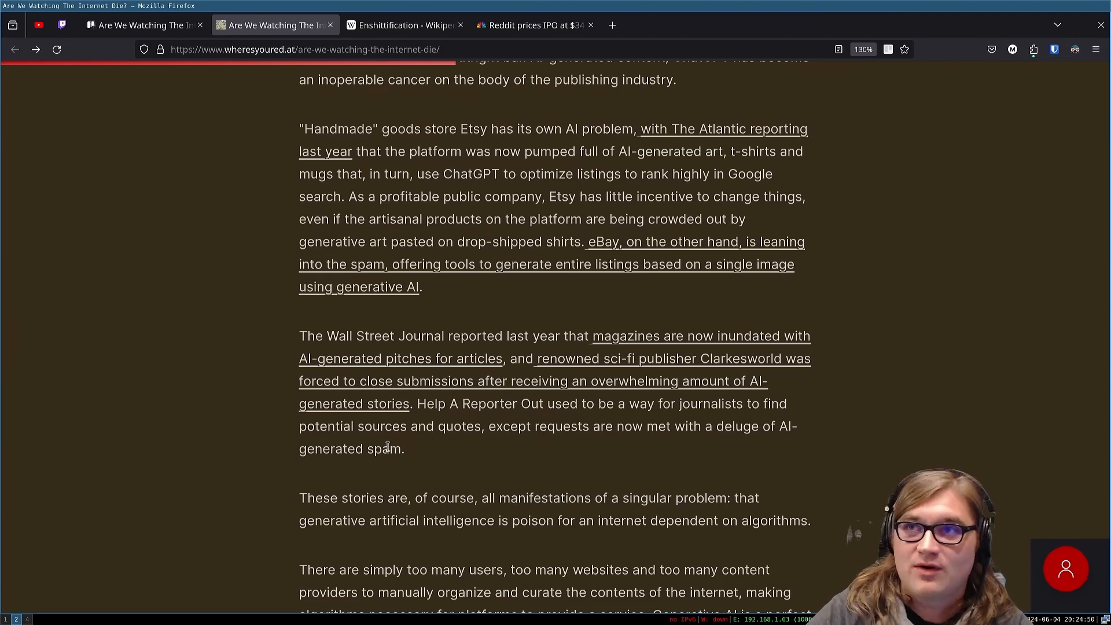
mouse_move(520, 447)
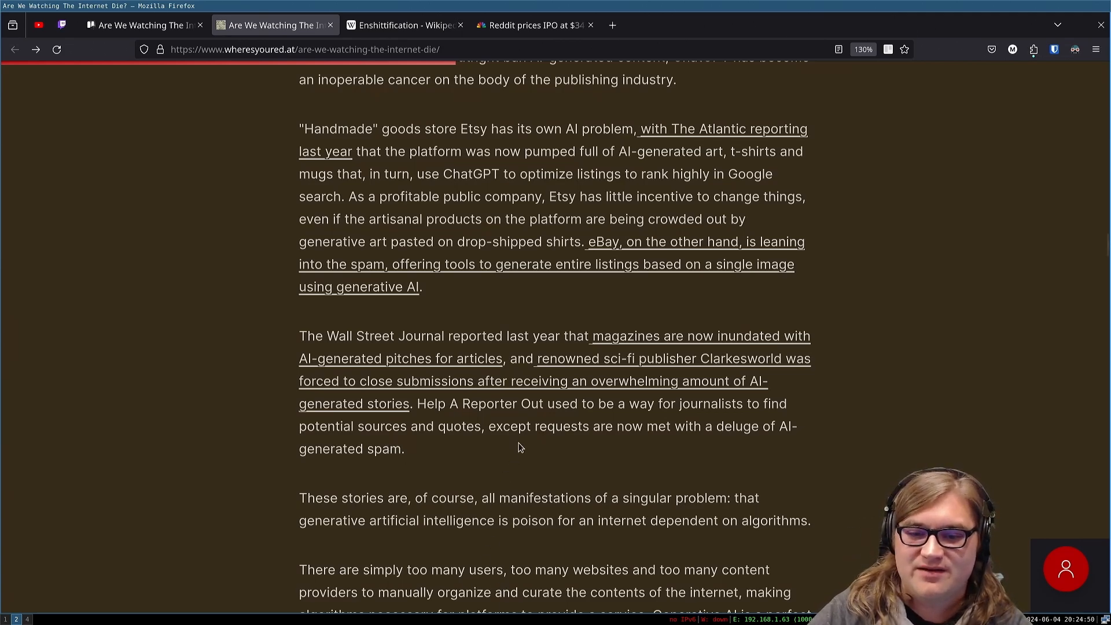
Step: Scroll down to the paragraphs on too many users and AI weaponizing algorithms' weaknesses
scroll(down, 3)
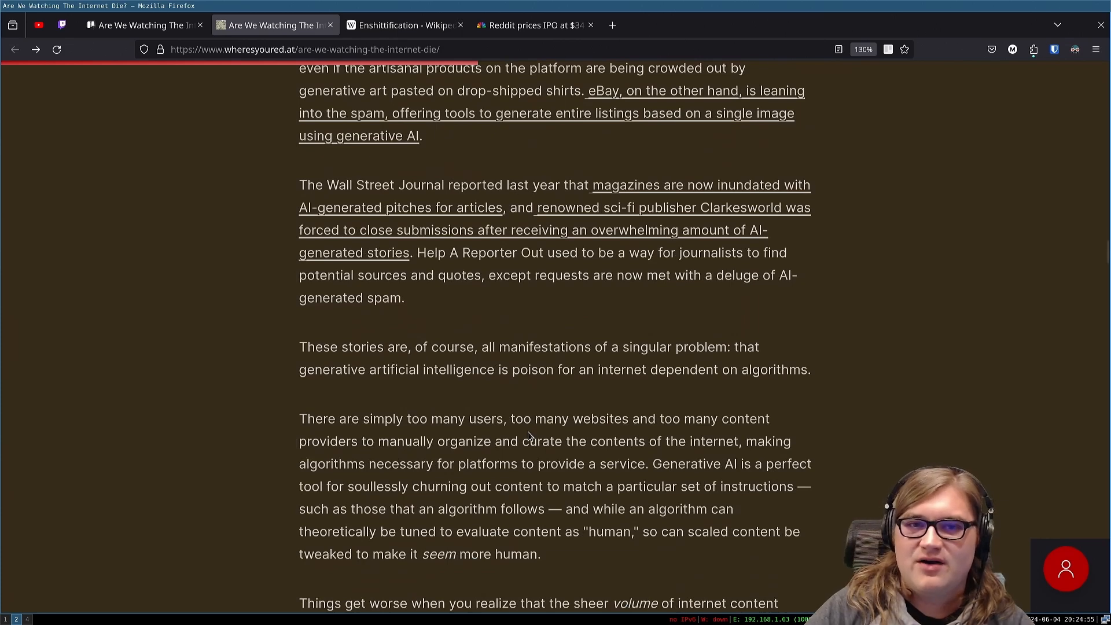
mouse_move(524, 368)
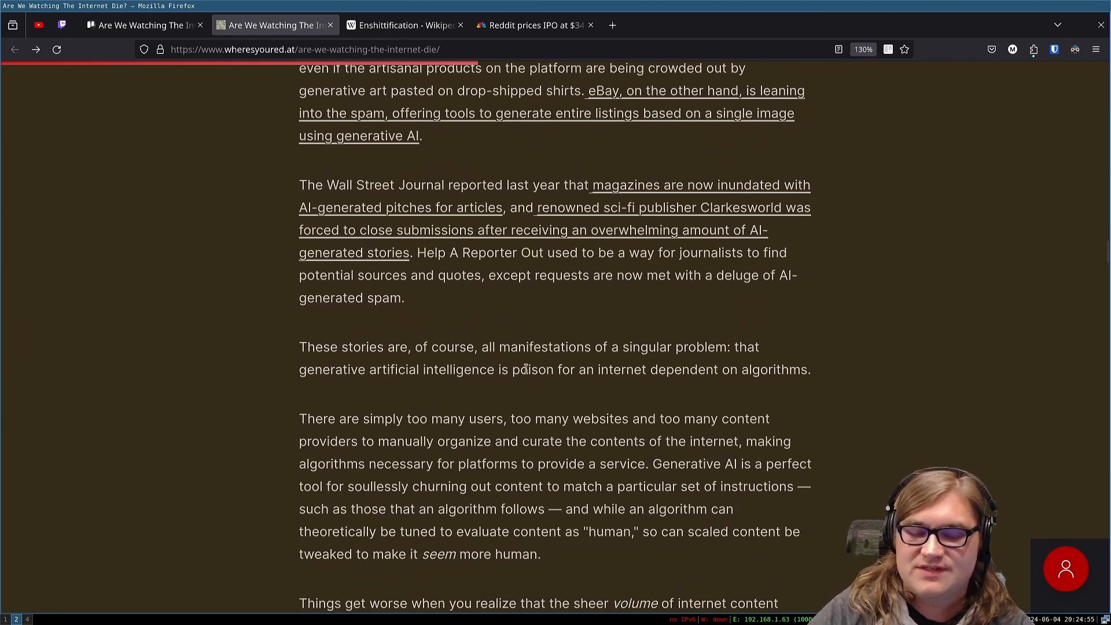
mouse_move(510, 250)
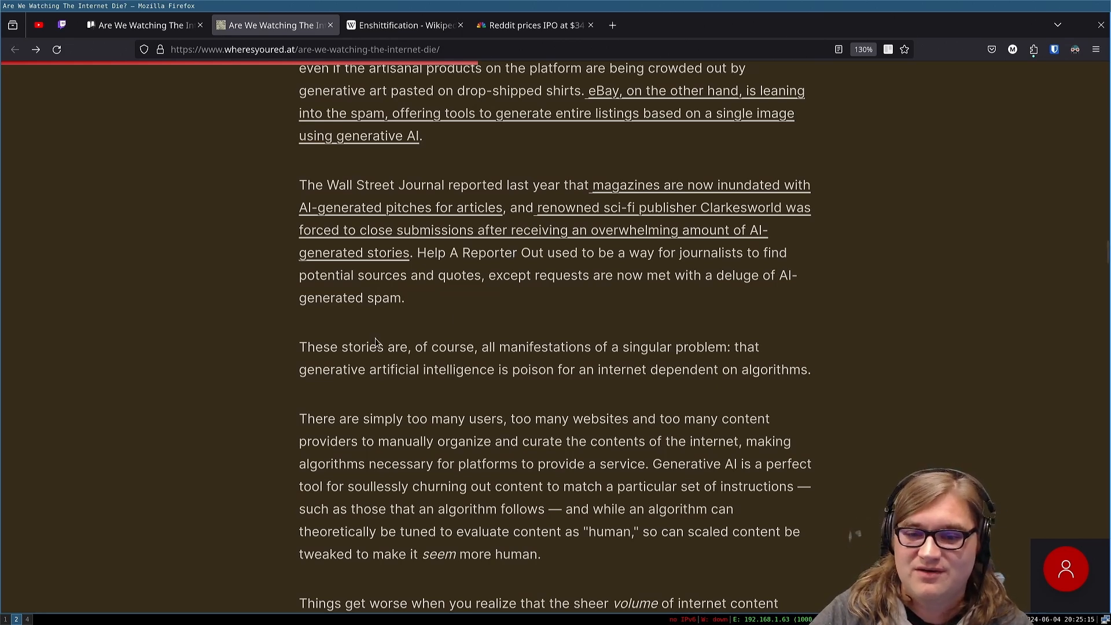
mouse_move(377, 340)
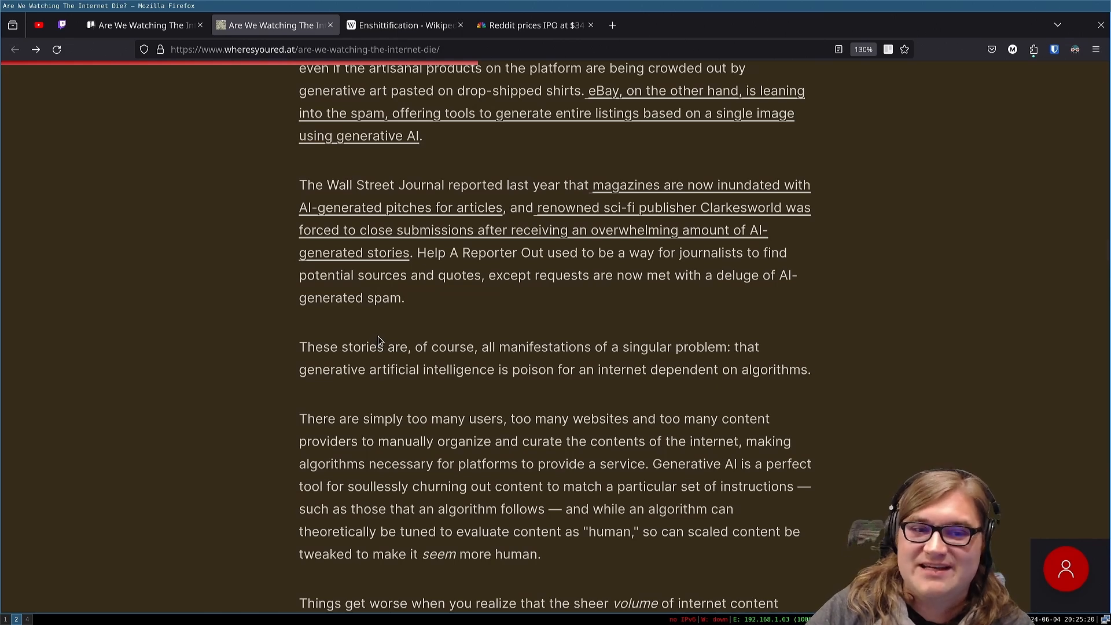
mouse_move(372, 298)
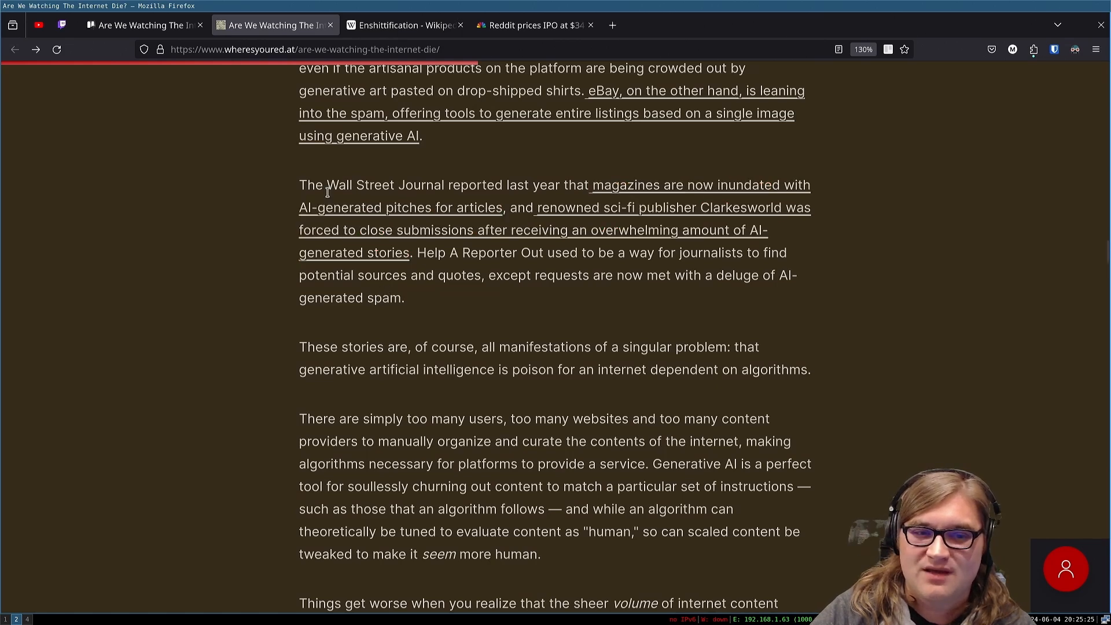
mouse_move(498, 222)
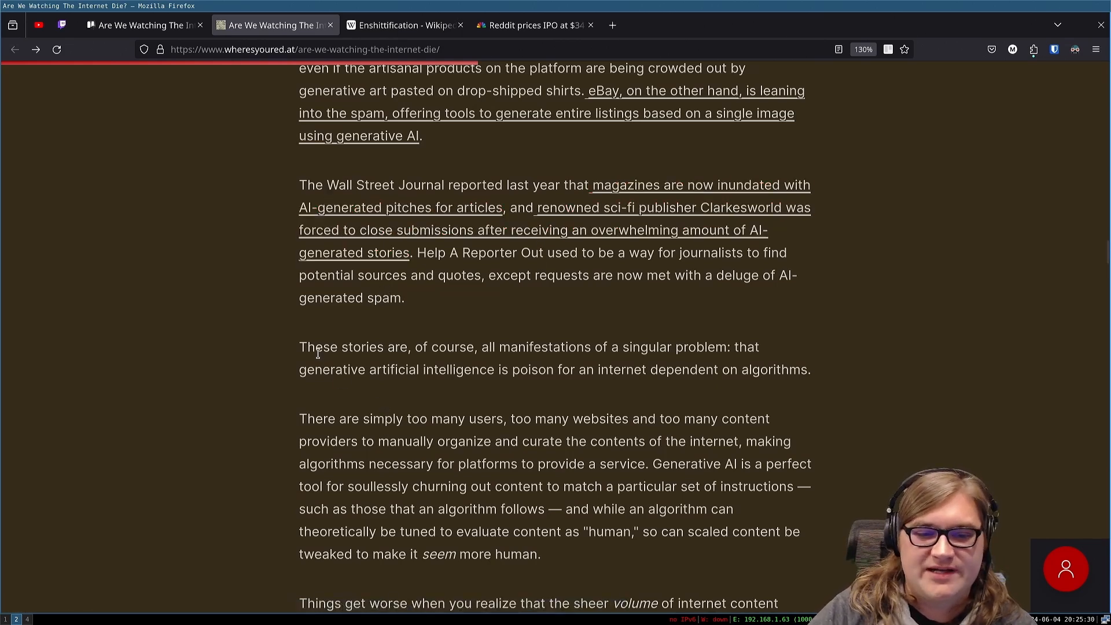
mouse_move(484, 361)
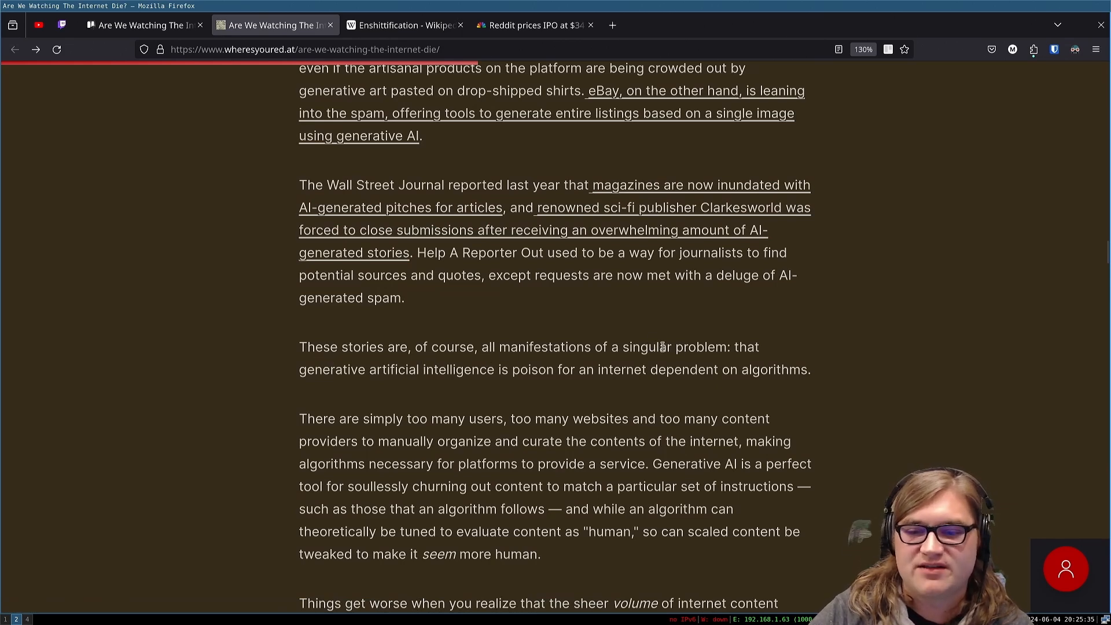
mouse_move(541, 383)
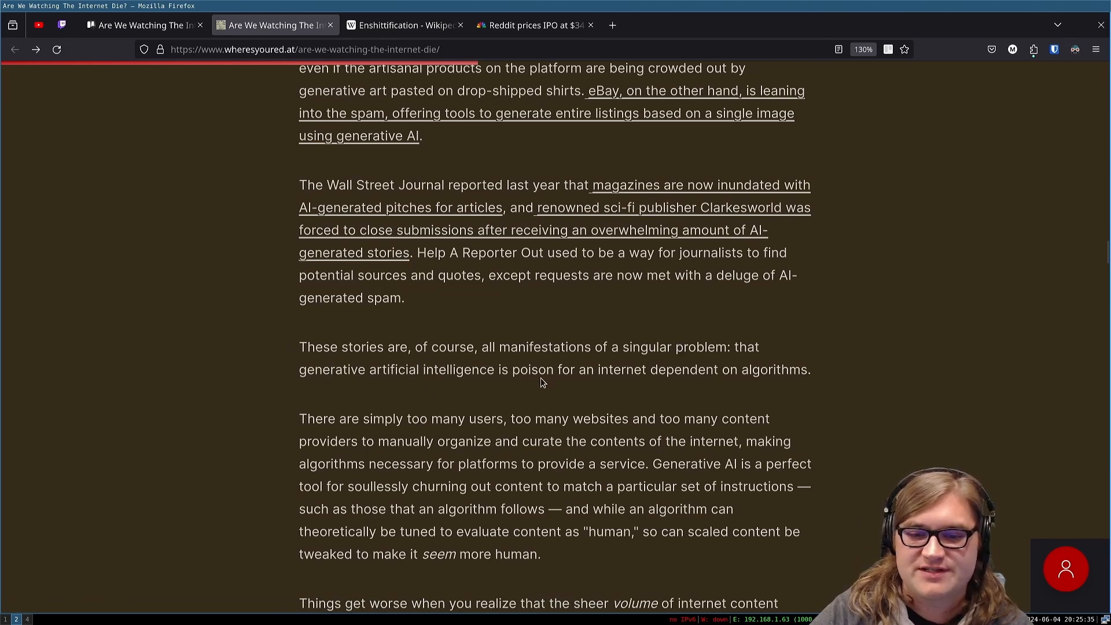
scroll(down, 3)
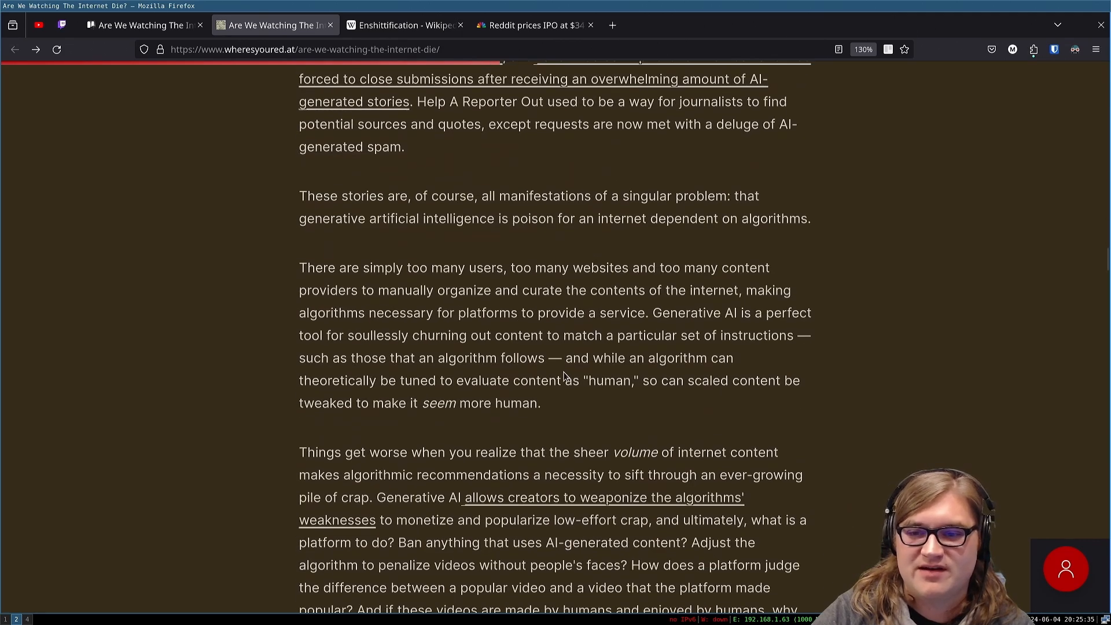
mouse_move(335, 268)
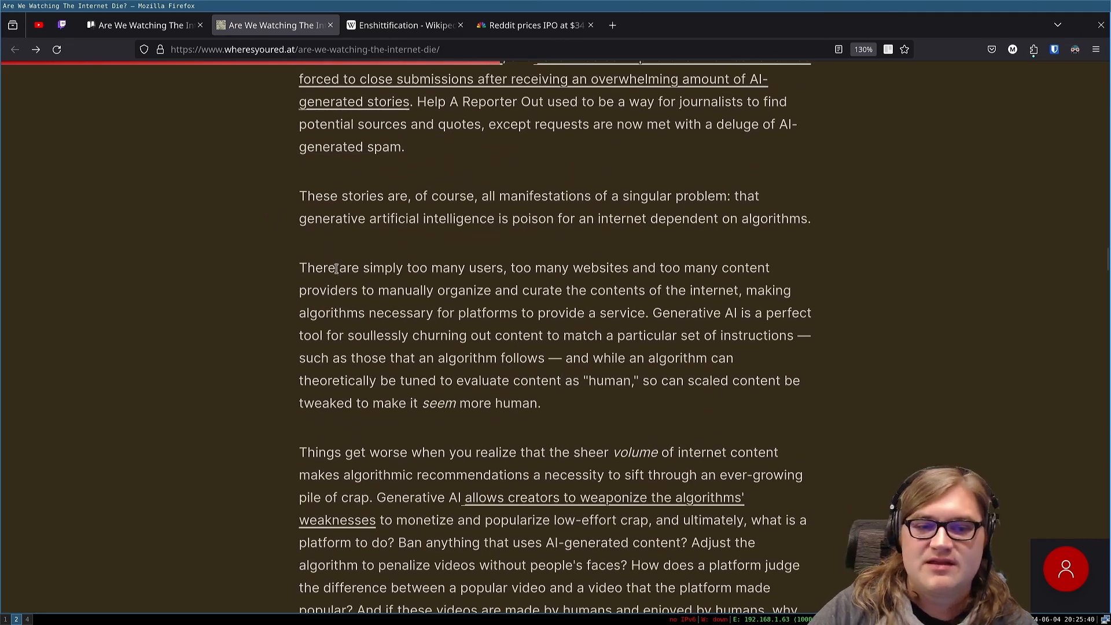
mouse_move(615, 272)
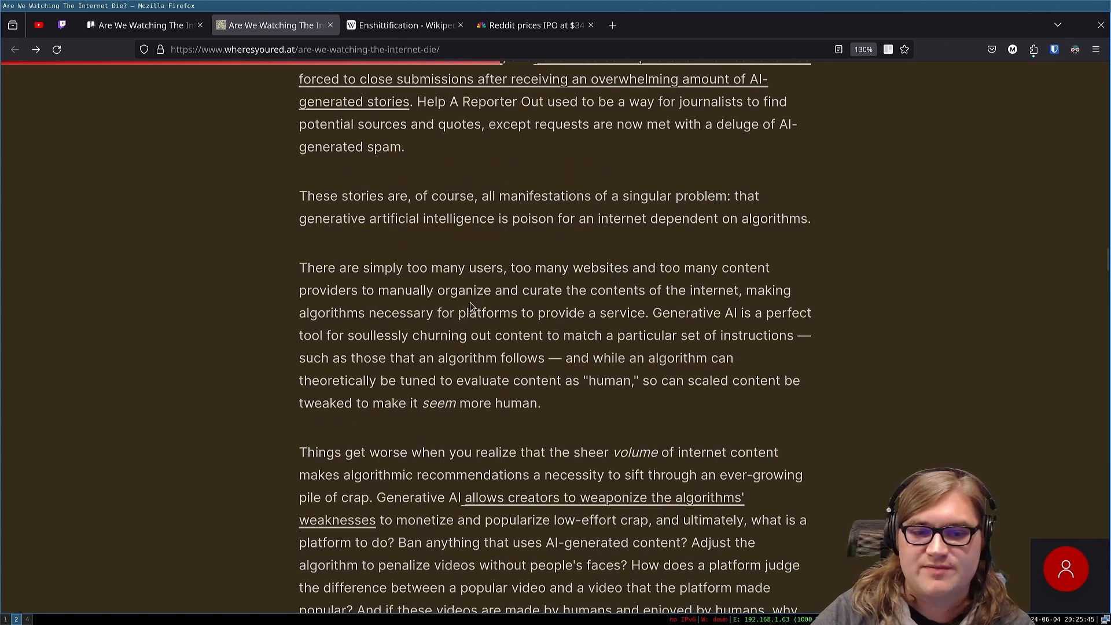
mouse_move(628, 308)
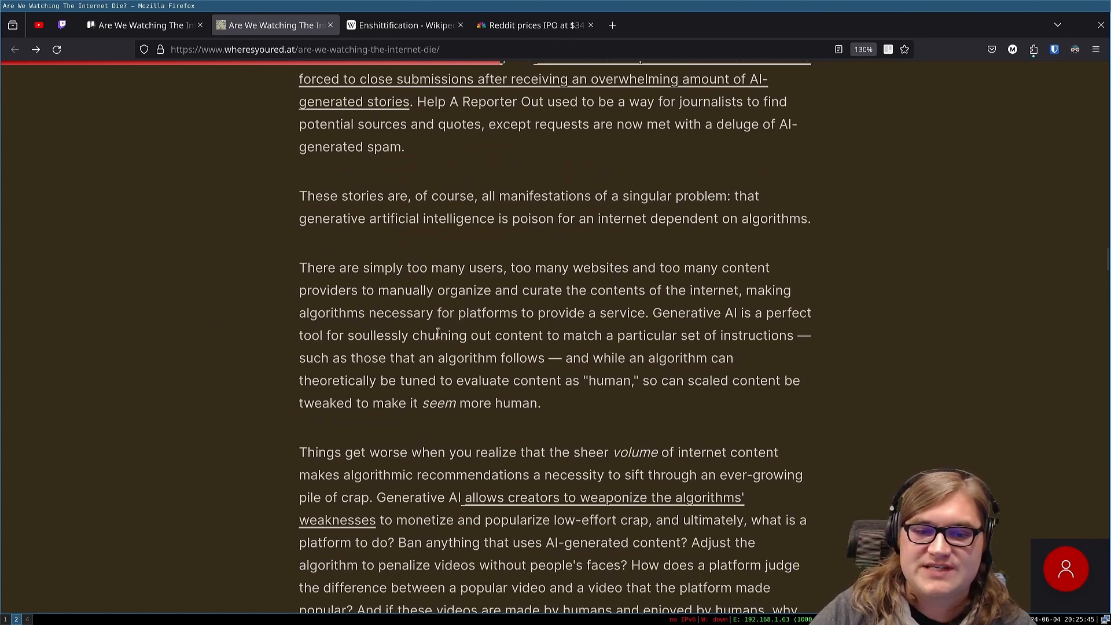
mouse_move(662, 328)
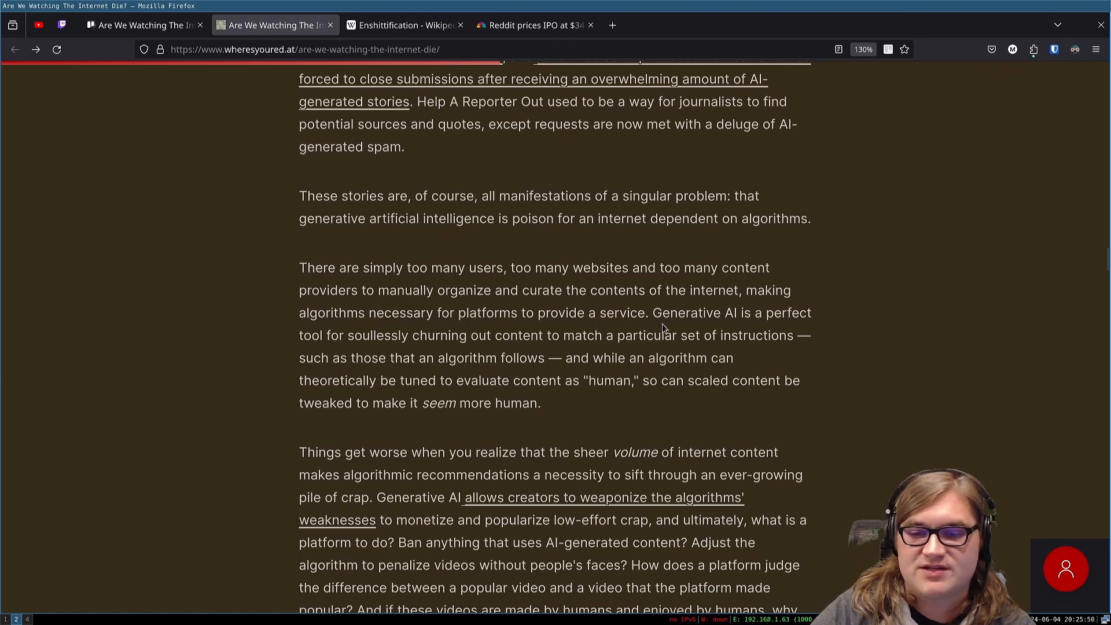
mouse_move(684, 325)
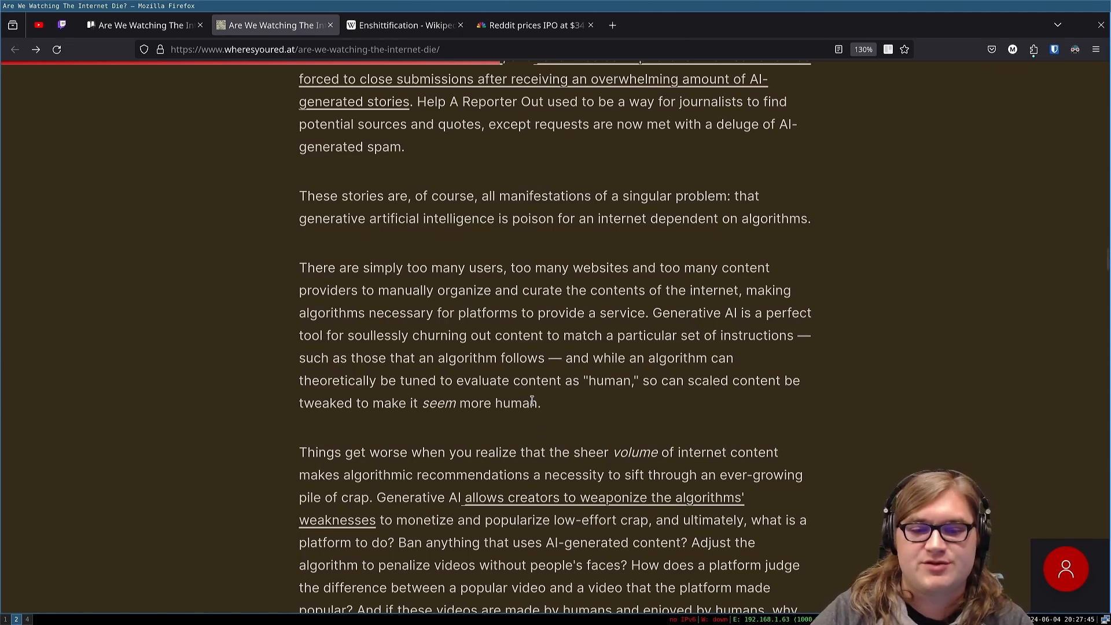
Step: Scroll to the platform-judging question and clear the earlier highlight on AI-generated content
scroll(down, 3)
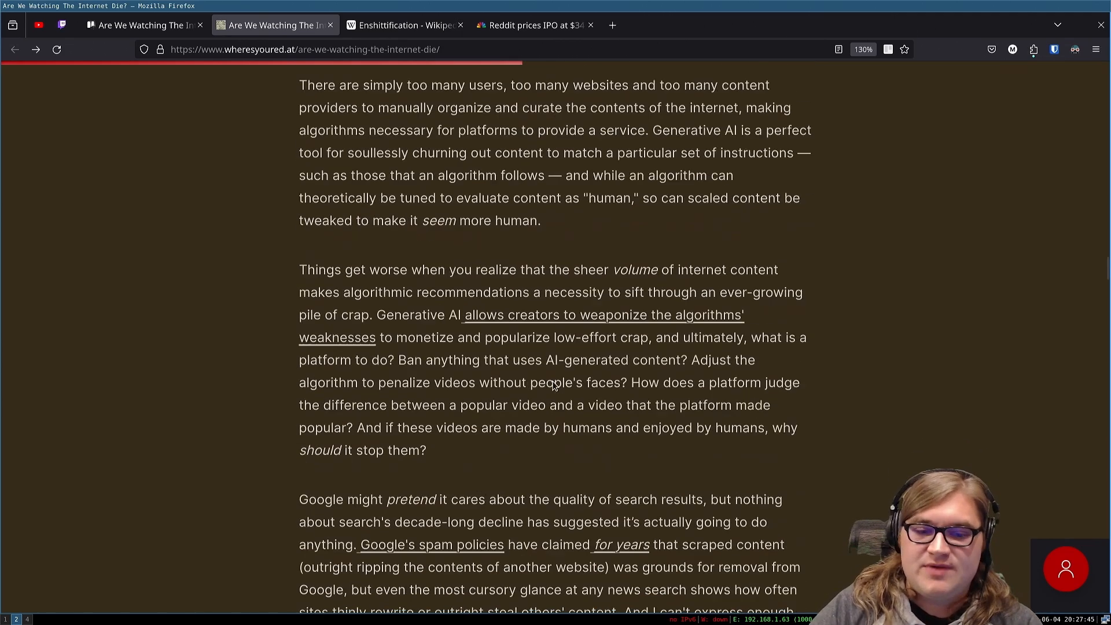
scroll(up, 3)
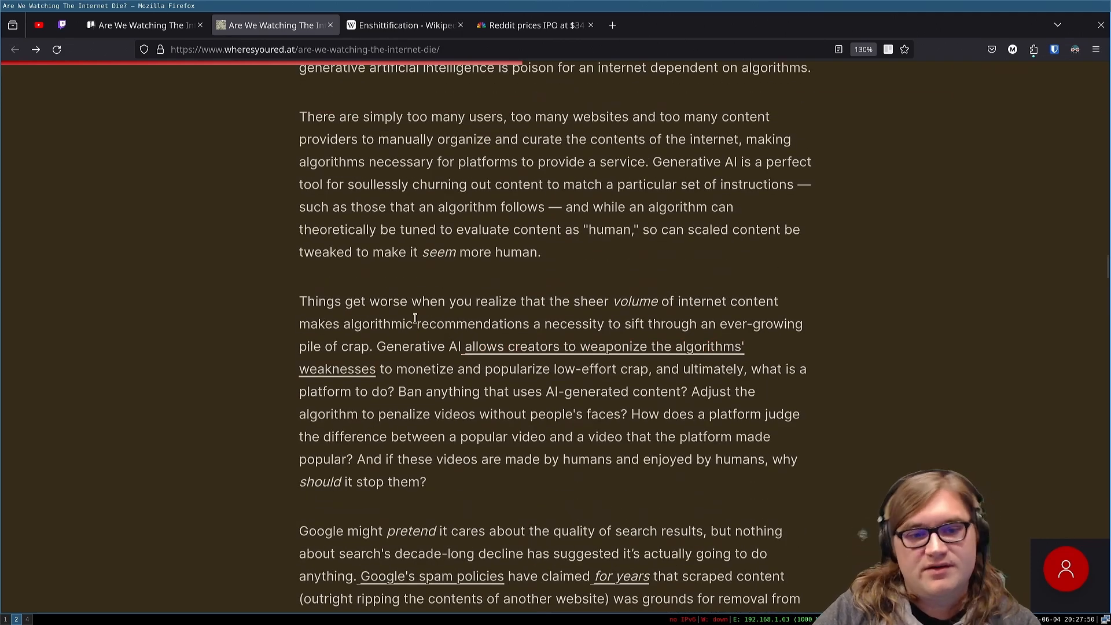
mouse_move(724, 258)
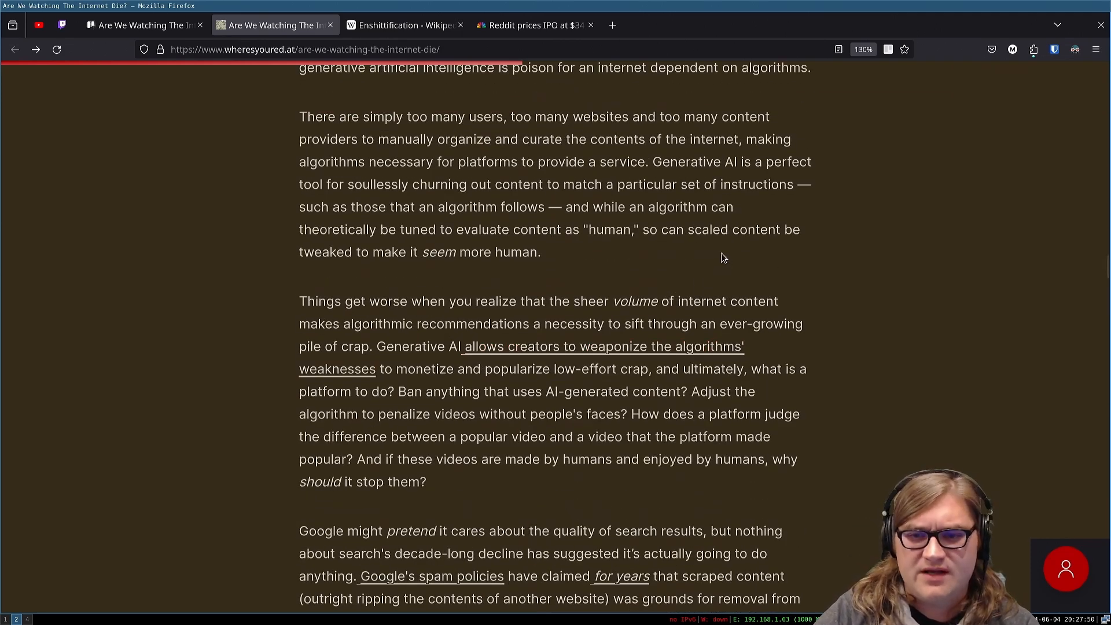
mouse_move(408, 301)
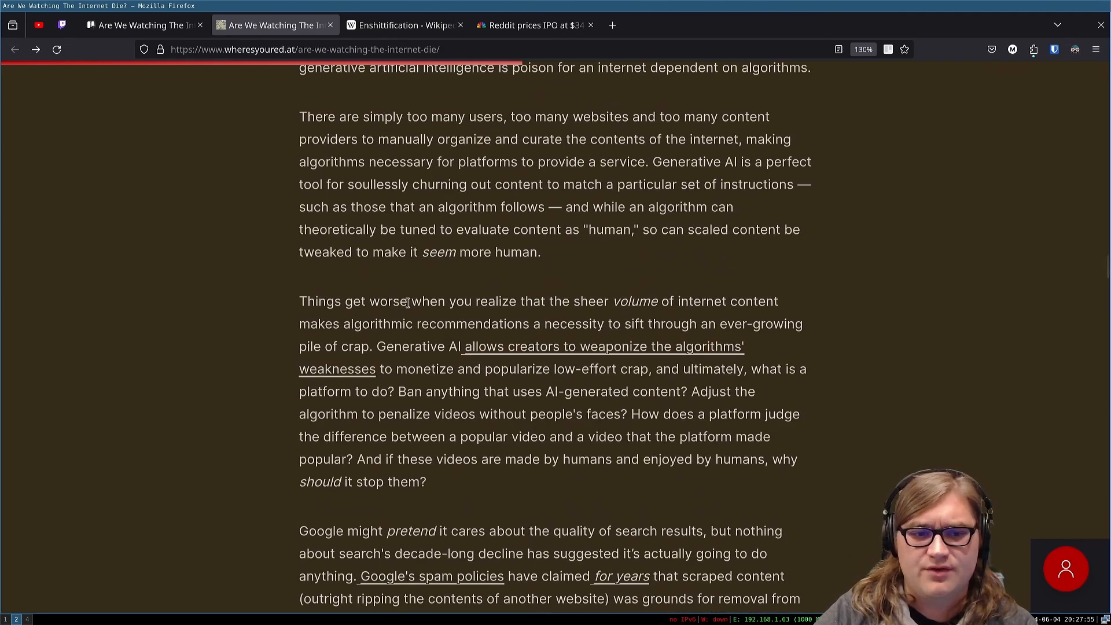
mouse_move(538, 315)
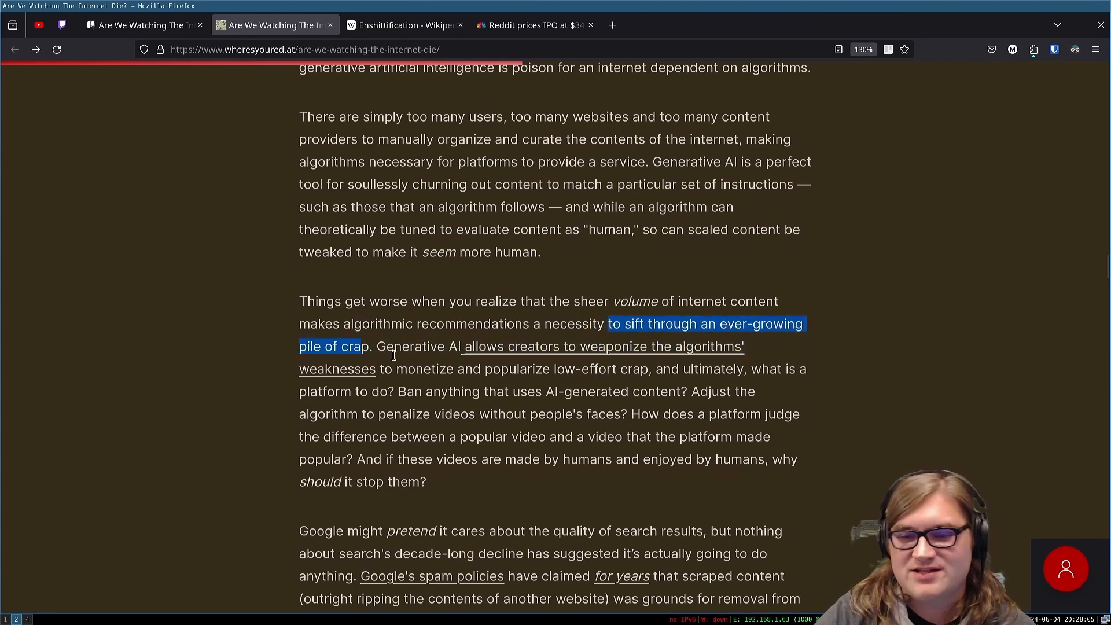
scroll(down, 3)
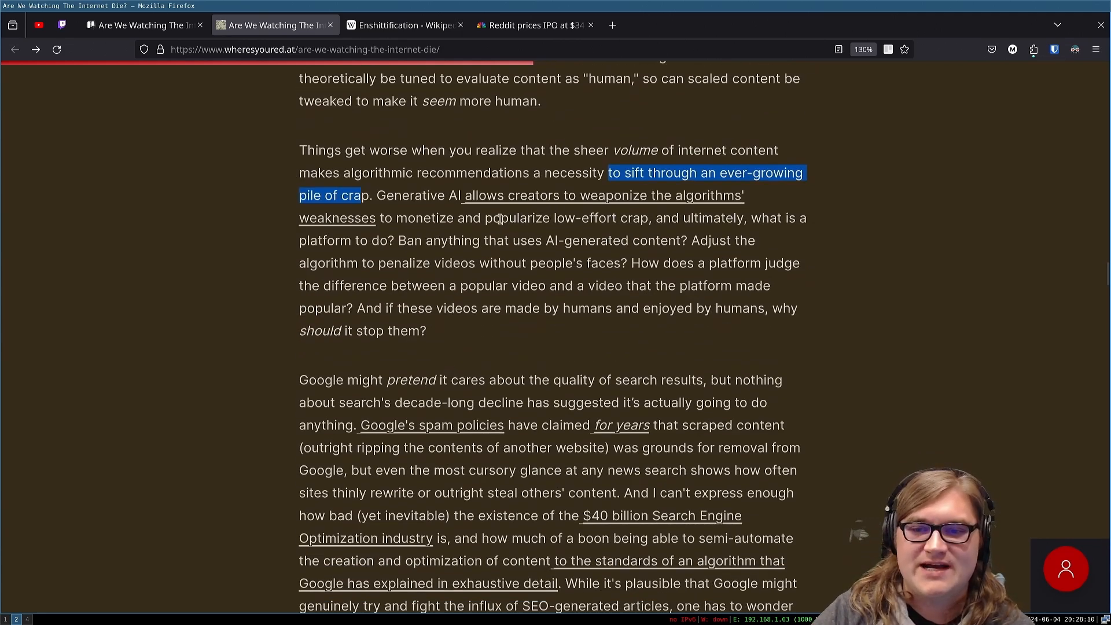
mouse_move(510, 237)
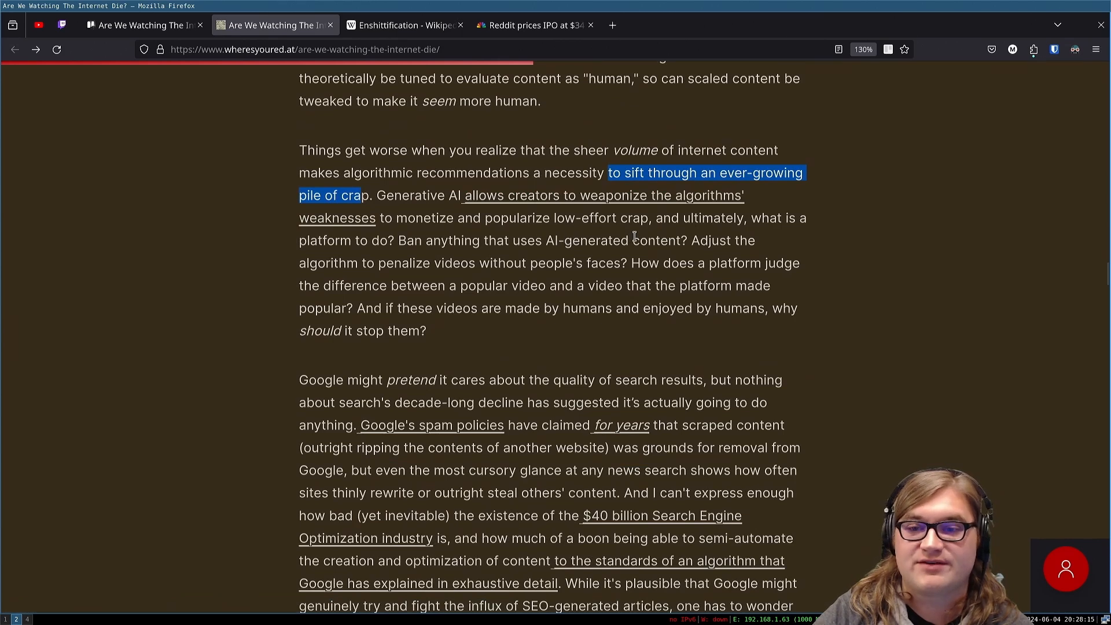
mouse_move(378, 264)
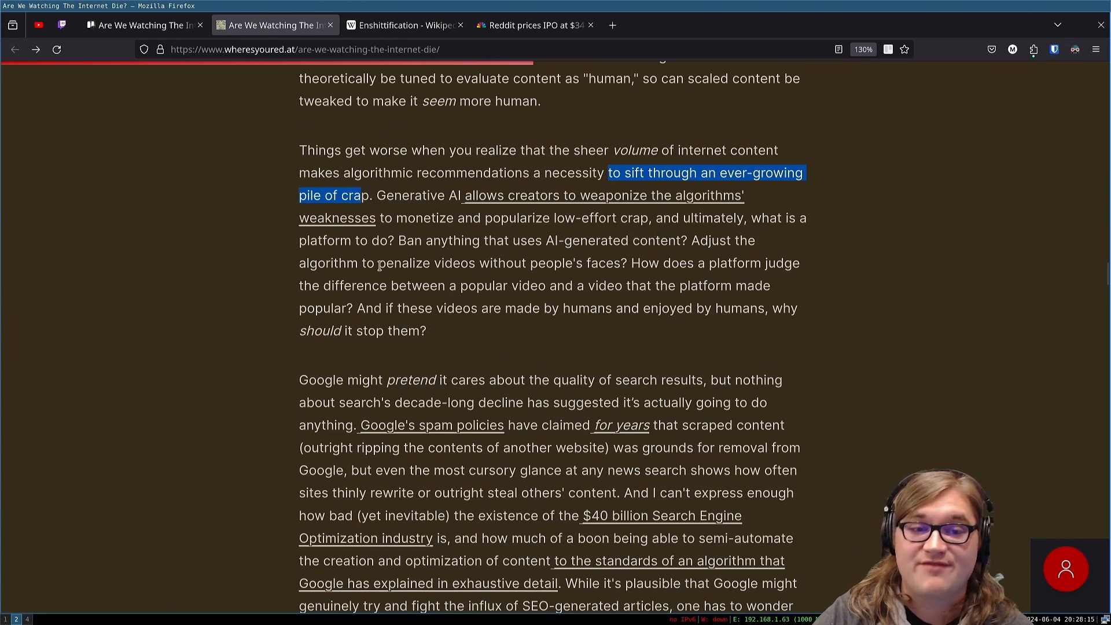
mouse_move(524, 256)
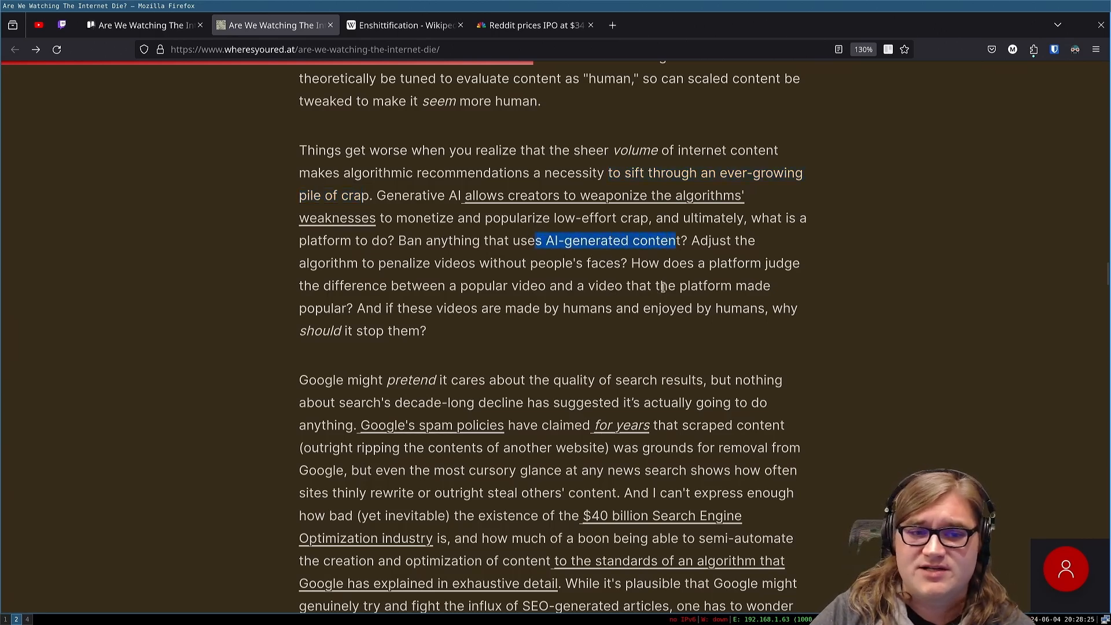
mouse_move(535, 277)
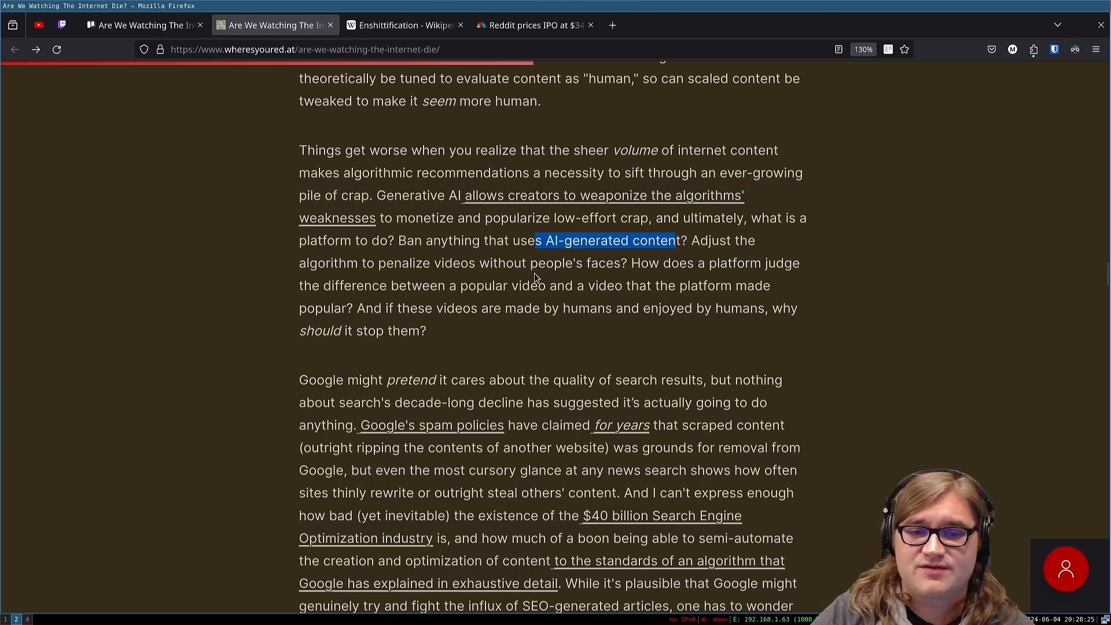
click(617, 262)
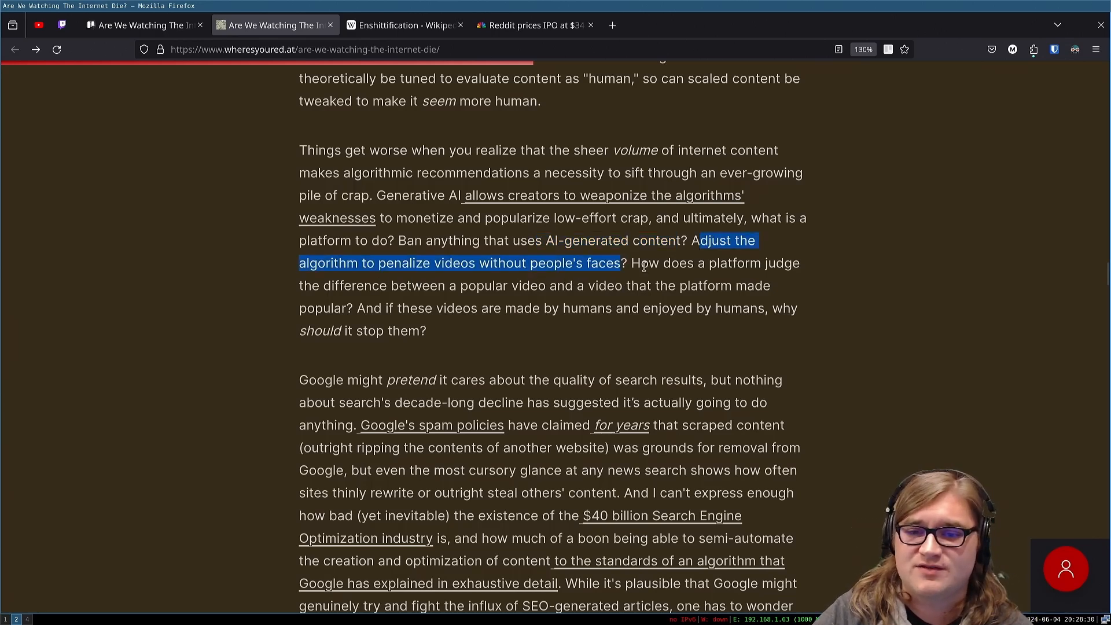
mouse_move(705, 326)
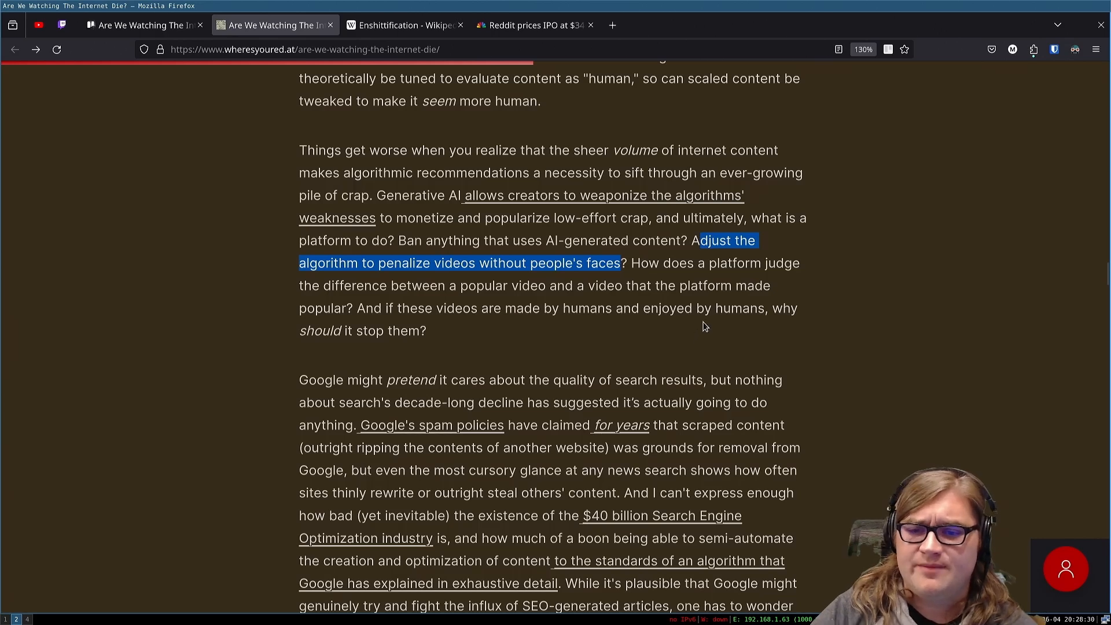
mouse_move(434, 322)
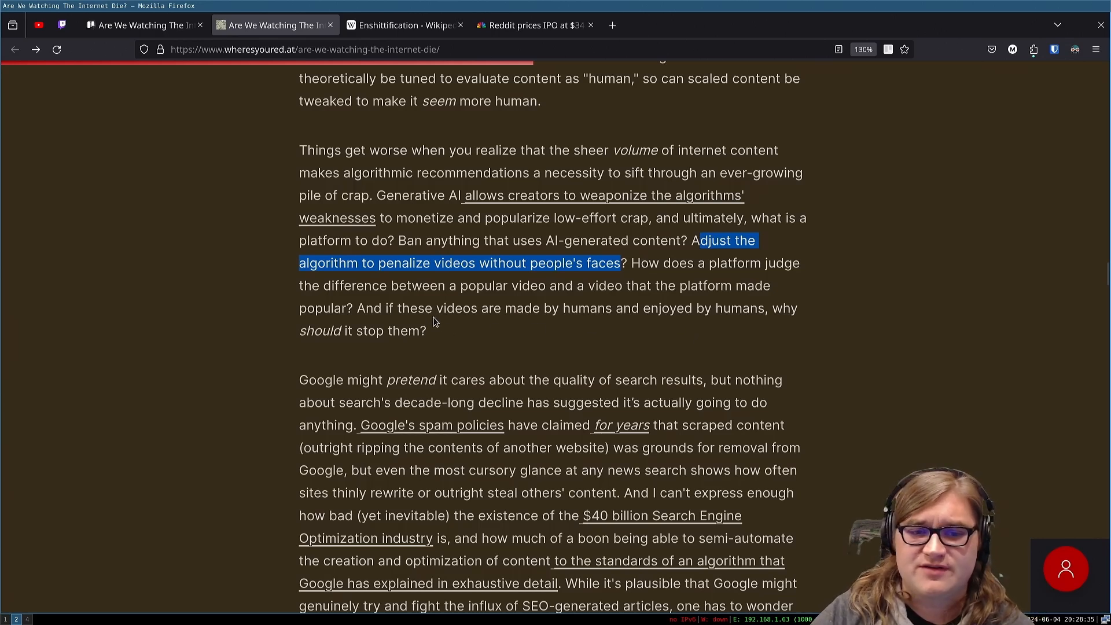
mouse_move(700, 297)
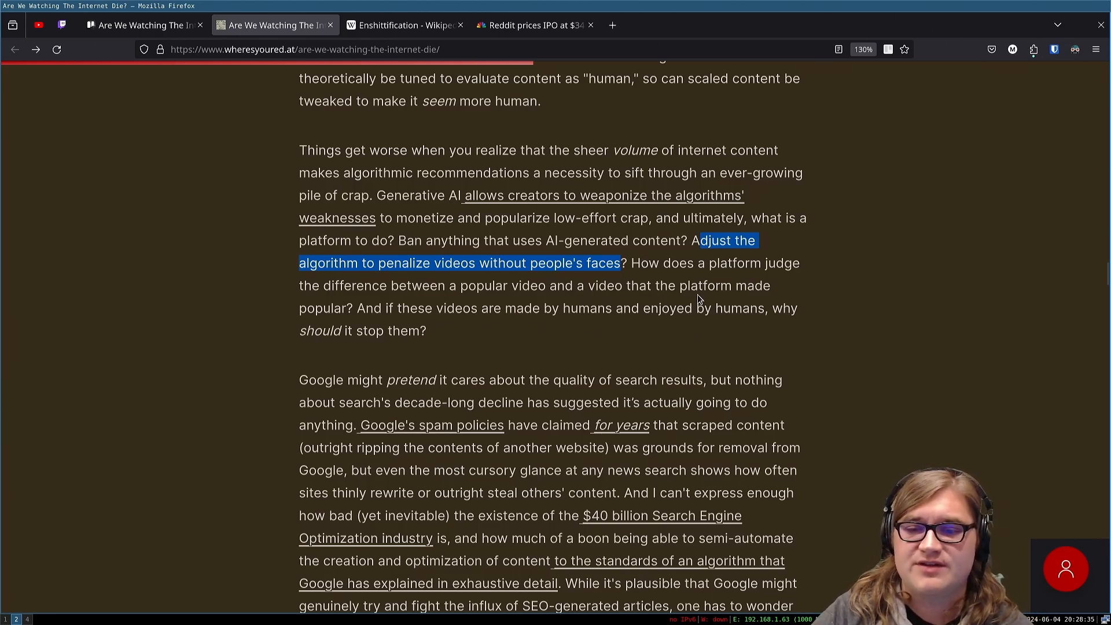
mouse_move(350, 326)
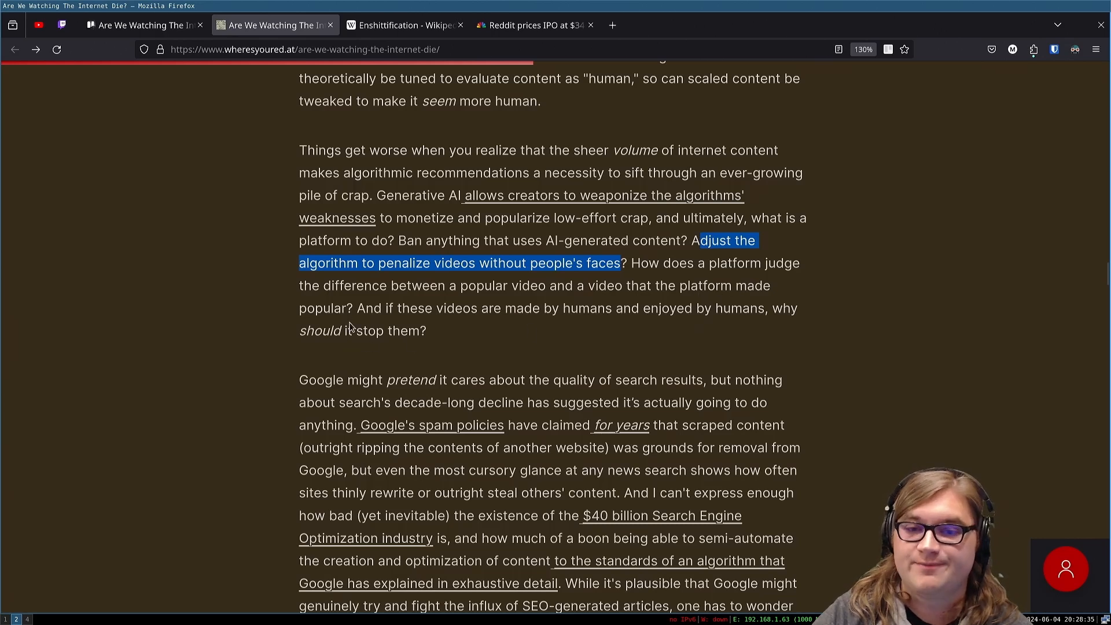
mouse_move(631, 262)
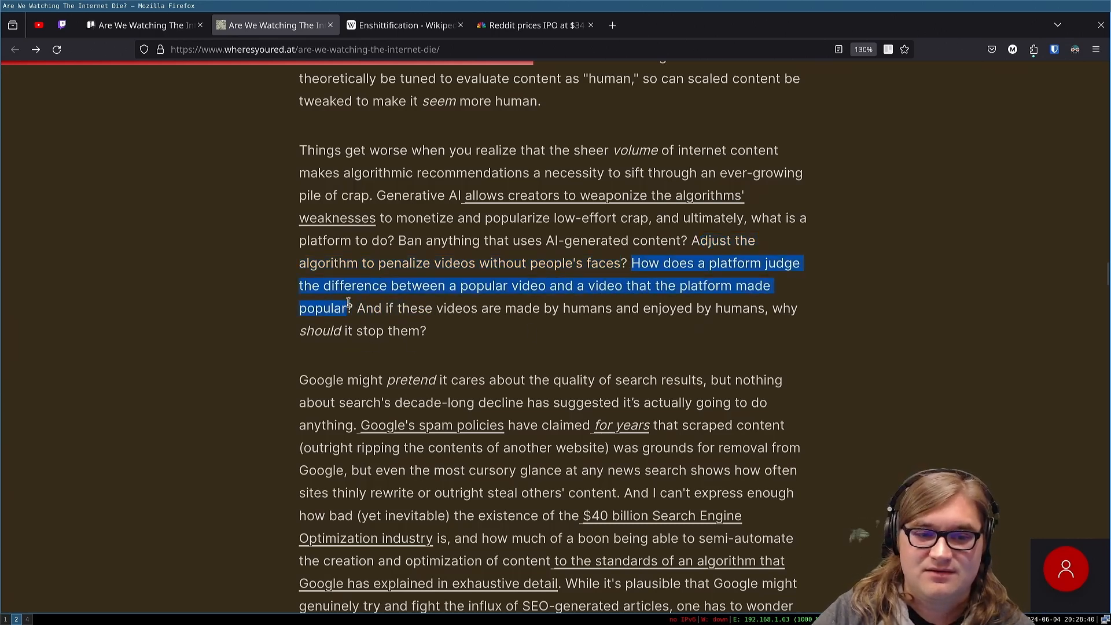
Step: Copy the highlighted question about popular videos and bring it to the Trello reading card's comment box
right_click(345, 305)
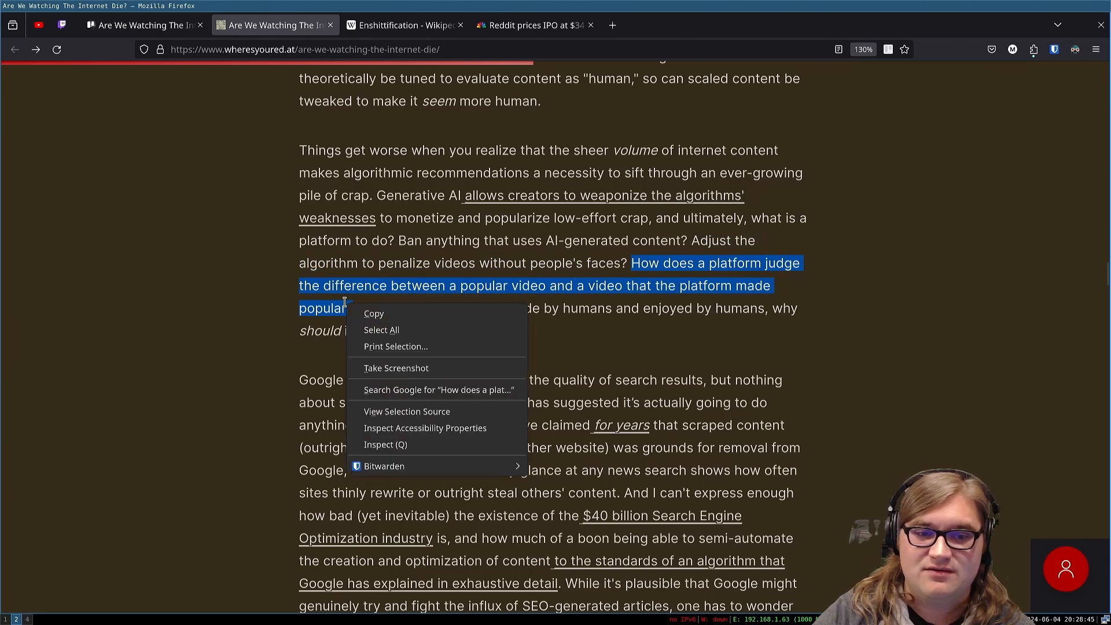
click(412, 266)
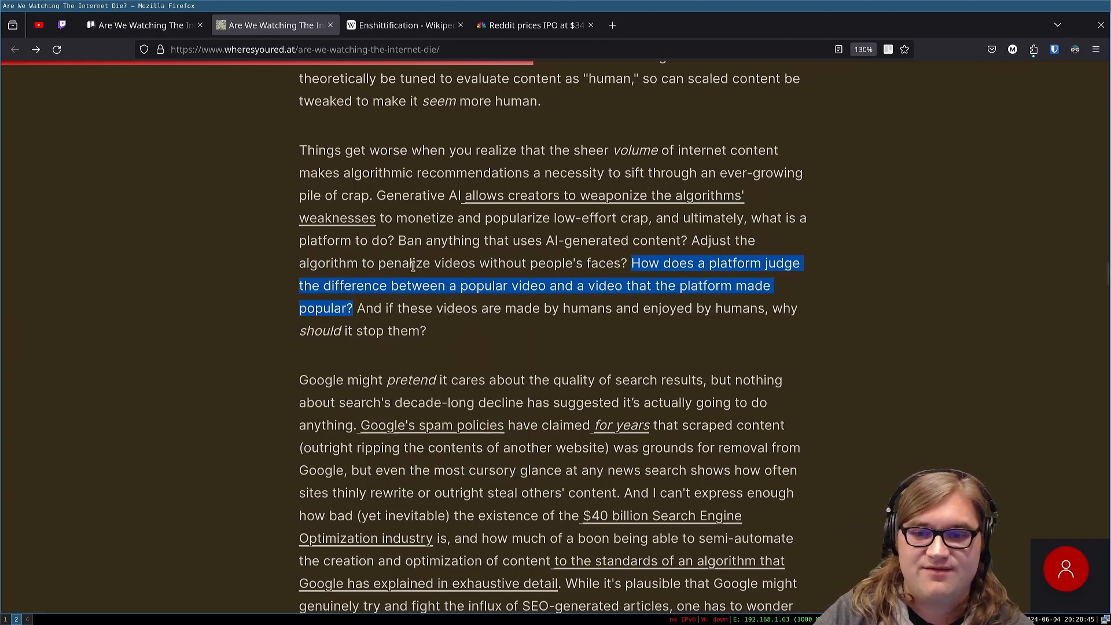
mouse_move(494, 358)
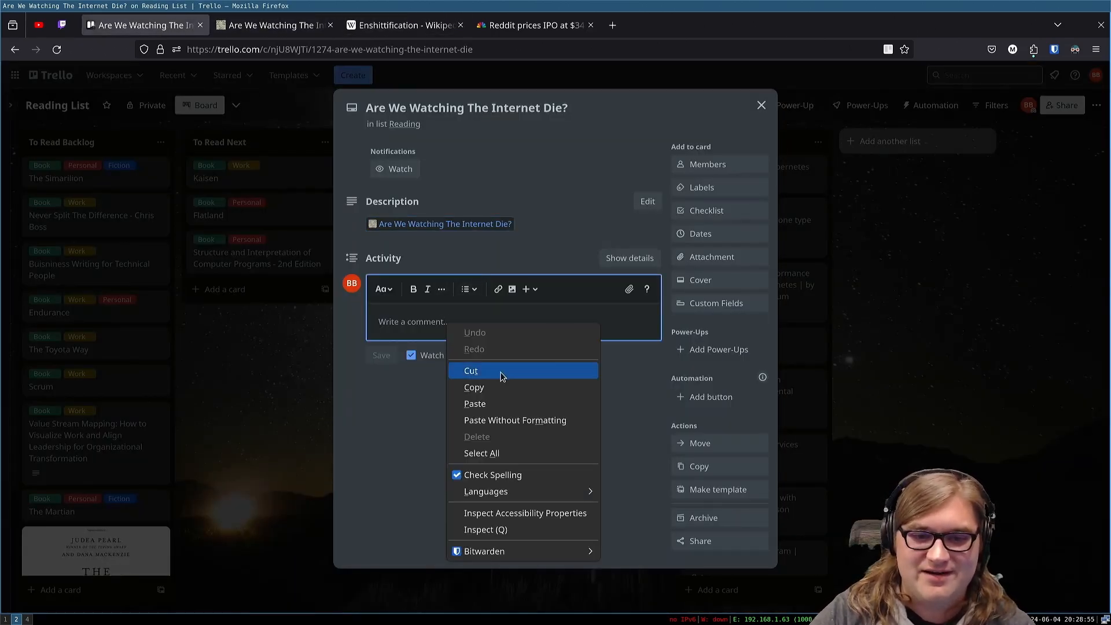
click(474, 403)
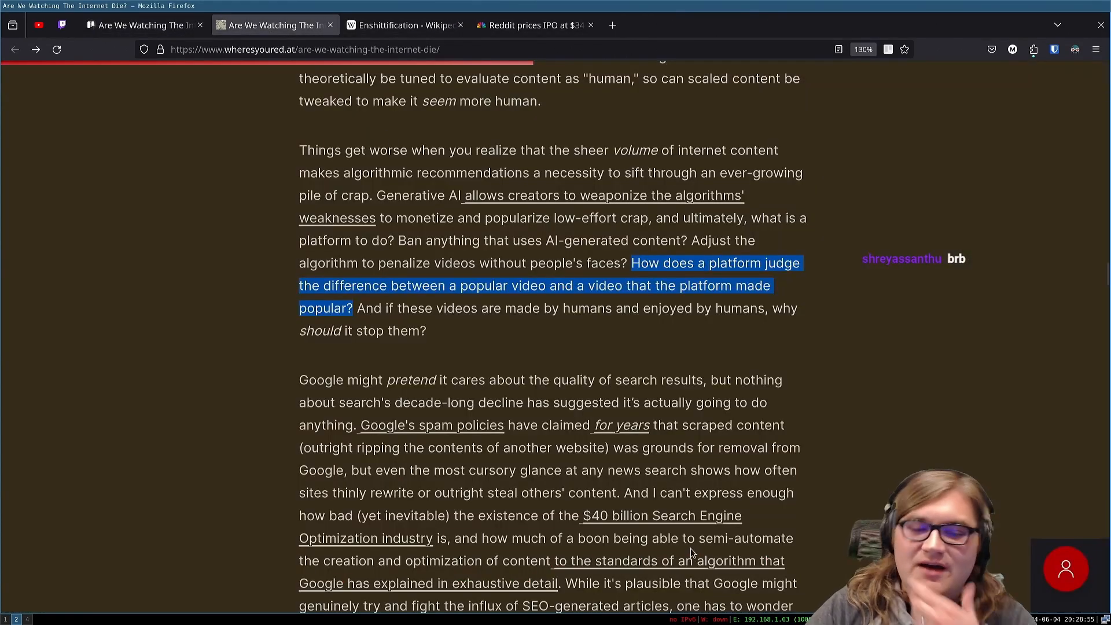
mouse_move(497, 364)
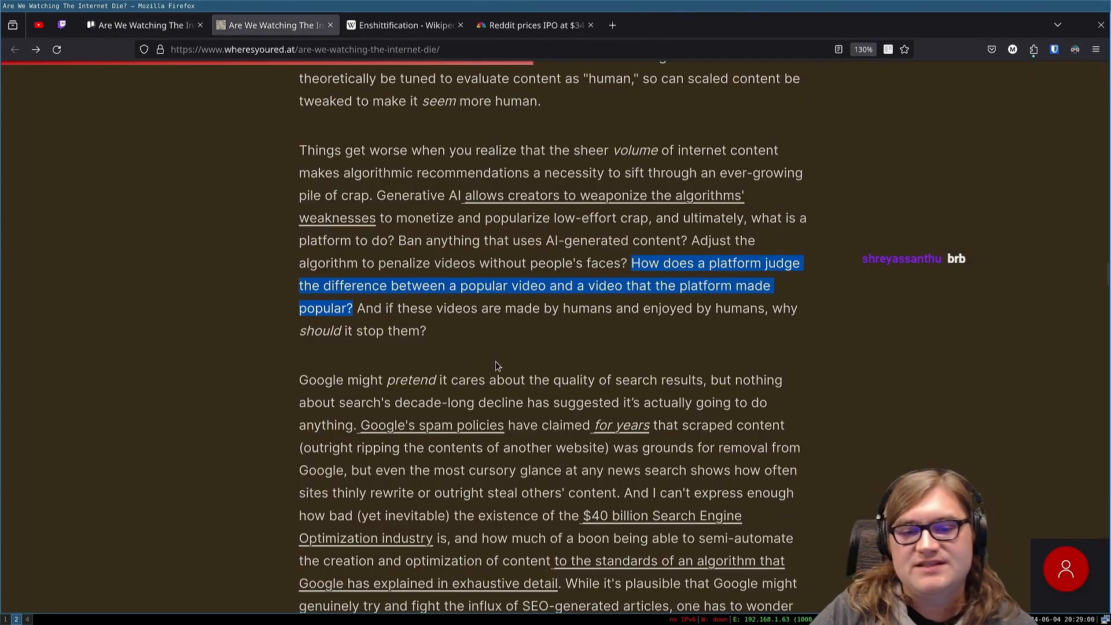
mouse_move(688, 323)
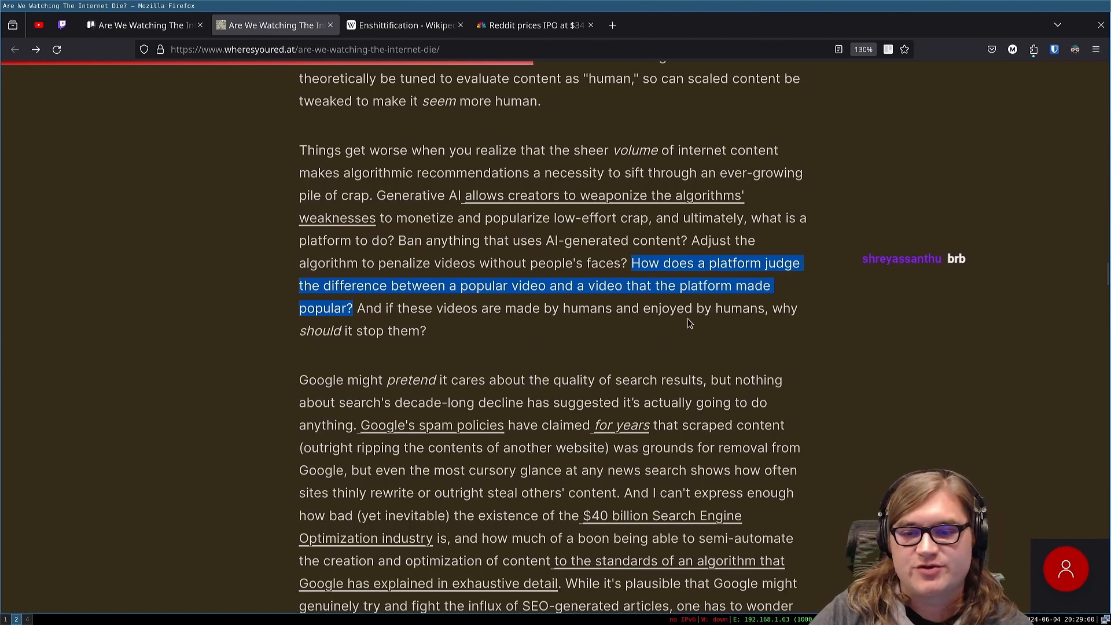
mouse_move(419, 353)
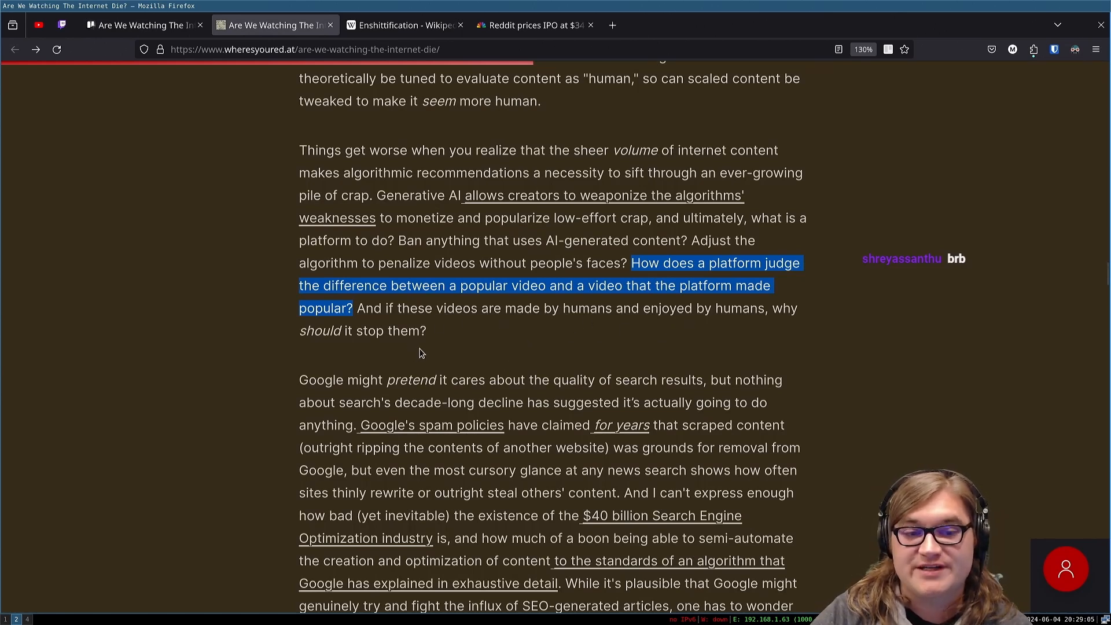
mouse_move(457, 351)
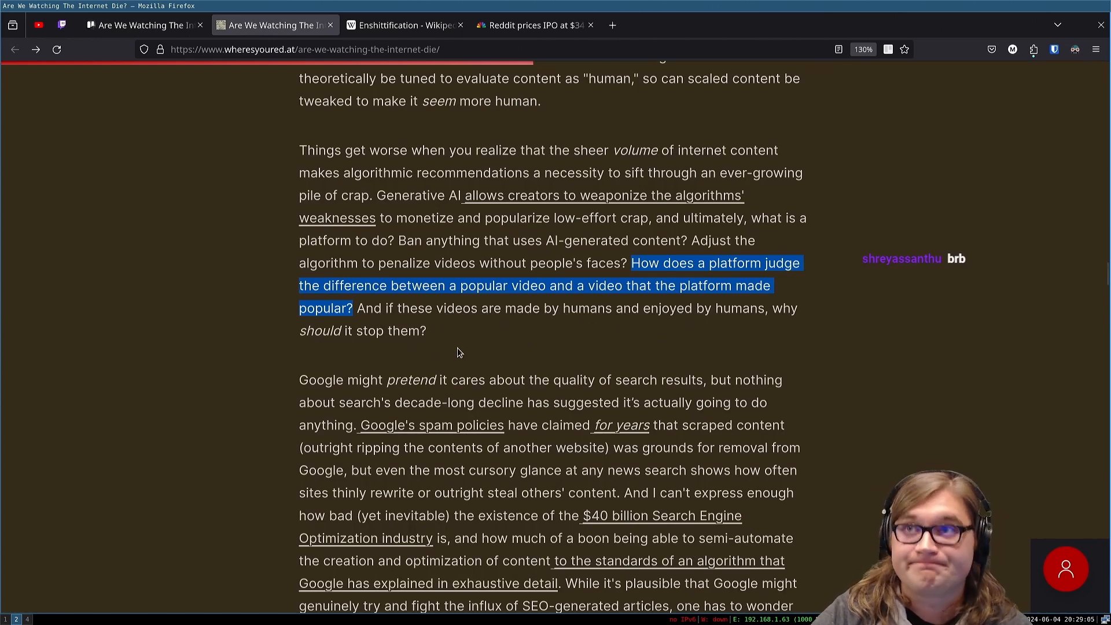
mouse_move(462, 347)
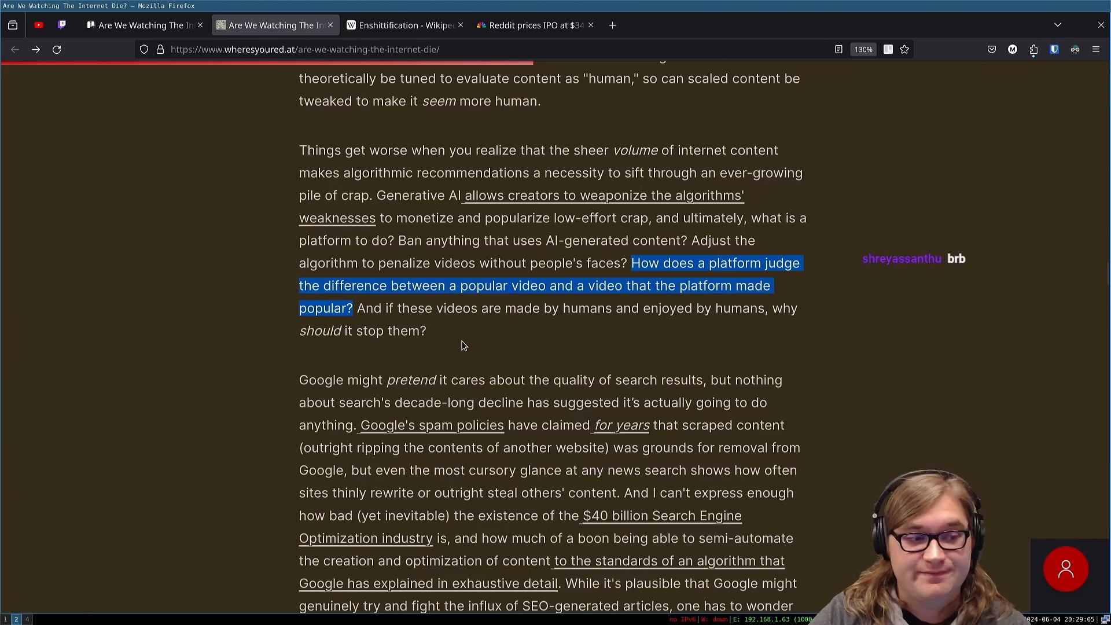
Step: Scroll down the article to the paragraph on Google's spam policies and the SEO industry
scroll(down, 3)
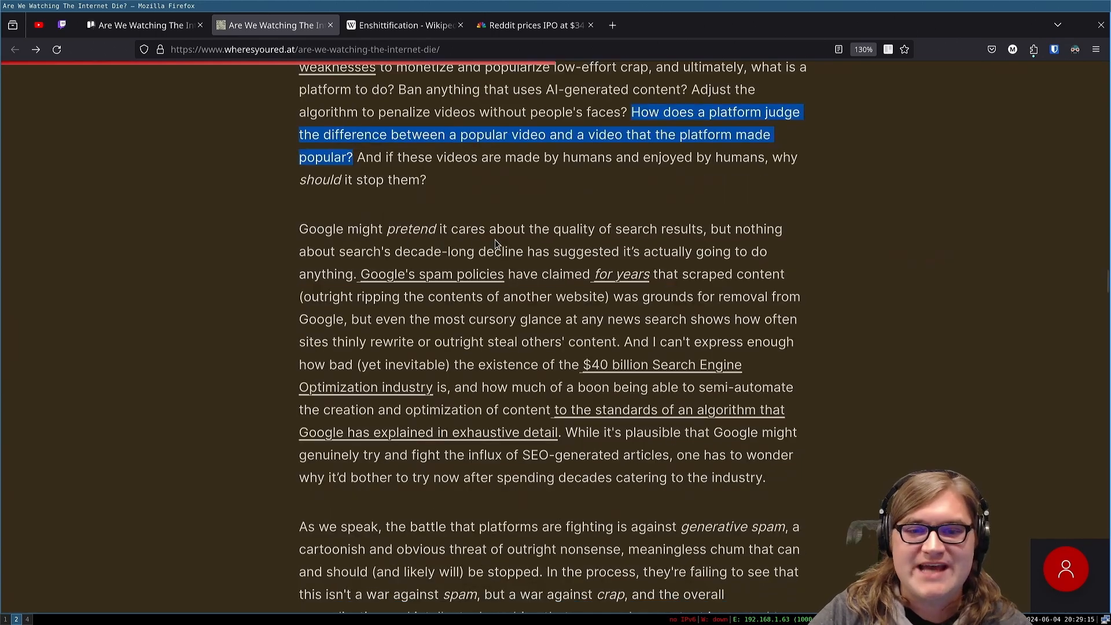
mouse_move(674, 246)
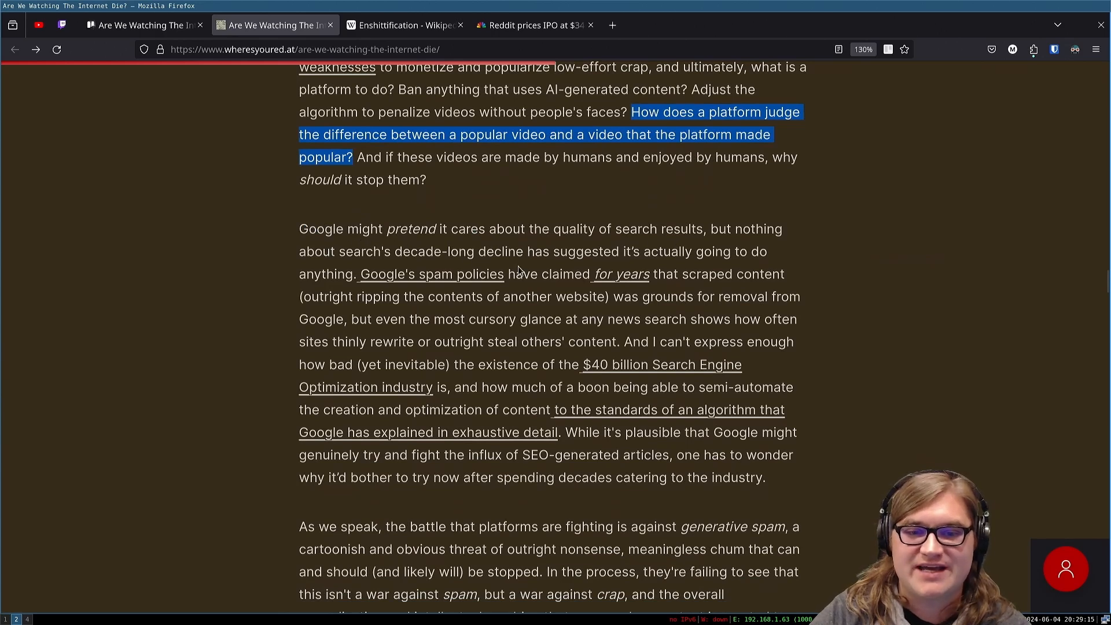
mouse_move(628, 267)
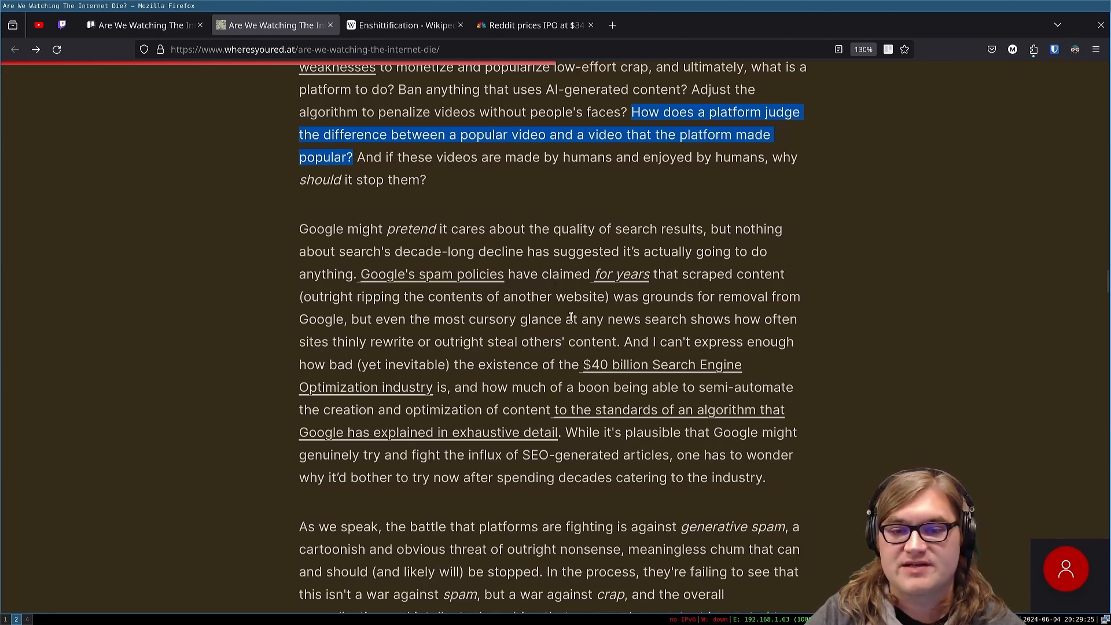
mouse_move(661, 311)
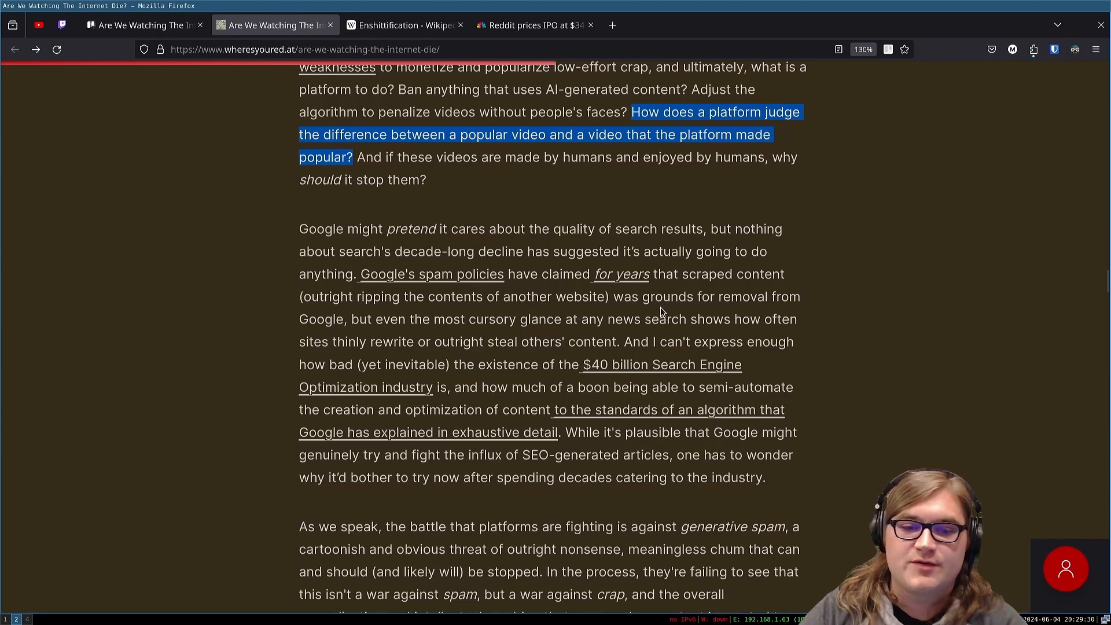
mouse_move(497, 337)
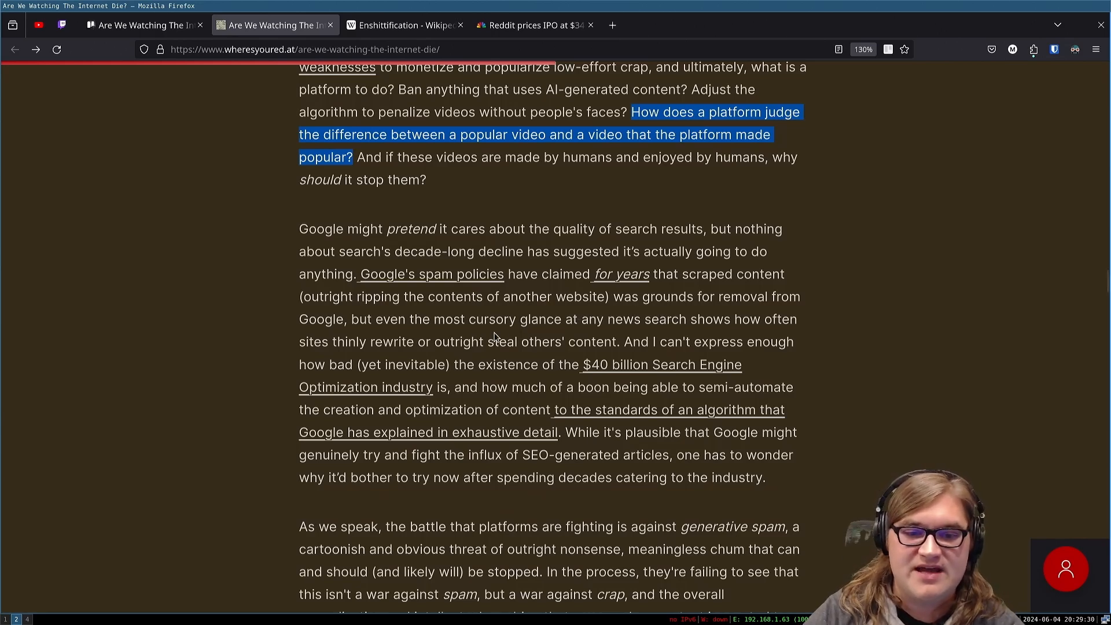
mouse_move(627, 321)
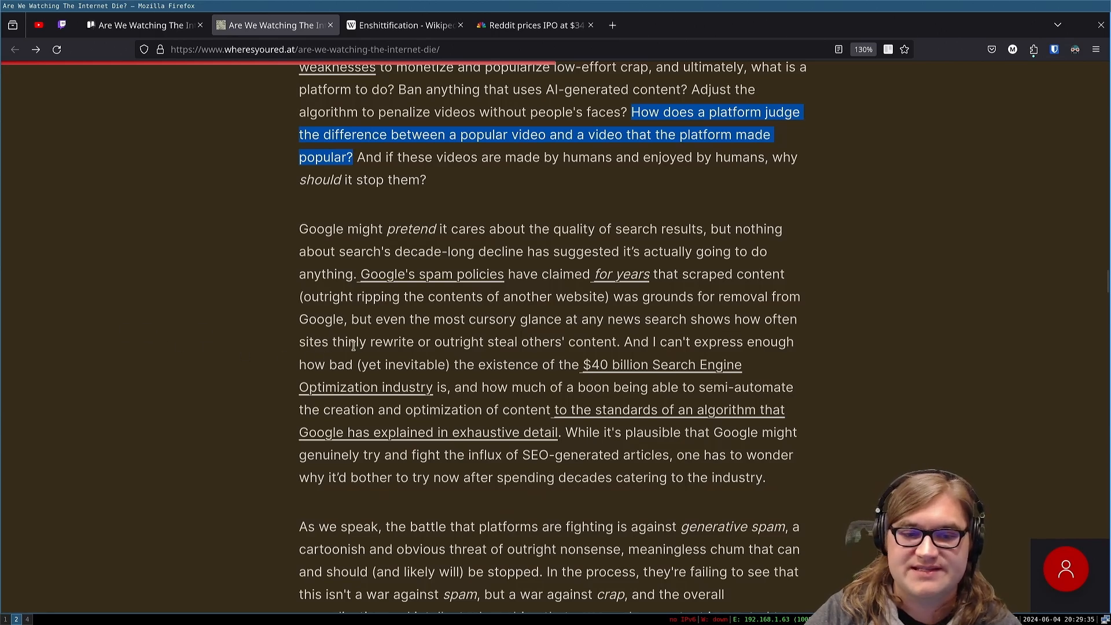
mouse_move(602, 345)
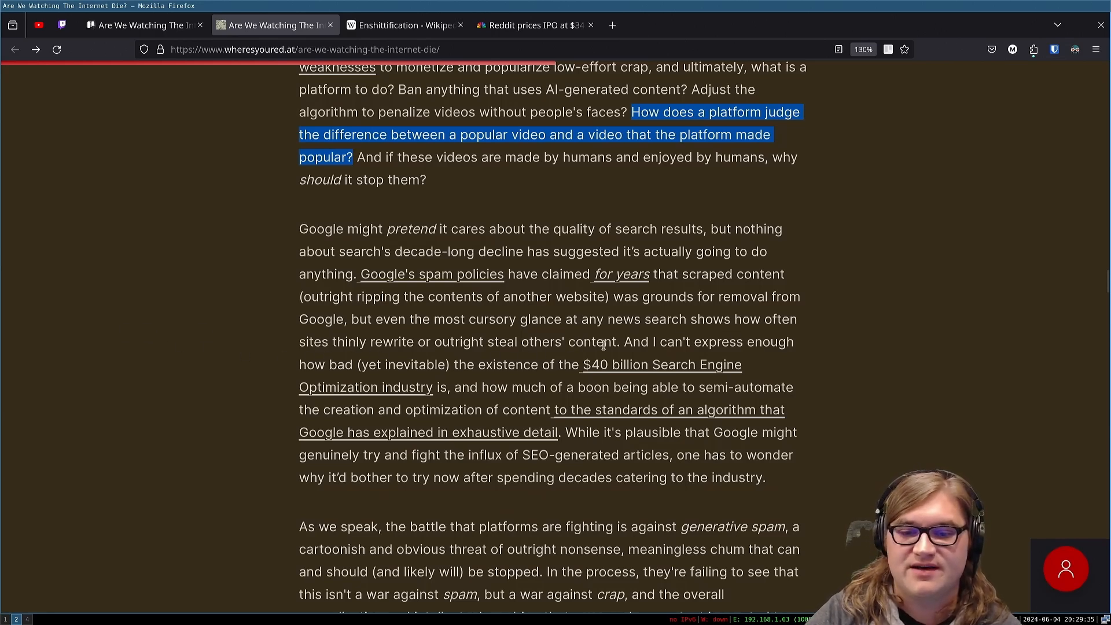
click(615, 342)
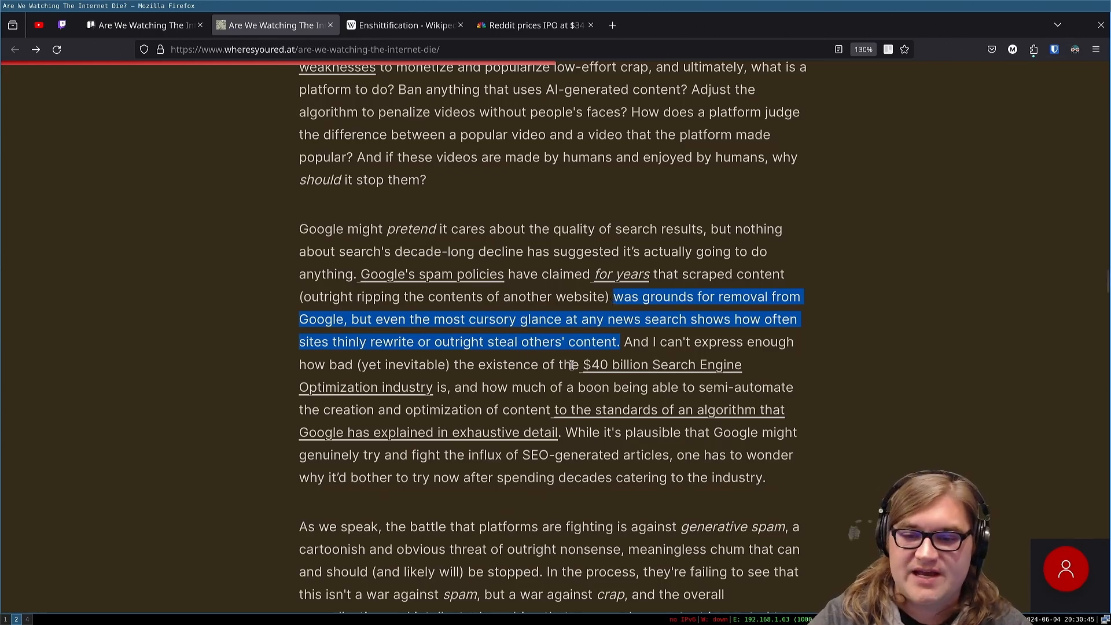
mouse_move(642, 361)
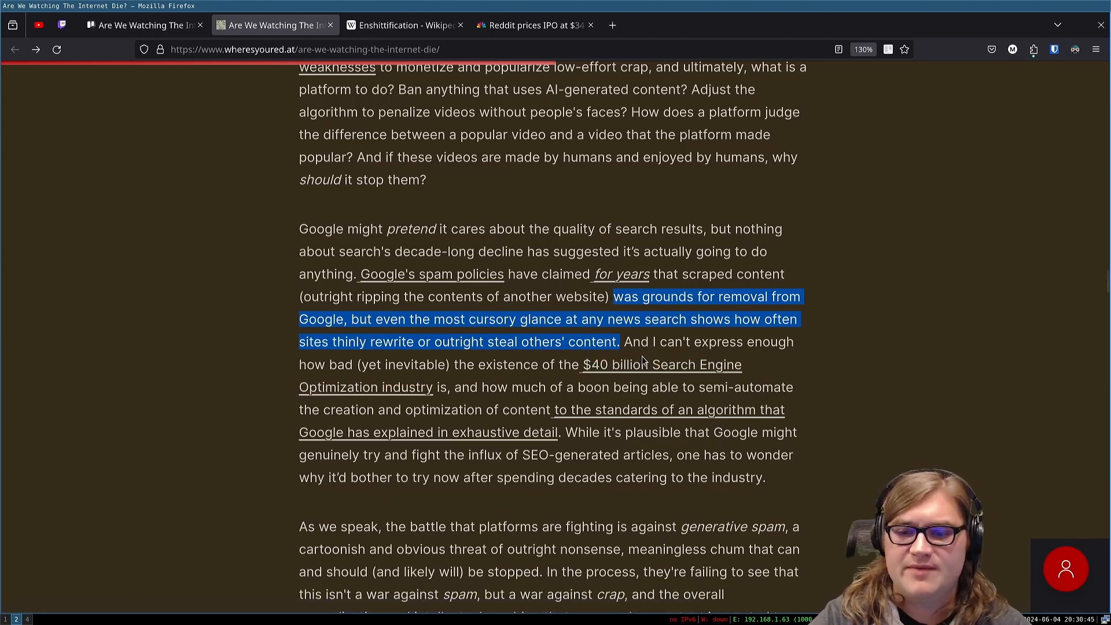
mouse_move(474, 380)
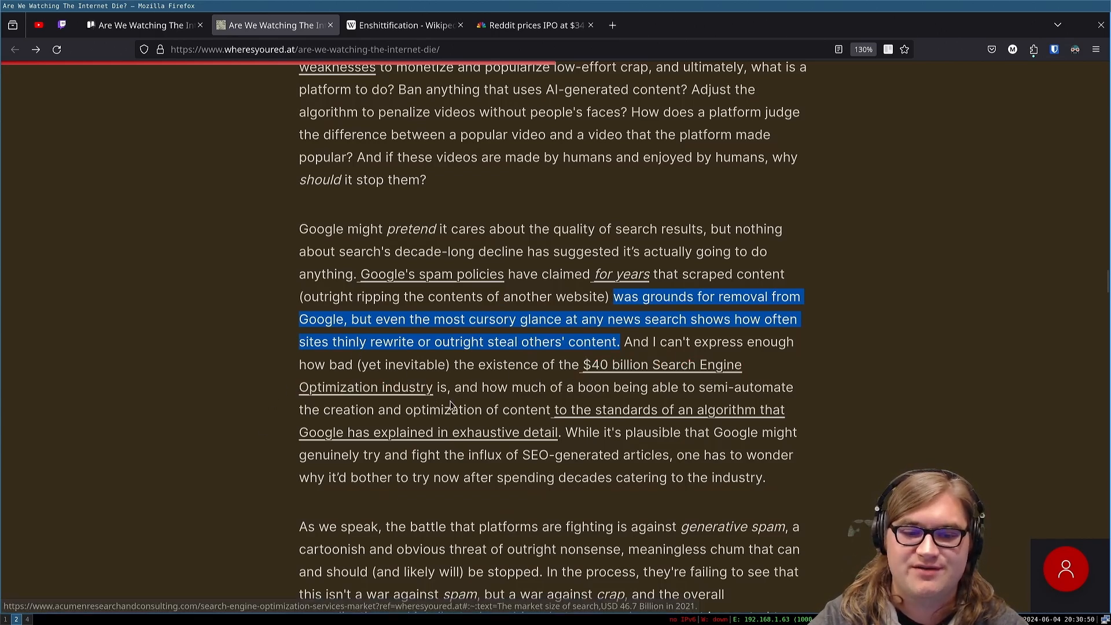
mouse_move(669, 410)
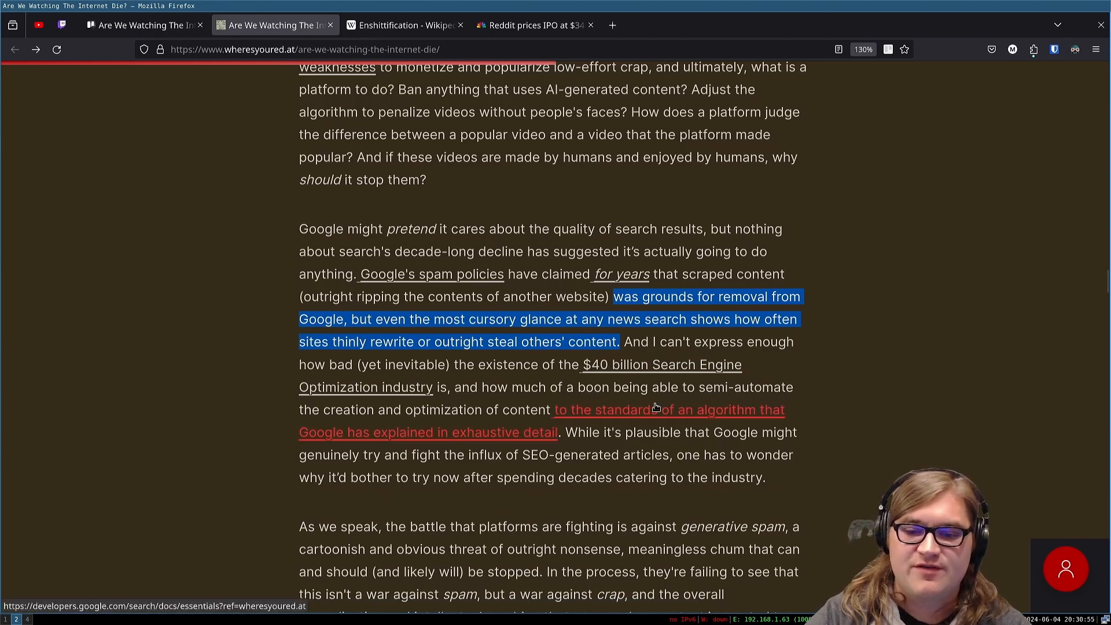
mouse_move(358, 425)
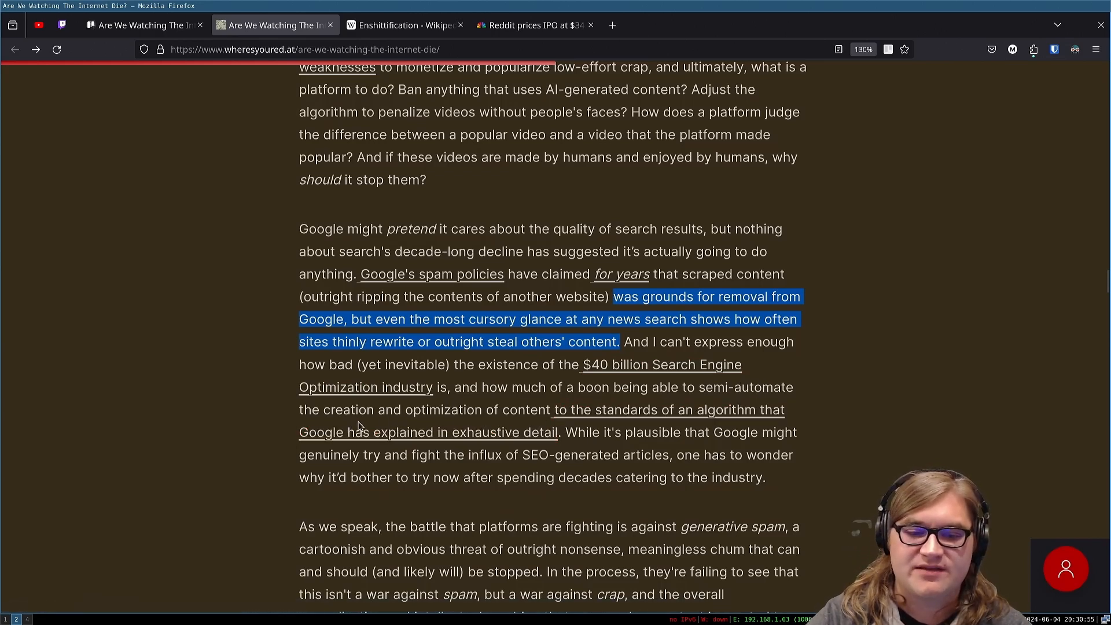
mouse_move(581, 449)
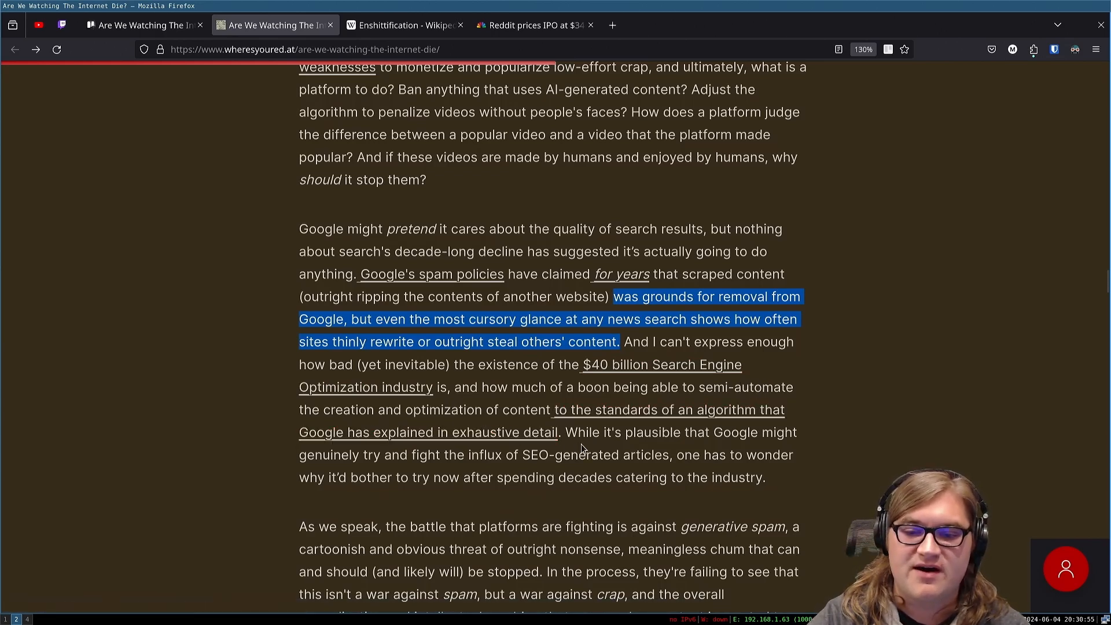
mouse_move(401, 449)
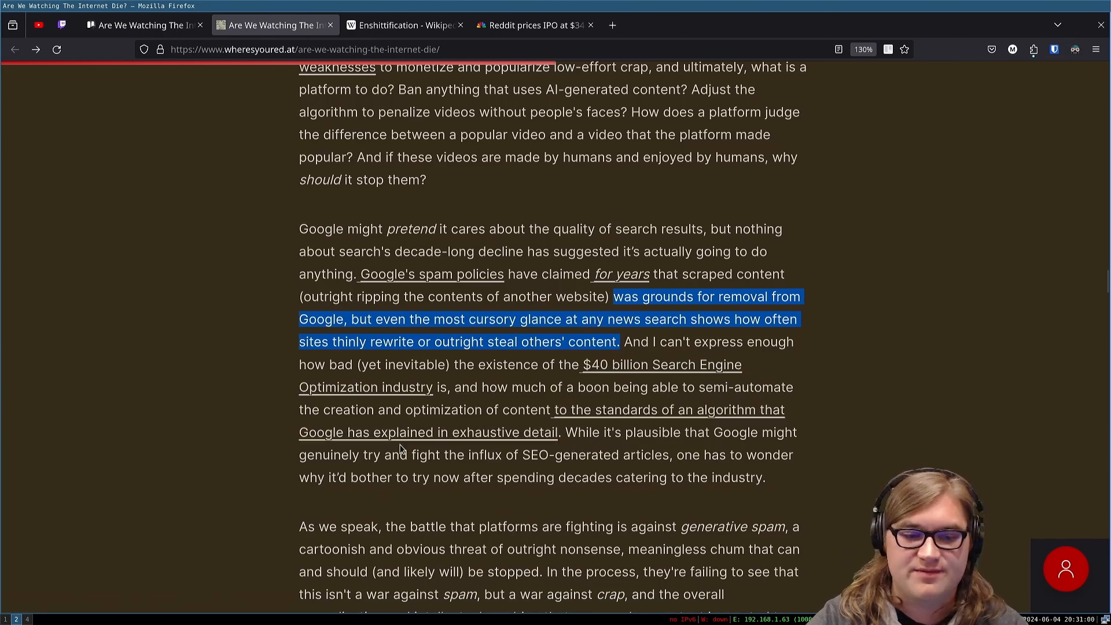
mouse_move(521, 446)
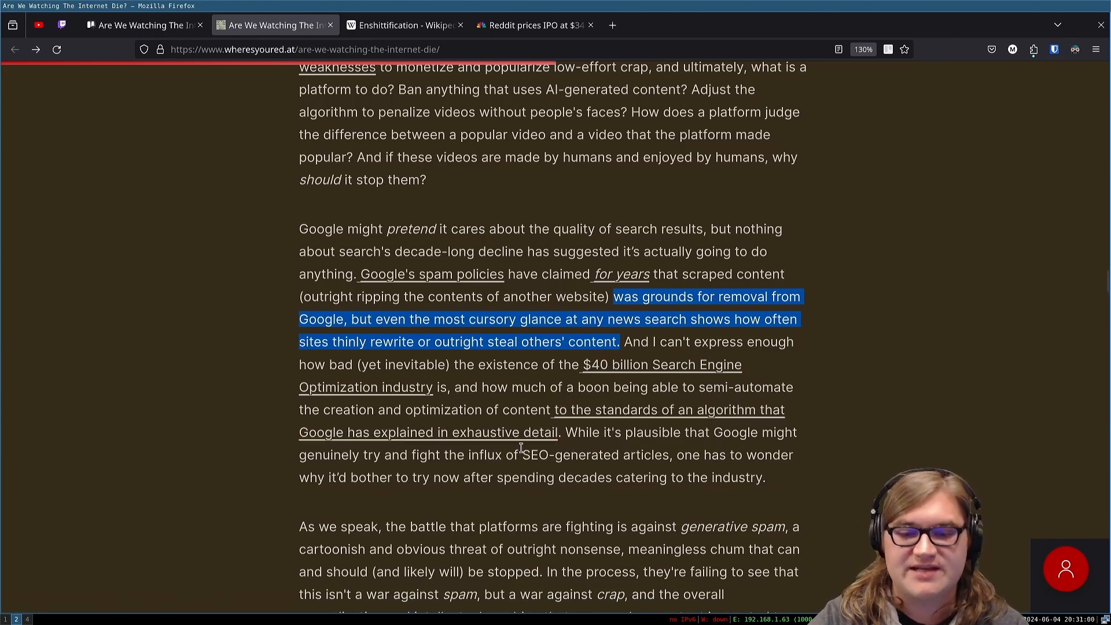
mouse_move(601, 452)
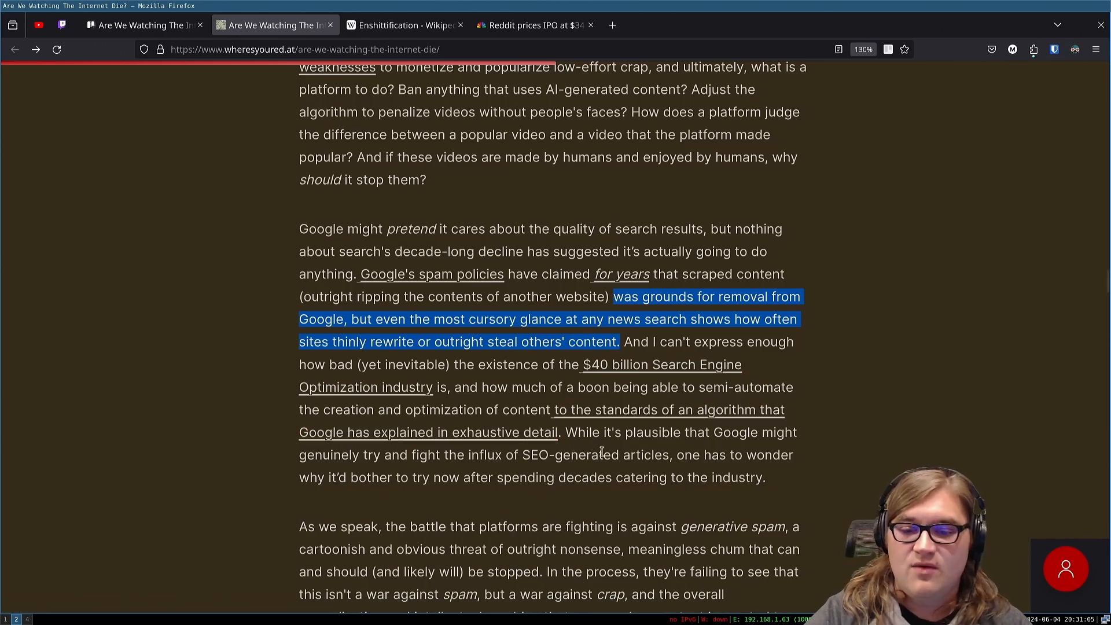
mouse_move(374, 467)
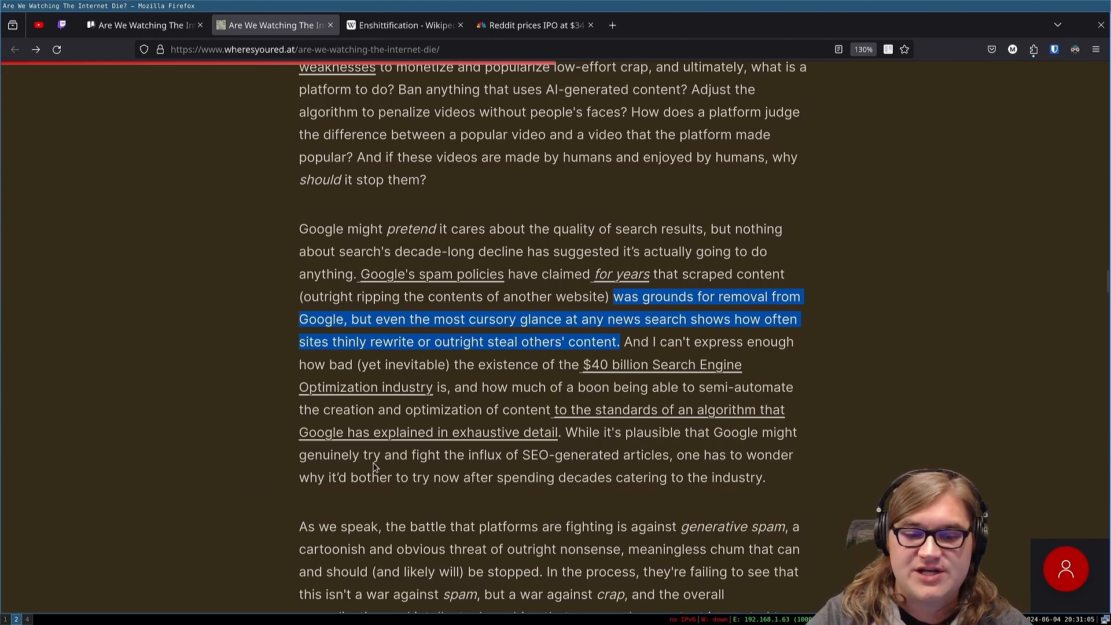
scroll(down, 3)
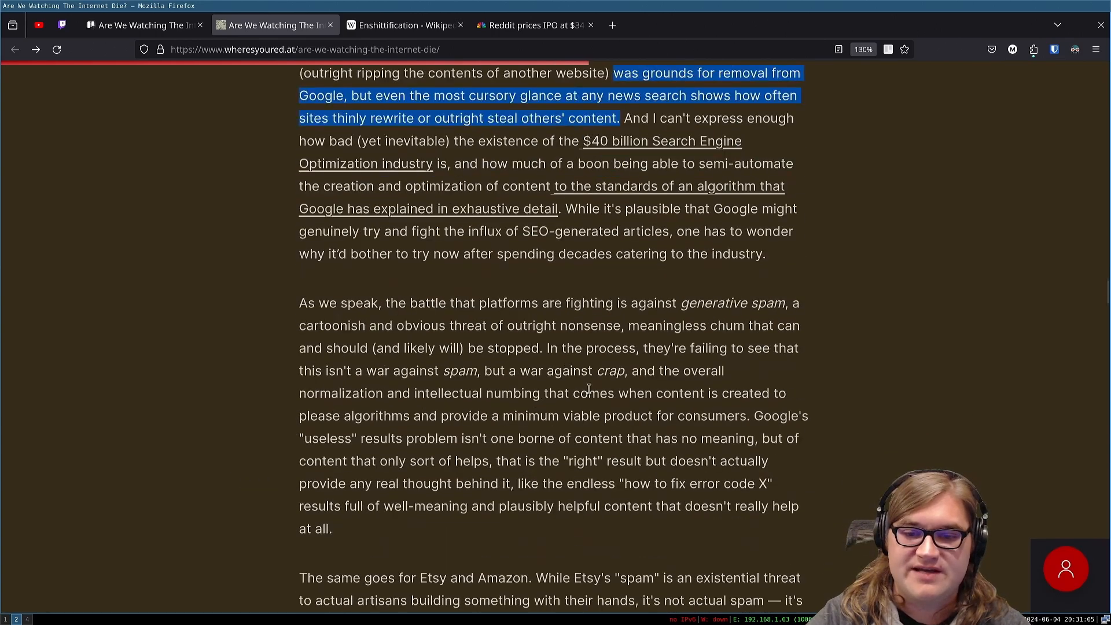
scroll(down, 3)
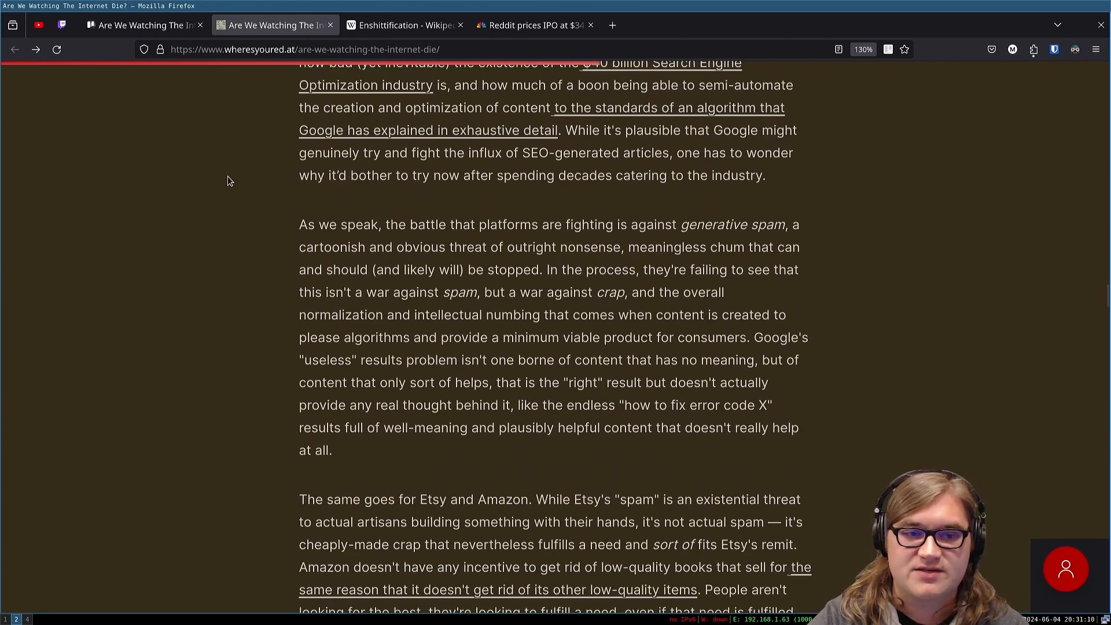
mouse_move(495, 189)
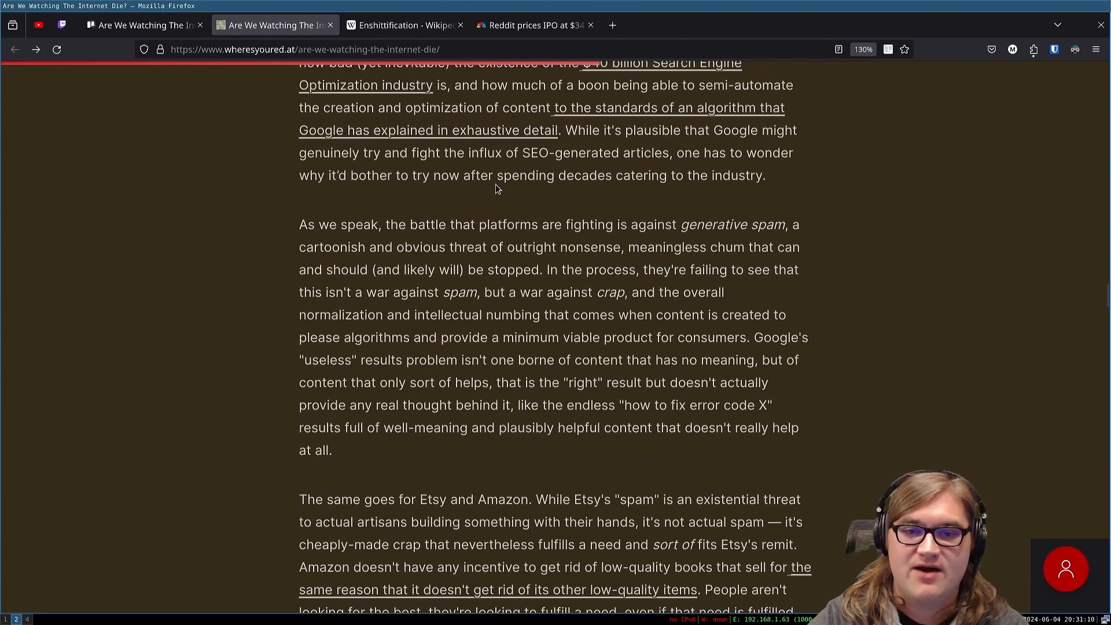
mouse_move(728, 177)
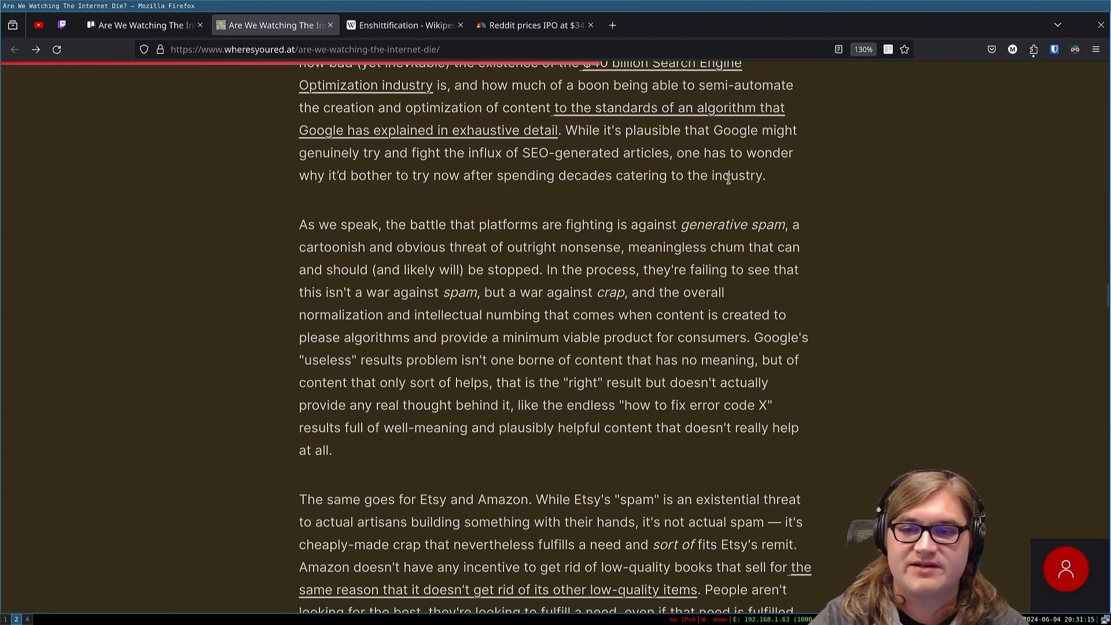
mouse_move(753, 183)
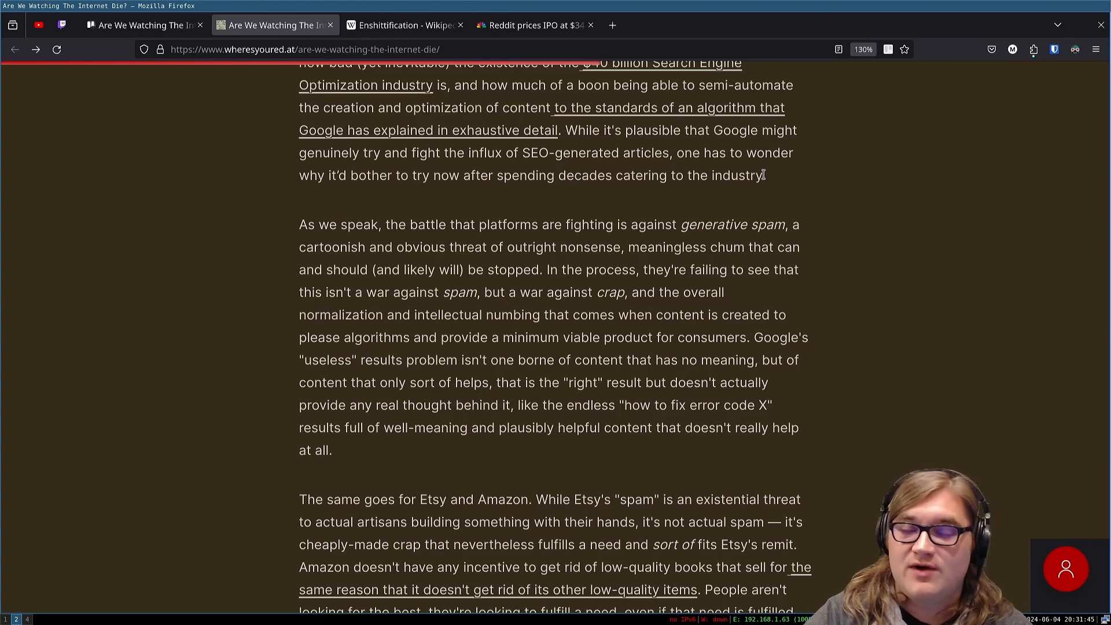
mouse_move(301, 266)
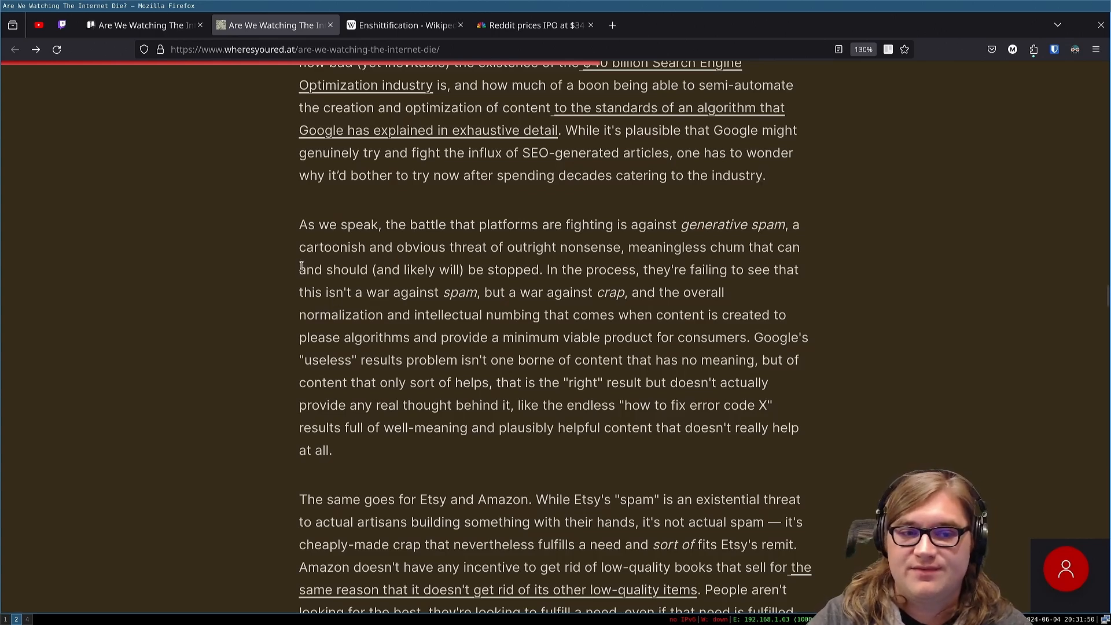
mouse_move(320, 260)
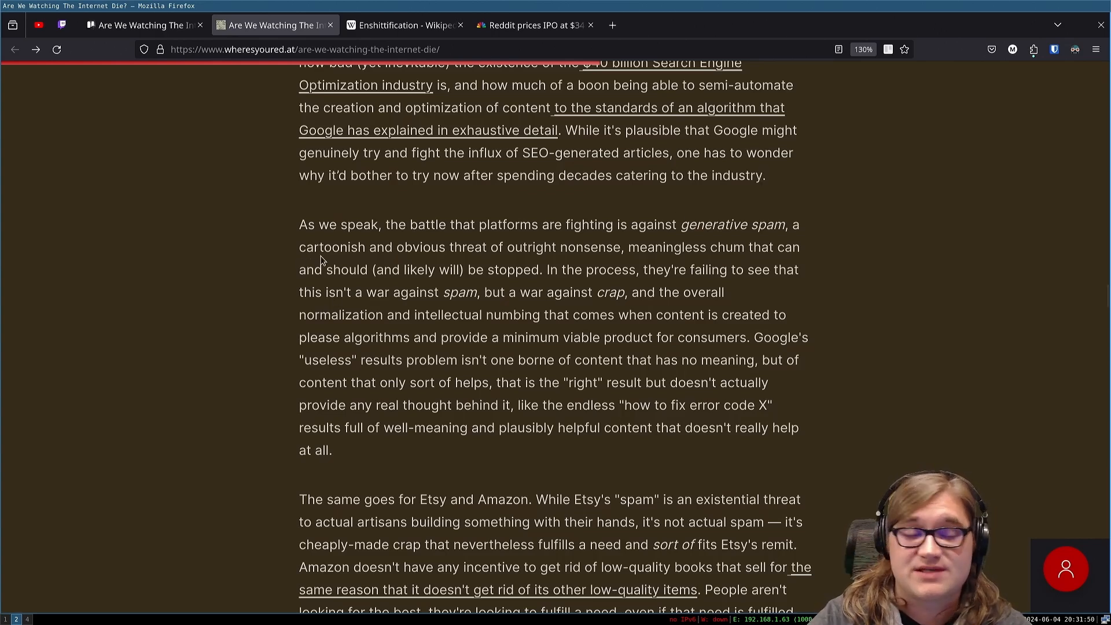
mouse_move(299, 228)
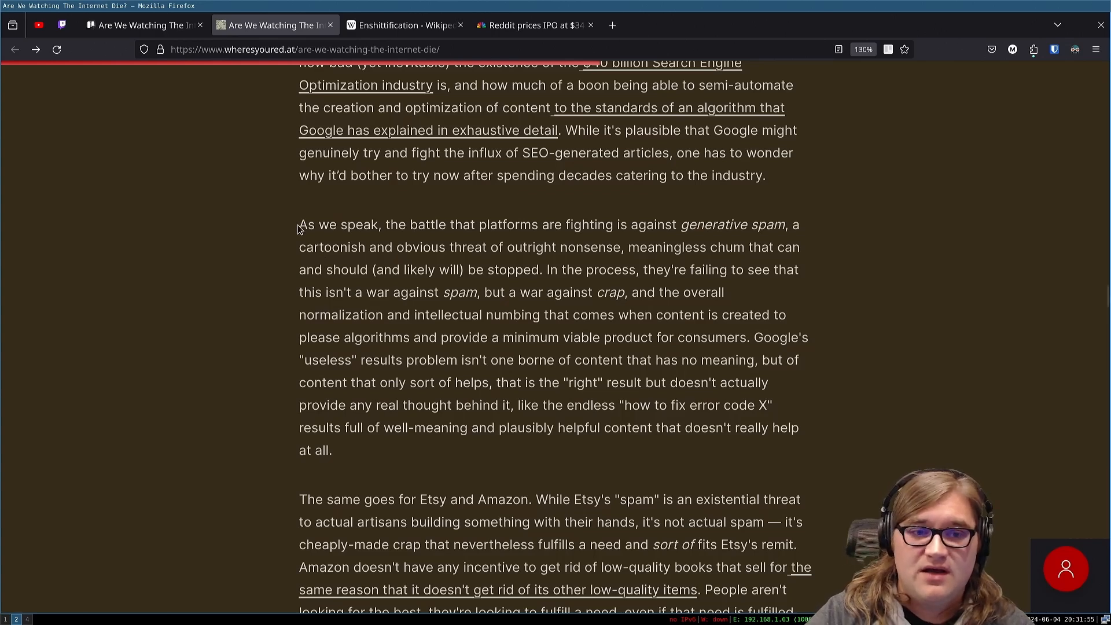
mouse_move(525, 227)
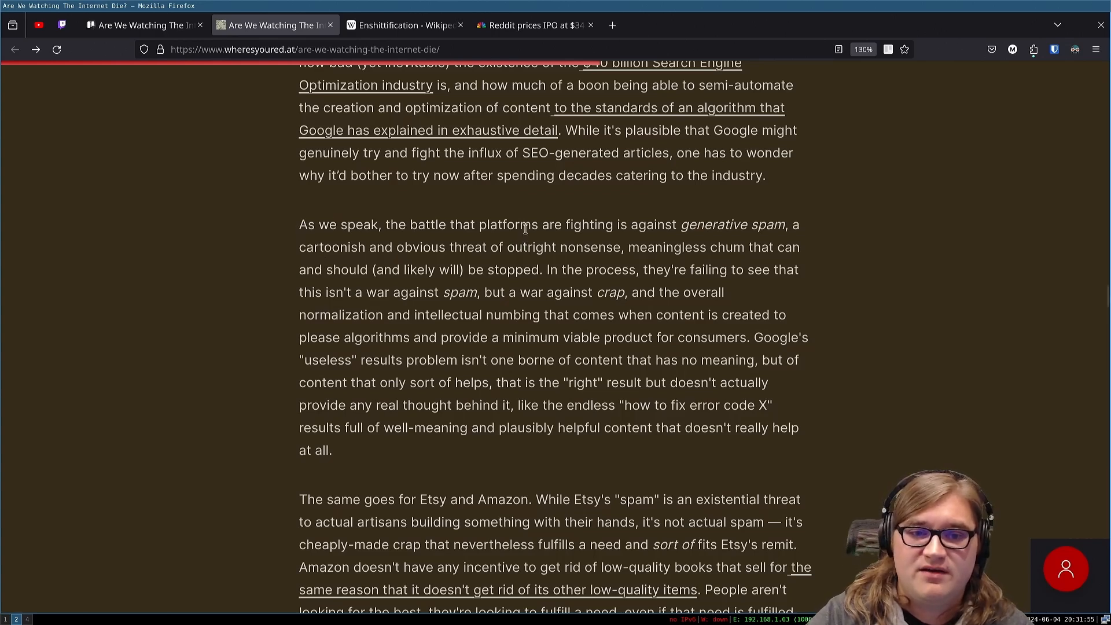
mouse_move(701, 239)
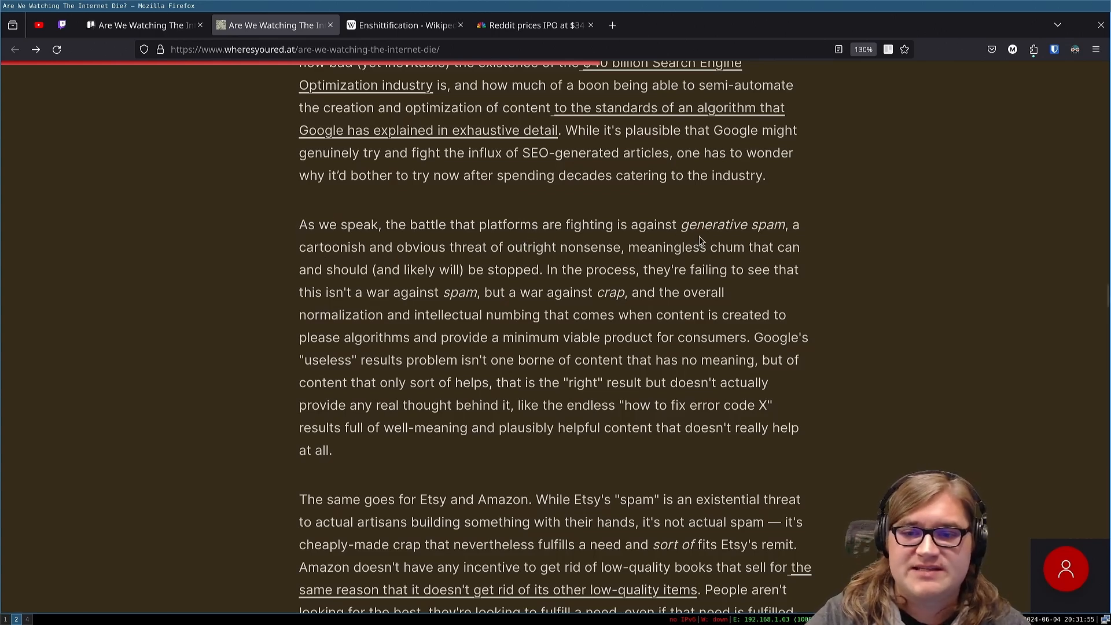
mouse_move(235, 244)
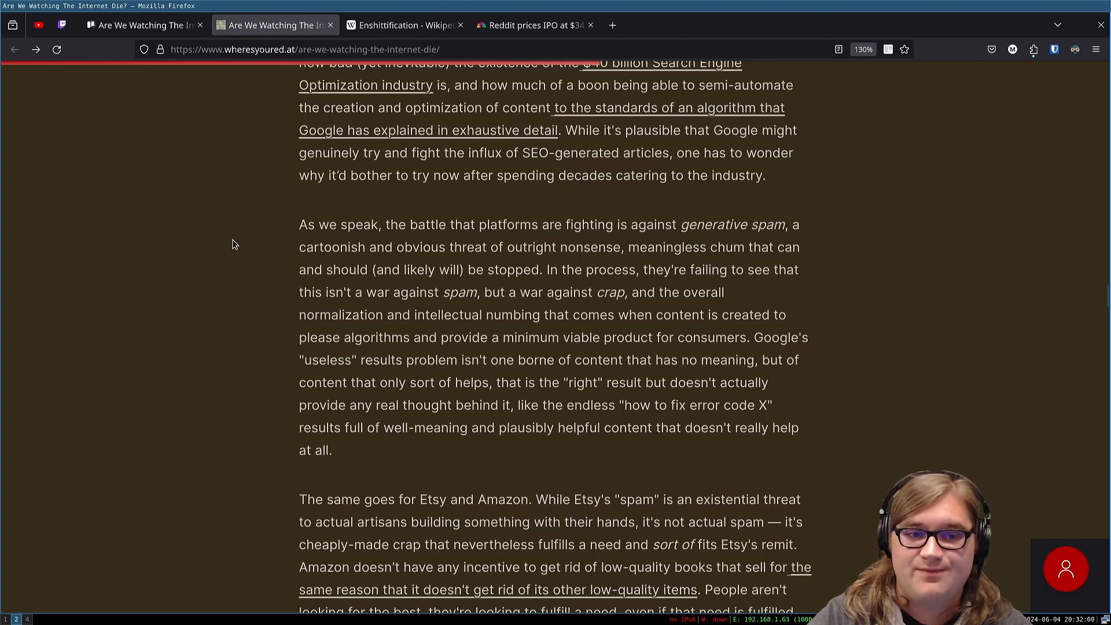
mouse_move(597, 247)
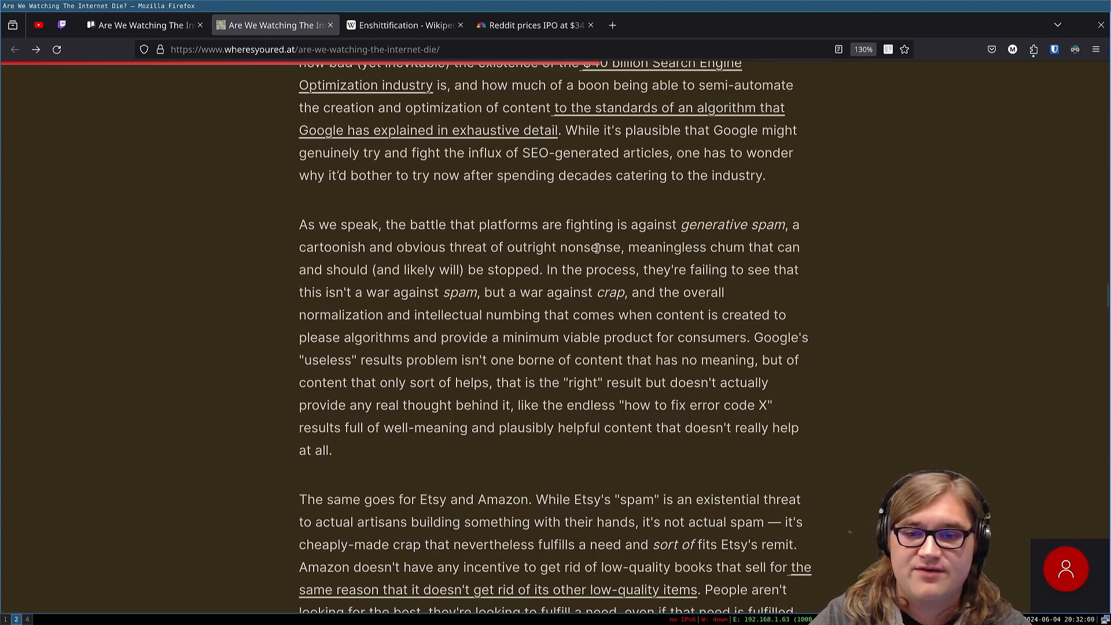
mouse_move(303, 276)
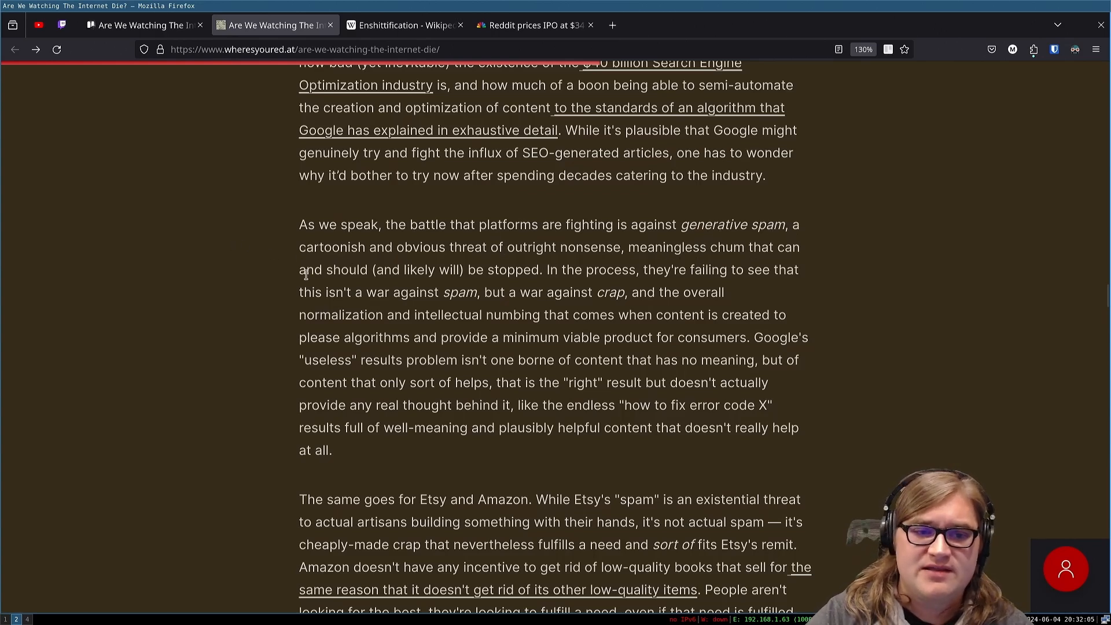
mouse_move(575, 285)
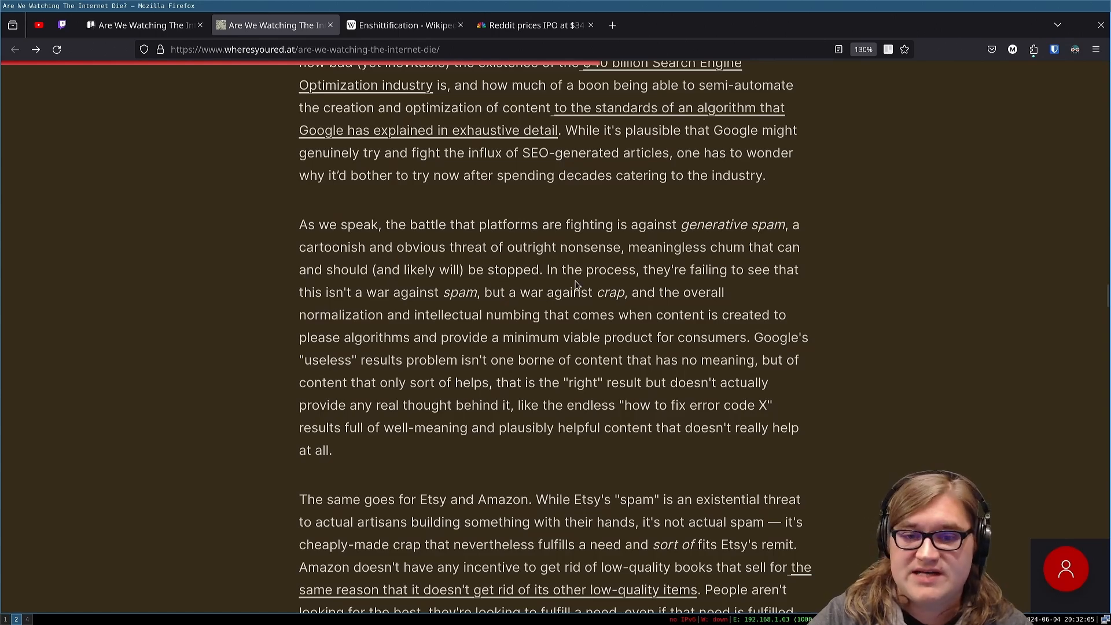
mouse_move(381, 283)
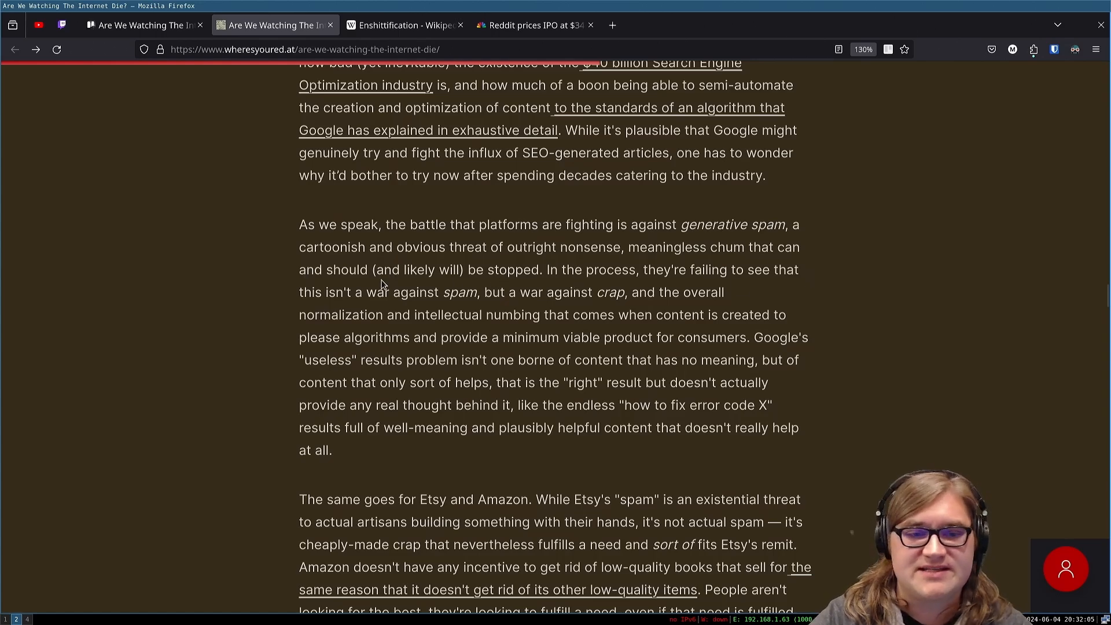
Step: Scroll down to the Etsy and Amazon paragraph and clear the stray selection on the error code passage
scroll(down, 3)
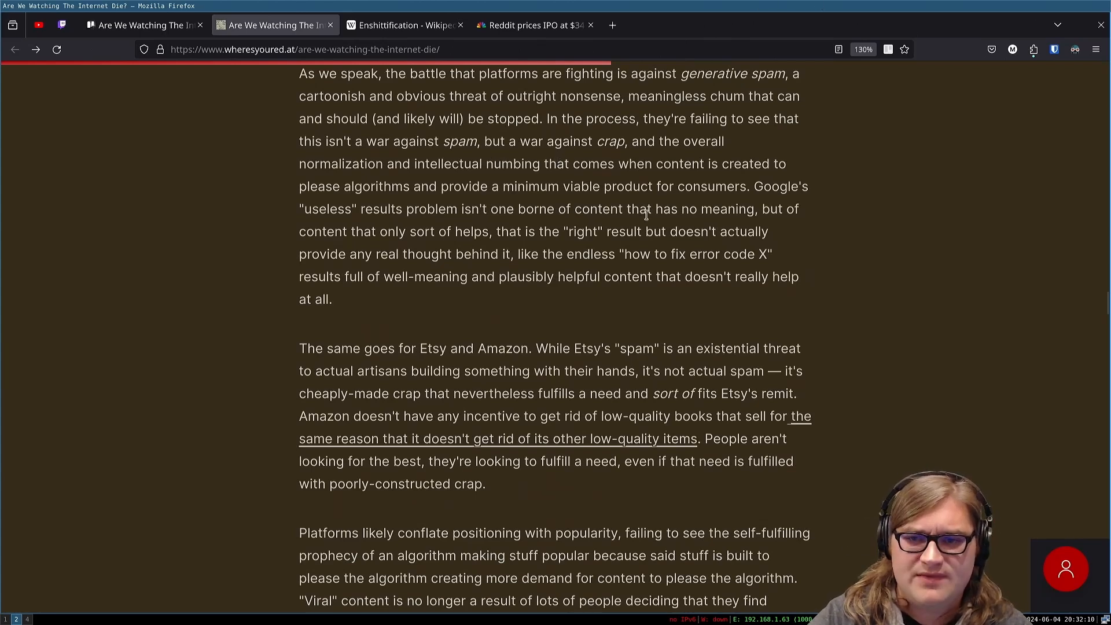
mouse_move(504, 160)
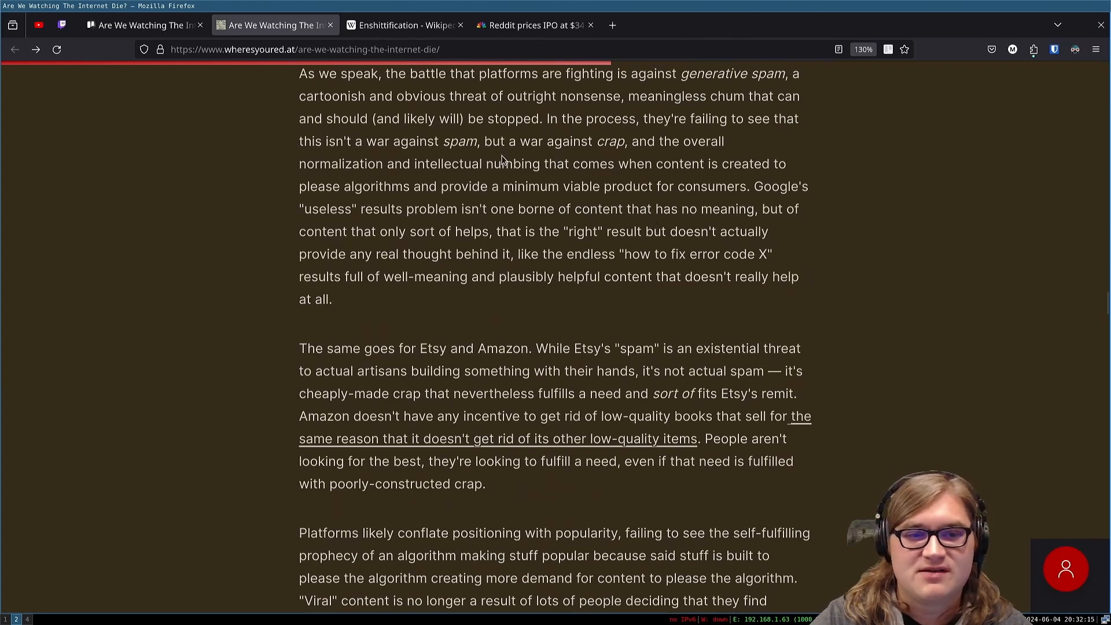
mouse_move(445, 177)
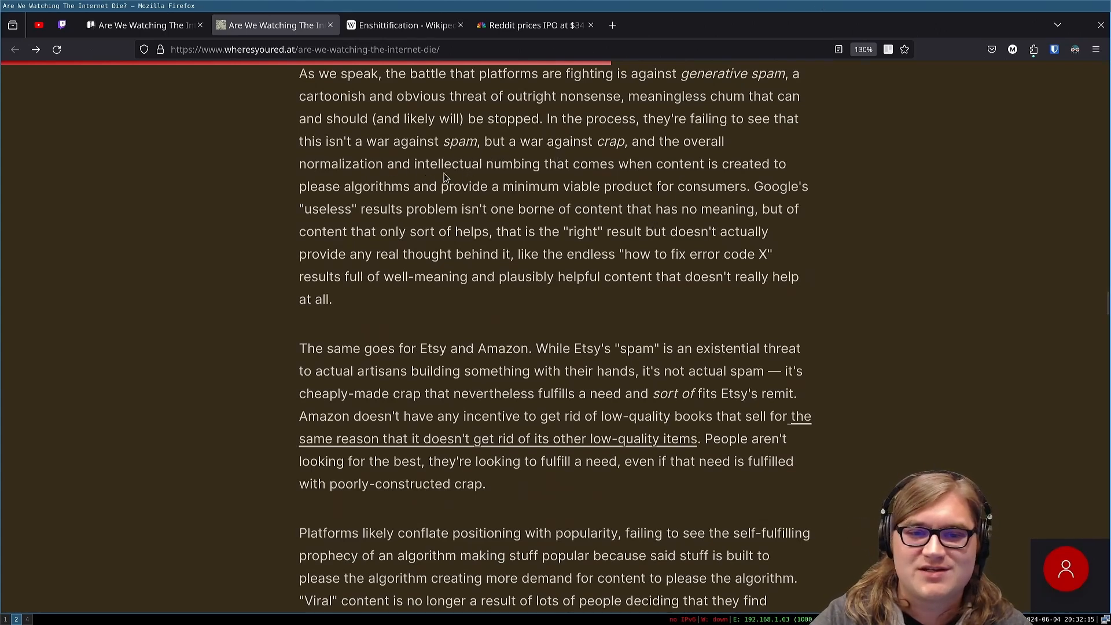
mouse_move(587, 167)
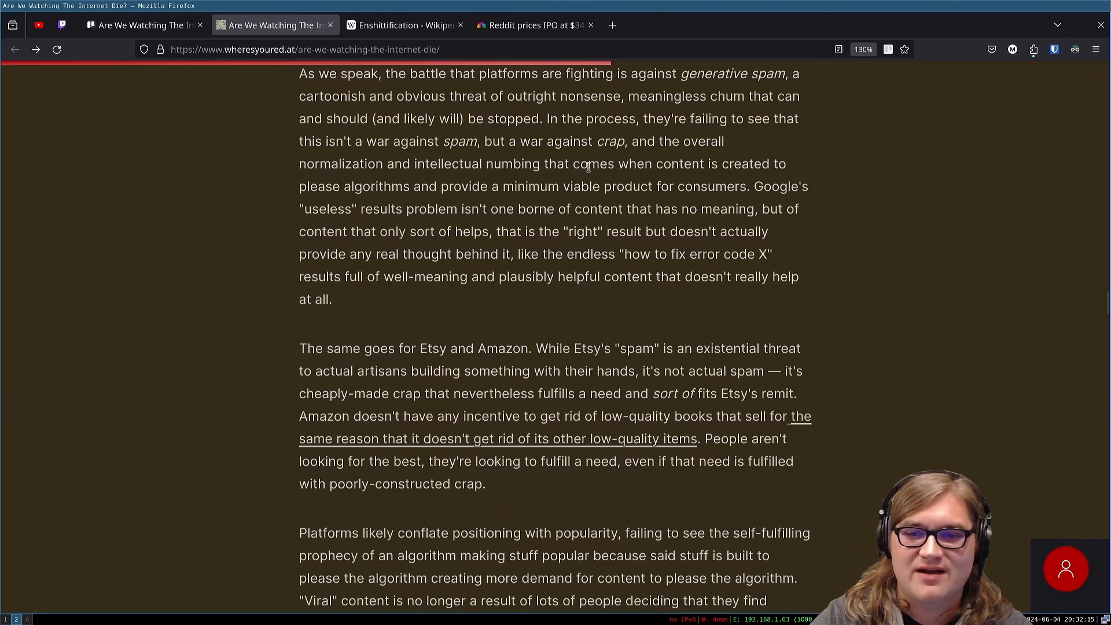
mouse_move(238, 221)
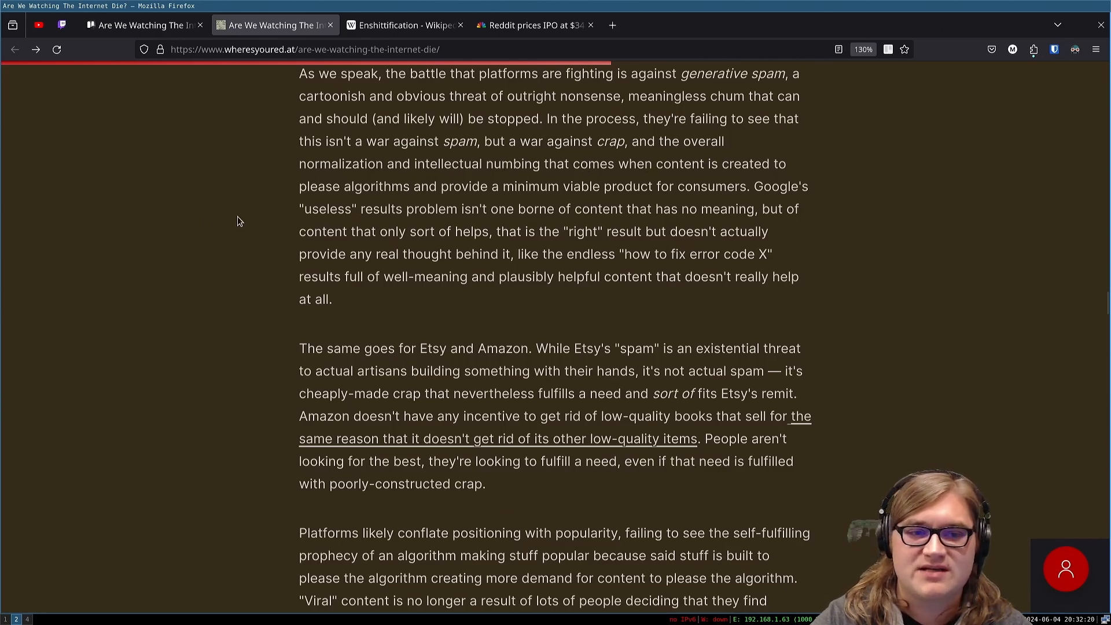
mouse_move(544, 201)
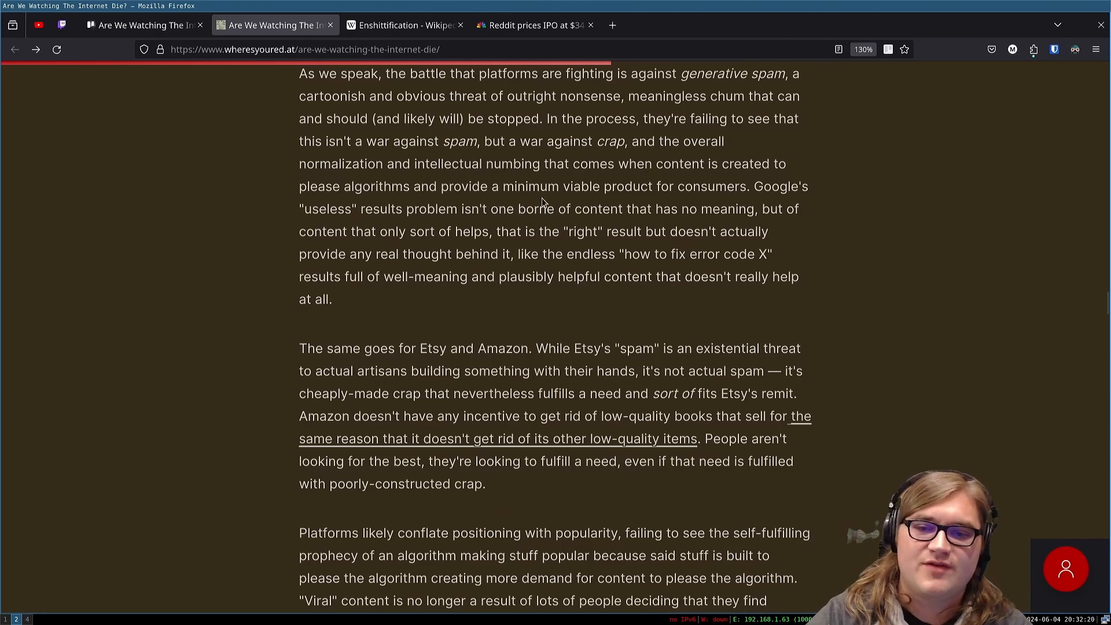
mouse_move(659, 188)
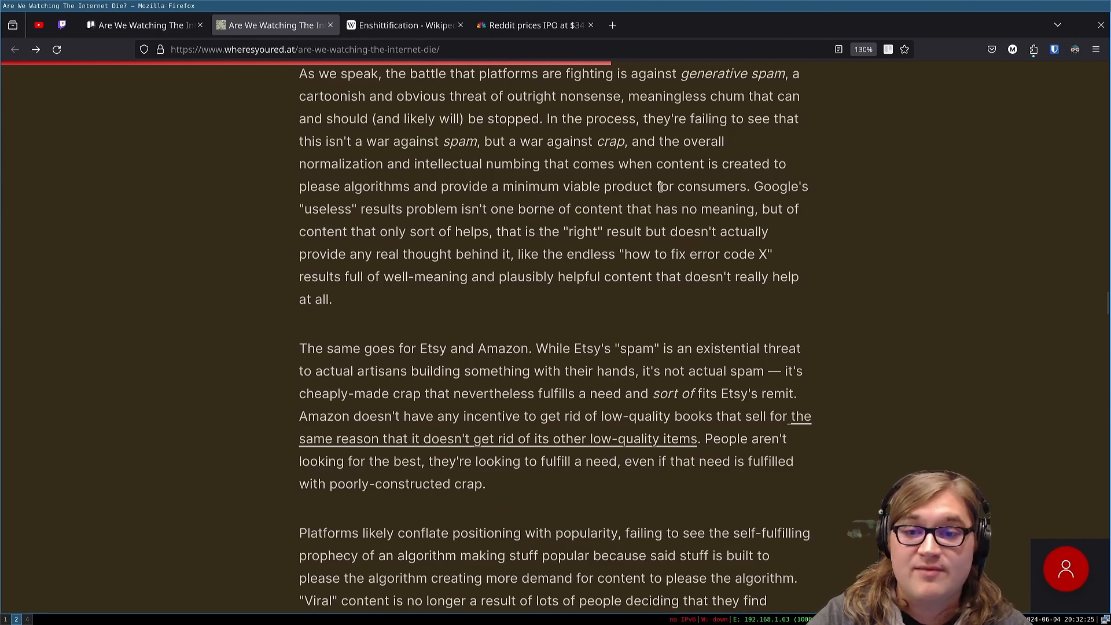
mouse_move(265, 248)
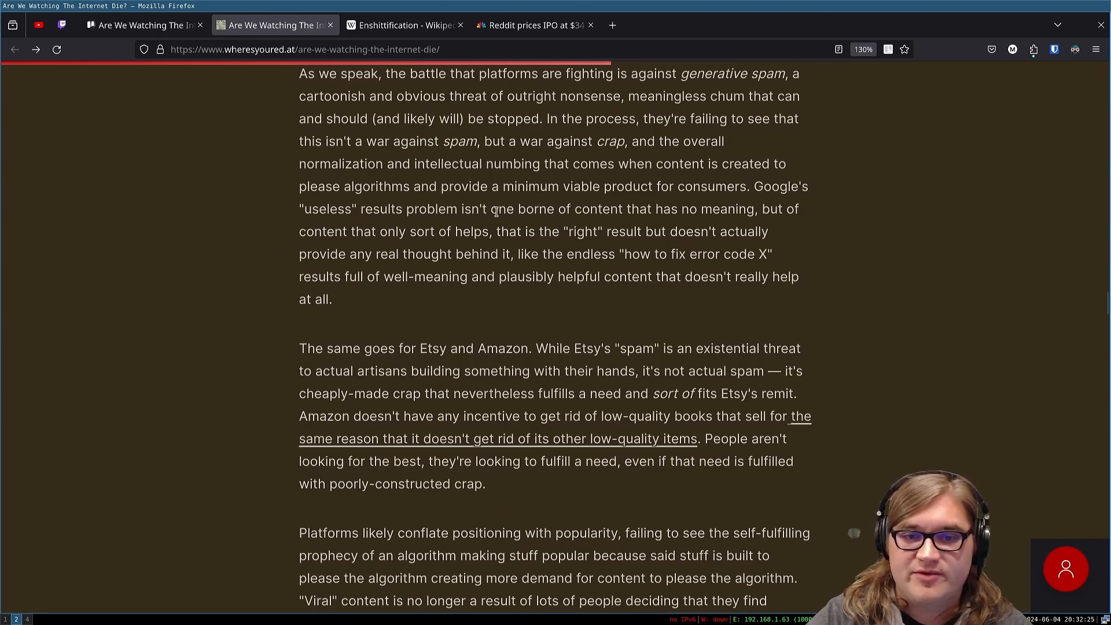
mouse_move(739, 503)
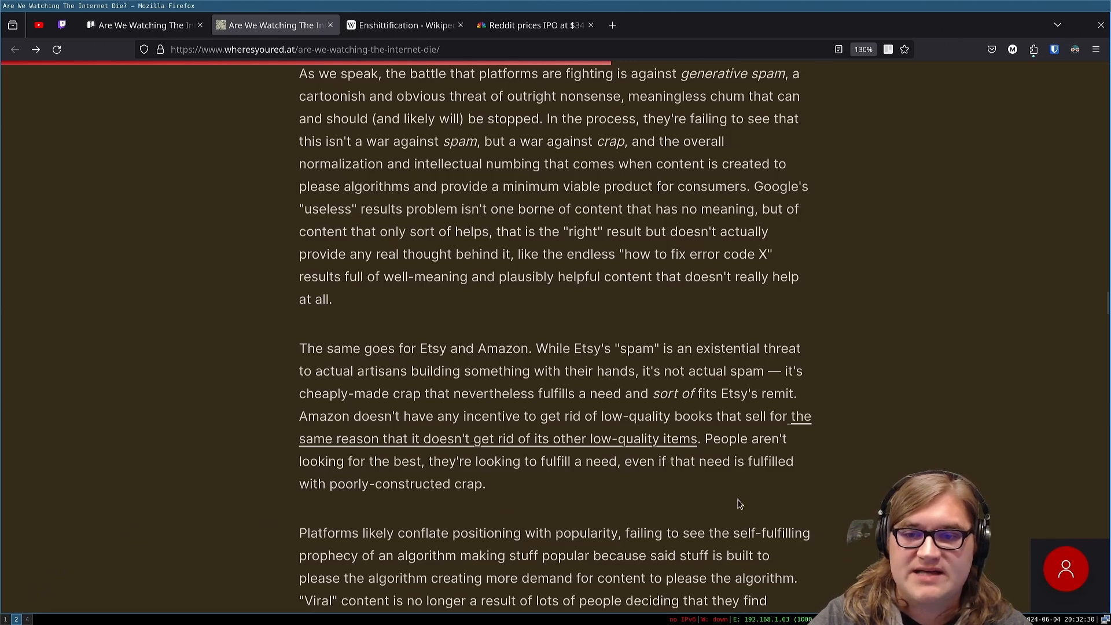
mouse_move(378, 245)
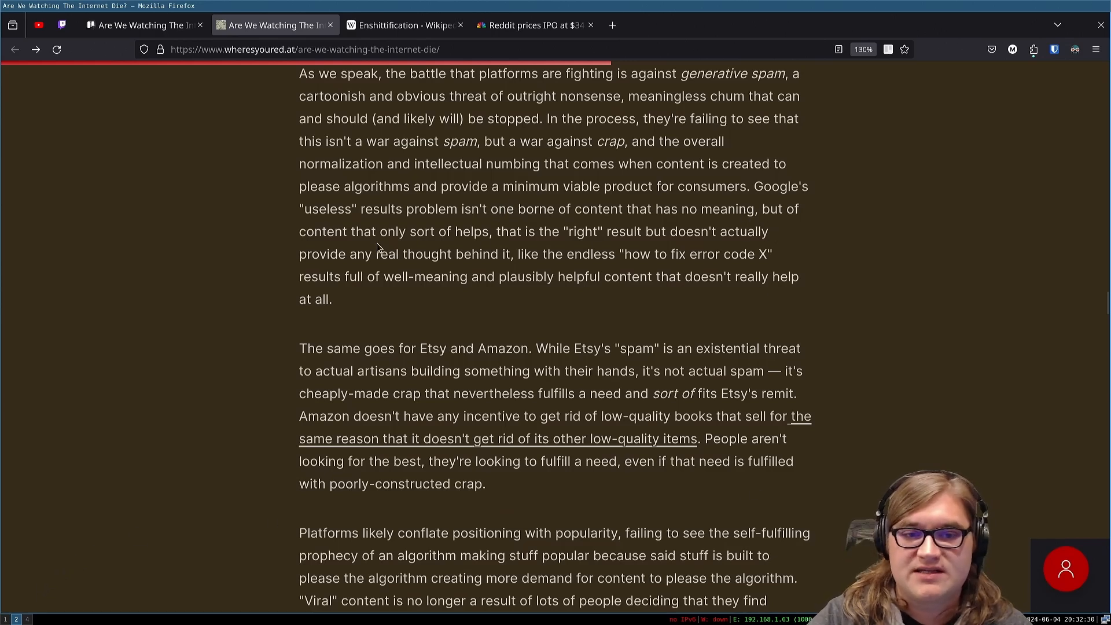
mouse_move(525, 250)
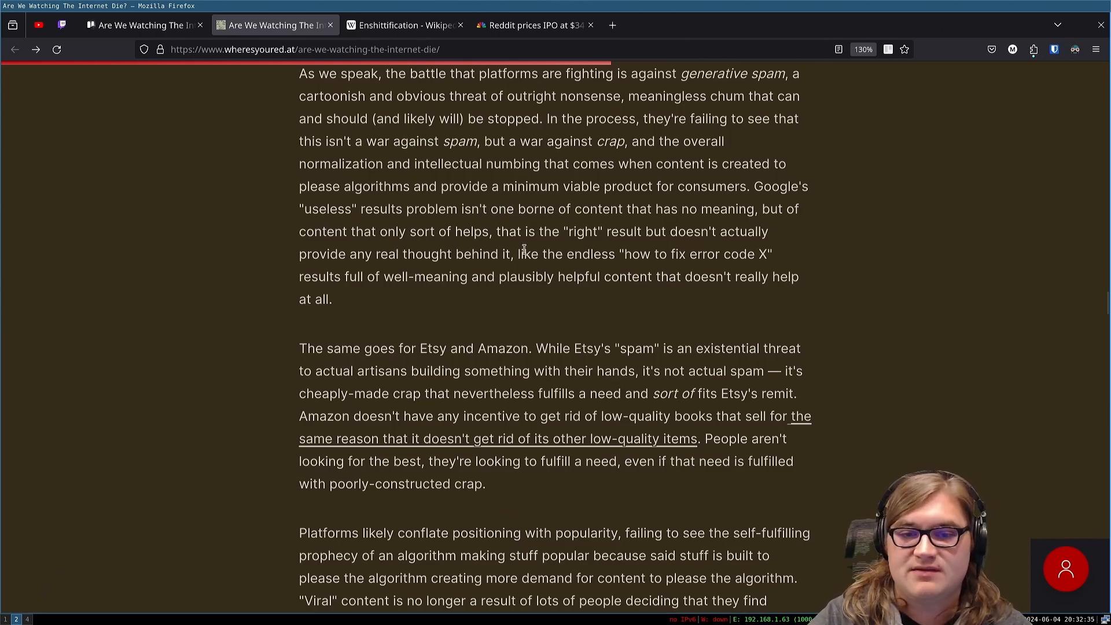
mouse_move(549, 250)
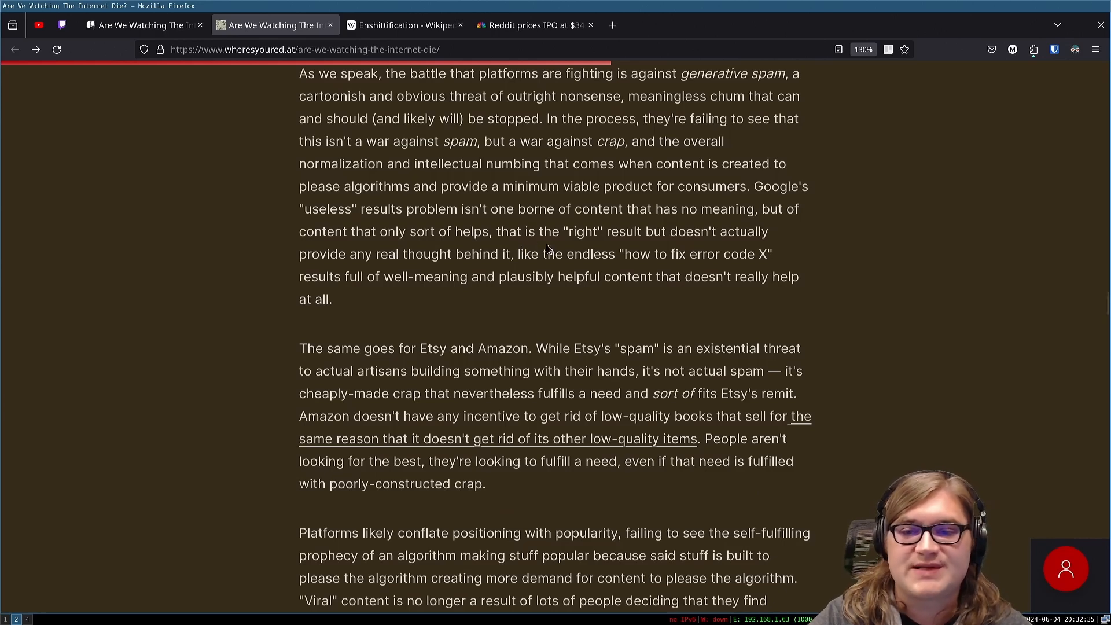
mouse_move(425, 270)
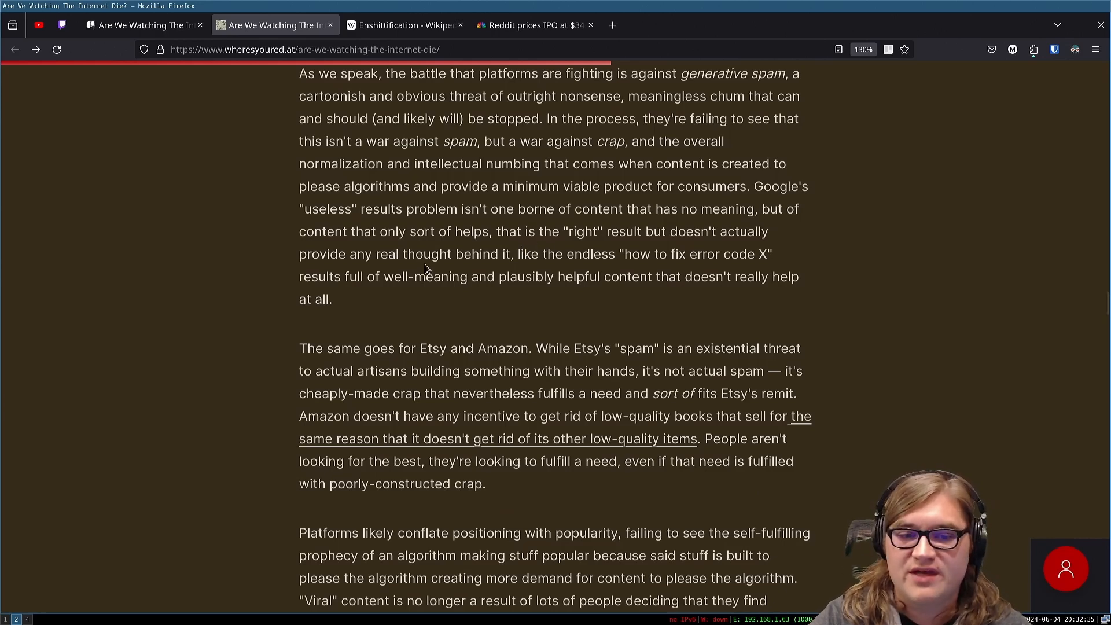
mouse_move(624, 295)
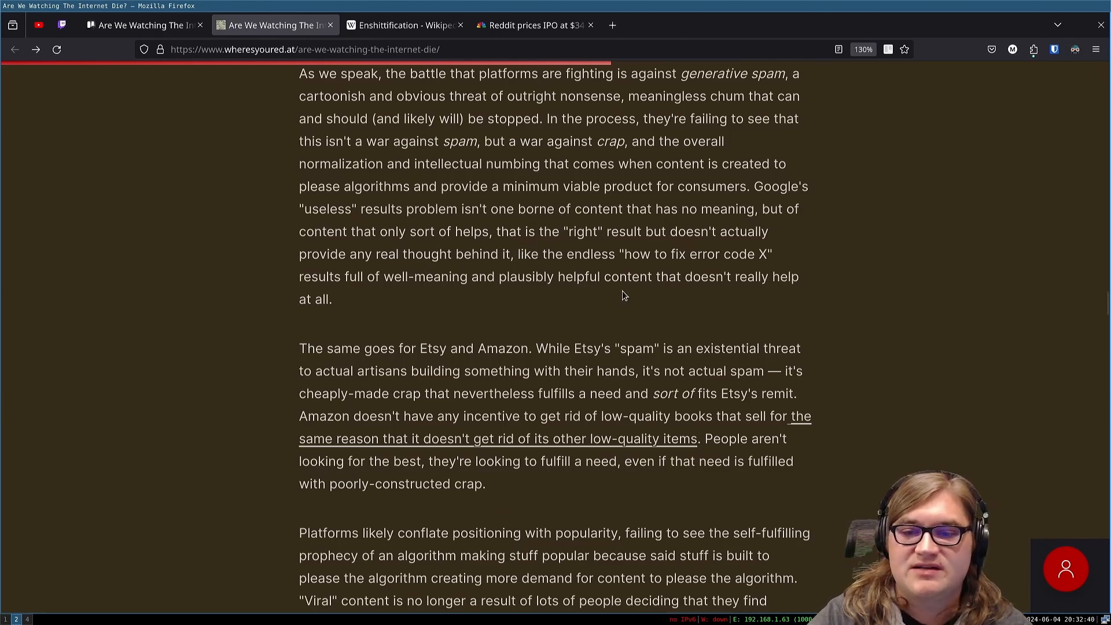
mouse_move(697, 270)
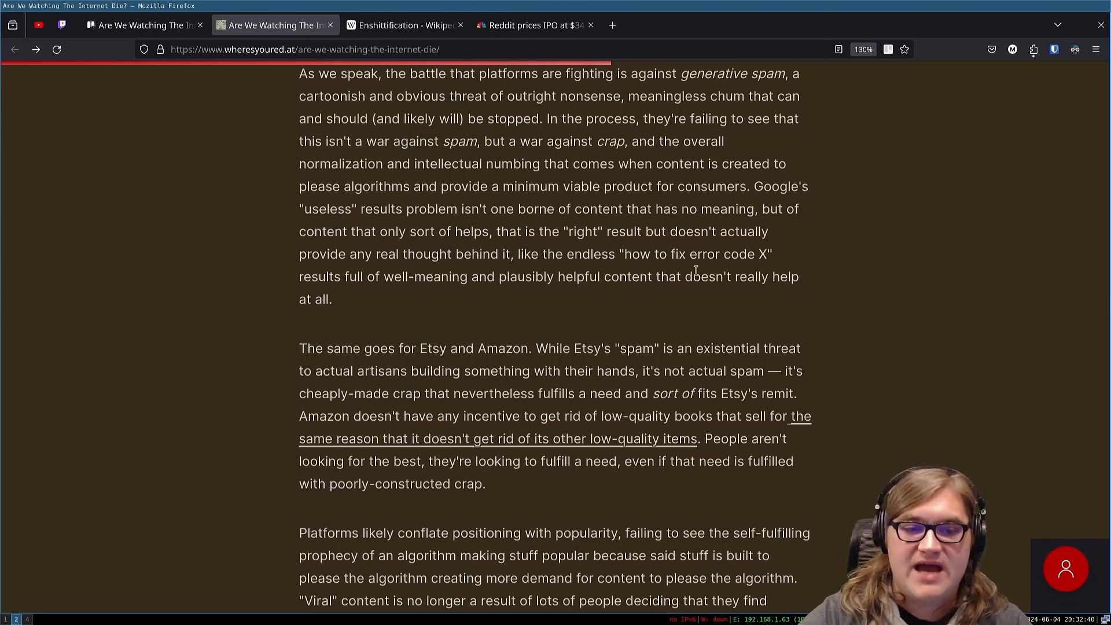
mouse_move(304, 389)
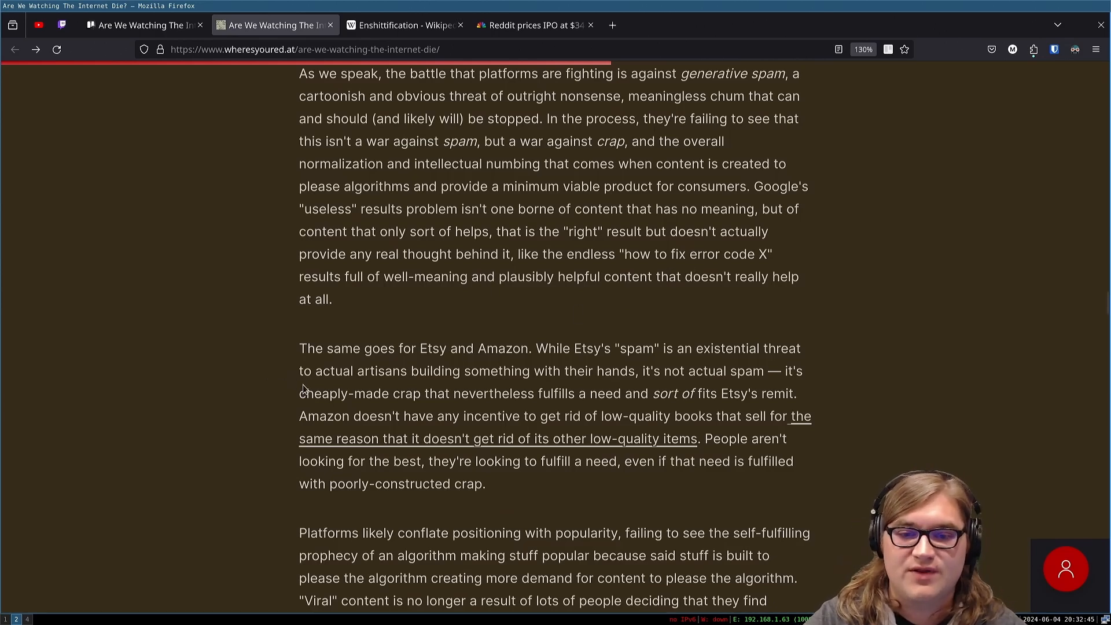
mouse_move(928, 326)
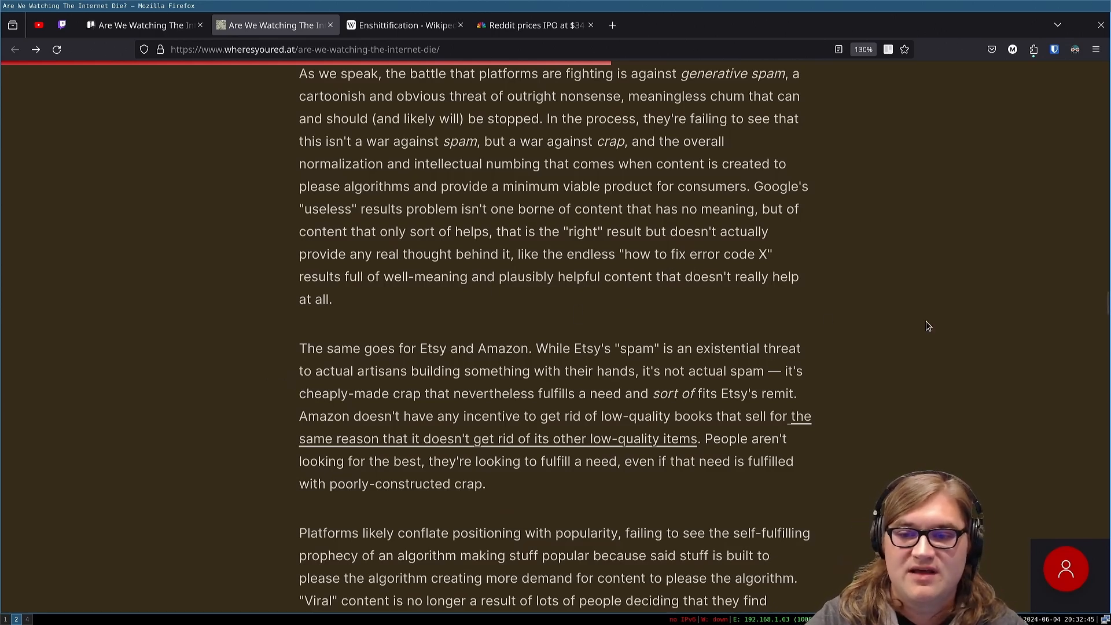
mouse_move(396, 293)
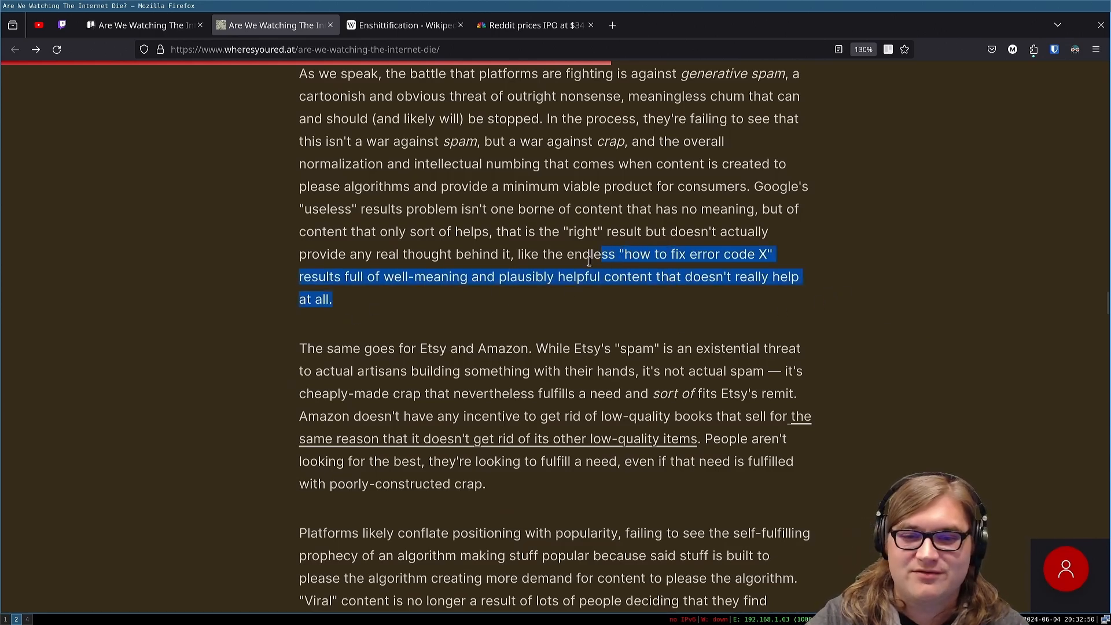
click(389, 349)
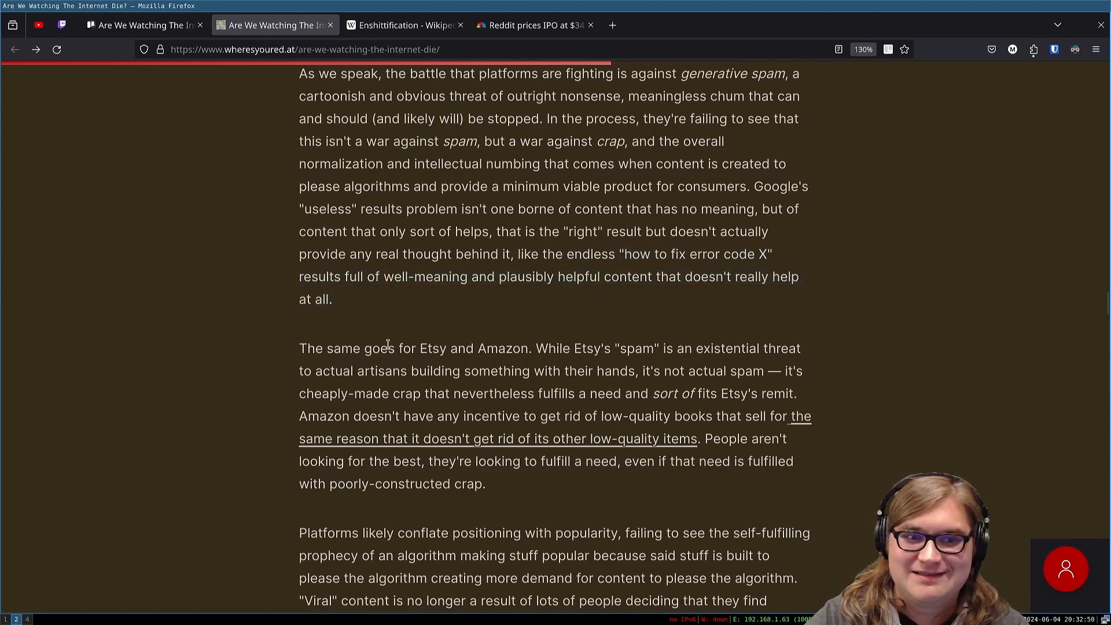
Step: Scroll down so the Etsy 'cheaply-made crap' paragraph and the positioning-versus-popularity one are readable
scroll(down, 3)
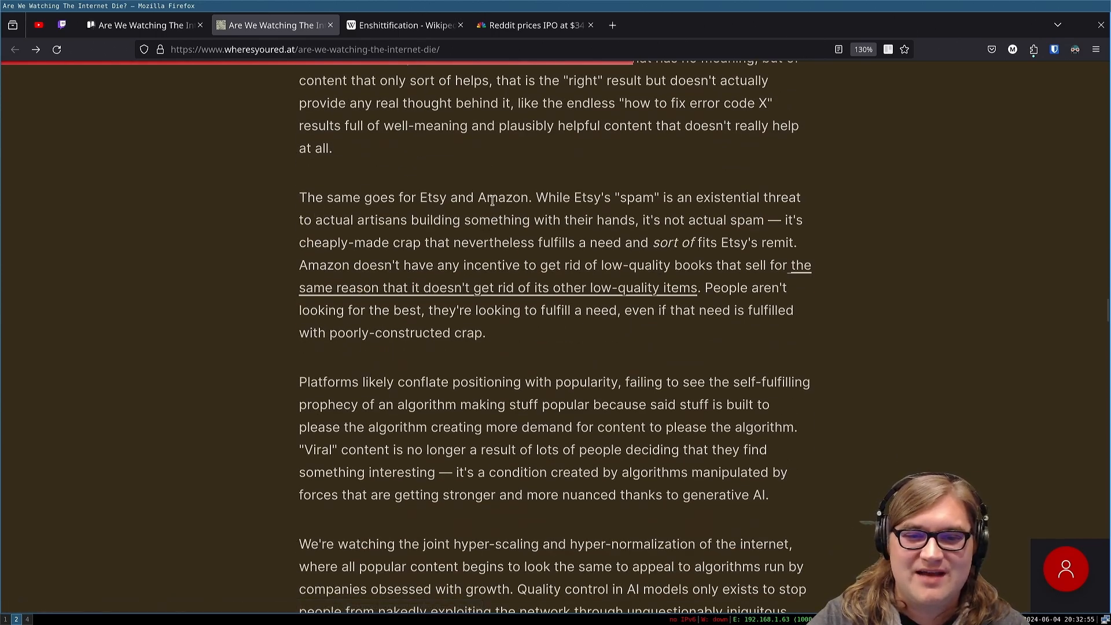
mouse_move(741, 198)
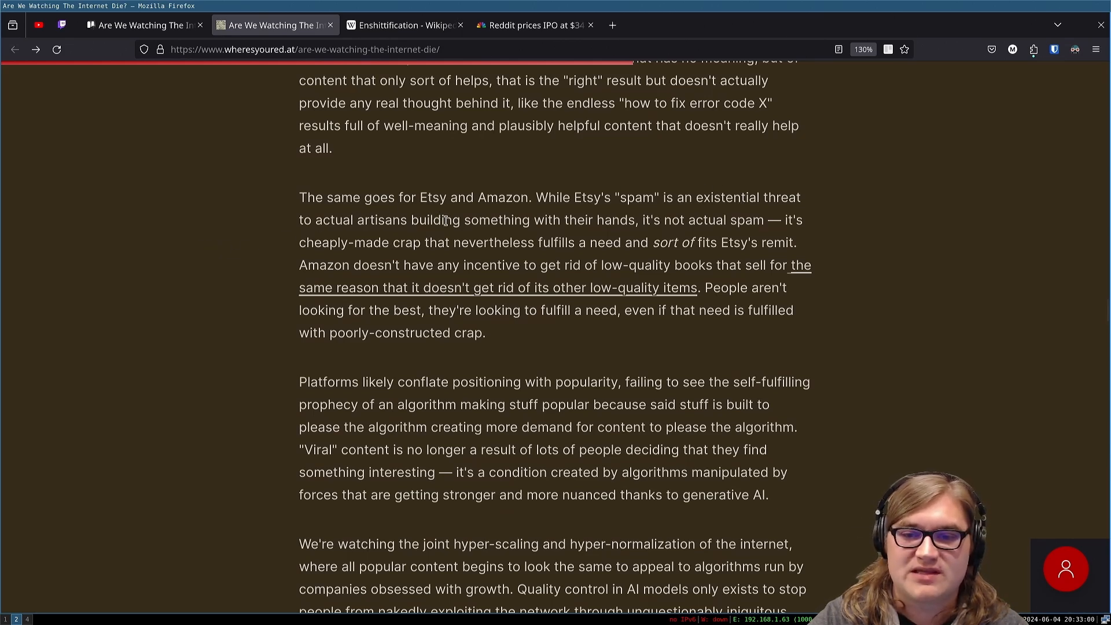
mouse_move(855, 226)
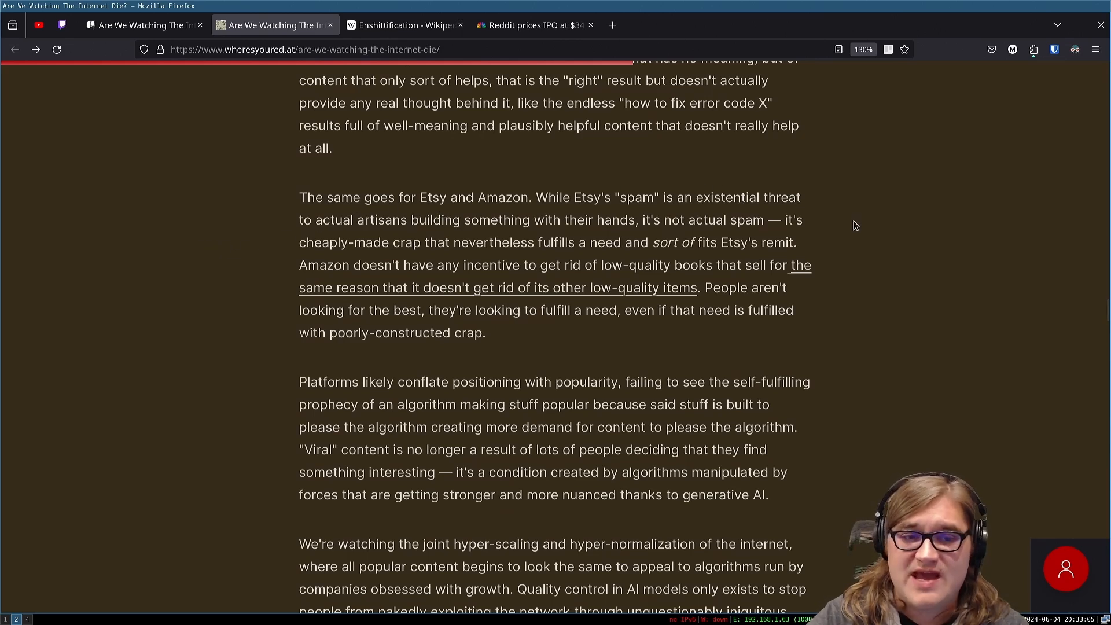
mouse_move(551, 256)
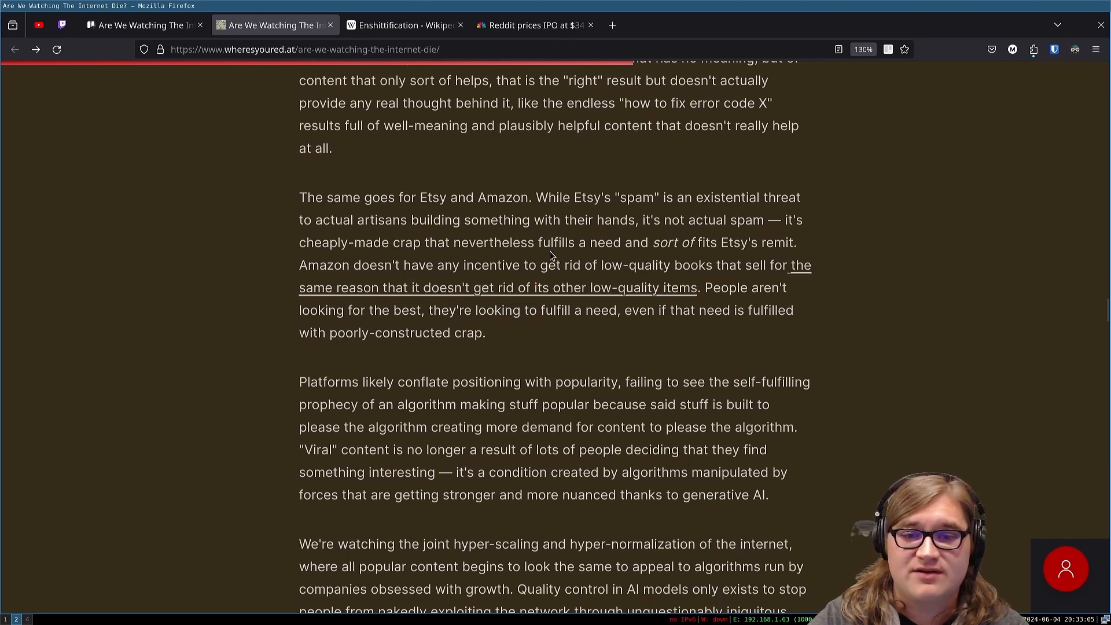
mouse_move(672, 248)
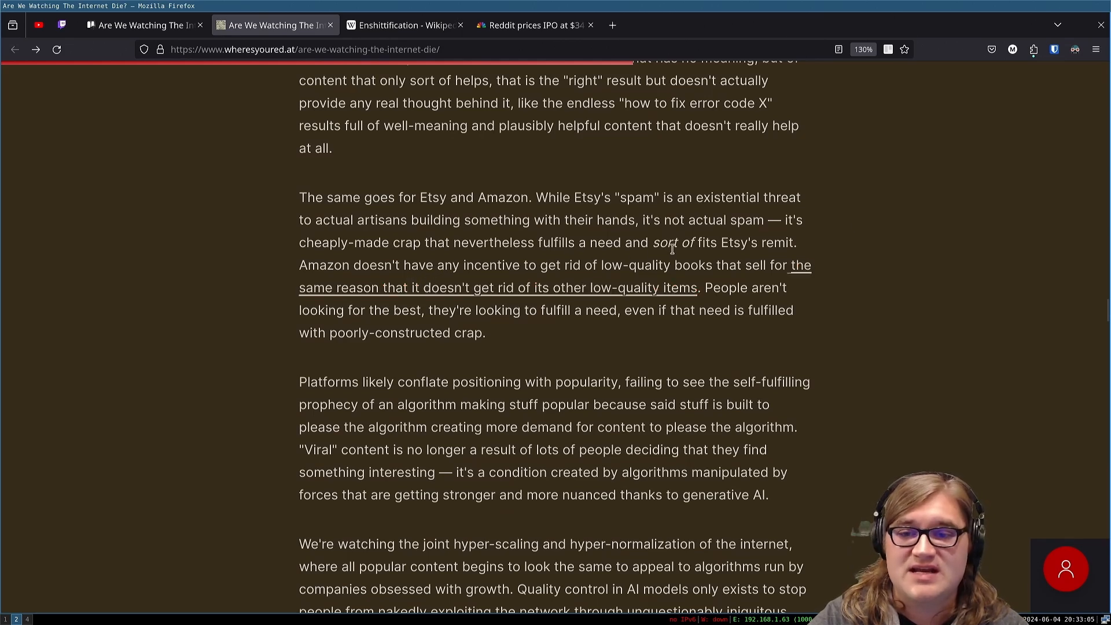
mouse_move(706, 257)
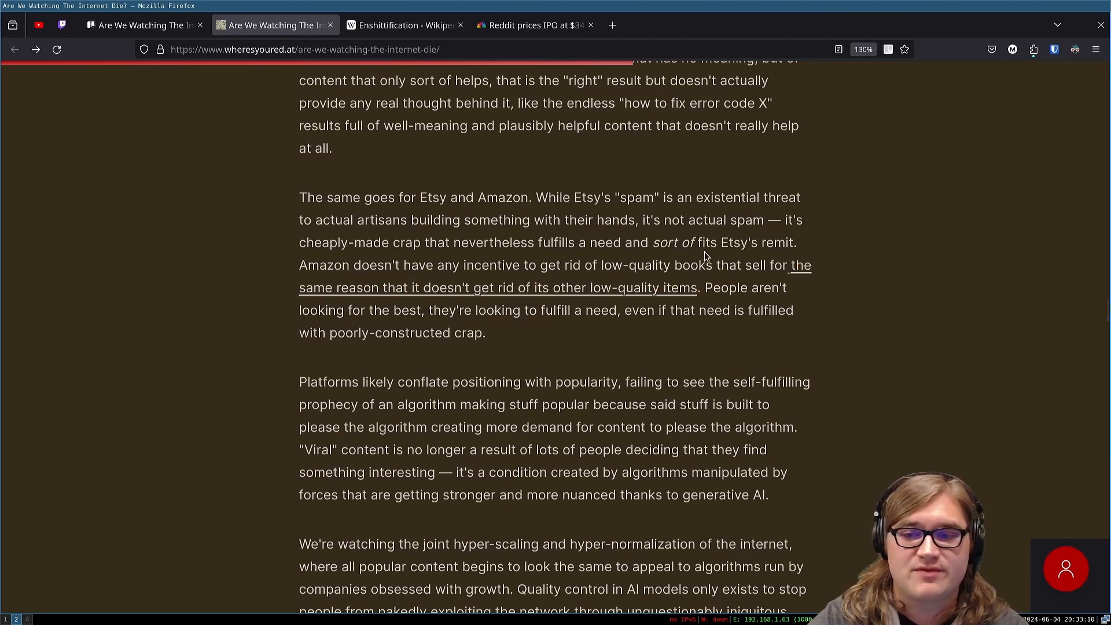
mouse_move(791, 239)
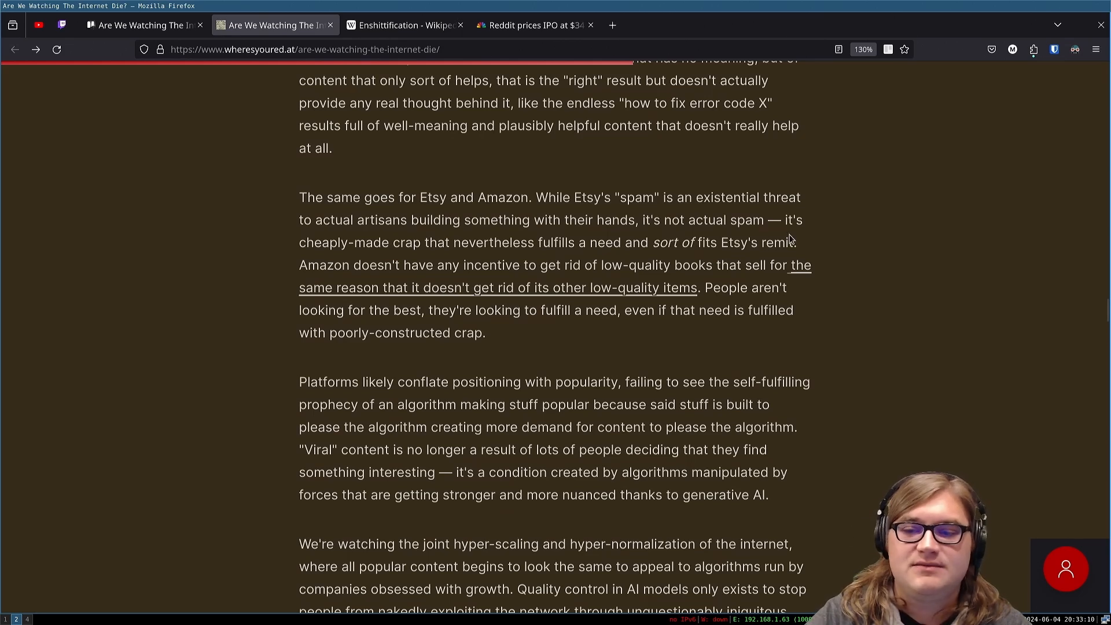
mouse_move(808, 232)
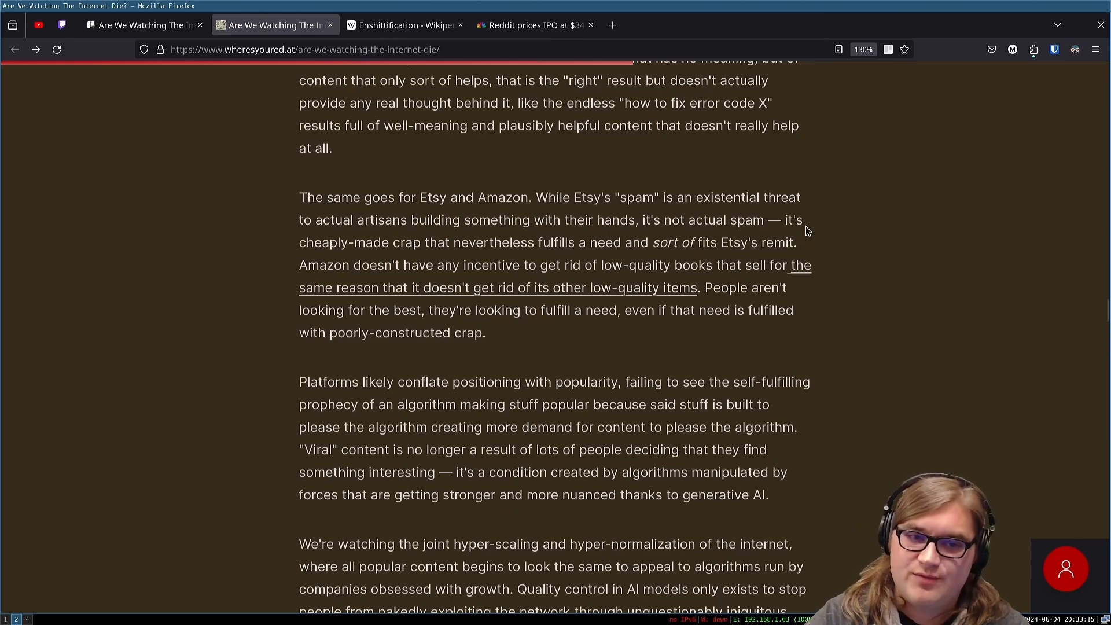
mouse_move(791, 238)
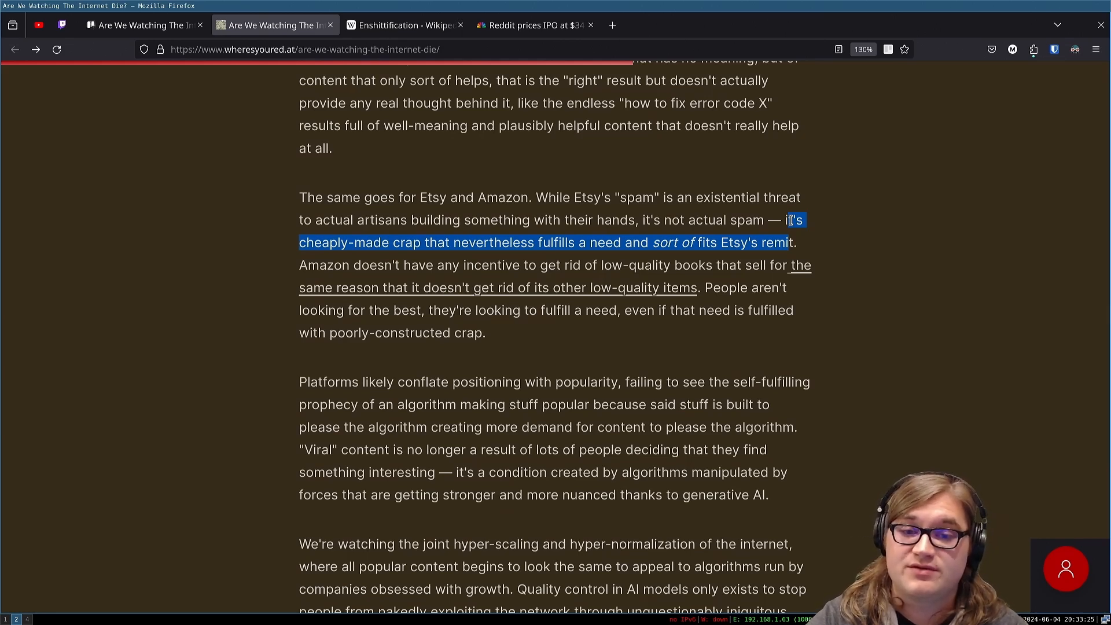
mouse_move(779, 217)
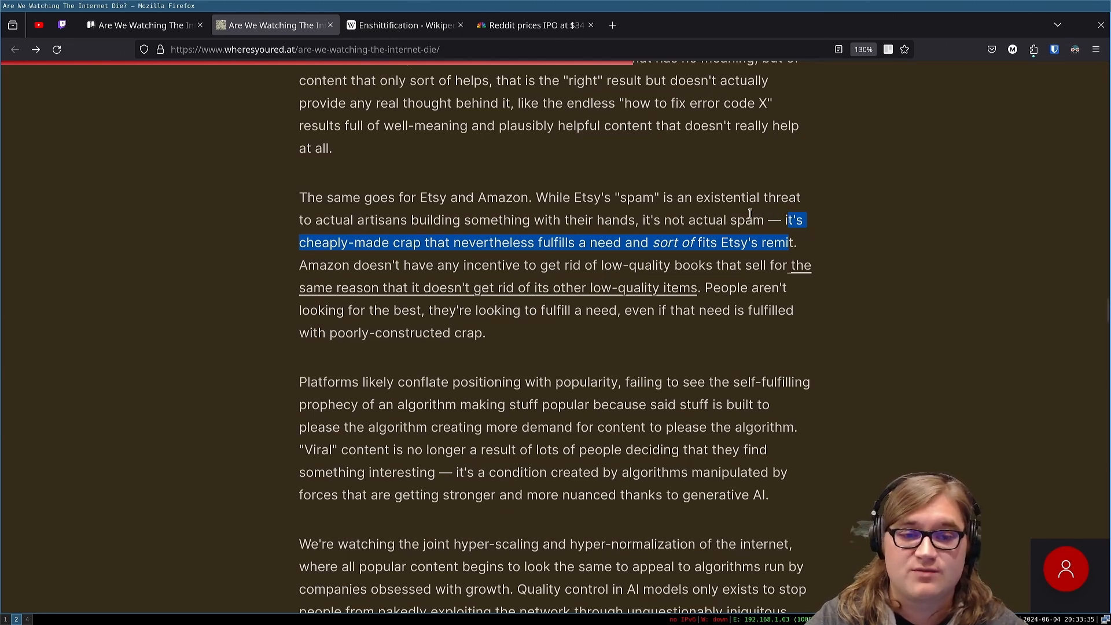
mouse_move(247, 288)
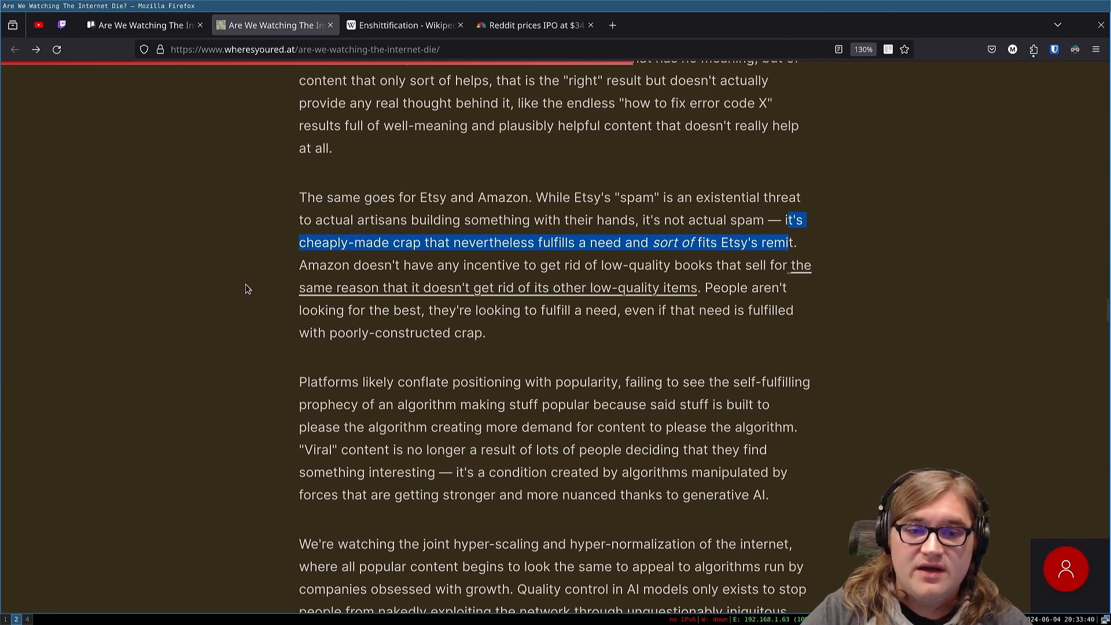
mouse_move(428, 279)
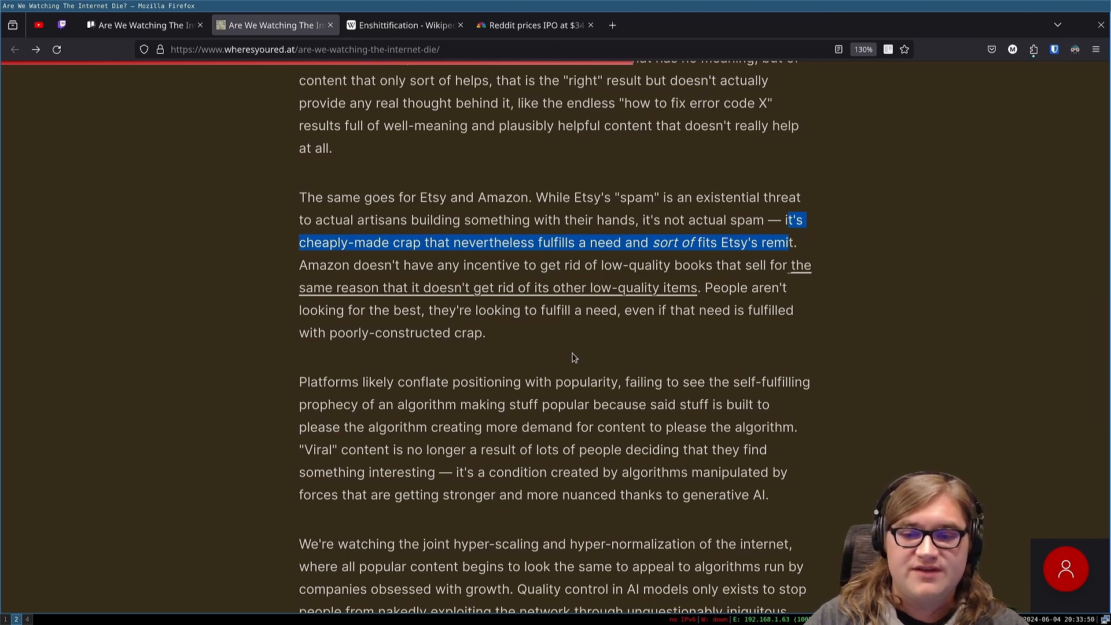
mouse_move(355, 371)
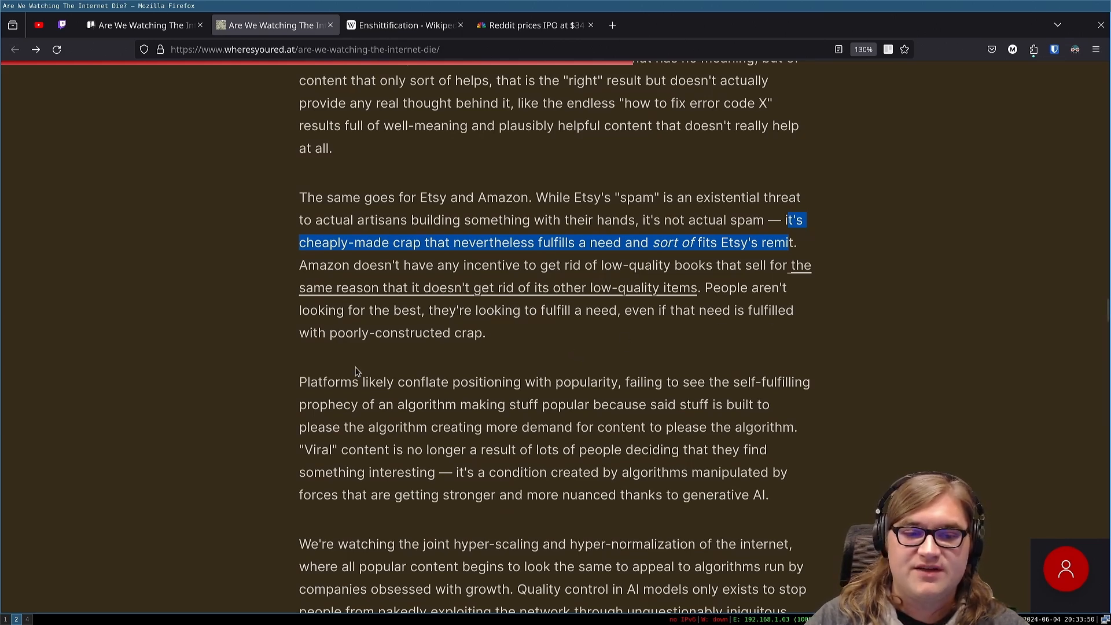
mouse_move(502, 346)
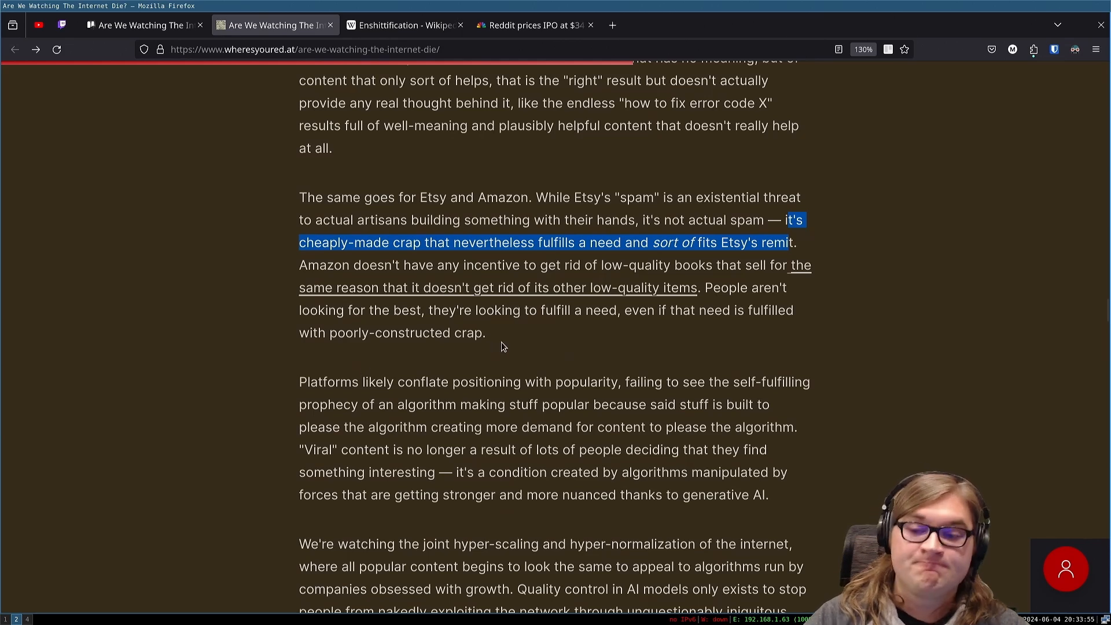
mouse_move(507, 333)
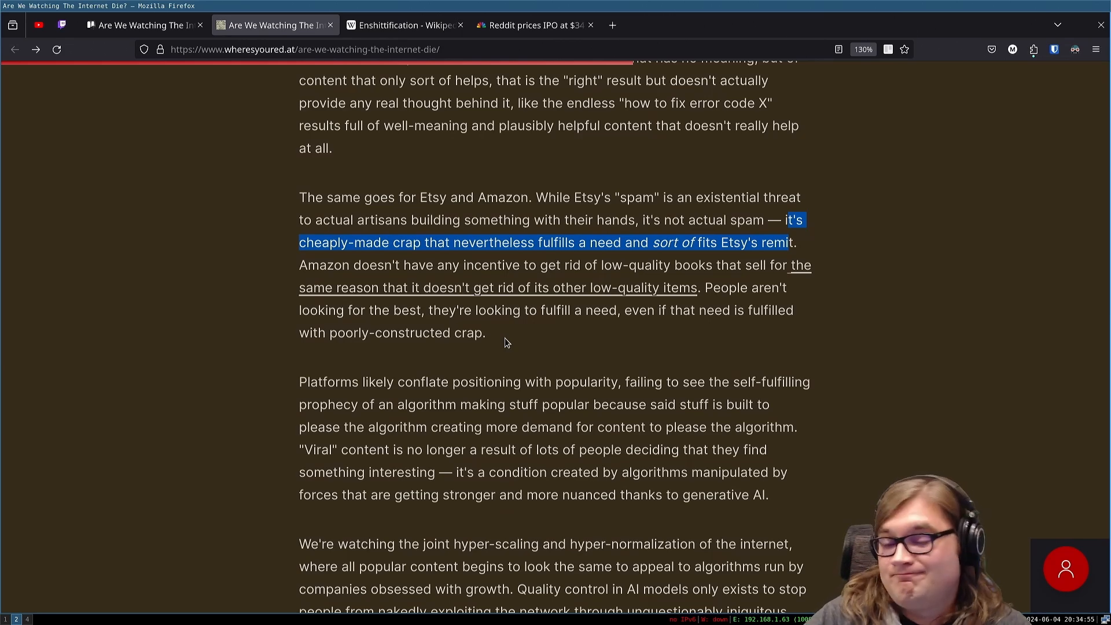
Step: Scroll down to the 'Viral' content sentence and the hyper-normalization paragraph
scroll(down, 3)
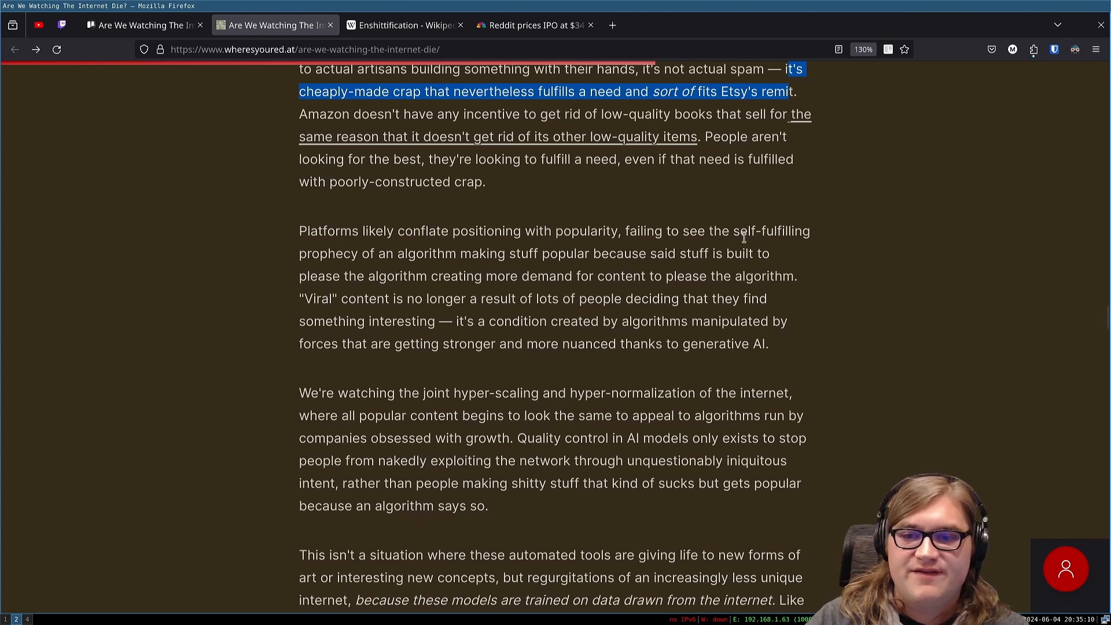
mouse_move(414, 266)
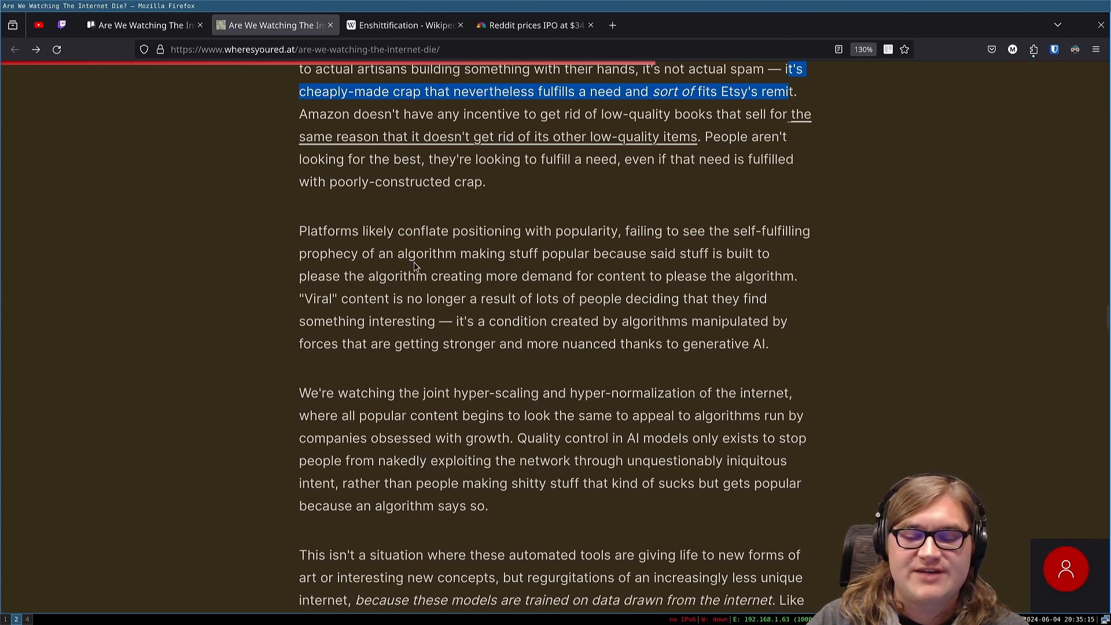
mouse_move(718, 282)
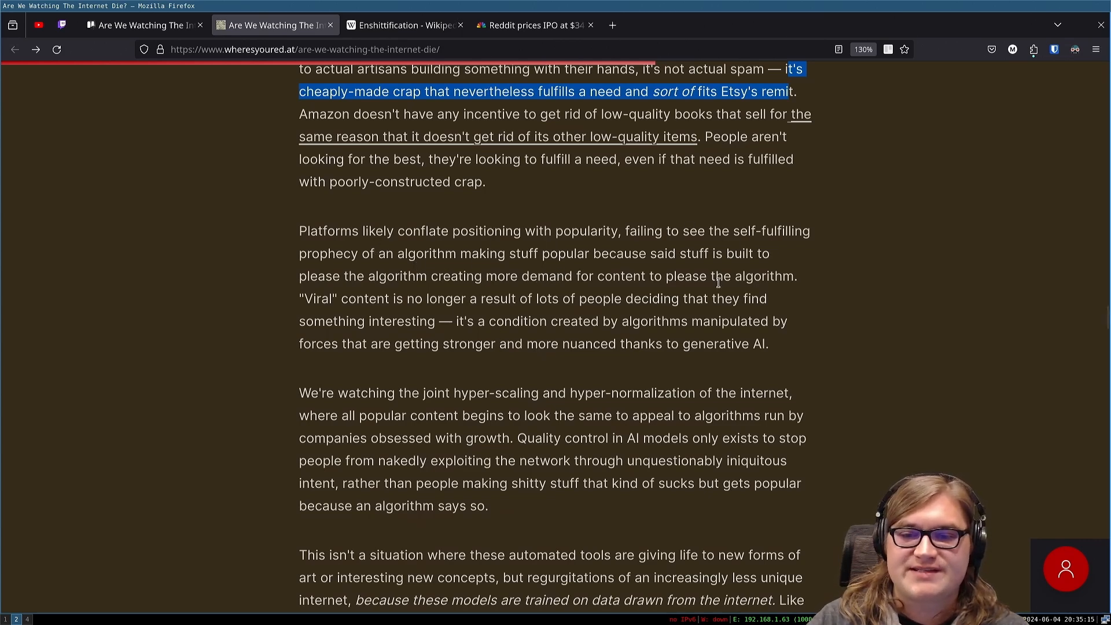
mouse_move(737, 272)
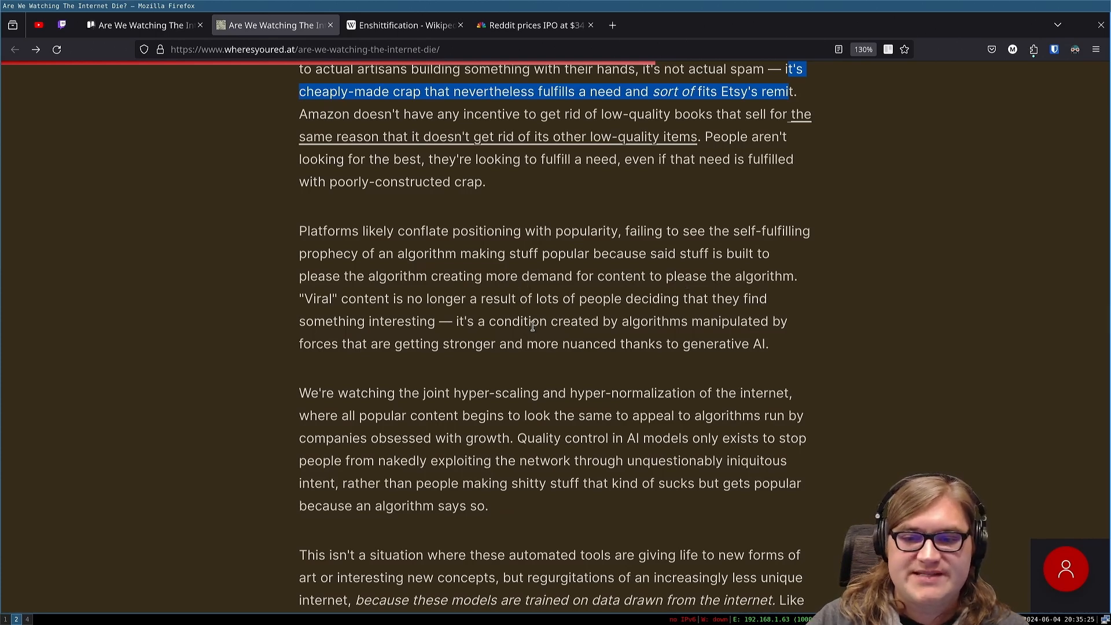
mouse_move(541, 336)
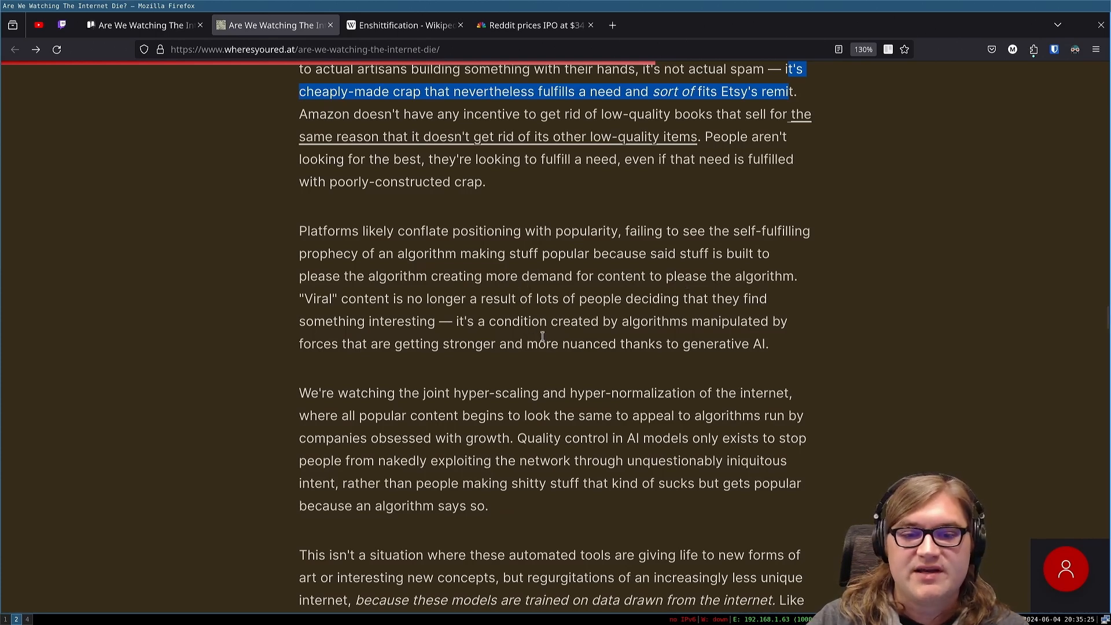
mouse_move(764, 335)
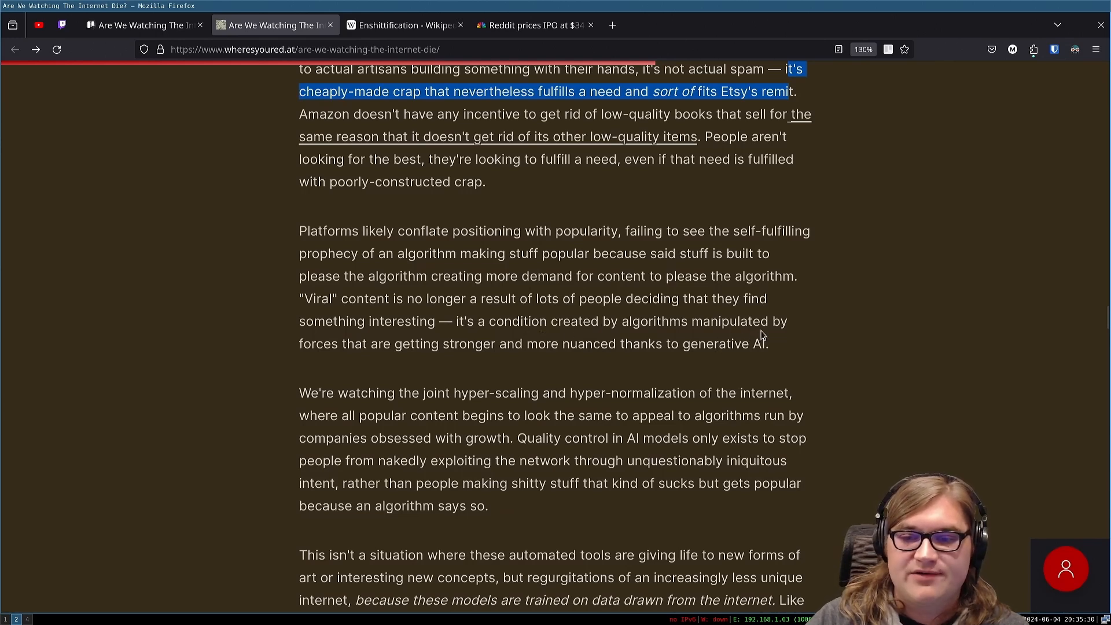
mouse_move(447, 349)
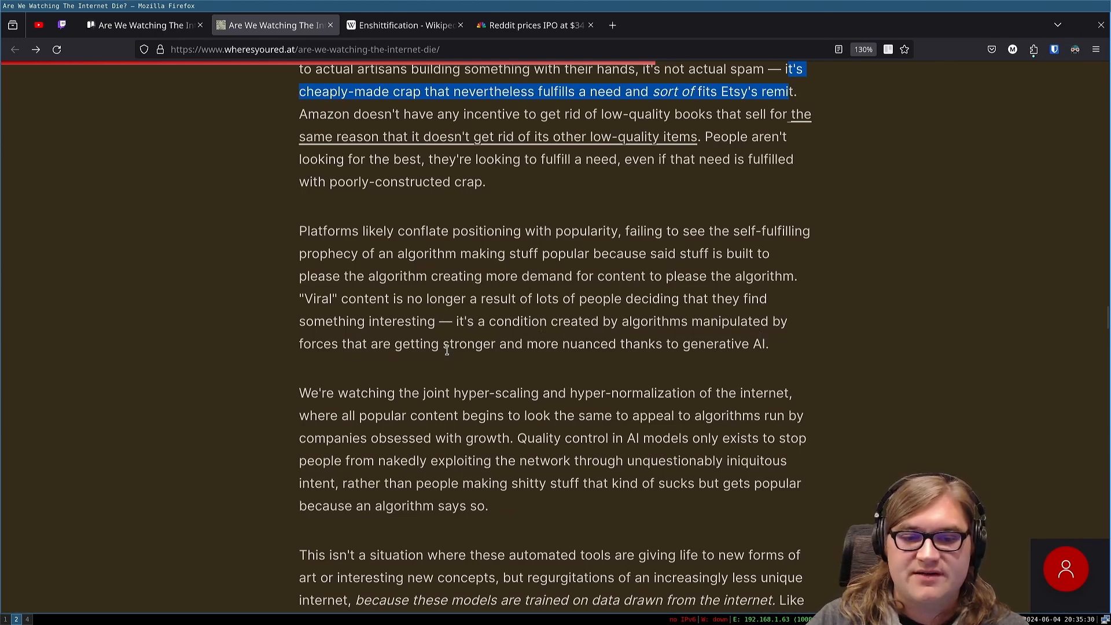
mouse_move(615, 357)
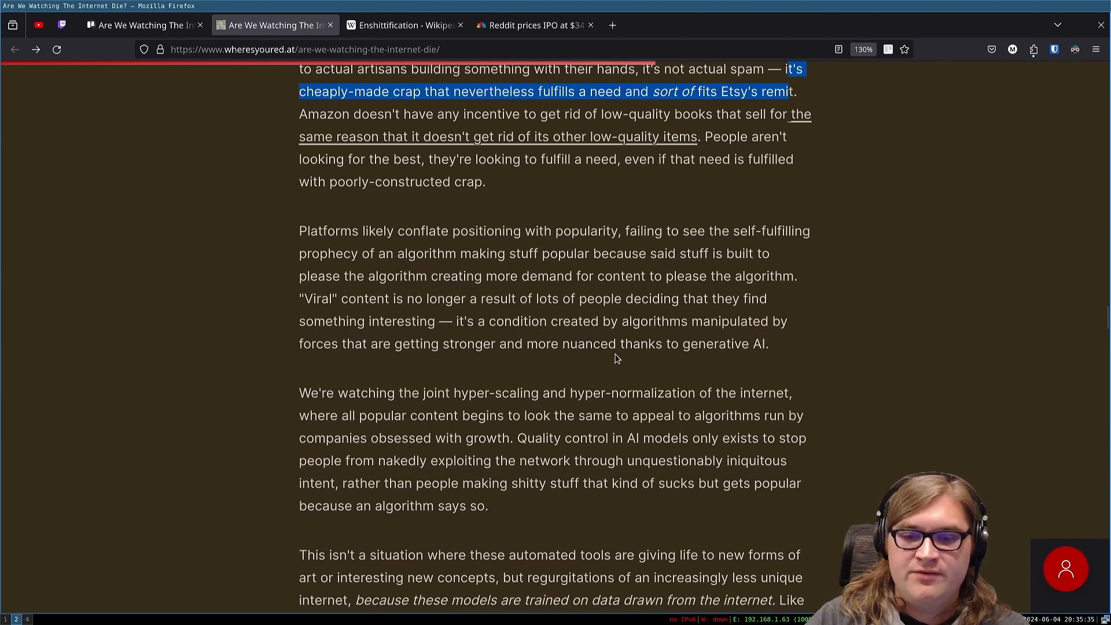
mouse_move(726, 367)
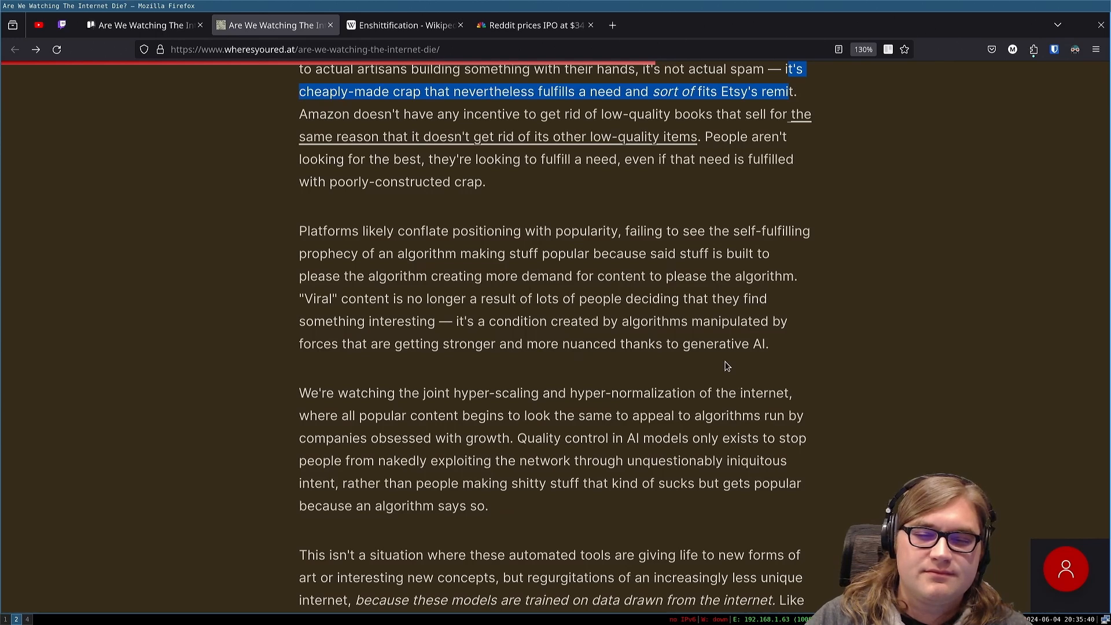
mouse_move(358, 293)
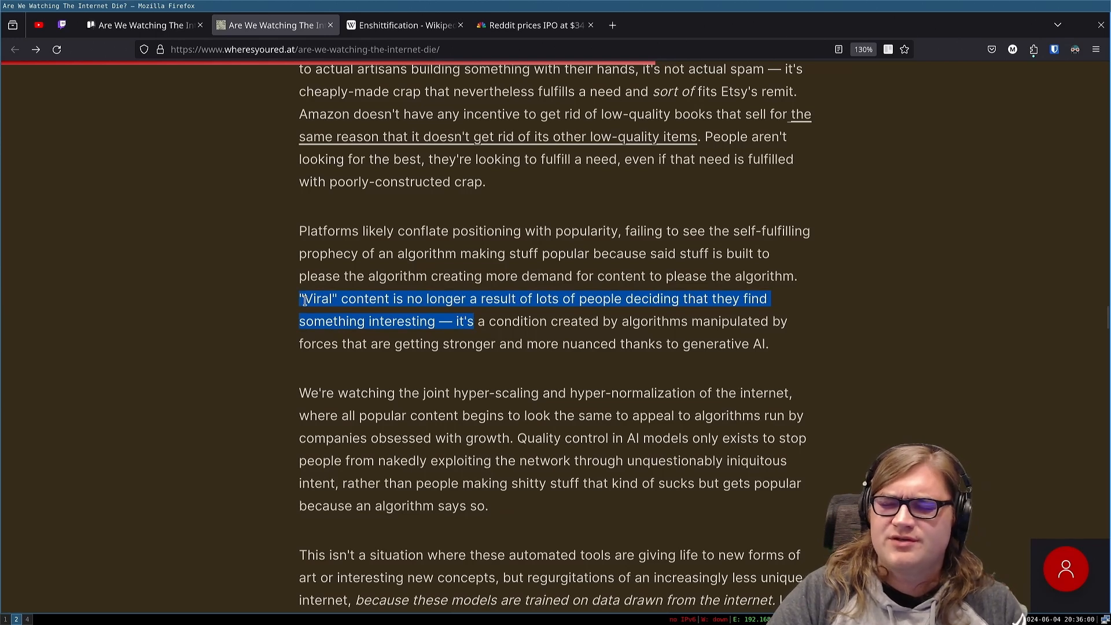
mouse_move(305, 304)
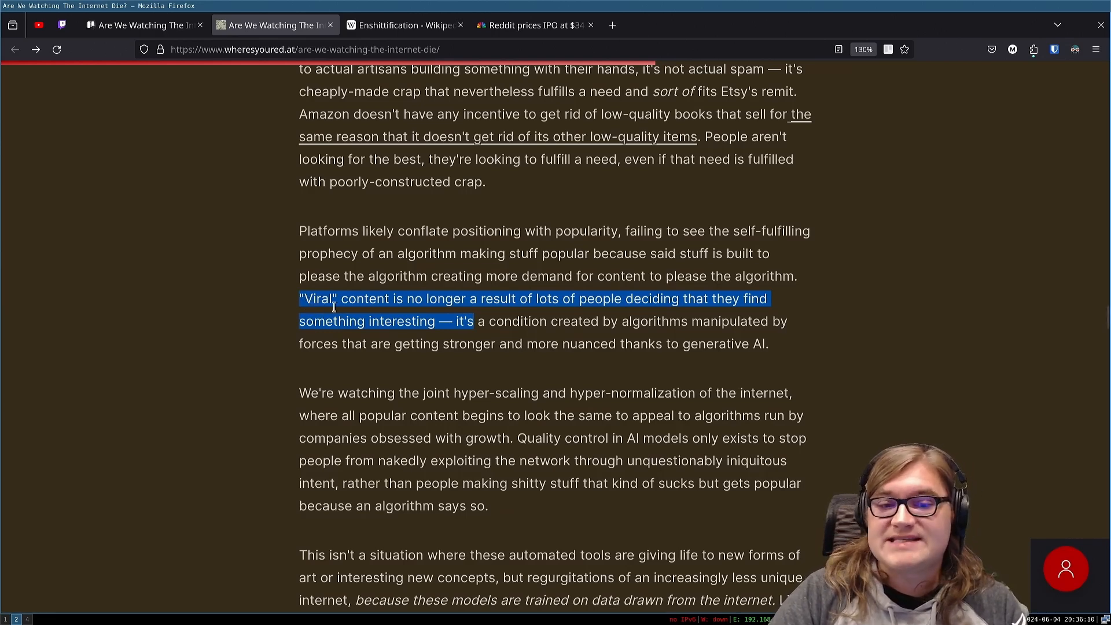
mouse_move(343, 314)
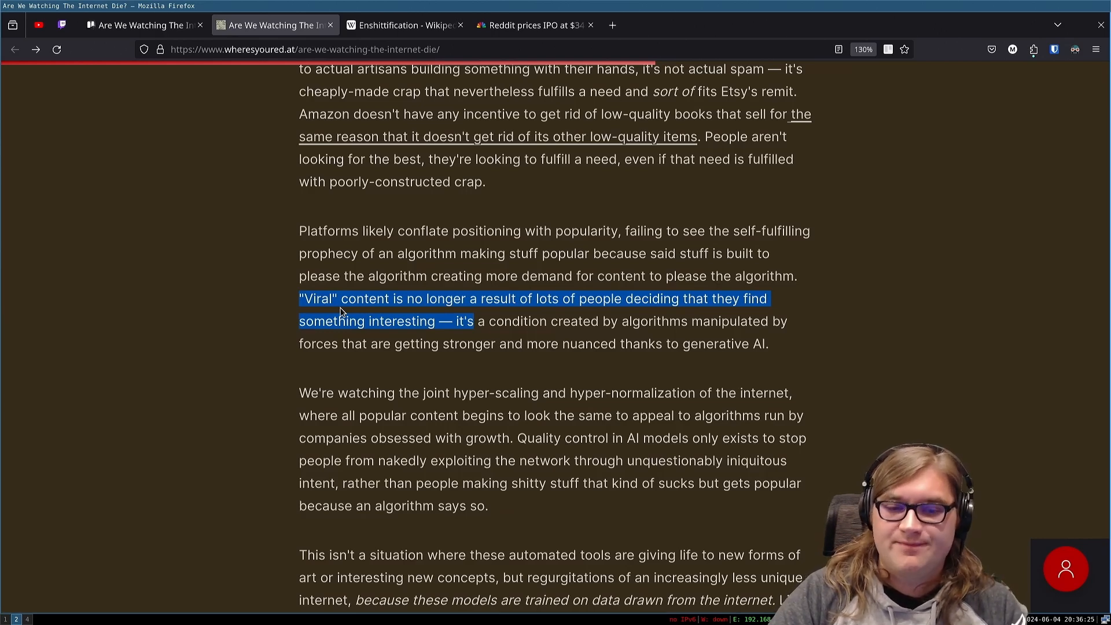
mouse_move(684, 321)
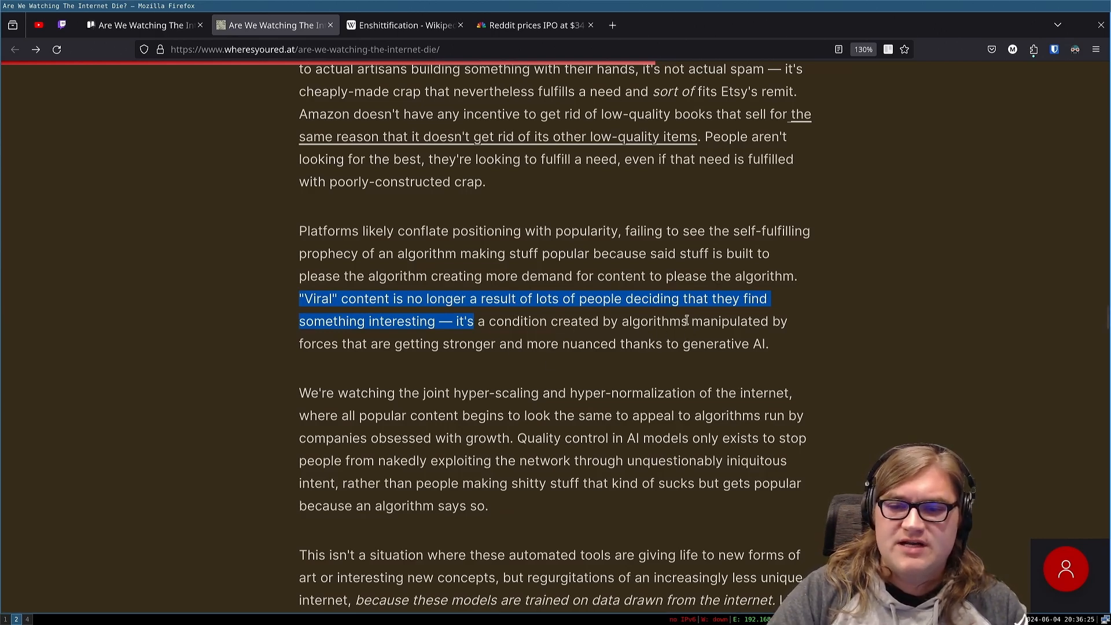
mouse_move(378, 344)
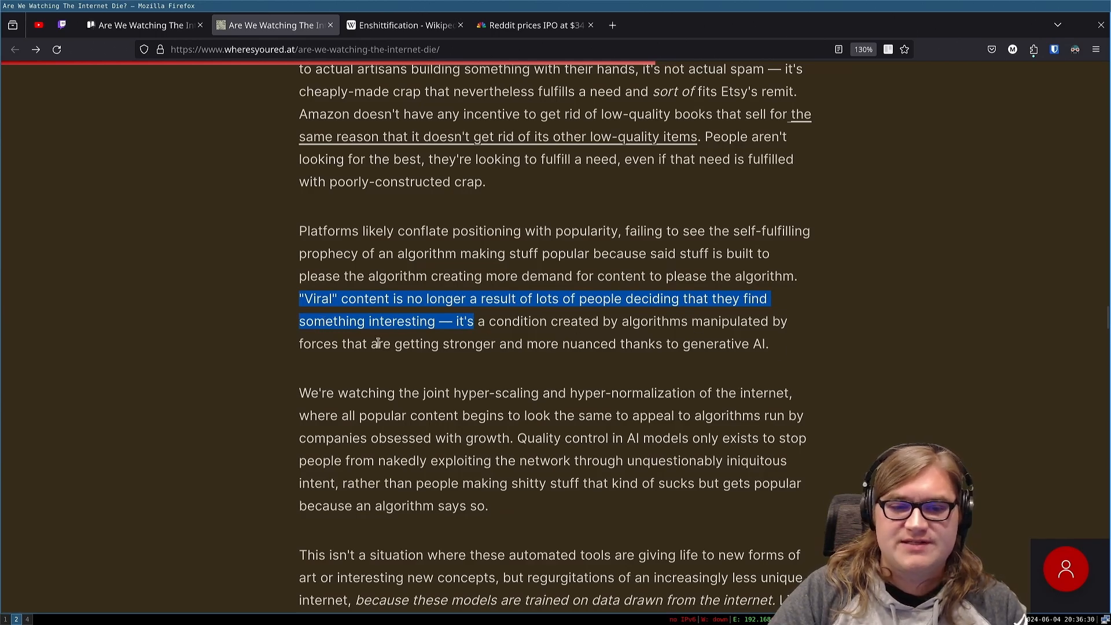
mouse_move(784, 349)
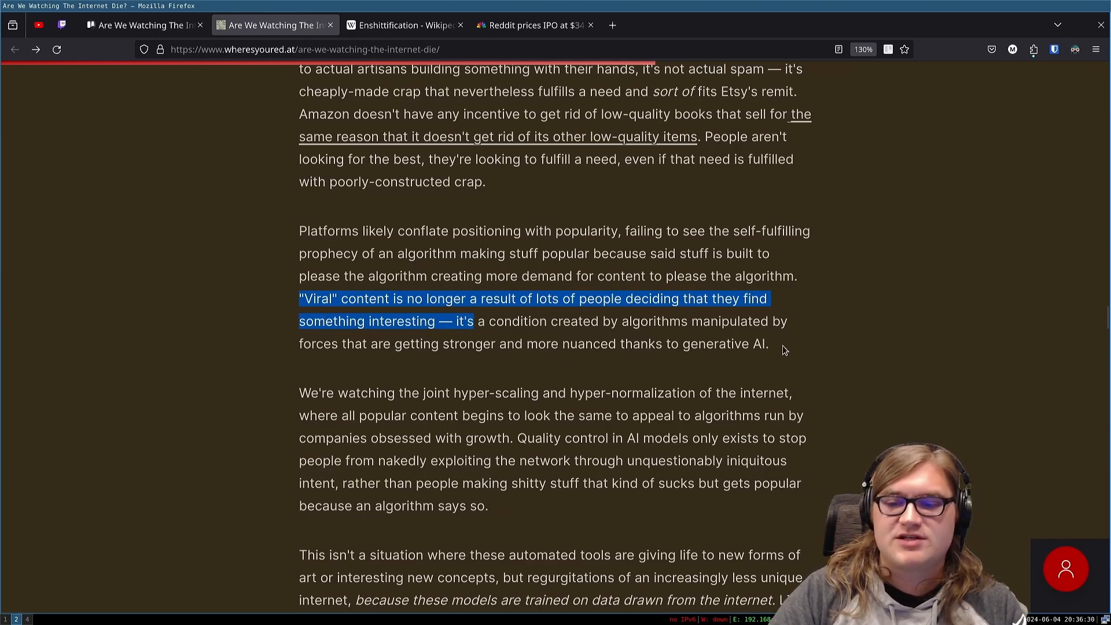
Step: Scroll on and highlight the clause ending 'because an algorithm says so.'
scroll(down, 3)
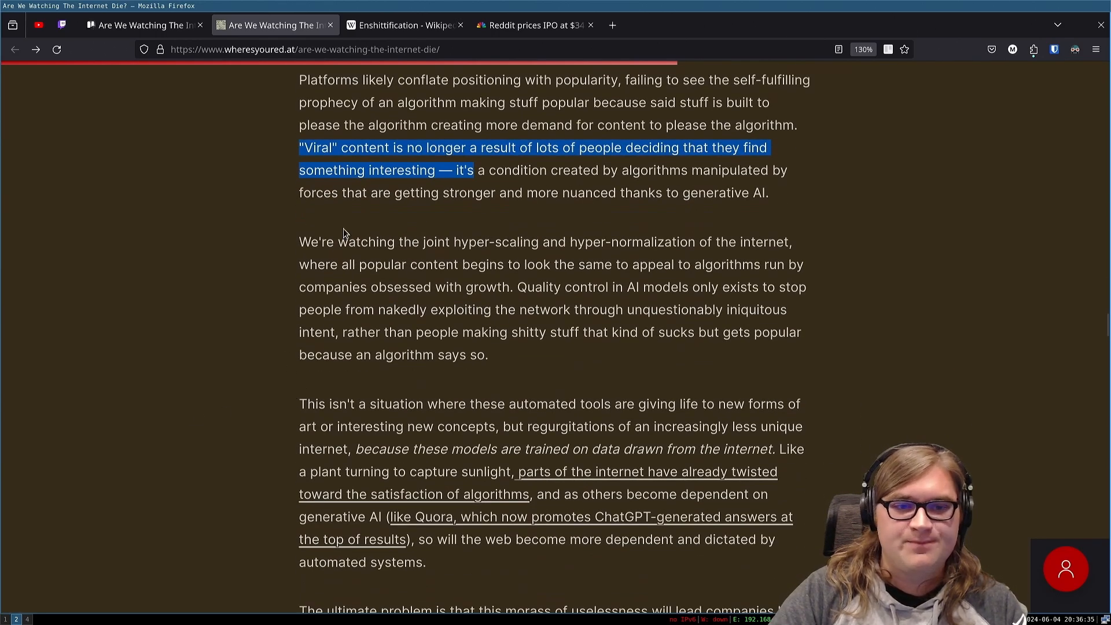
mouse_move(517, 246)
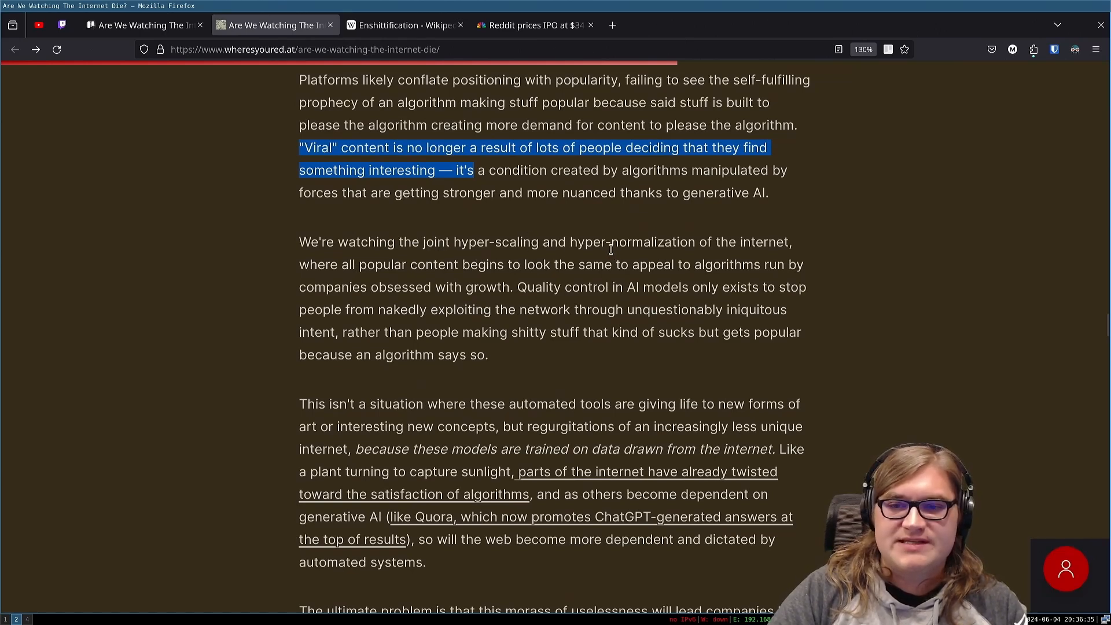
mouse_move(462, 267)
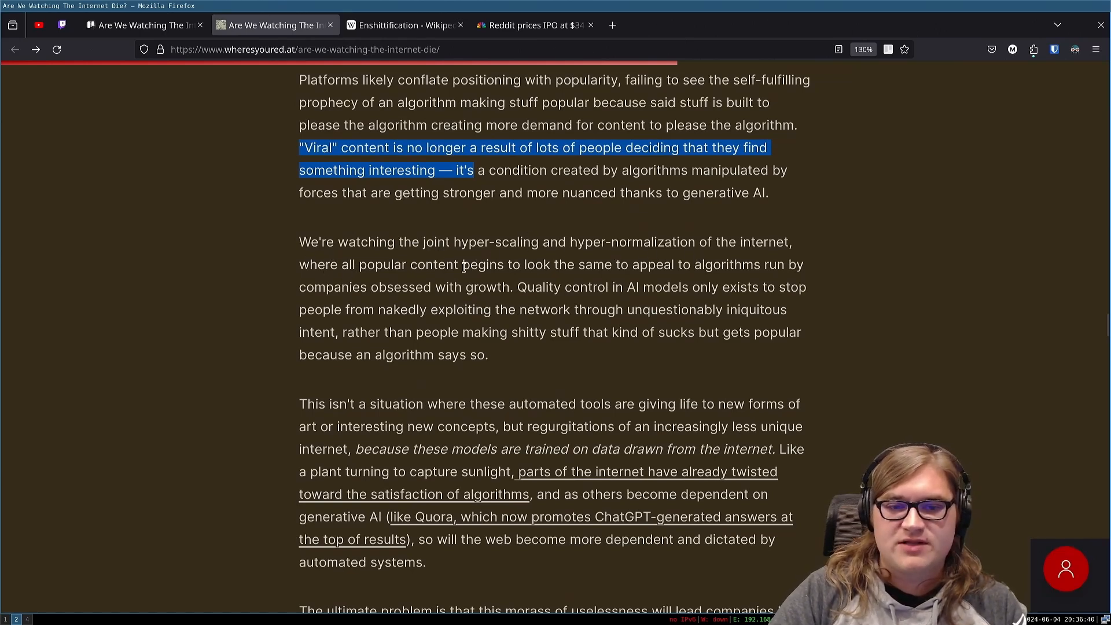
mouse_move(715, 267)
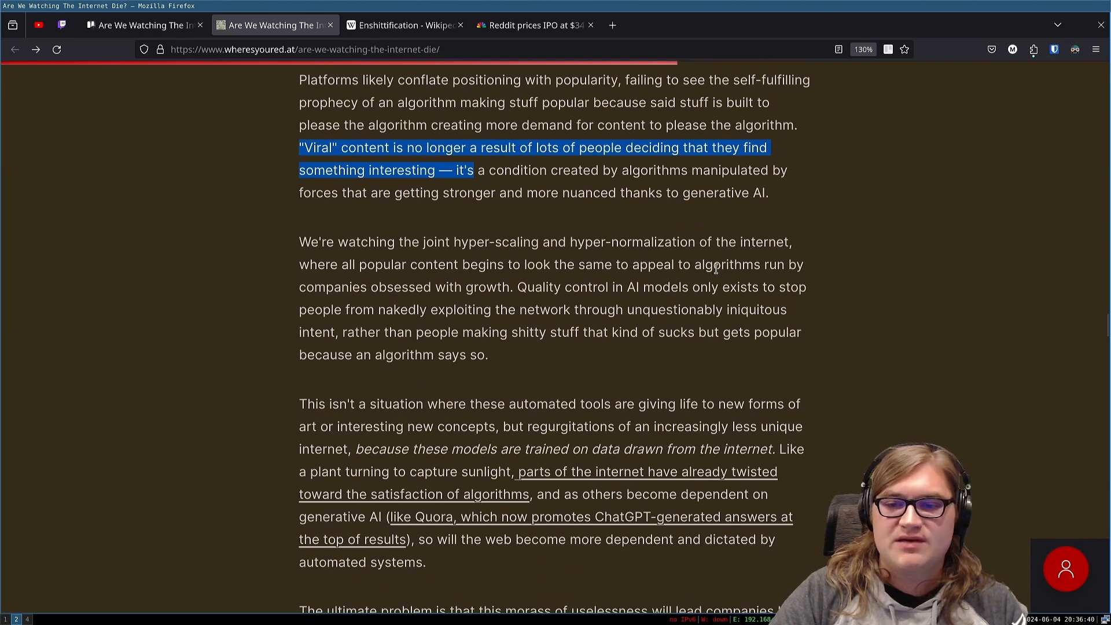
mouse_move(495, 291)
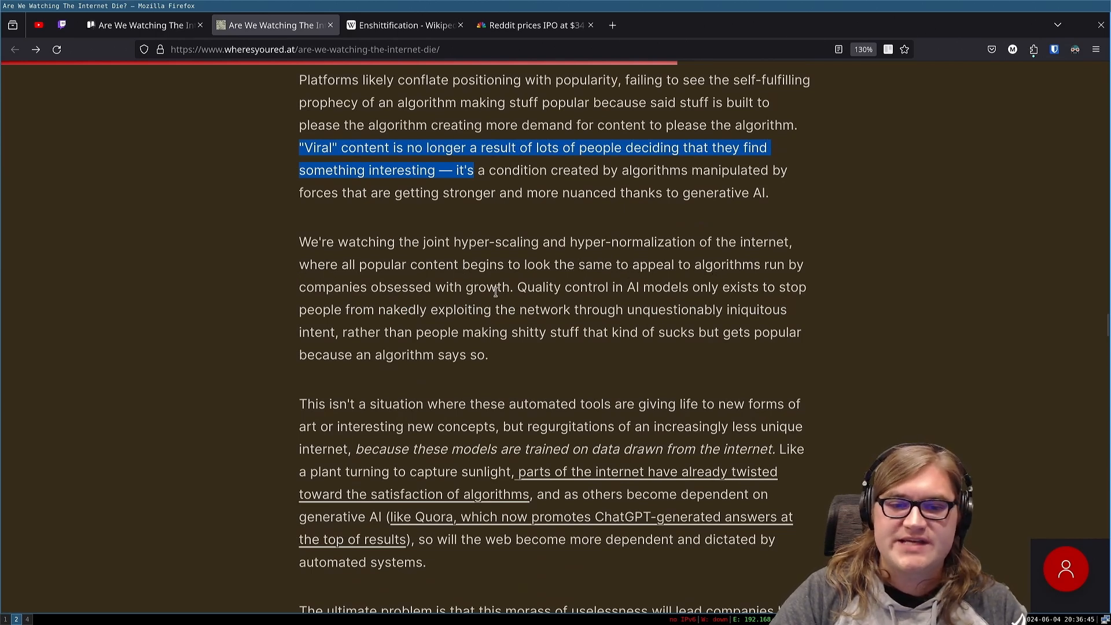
mouse_move(542, 302)
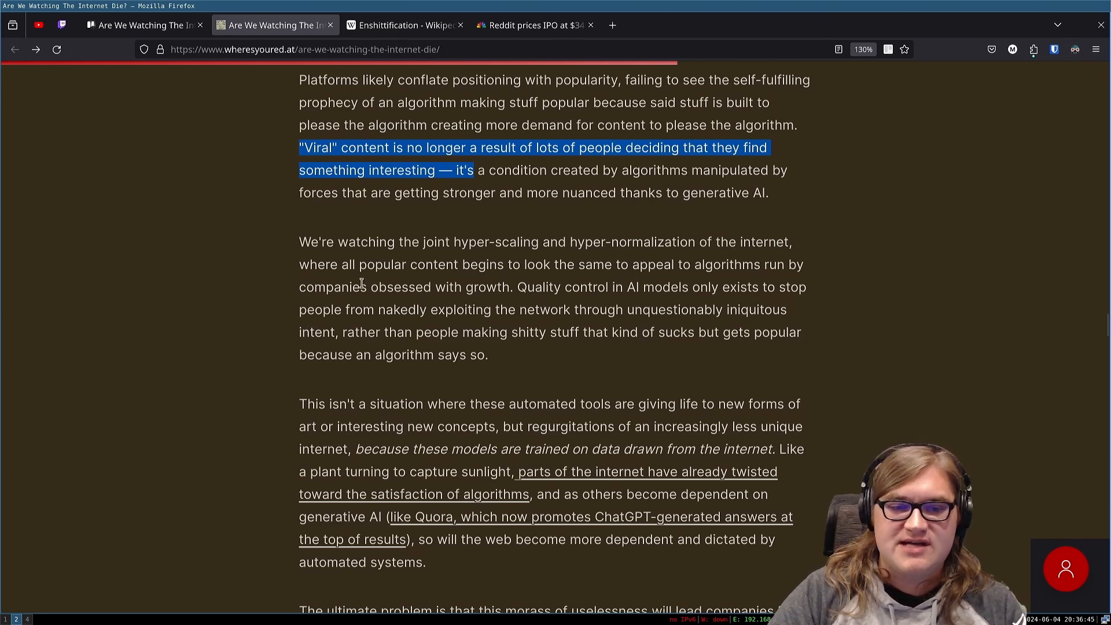
mouse_move(610, 312)
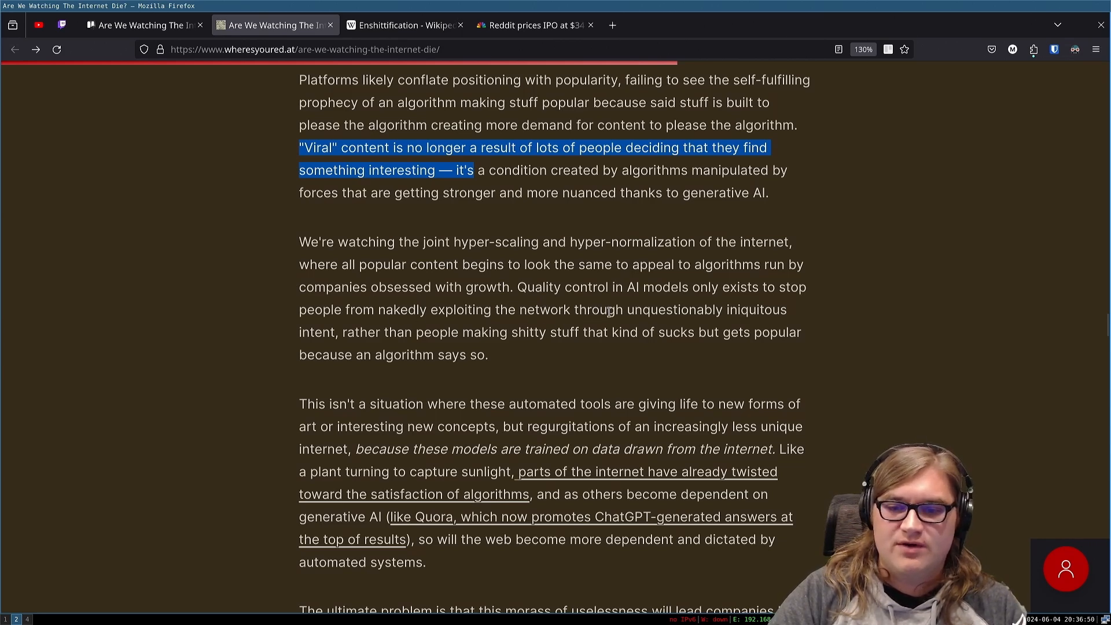
mouse_move(305, 334)
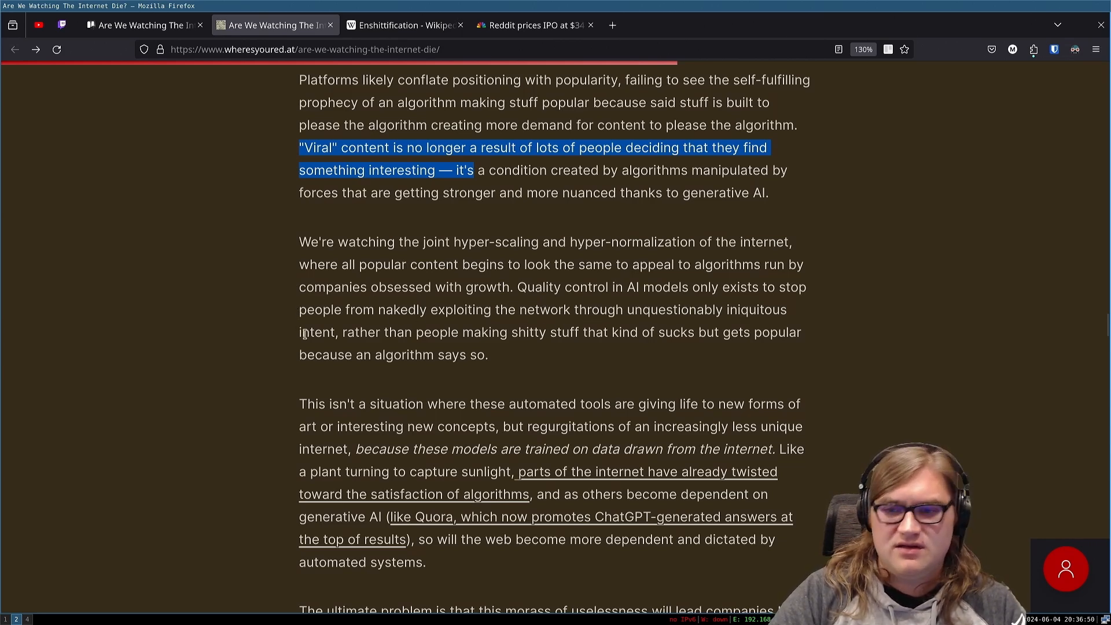
mouse_move(305, 348)
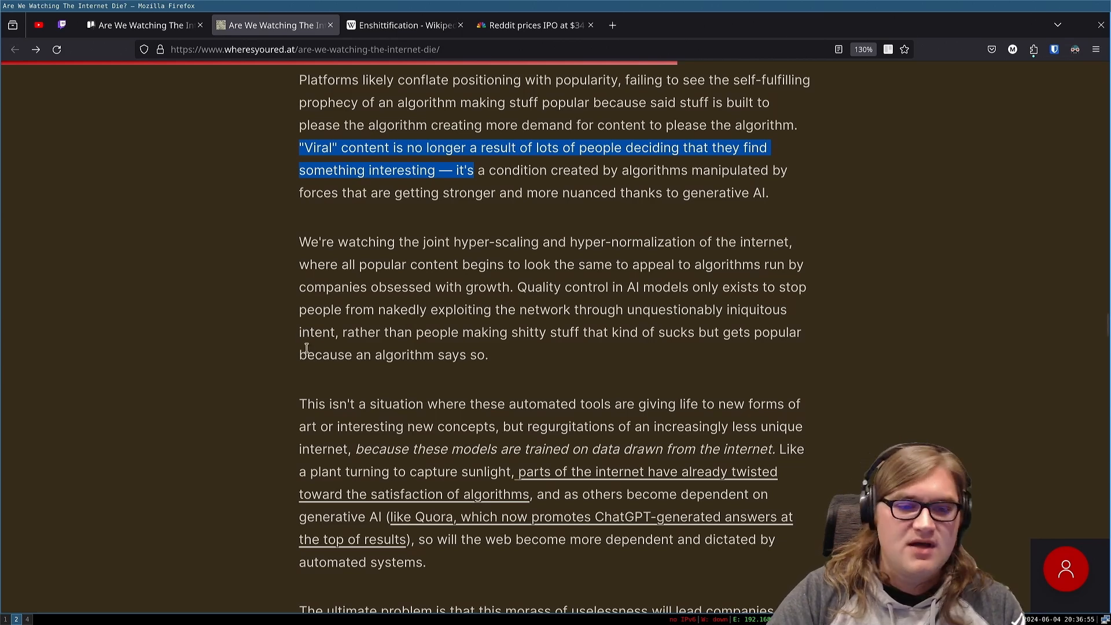
mouse_move(425, 351)
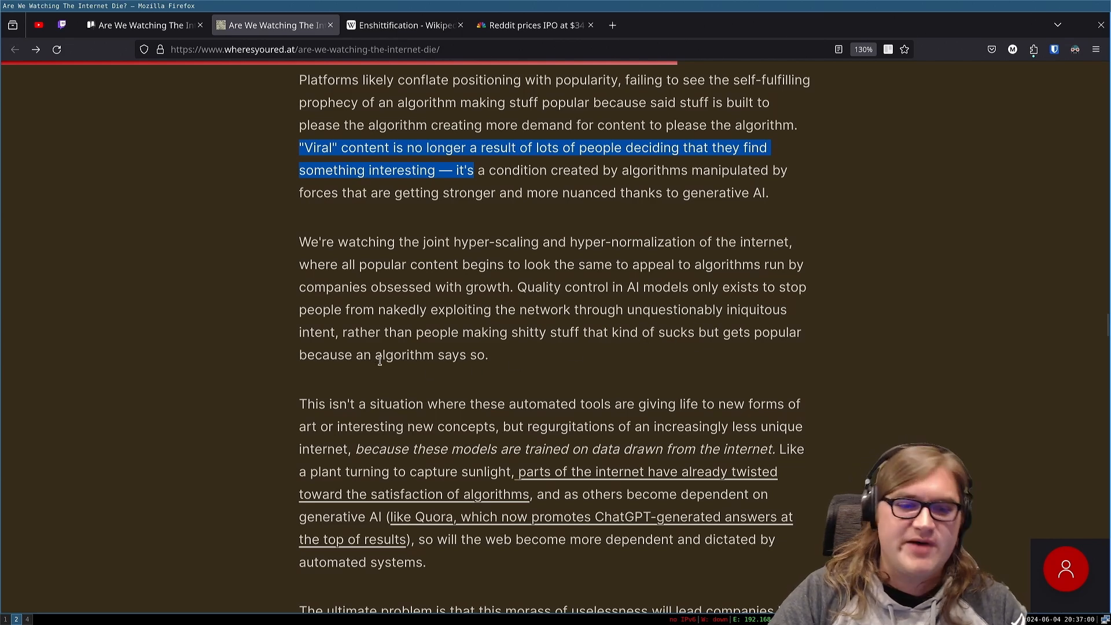
mouse_move(501, 366)
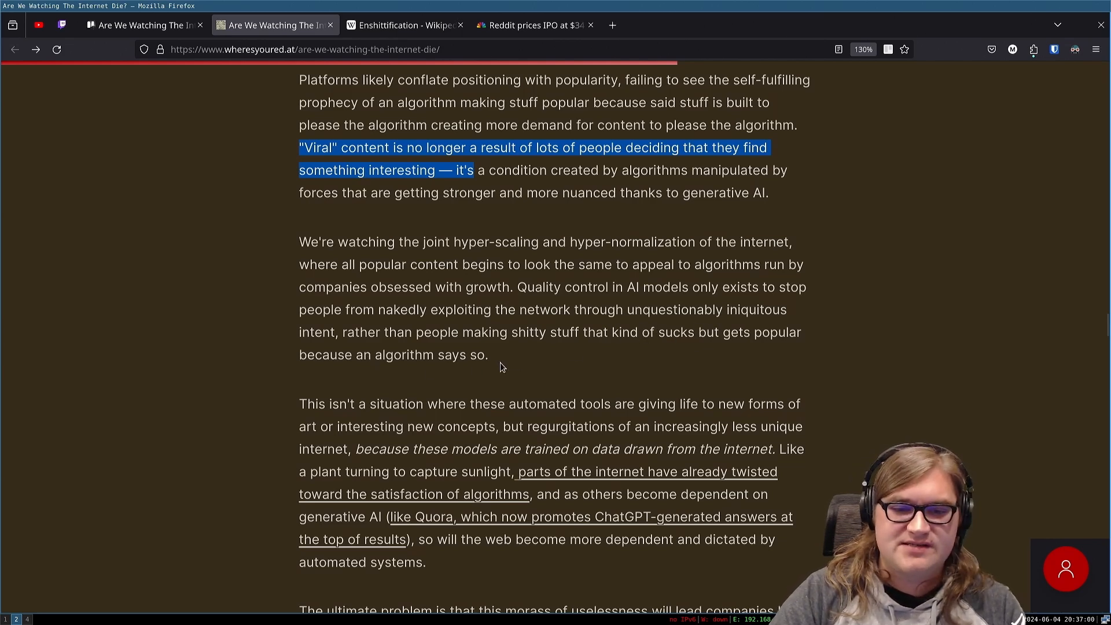
click(485, 354)
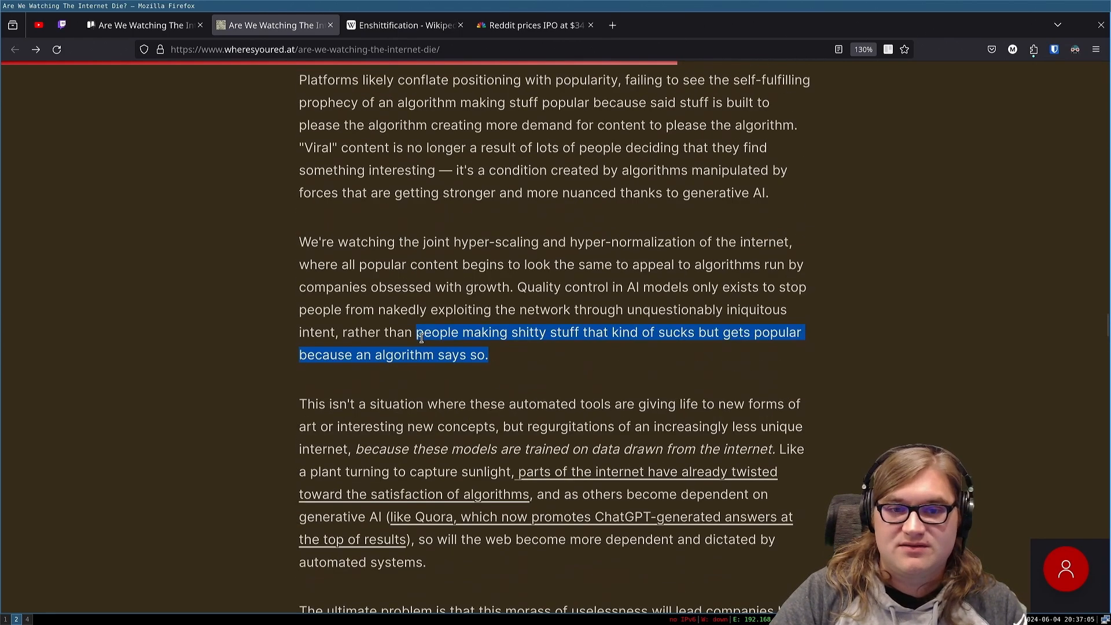
Step: Scroll down to the 'ultimate problem' paragraph on AI summaries of answers and reviews
scroll(down, 3)
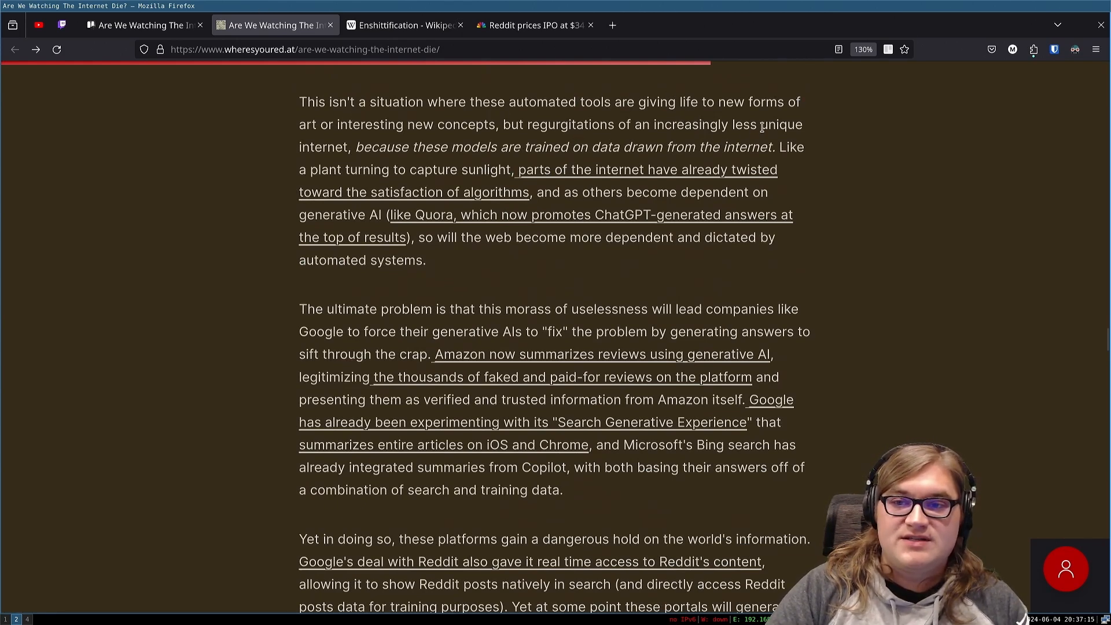
mouse_move(538, 141)
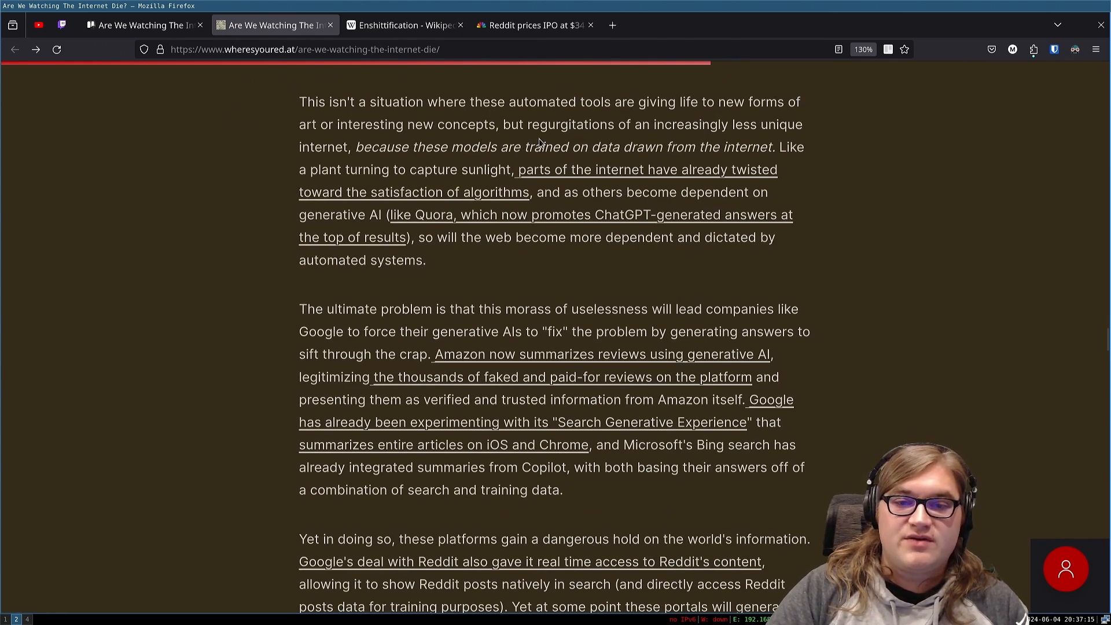
mouse_move(675, 132)
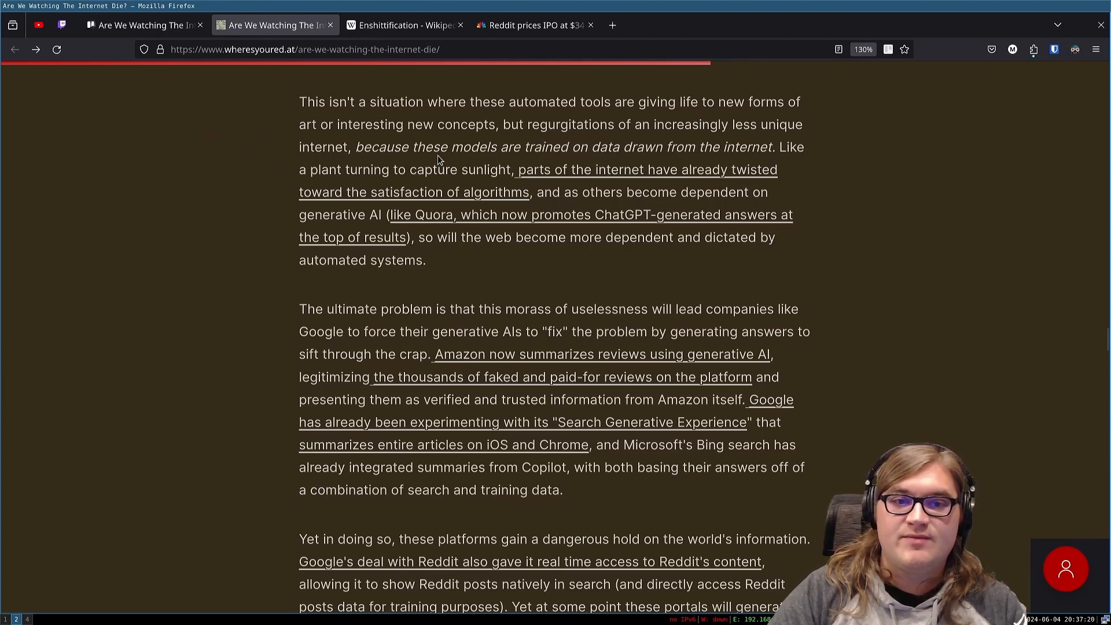
mouse_move(655, 144)
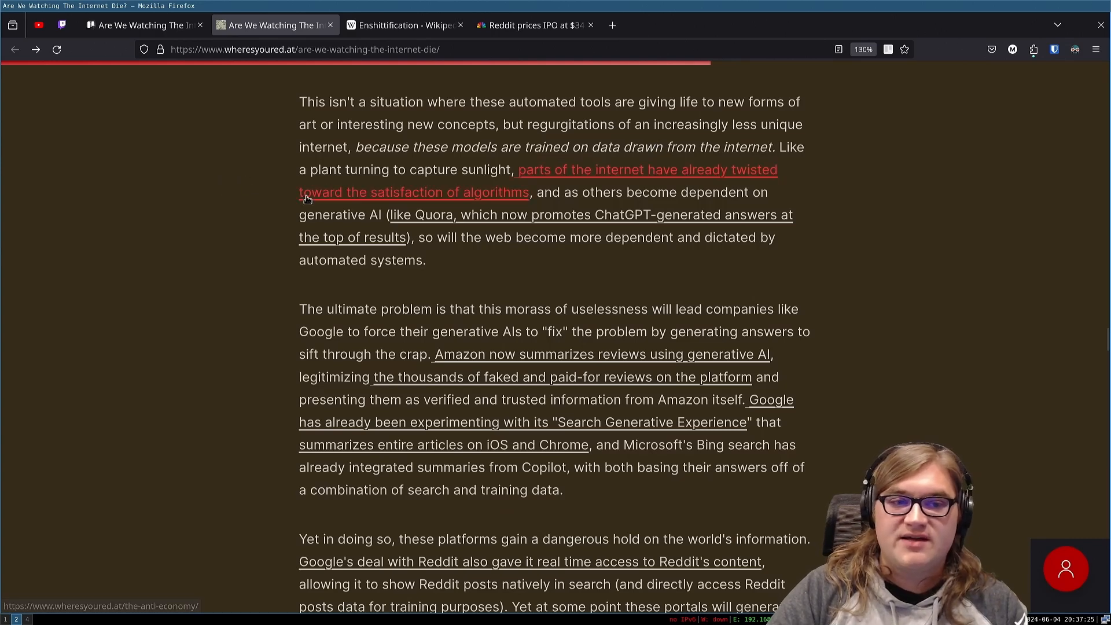
mouse_move(485, 171)
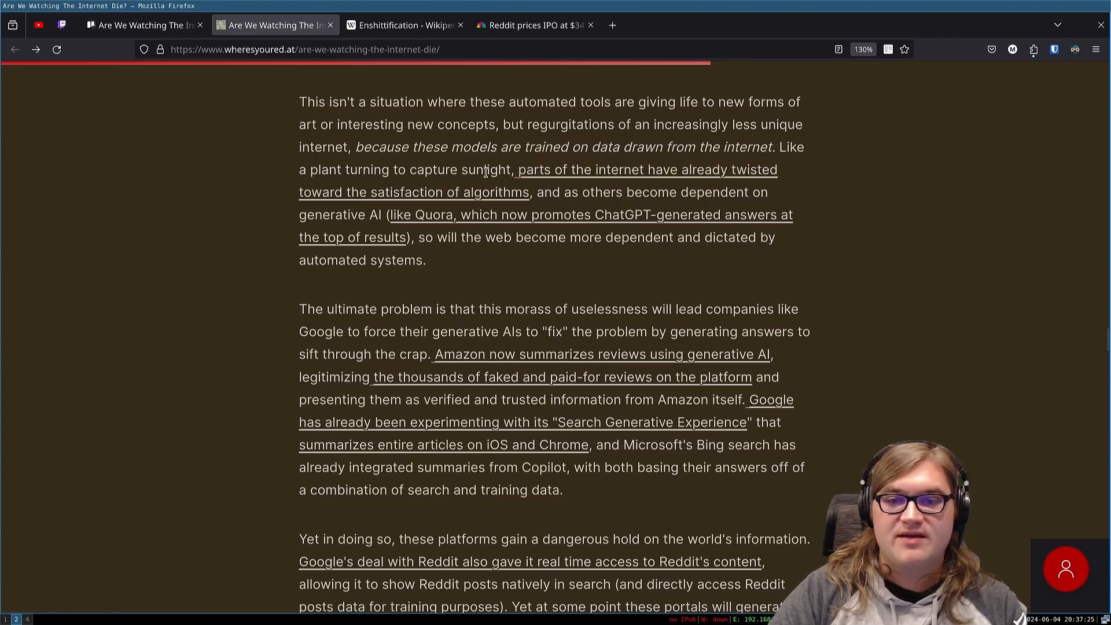
mouse_move(418, 195)
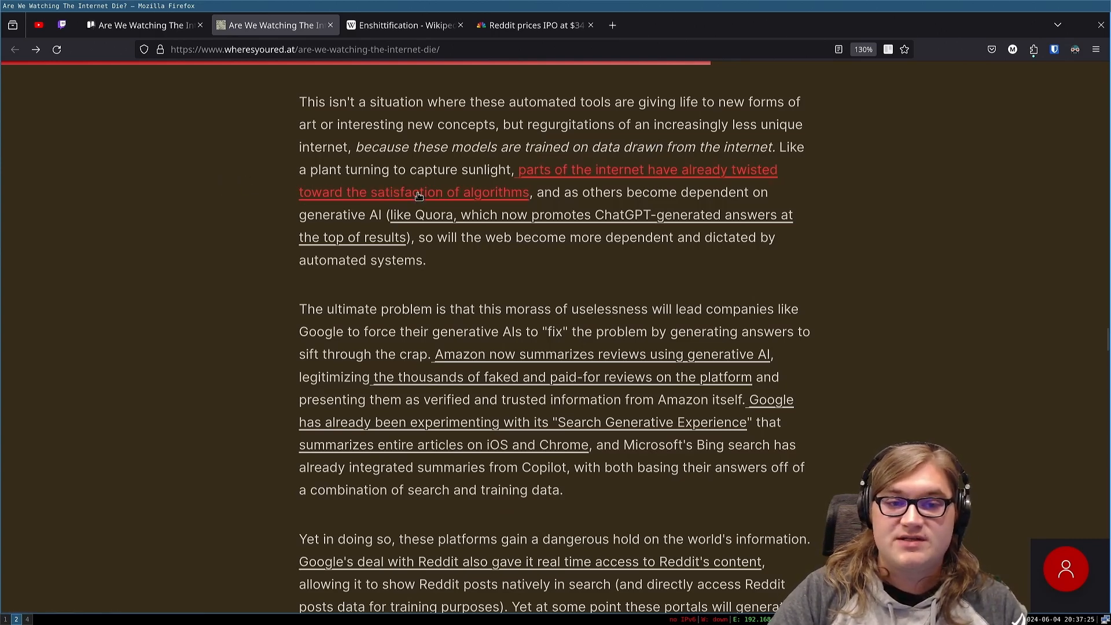
mouse_move(551, 206)
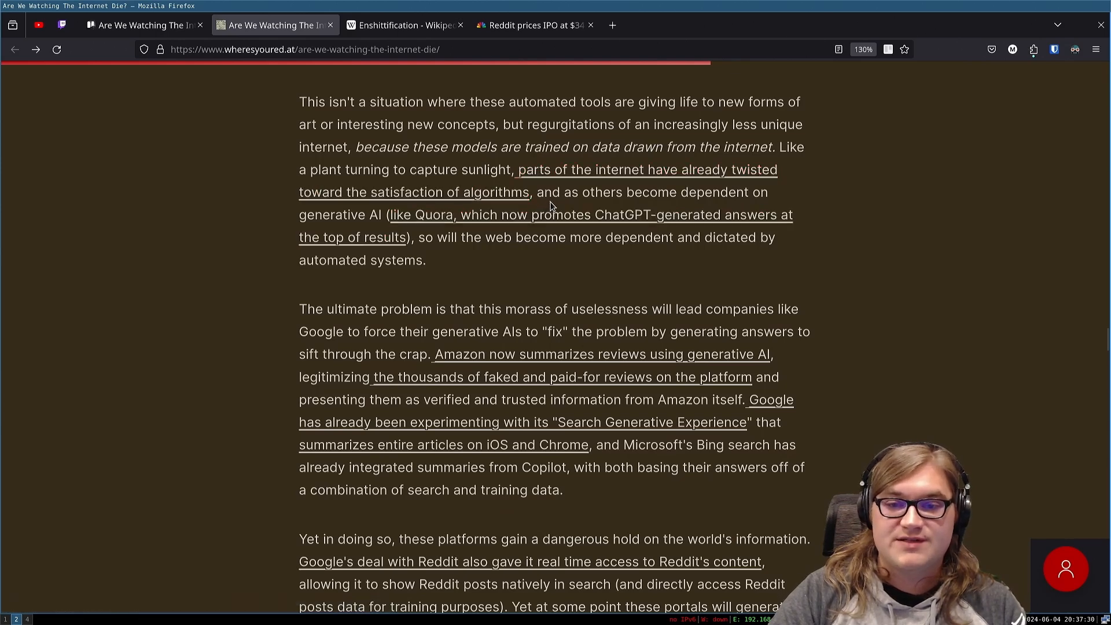
mouse_move(228, 197)
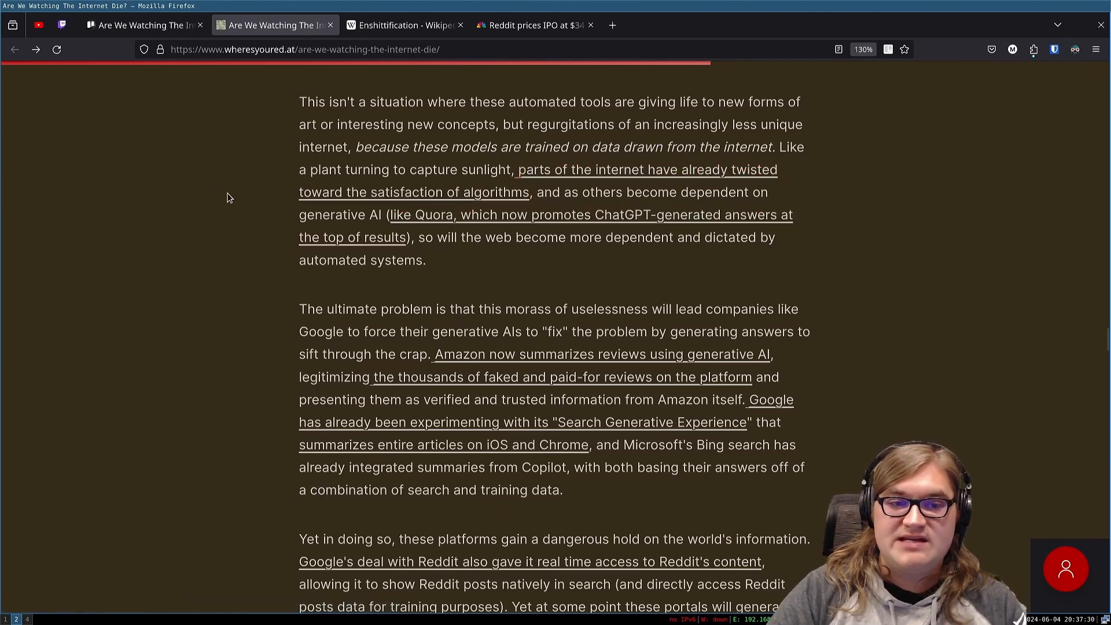
mouse_move(539, 236)
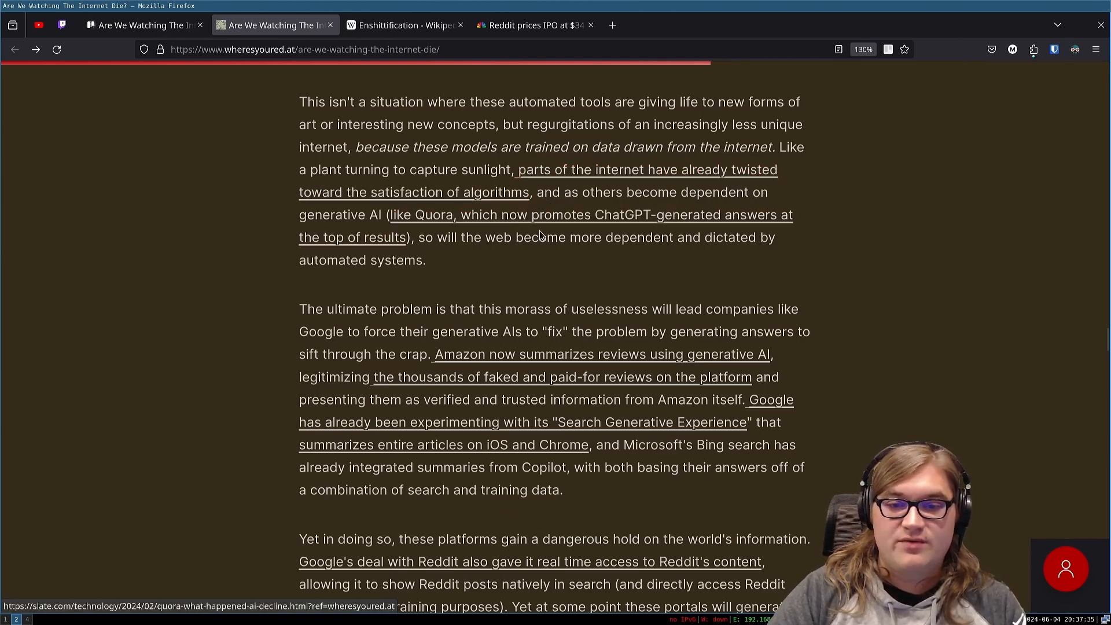
mouse_move(742, 236)
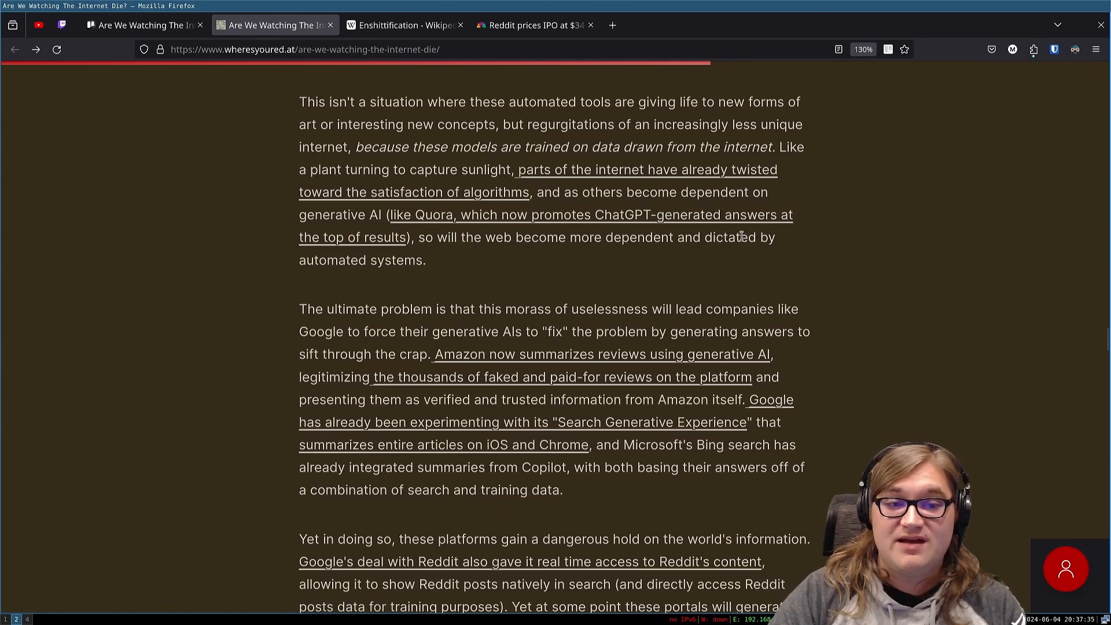
mouse_move(375, 233)
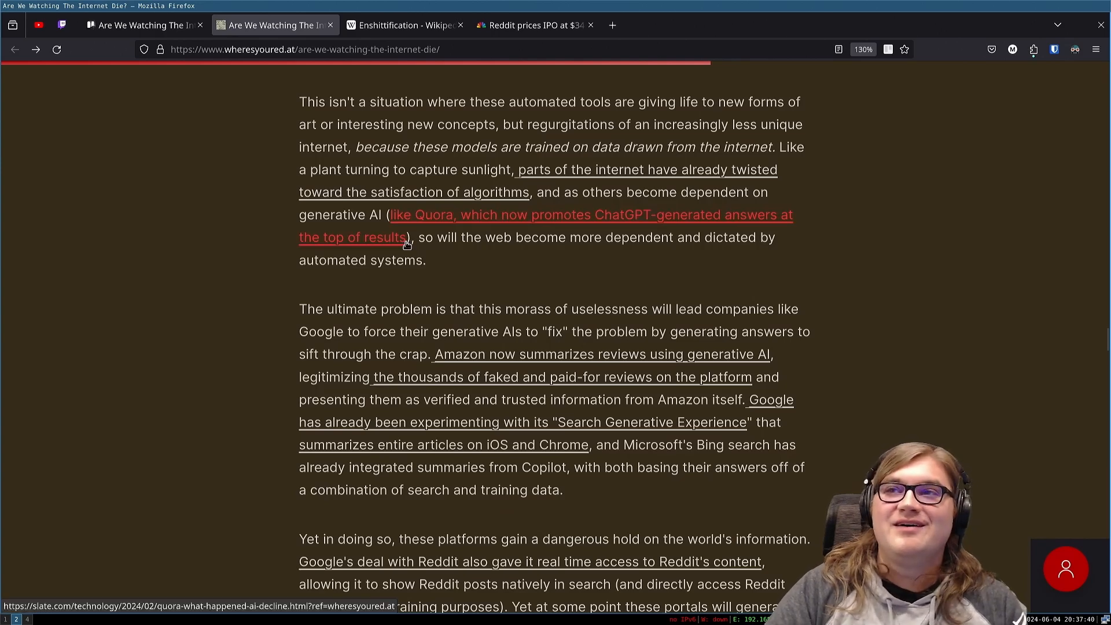
mouse_move(410, 238)
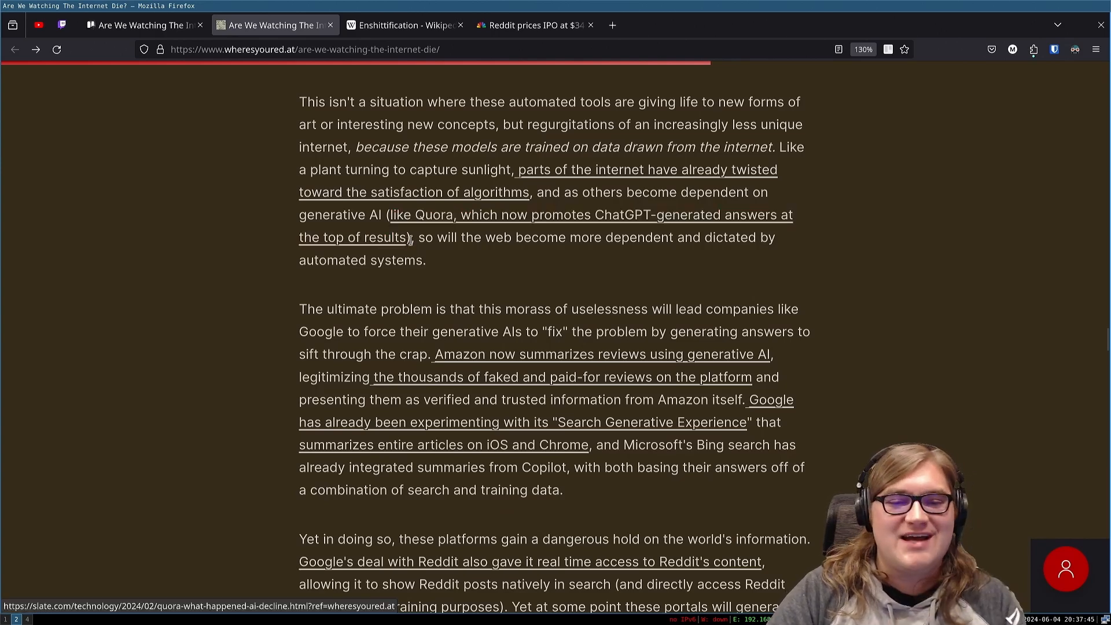
mouse_move(479, 276)
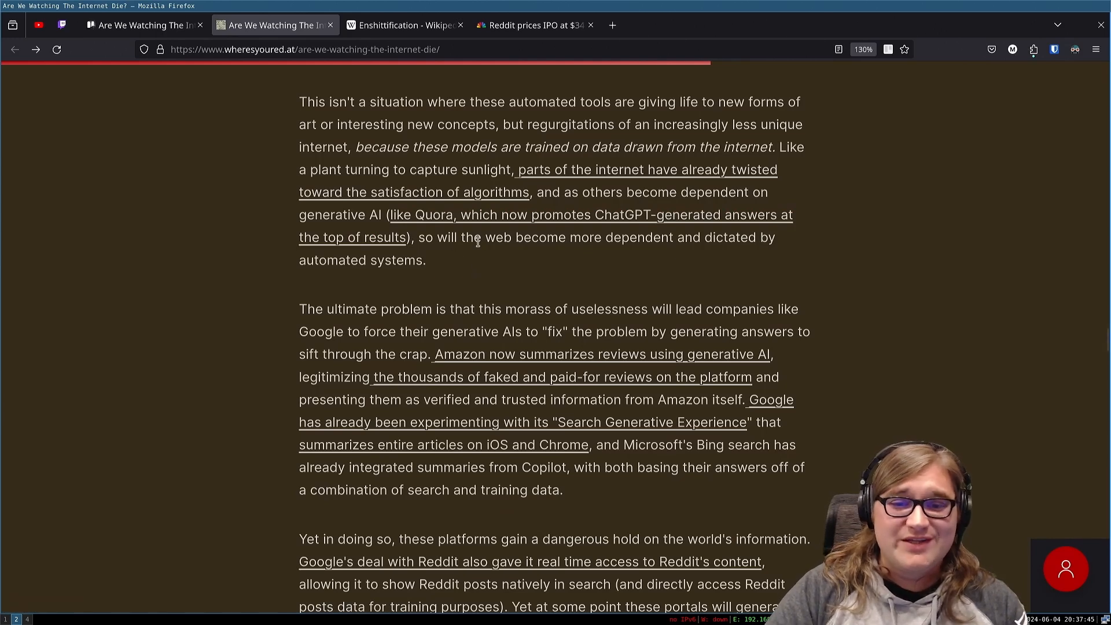
mouse_move(668, 254)
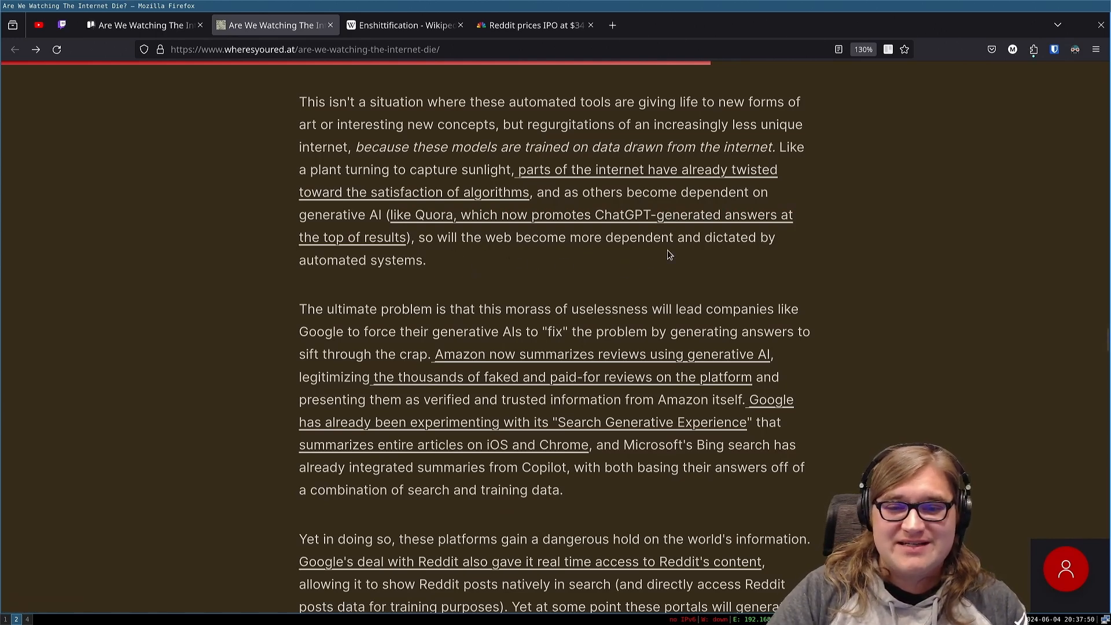
mouse_move(396, 267)
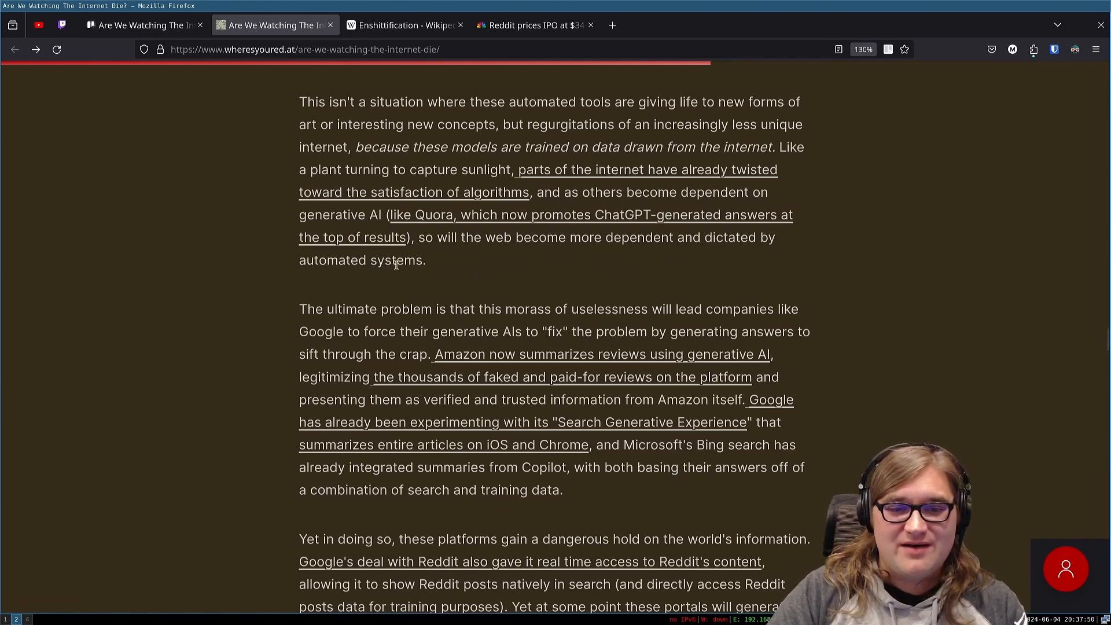
mouse_move(555, 335)
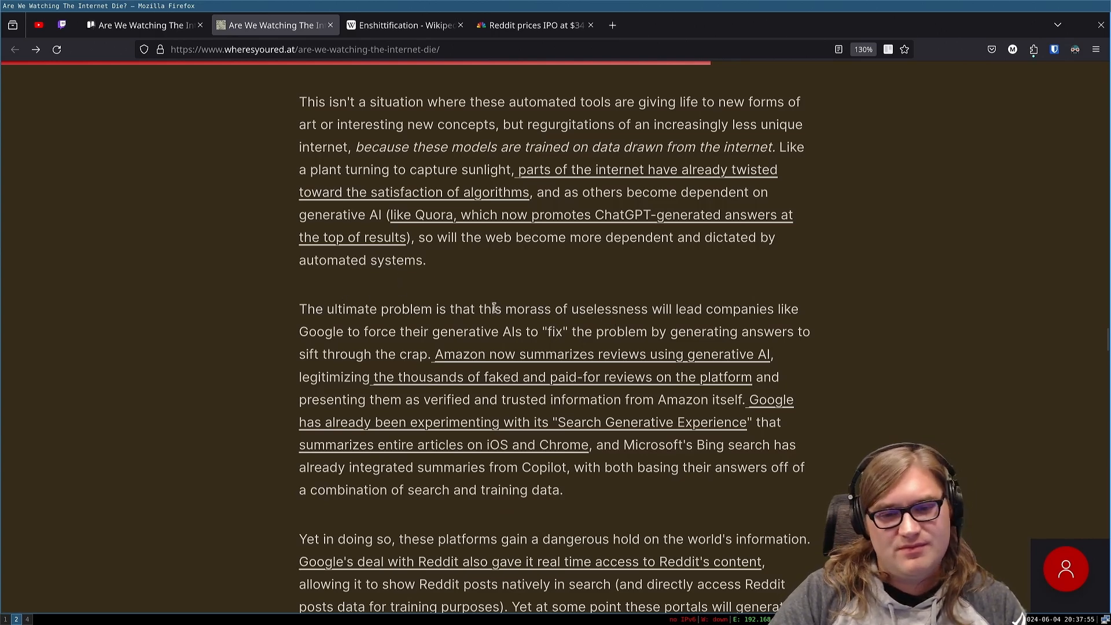
mouse_move(651, 311)
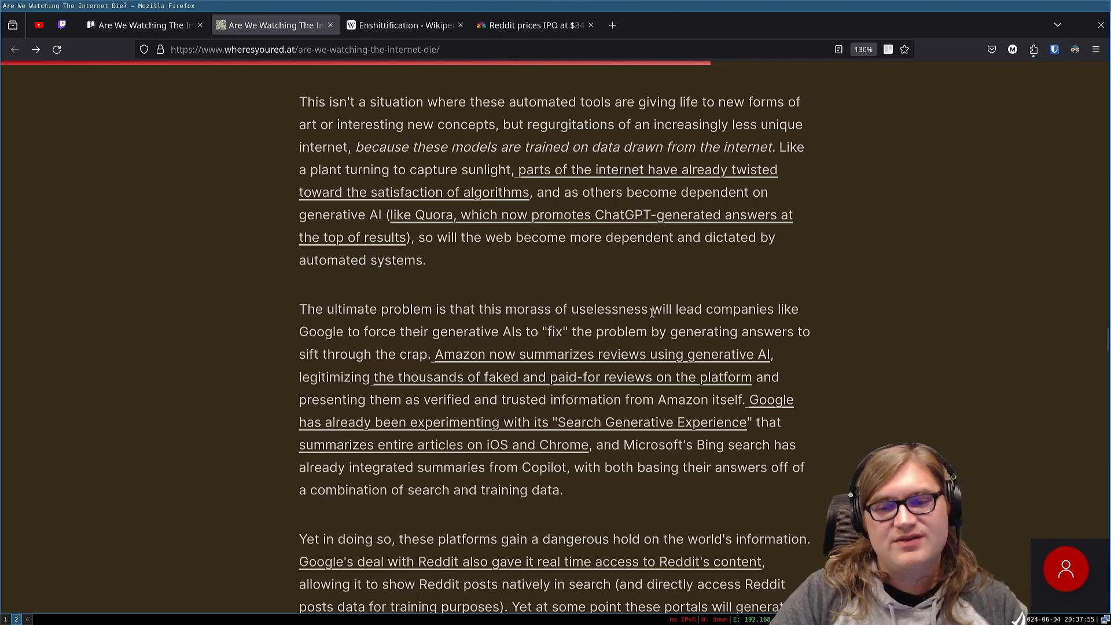
mouse_move(644, 321)
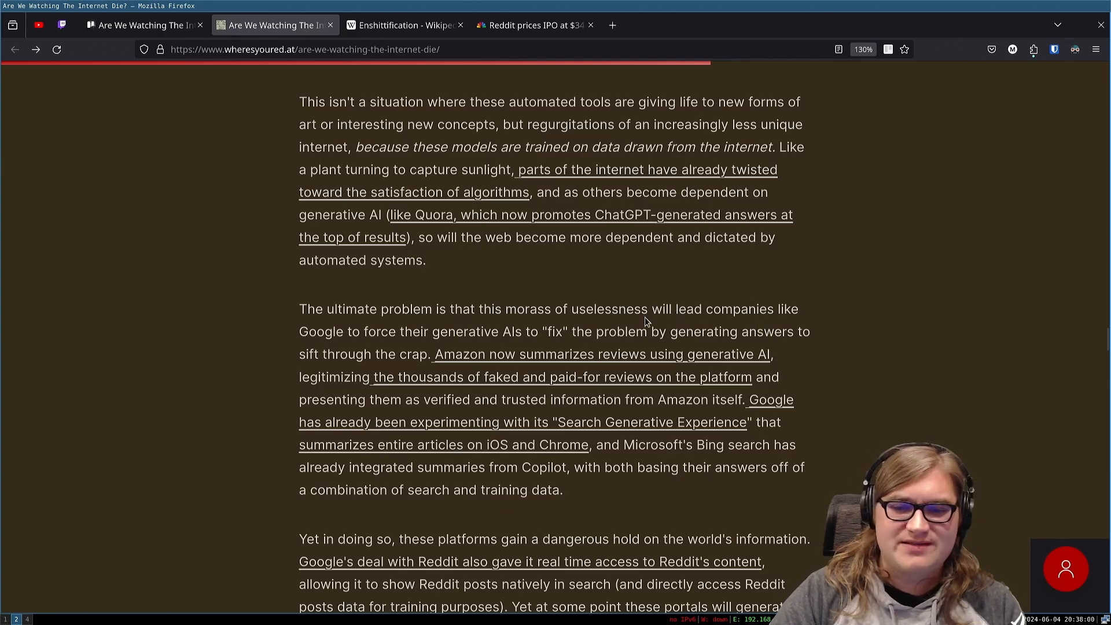
mouse_move(330, 287)
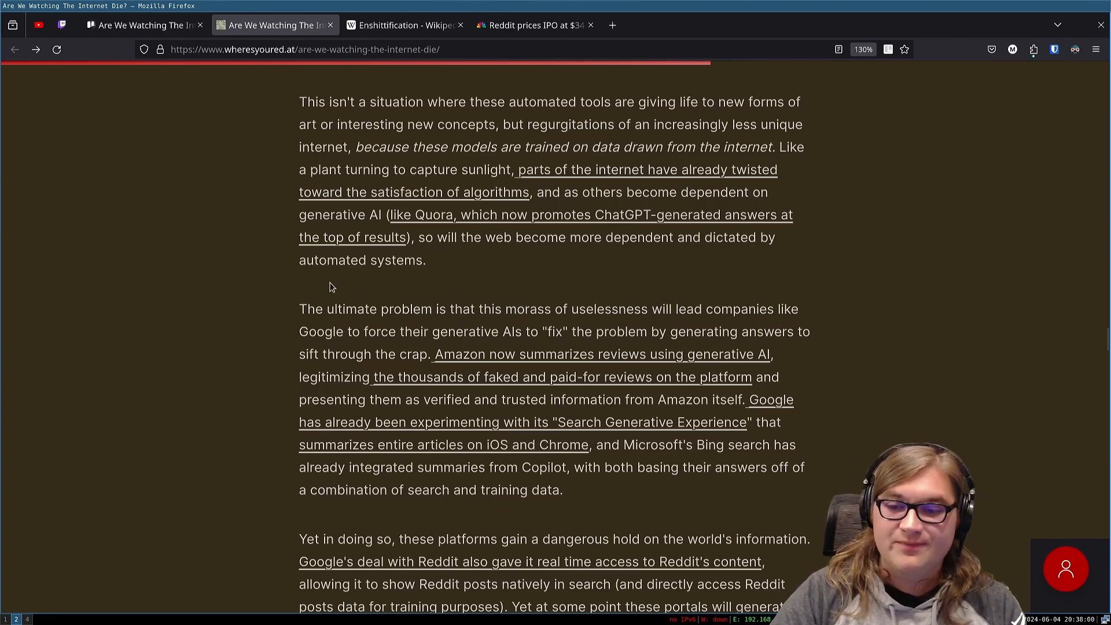
mouse_move(341, 334)
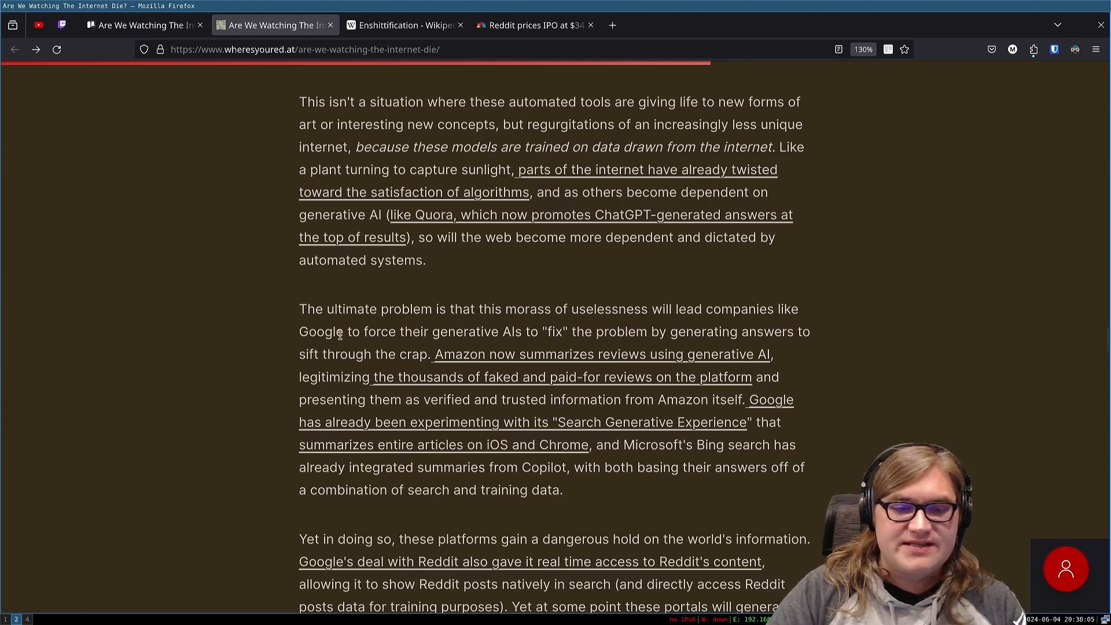
mouse_move(602, 354)
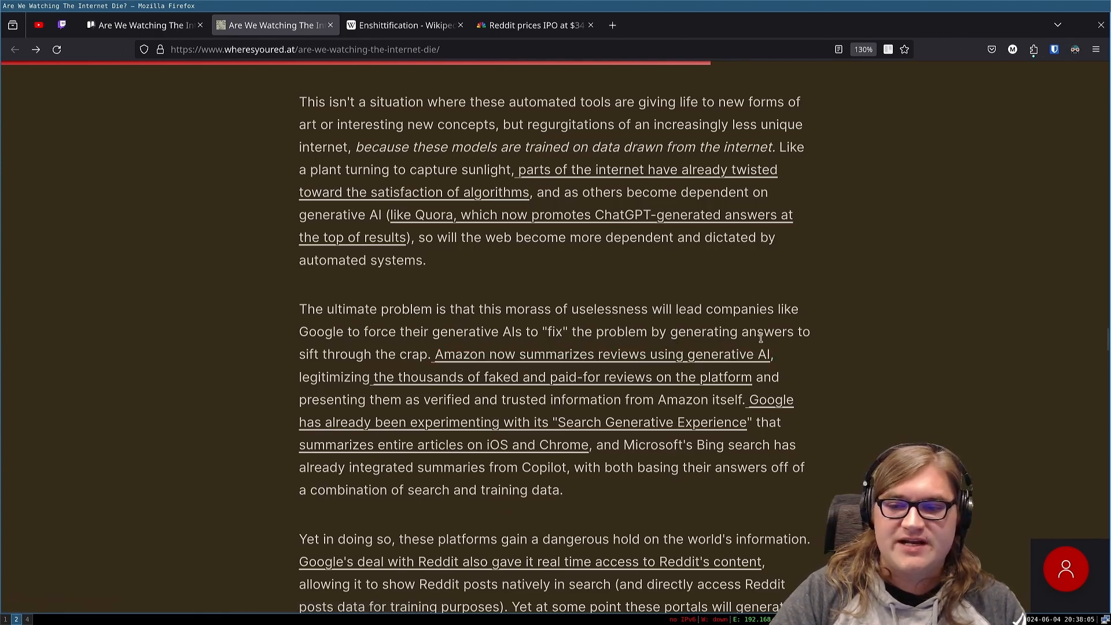
mouse_move(260, 340)
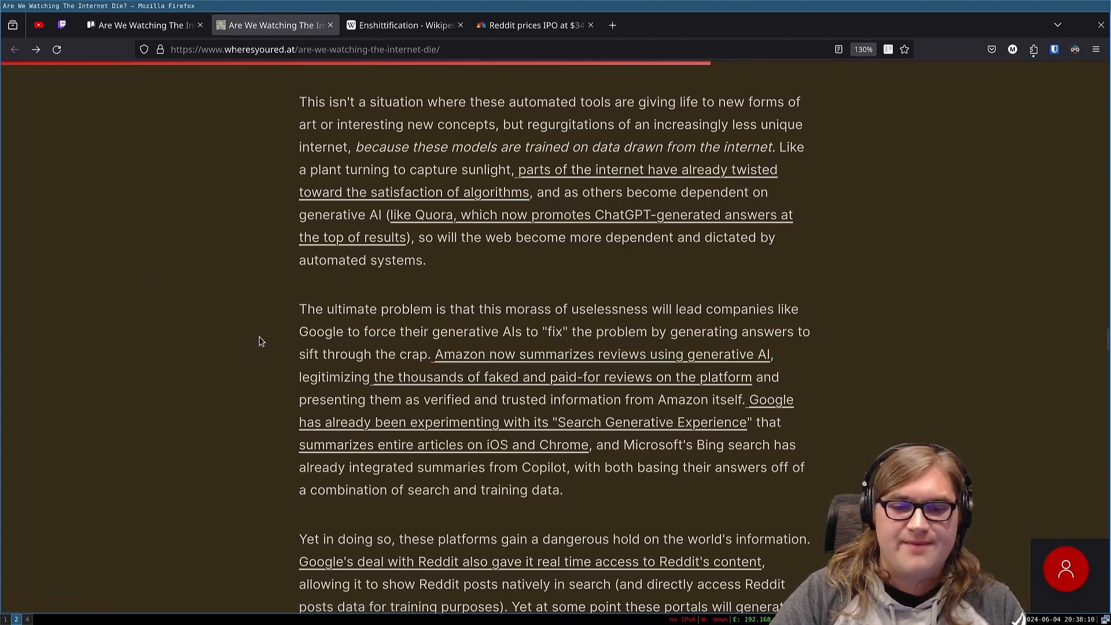
scroll(down, 3)
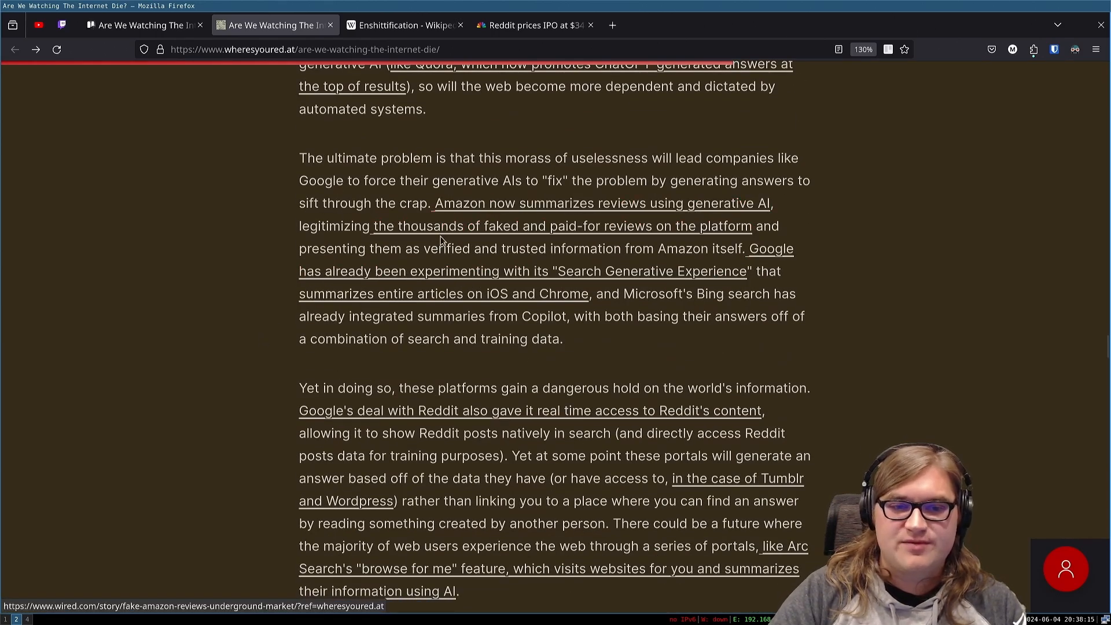
mouse_move(738, 240)
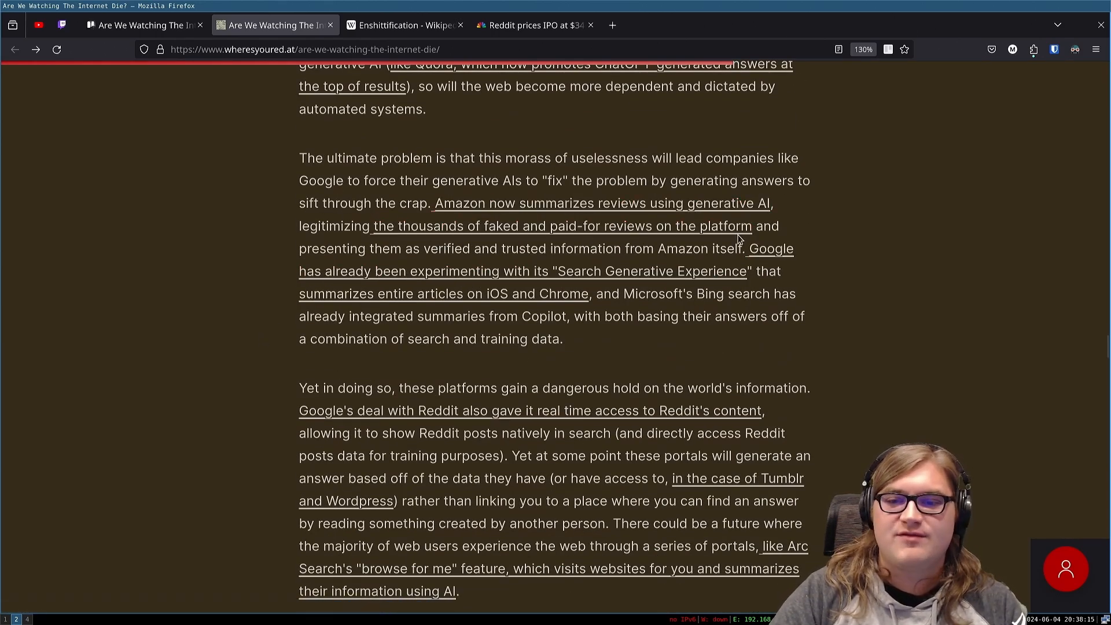
mouse_move(328, 245)
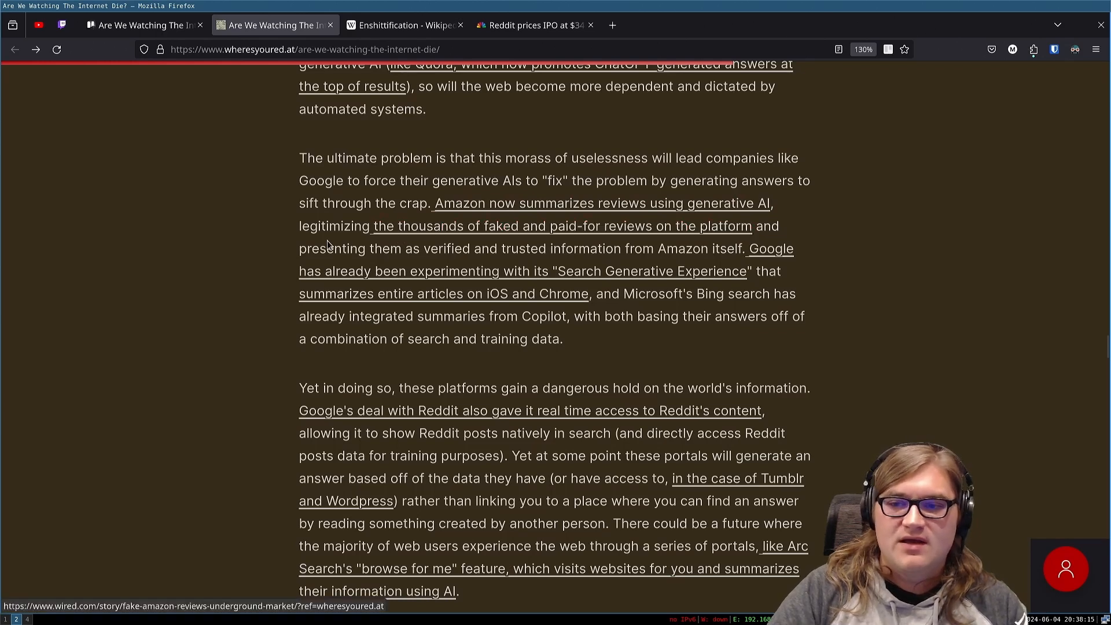
mouse_move(512, 263)
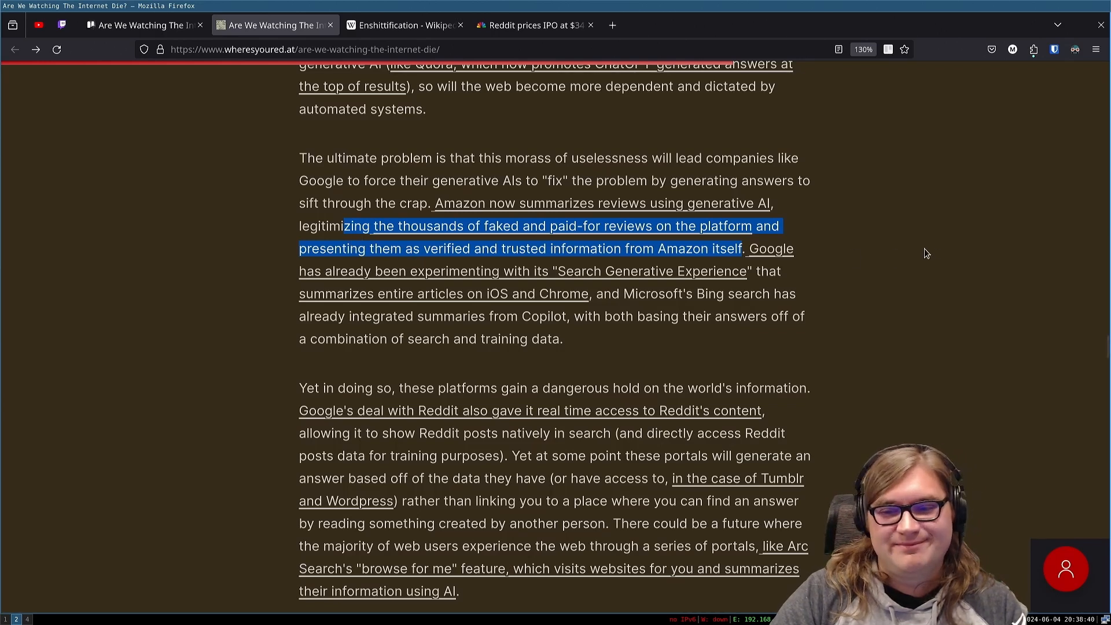
mouse_move(771, 254)
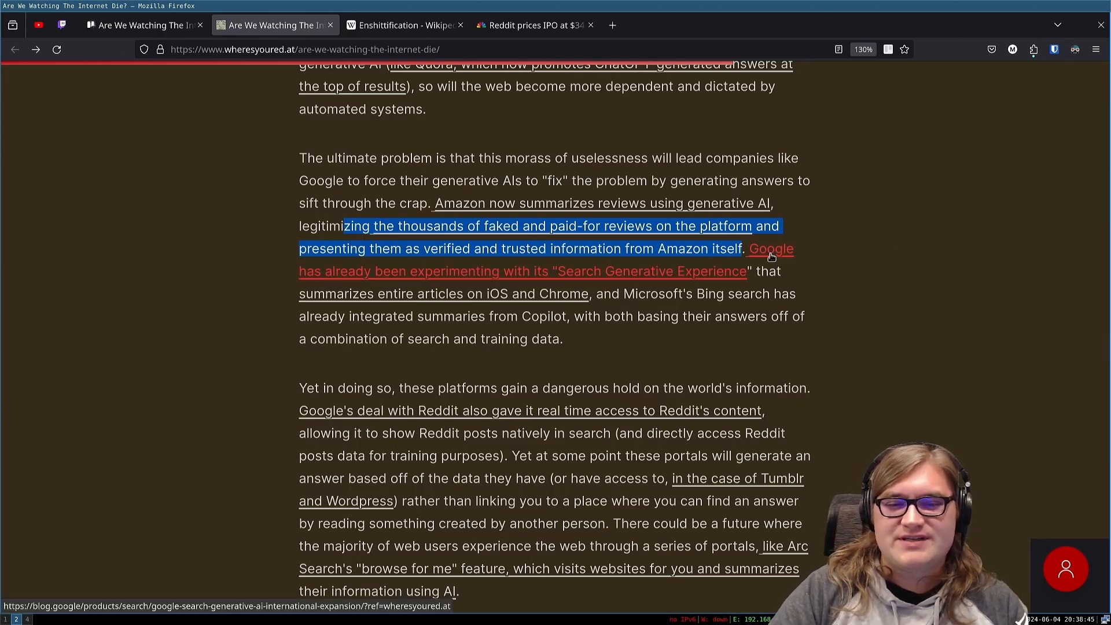
mouse_move(735, 288)
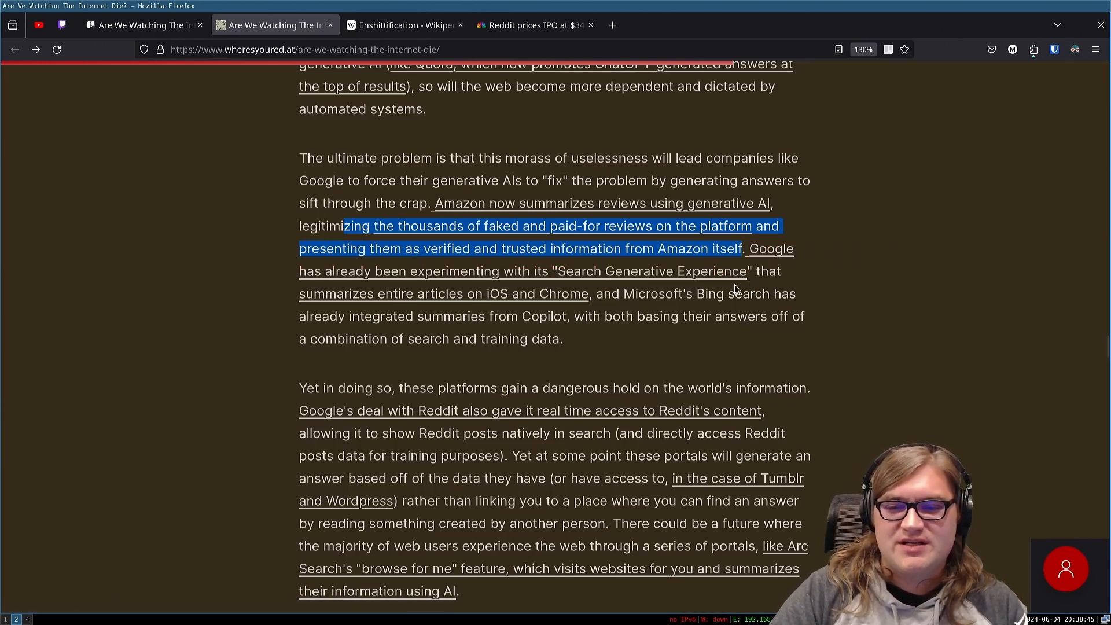
mouse_move(605, 271)
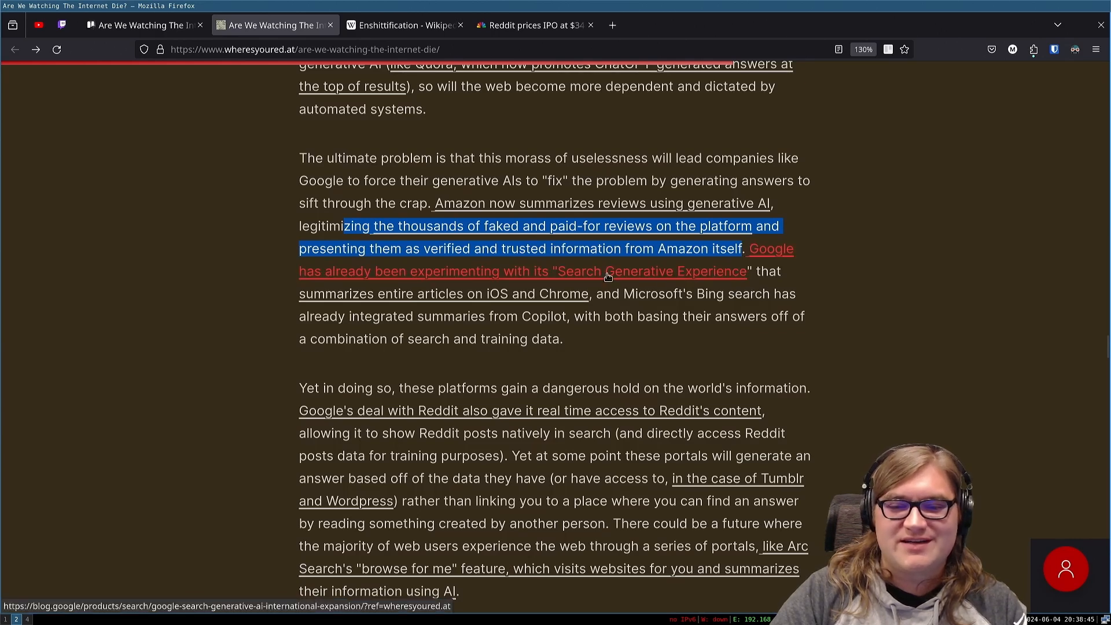
mouse_move(495, 298)
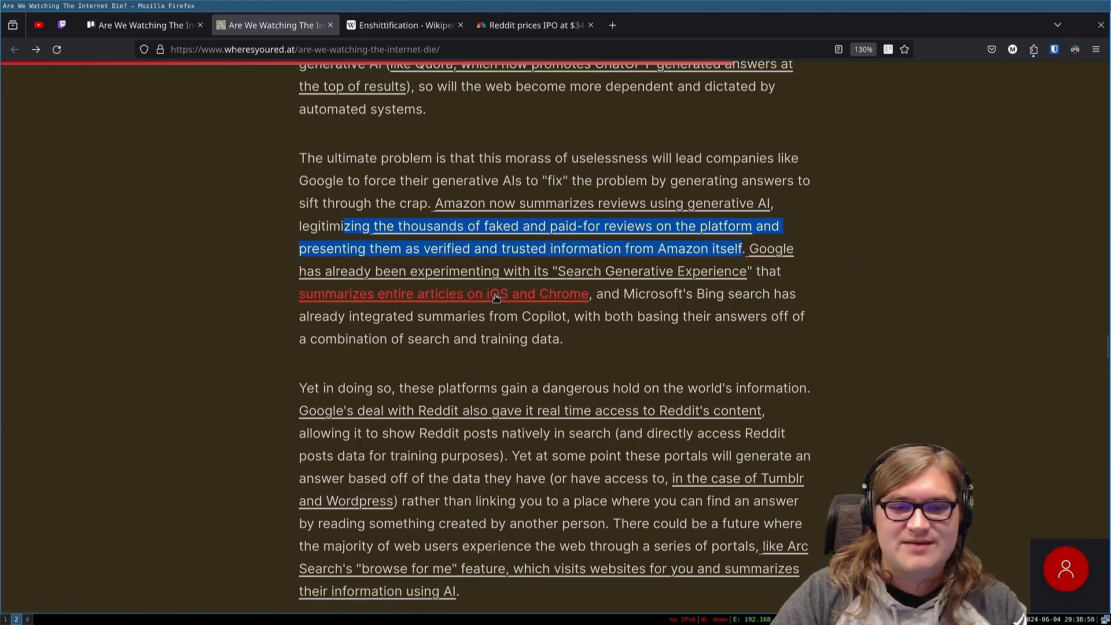
mouse_move(525, 311)
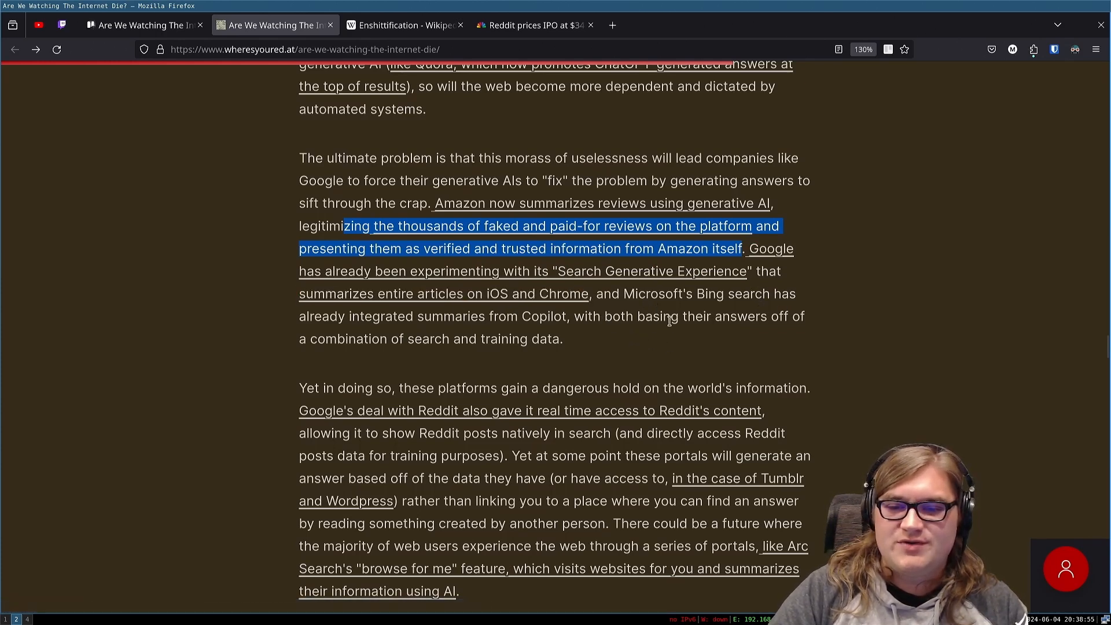
mouse_move(533, 354)
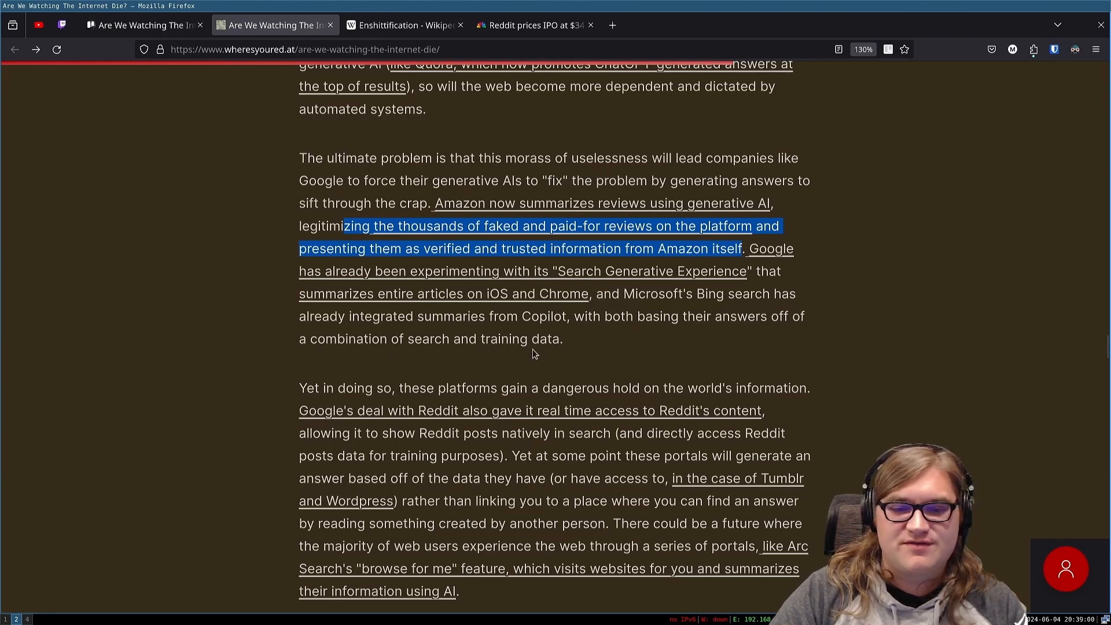
Step: Scroll past the Amazon review summaries paragraph to the one beginning 'Yet in doing so…'
scroll(down, 3)
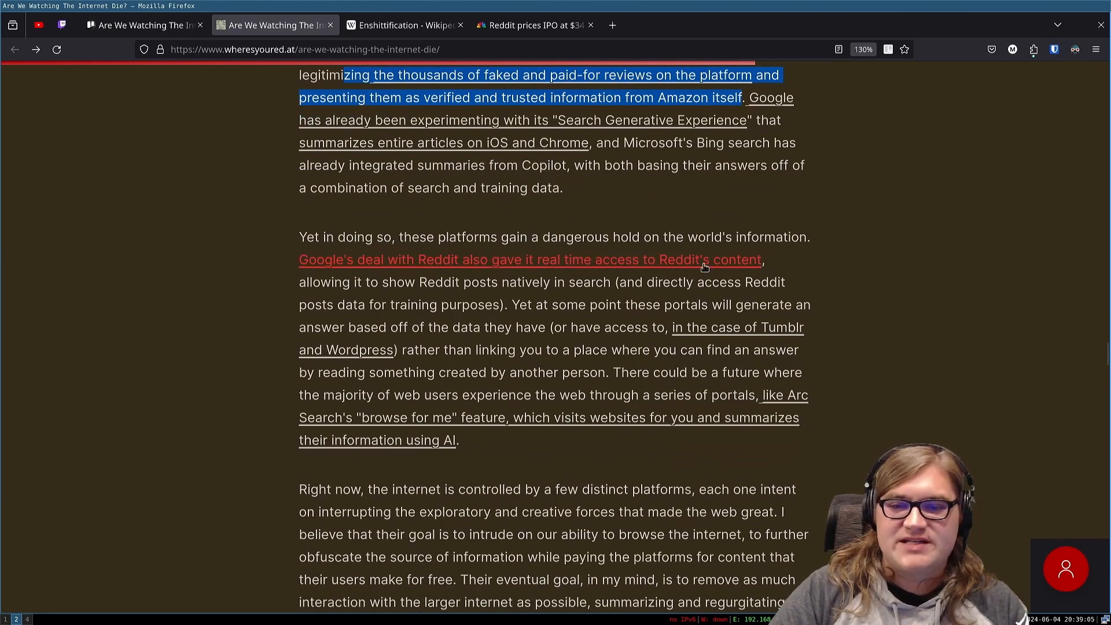
mouse_move(396, 303)
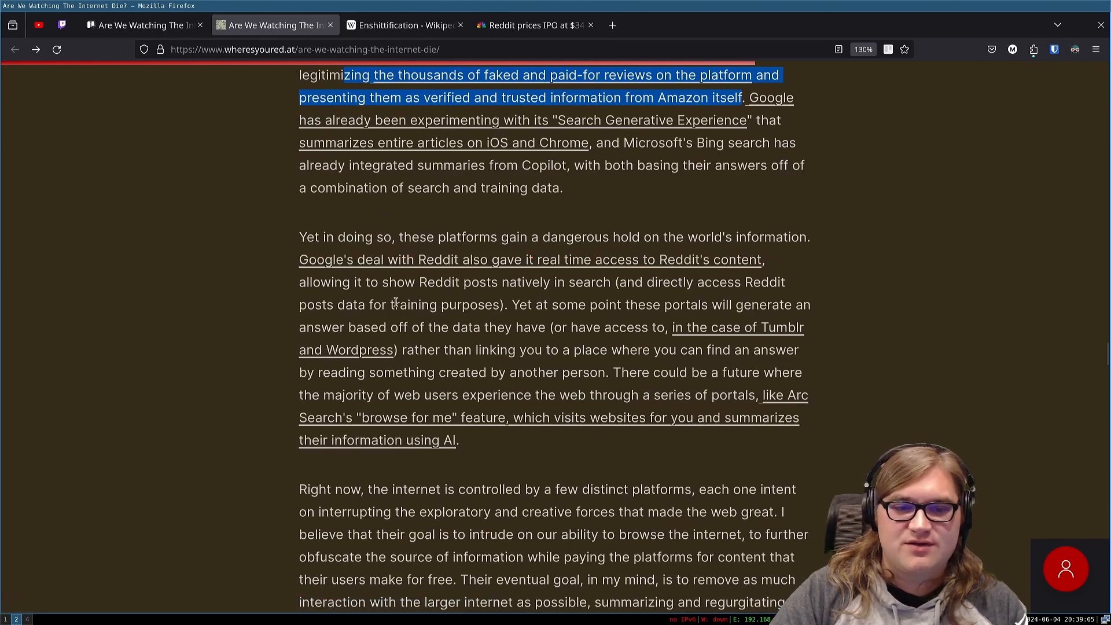
mouse_move(829, 254)
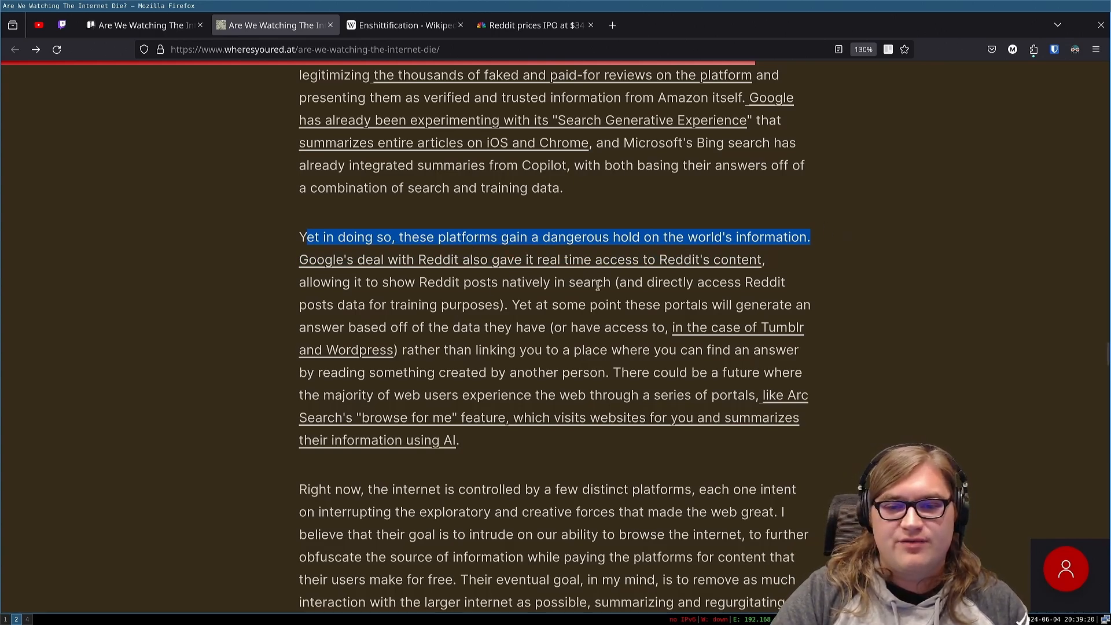
mouse_move(299, 300)
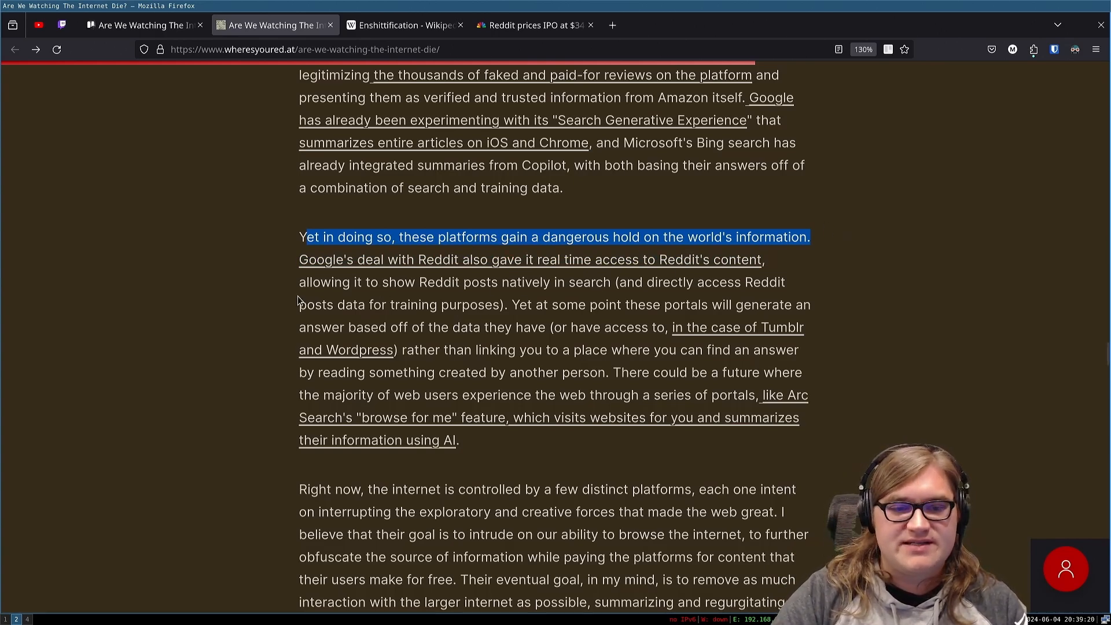
mouse_move(601, 298)
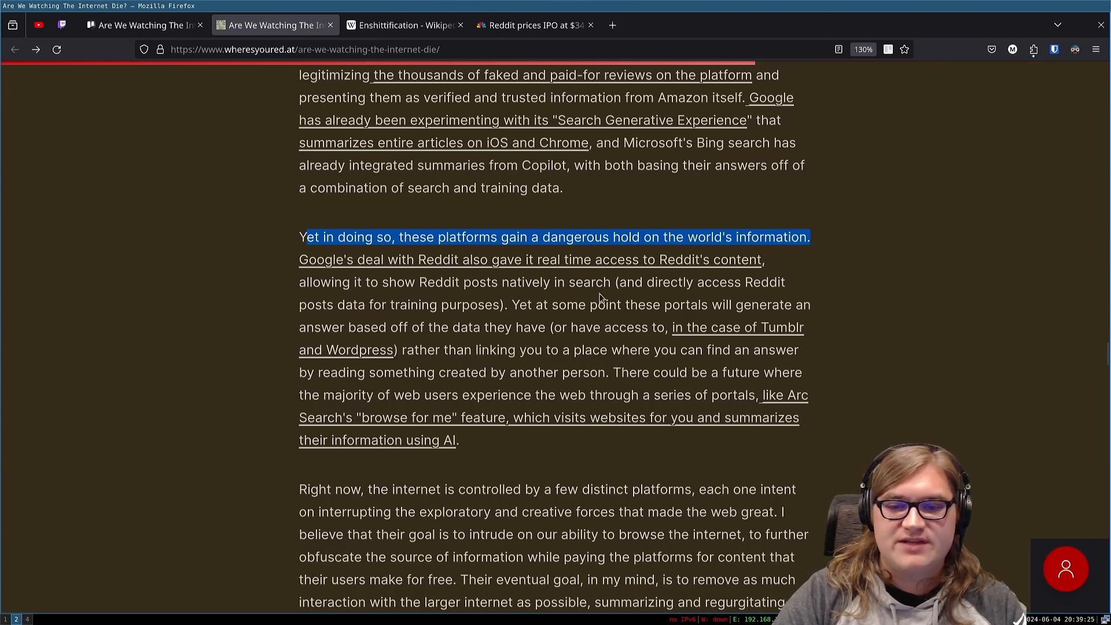
mouse_move(241, 328)
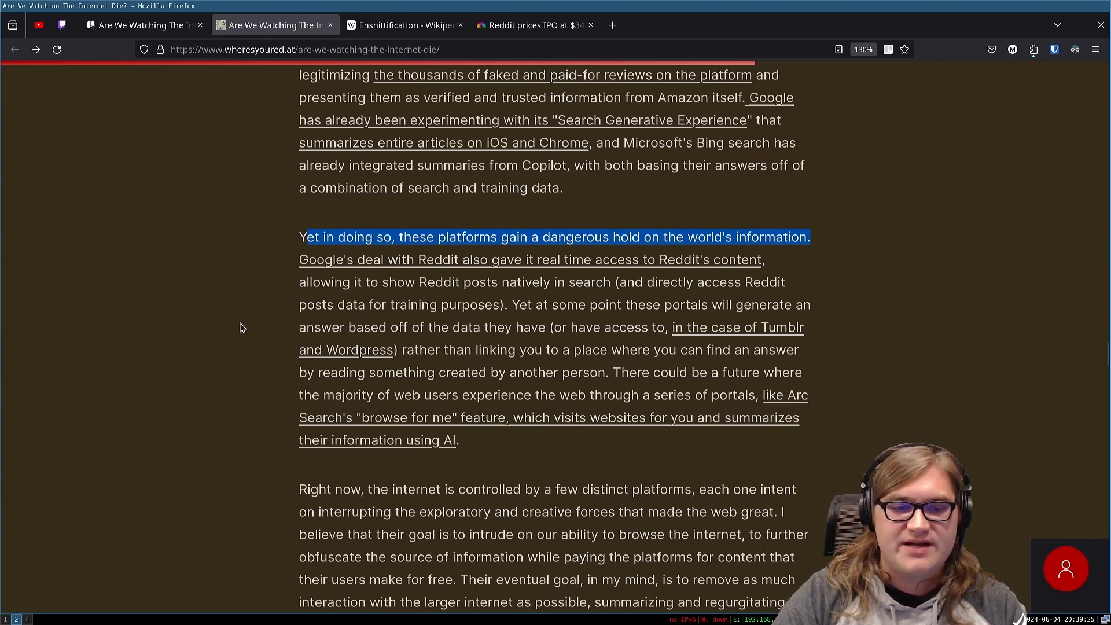
mouse_move(497, 326)
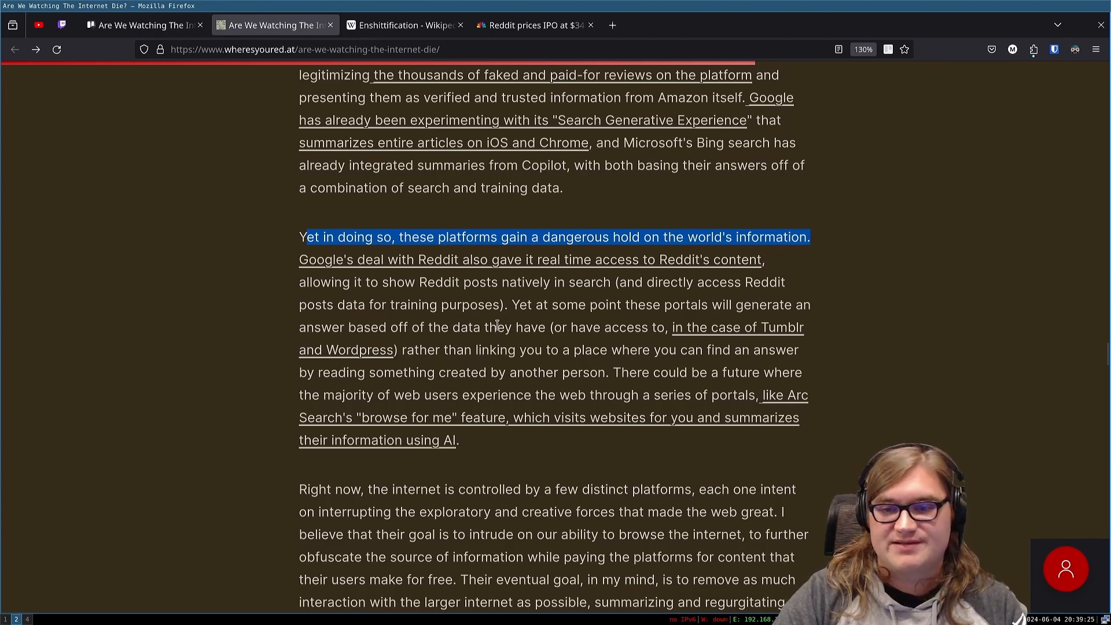
mouse_move(698, 323)
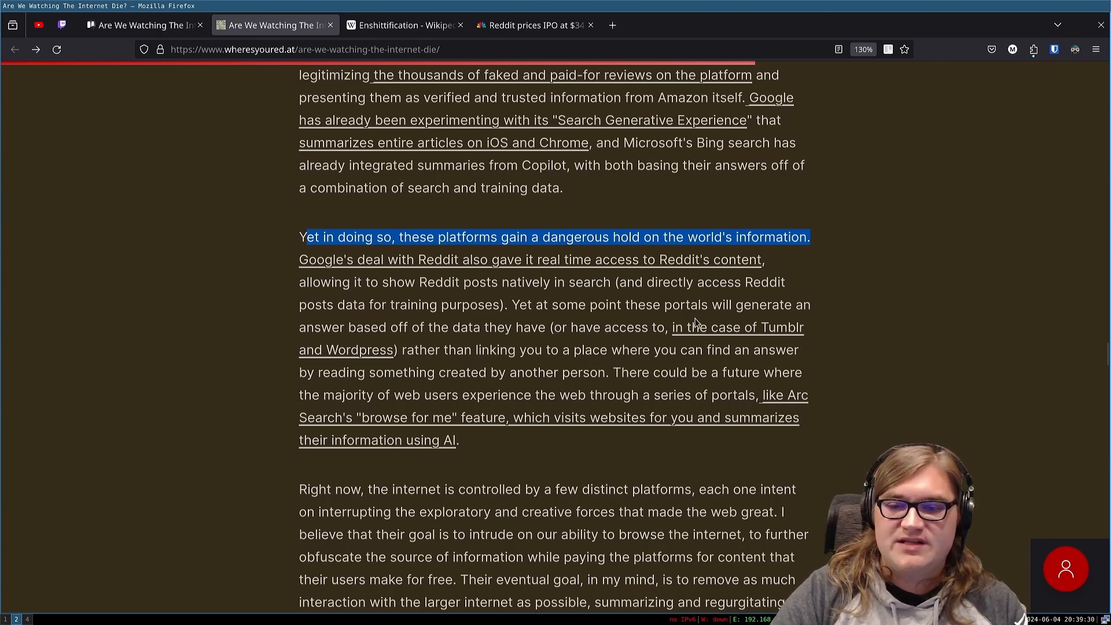
mouse_move(414, 335)
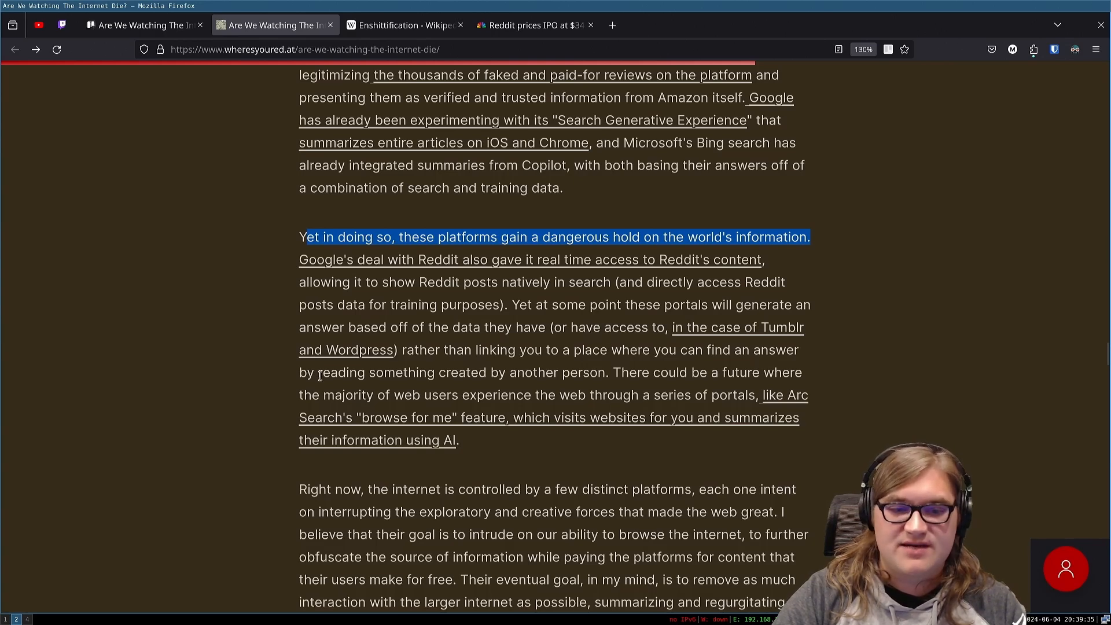
mouse_move(535, 365)
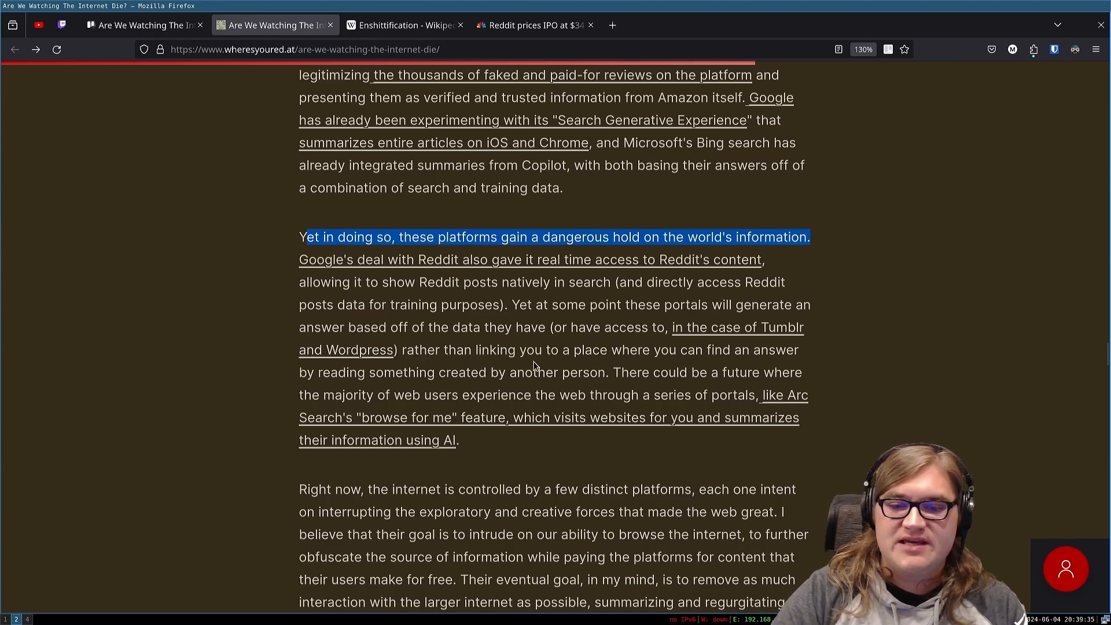
mouse_move(404, 418)
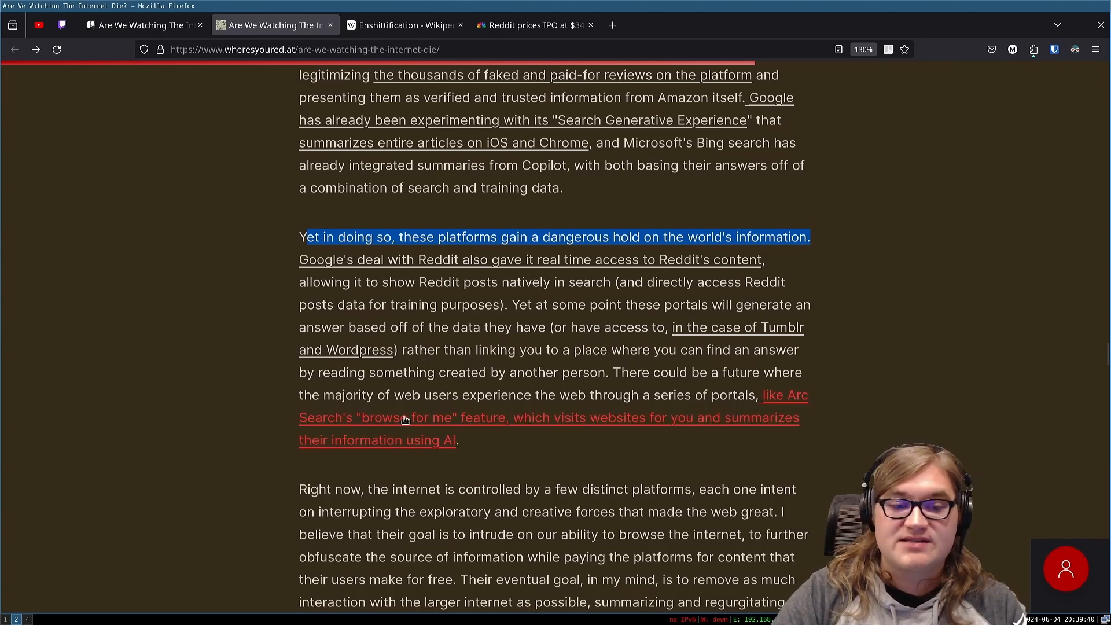
mouse_move(610, 379)
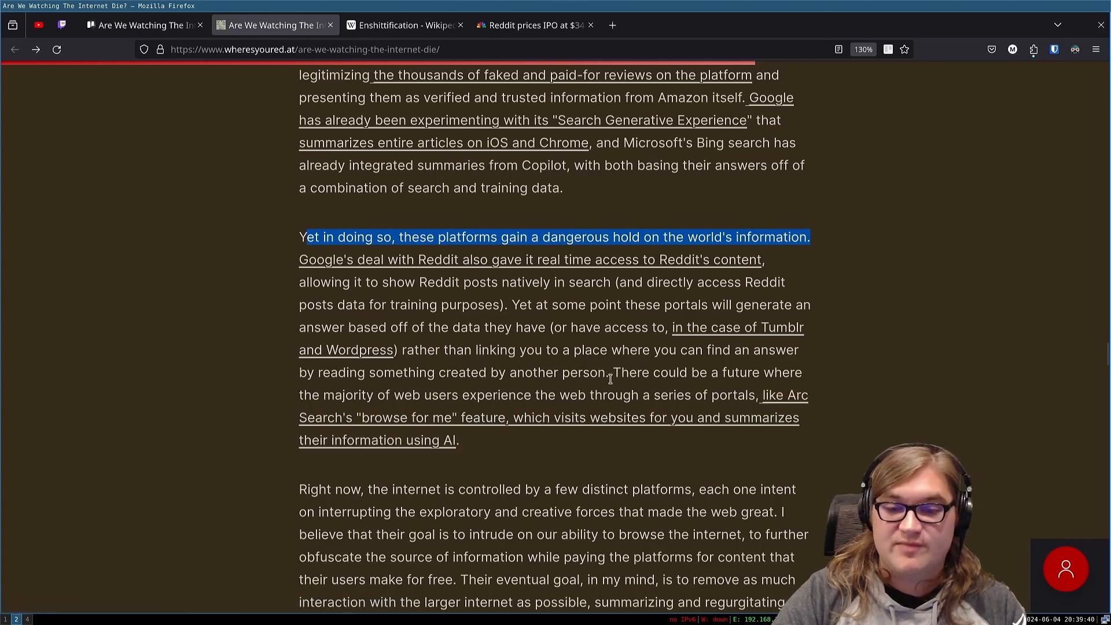
mouse_move(560, 393)
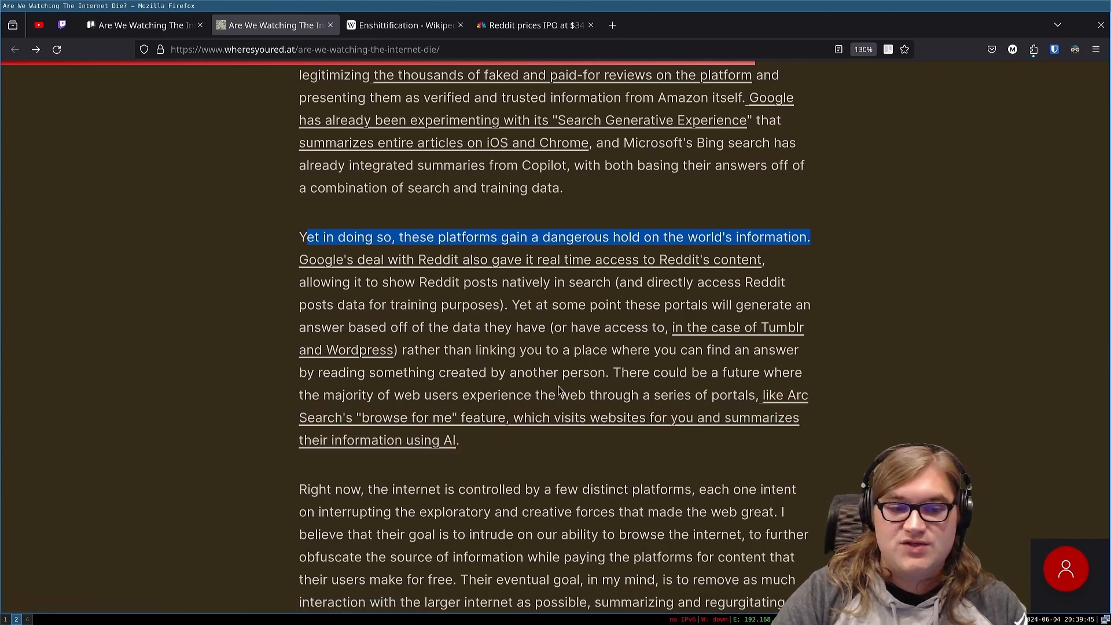
mouse_move(582, 414)
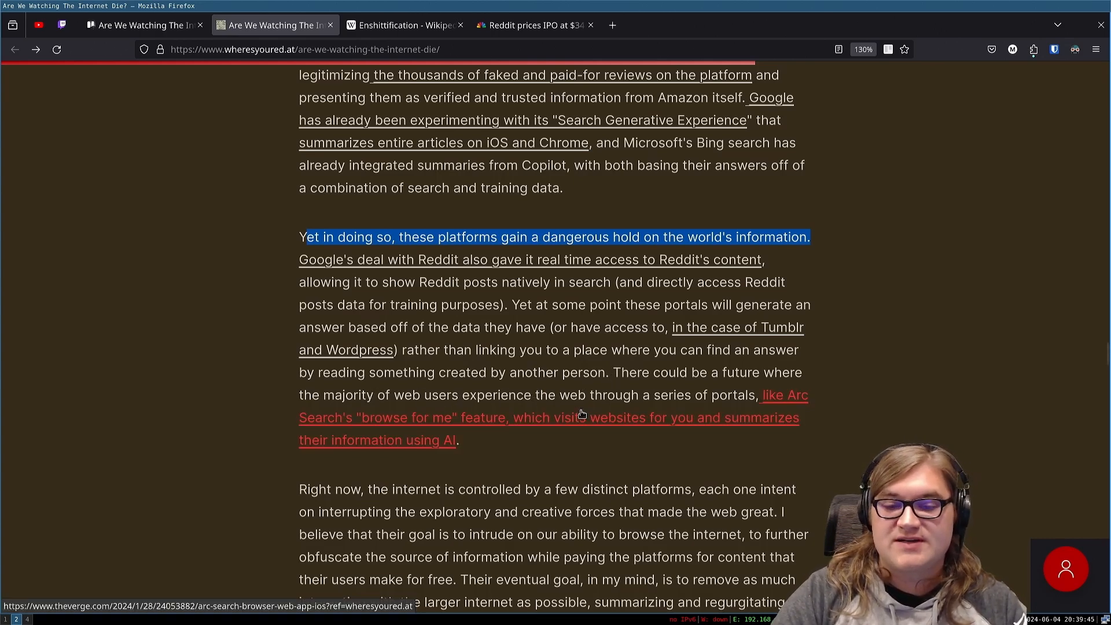
mouse_move(652, 437)
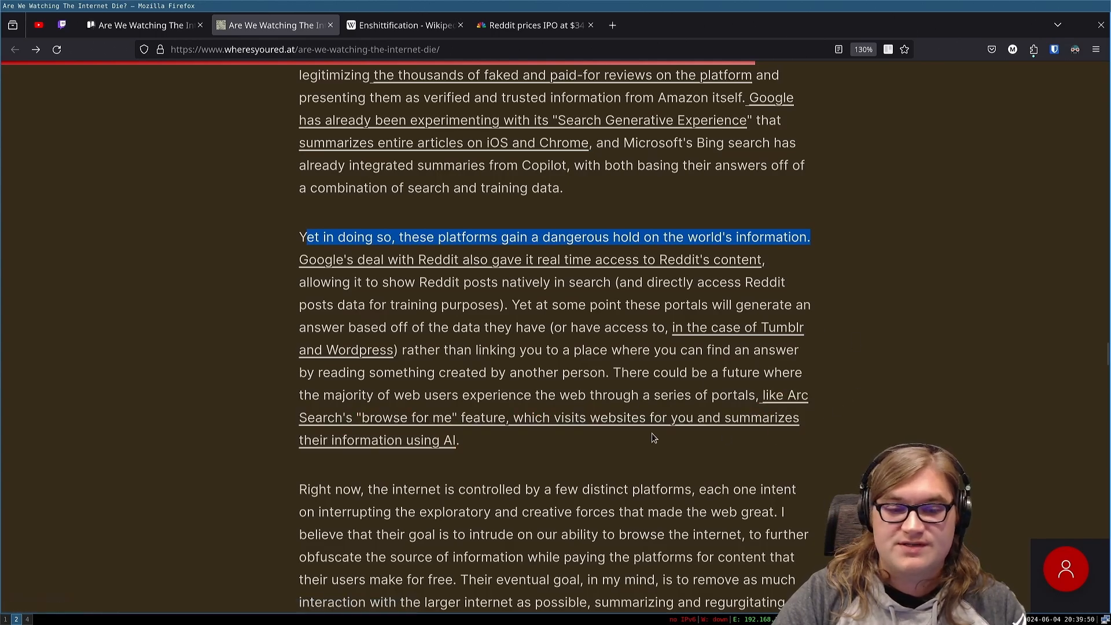
mouse_move(478, 440)
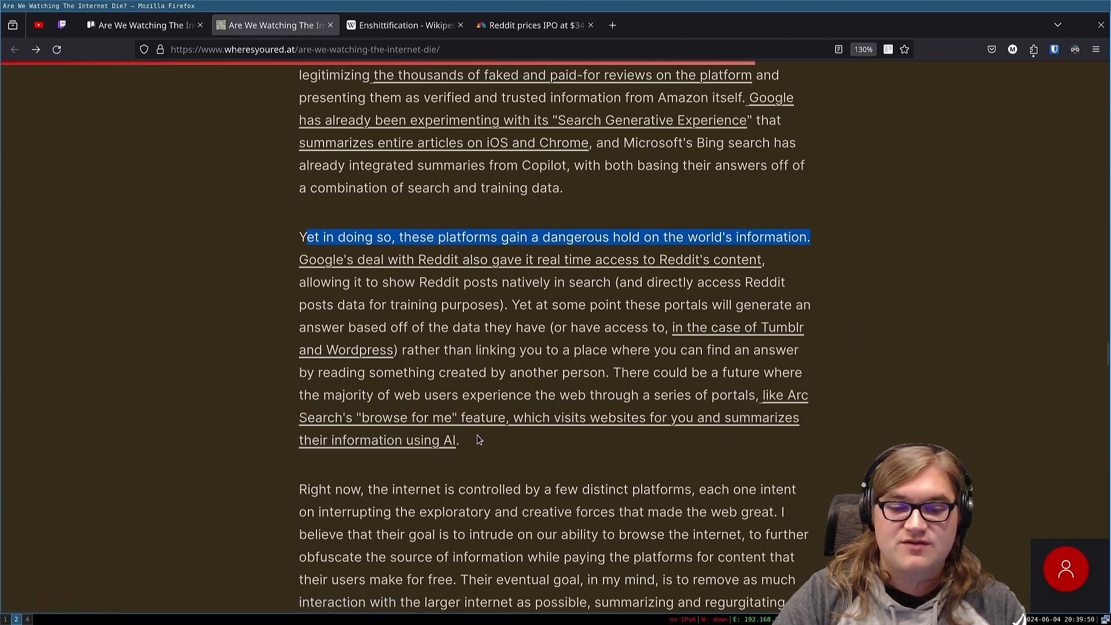
Step: Scroll down from the world's-information paragraph to 'Right now, the internet is controlled…'
scroll(down, 3)
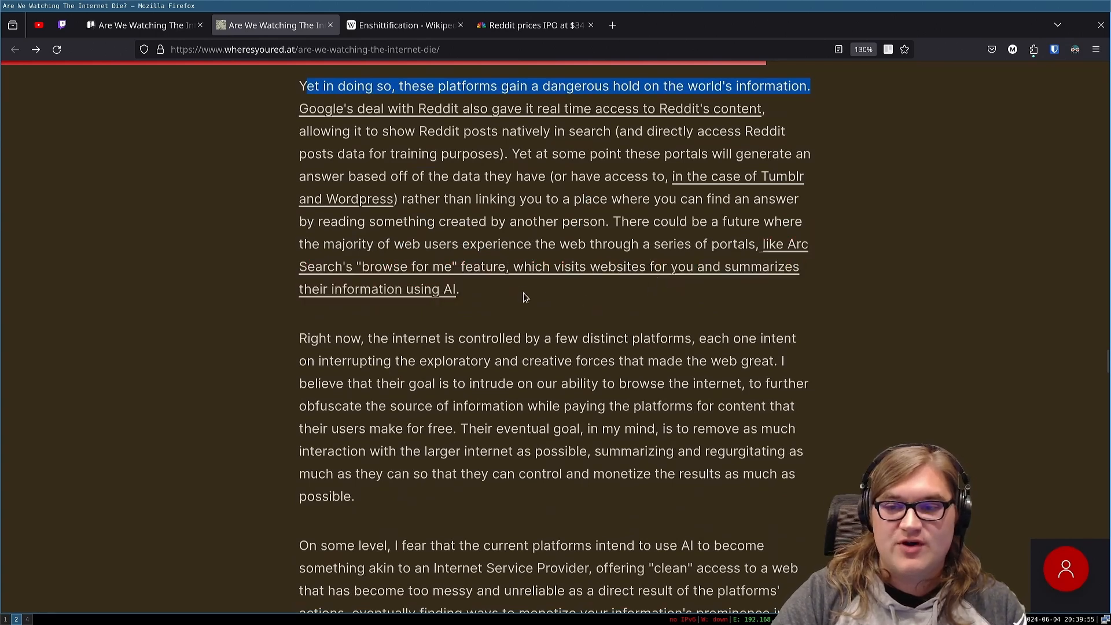
mouse_move(464, 295)
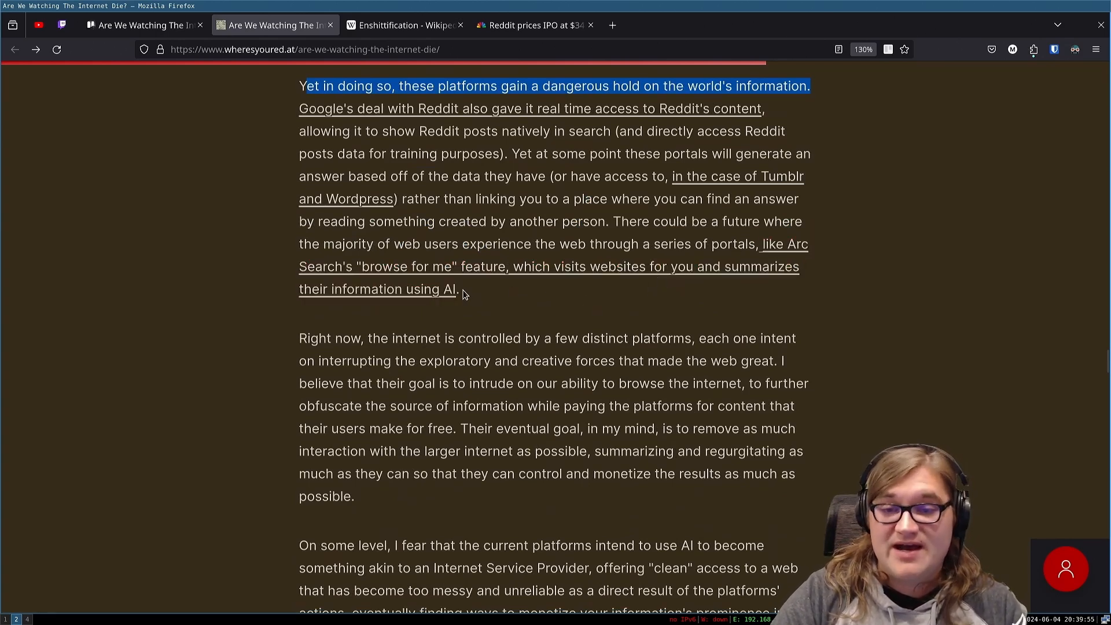
mouse_move(777, 240)
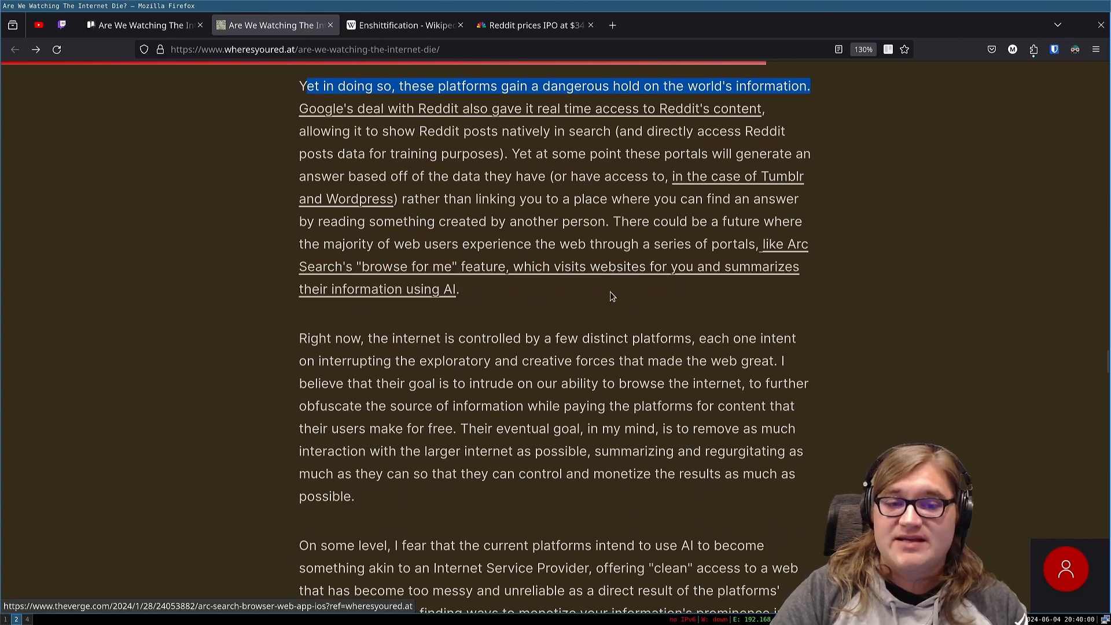
mouse_move(557, 296)
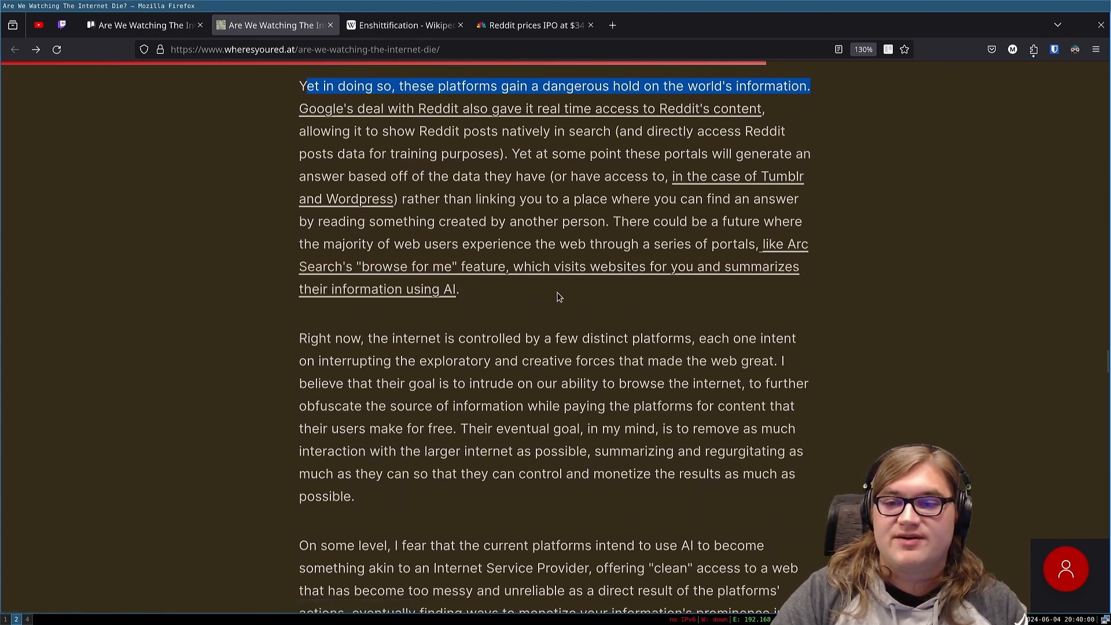
mouse_move(522, 237)
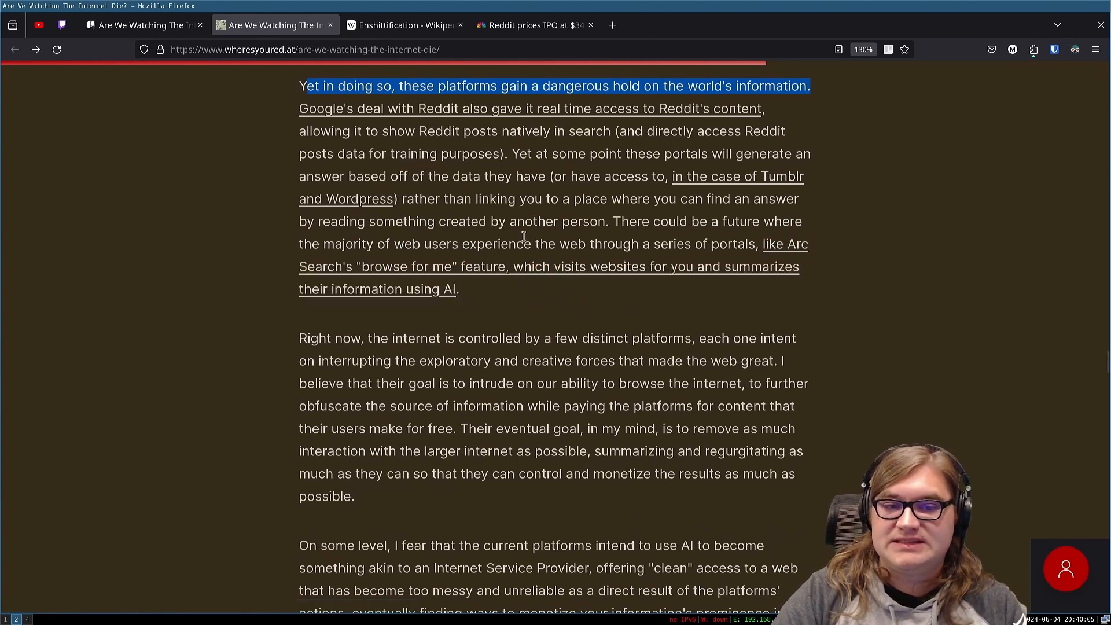
mouse_move(480, 305)
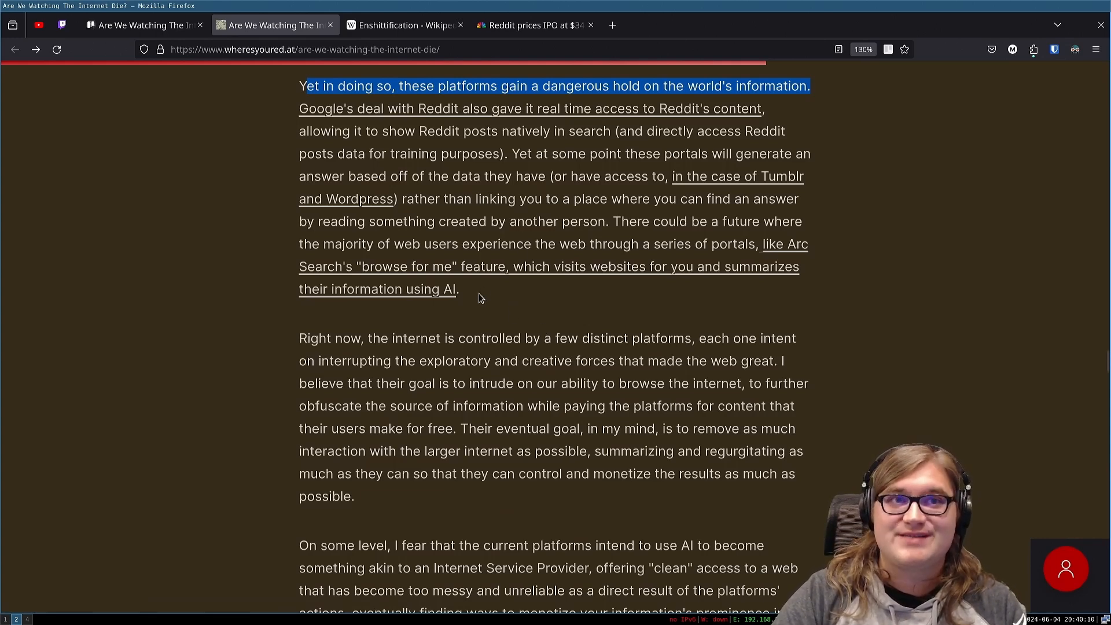
mouse_move(366, 354)
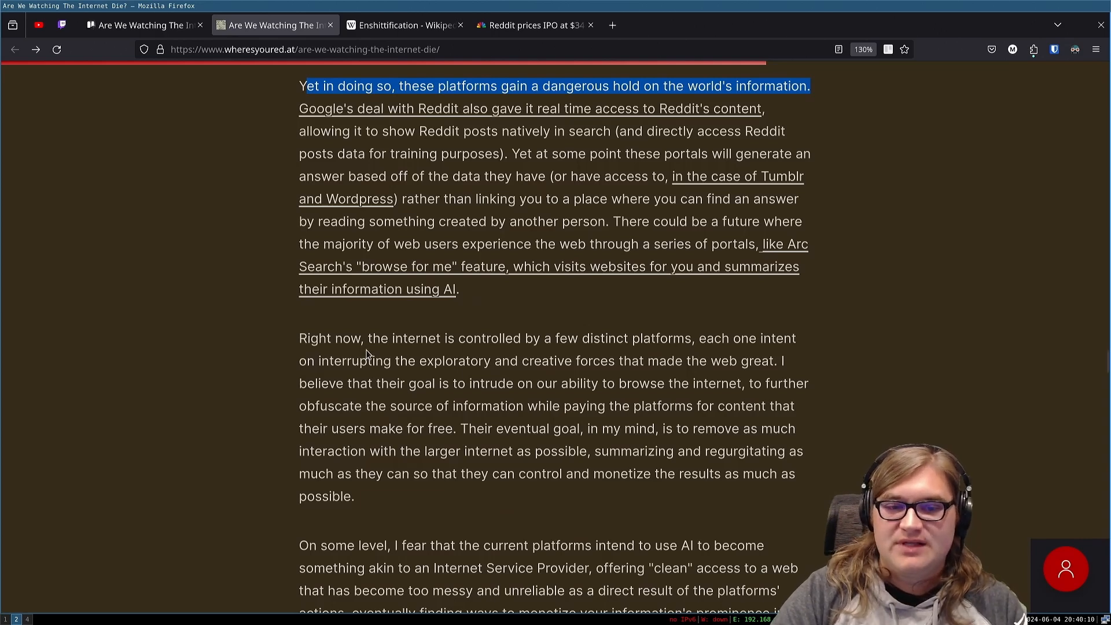
mouse_move(386, 364)
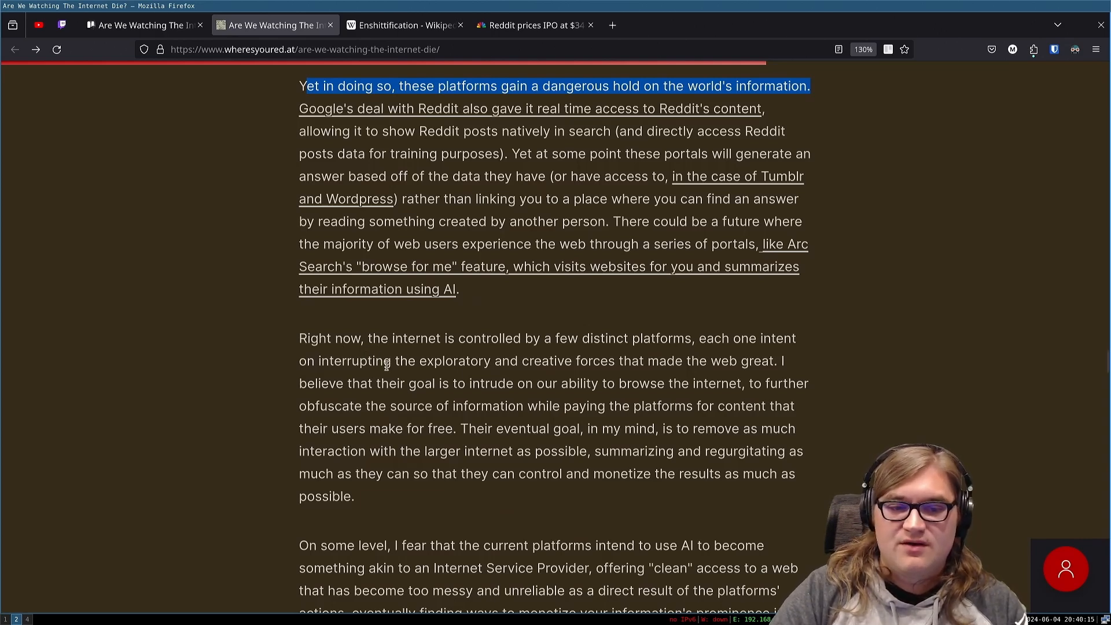
mouse_move(582, 354)
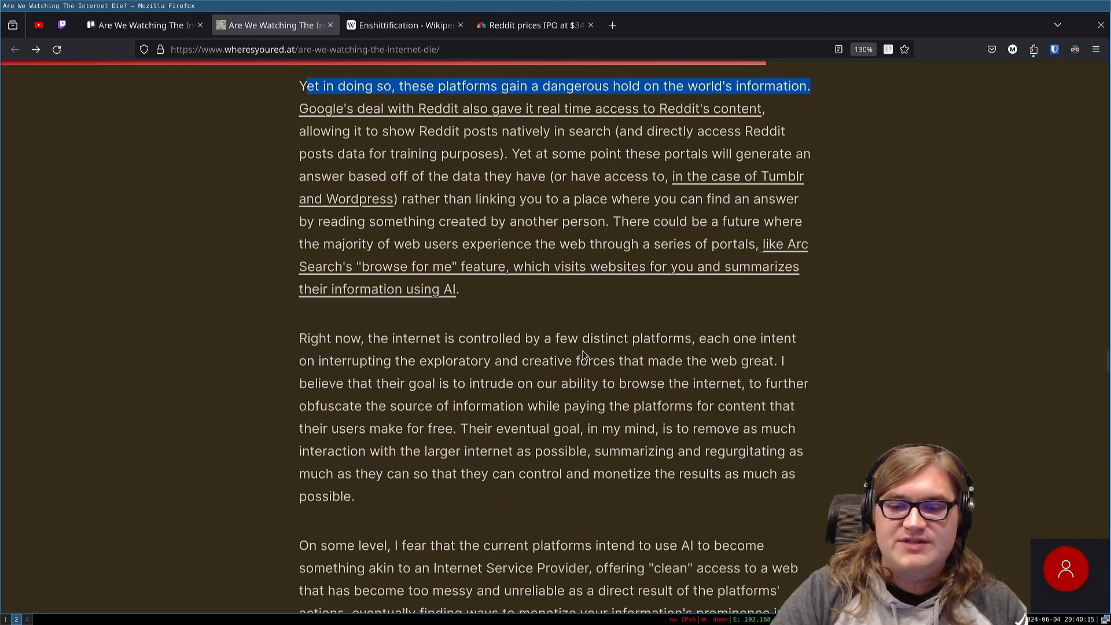
mouse_move(408, 381)
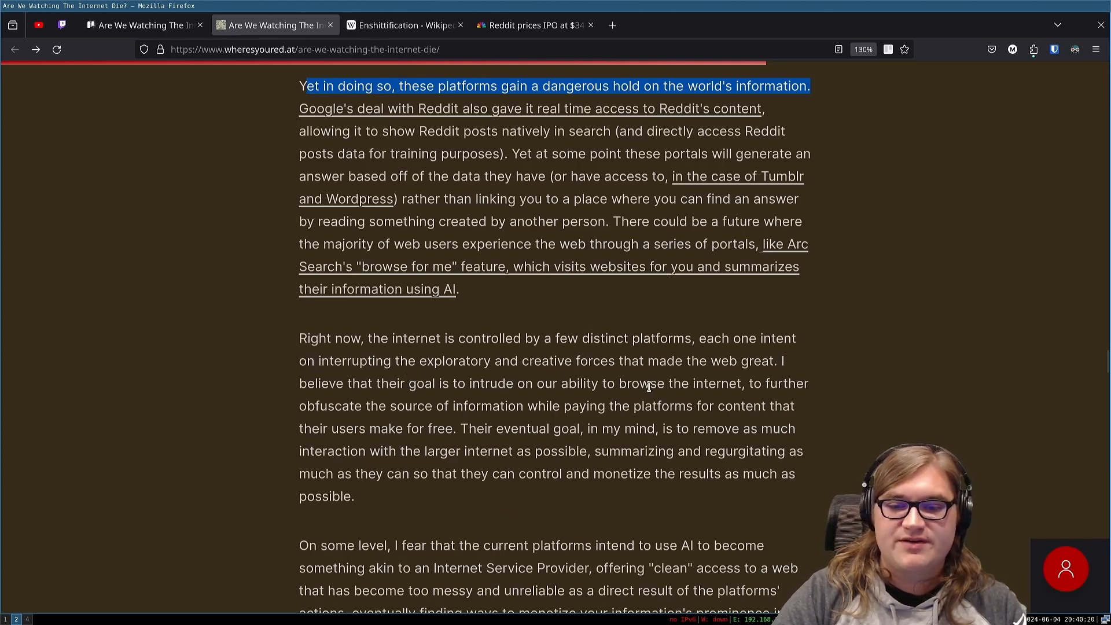
mouse_move(759, 367)
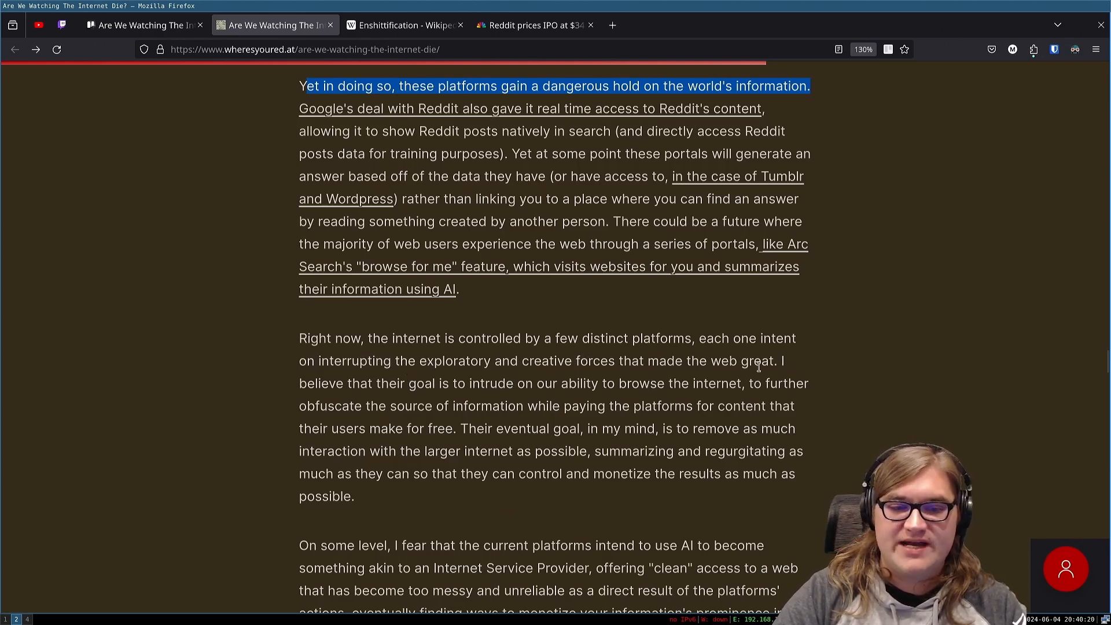
mouse_move(533, 424)
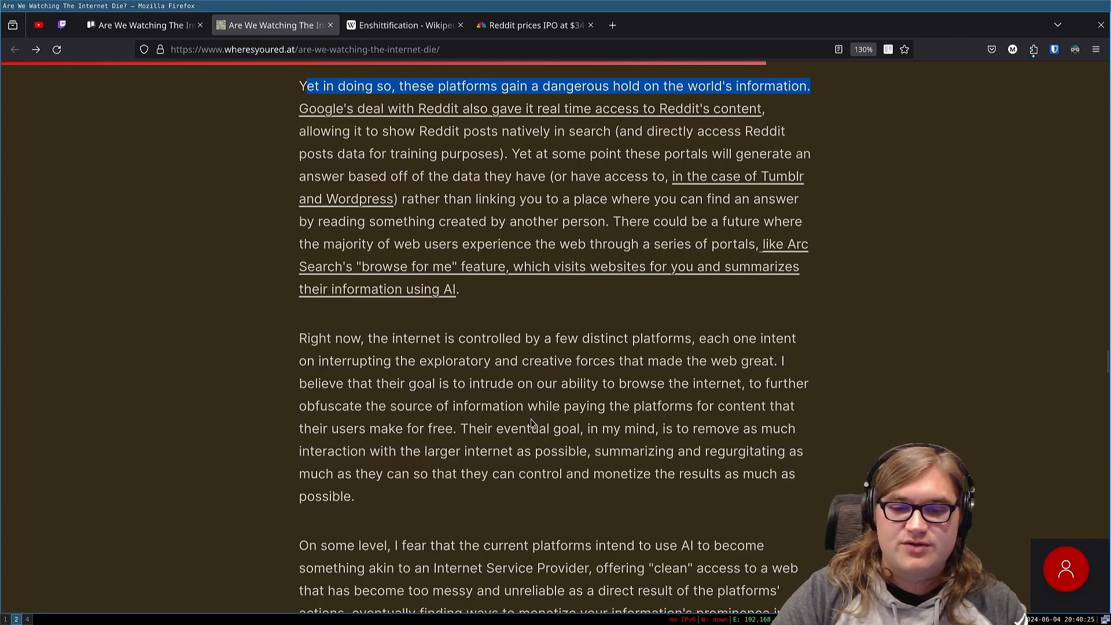
scroll(down, 3)
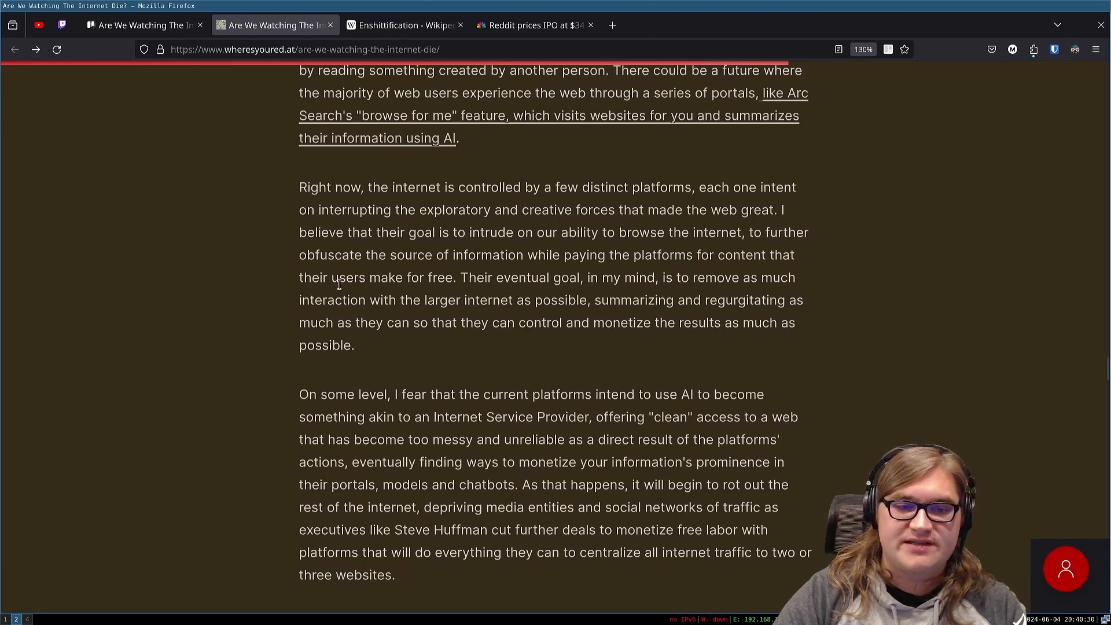
mouse_move(503, 282)
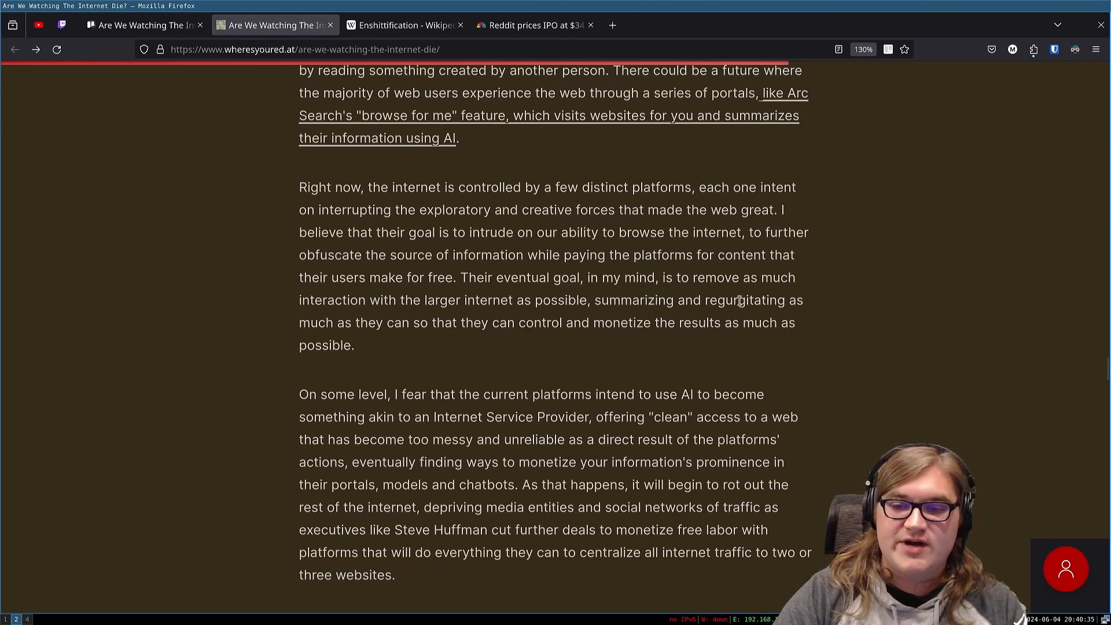
mouse_move(468, 337)
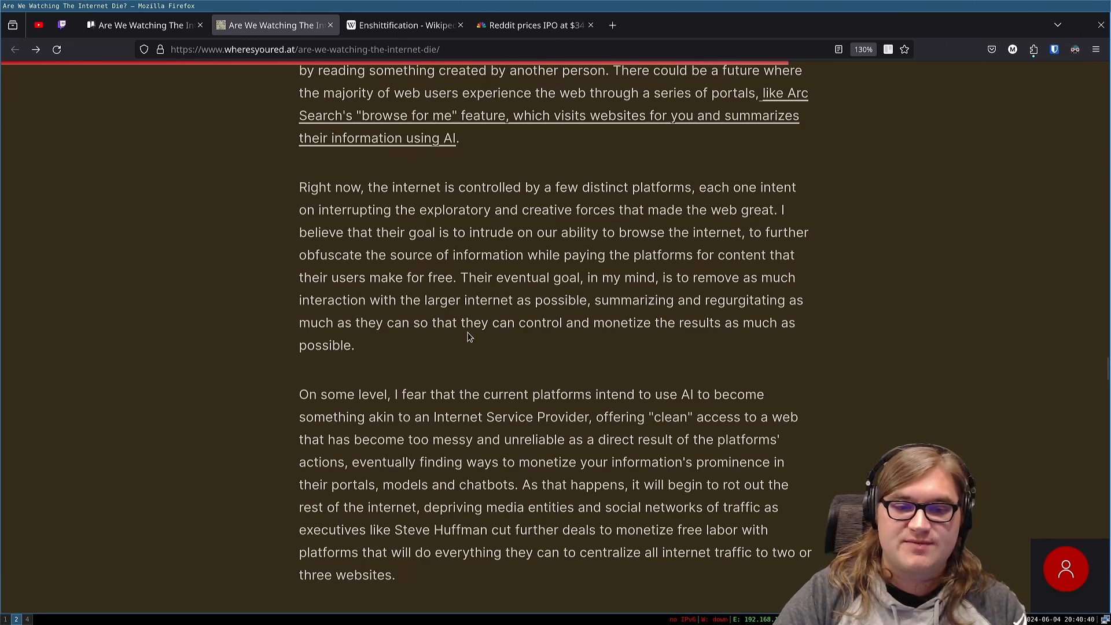
mouse_move(434, 353)
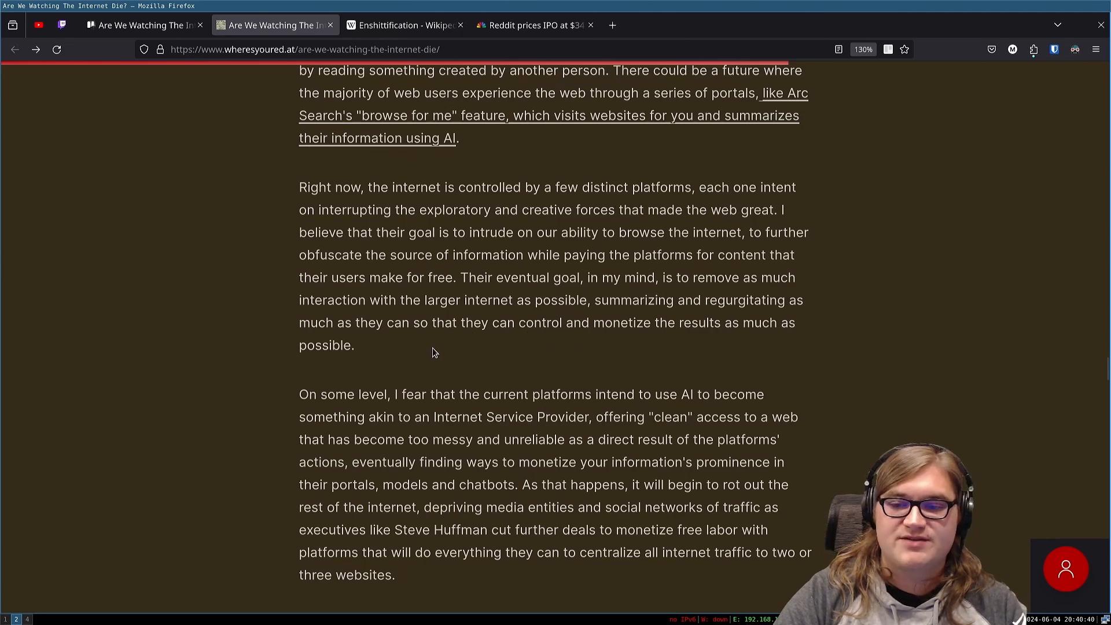
mouse_move(361, 355)
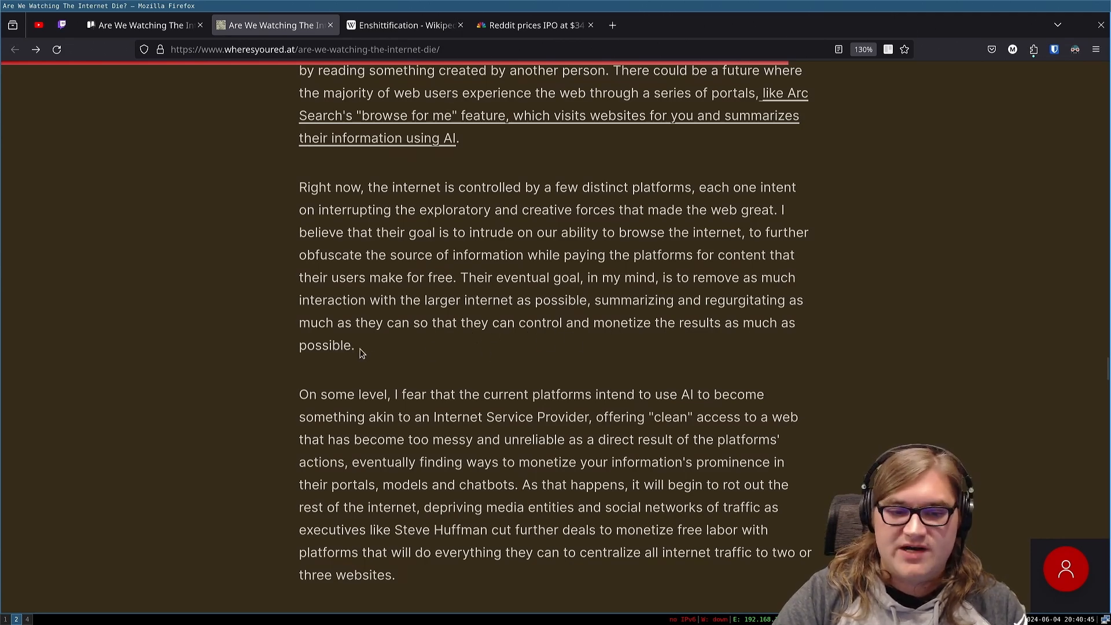
Step: Scroll past the Internet Service Provider paragraph to the Habsburg AI vicious-cycle passage
scroll(down, 3)
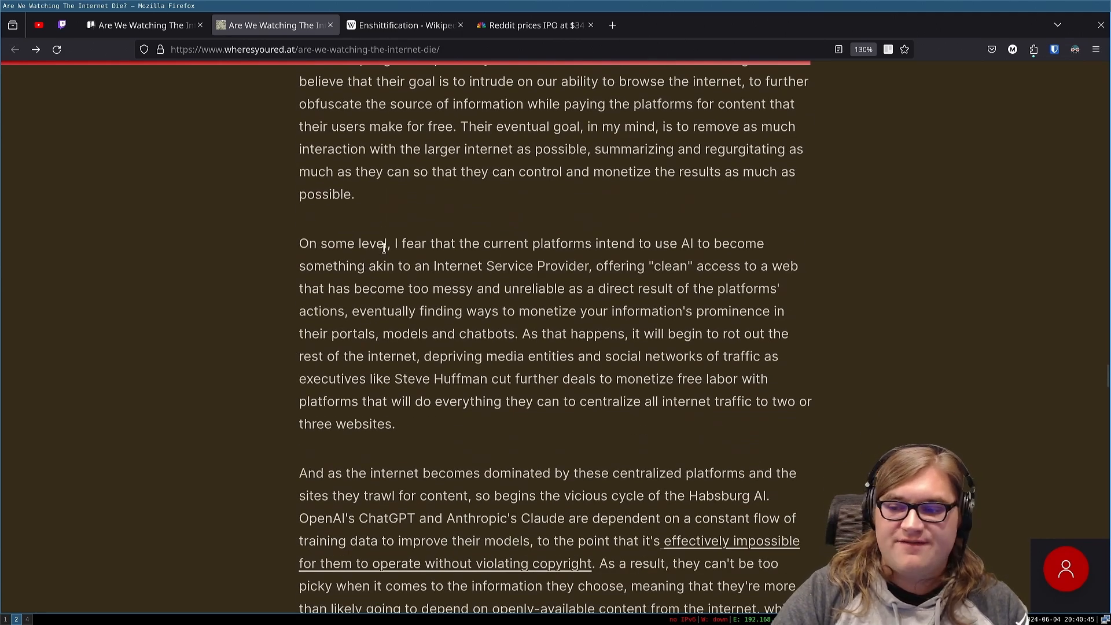
mouse_move(599, 250)
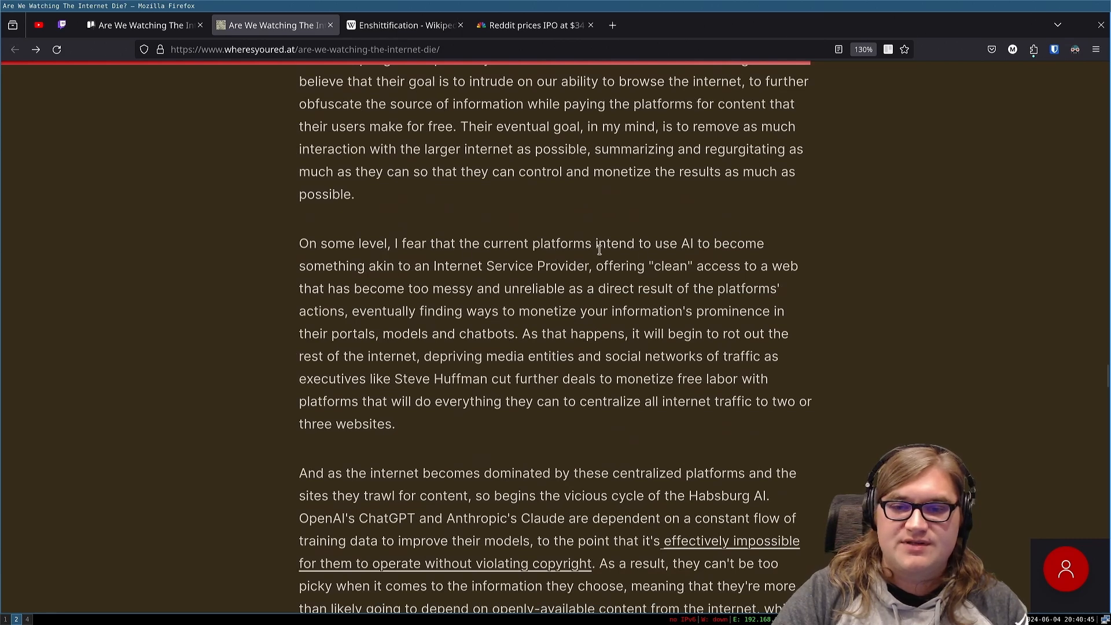
mouse_move(513, 279)
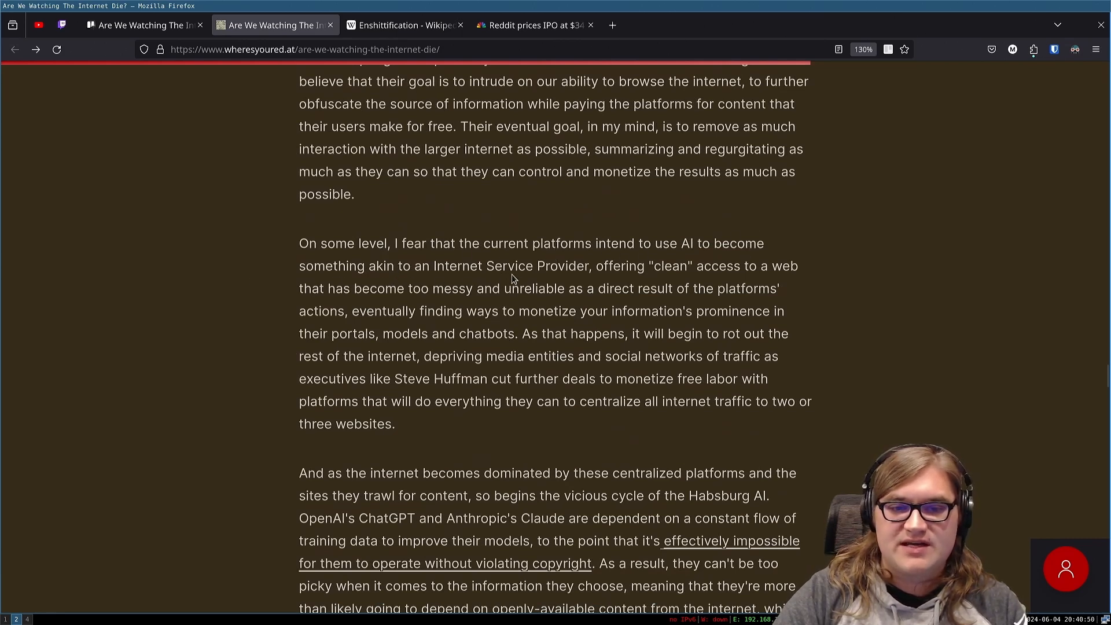
mouse_move(735, 267)
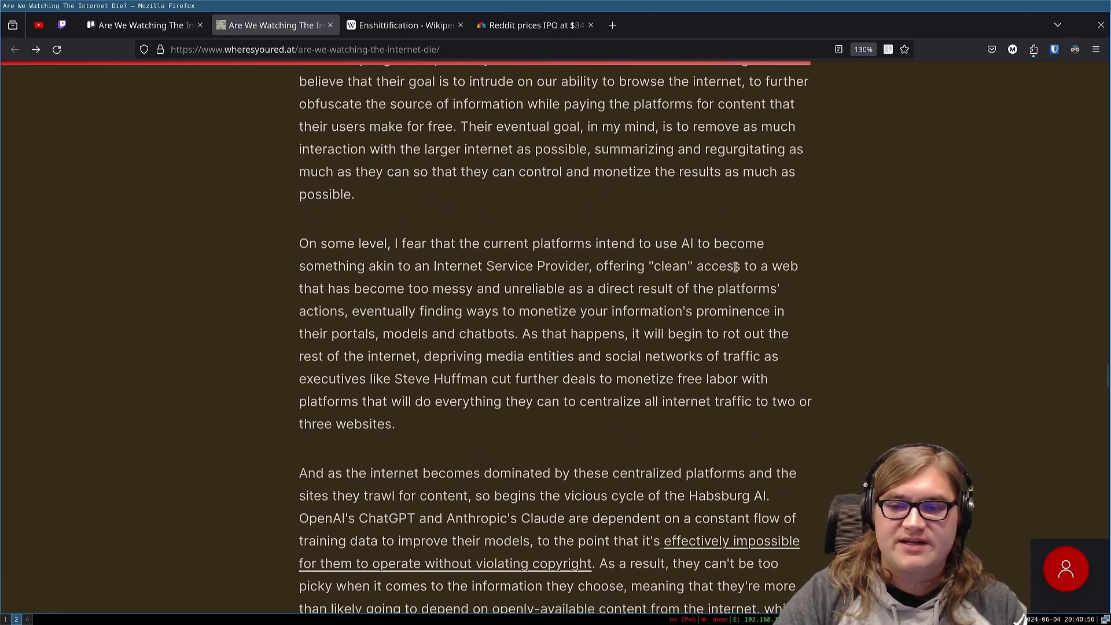
mouse_move(450, 303)
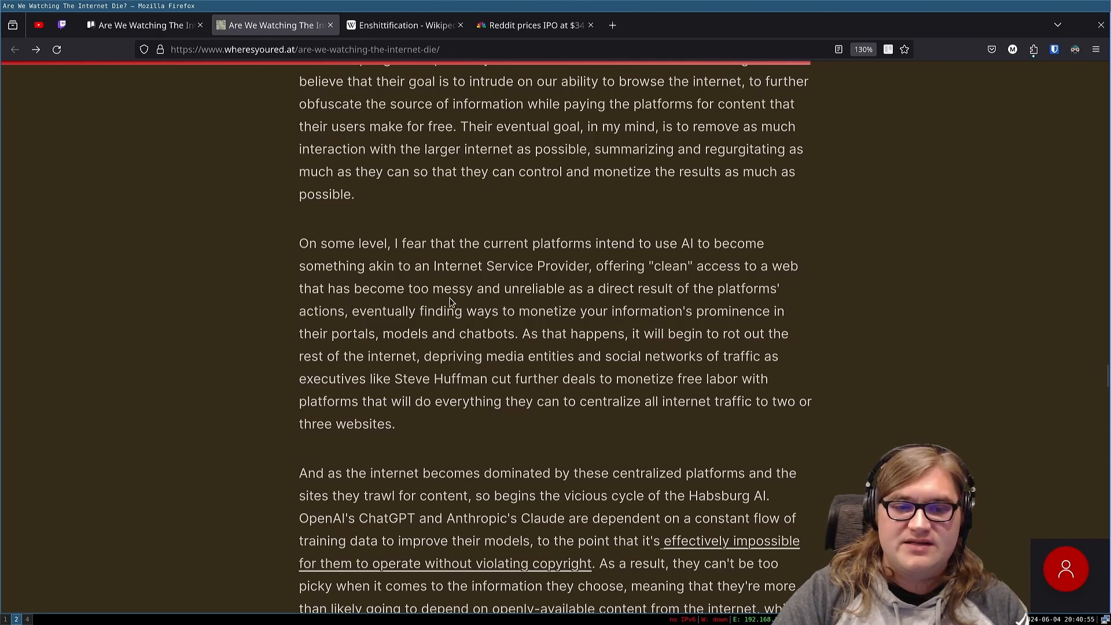
mouse_move(721, 302)
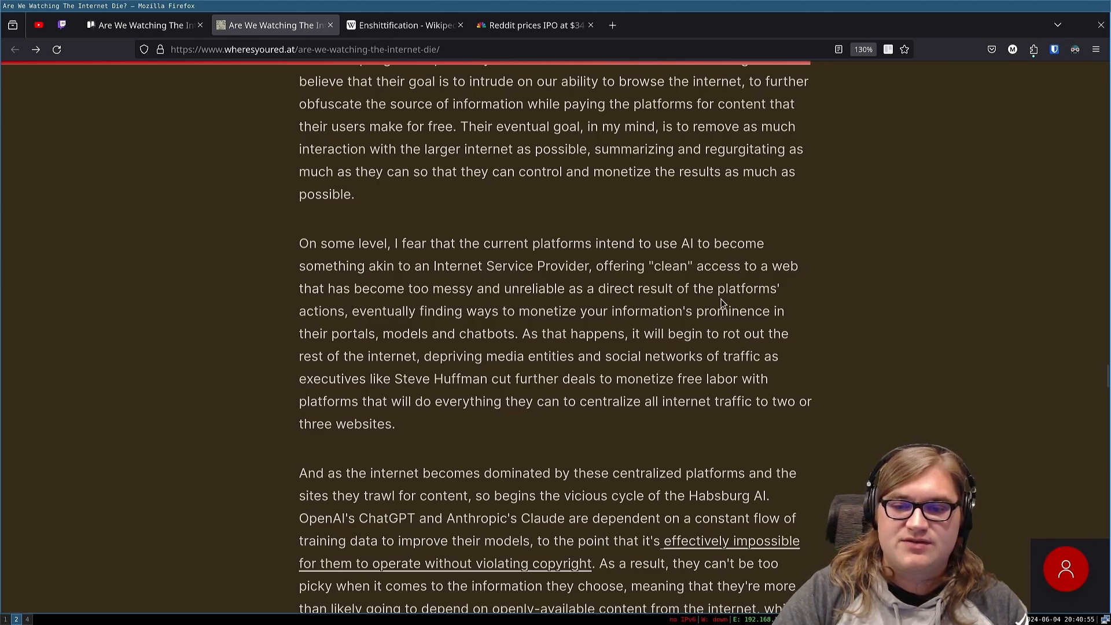
mouse_move(507, 327)
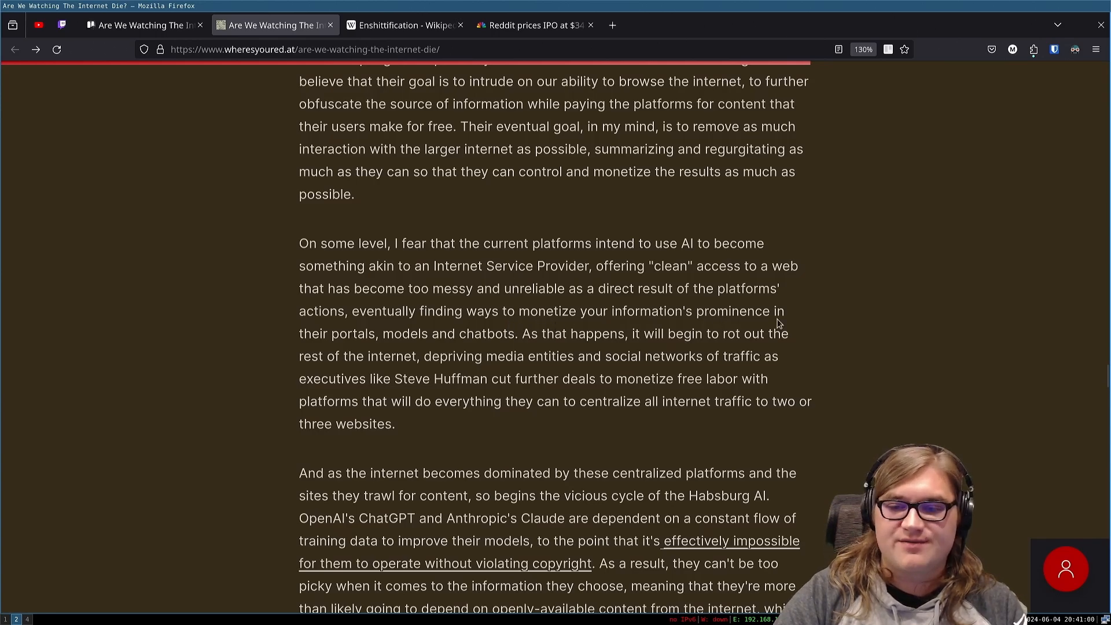
mouse_move(408, 342)
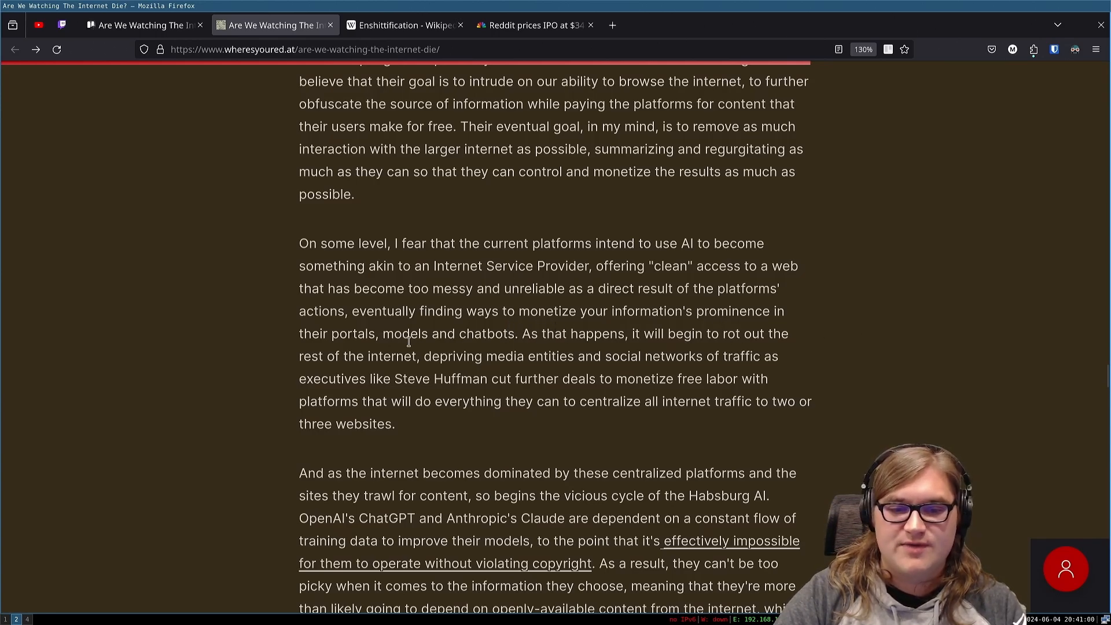
scroll(down, 3)
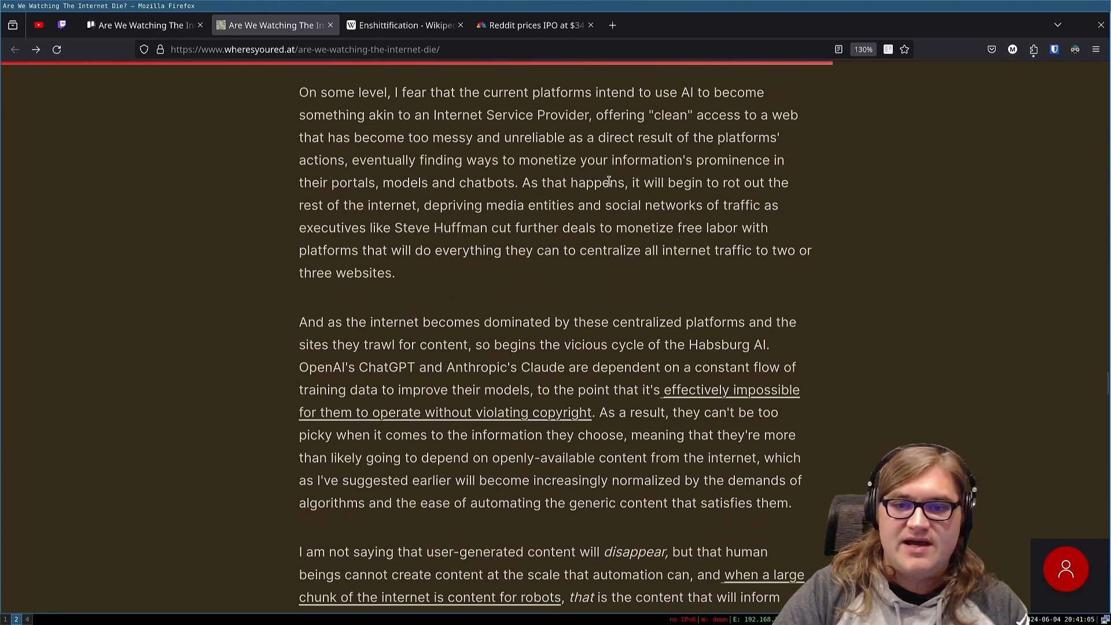
mouse_move(318, 222)
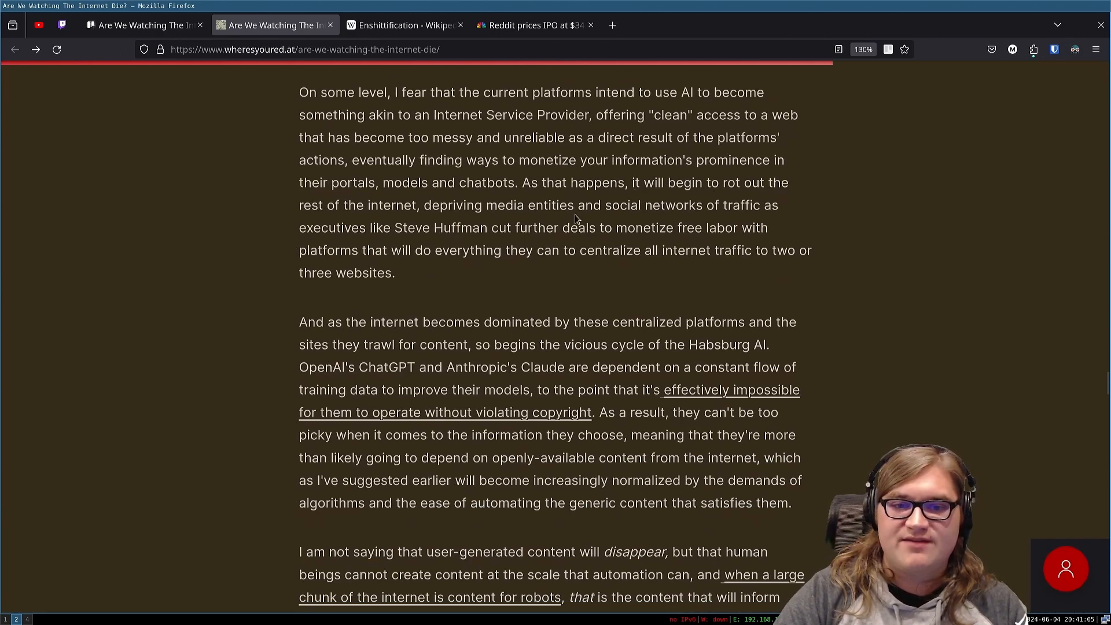
mouse_move(660, 201)
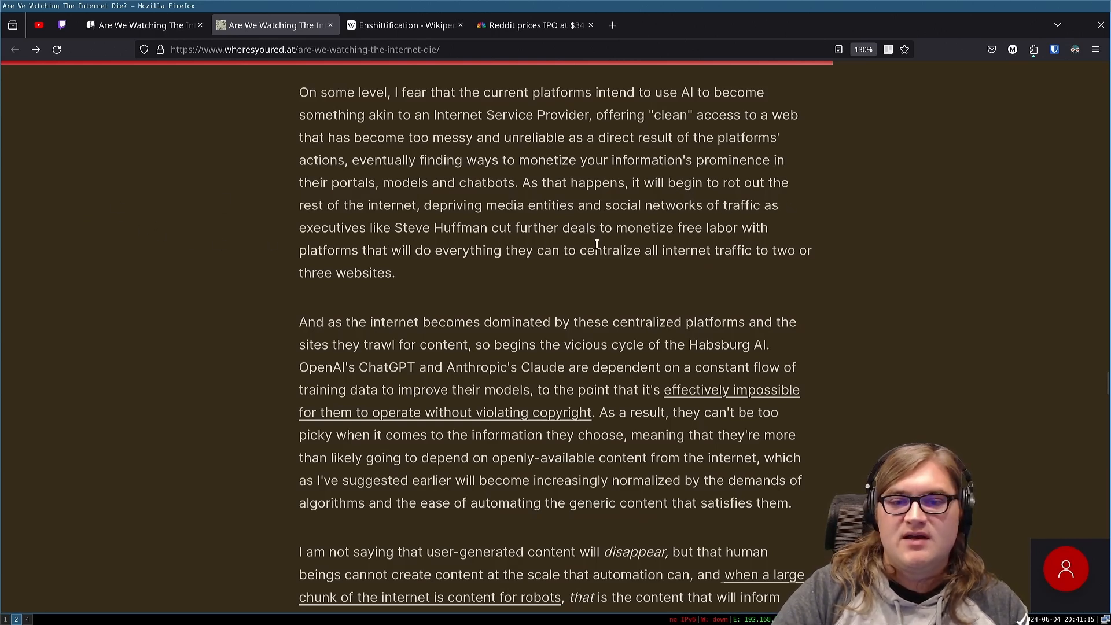
mouse_move(350, 263)
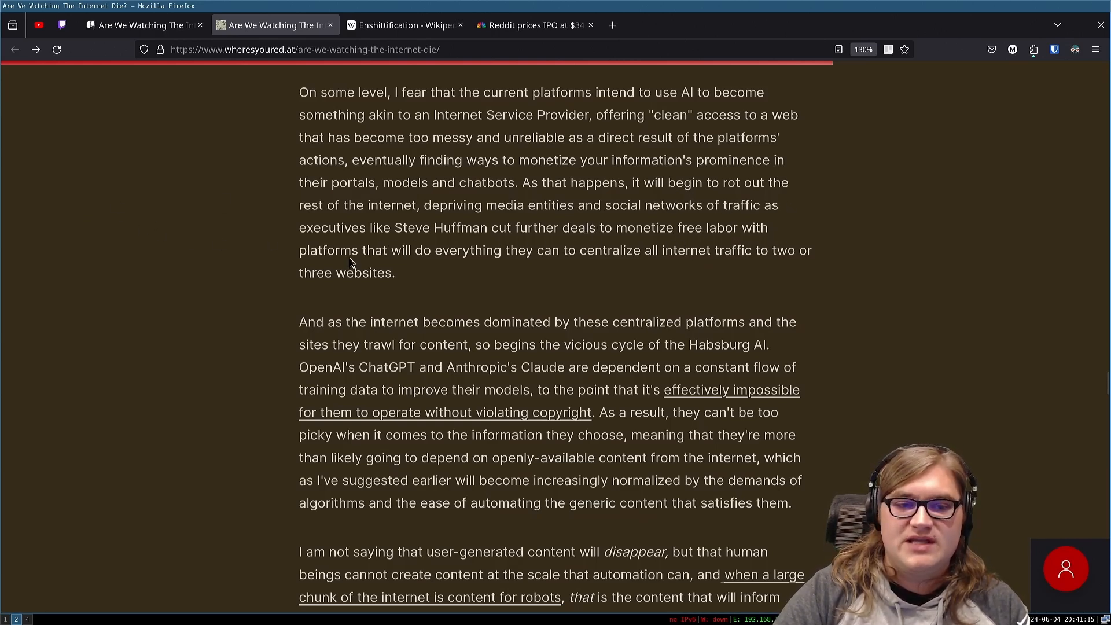
mouse_move(519, 314)
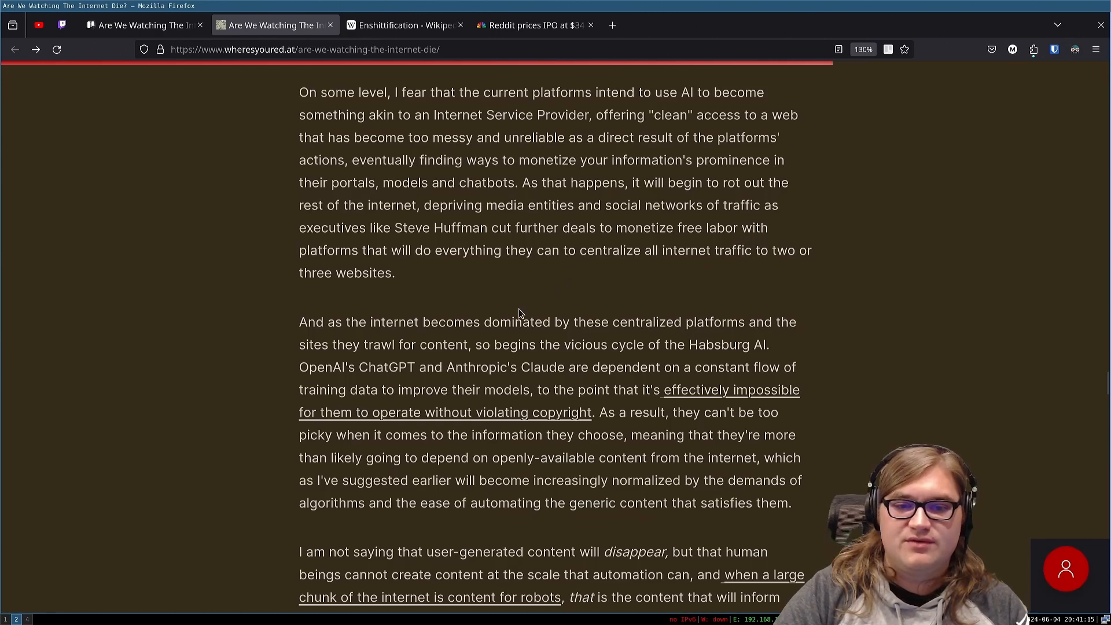
mouse_move(527, 336)
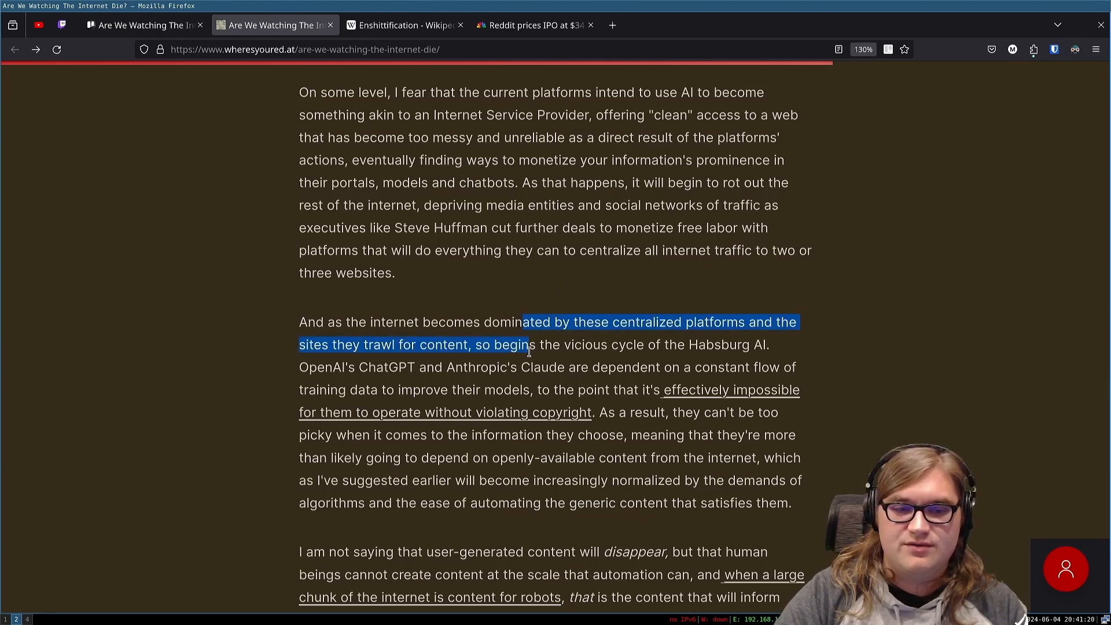
Step: Nudge the article view to bring the full user-generated content paragraph into view
scroll(up, 3)
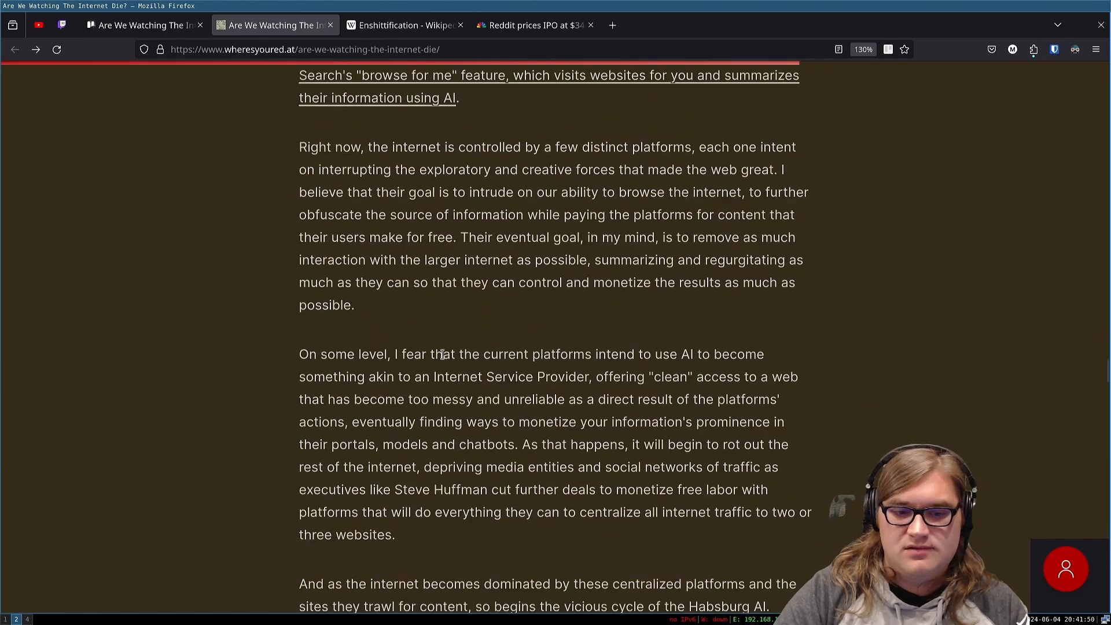
scroll(down, 3)
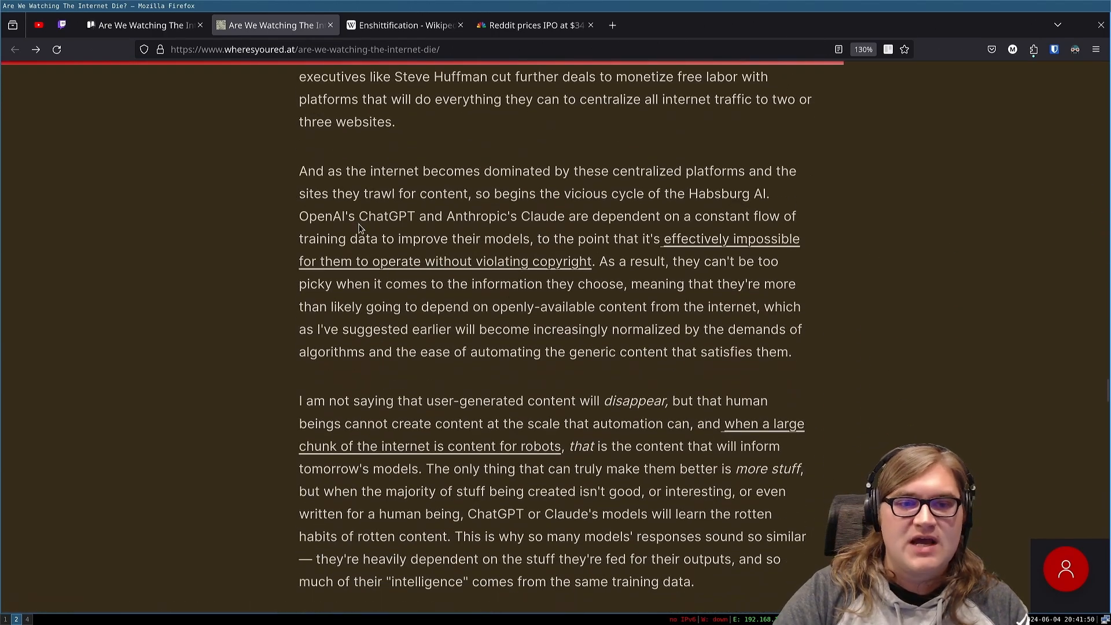
mouse_move(597, 208)
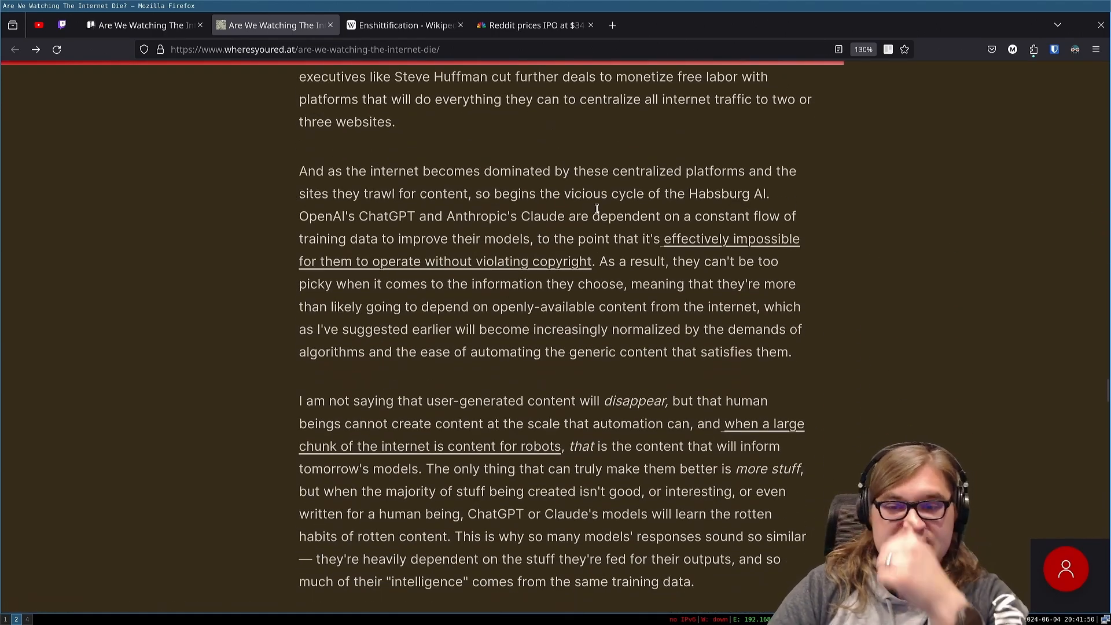
mouse_move(333, 206)
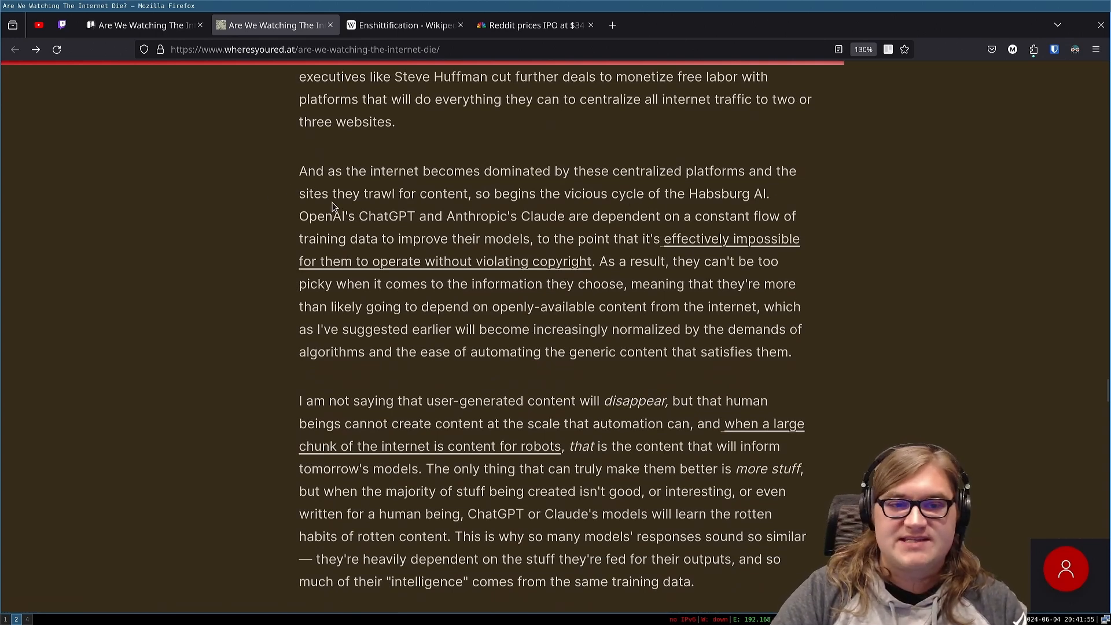
mouse_move(635, 206)
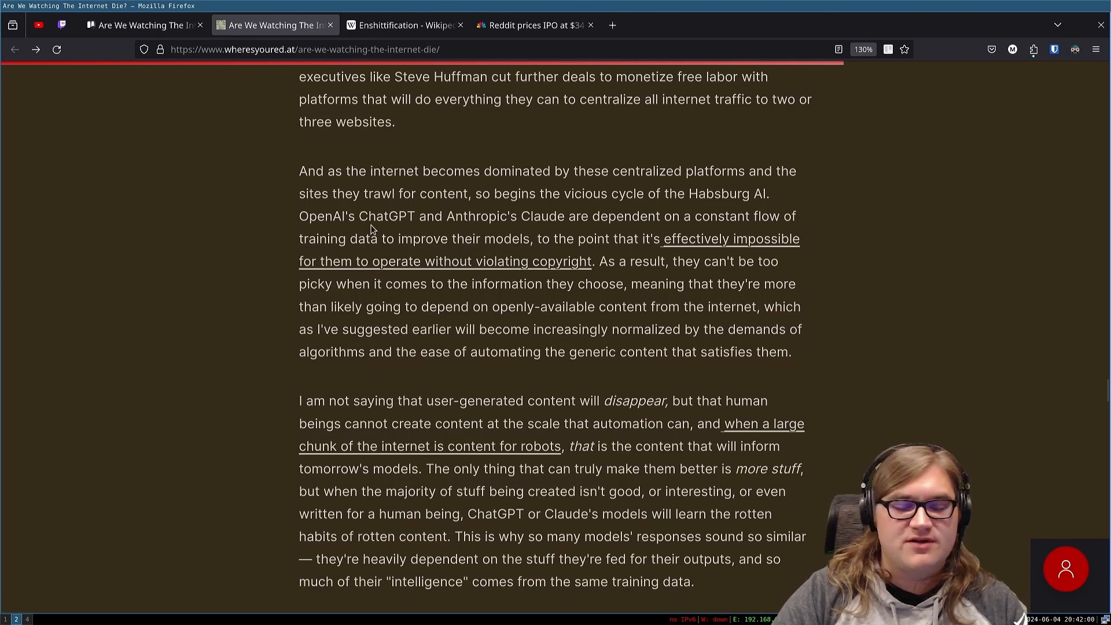
mouse_move(661, 223)
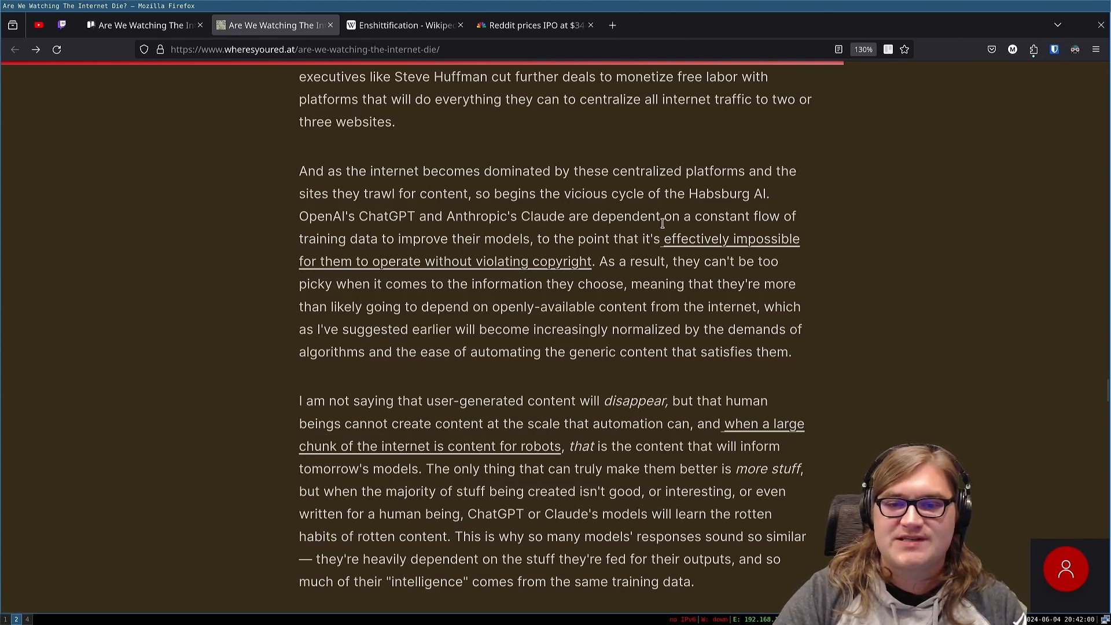
mouse_move(440, 231)
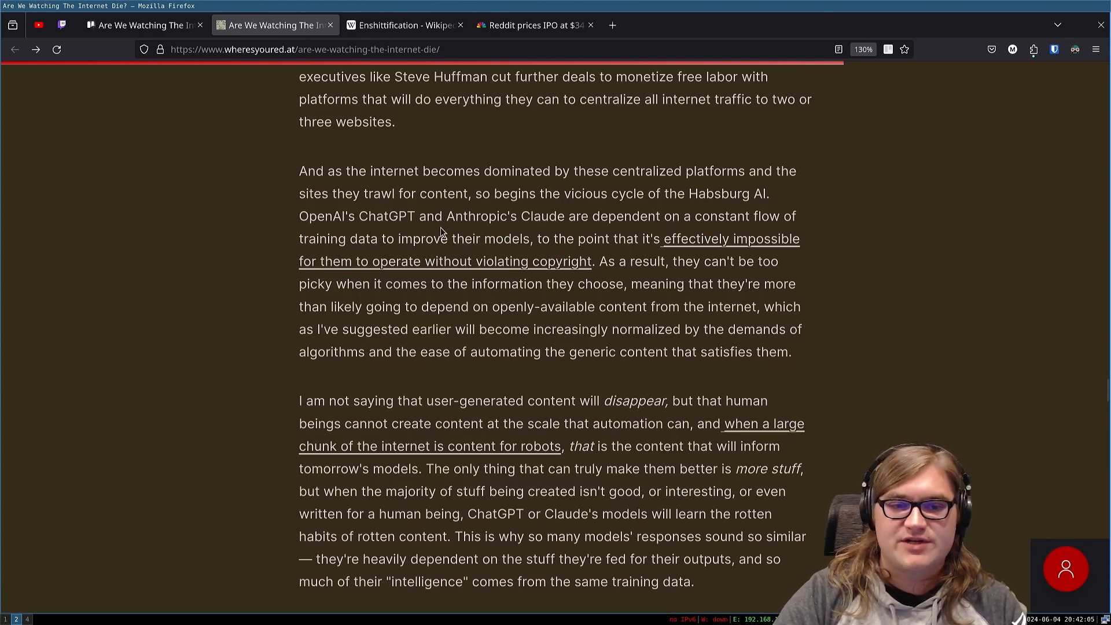
mouse_move(562, 257)
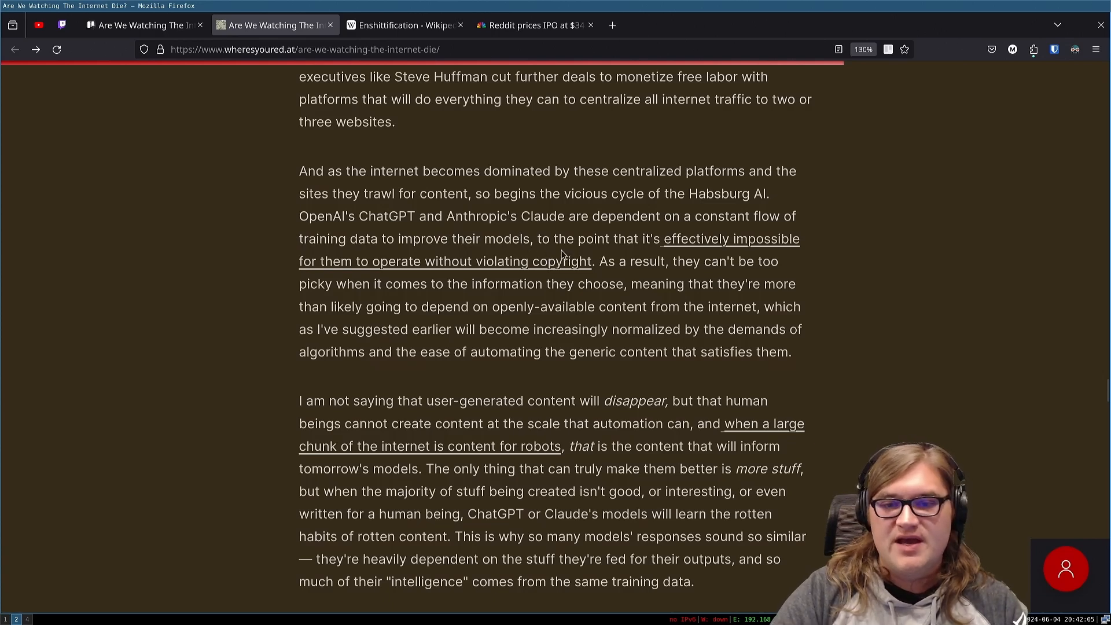
mouse_move(340, 283)
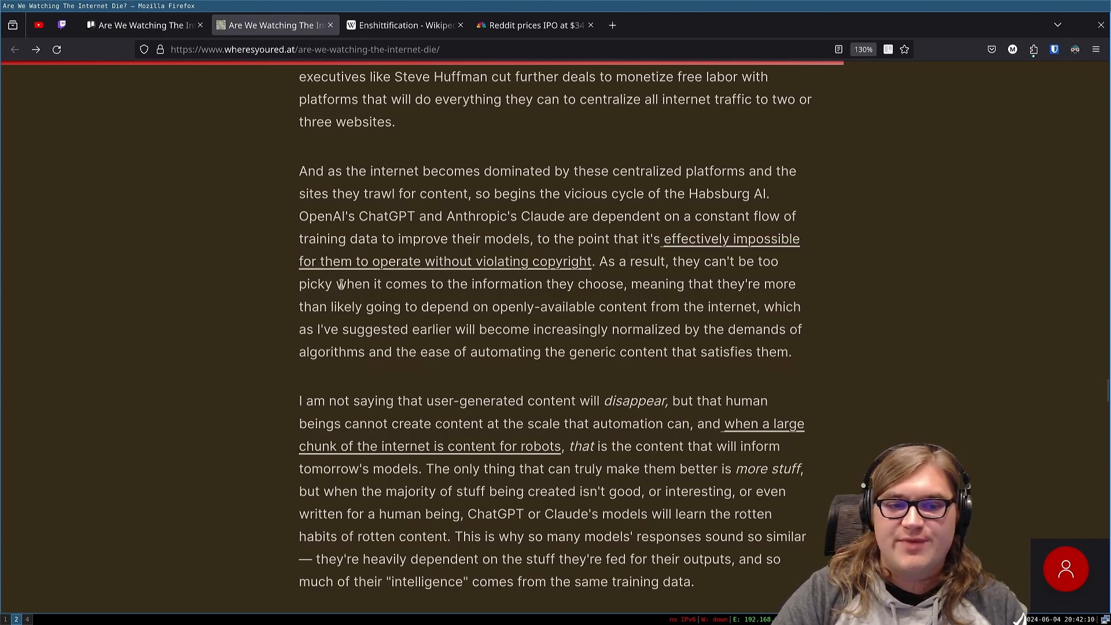
mouse_move(580, 273)
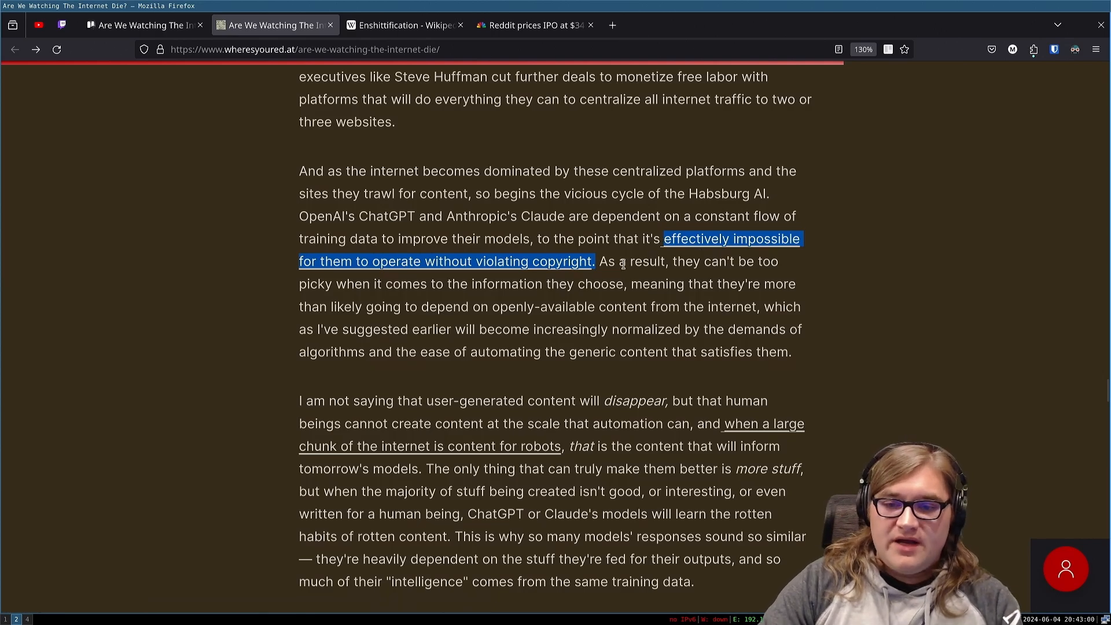
mouse_move(489, 276)
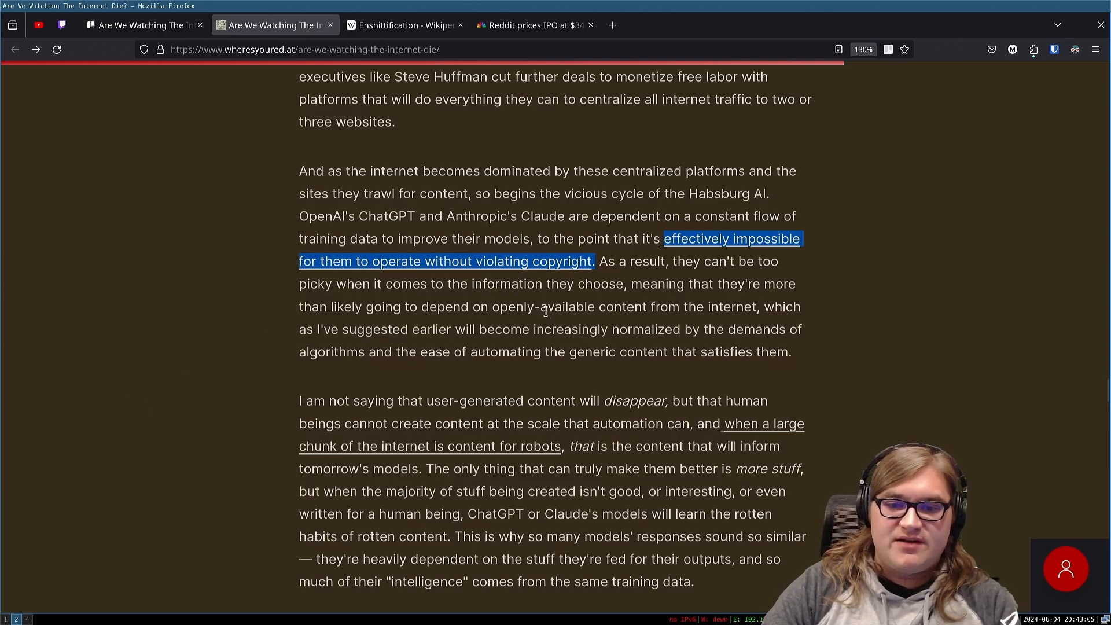
mouse_move(815, 315)
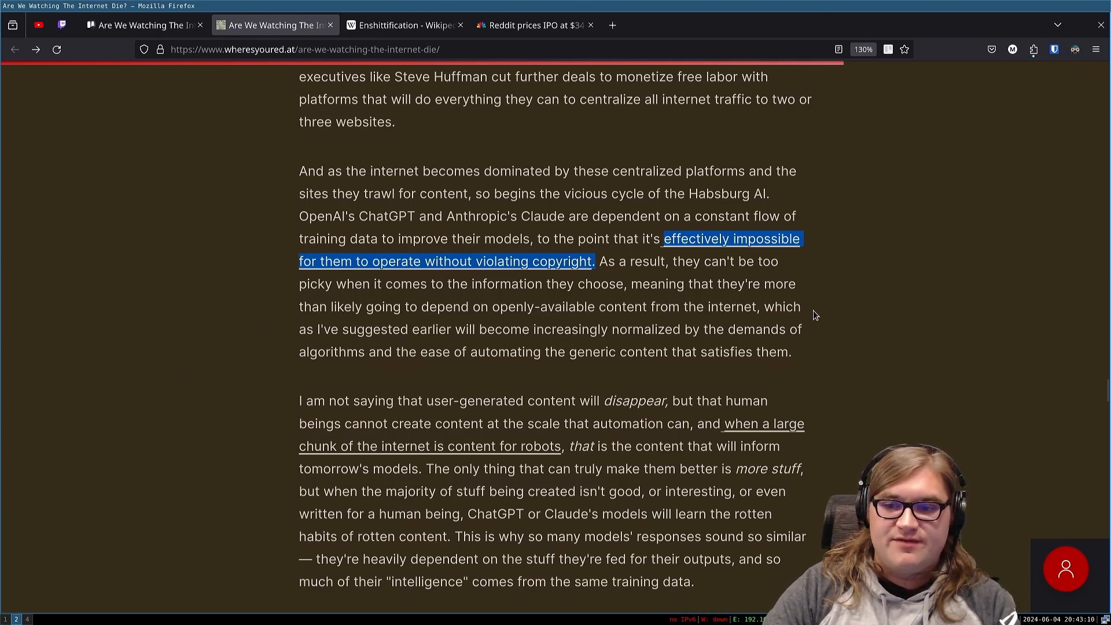
mouse_move(532, 333)
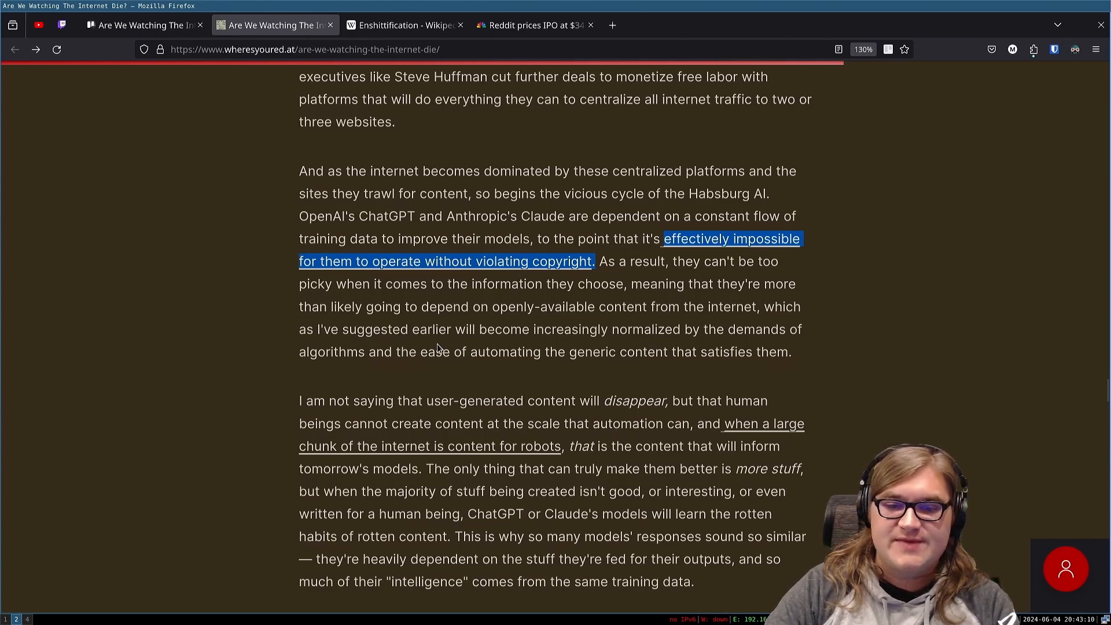
Step: Scroll on to the line saying these models don't really "know" anything
scroll(down, 3)
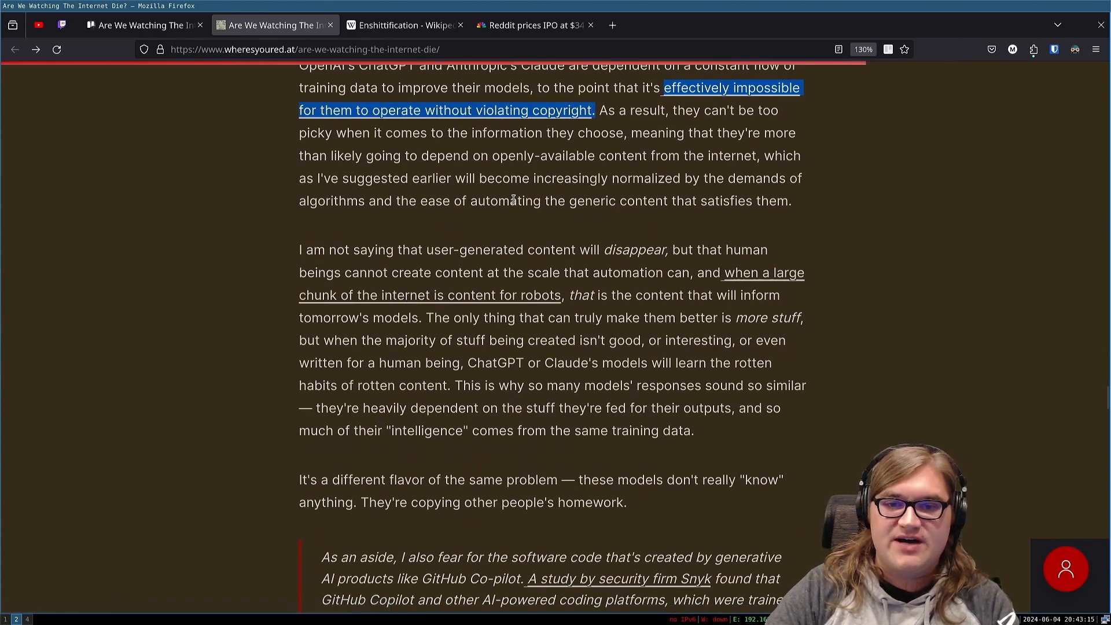
mouse_move(404, 242)
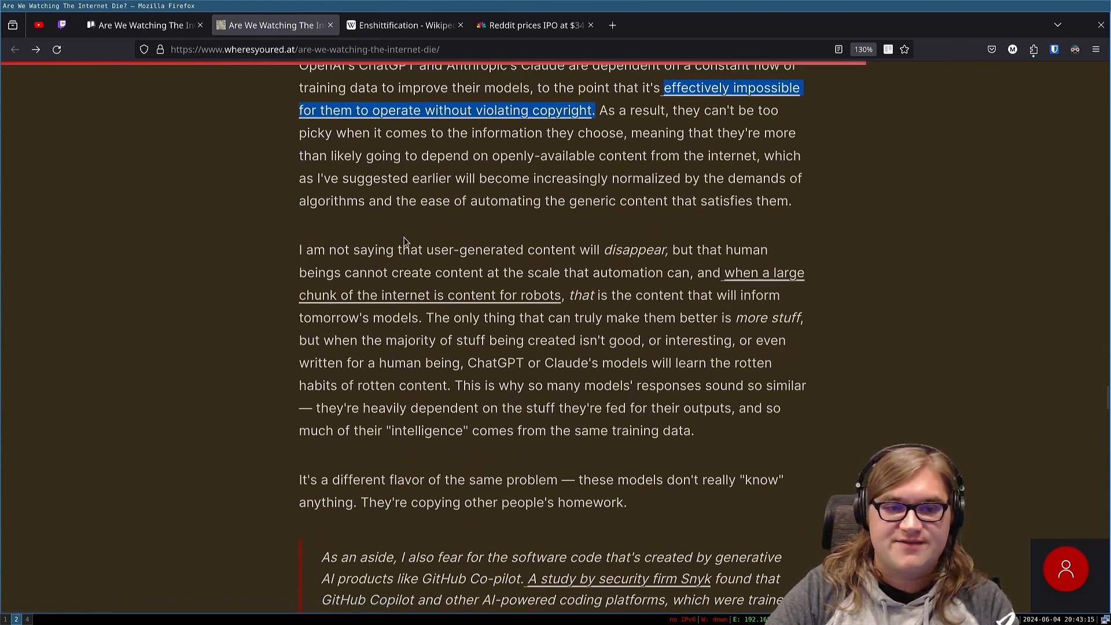
mouse_move(589, 250)
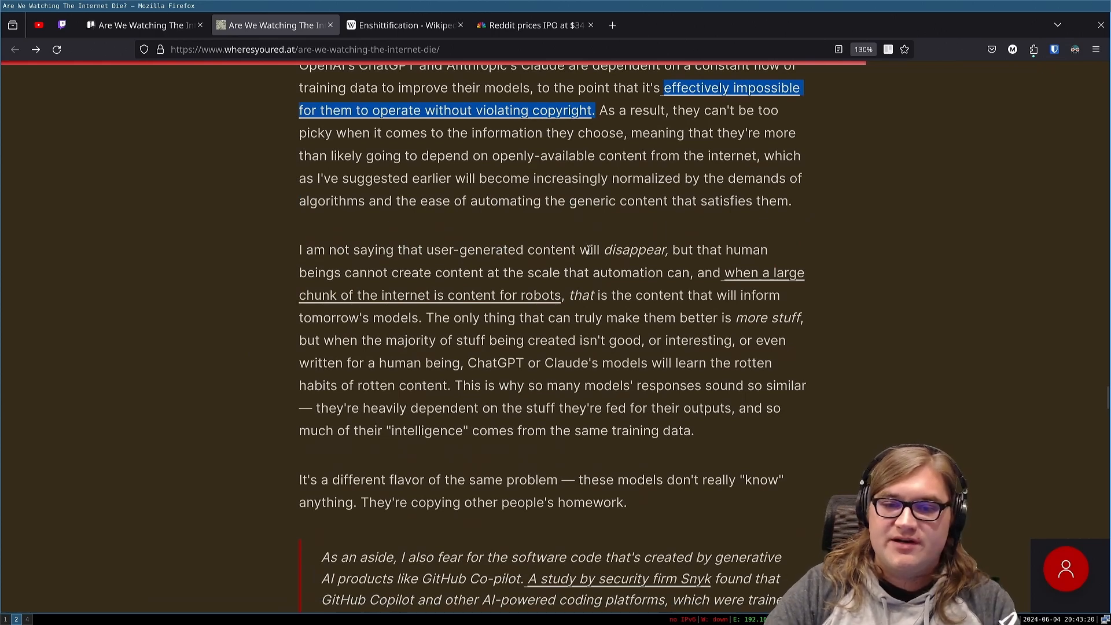
mouse_move(388, 285)
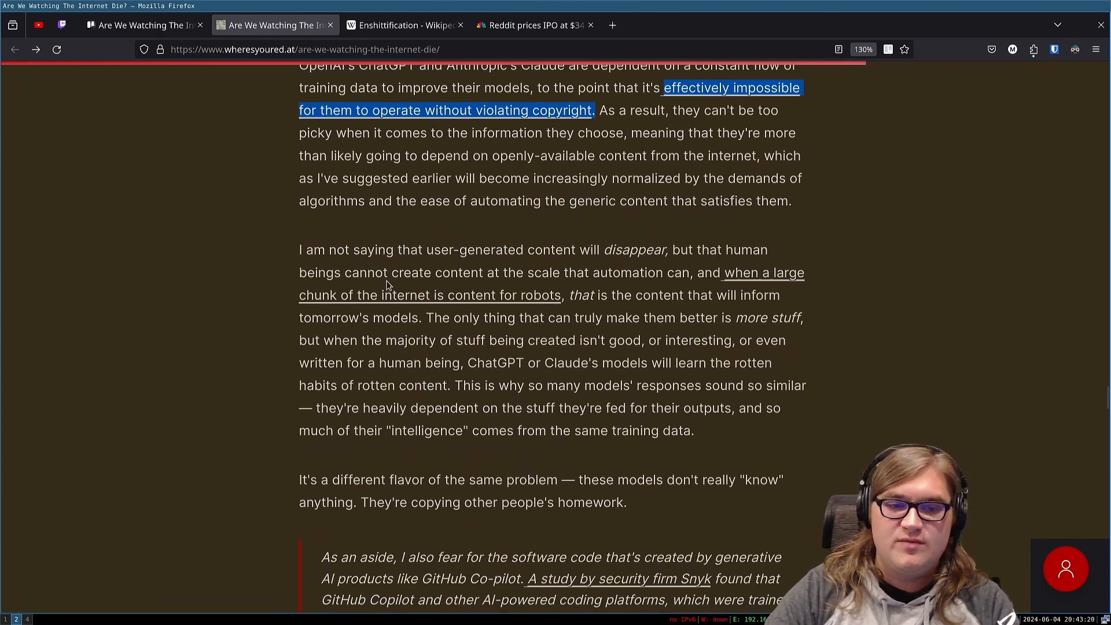
mouse_move(554, 274)
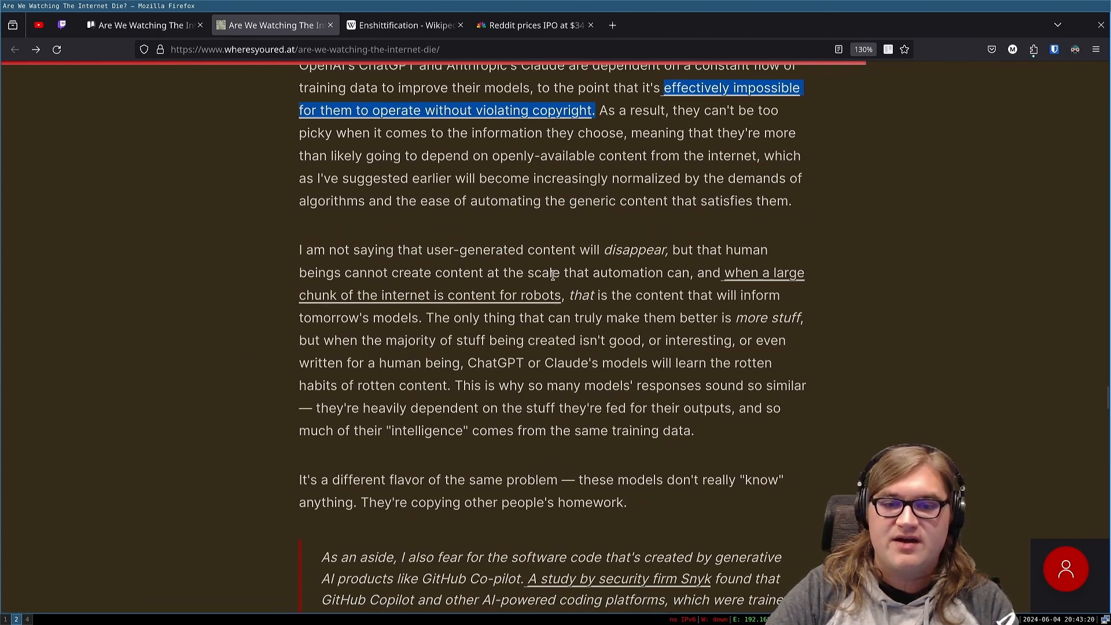
mouse_move(752, 289)
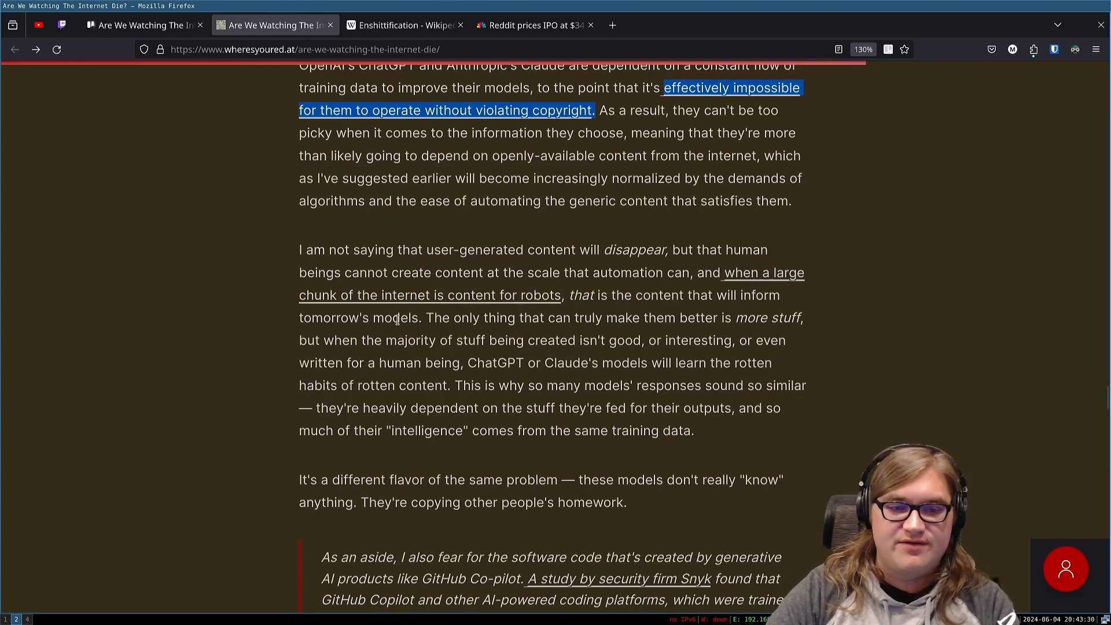
mouse_move(554, 337)
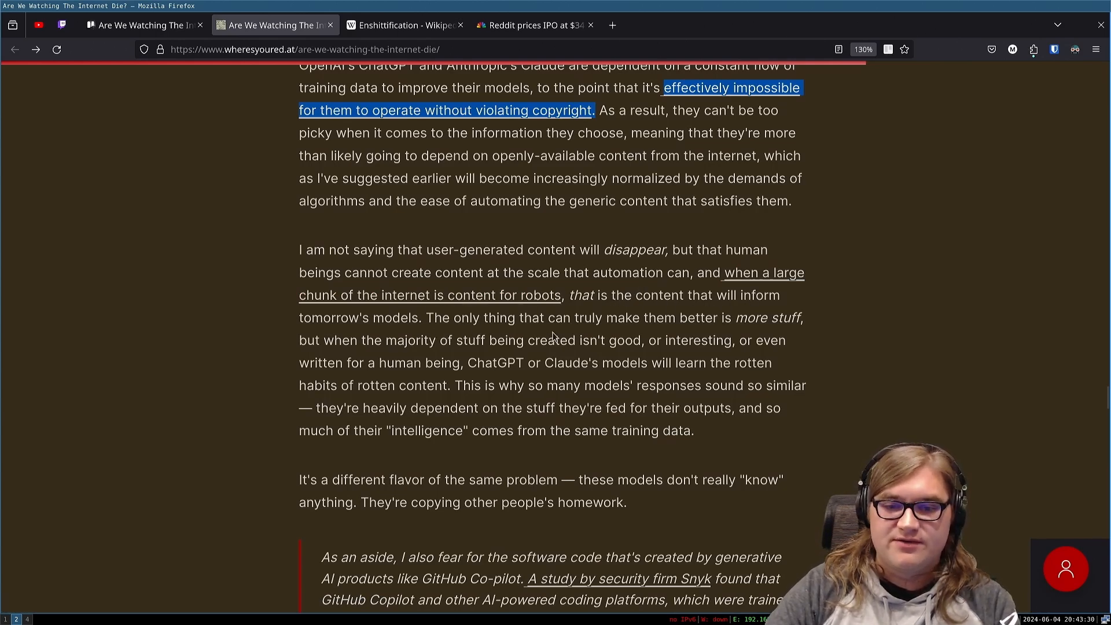
mouse_move(718, 320)
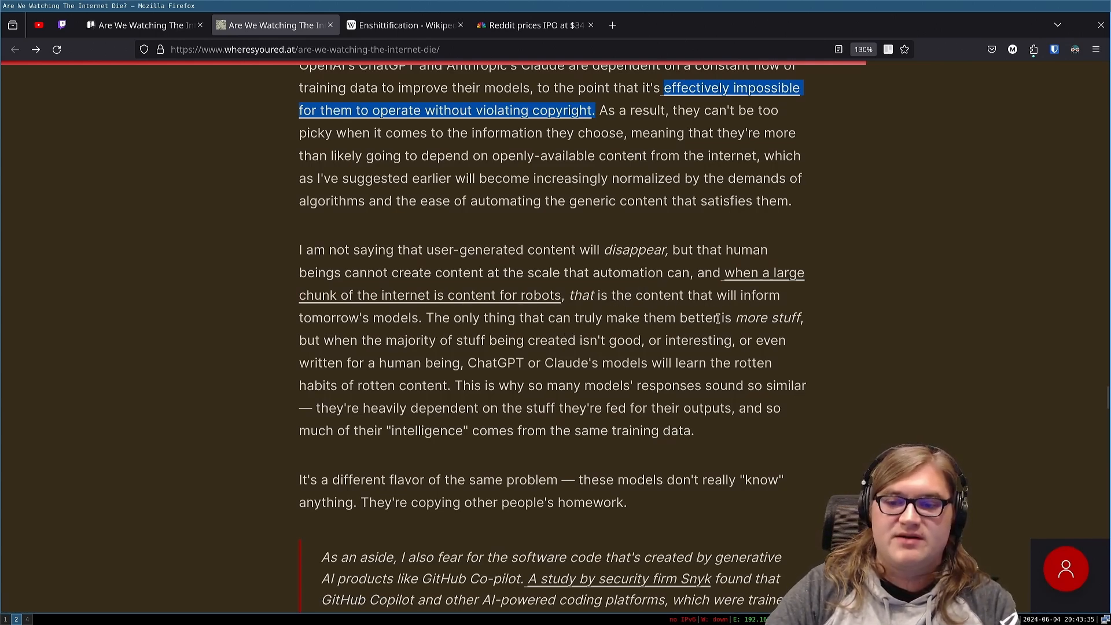
mouse_move(734, 317)
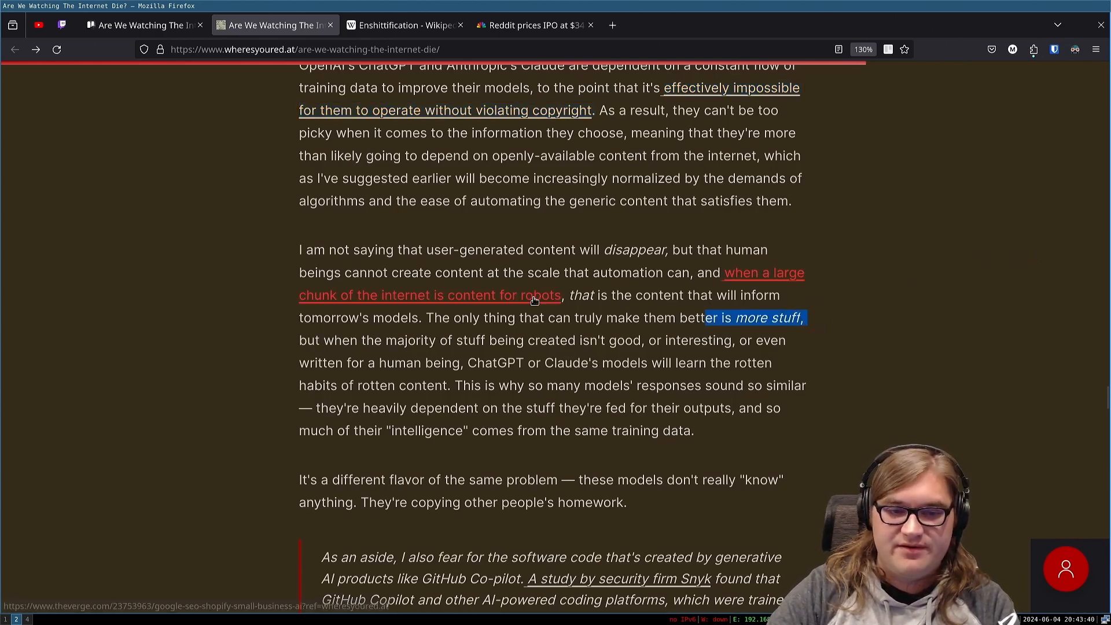
mouse_move(577, 344)
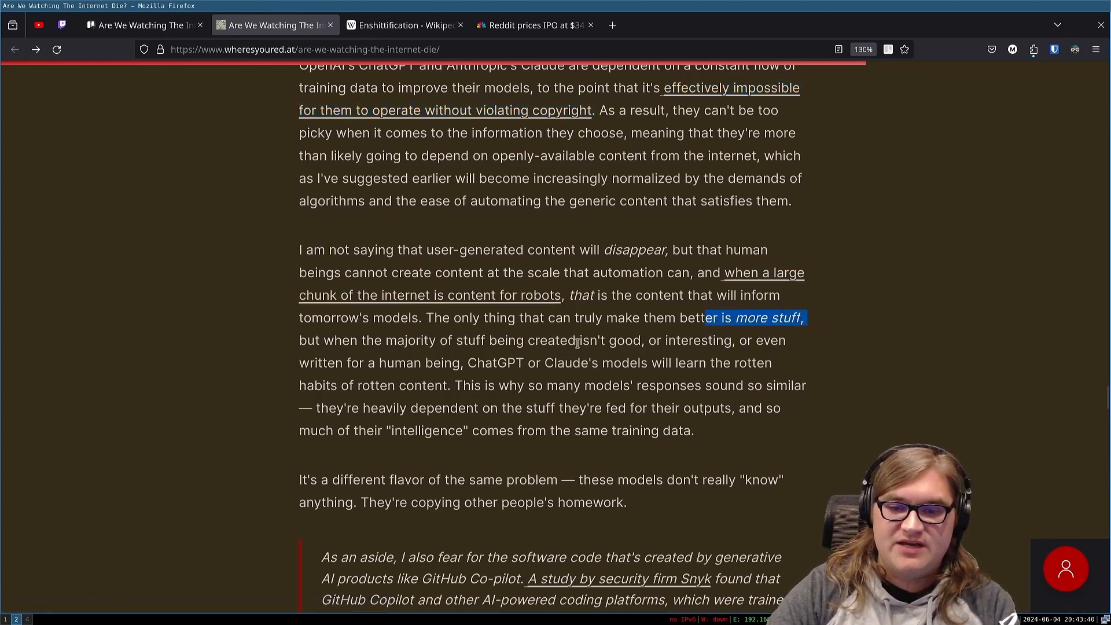
mouse_move(380, 356)
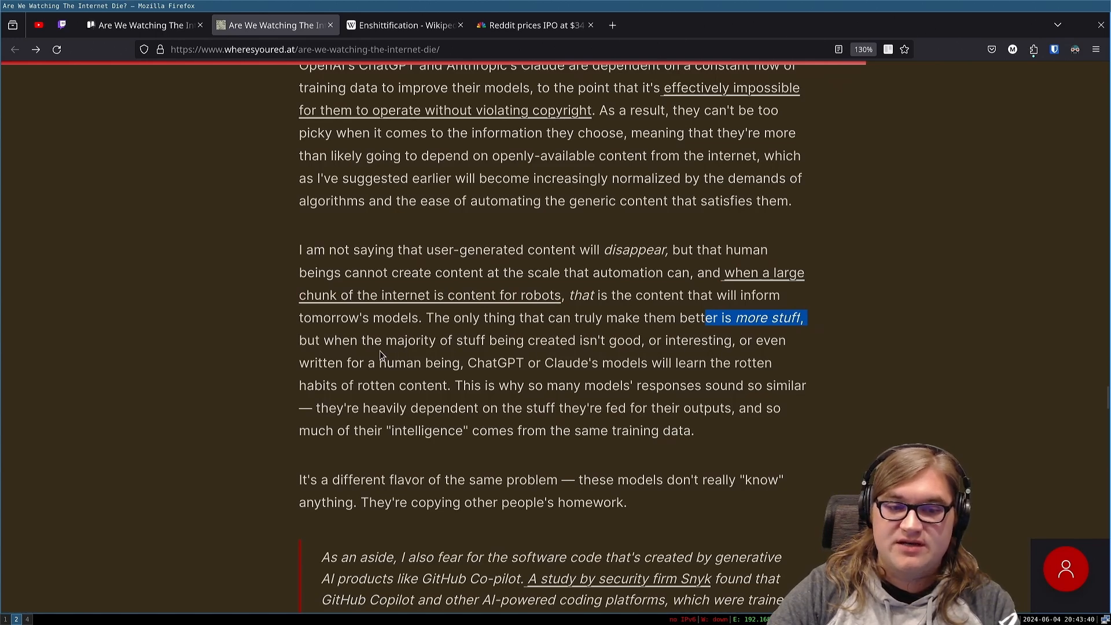
mouse_move(563, 363)
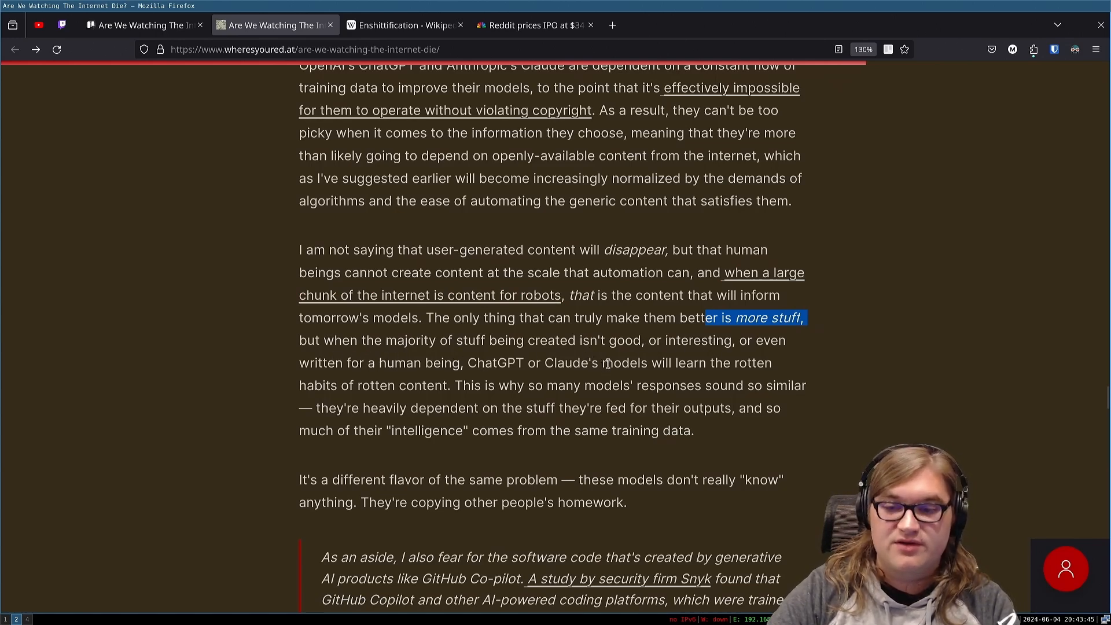
mouse_move(447, 399)
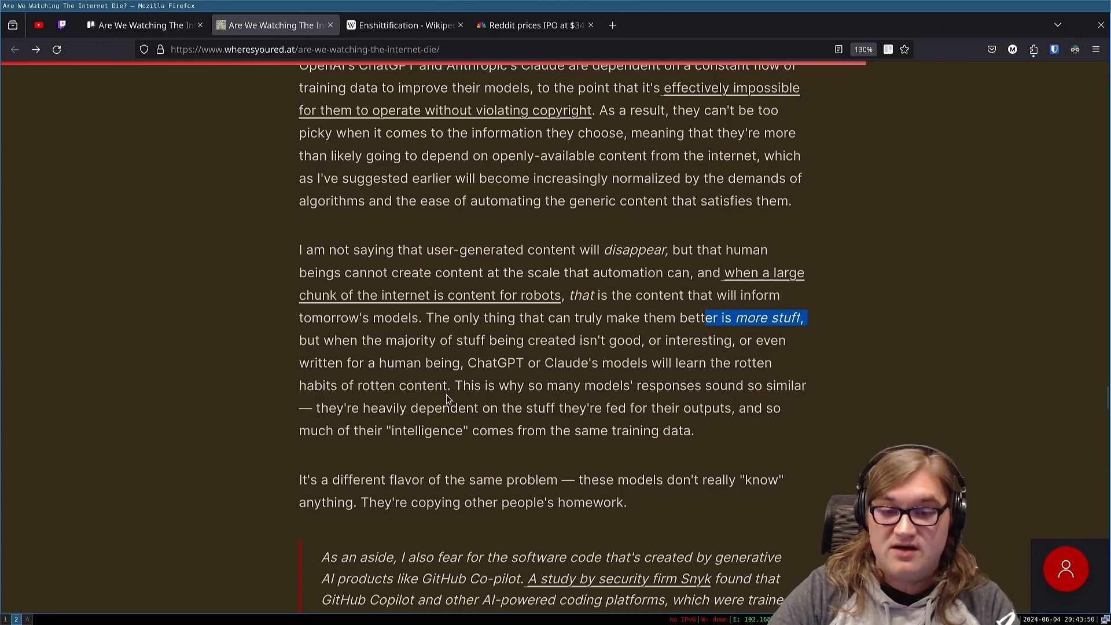
mouse_move(662, 404)
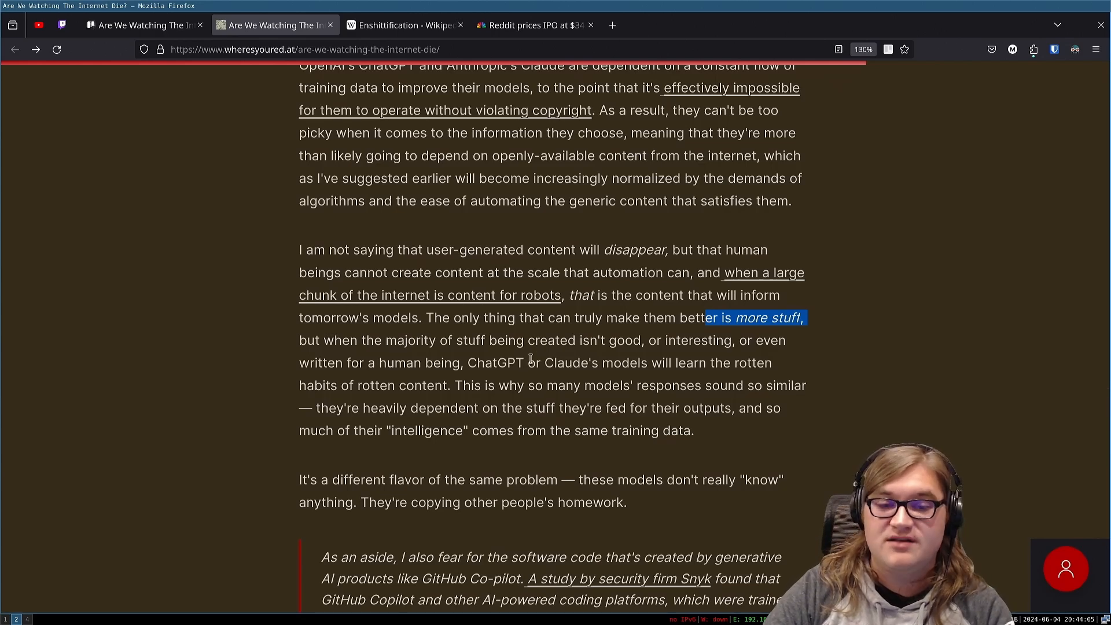
mouse_move(544, 354)
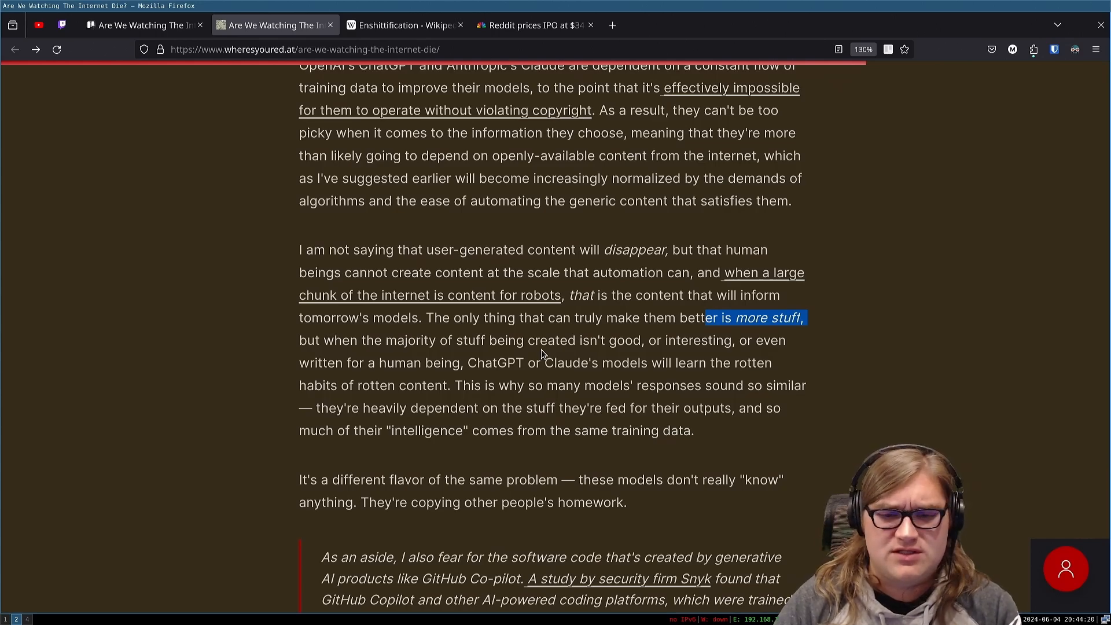
Step: Scroll down to show the full Copilot aside, including NYU's 40% vulnerability finding
scroll(down, 3)
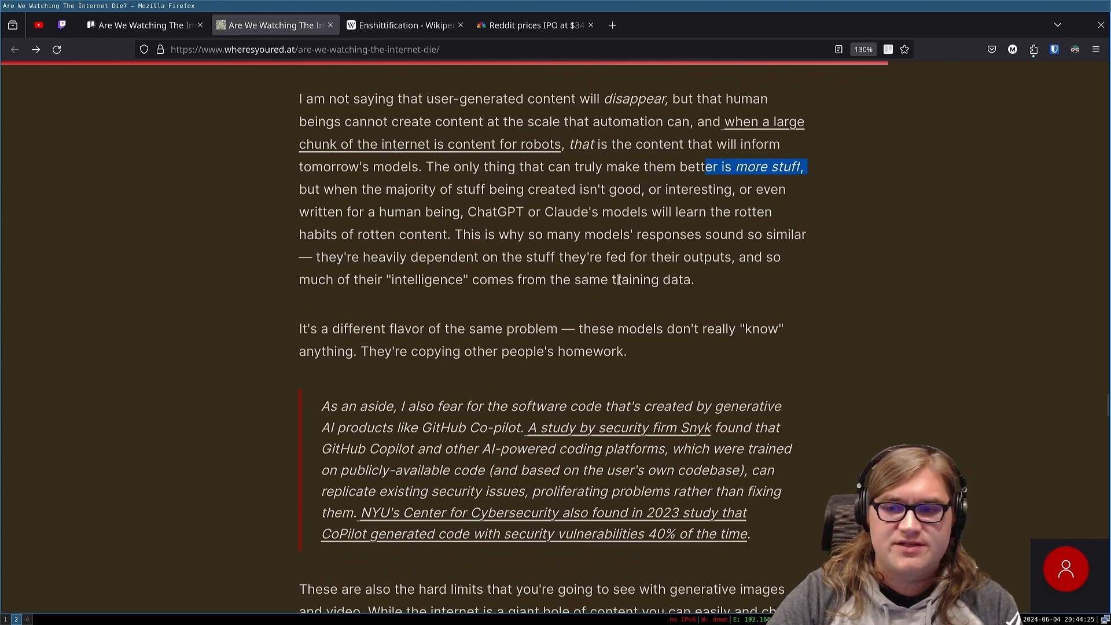
mouse_move(634, 302)
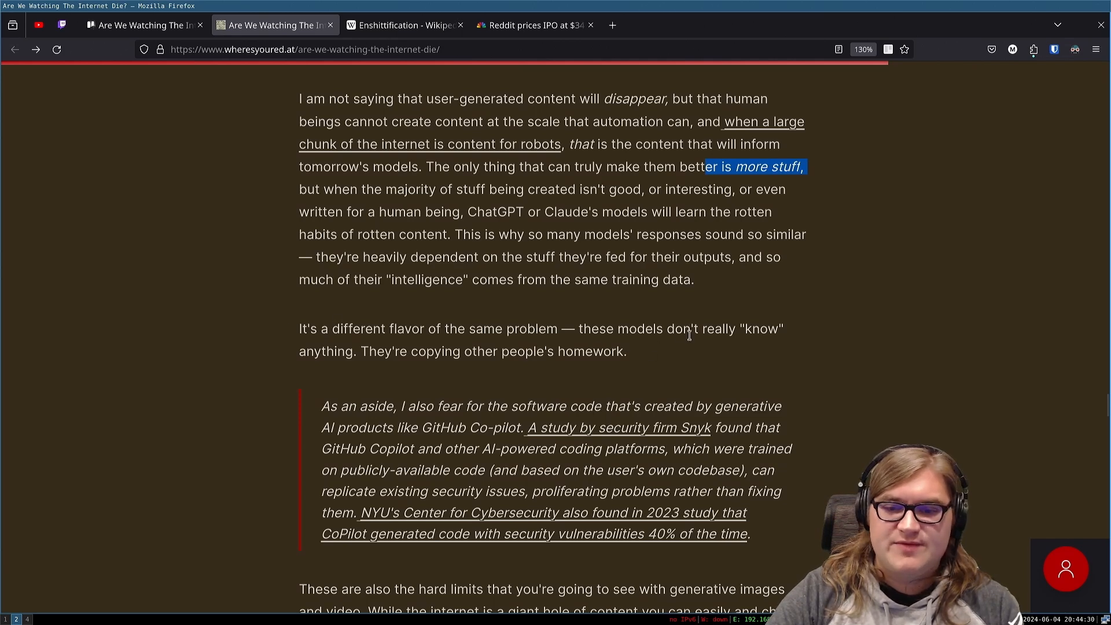
mouse_move(454, 352)
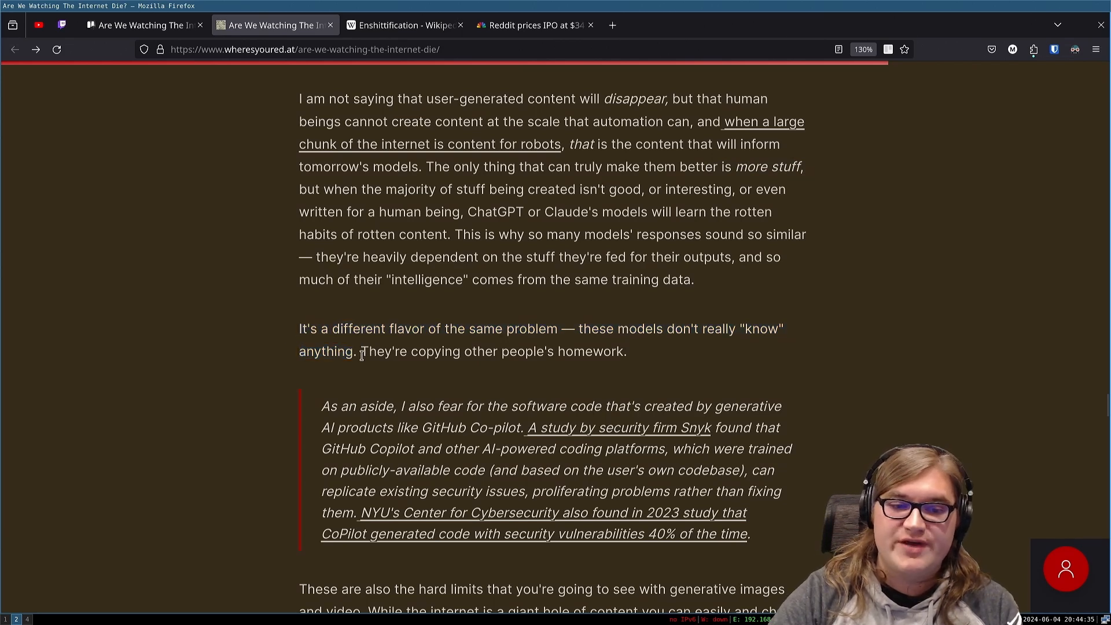
mouse_move(573, 354)
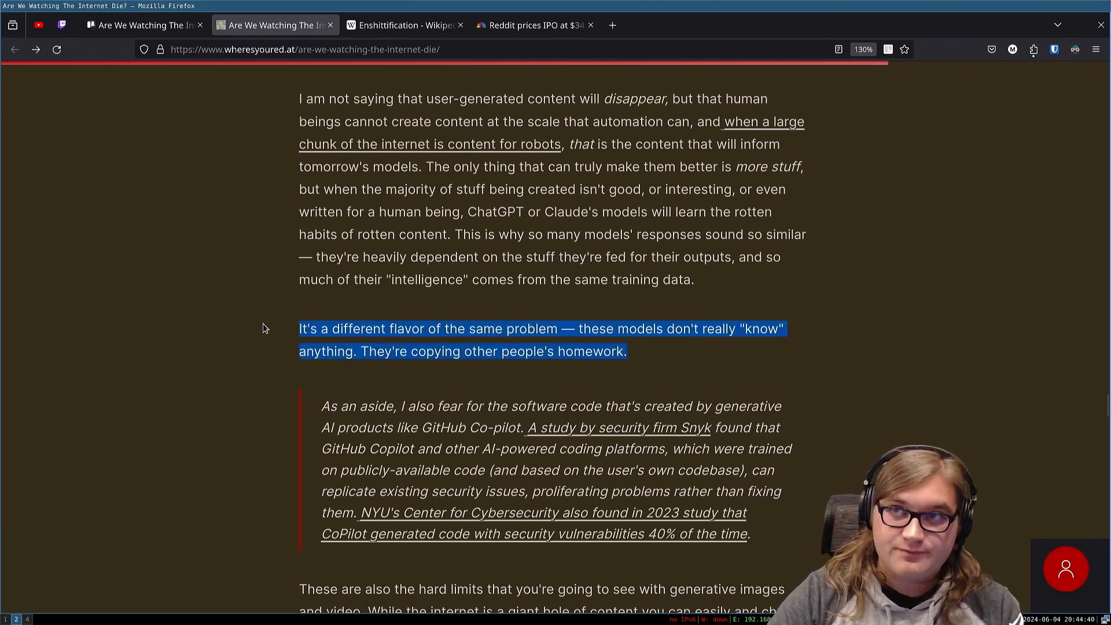
mouse_move(498, 358)
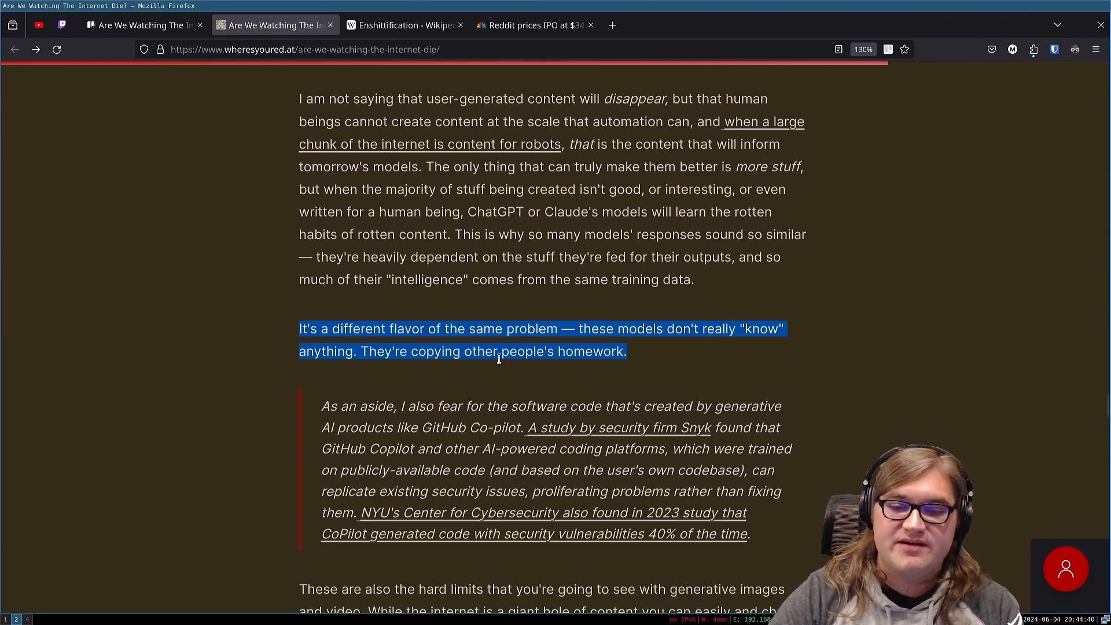
Step: Scroll past the AI-generated code aside to the paragraph on generative images and video hitting hard limits
scroll(down, 3)
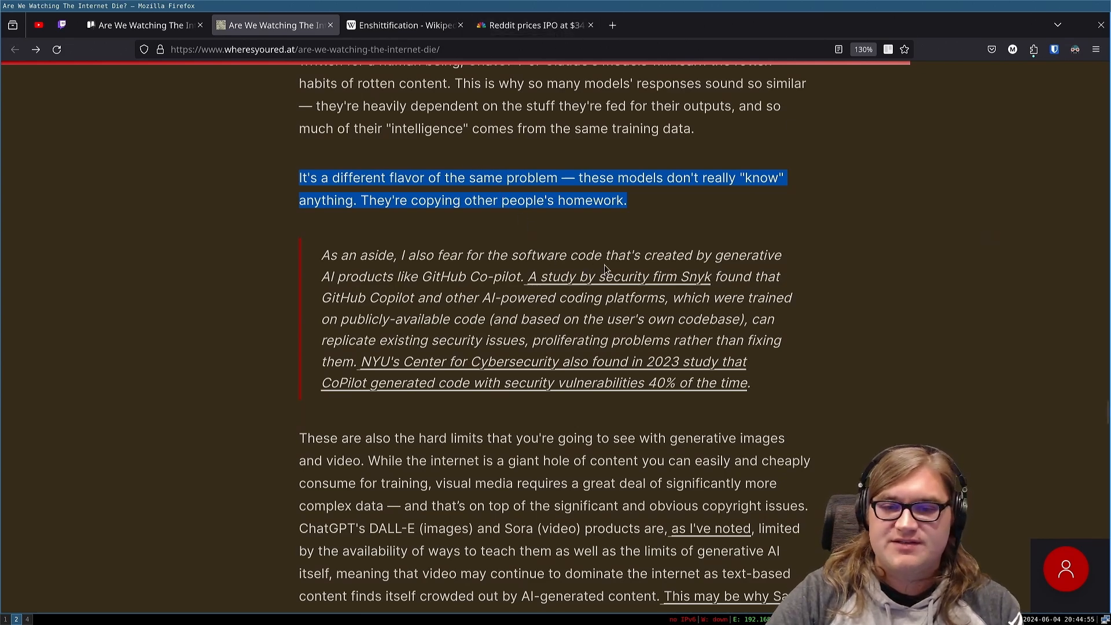
mouse_move(459, 289)
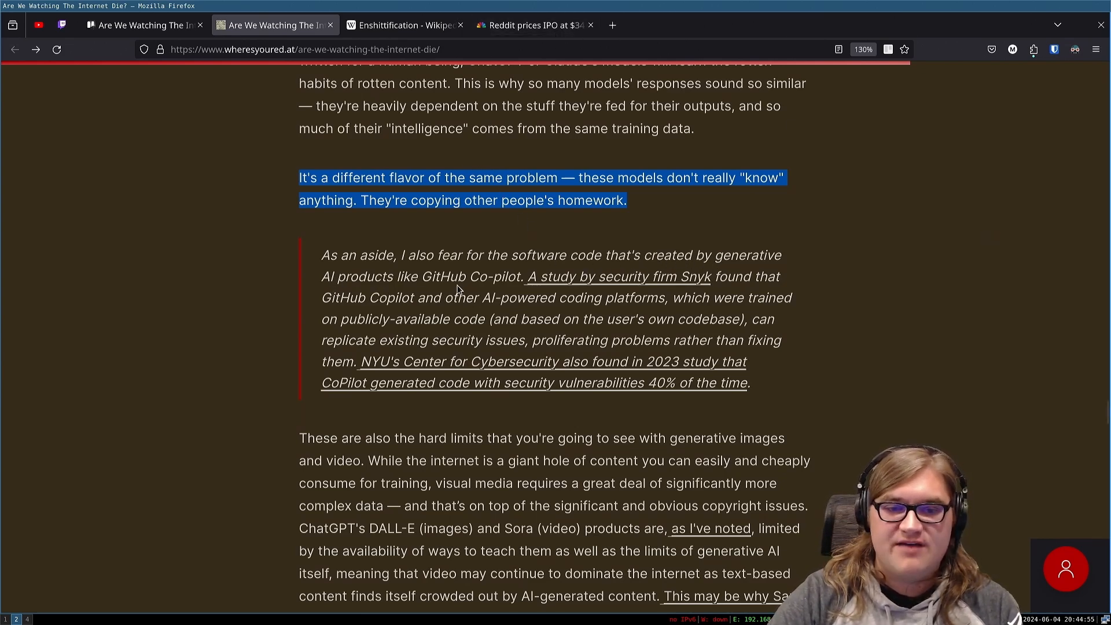
mouse_move(618, 277)
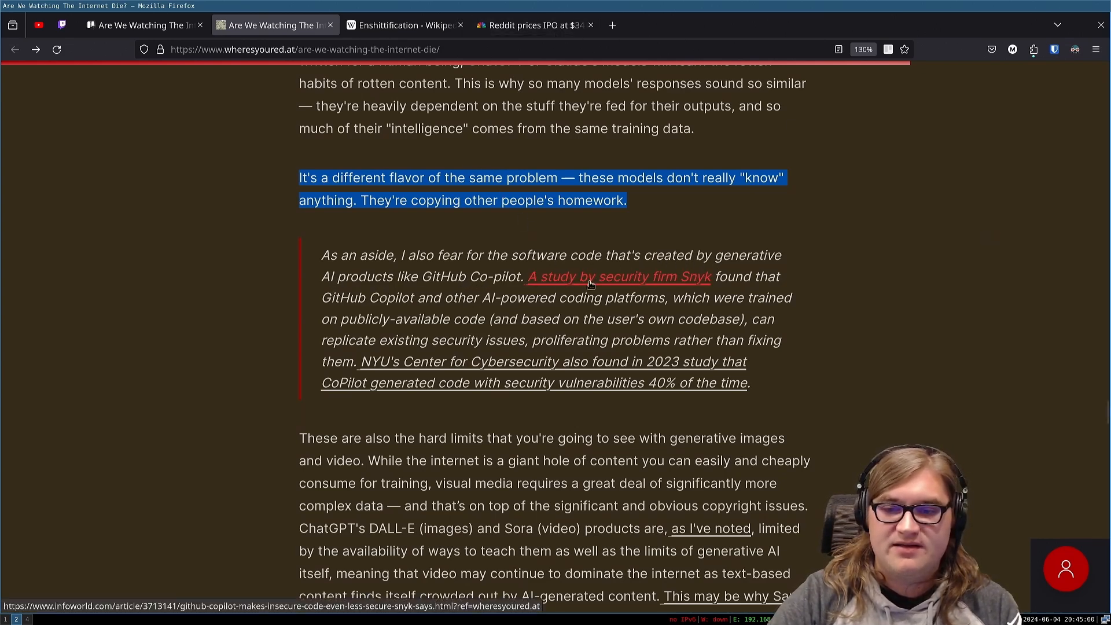
mouse_move(650, 283)
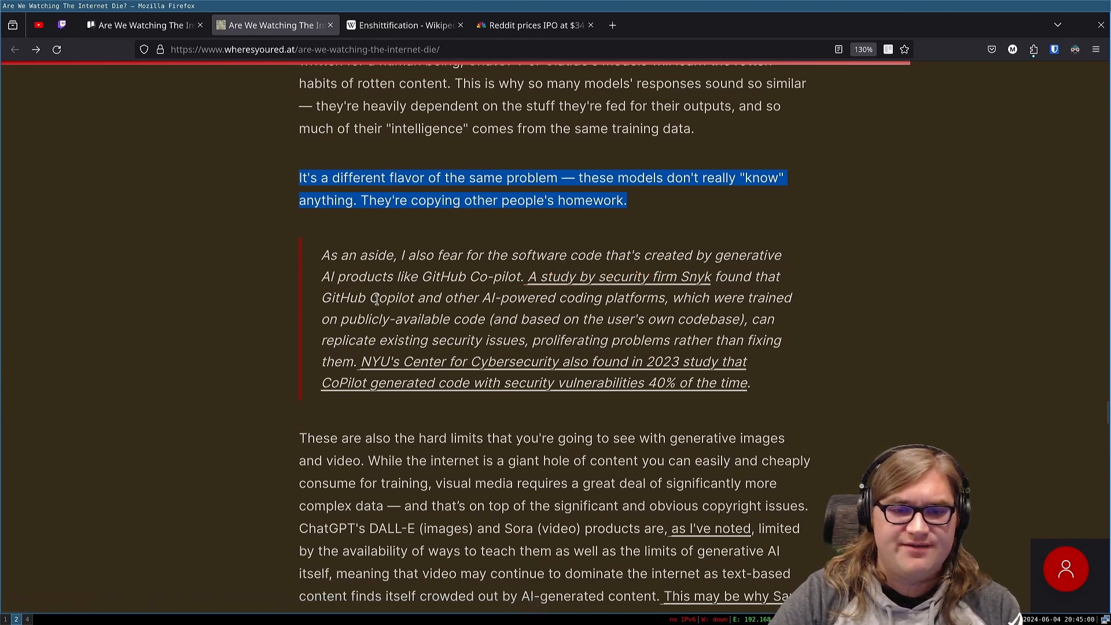
mouse_move(605, 314)
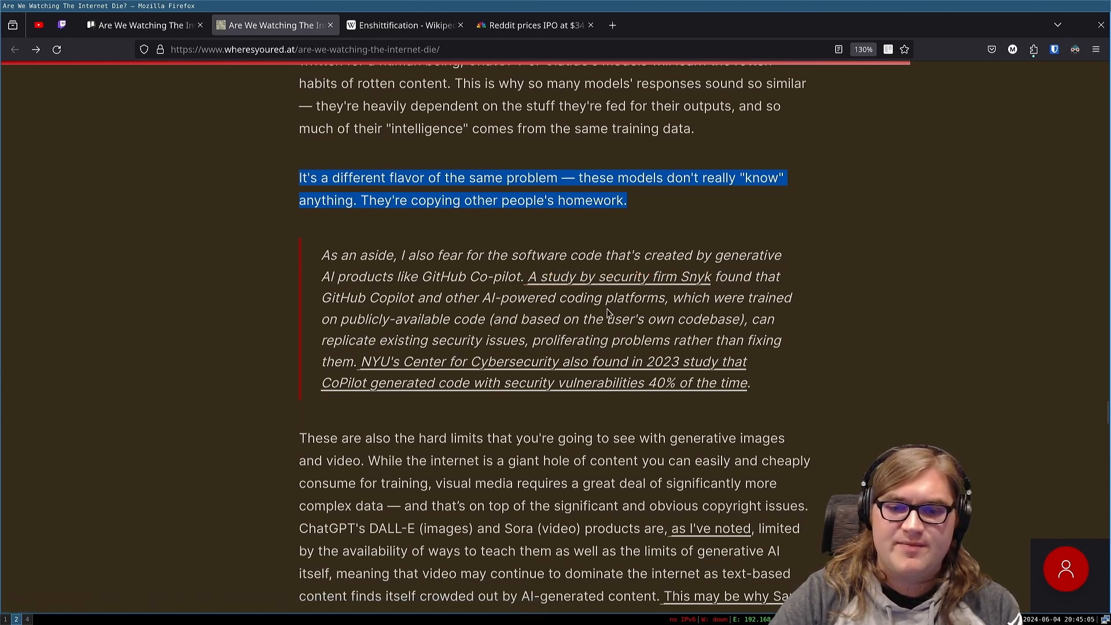
mouse_move(812, 298)
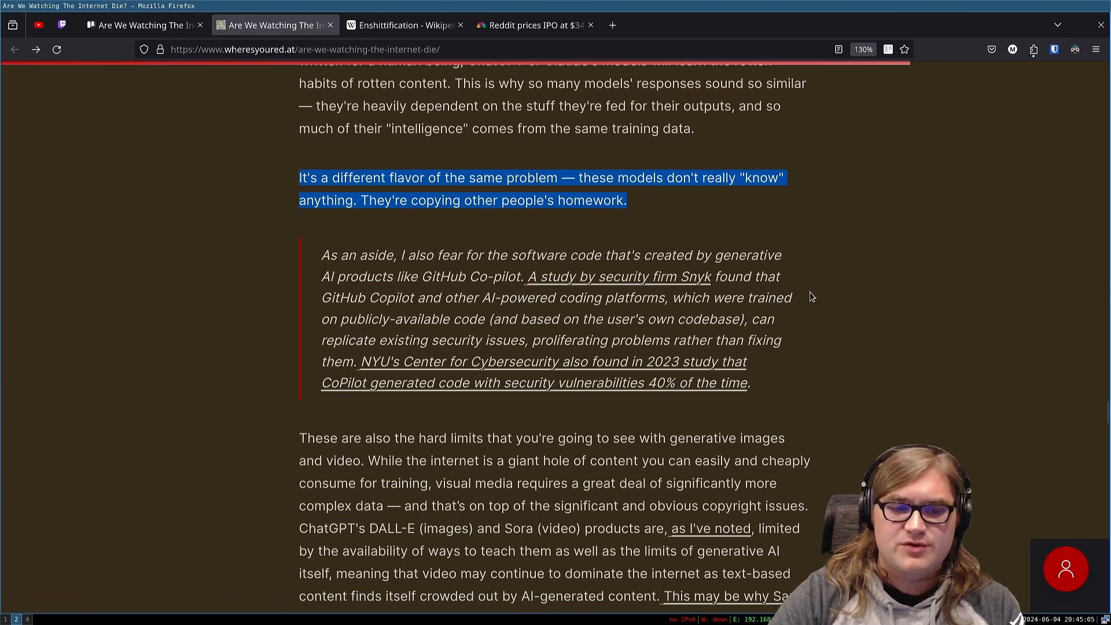
mouse_move(340, 406)
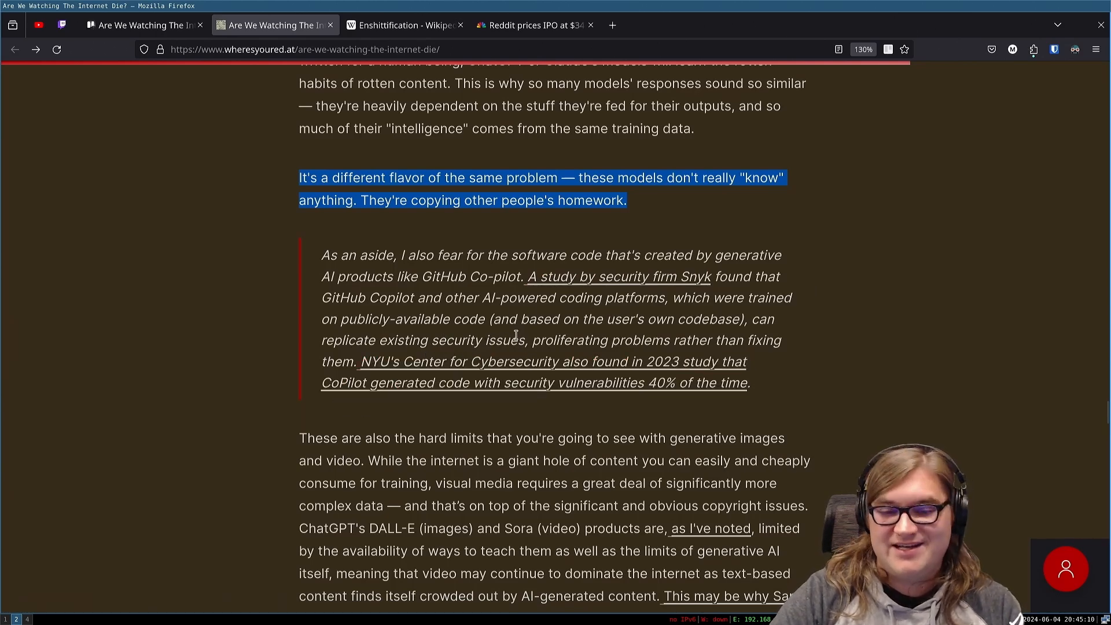
mouse_move(762, 340)
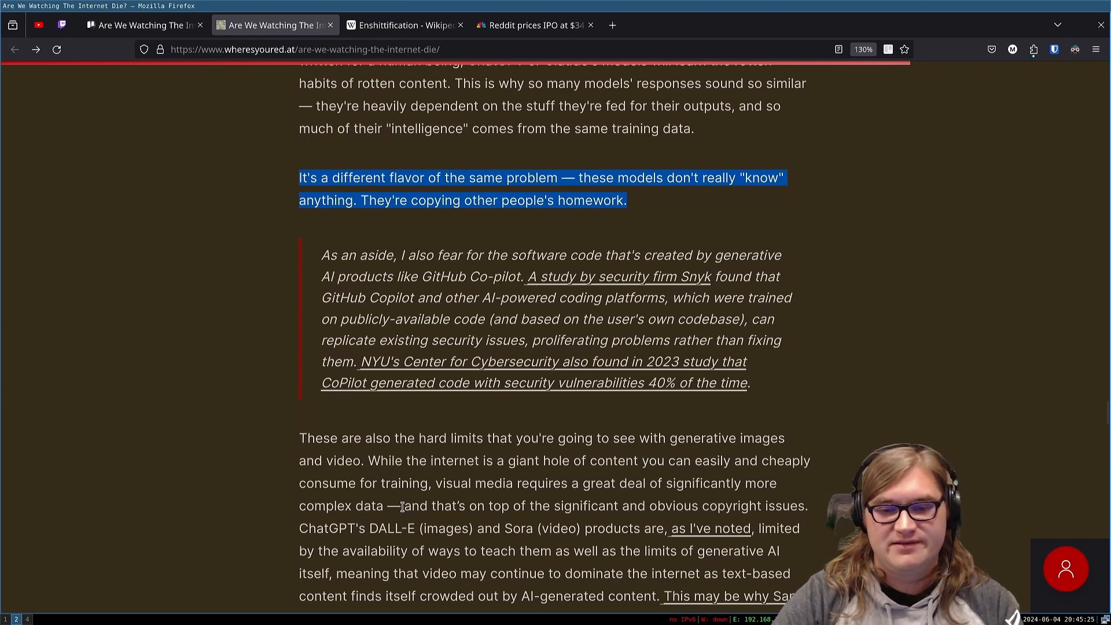
scroll(down, 3)
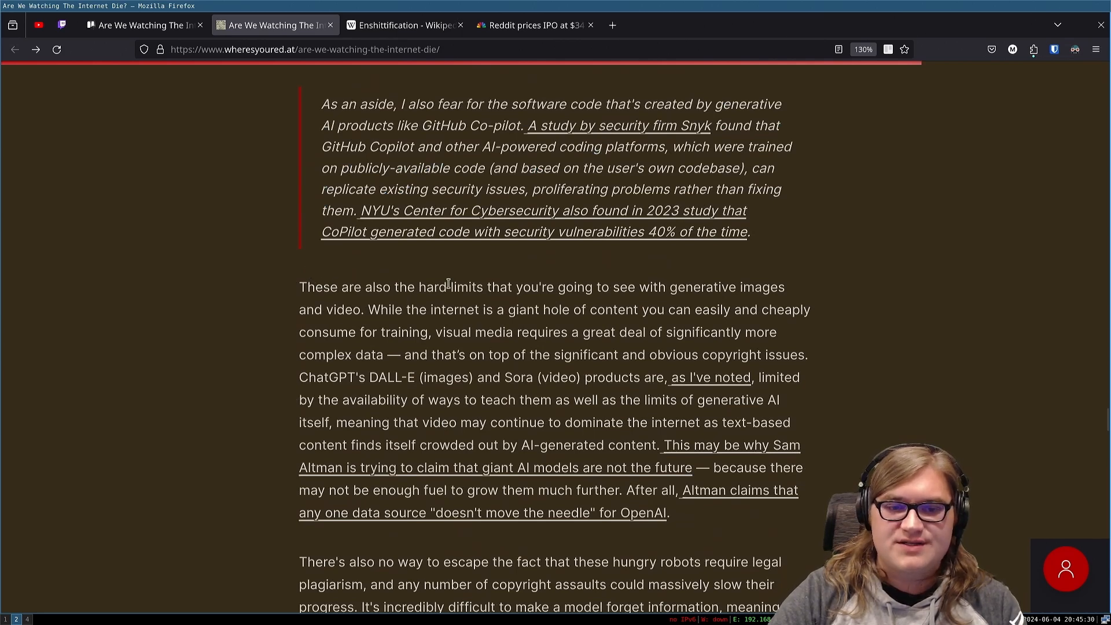
mouse_move(727, 290)
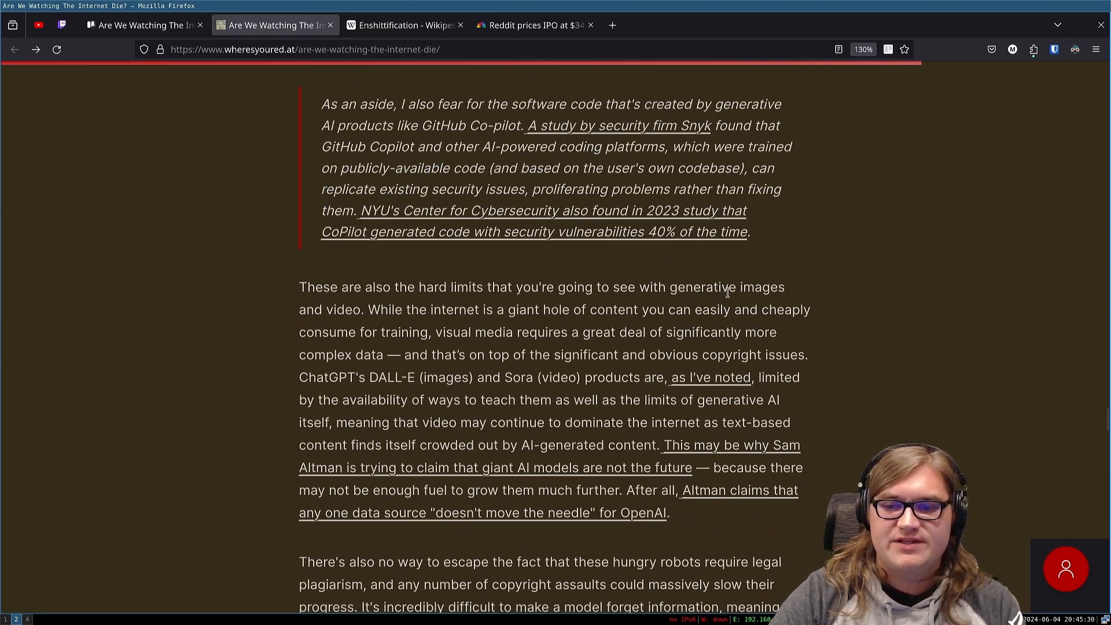
mouse_move(464, 314)
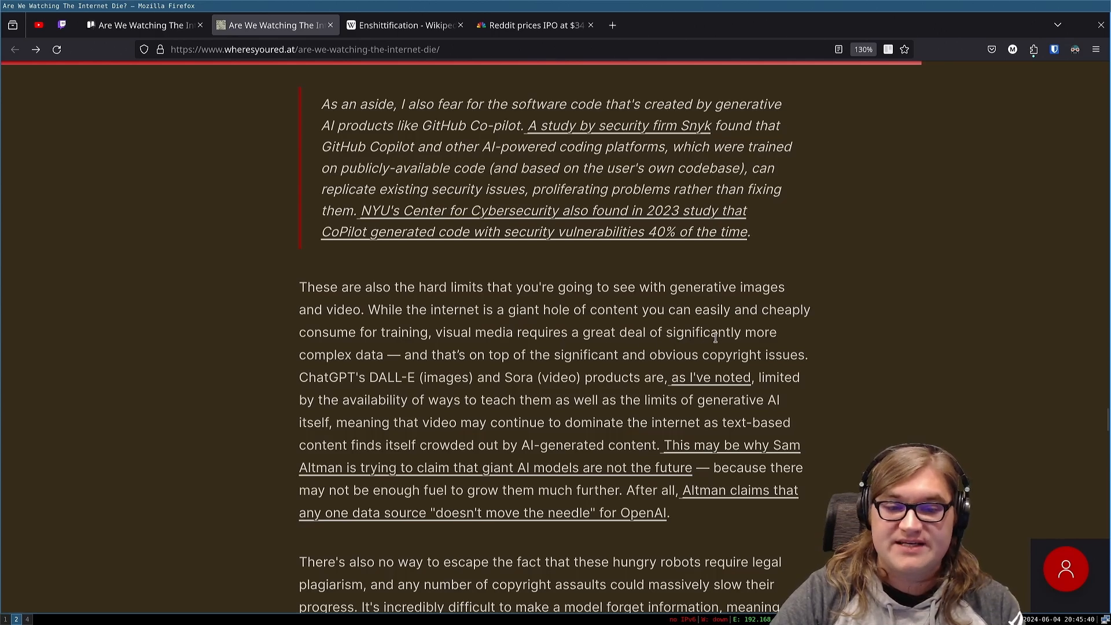
mouse_move(601, 367)
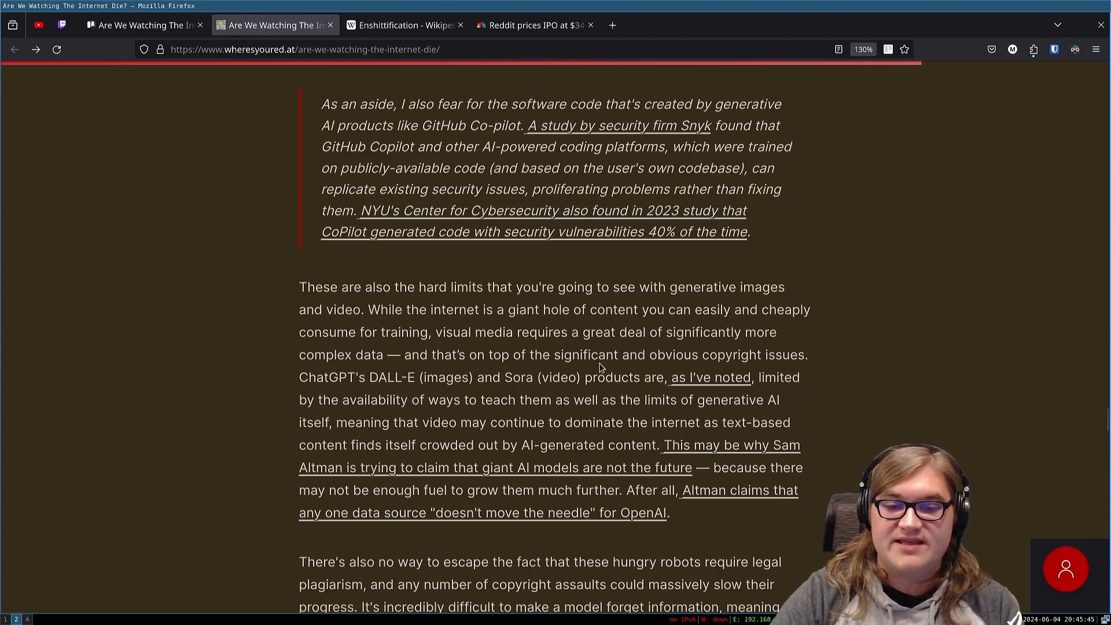
mouse_move(353, 369)
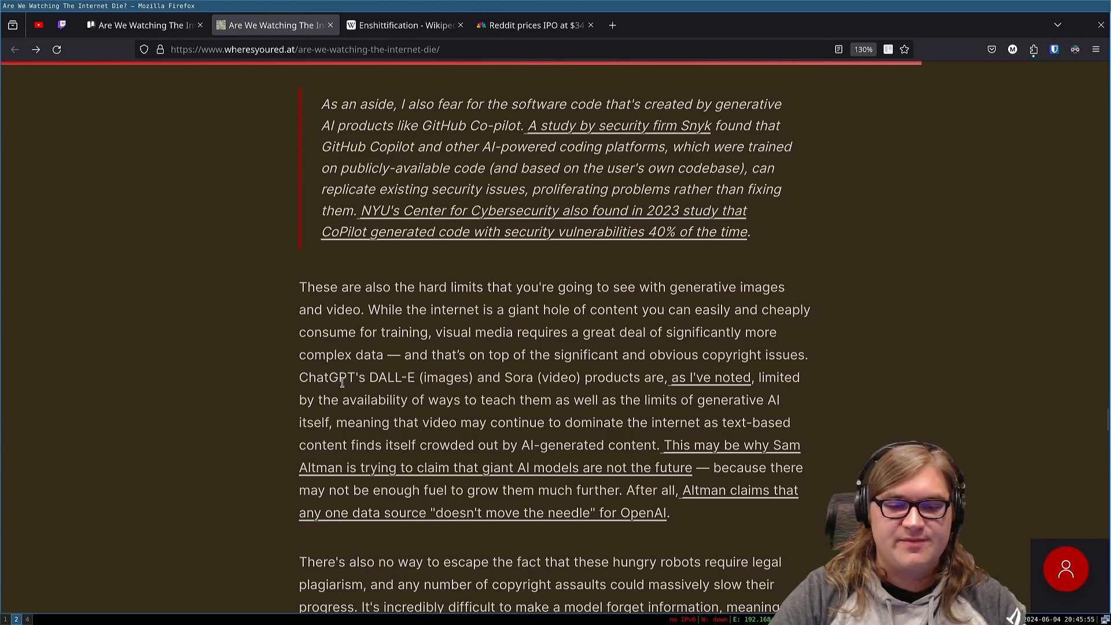
mouse_move(592, 381)
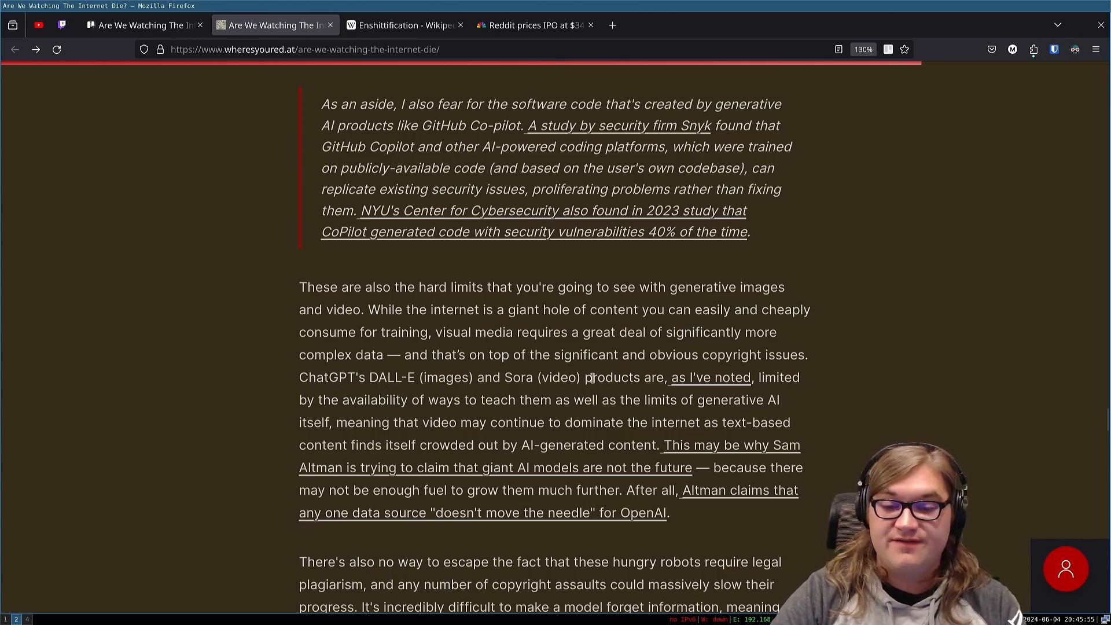
Step: Scroll down past the generative images paragraph to the copyright-assaults and OpenAI lawsuits paragraphs
scroll(down, 3)
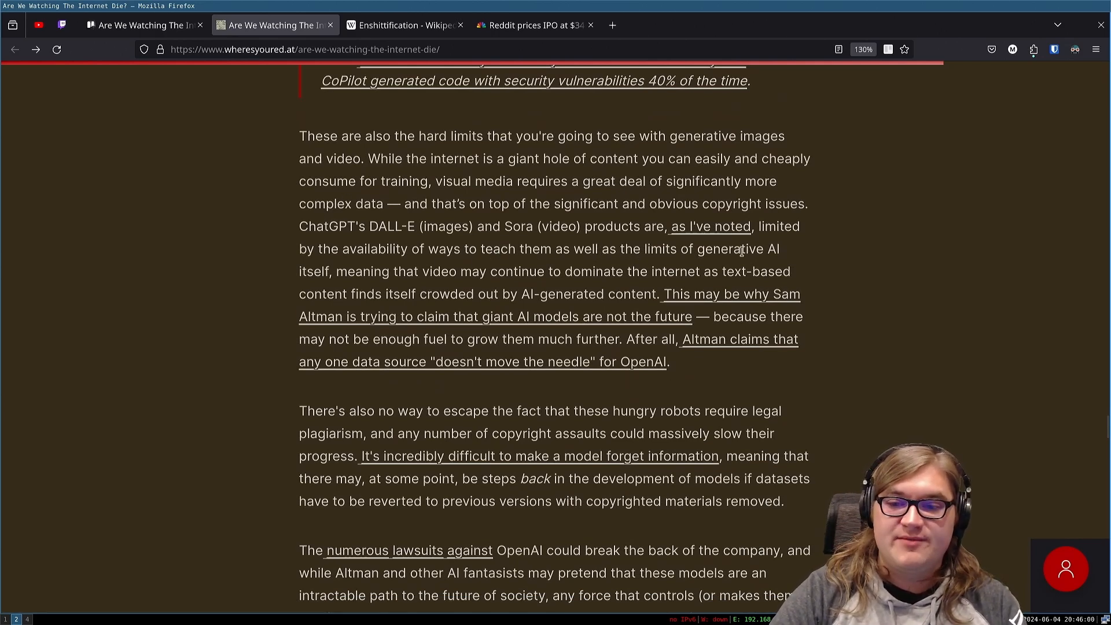
mouse_move(495, 287)
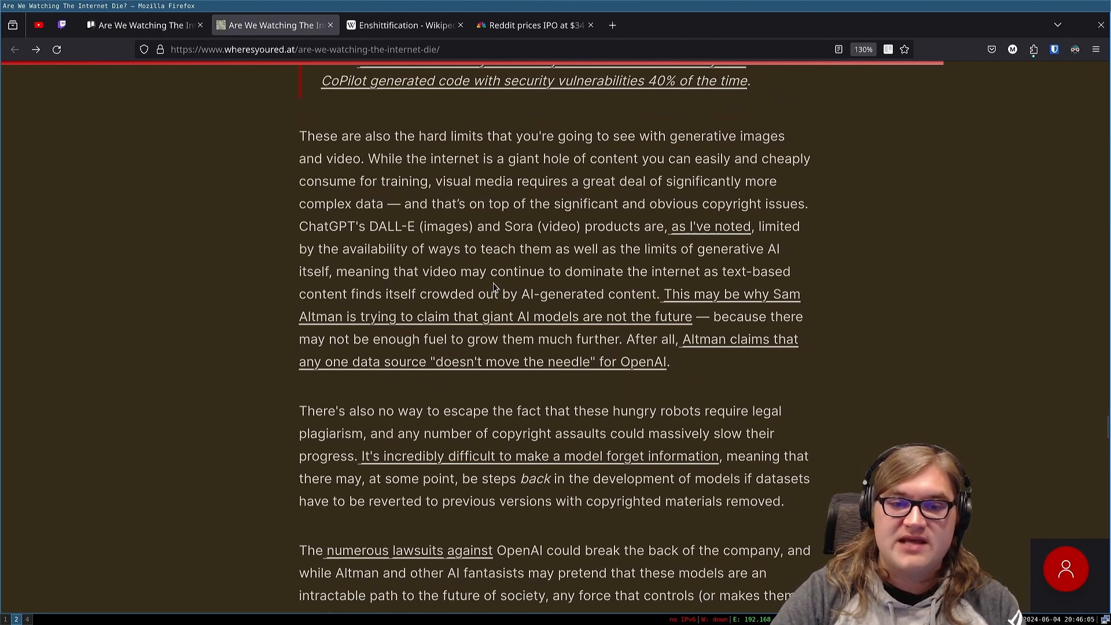
mouse_move(691, 285)
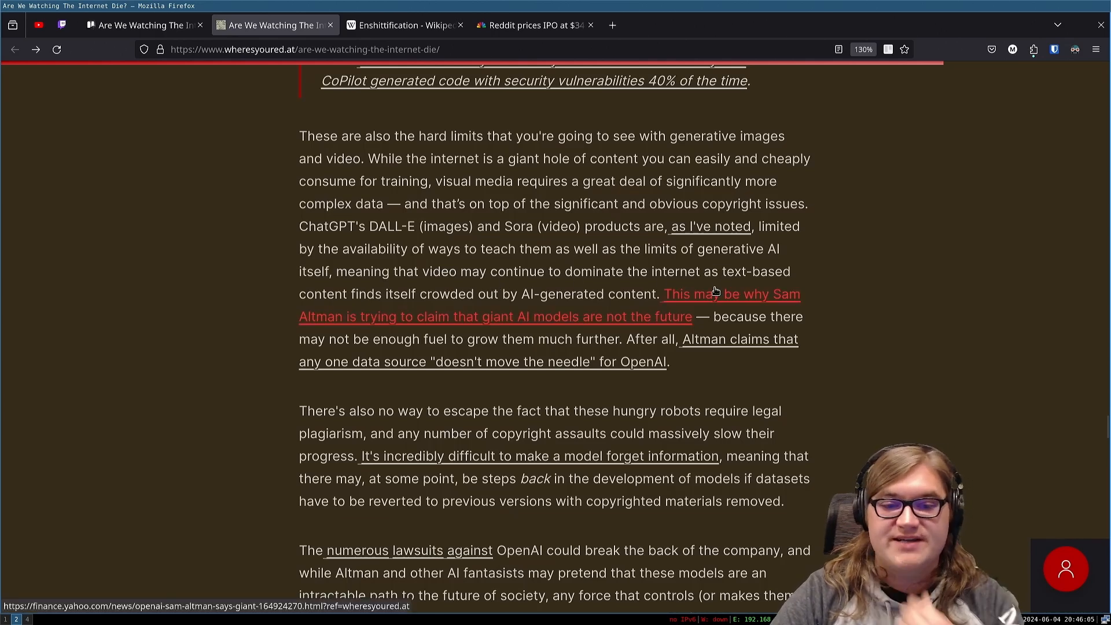
mouse_move(678, 310)
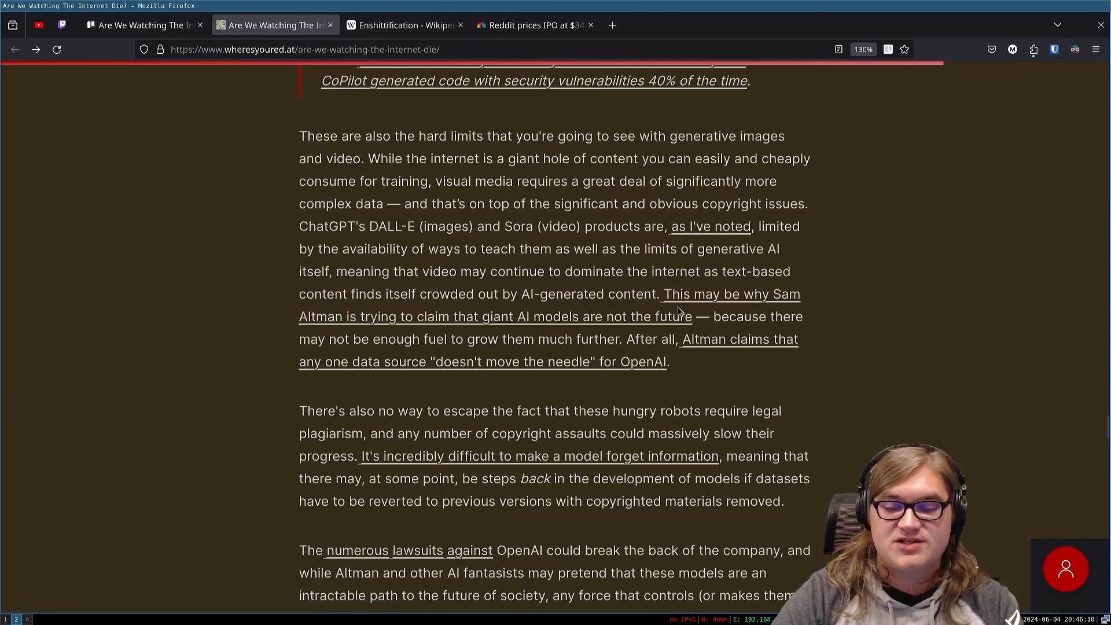
mouse_move(764, 334)
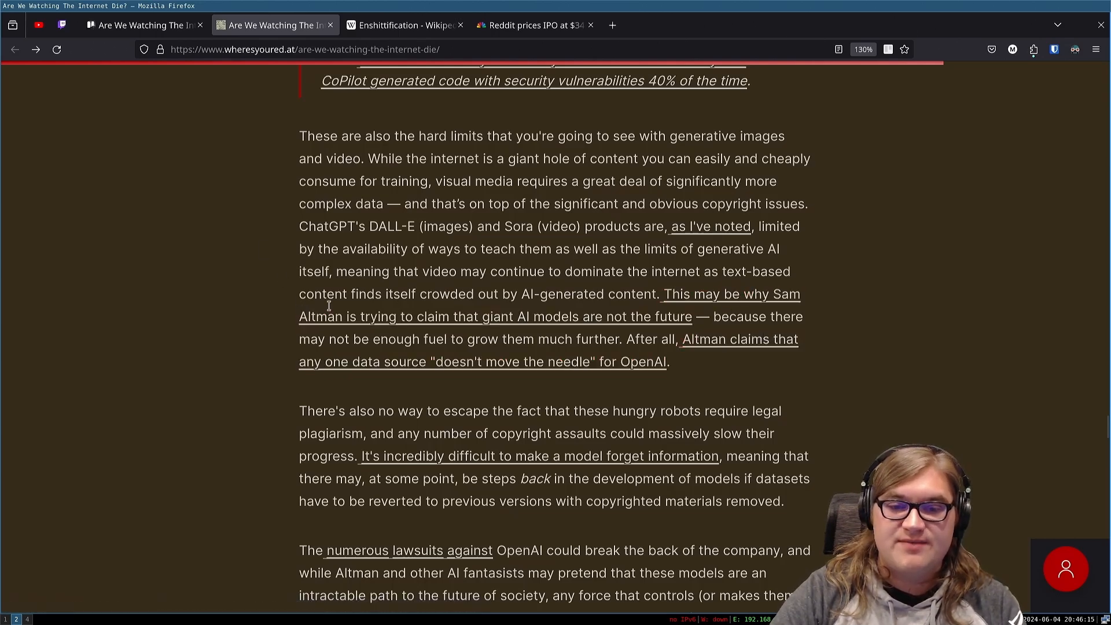
scroll(down, 3)
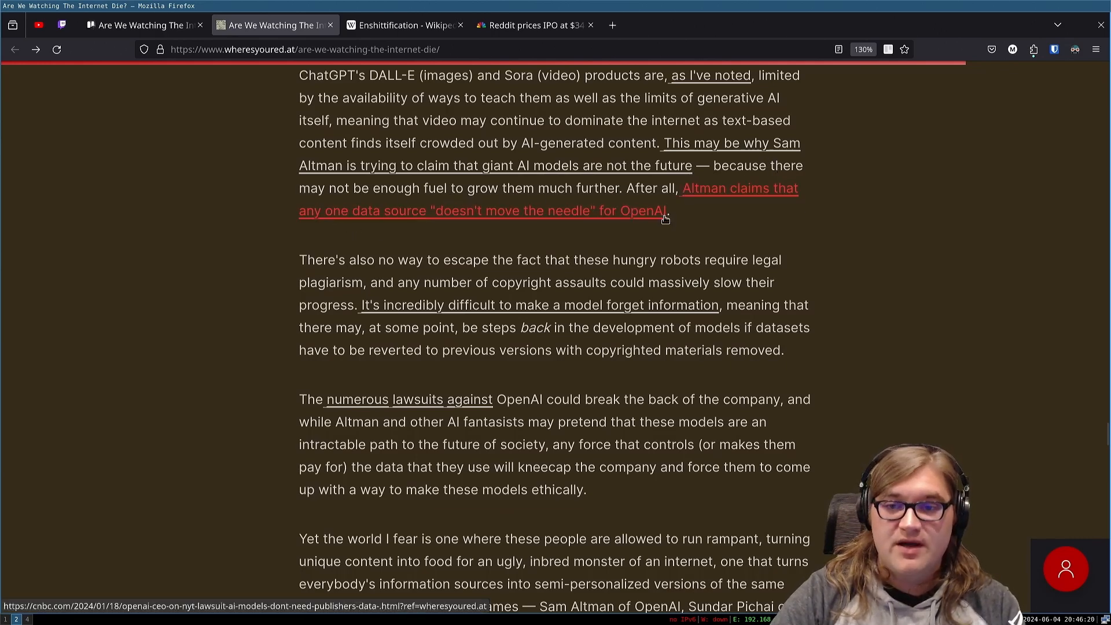
mouse_move(394, 214)
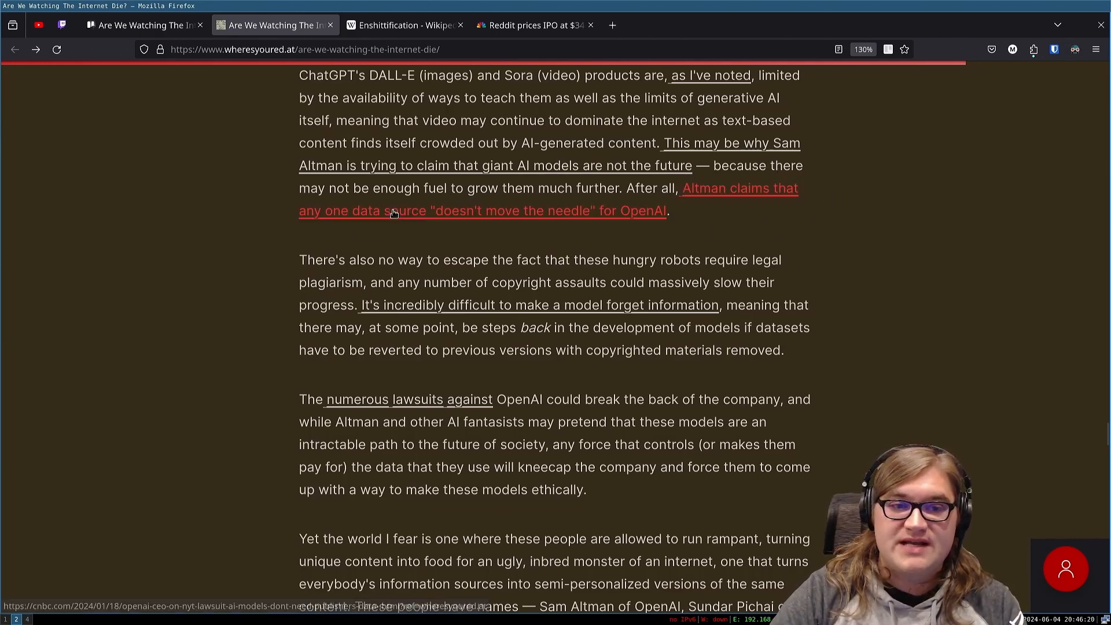
mouse_move(556, 222)
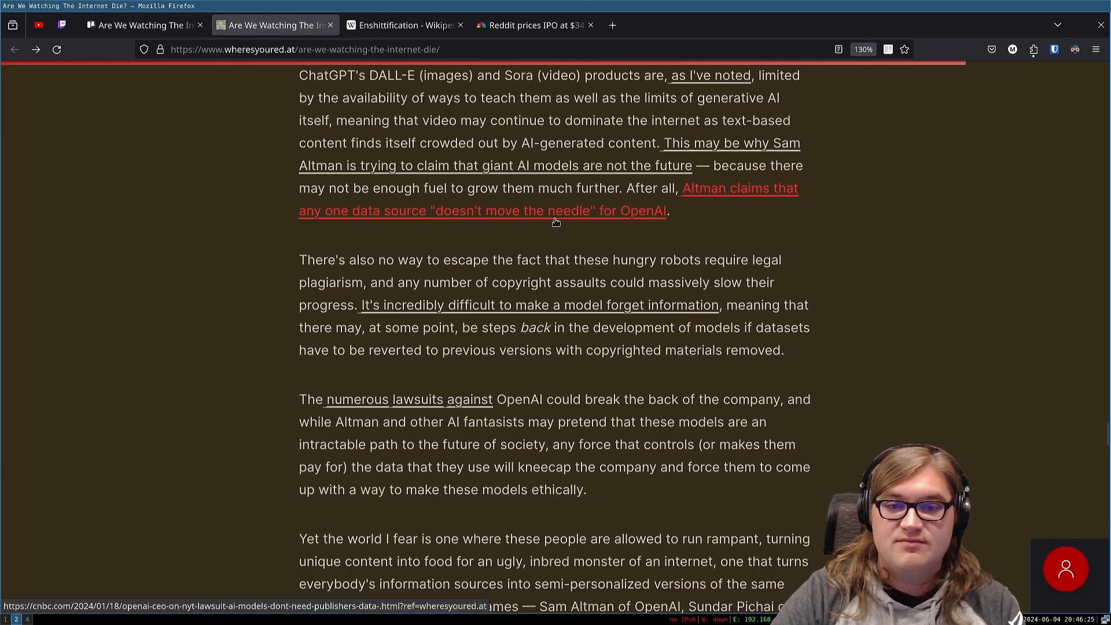
mouse_move(651, 231)
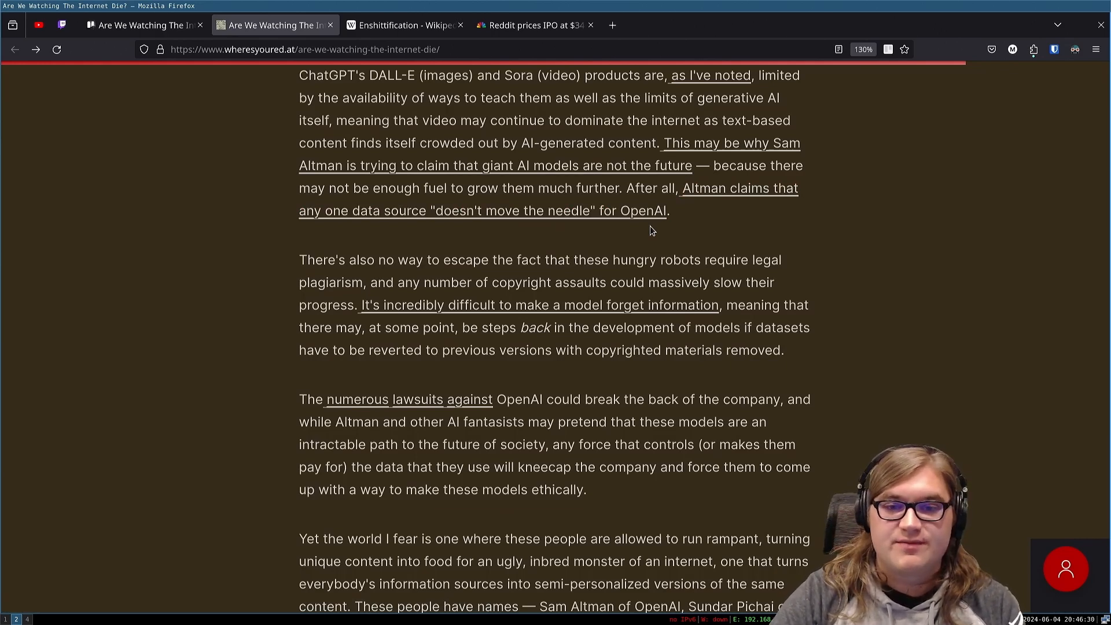
mouse_move(647, 238)
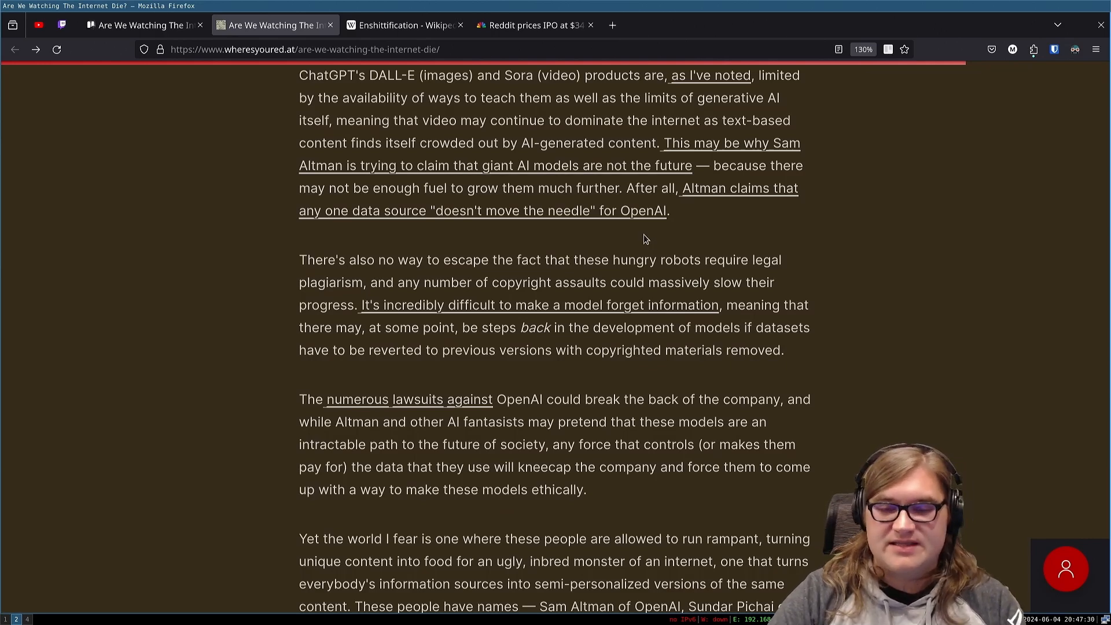
mouse_move(441, 258)
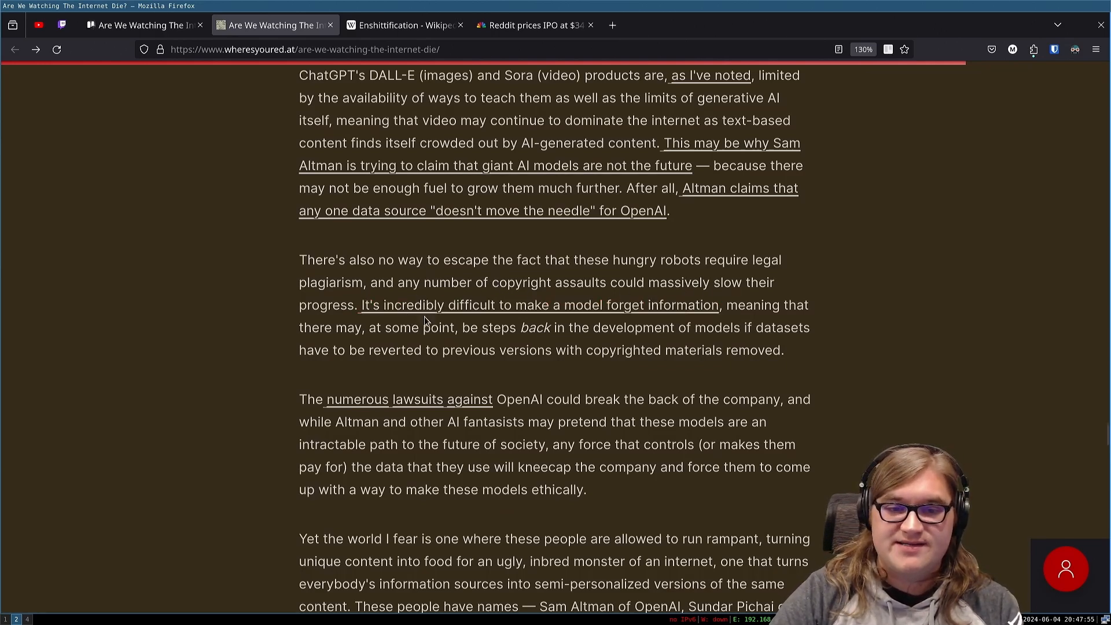
mouse_move(597, 326)
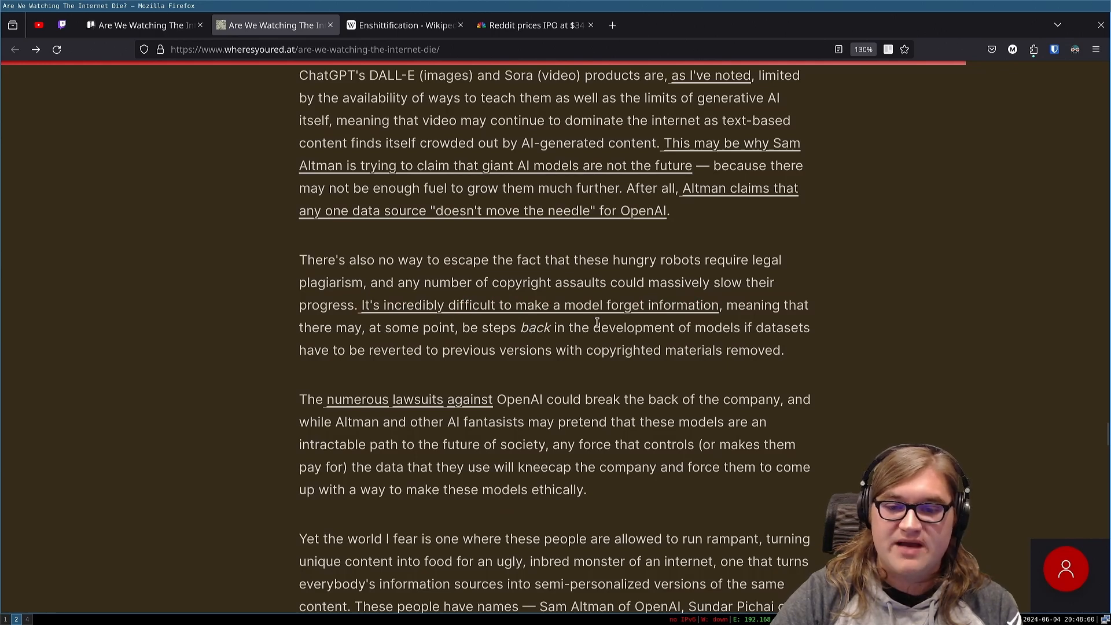
mouse_move(567, 343)
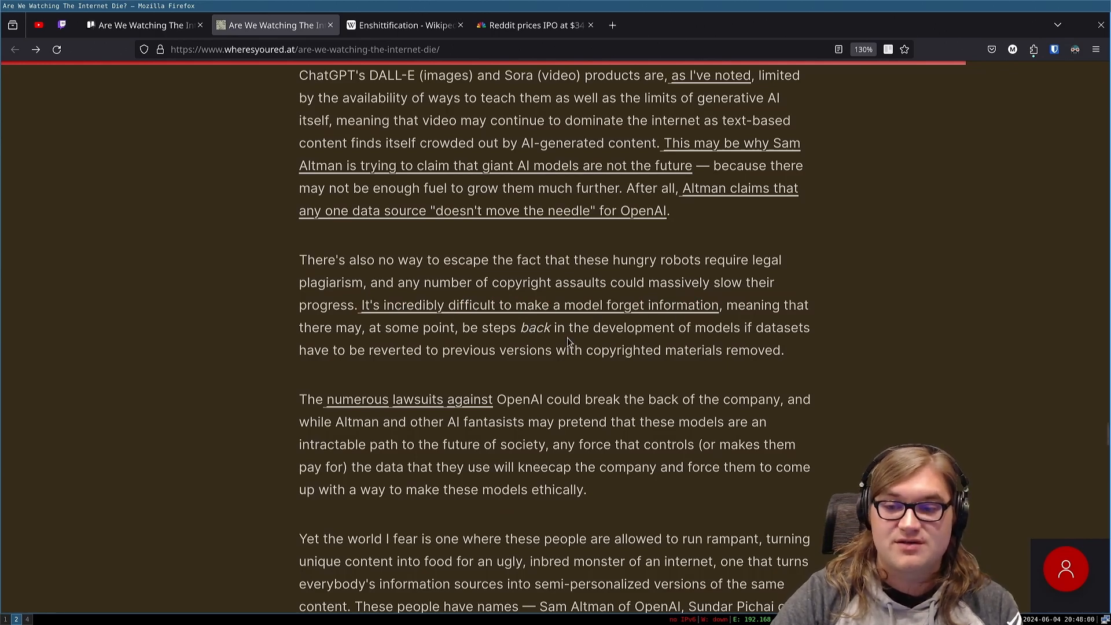
mouse_move(395, 347)
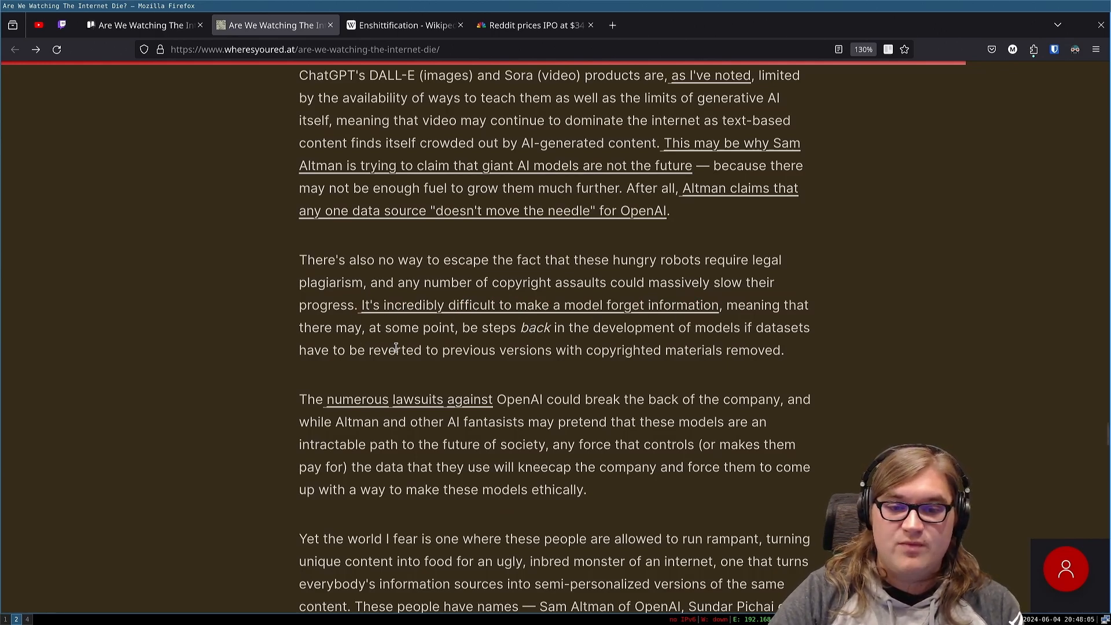
mouse_move(718, 347)
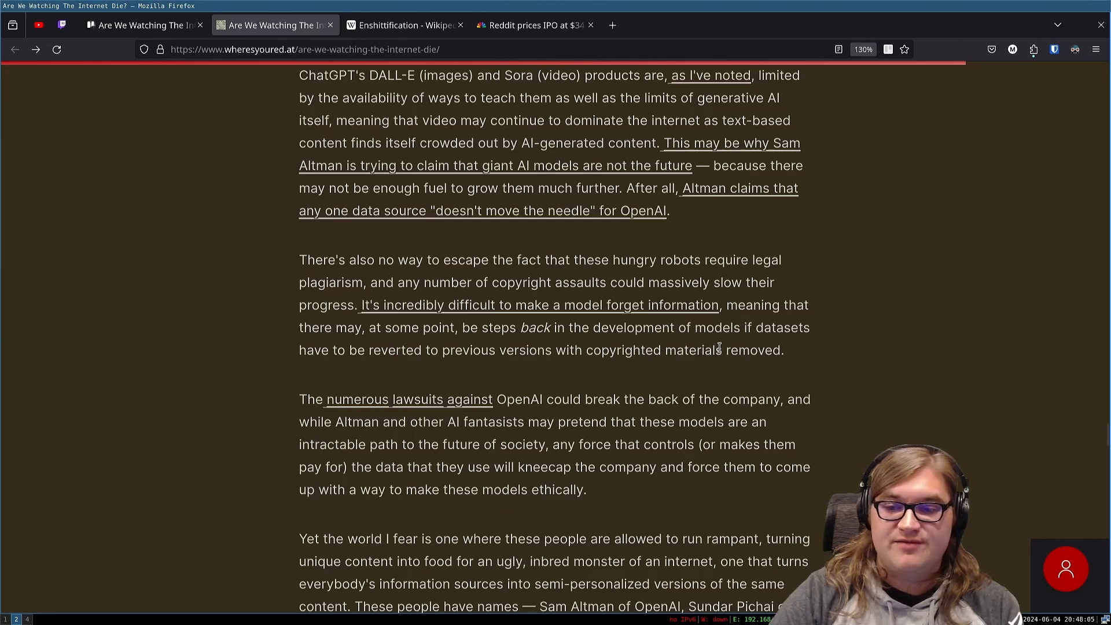
Step: Scroll down to bring the paragraph naming Sam Altman, Sundar Pichai and Mark Zuckerberg fully into view
scroll(down, 3)
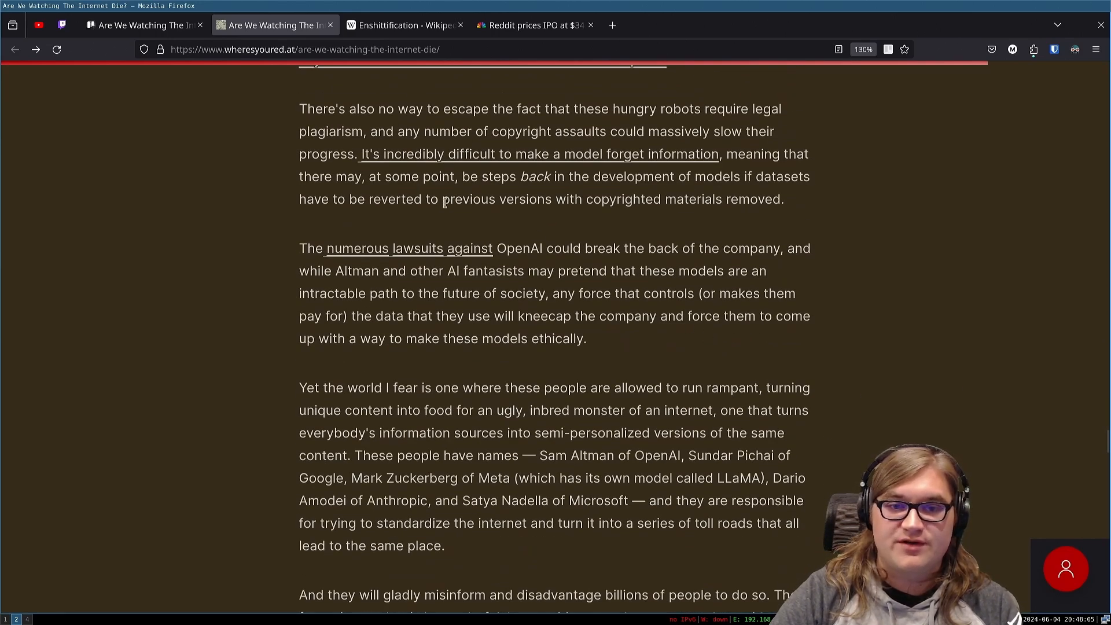
mouse_move(611, 207)
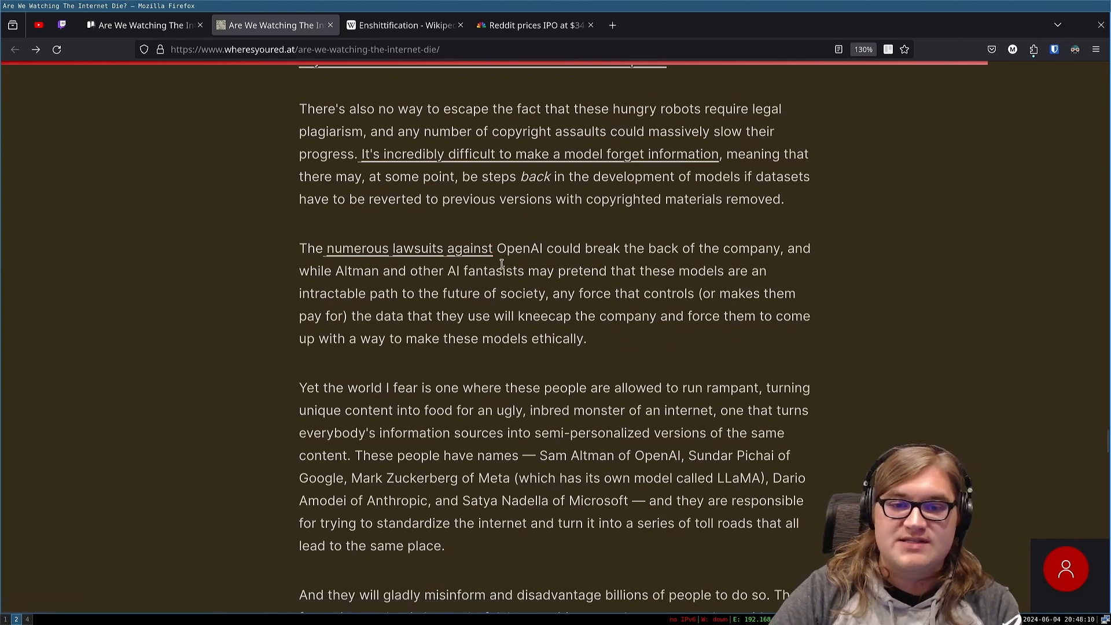
mouse_move(630, 266)
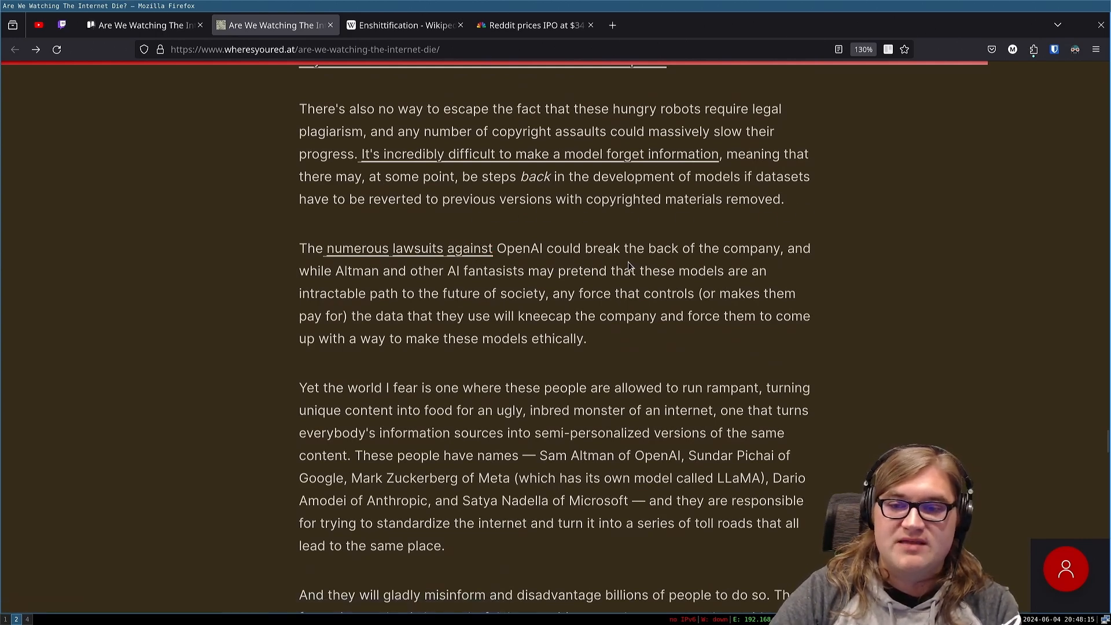
mouse_move(448, 287)
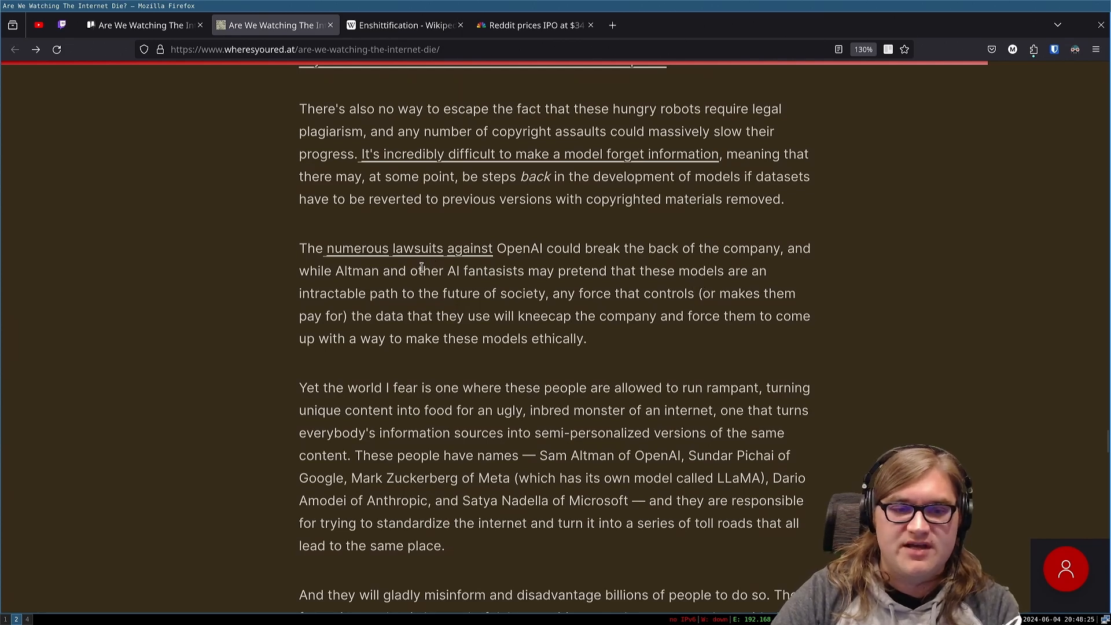
mouse_move(611, 313)
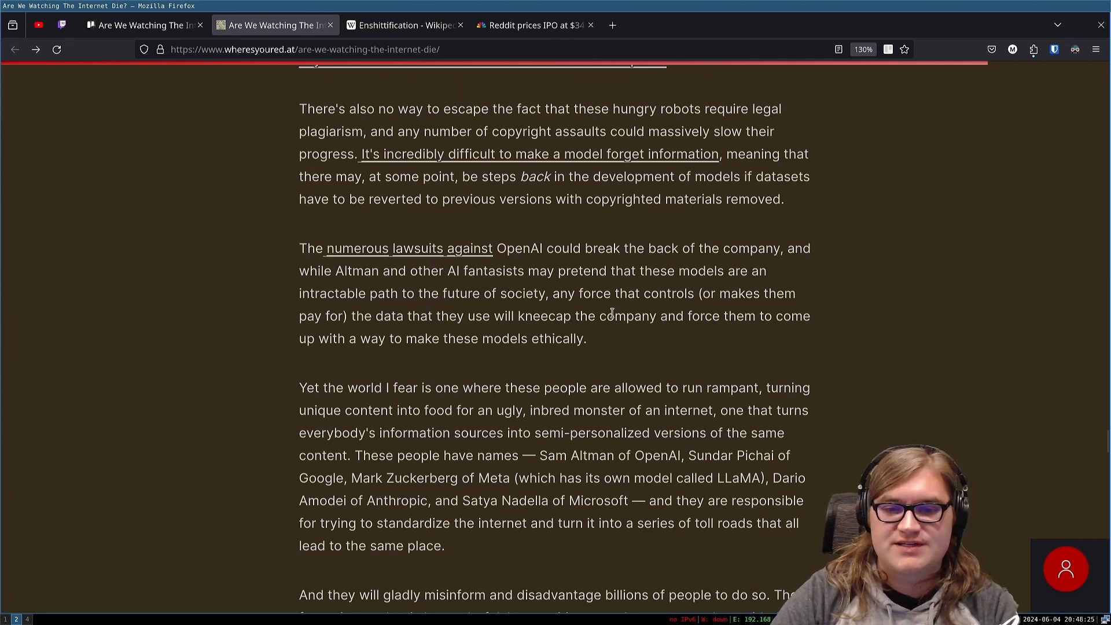
mouse_move(671, 312)
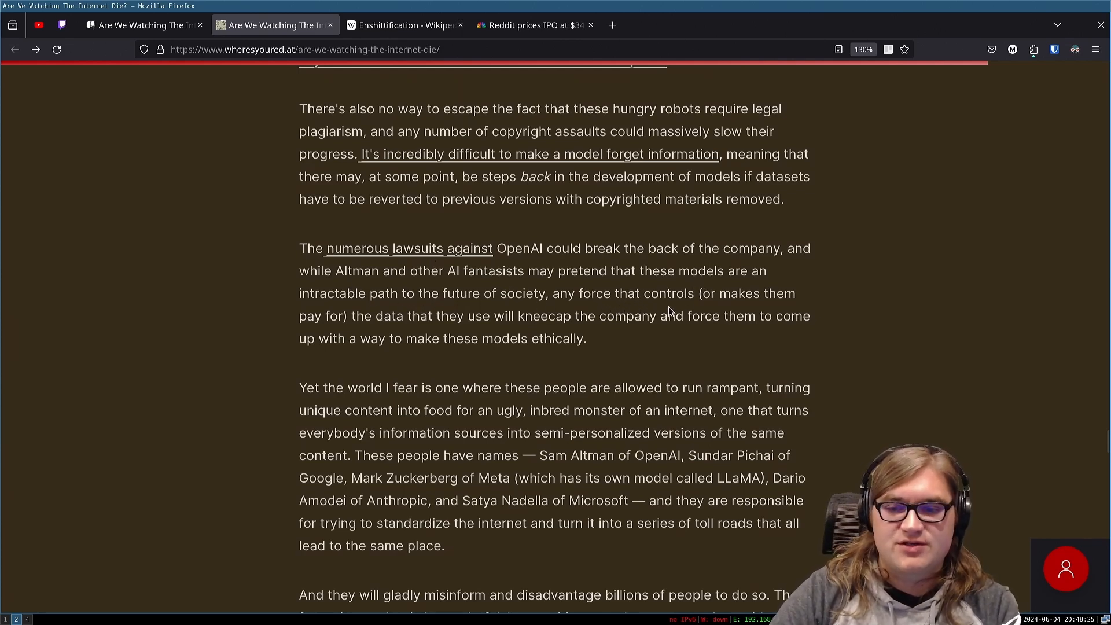
mouse_move(509, 330)
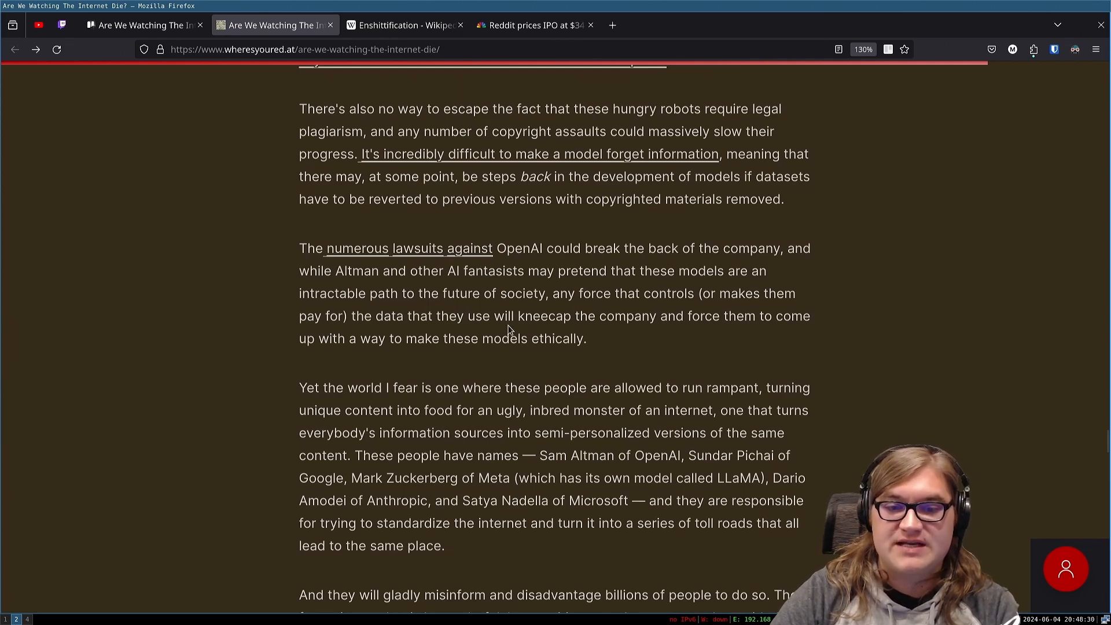
mouse_move(714, 346)
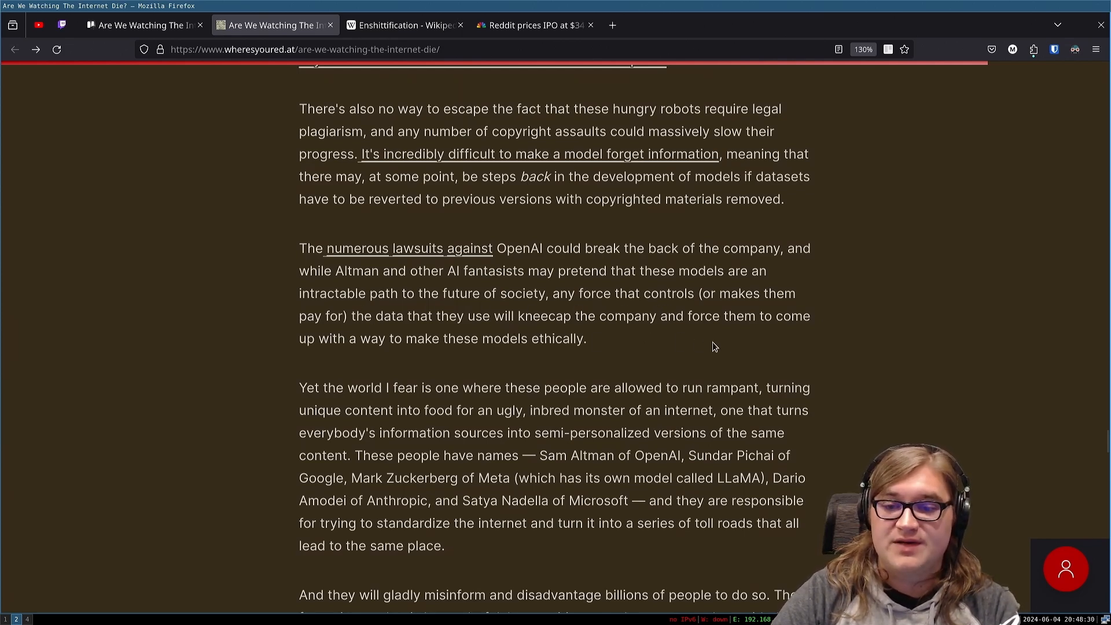
mouse_move(420, 367)
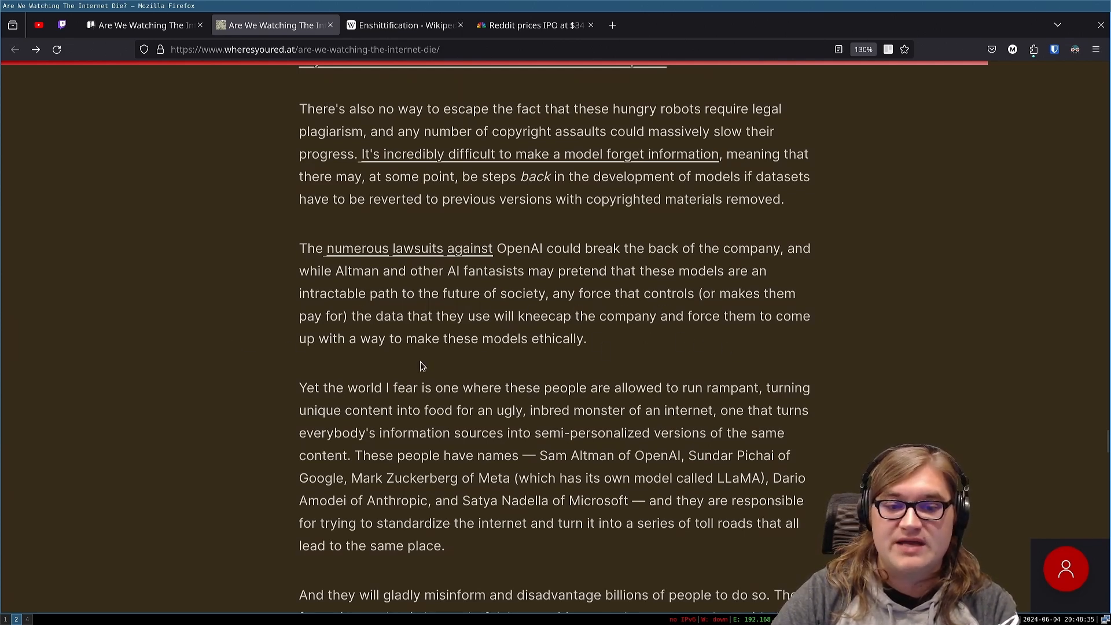
Step: Scroll down to the paragraph on misinforming billions and Altman's ilk as petty kings
scroll(down, 3)
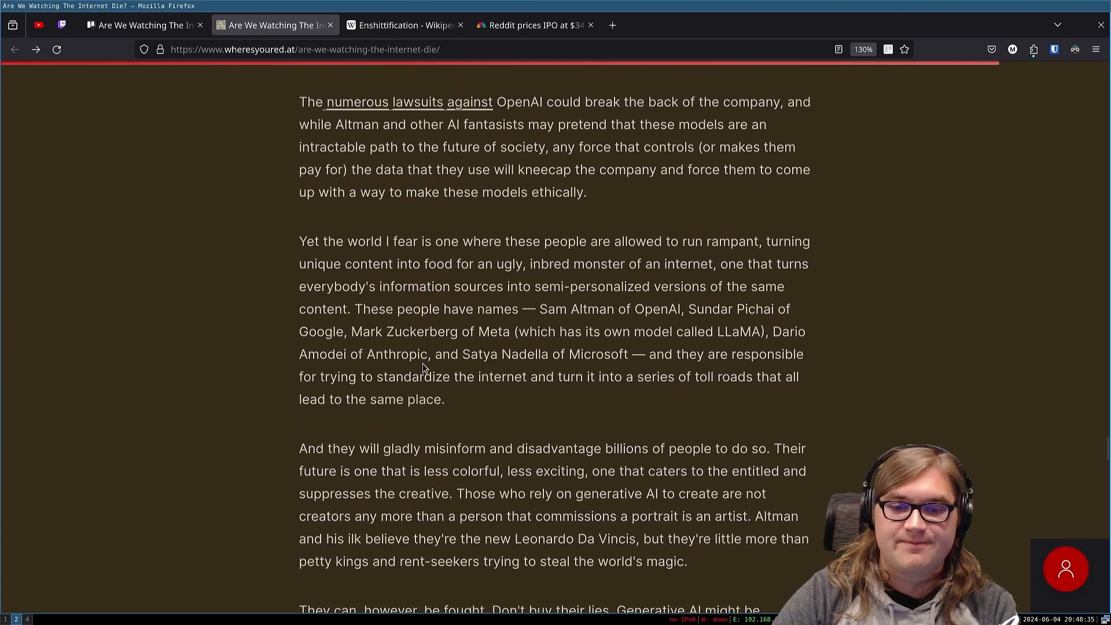
Step: Scroll down until the 'They can, however, be fought' paragraph rejecting AI hype comes into view
scroll(down, 3)
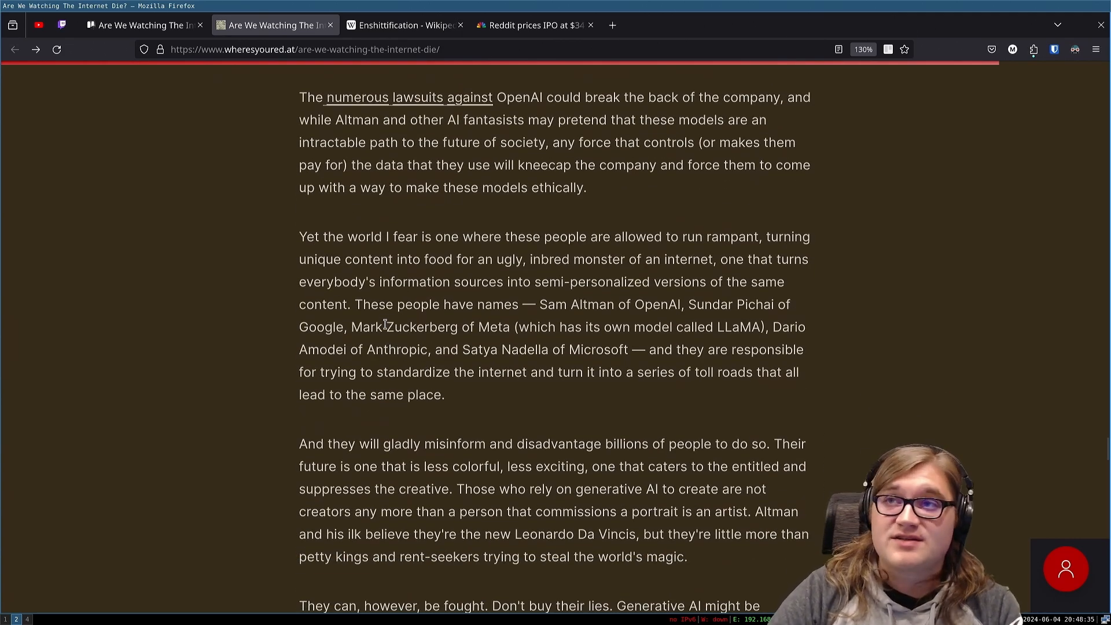
mouse_move(499, 213)
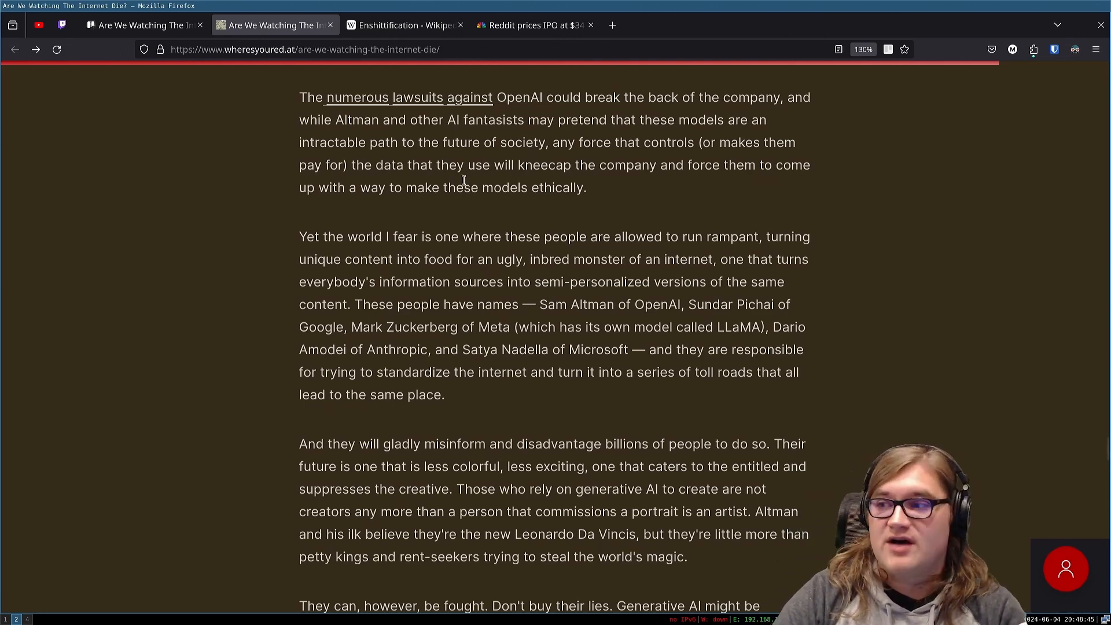
mouse_move(420, 257)
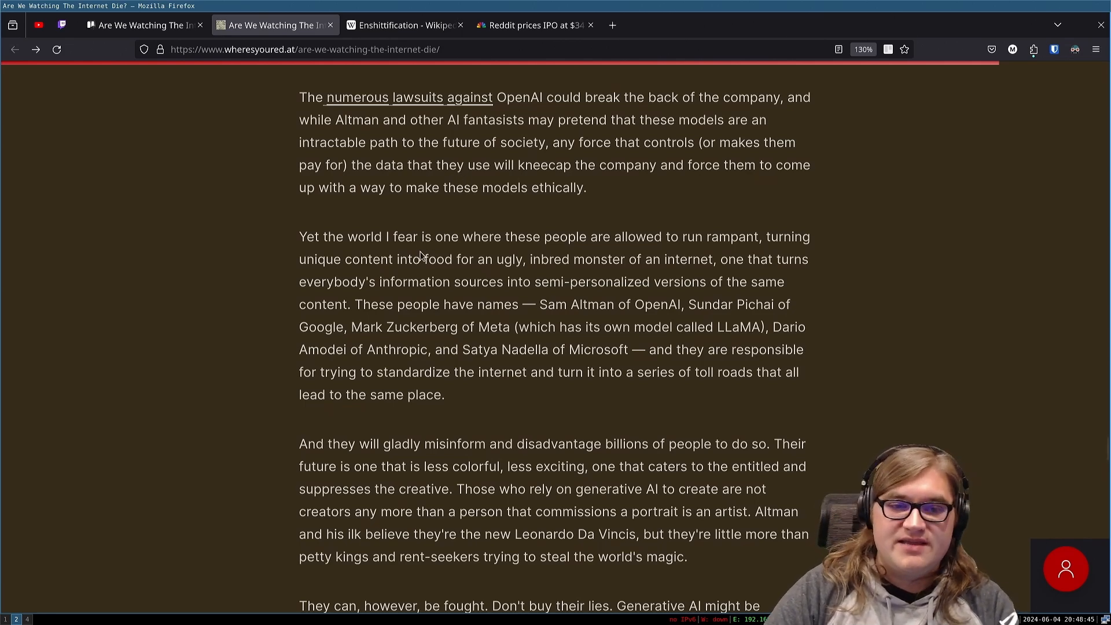
mouse_move(496, 254)
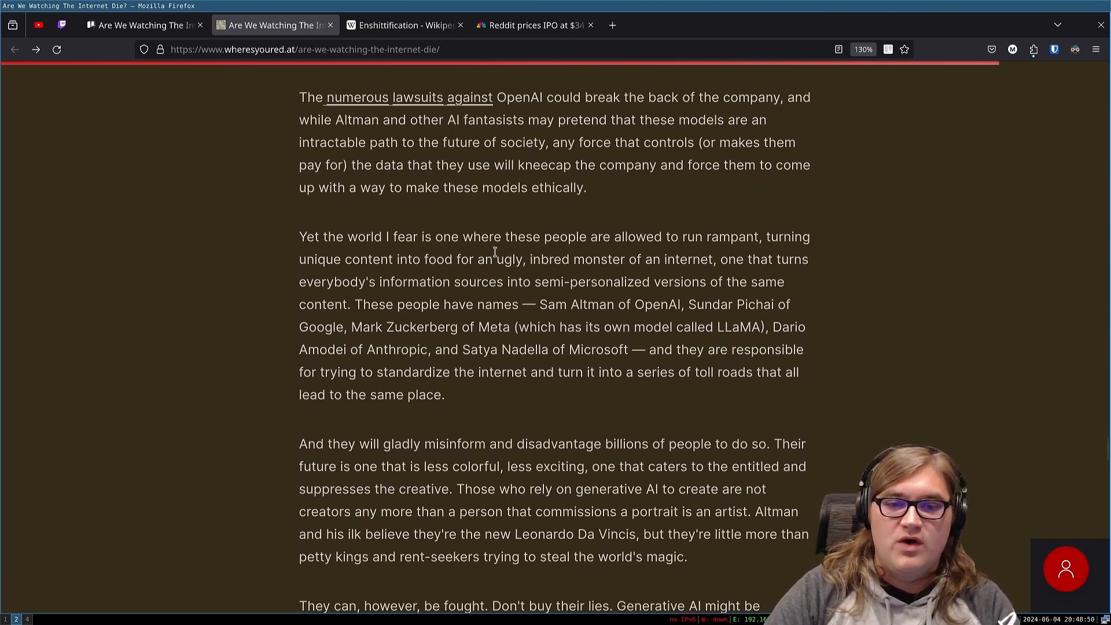
mouse_move(659, 253)
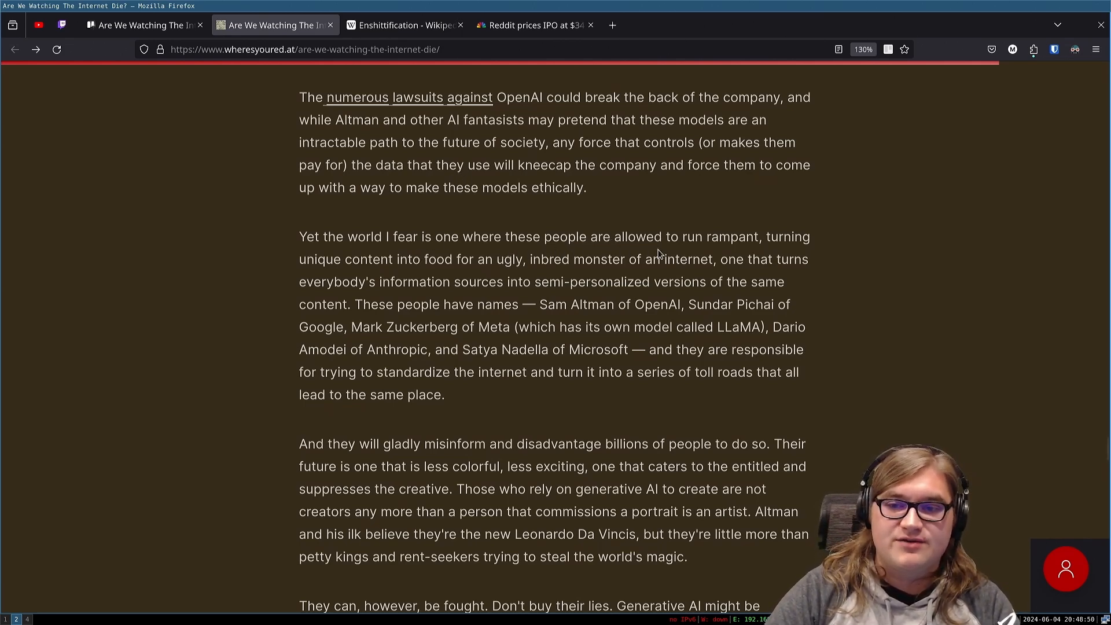
mouse_move(424, 266)
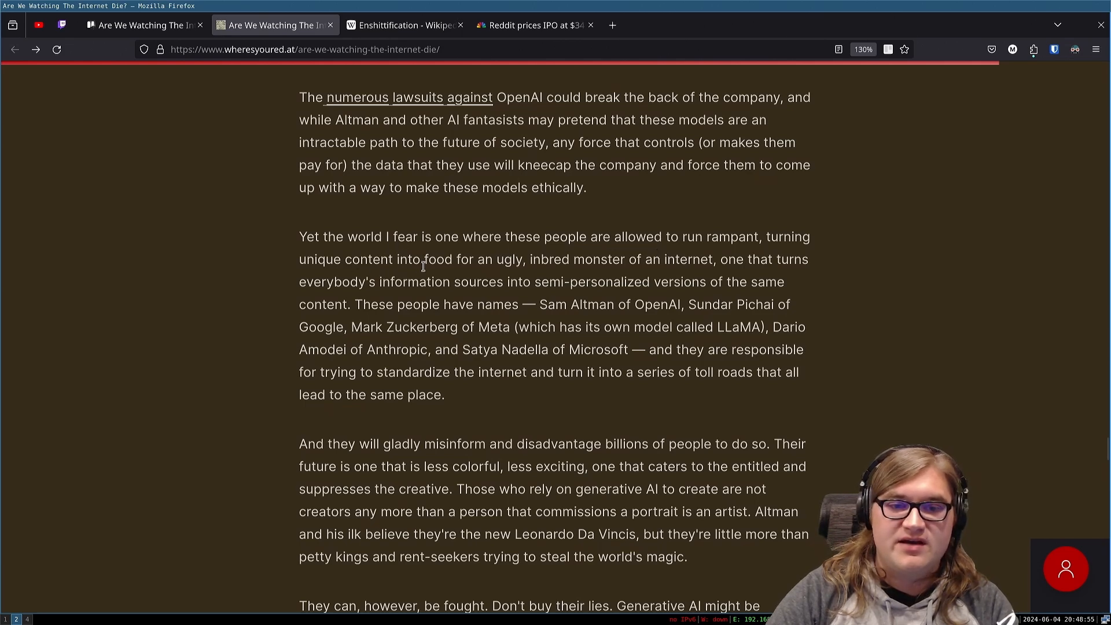
mouse_move(670, 266)
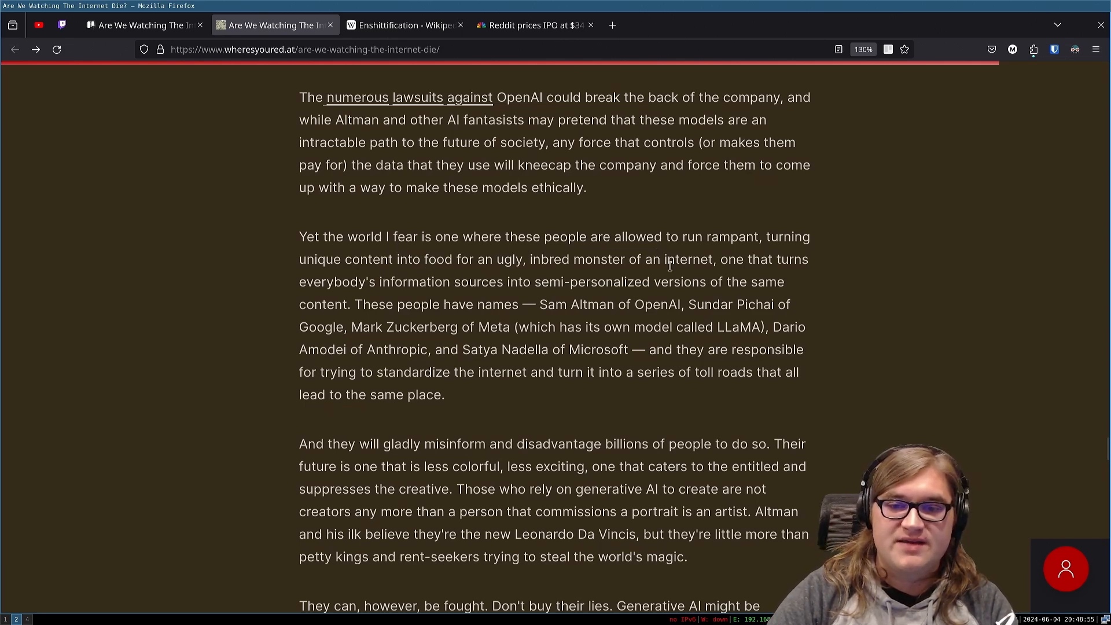
mouse_move(759, 299)
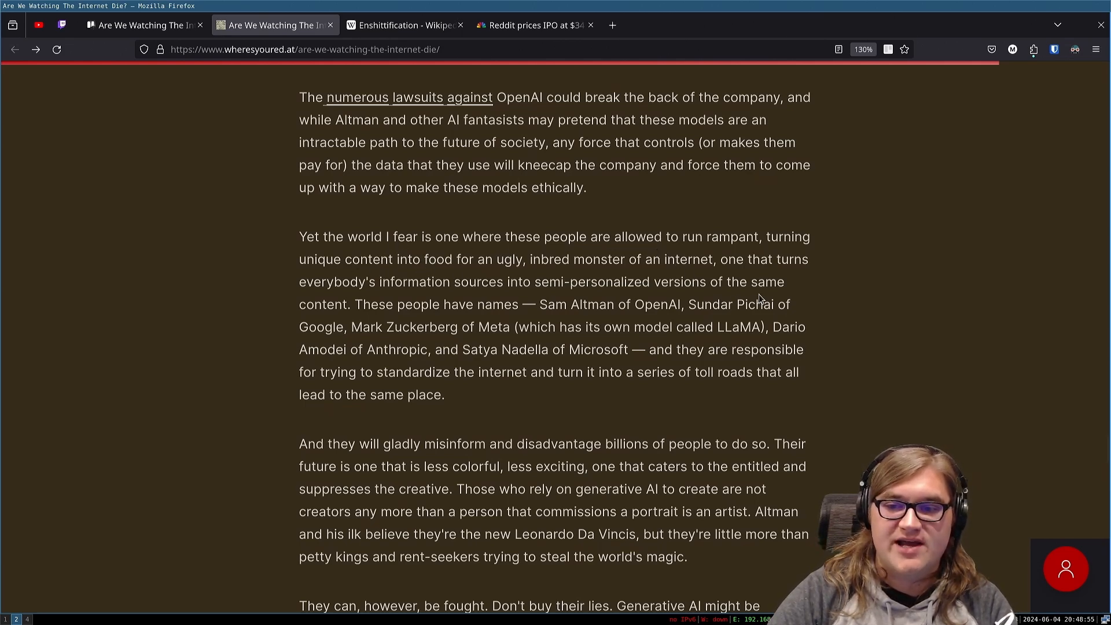
mouse_move(558, 297)
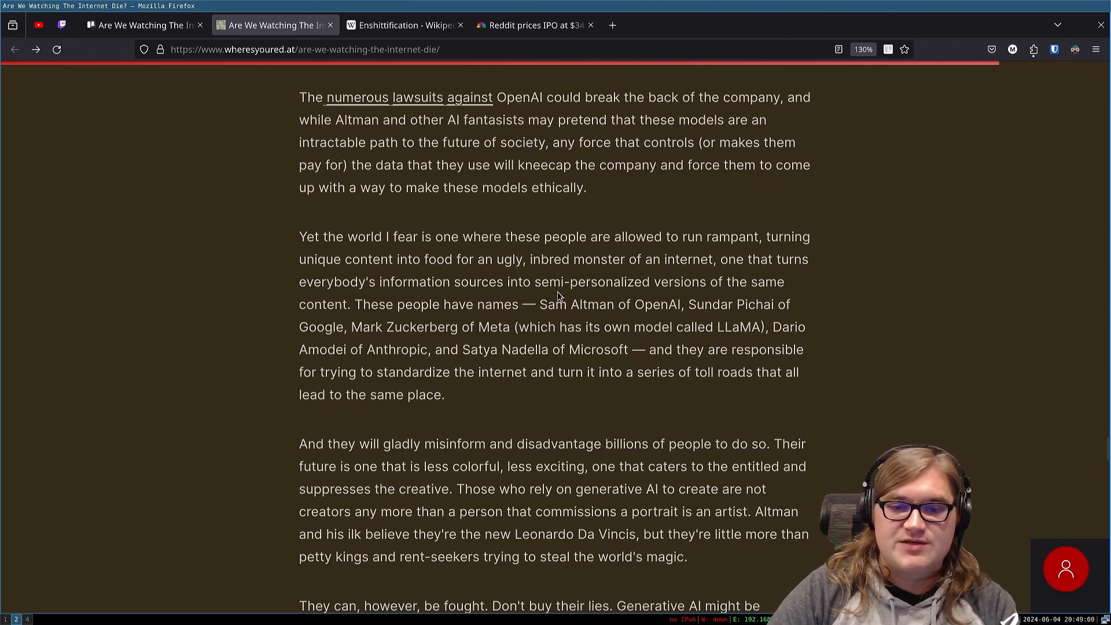
mouse_move(712, 299)
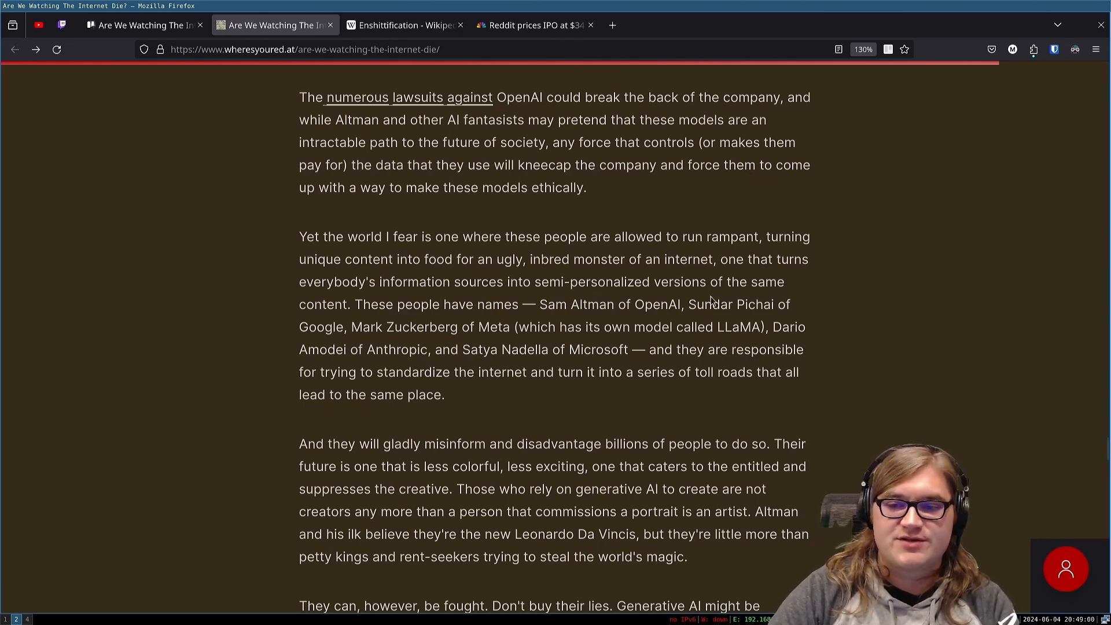
mouse_move(582, 304)
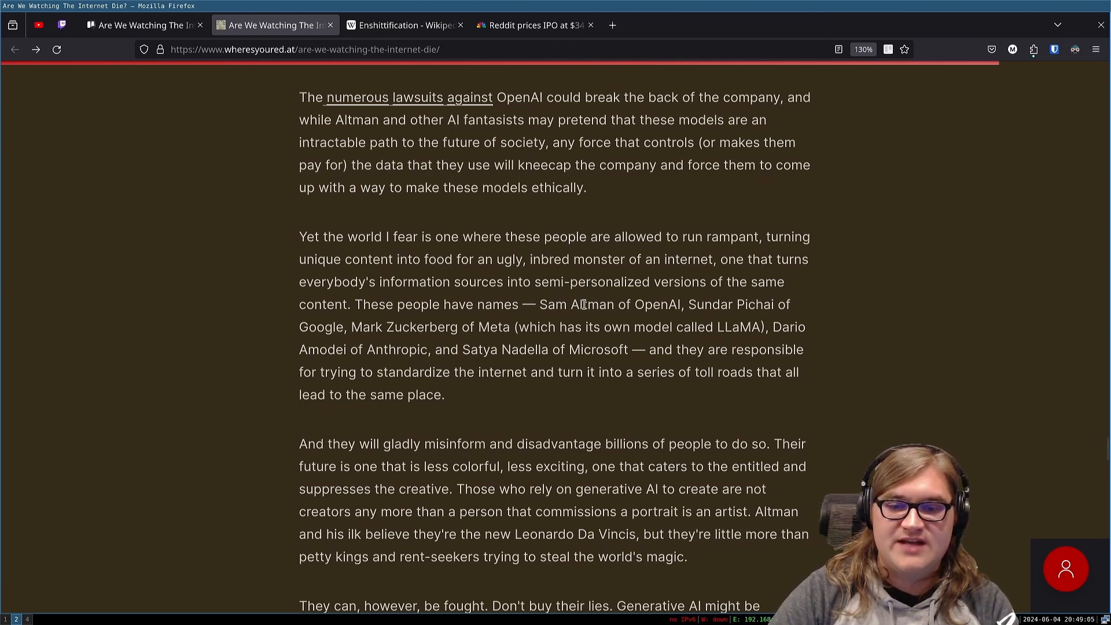
mouse_move(687, 305)
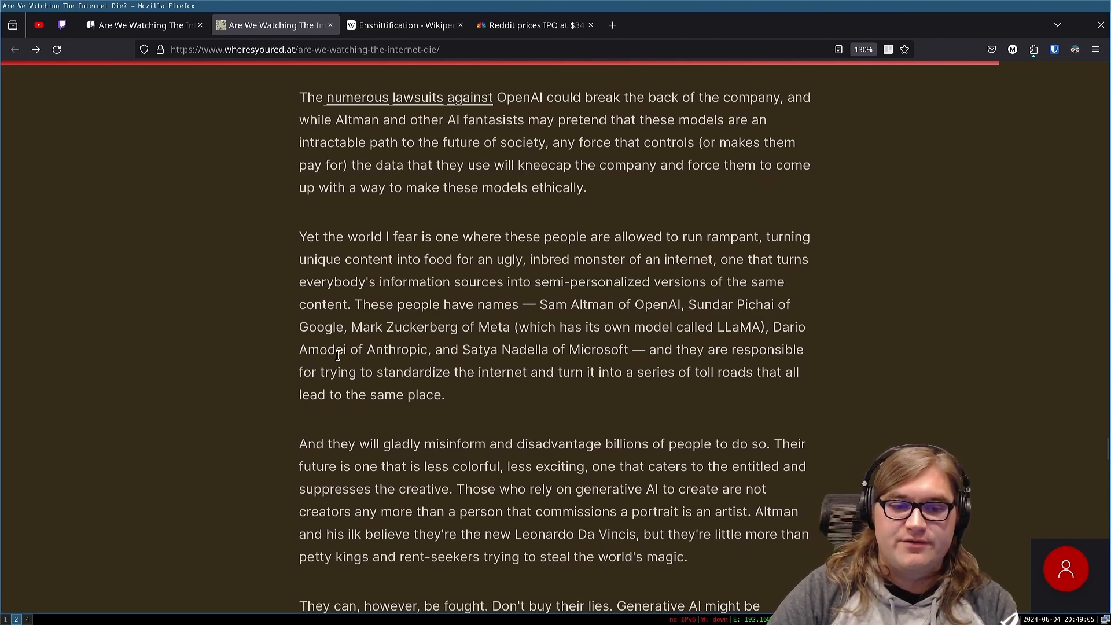
mouse_move(504, 340)
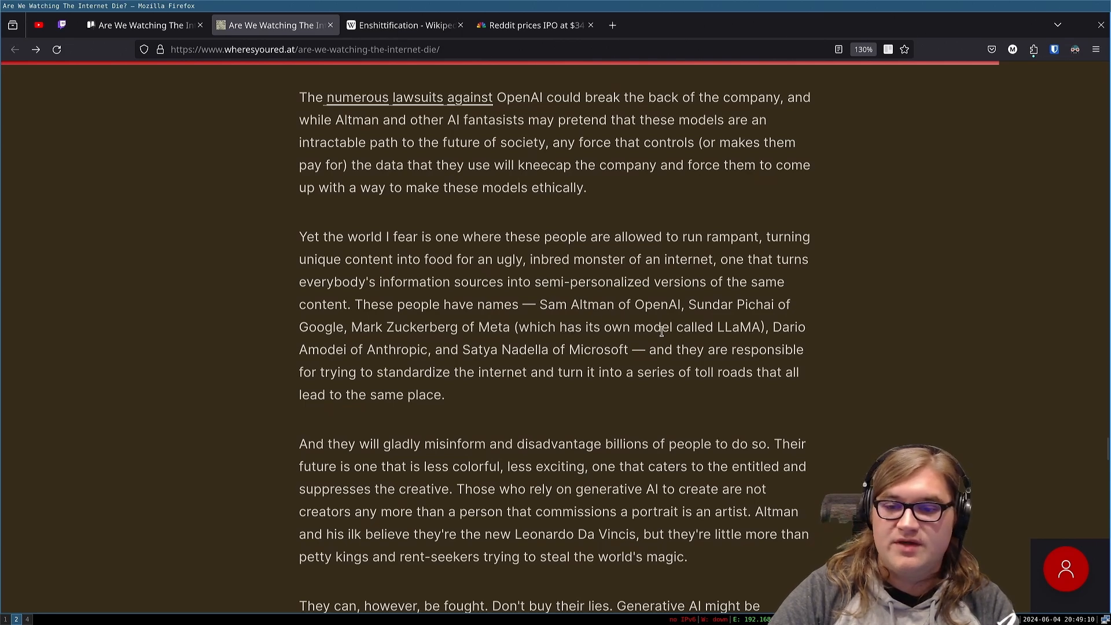
mouse_move(187, 283)
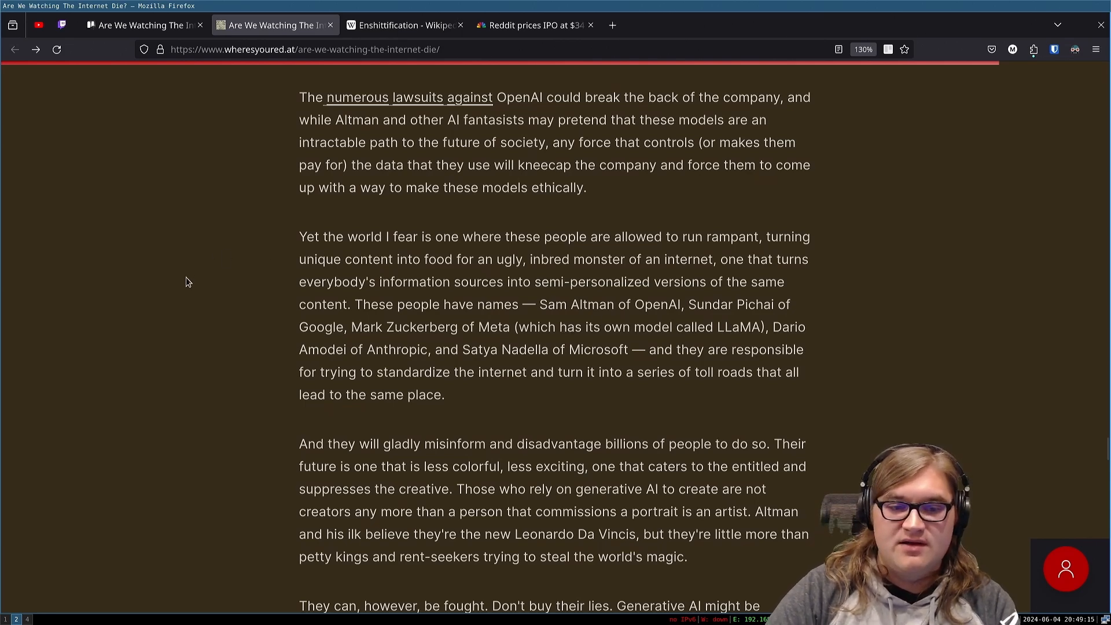
mouse_move(314, 354)
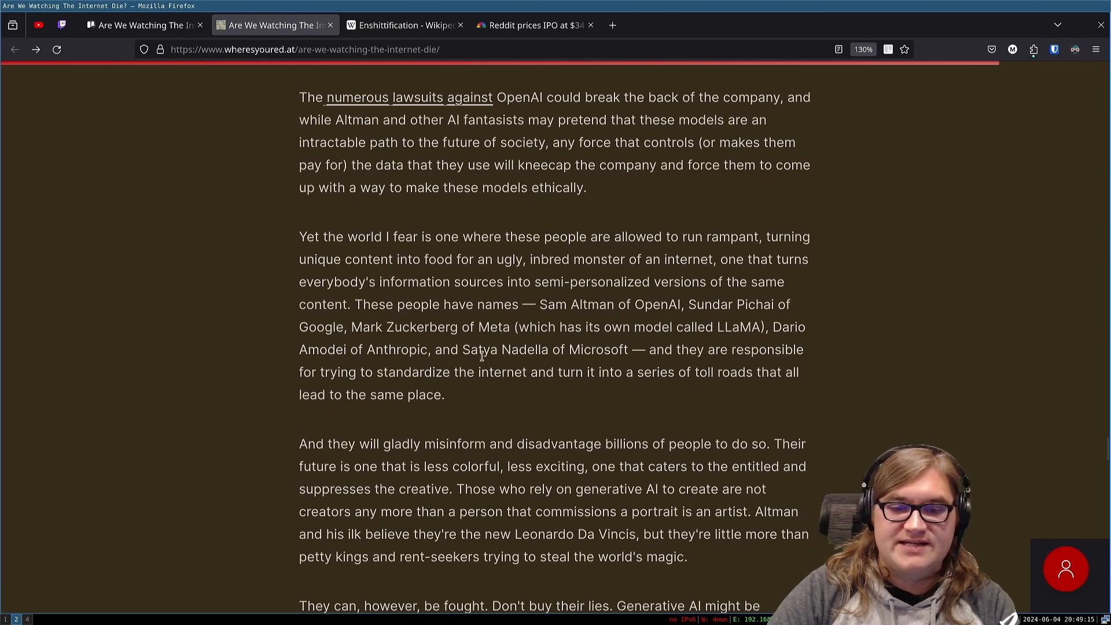
mouse_move(709, 367)
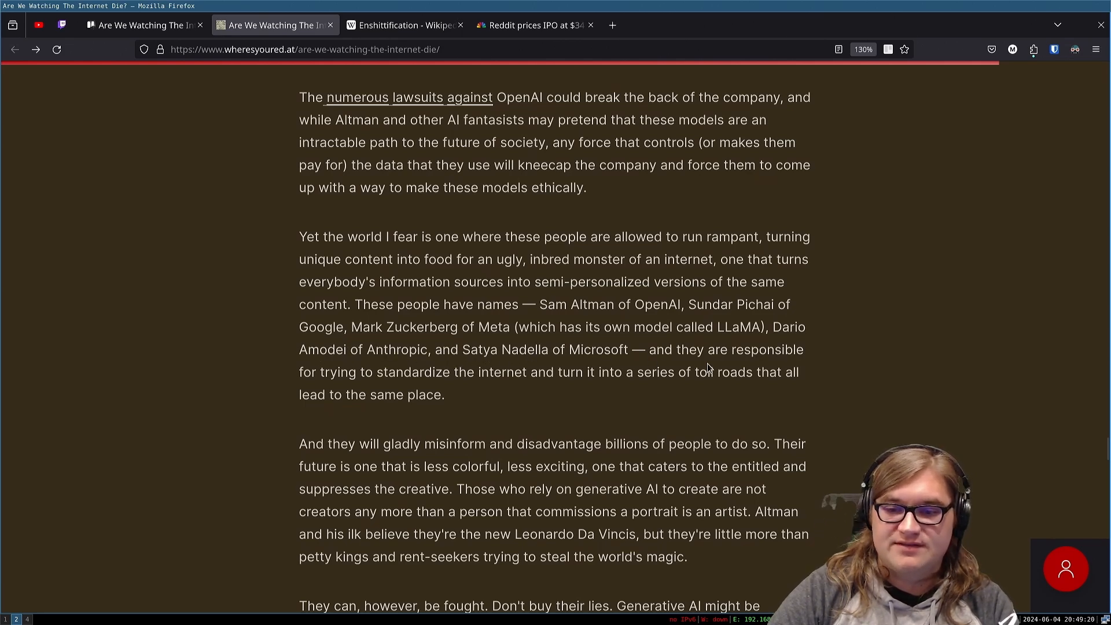
mouse_move(403, 389)
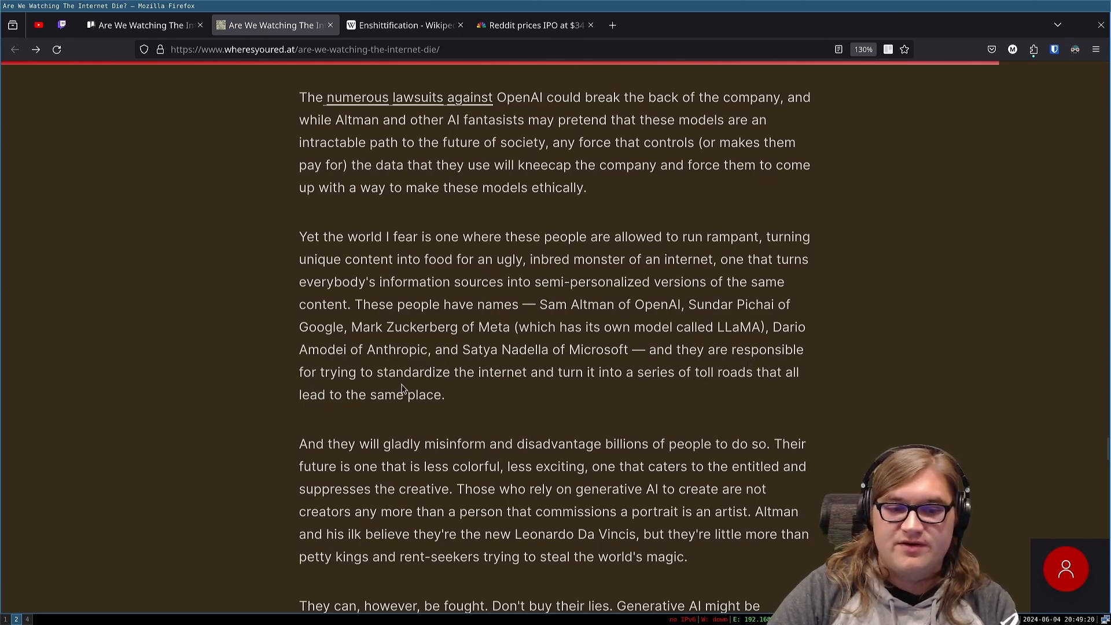
mouse_move(567, 394)
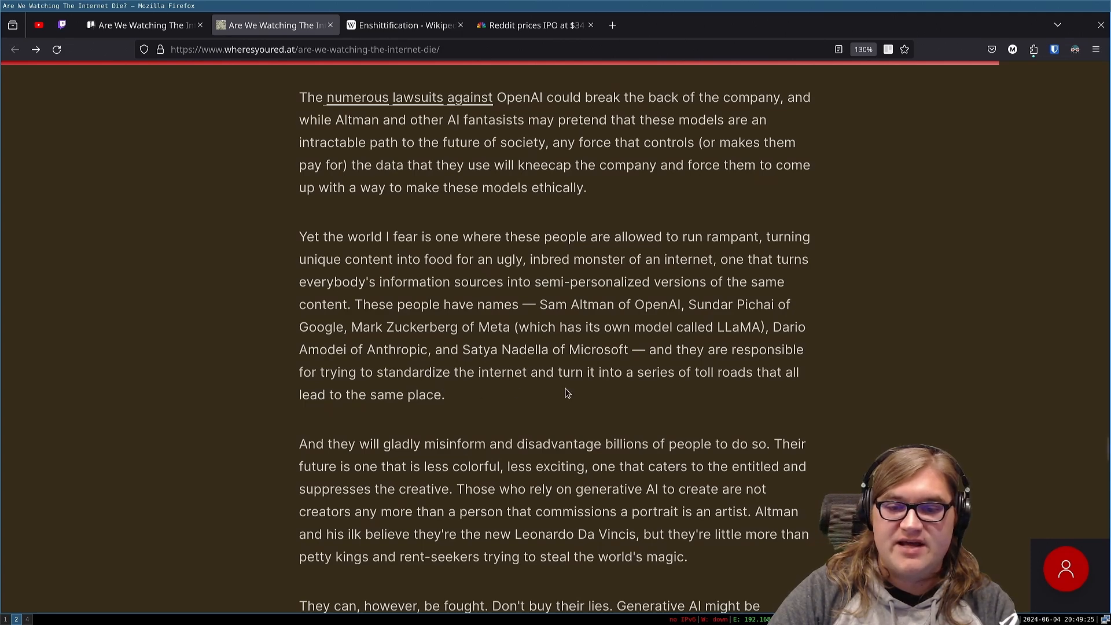
mouse_move(737, 393)
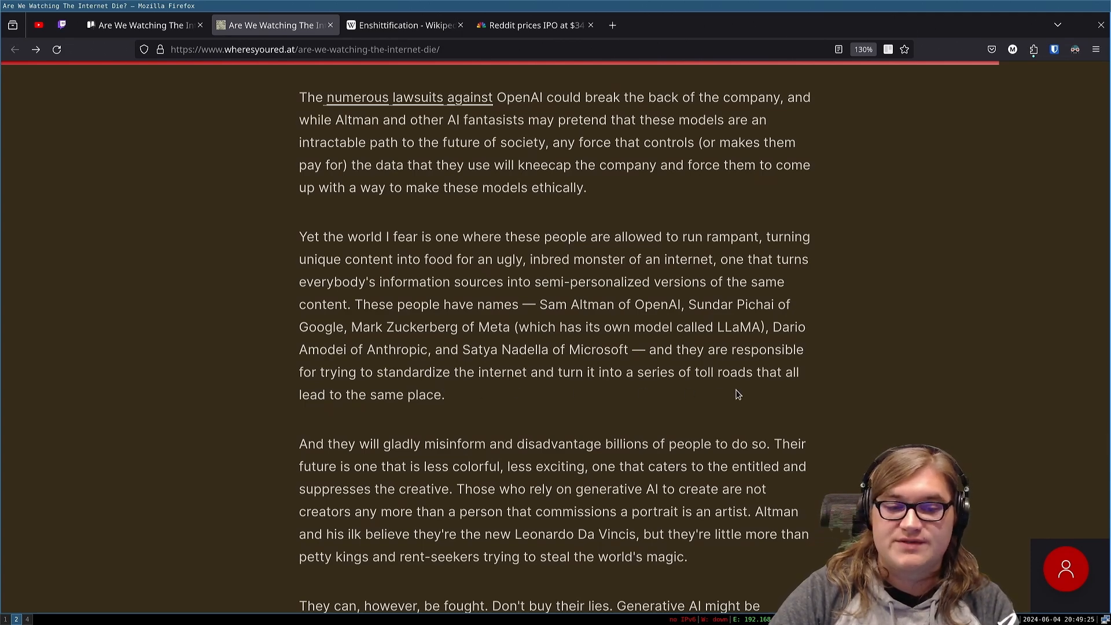
scroll(down, 3)
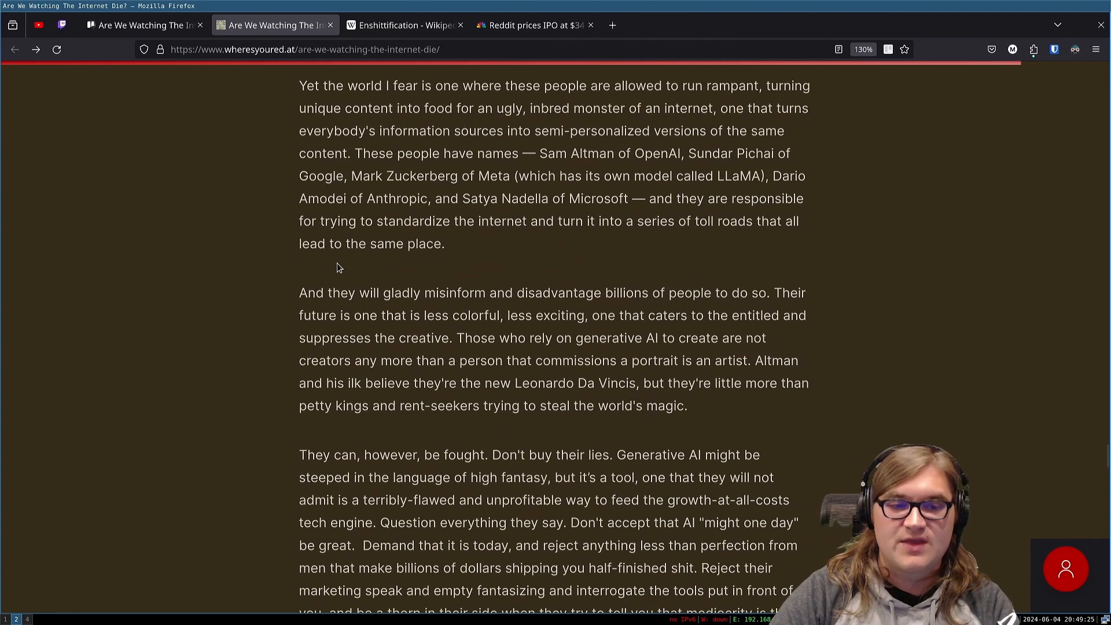
Step: Scroll on past the misinforming-billions paragraph until the newsletter sign-up comes into view
scroll(down, 3)
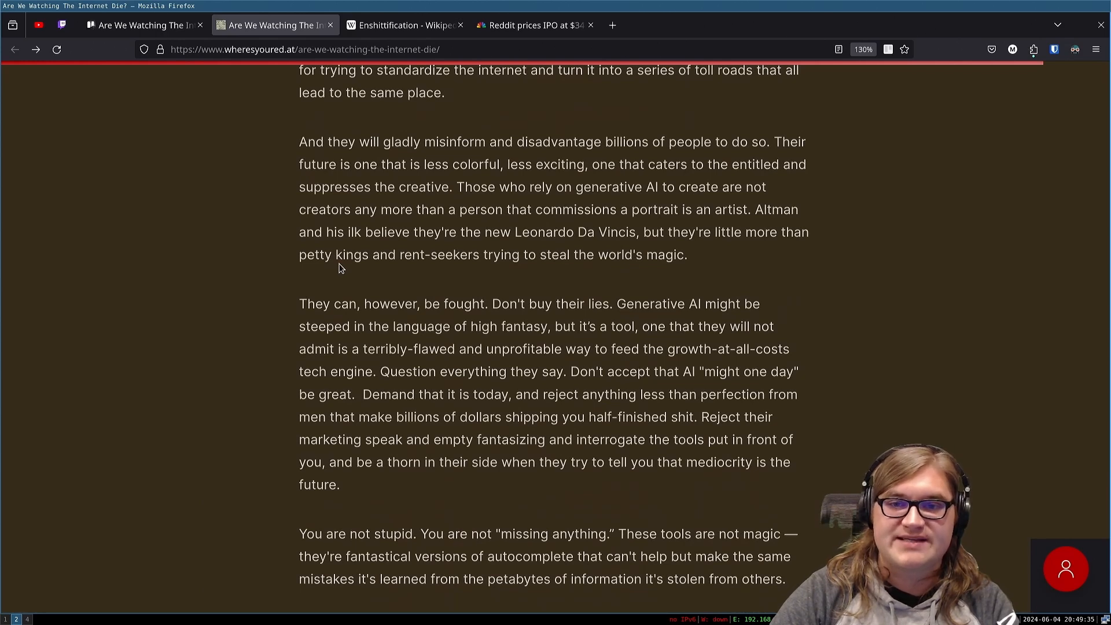
mouse_move(794, 174)
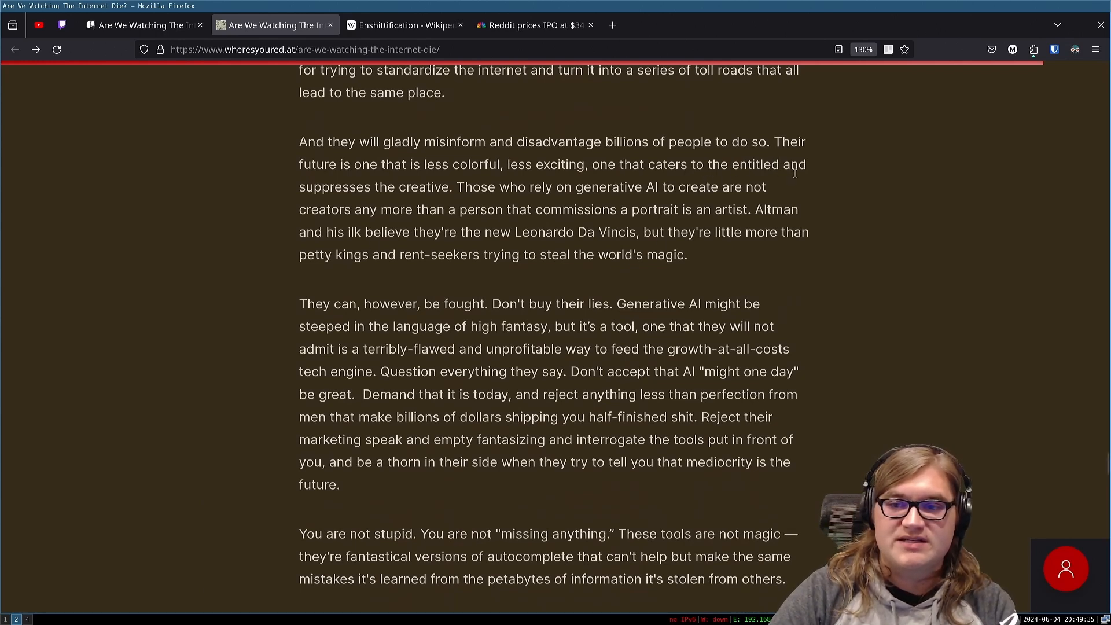
mouse_move(503, 187)
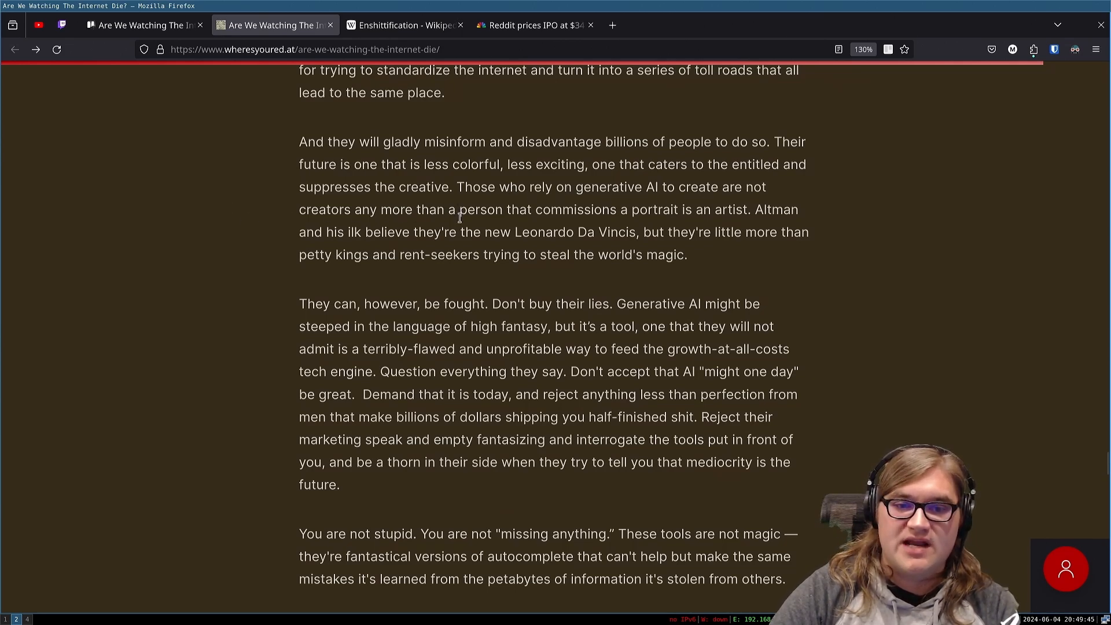
mouse_move(678, 226)
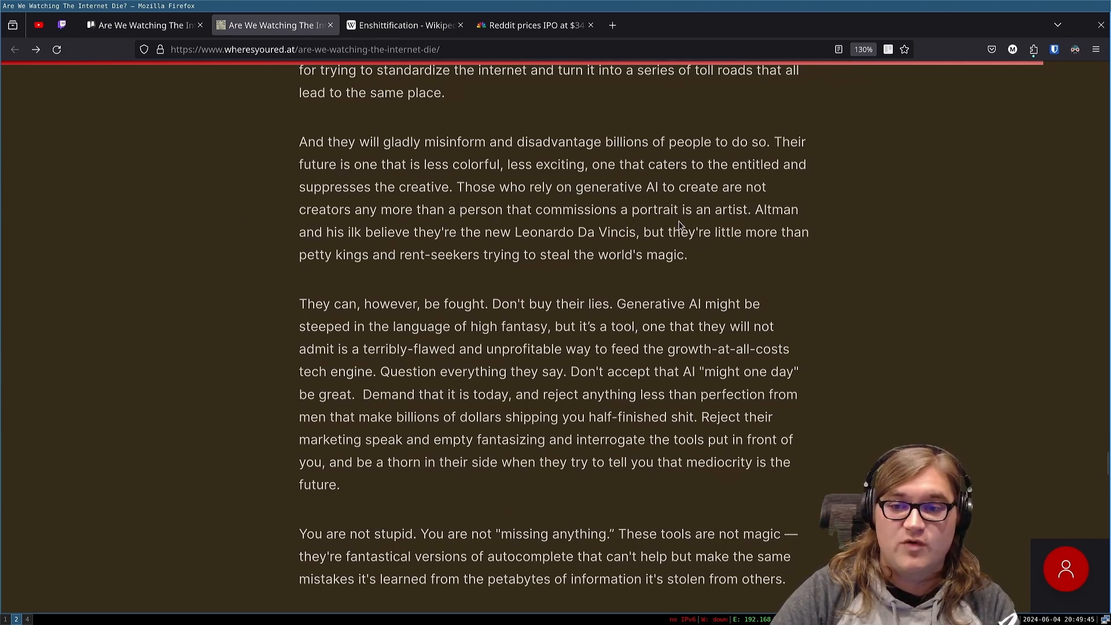
mouse_move(149, 293)
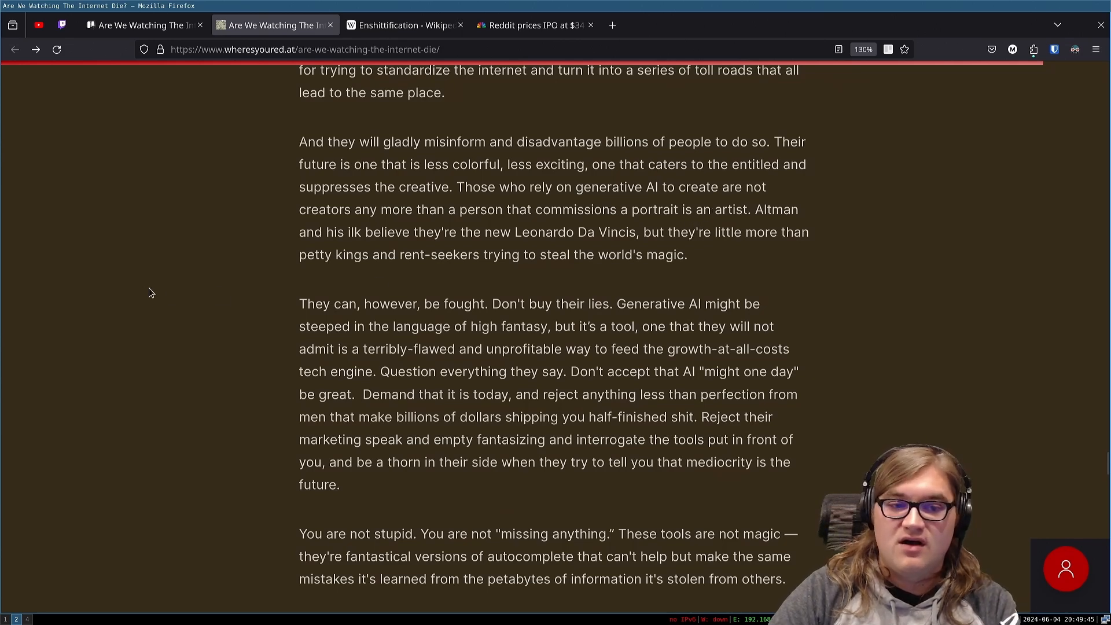
mouse_move(603, 245)
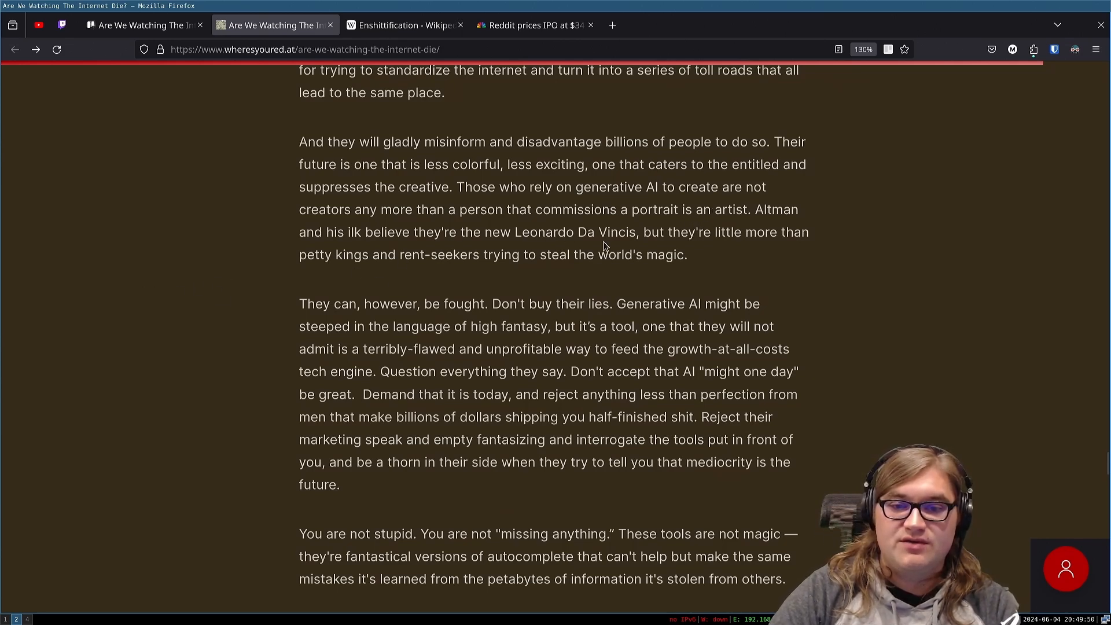
mouse_move(158, 257)
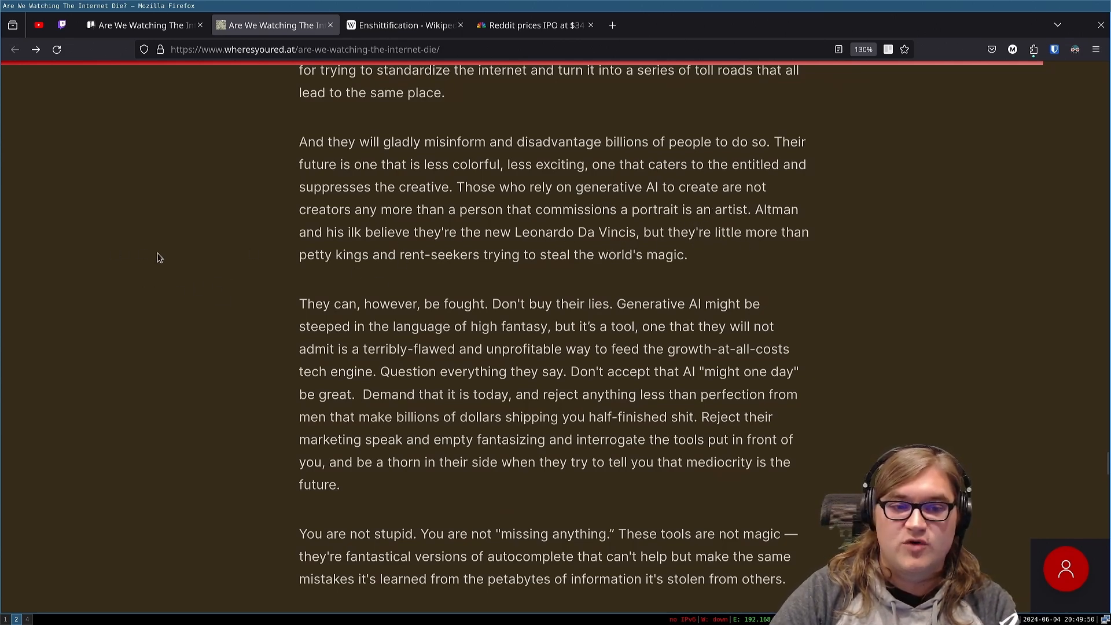
mouse_move(554, 271)
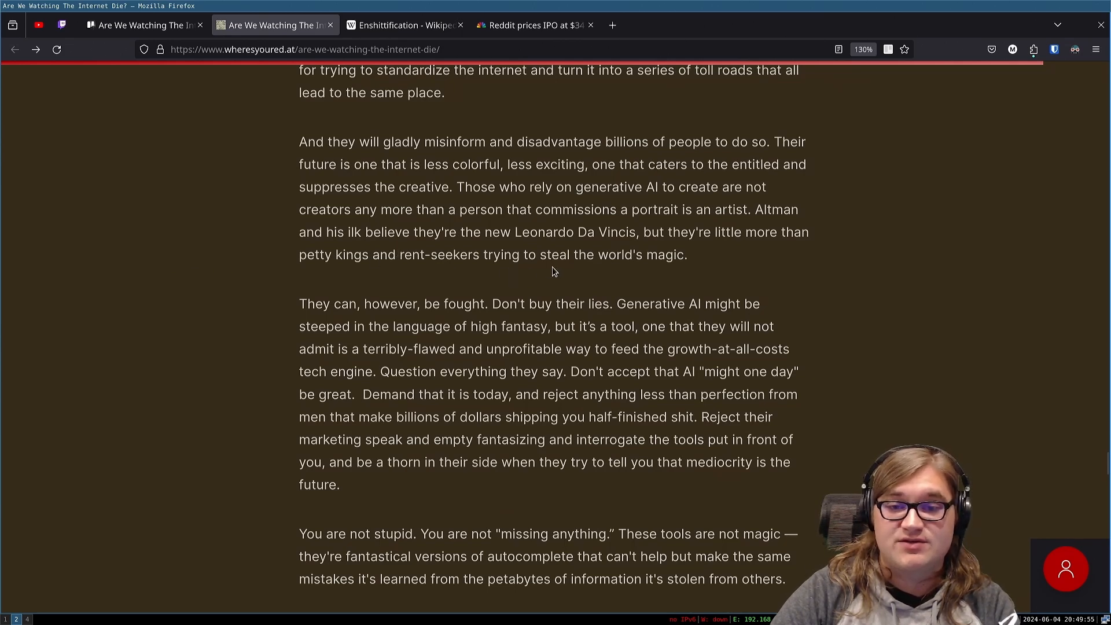
mouse_move(219, 287)
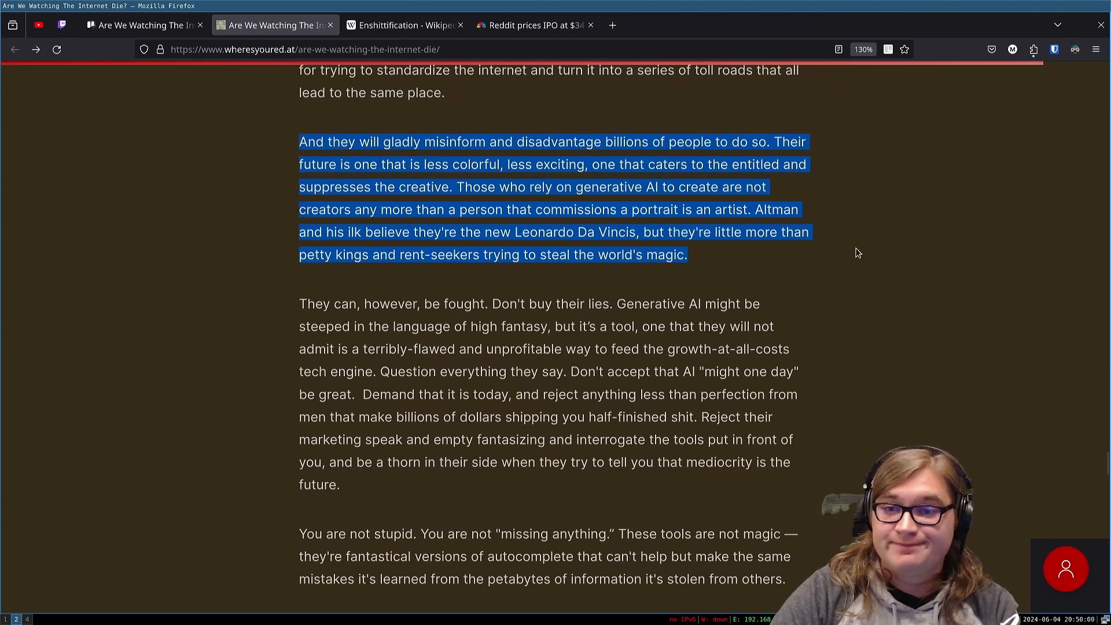
scroll(down, 3)
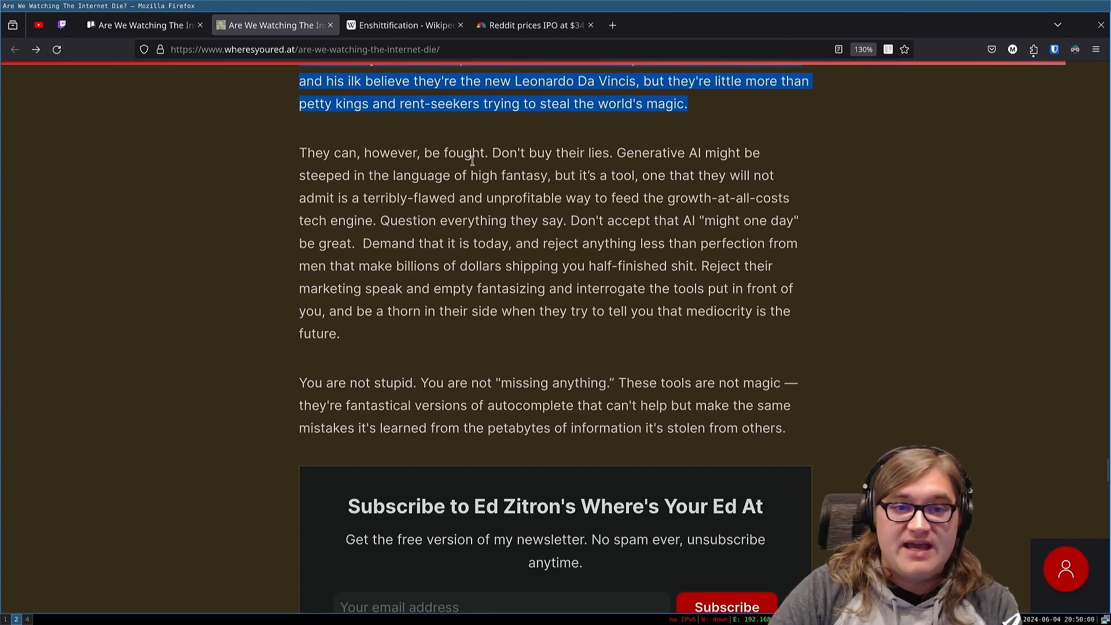
mouse_move(608, 150)
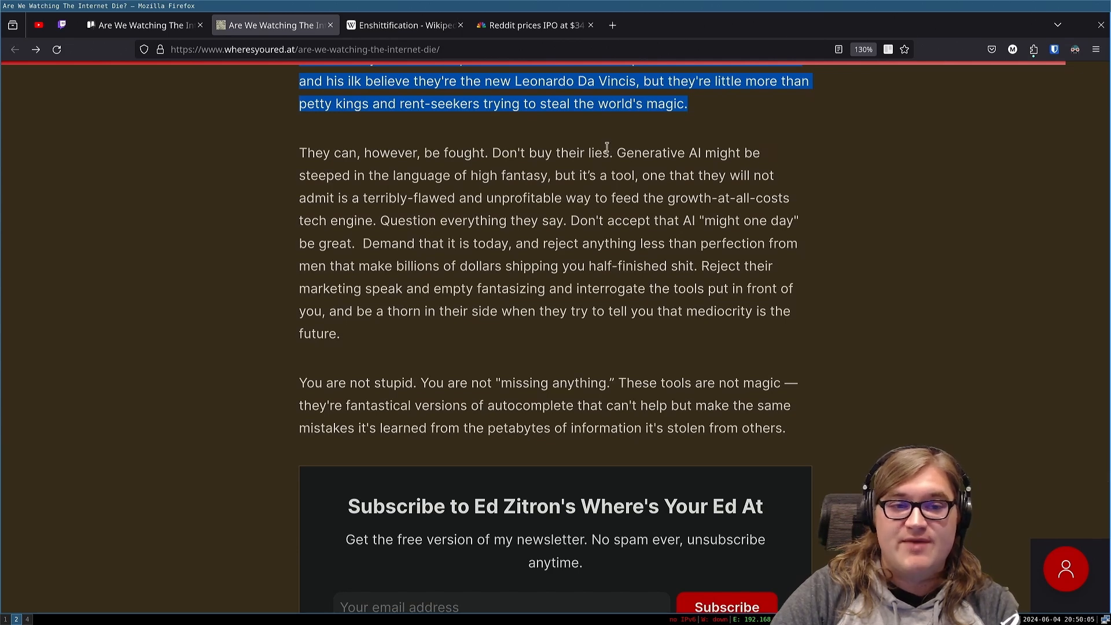
mouse_move(554, 187)
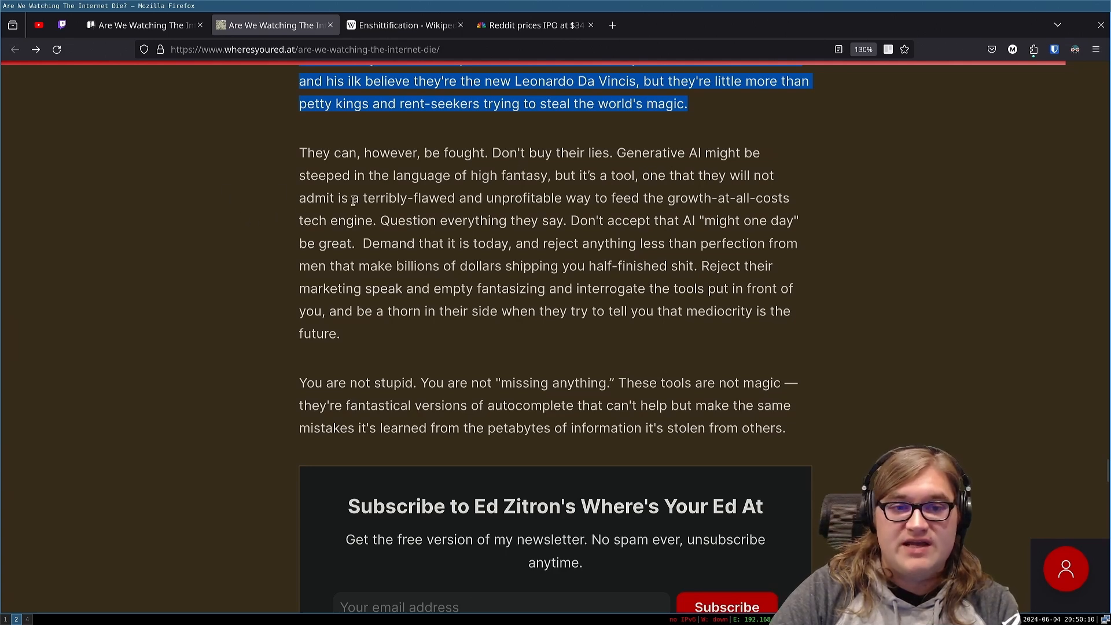
mouse_move(535, 204)
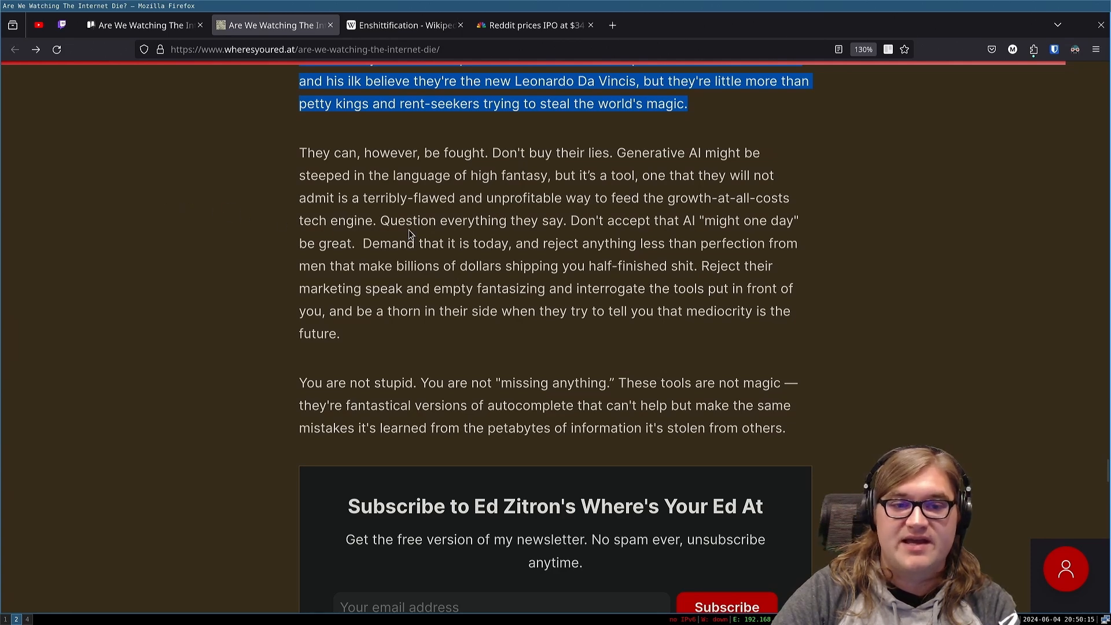
mouse_move(580, 237)
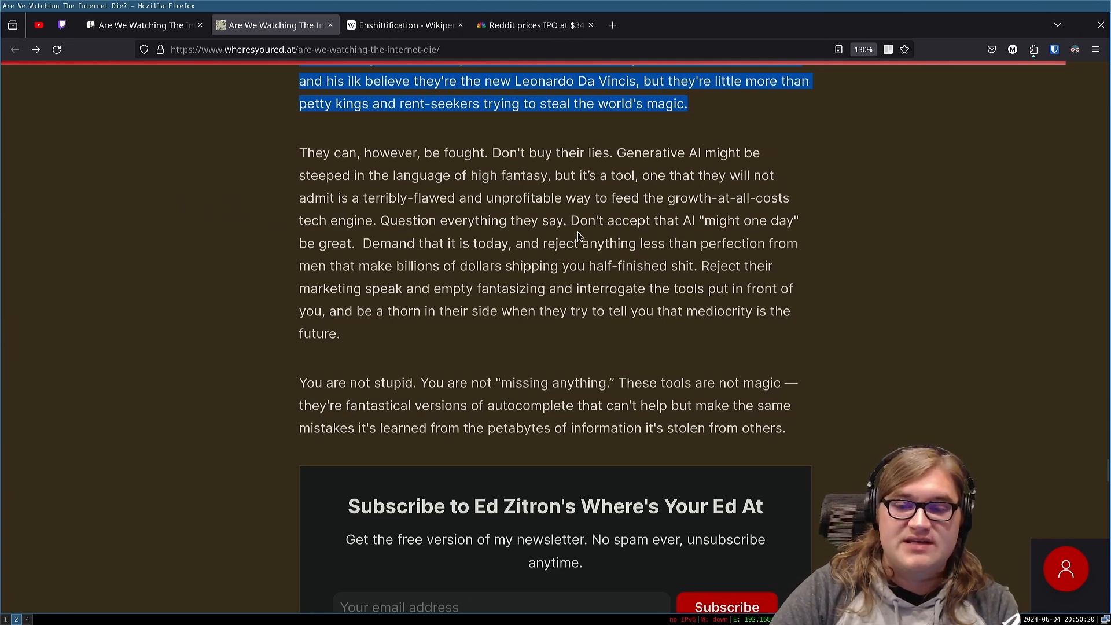
mouse_move(269, 254)
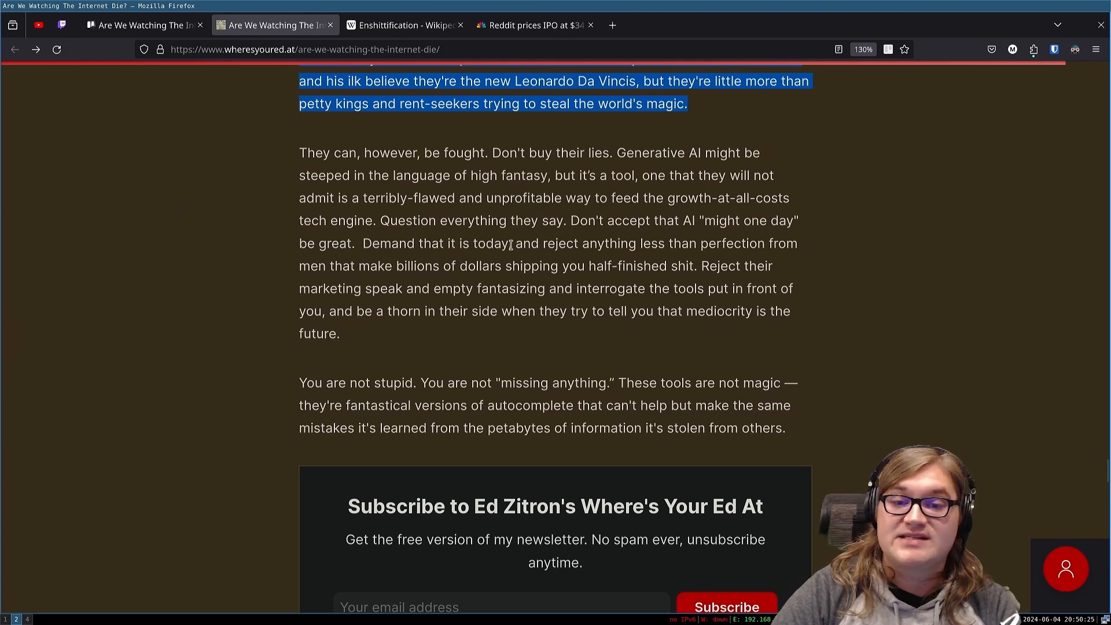
mouse_move(715, 241)
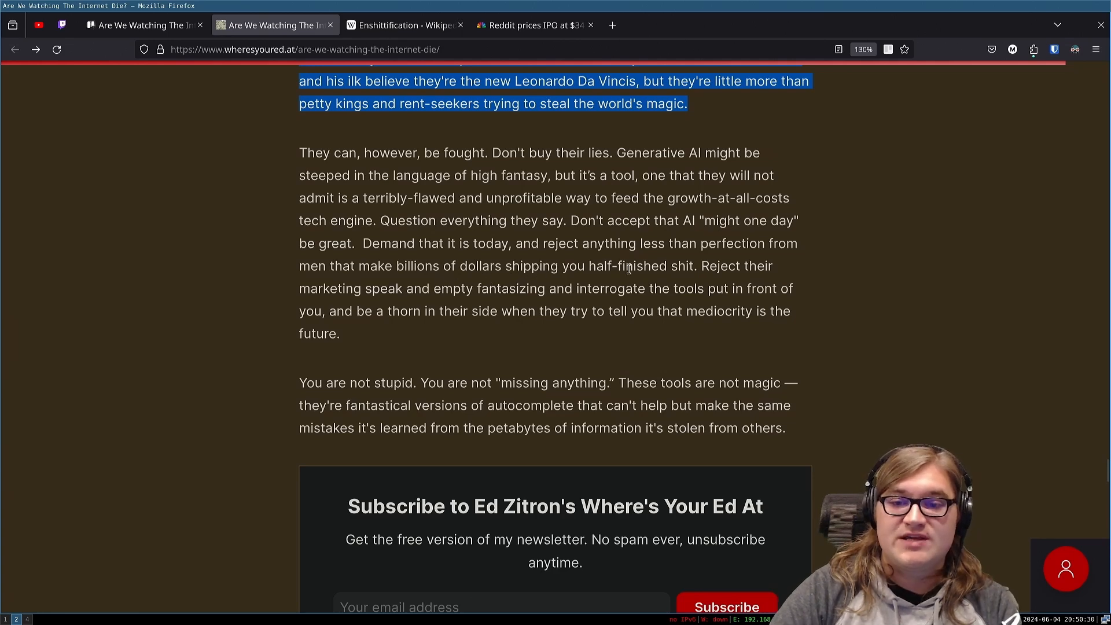
mouse_move(558, 287)
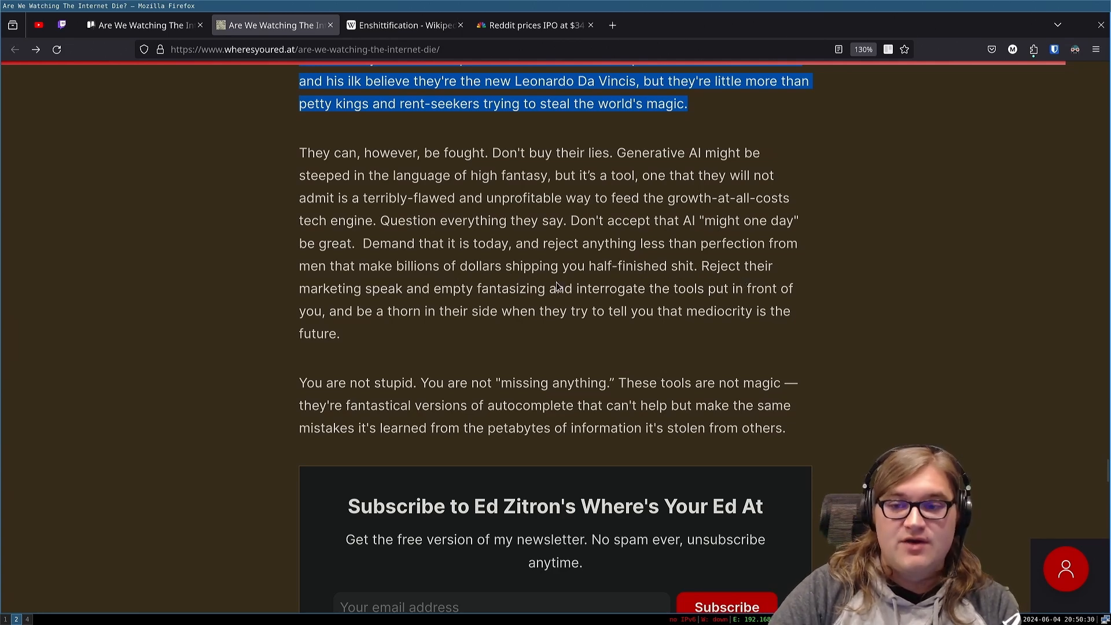
mouse_move(507, 312)
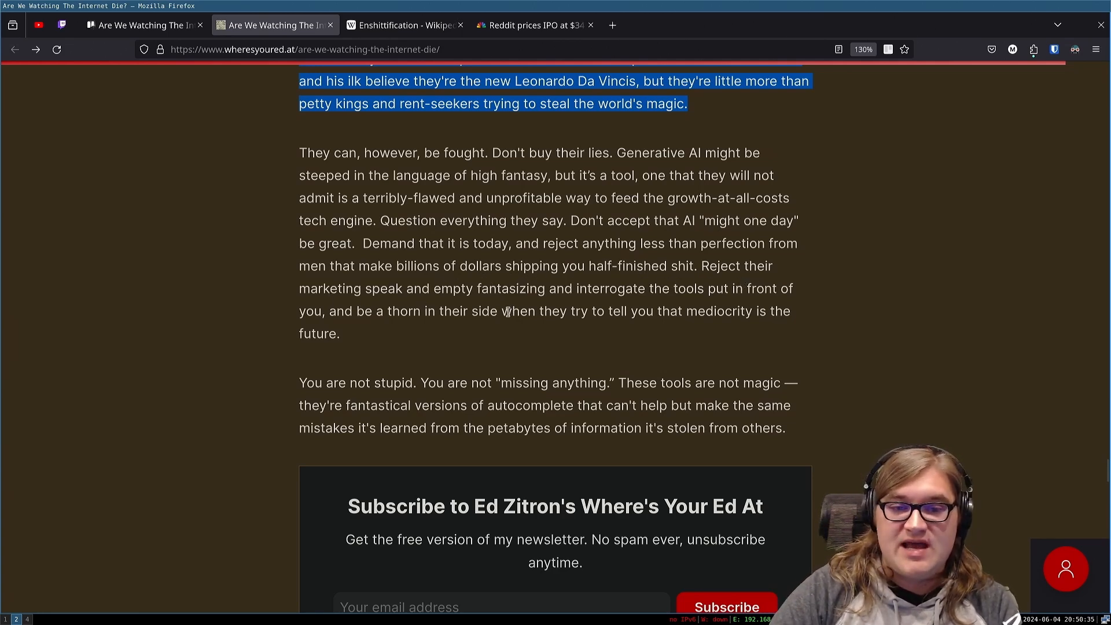
mouse_move(724, 306)
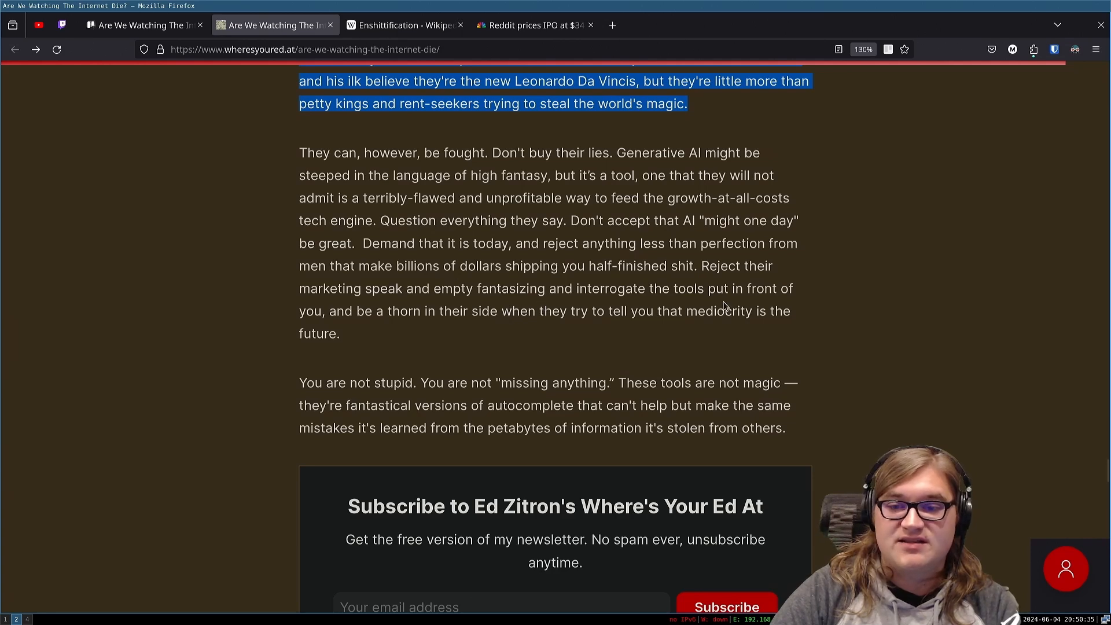
mouse_move(221, 311)
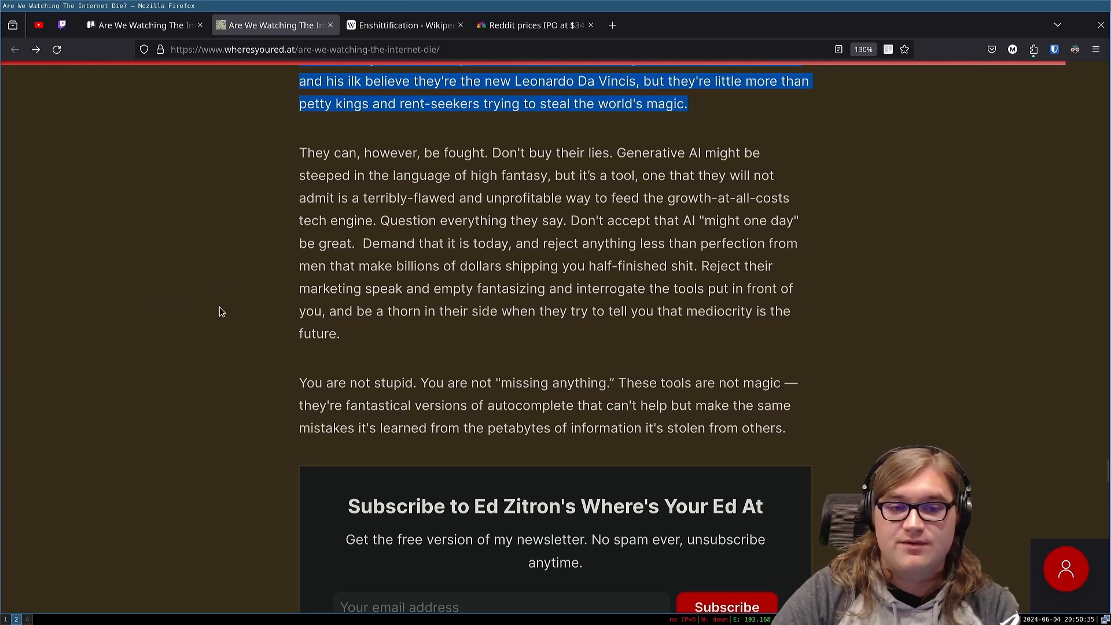
mouse_move(580, 327)
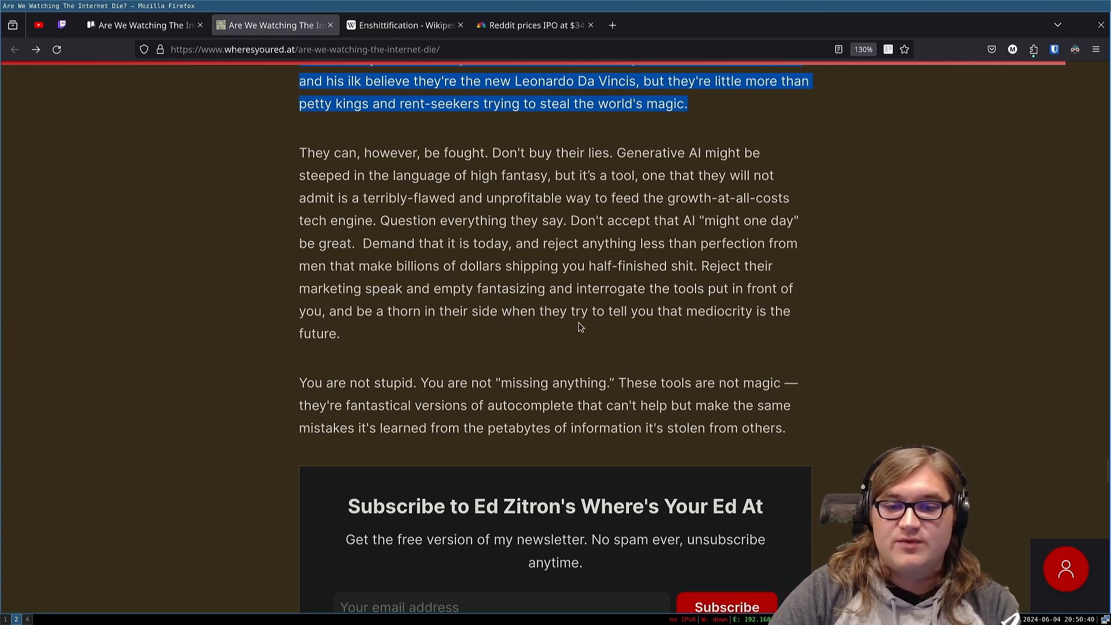
mouse_move(744, 326)
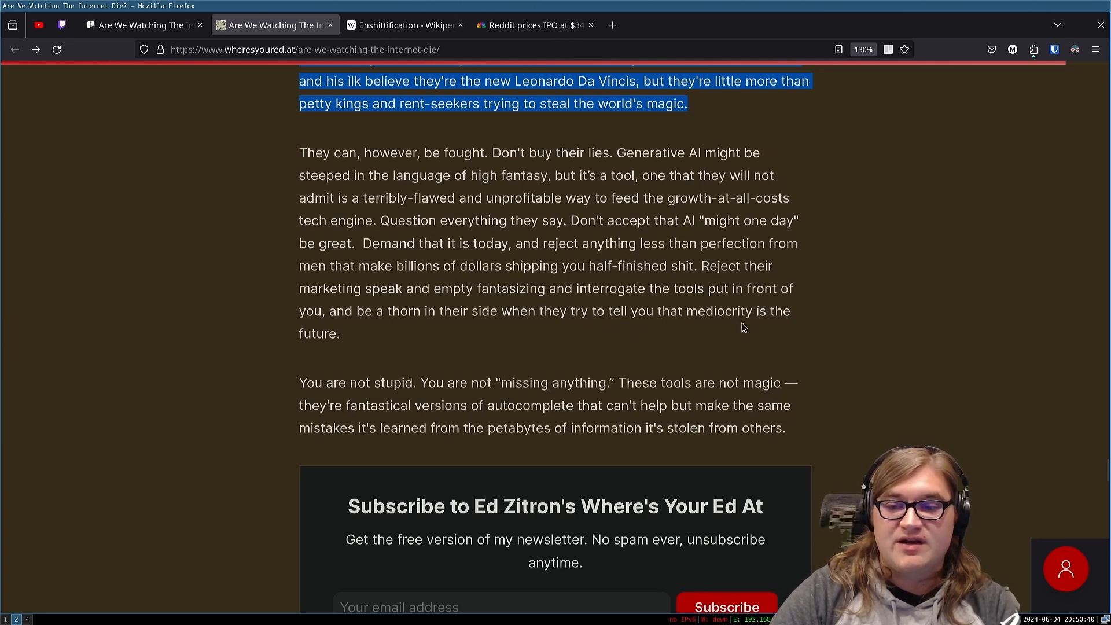
mouse_move(427, 374)
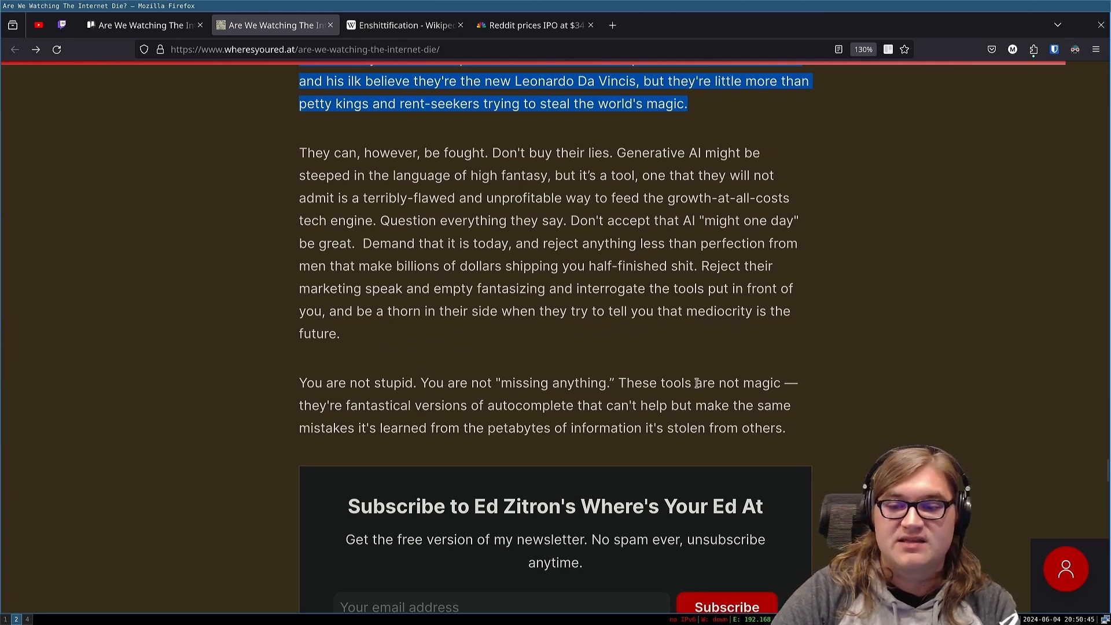
mouse_move(652, 427)
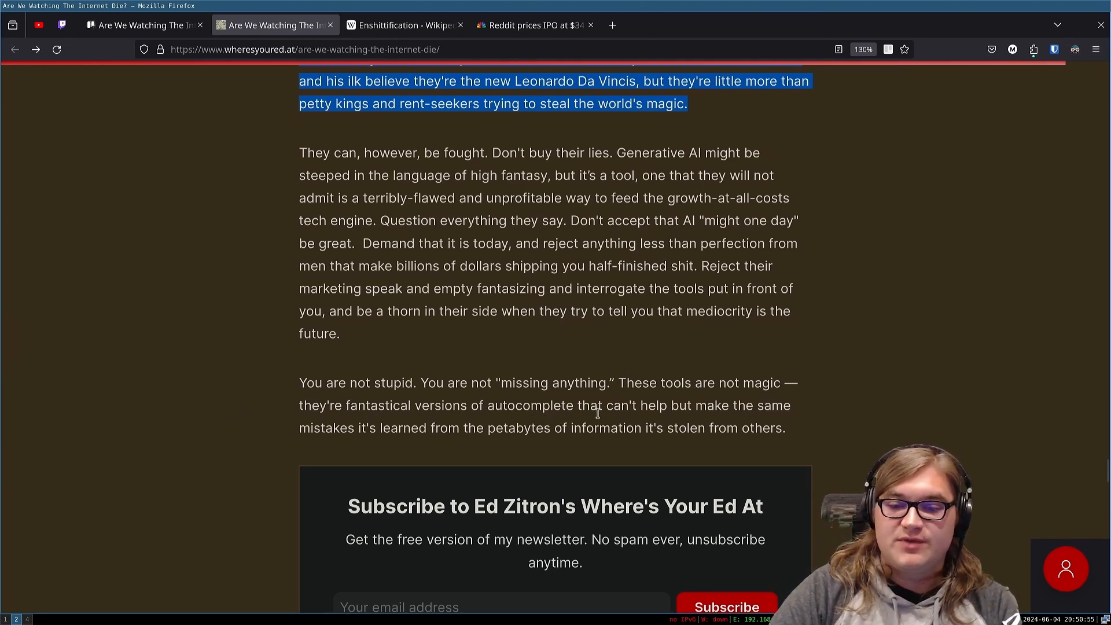
mouse_move(290, 490)
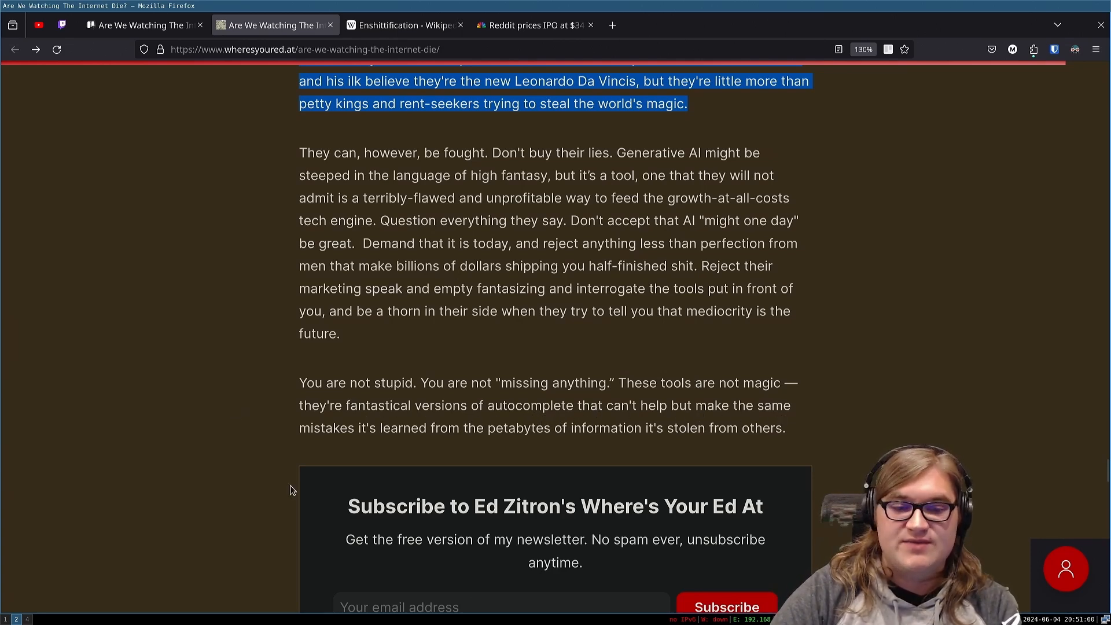
mouse_move(594, 449)
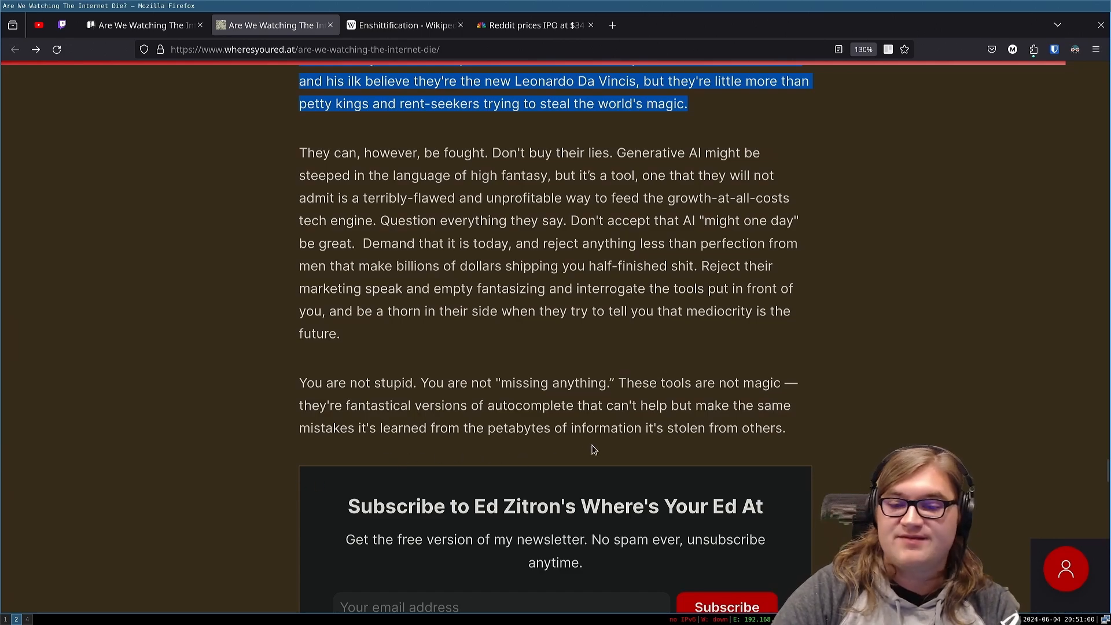
Step: Scroll past the closing paragraphs and Subscribe box to the Share, About the Author and 'More like this' sections
scroll(down, 3)
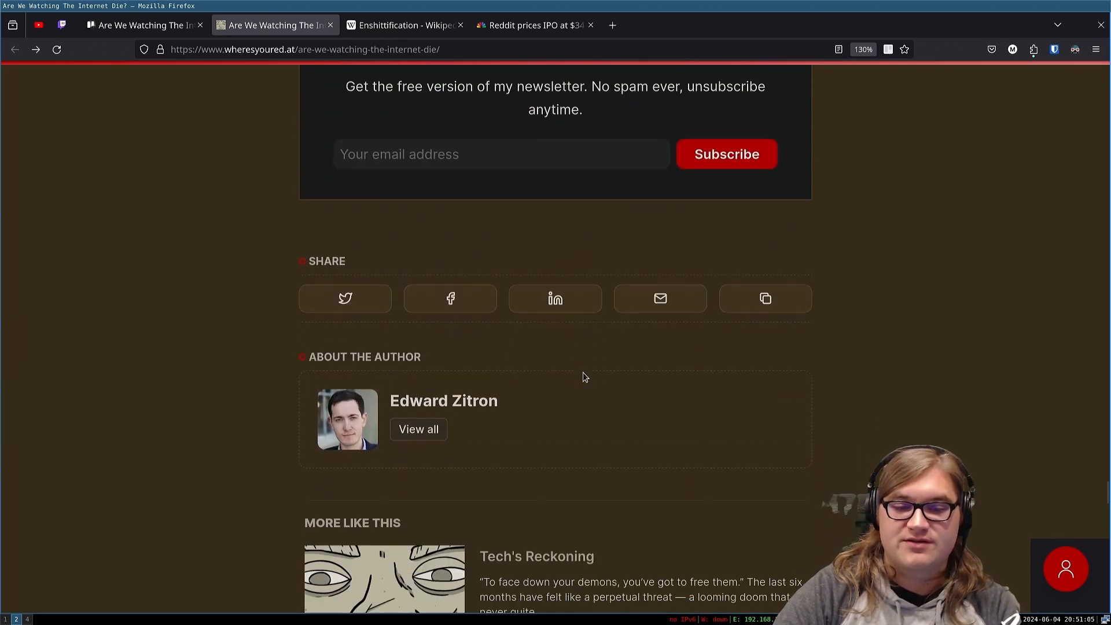
Step: Select the author's name under About the Author, scrolling around the end of the article
scroll(up, 3)
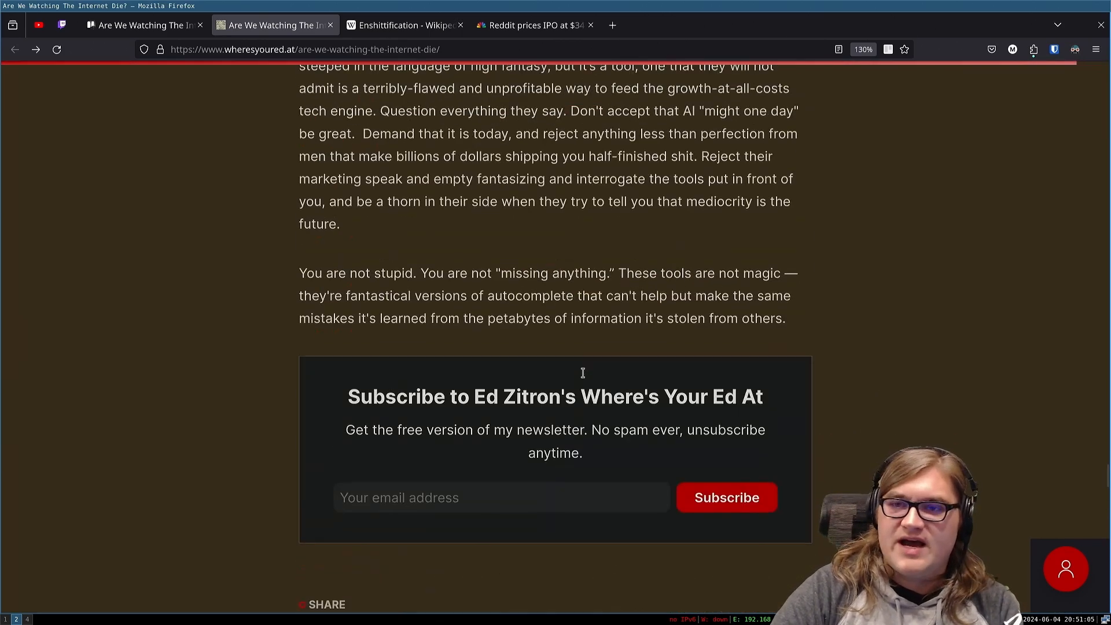
scroll(down, 3)
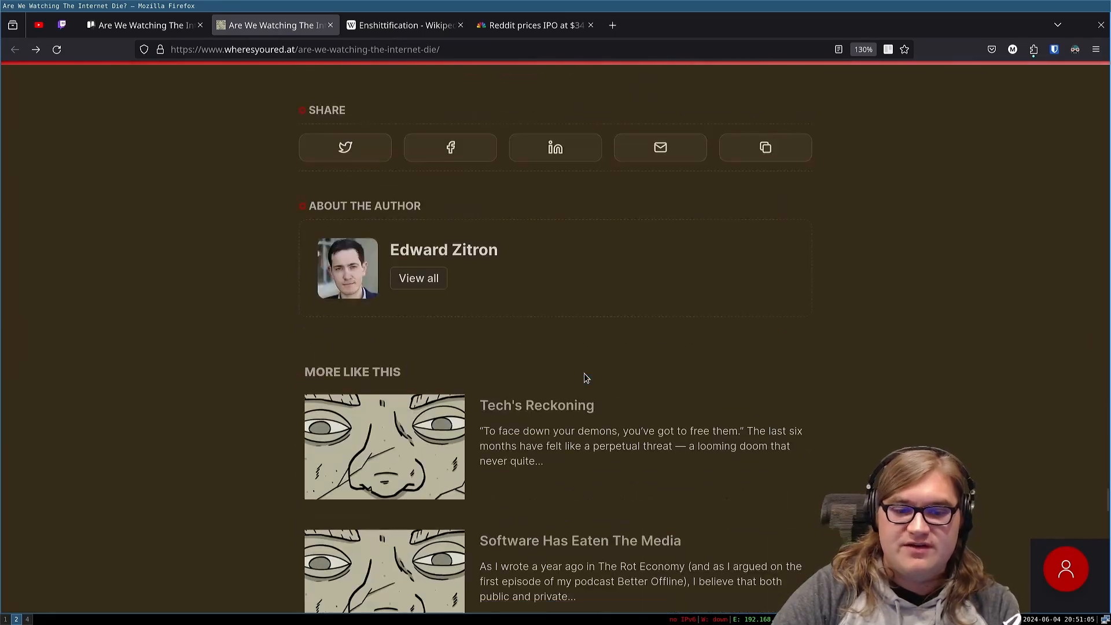
scroll(up, 3)
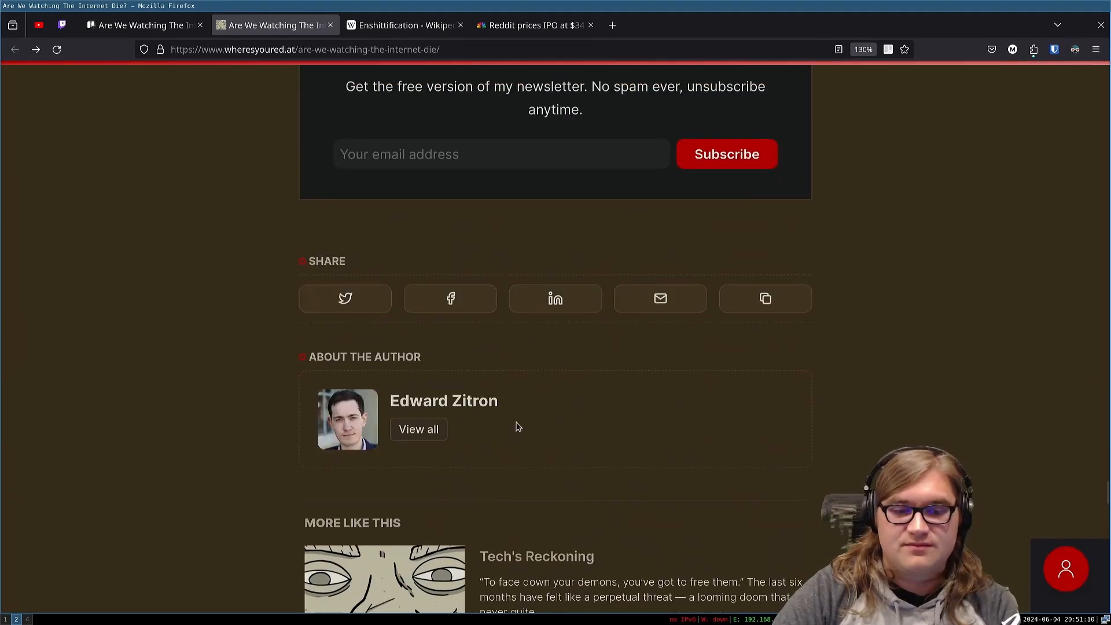
double_click(443, 400)
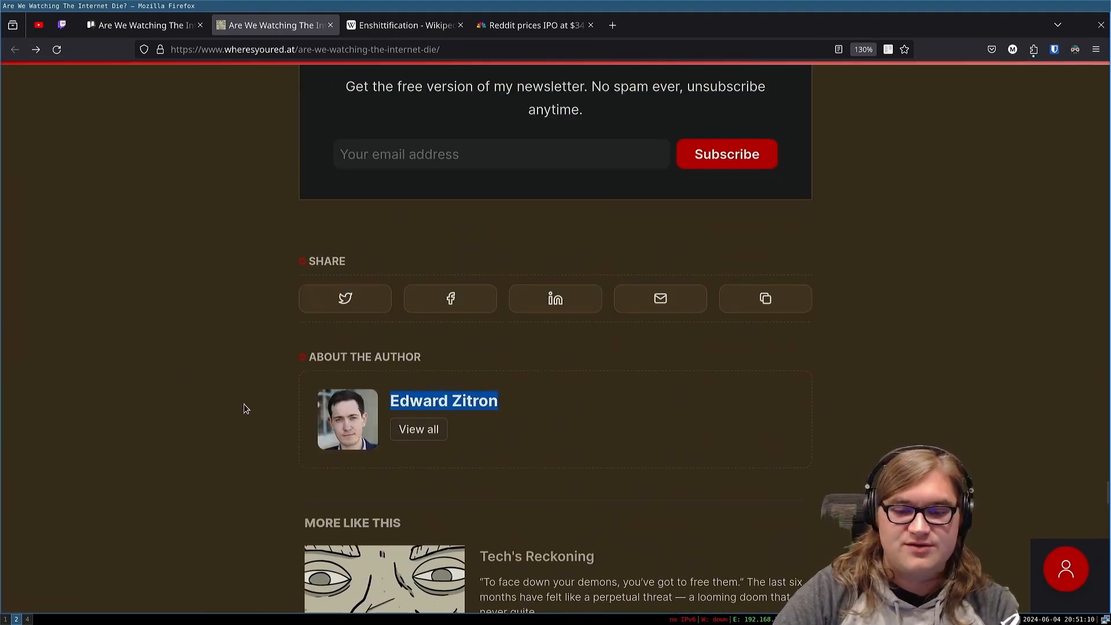
scroll(up, 3)
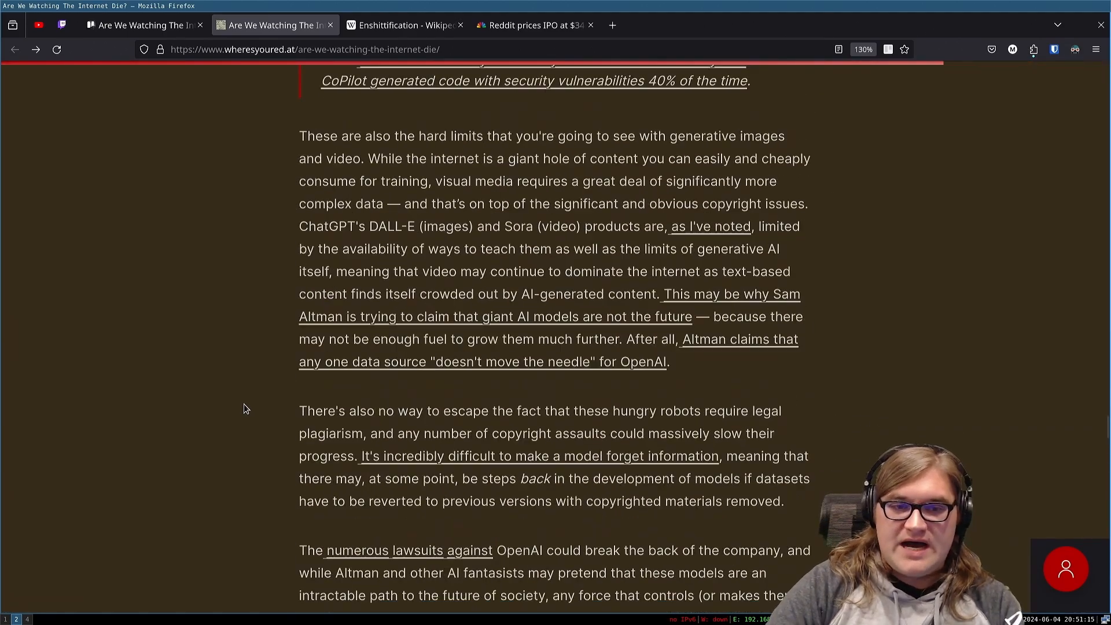
Step: Scroll the article back toward its top title, byline and opening Reddit paragraph
scroll(down, 3)
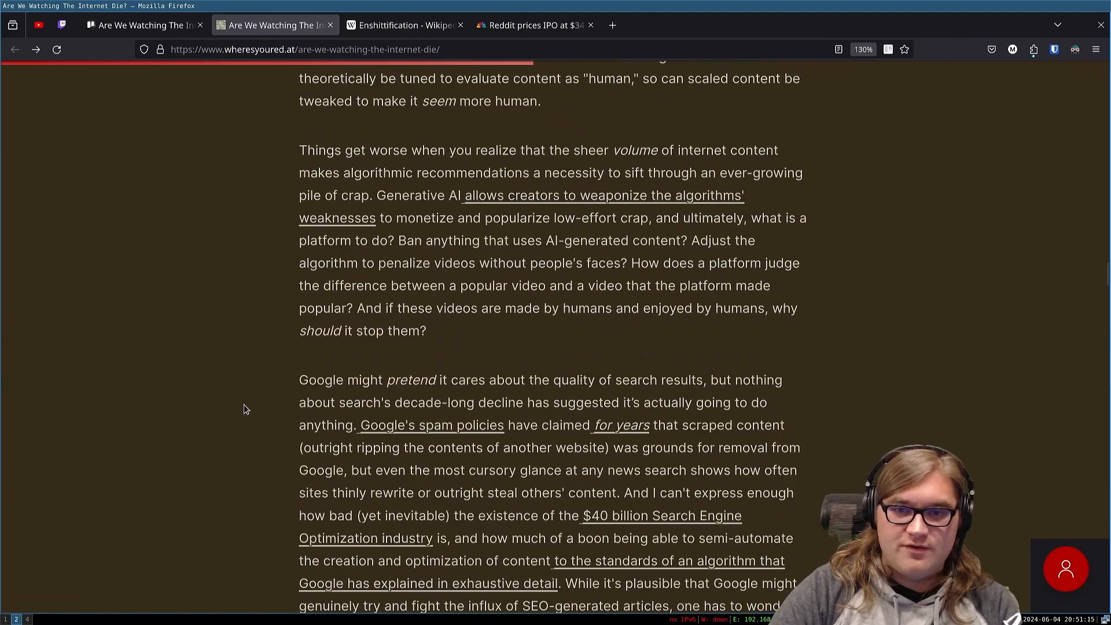
scroll(down, 3)
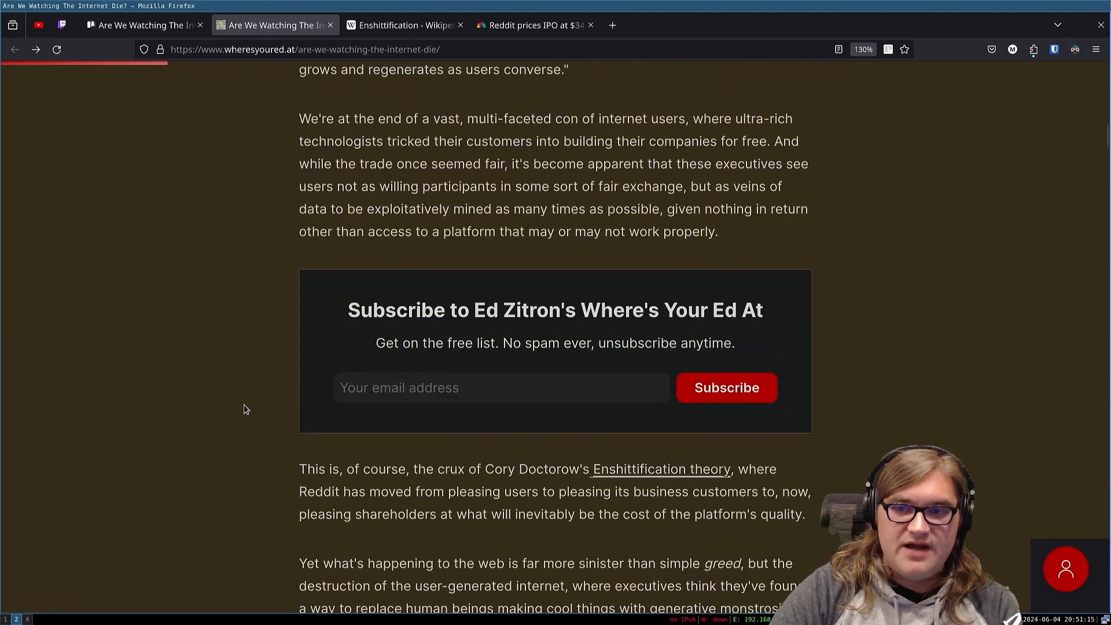
scroll(up, 3)
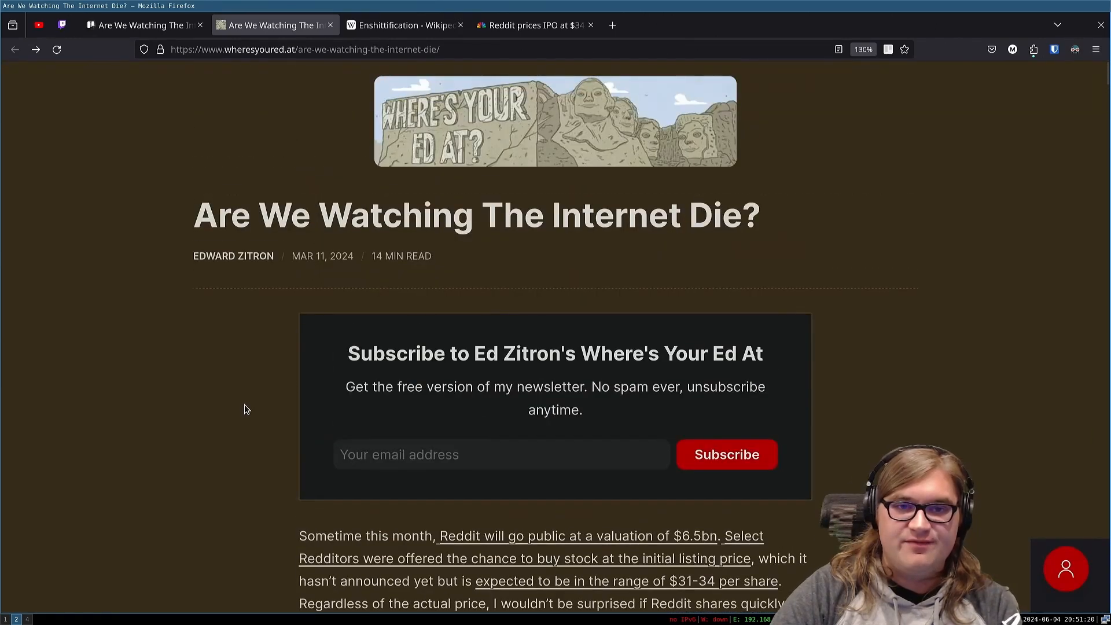